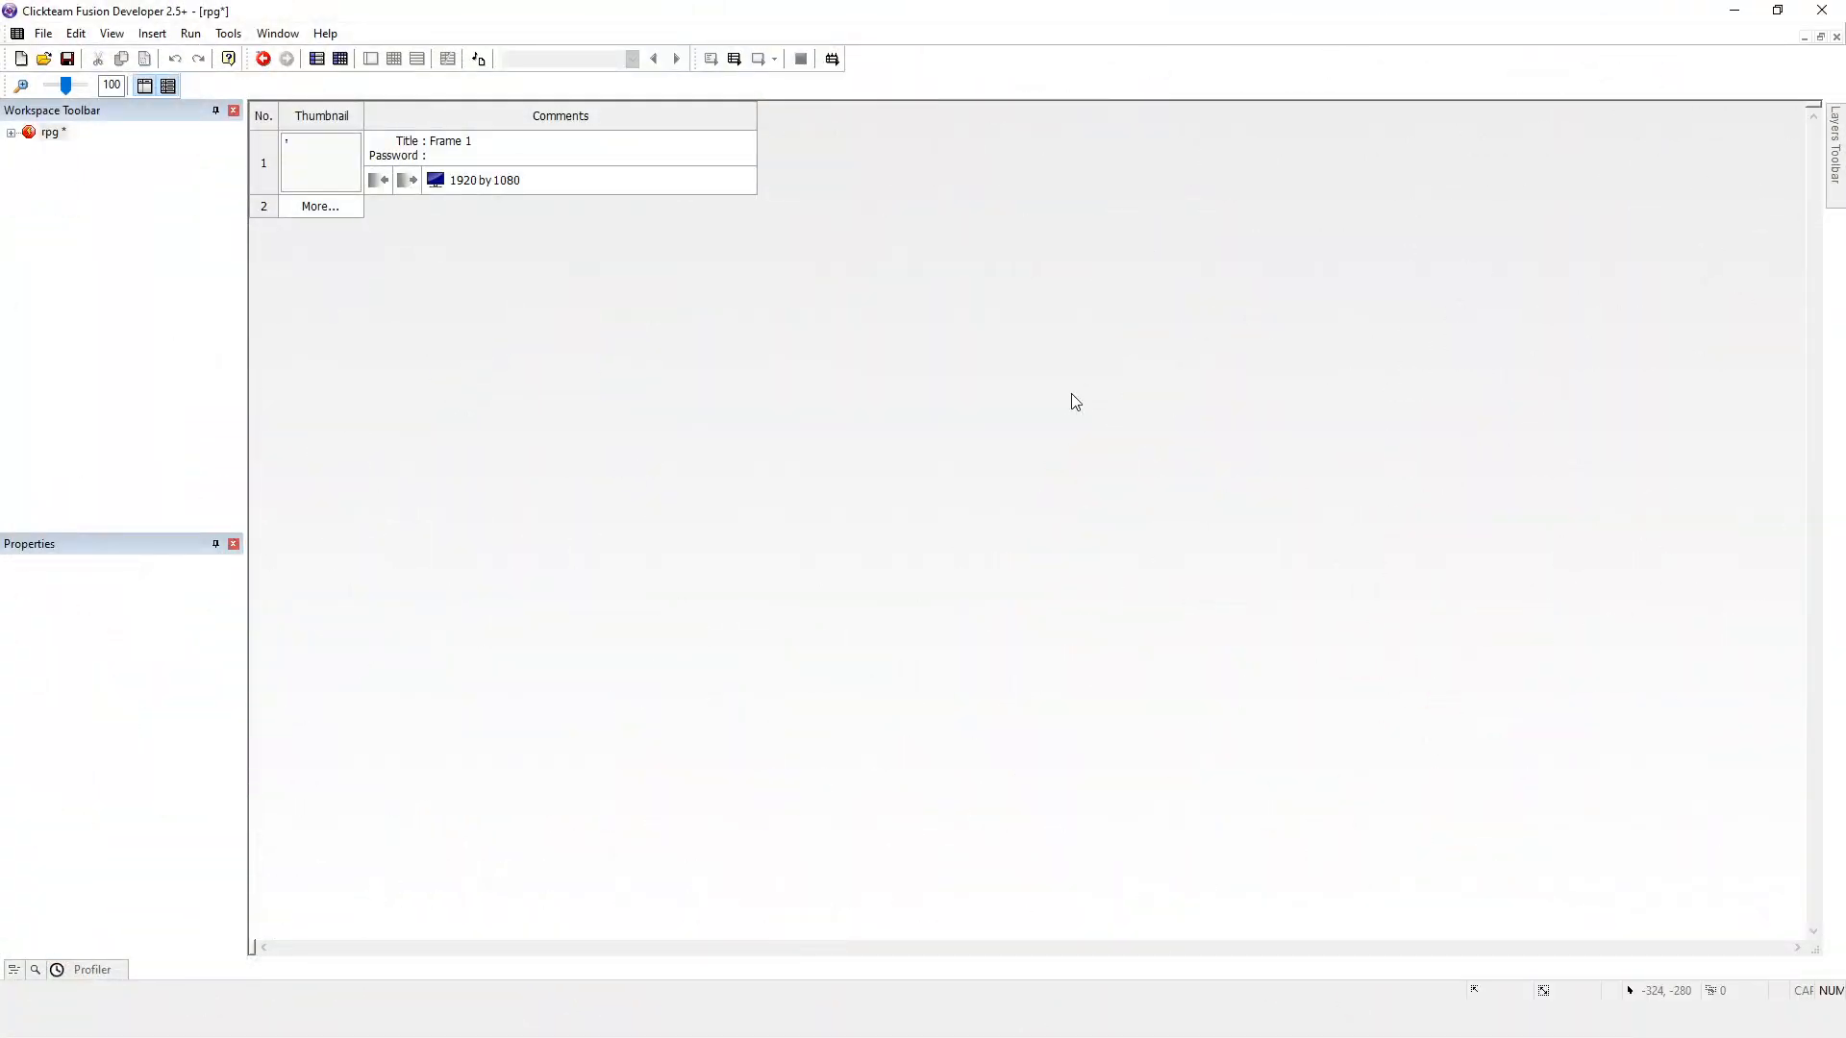
mouse_move(323, 160)
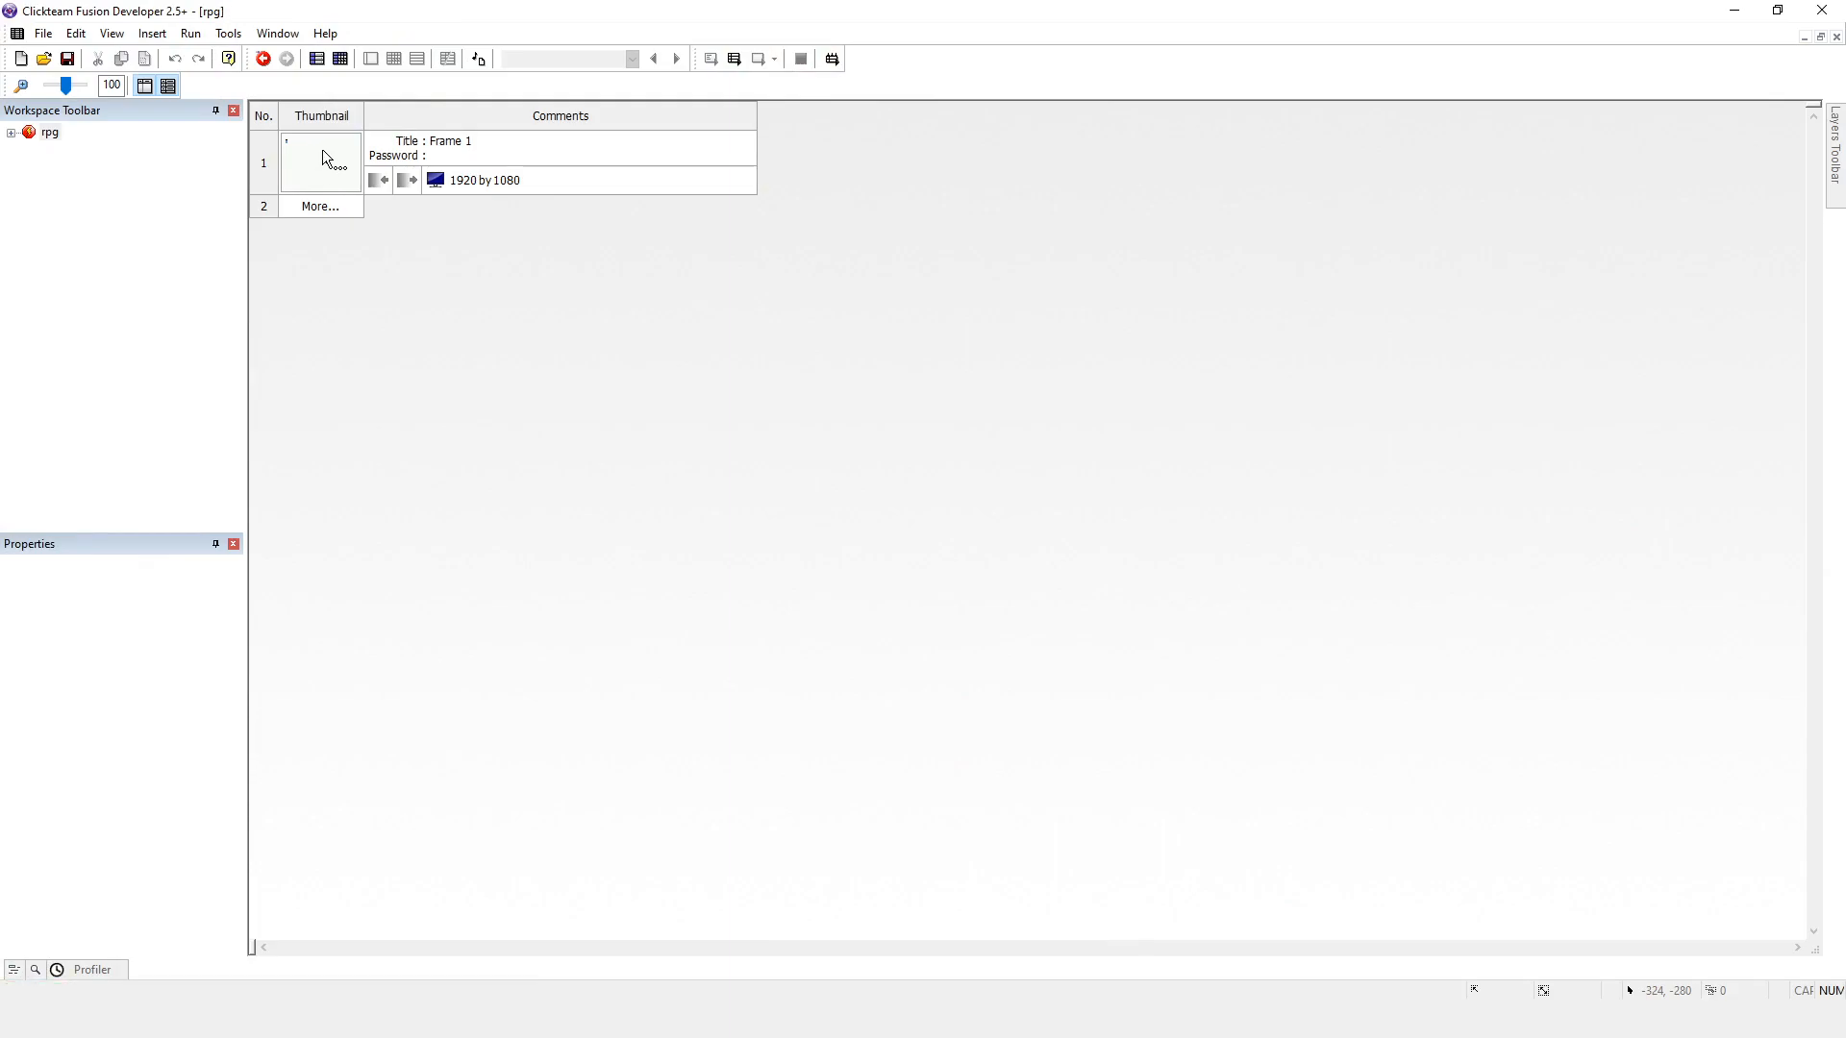
Step: Open Frame 1 in the frame editor and test-run it to check the green tile grid
left_click(320, 161)
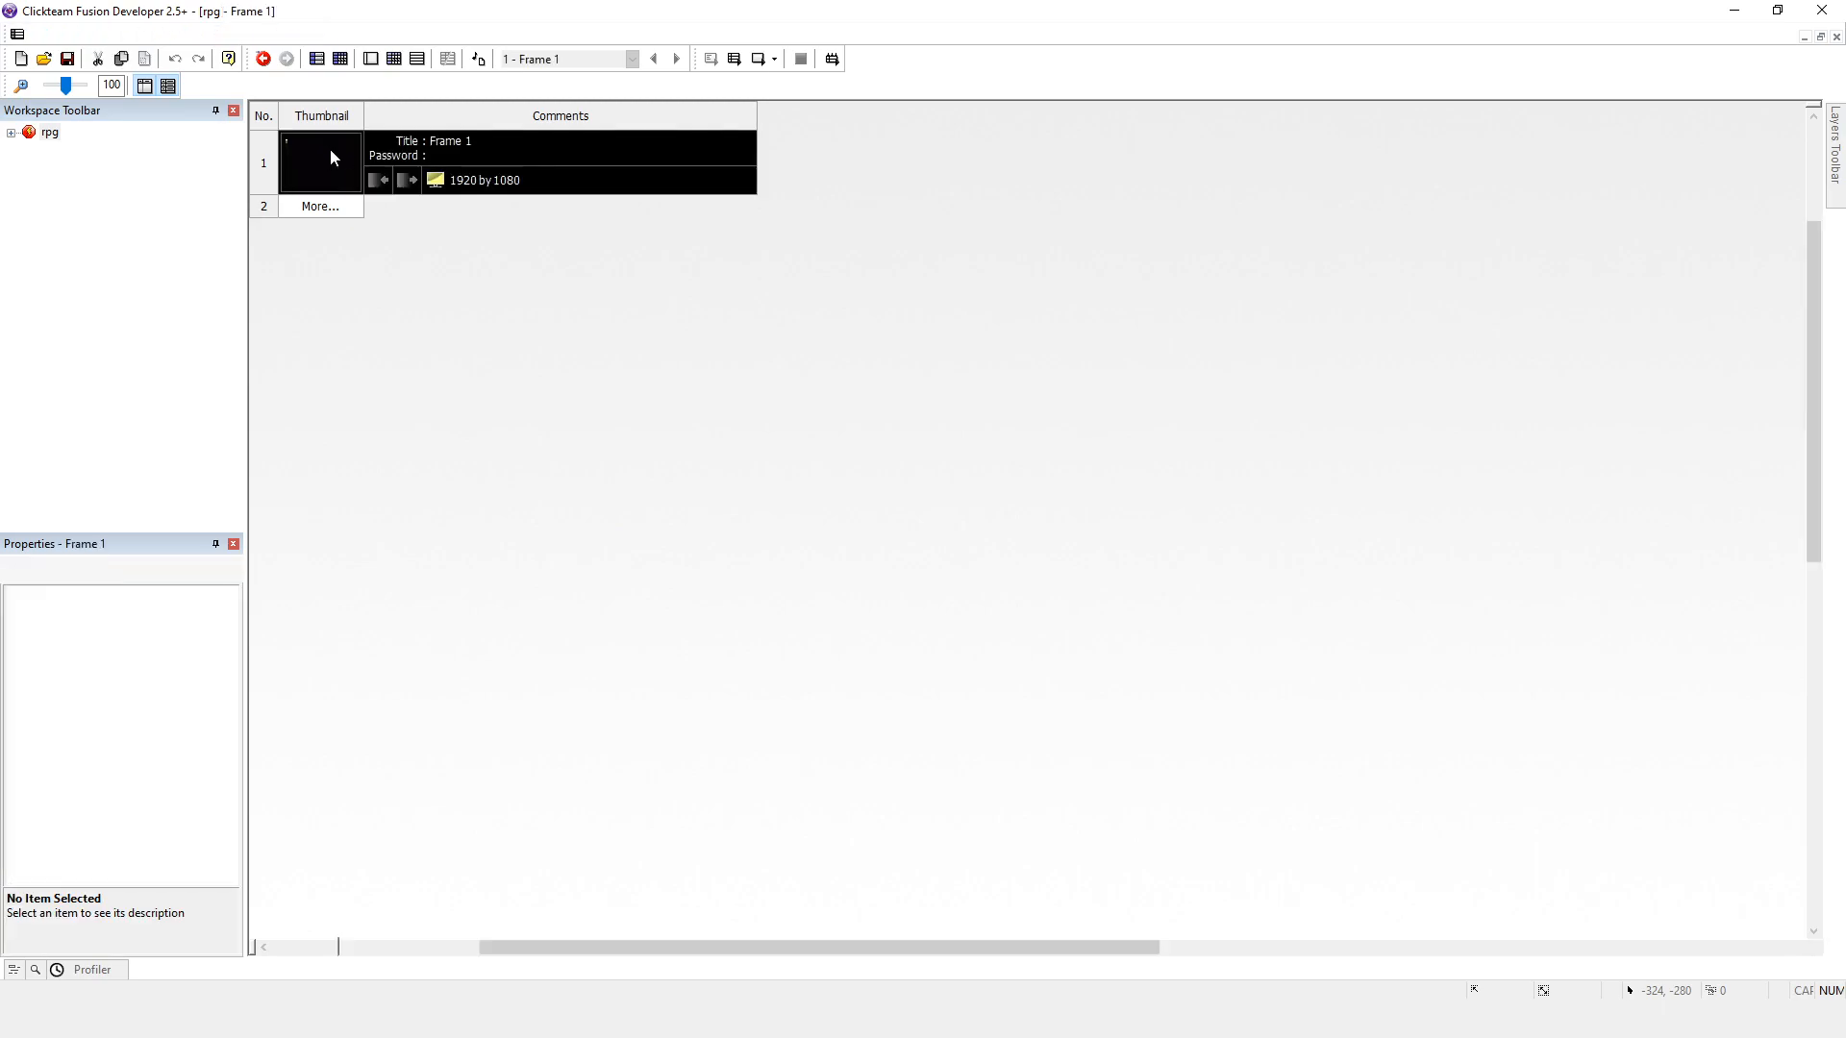
double_click(320, 161)
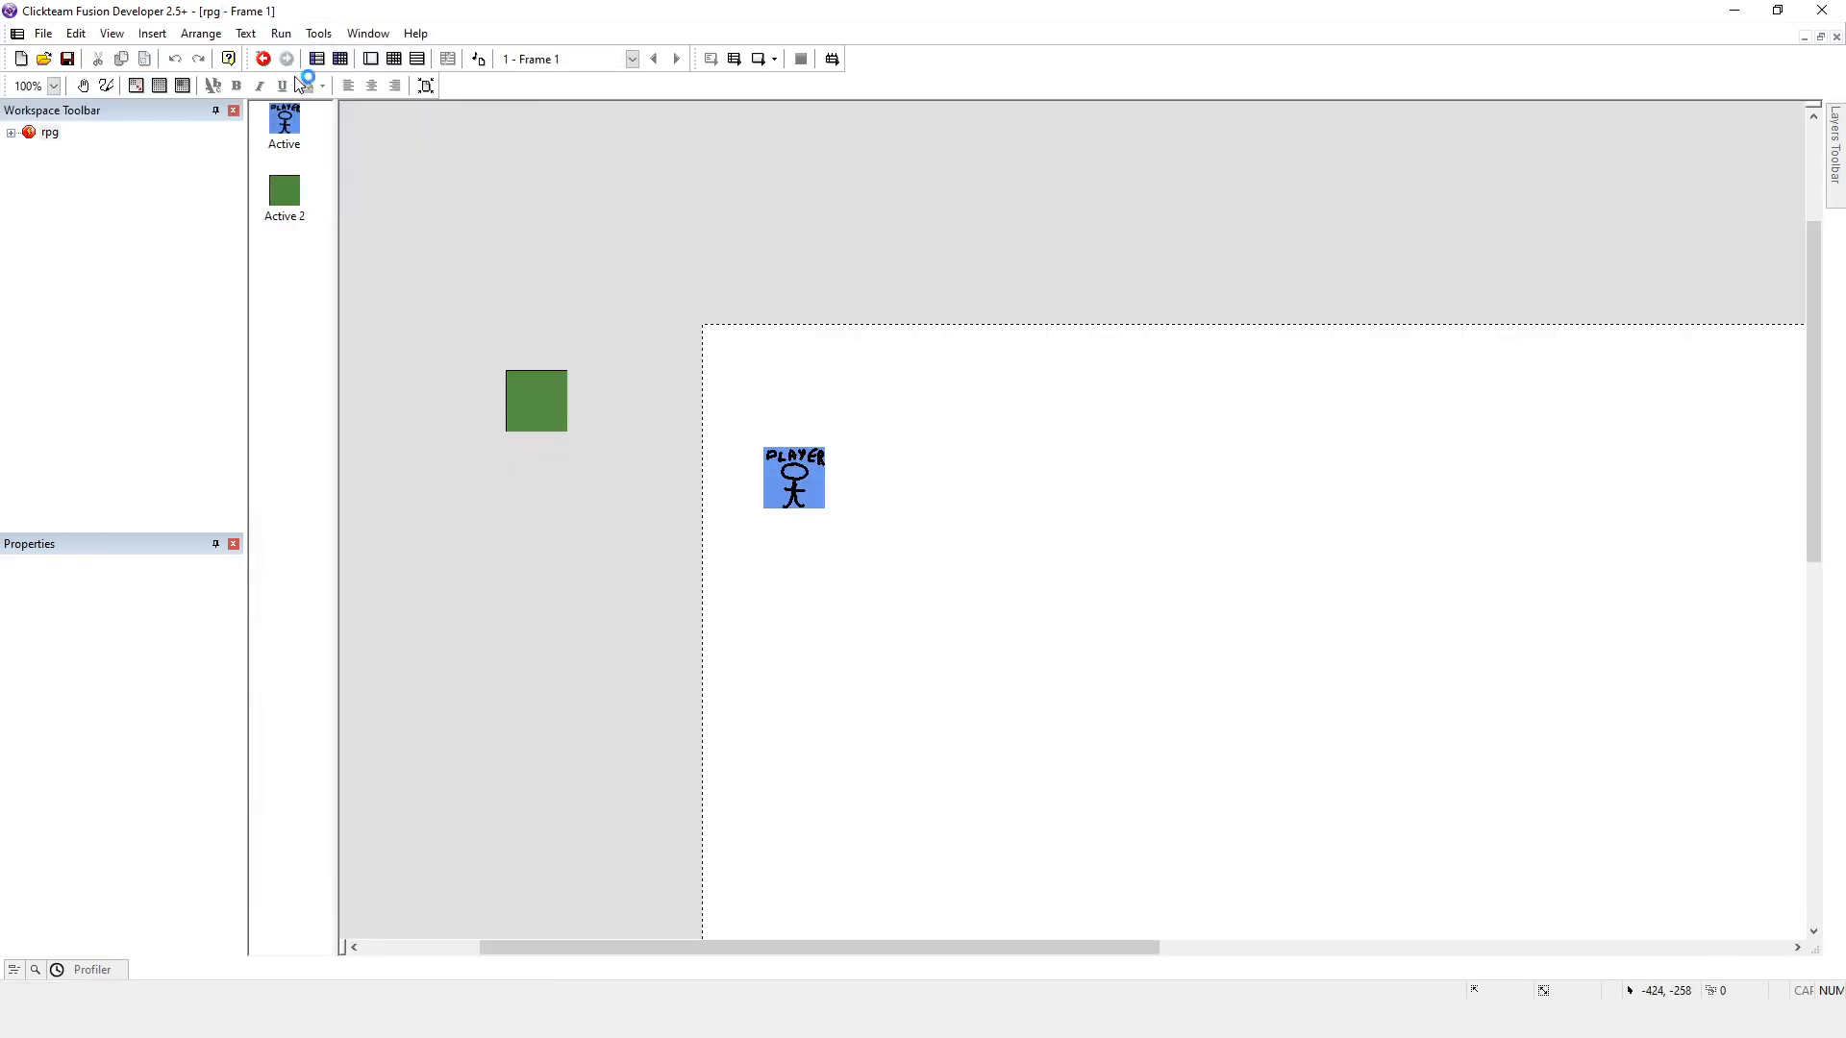
left_click(276, 59)
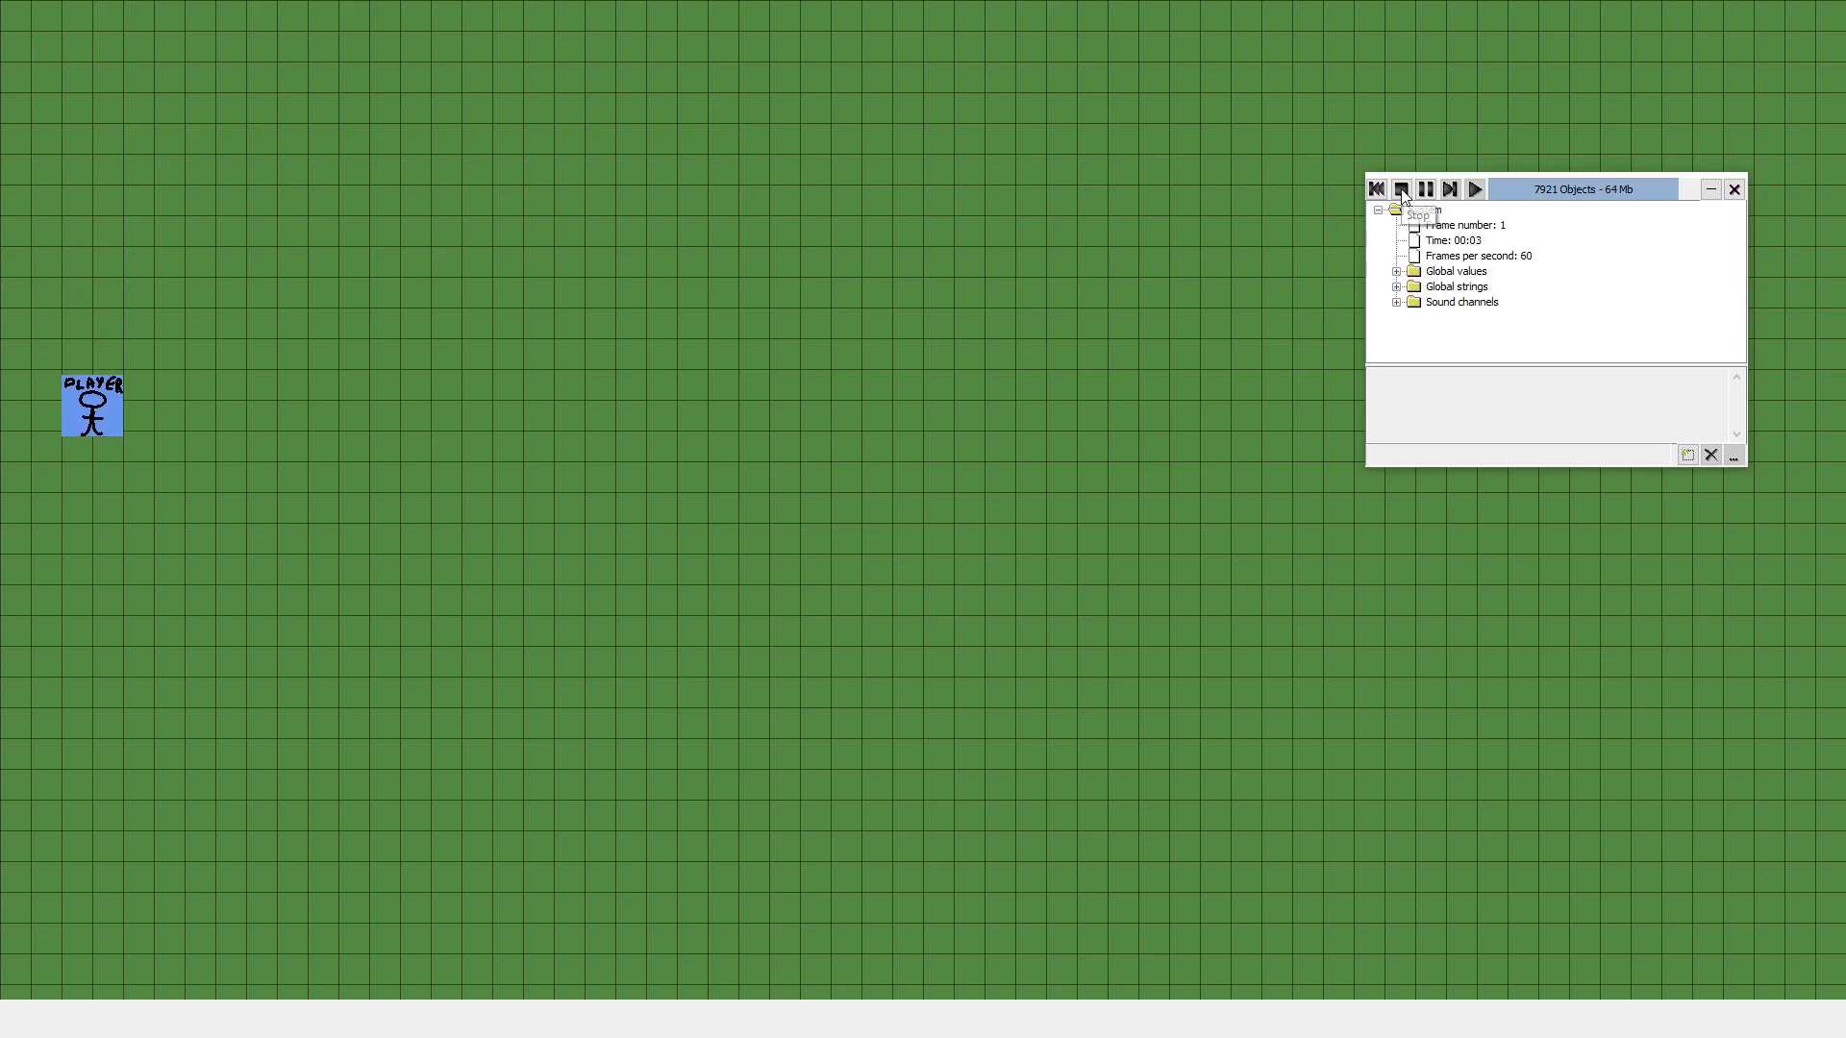
left_click(1401, 188)
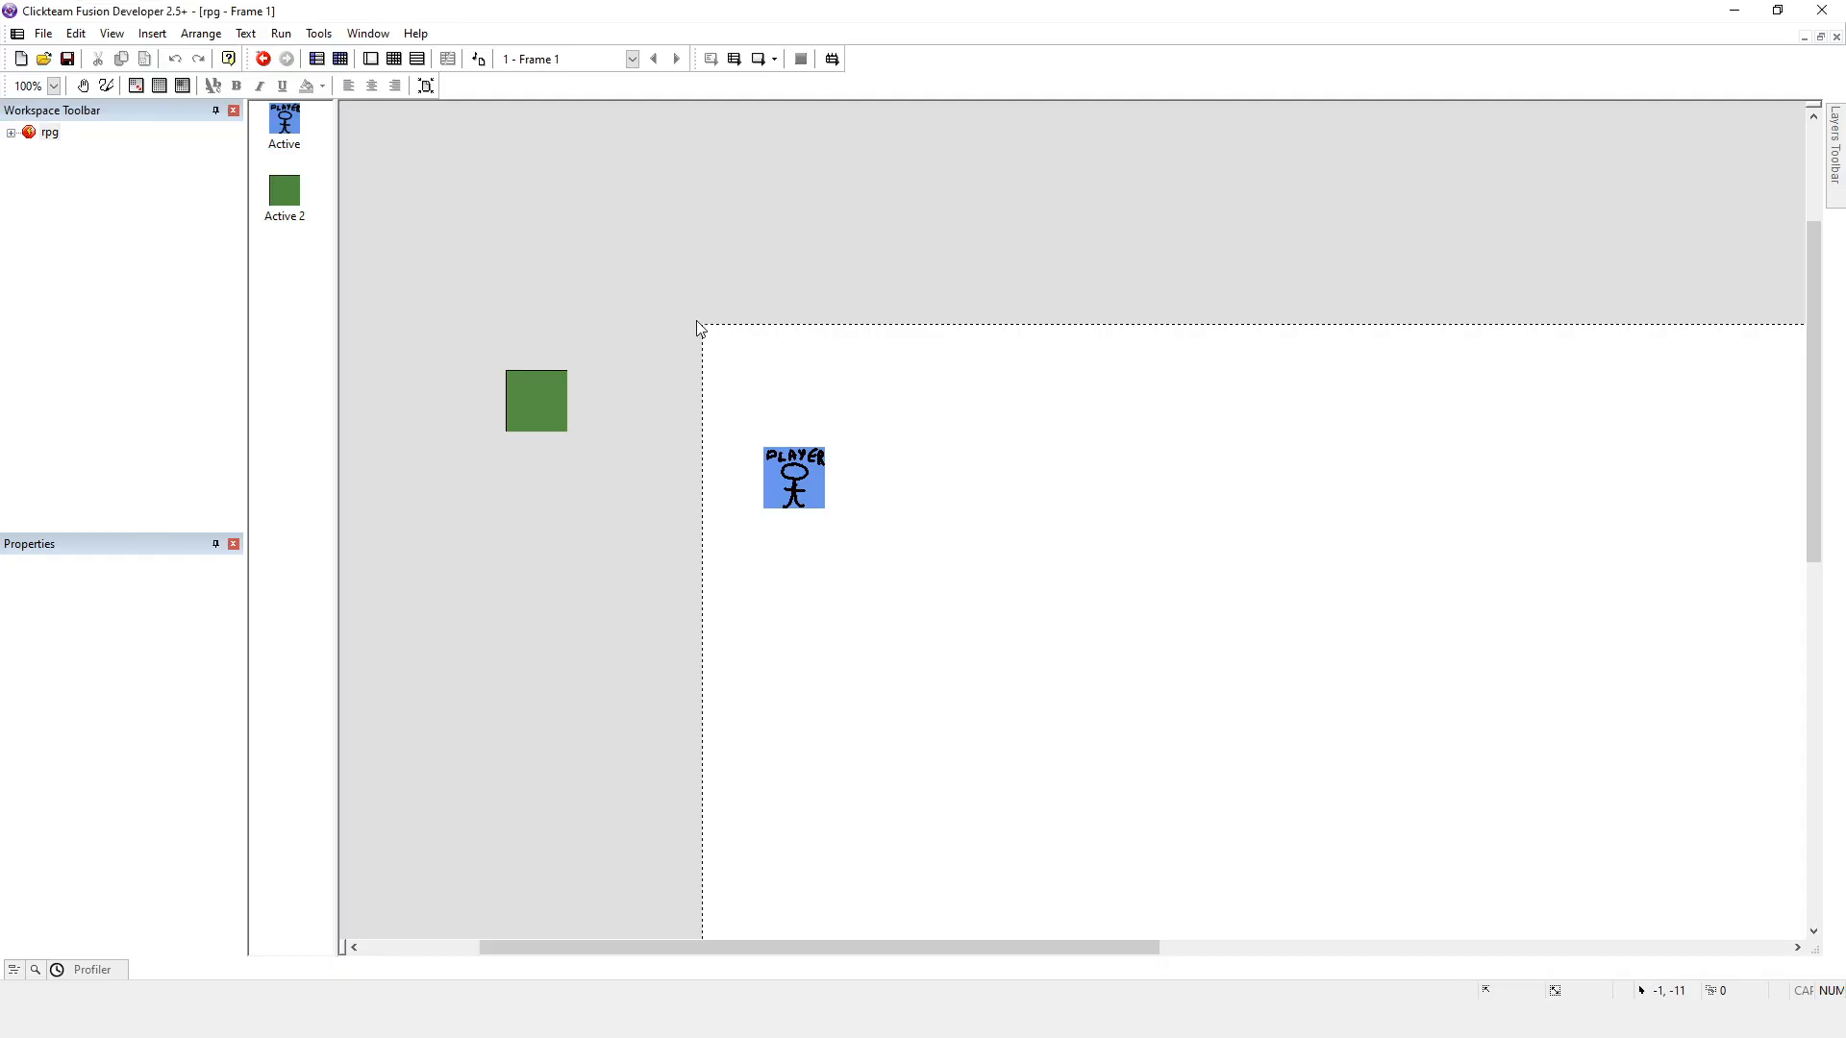
mouse_move(663, 432)
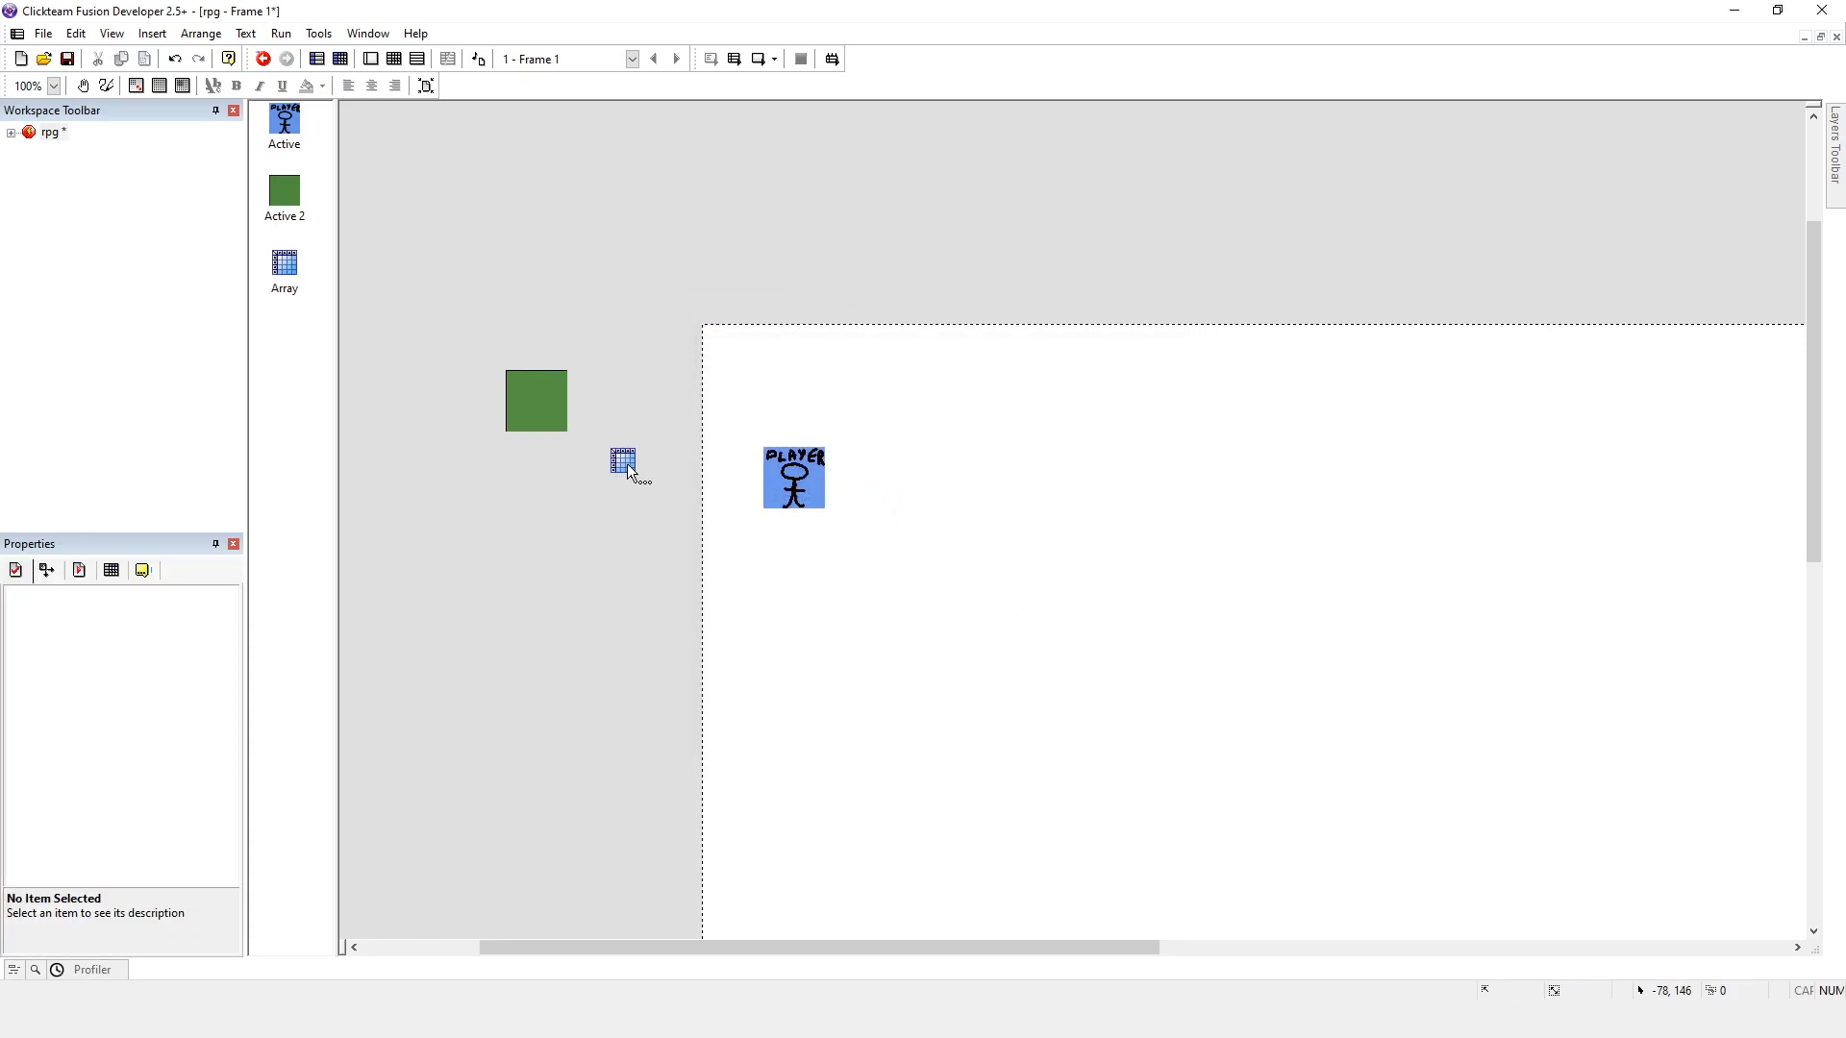
Step: Place a new Array object in Frame 1, left of the play area, and select it
left_click_drag(622, 458, 760, 379)
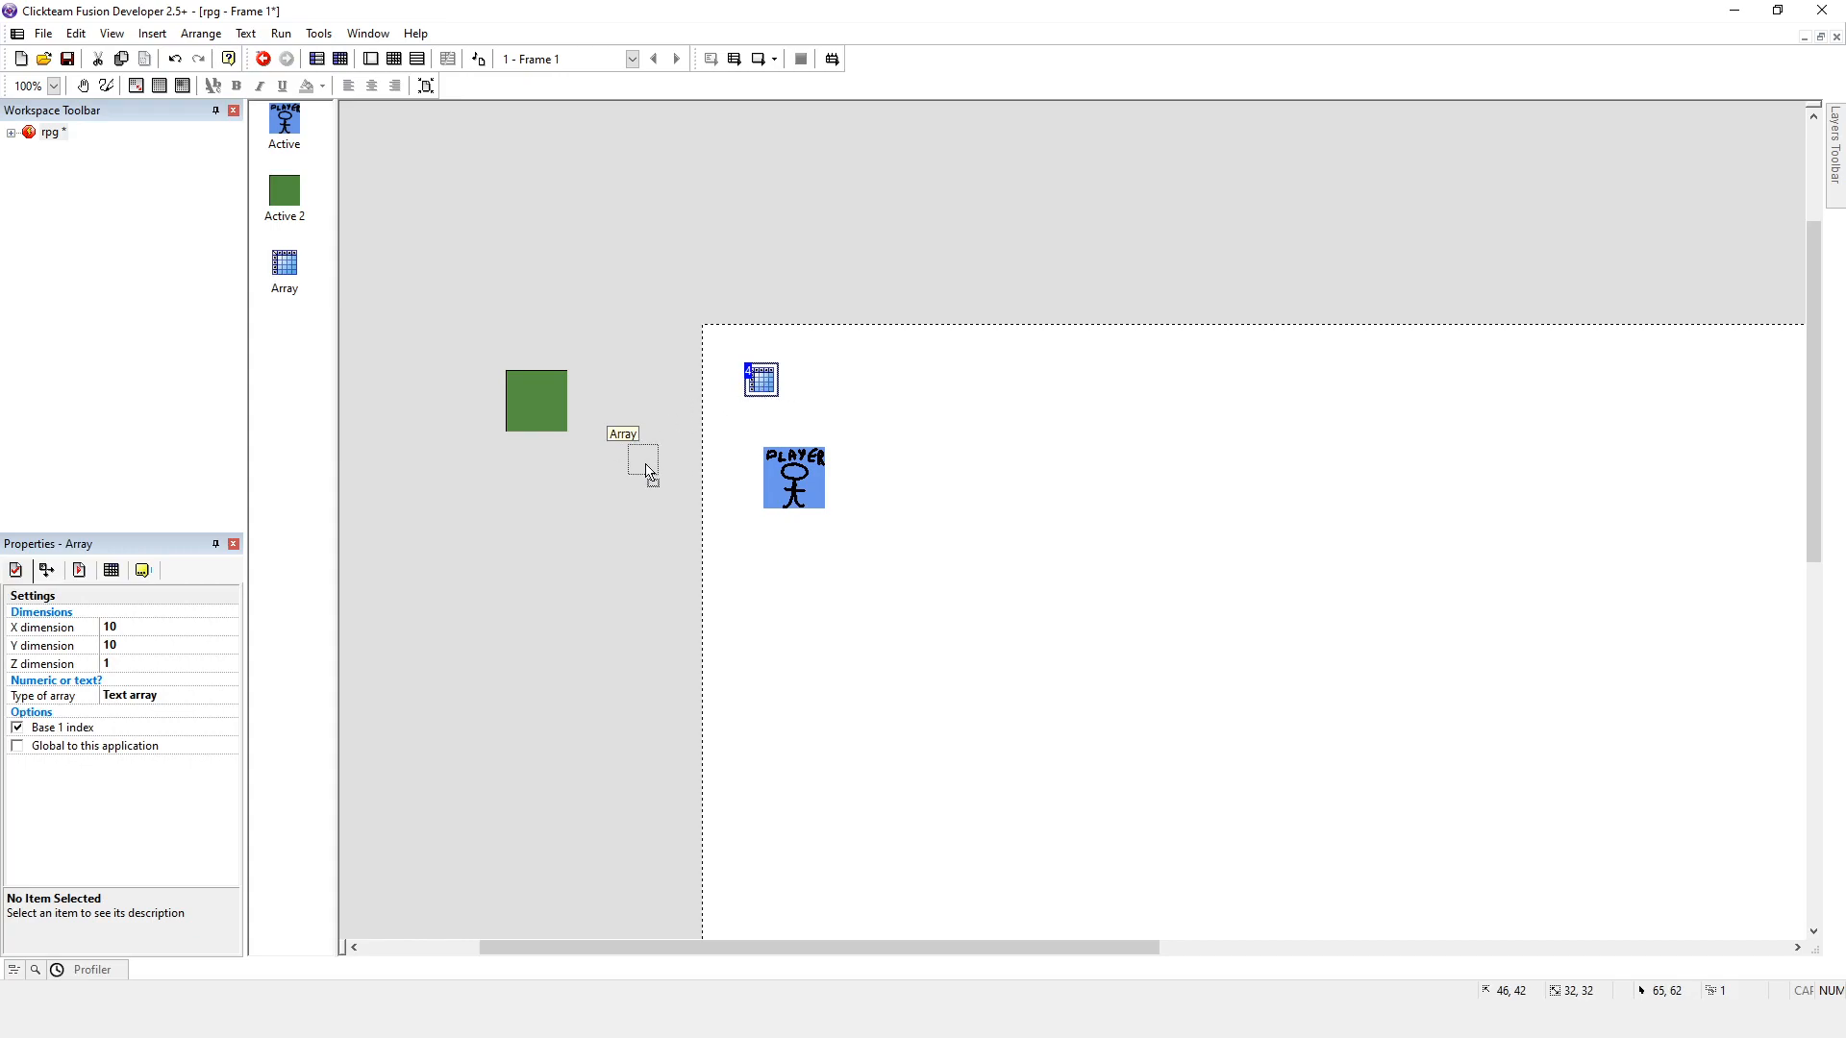
left_click_drag(759, 379, 620, 456)
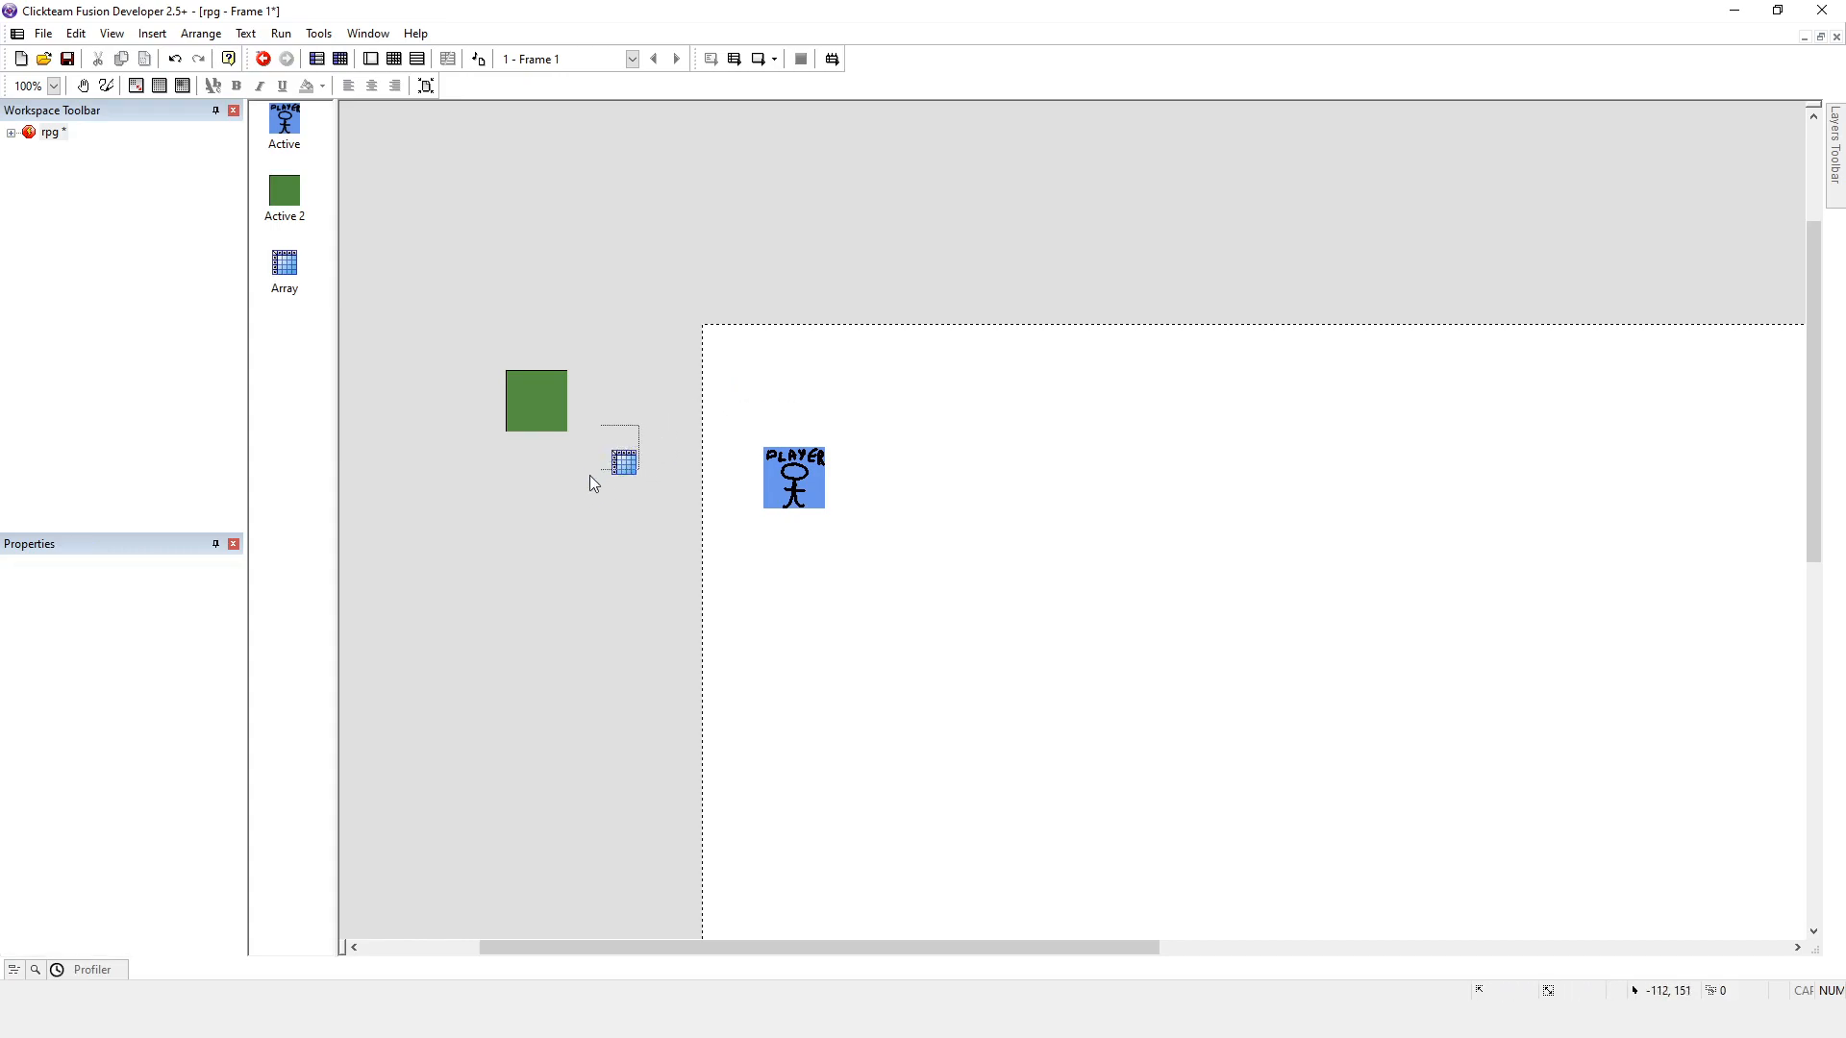
mouse_move(625, 468)
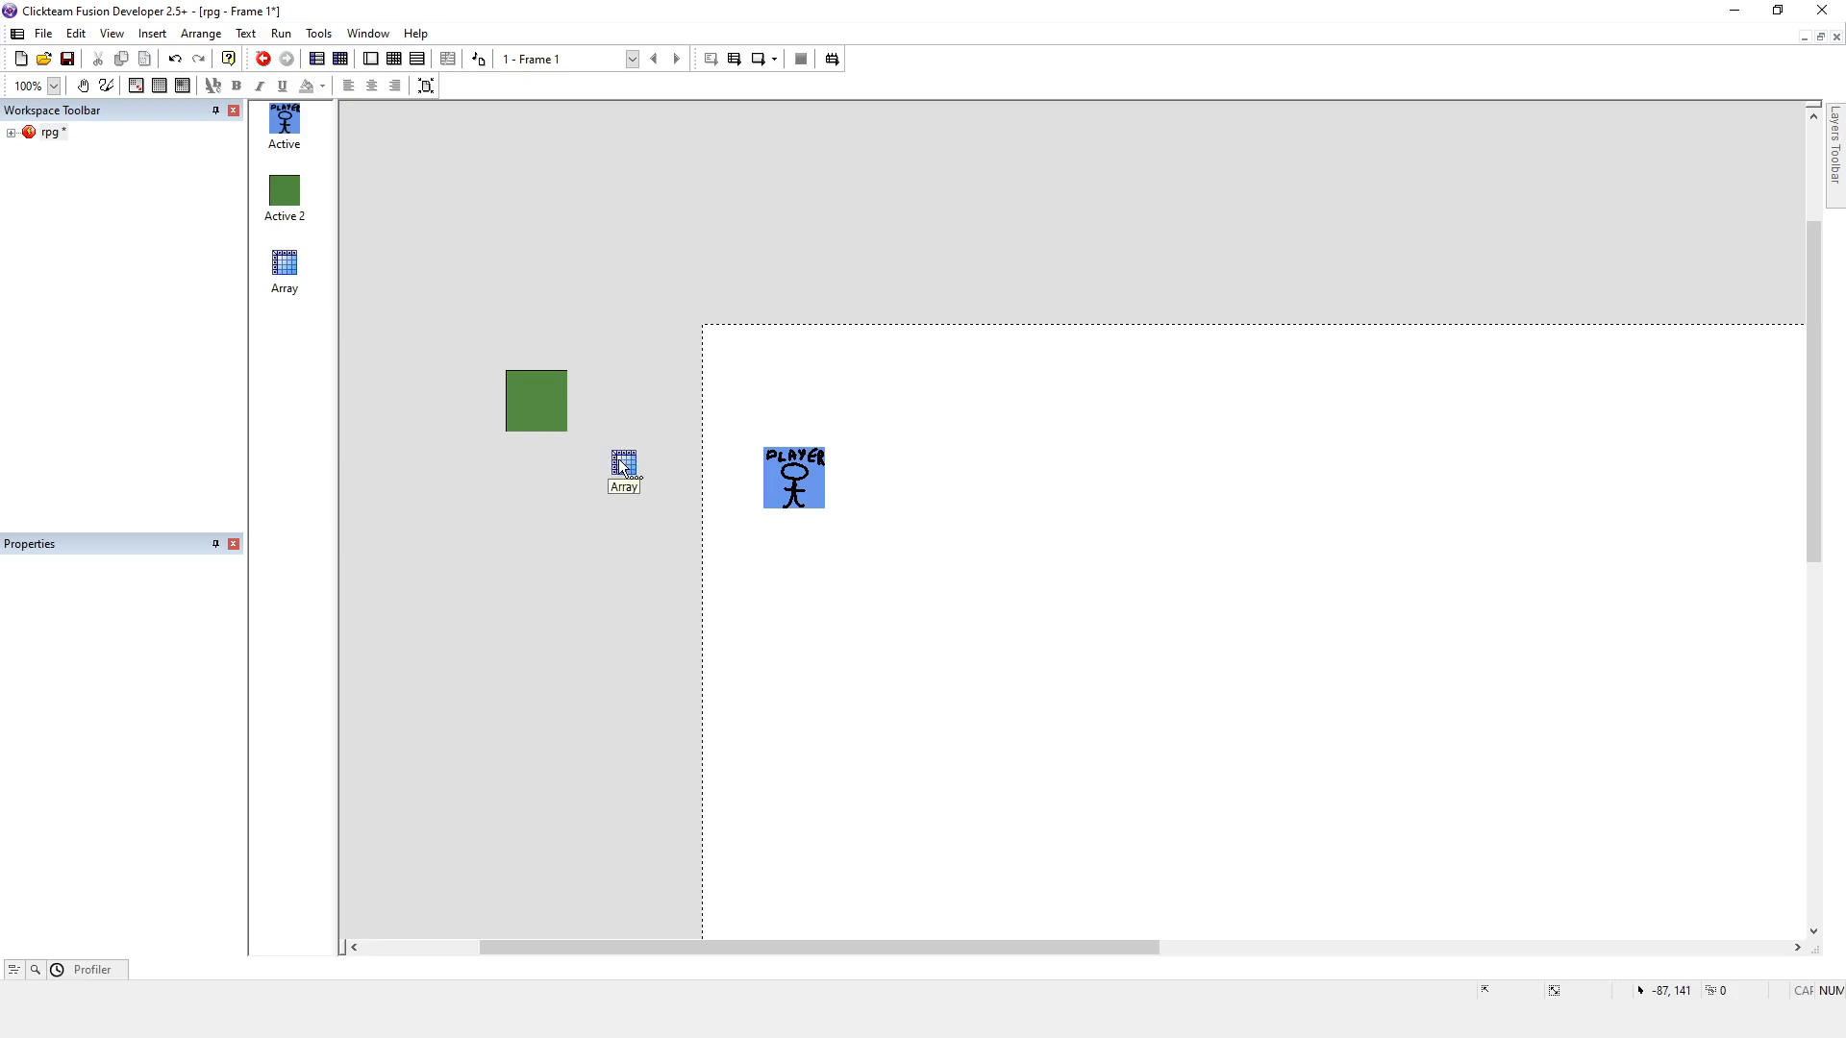
left_click(623, 466)
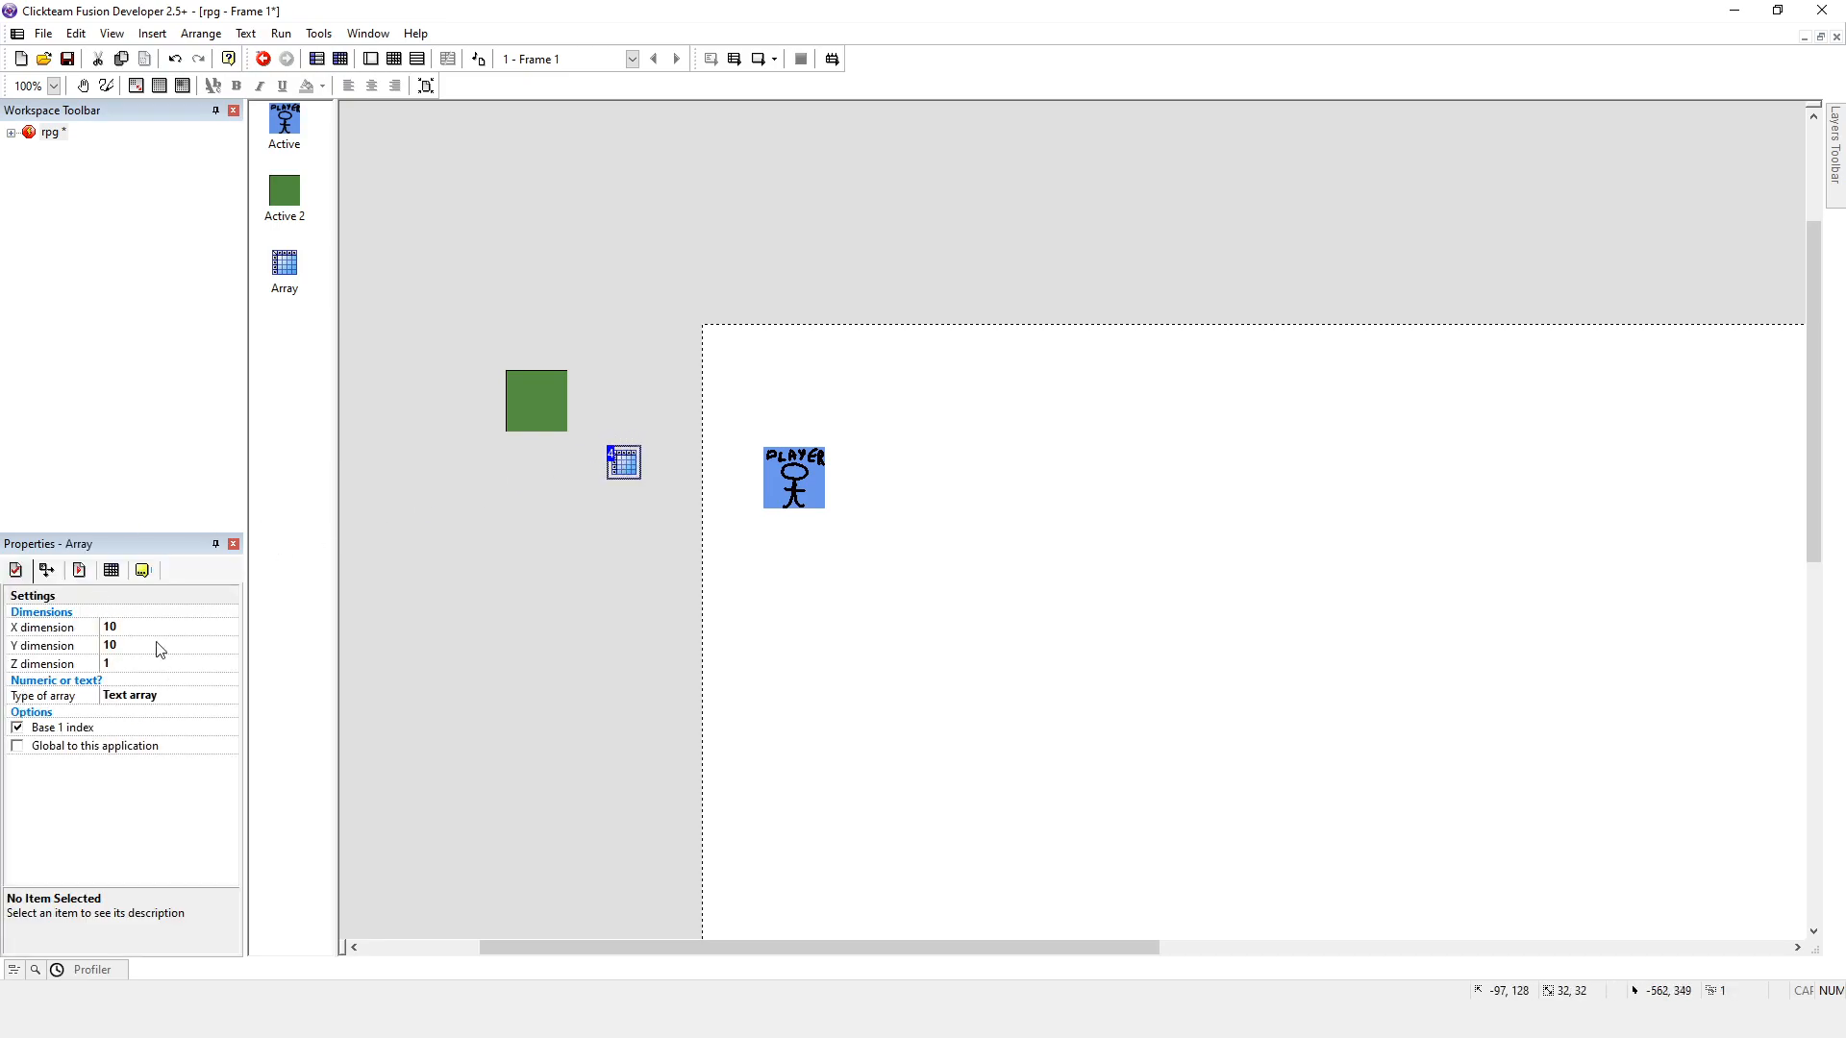
mouse_move(598, 503)
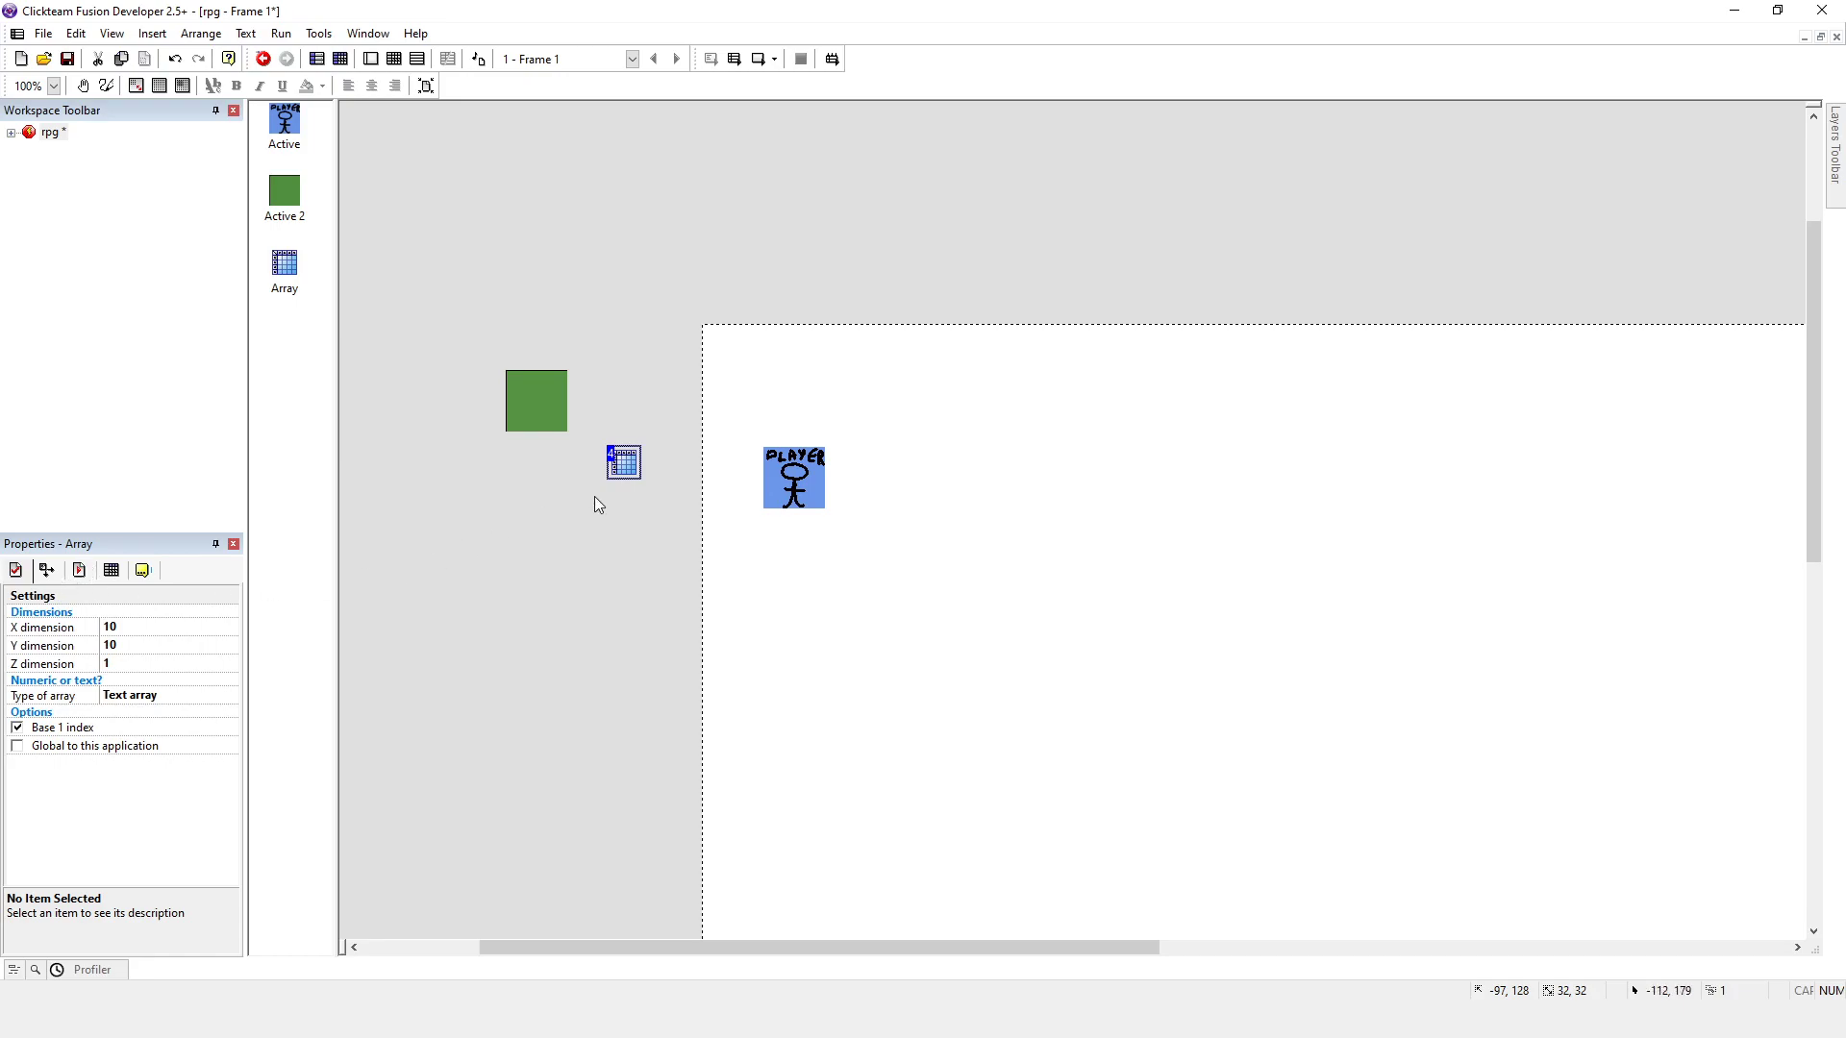
mouse_move(621, 504)
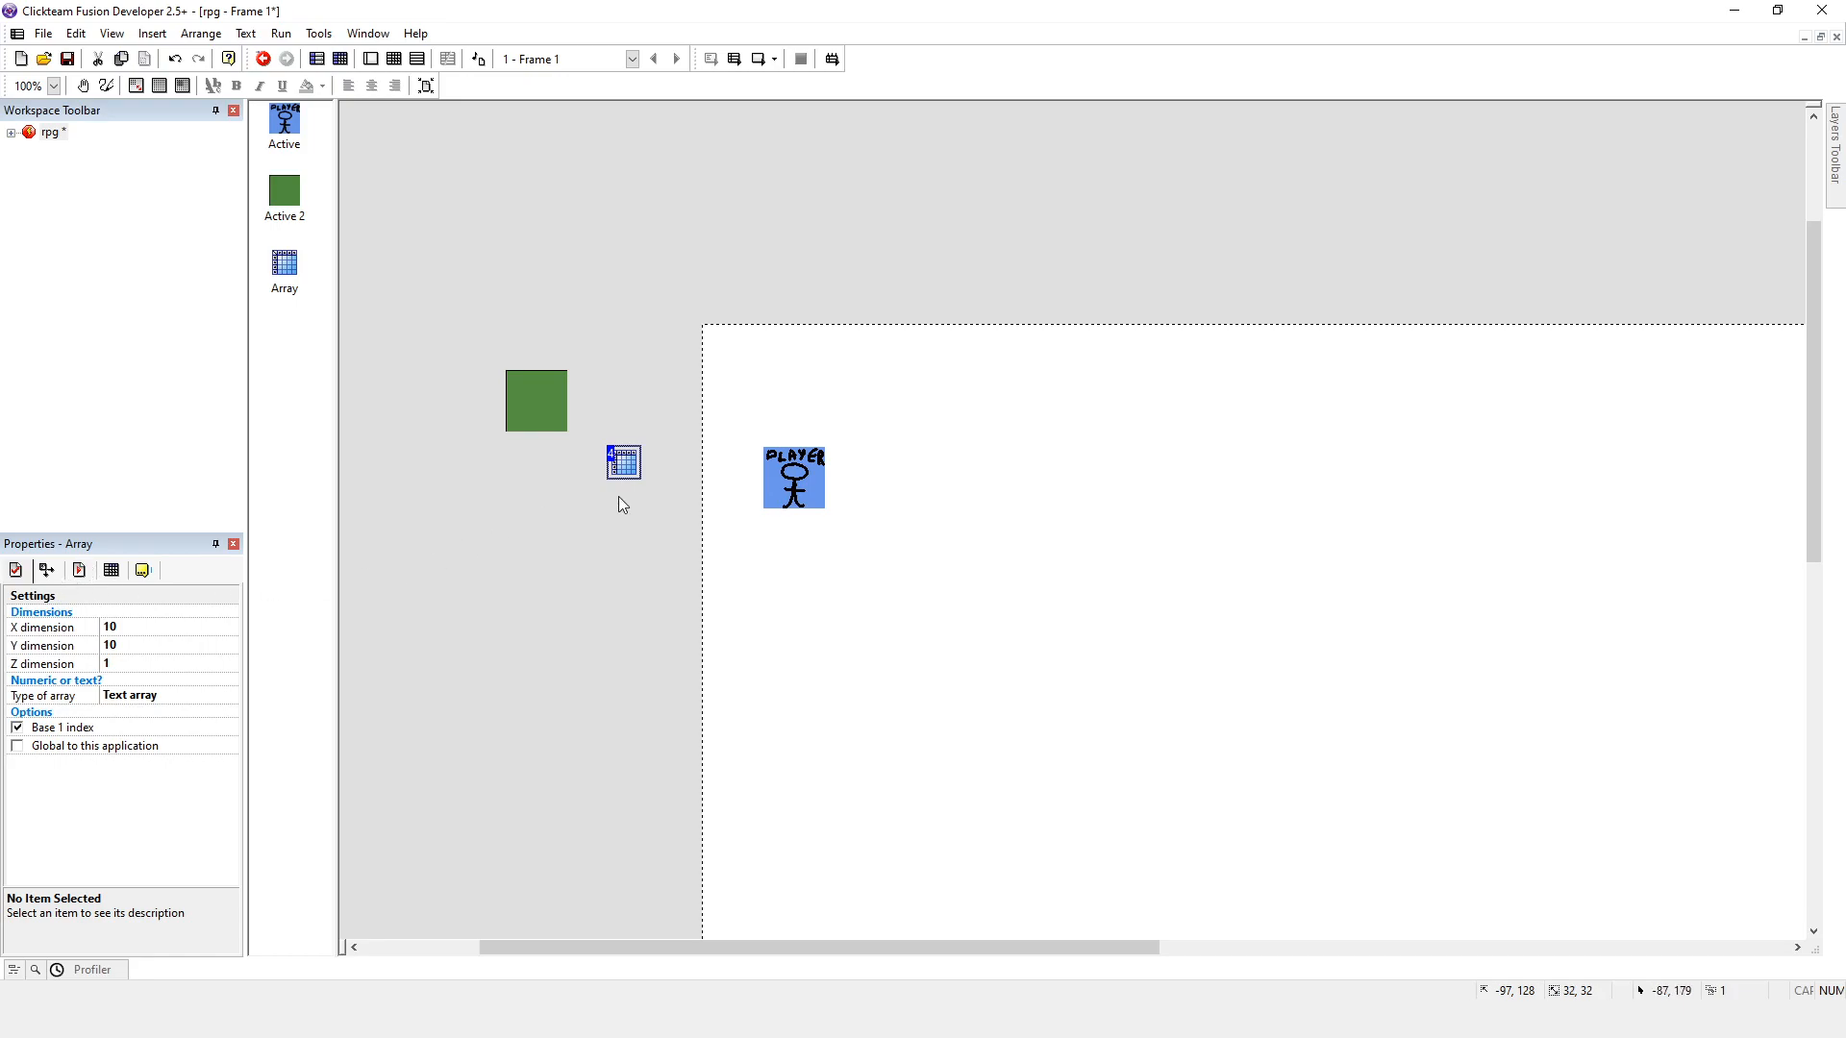
mouse_move(628, 523)
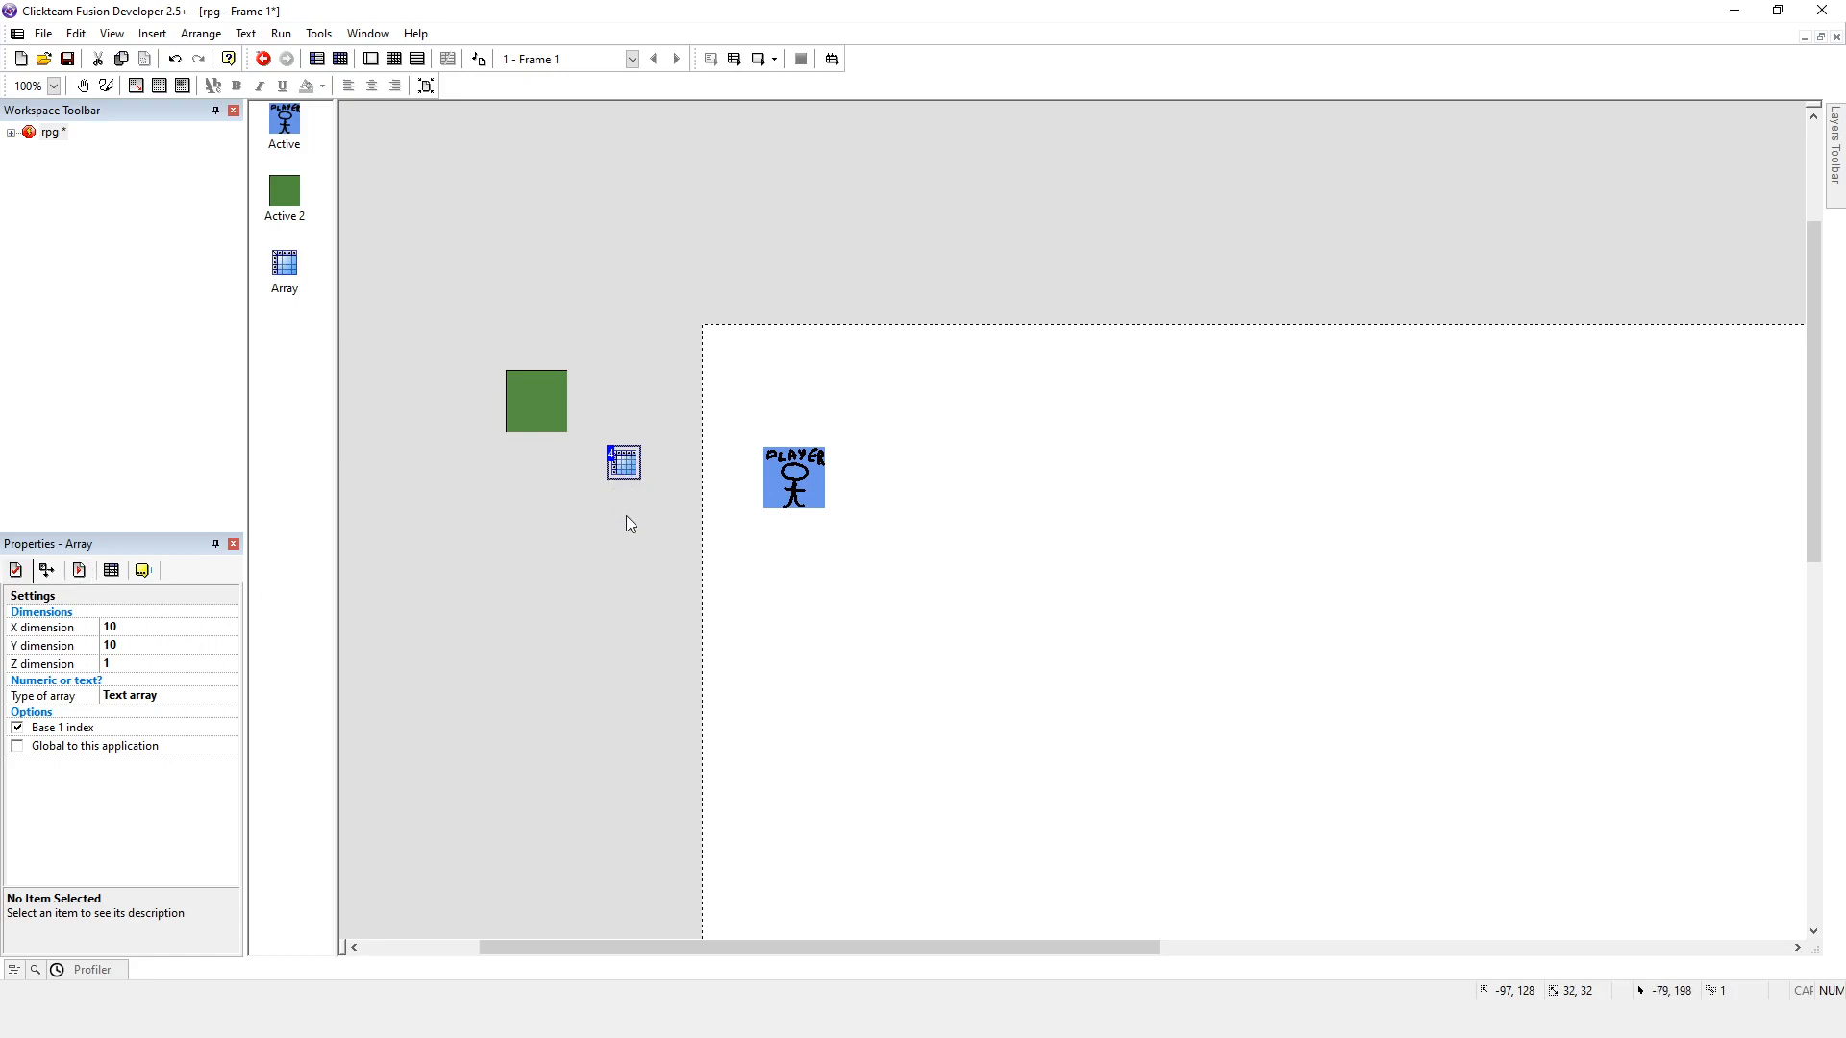
mouse_move(621, 472)
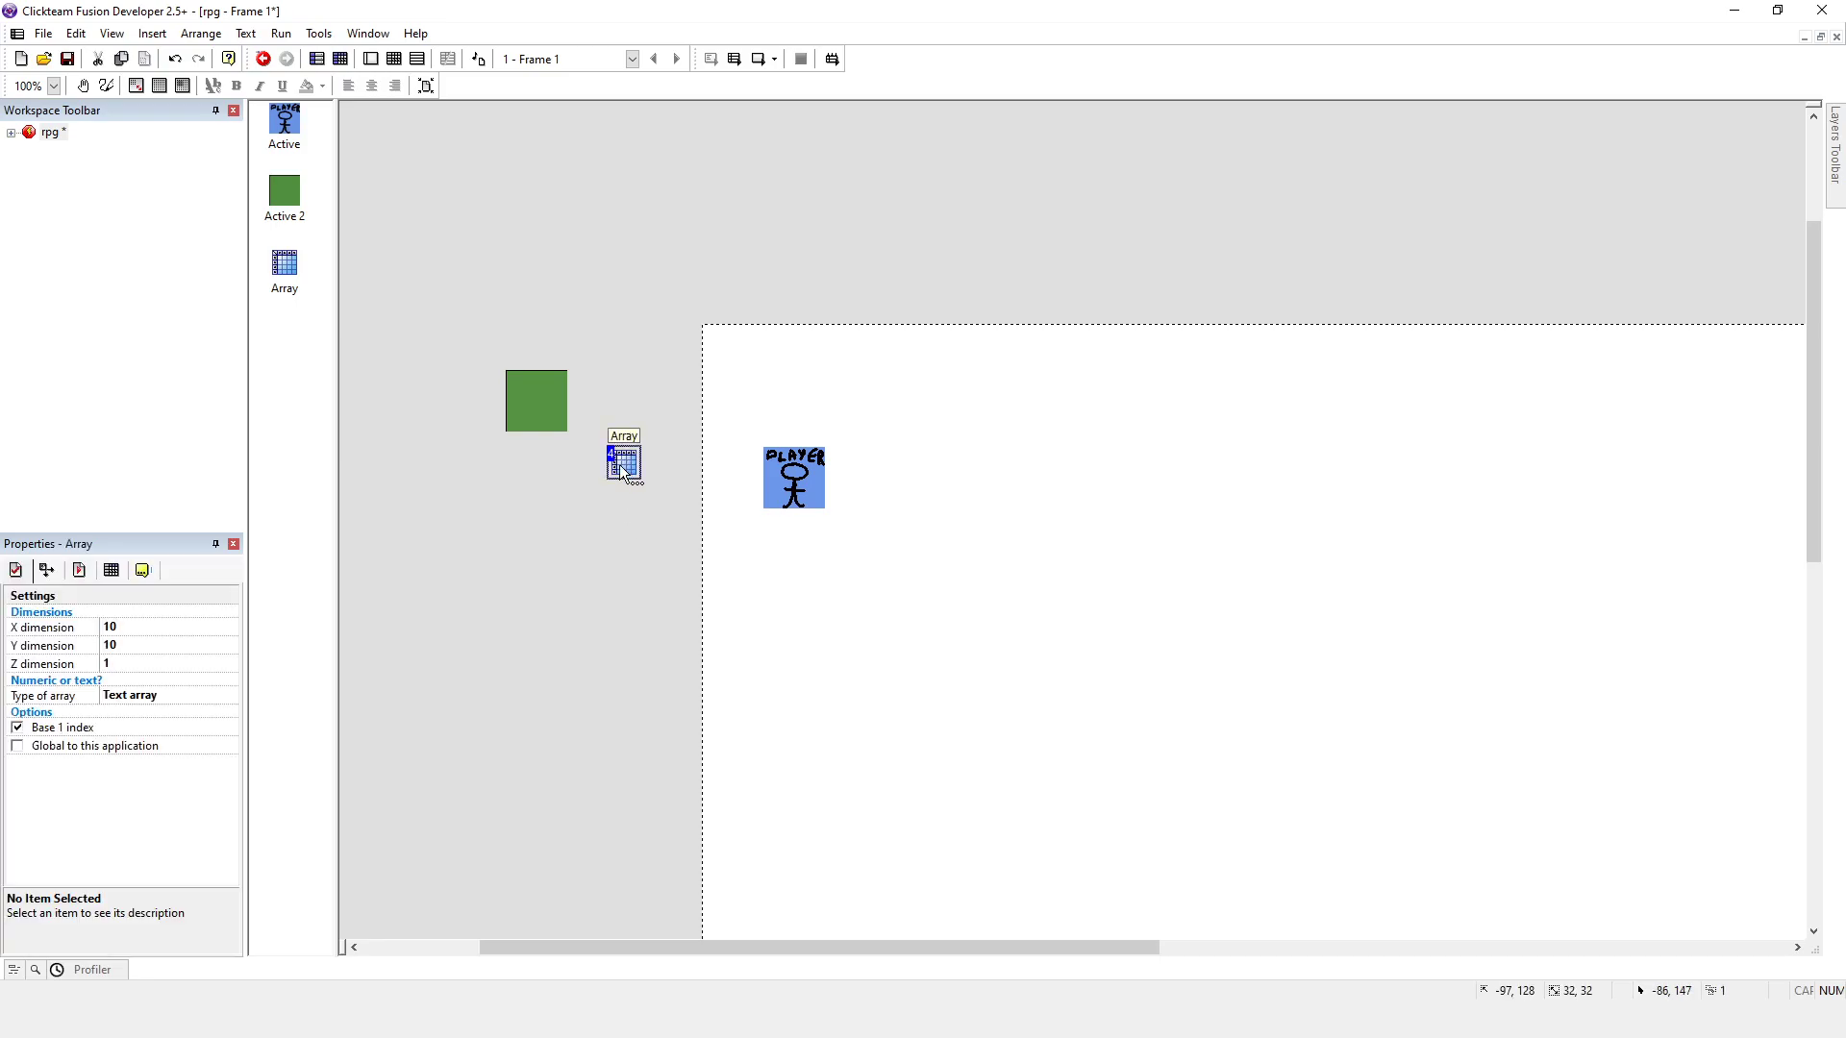
mouse_move(406, 602)
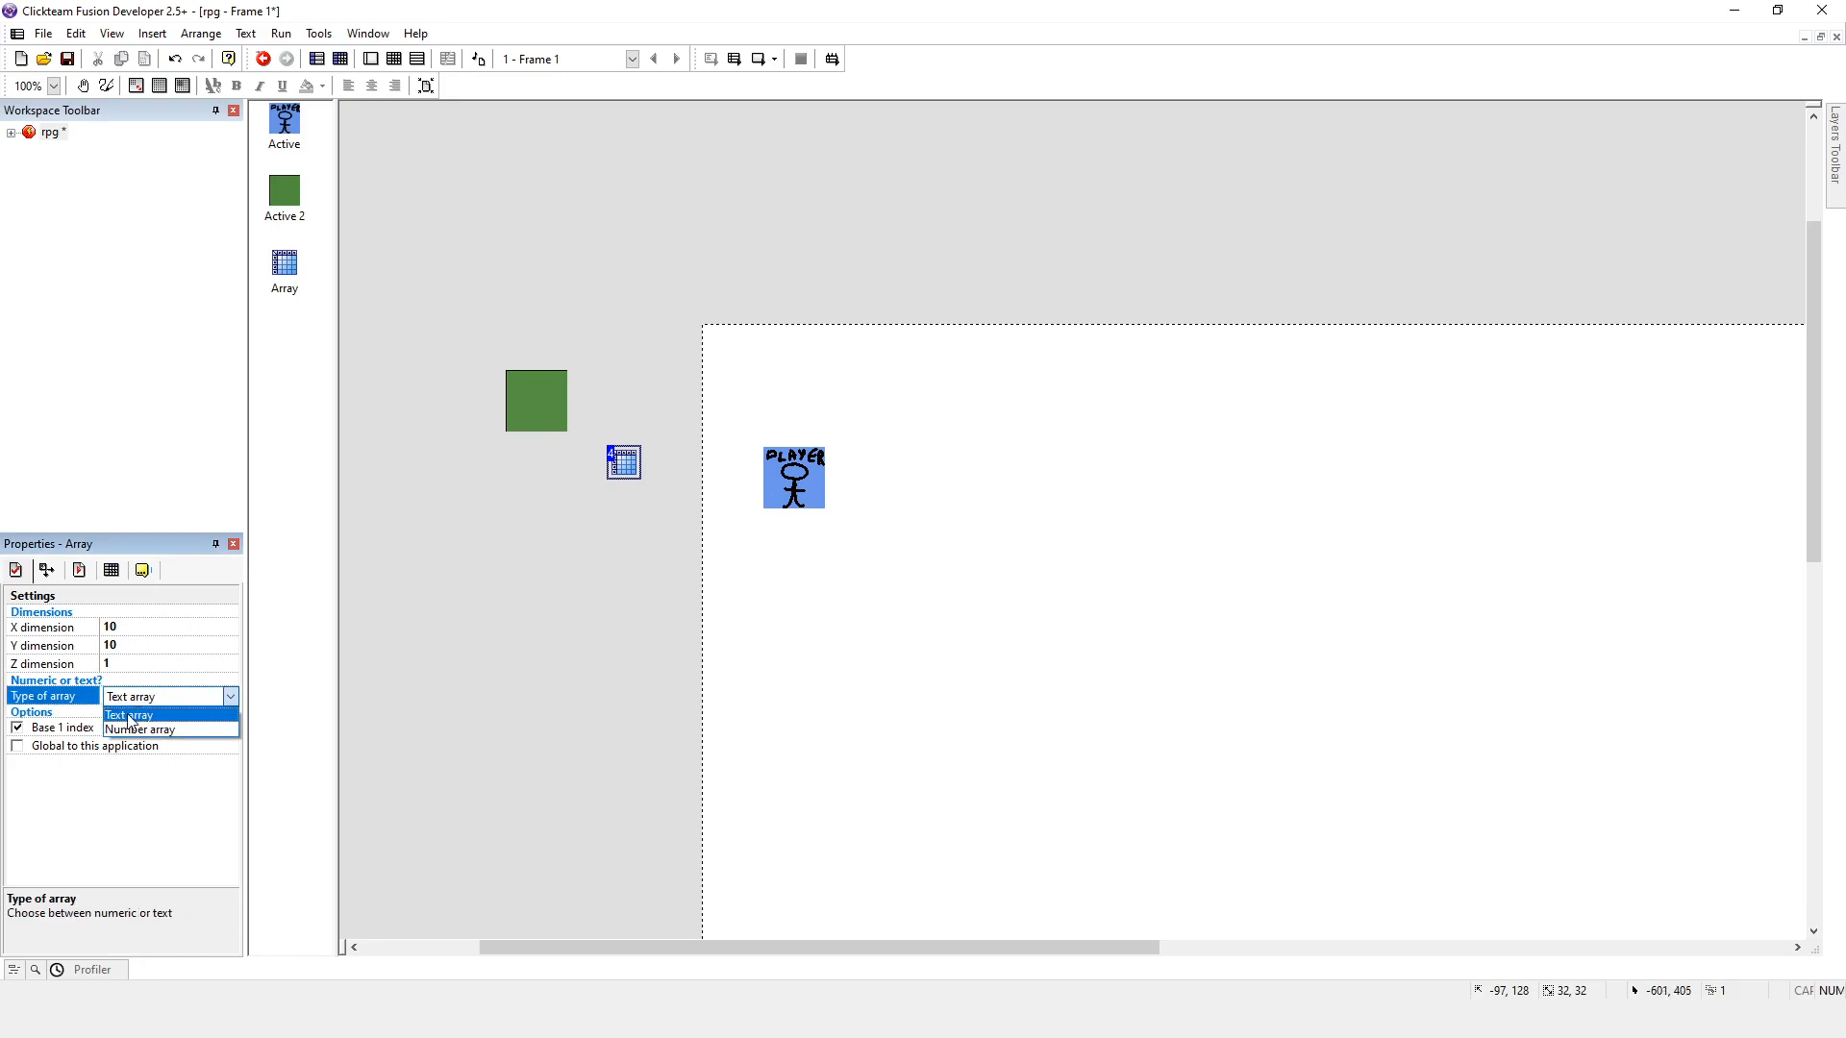
mouse_move(125, 714)
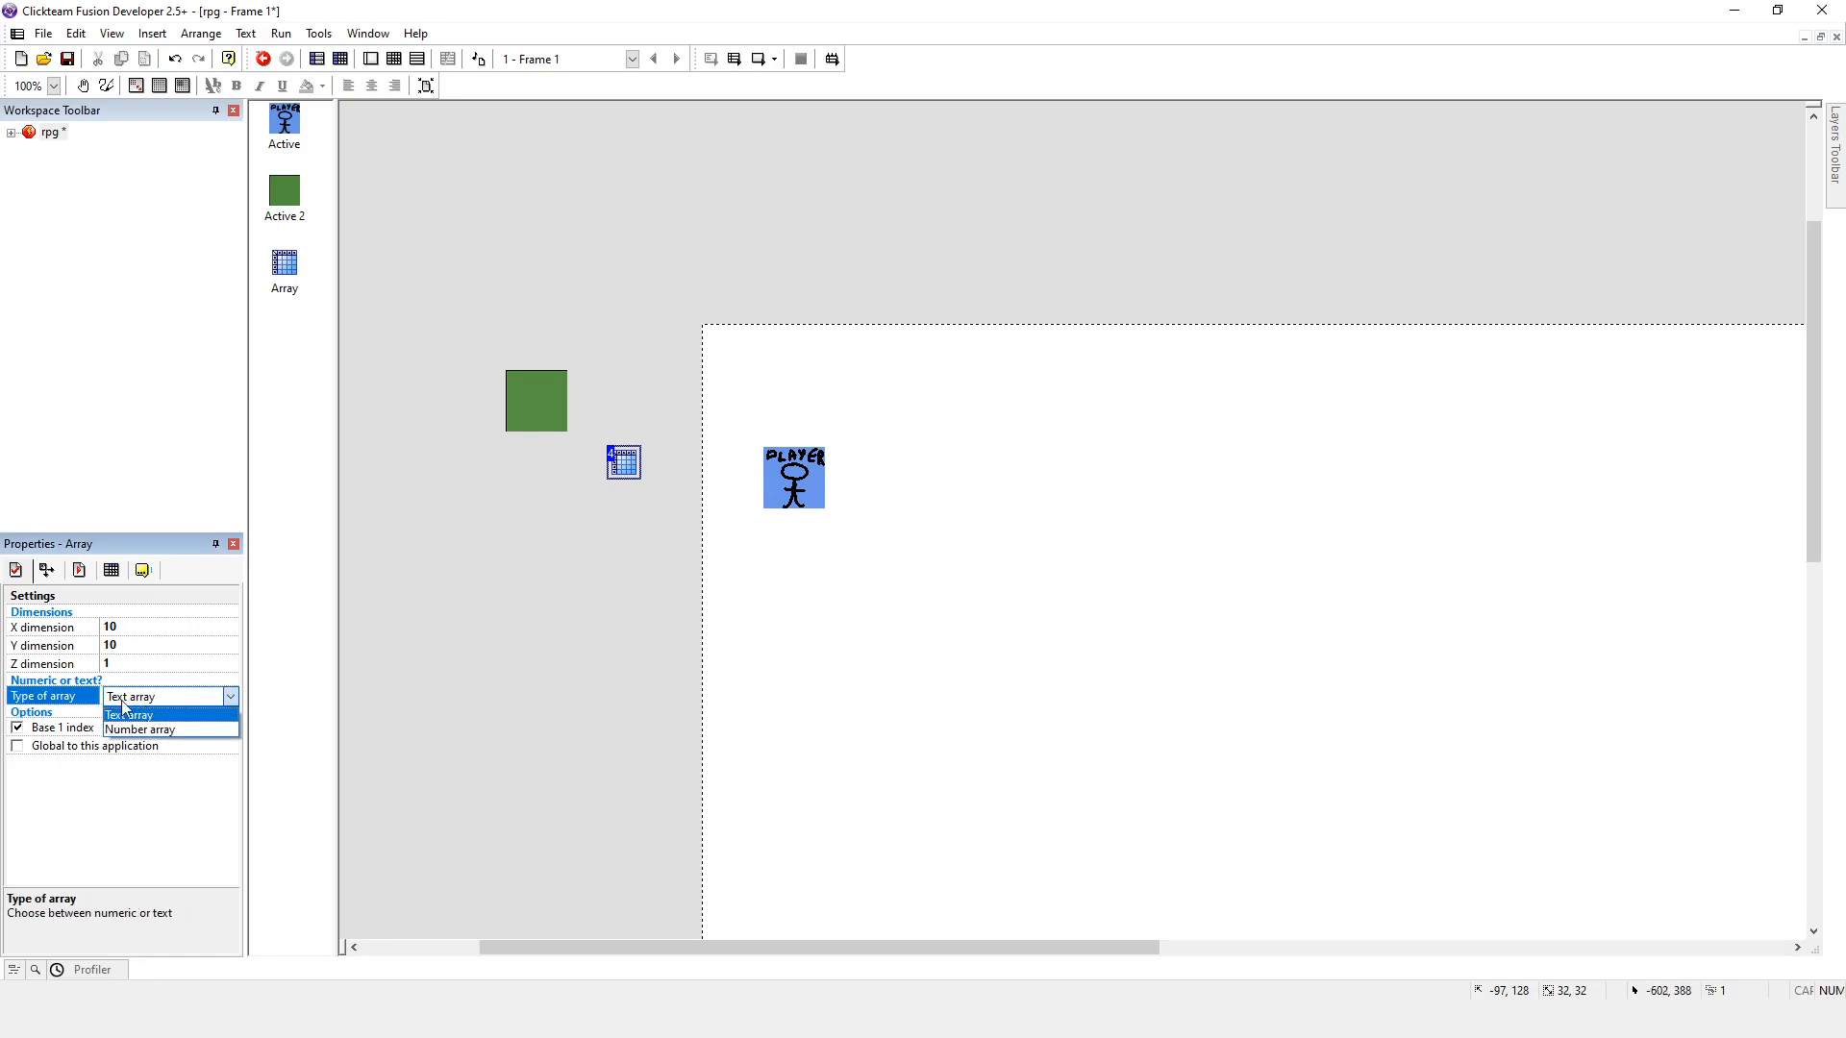
mouse_move(141, 730)
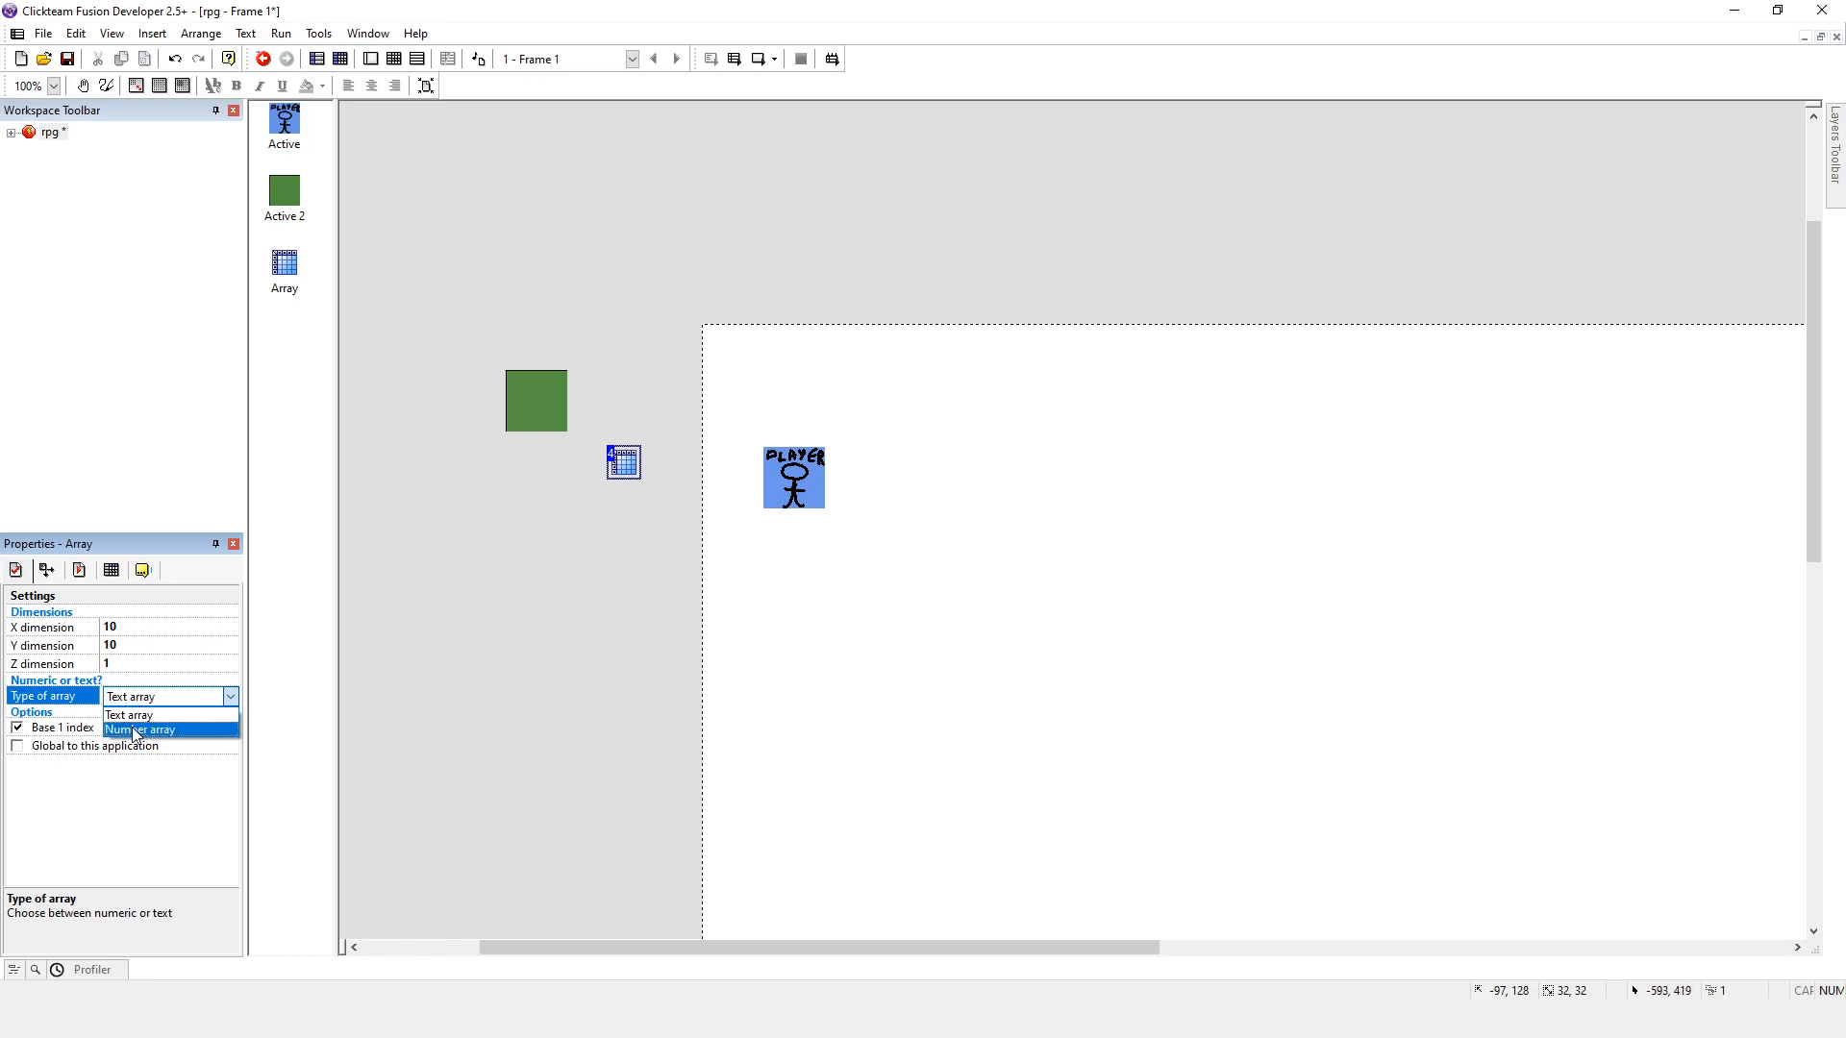
Step: Make the 10×10×1 Array a number array with zero-based indexing
left_click(140, 729)
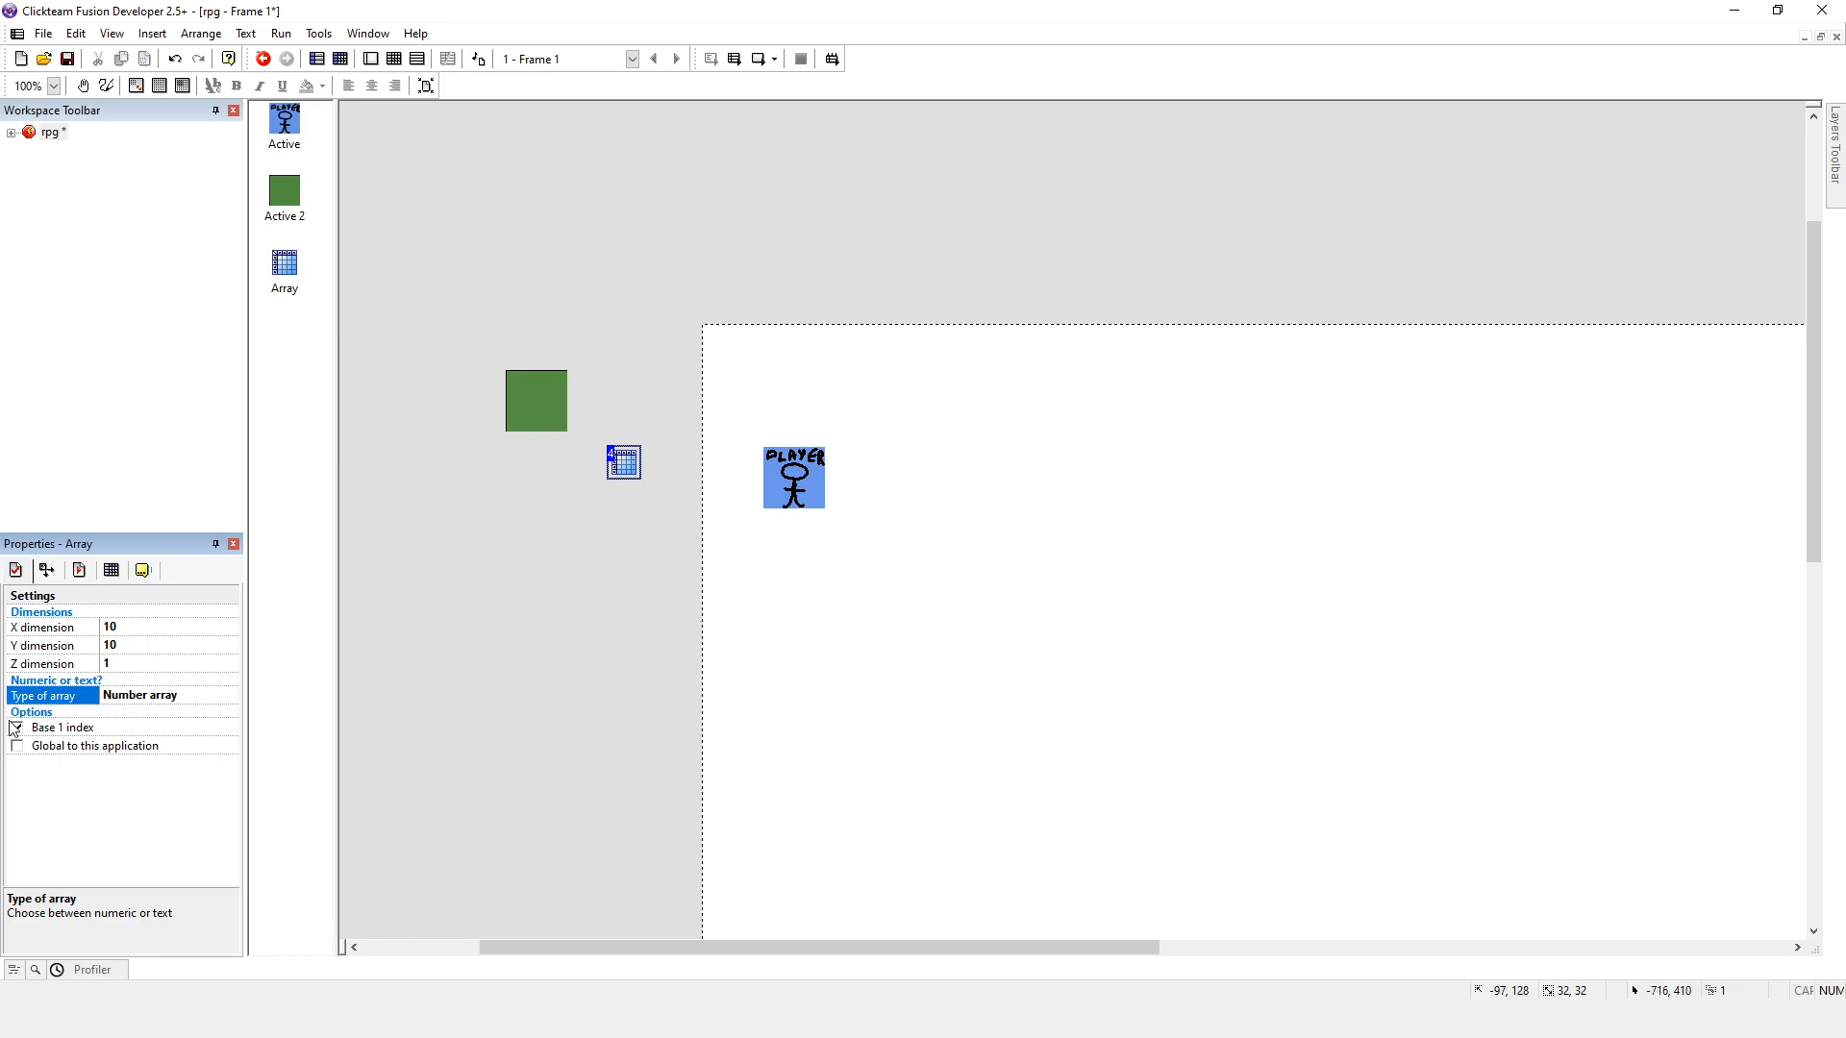
left_click(17, 728)
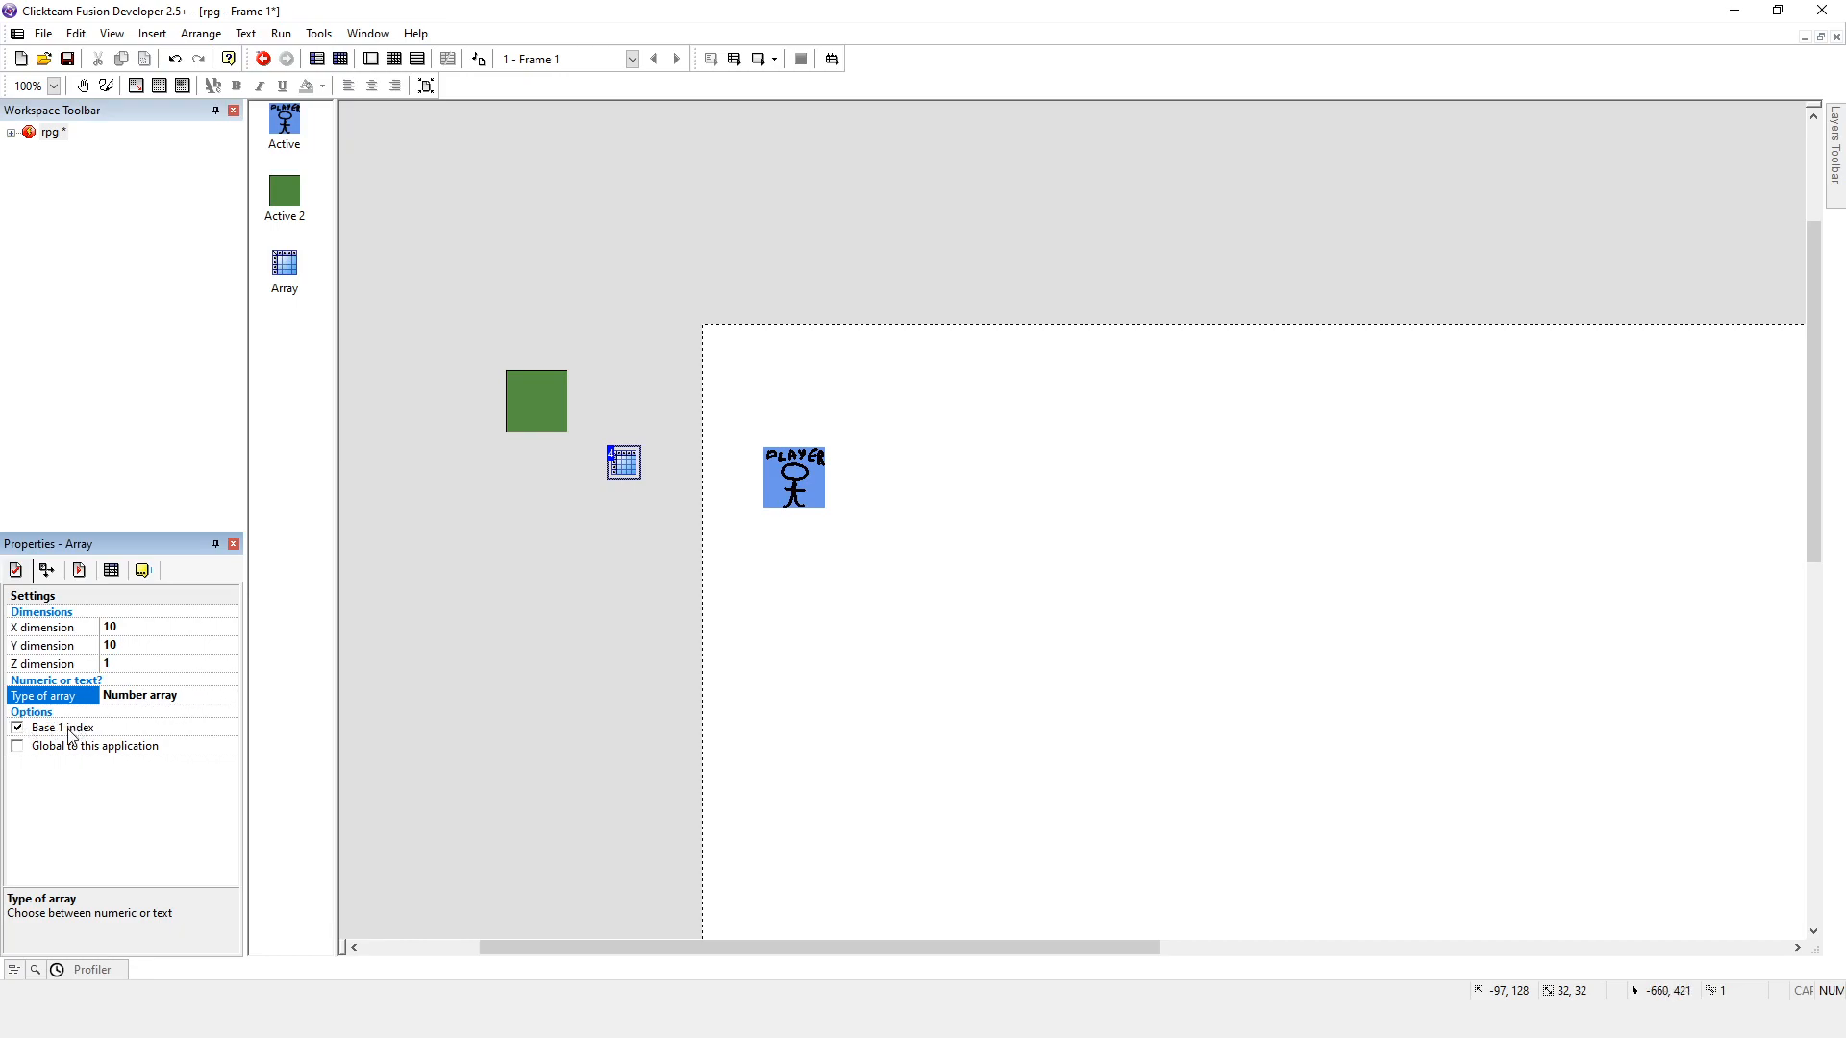
left_click(58, 728)
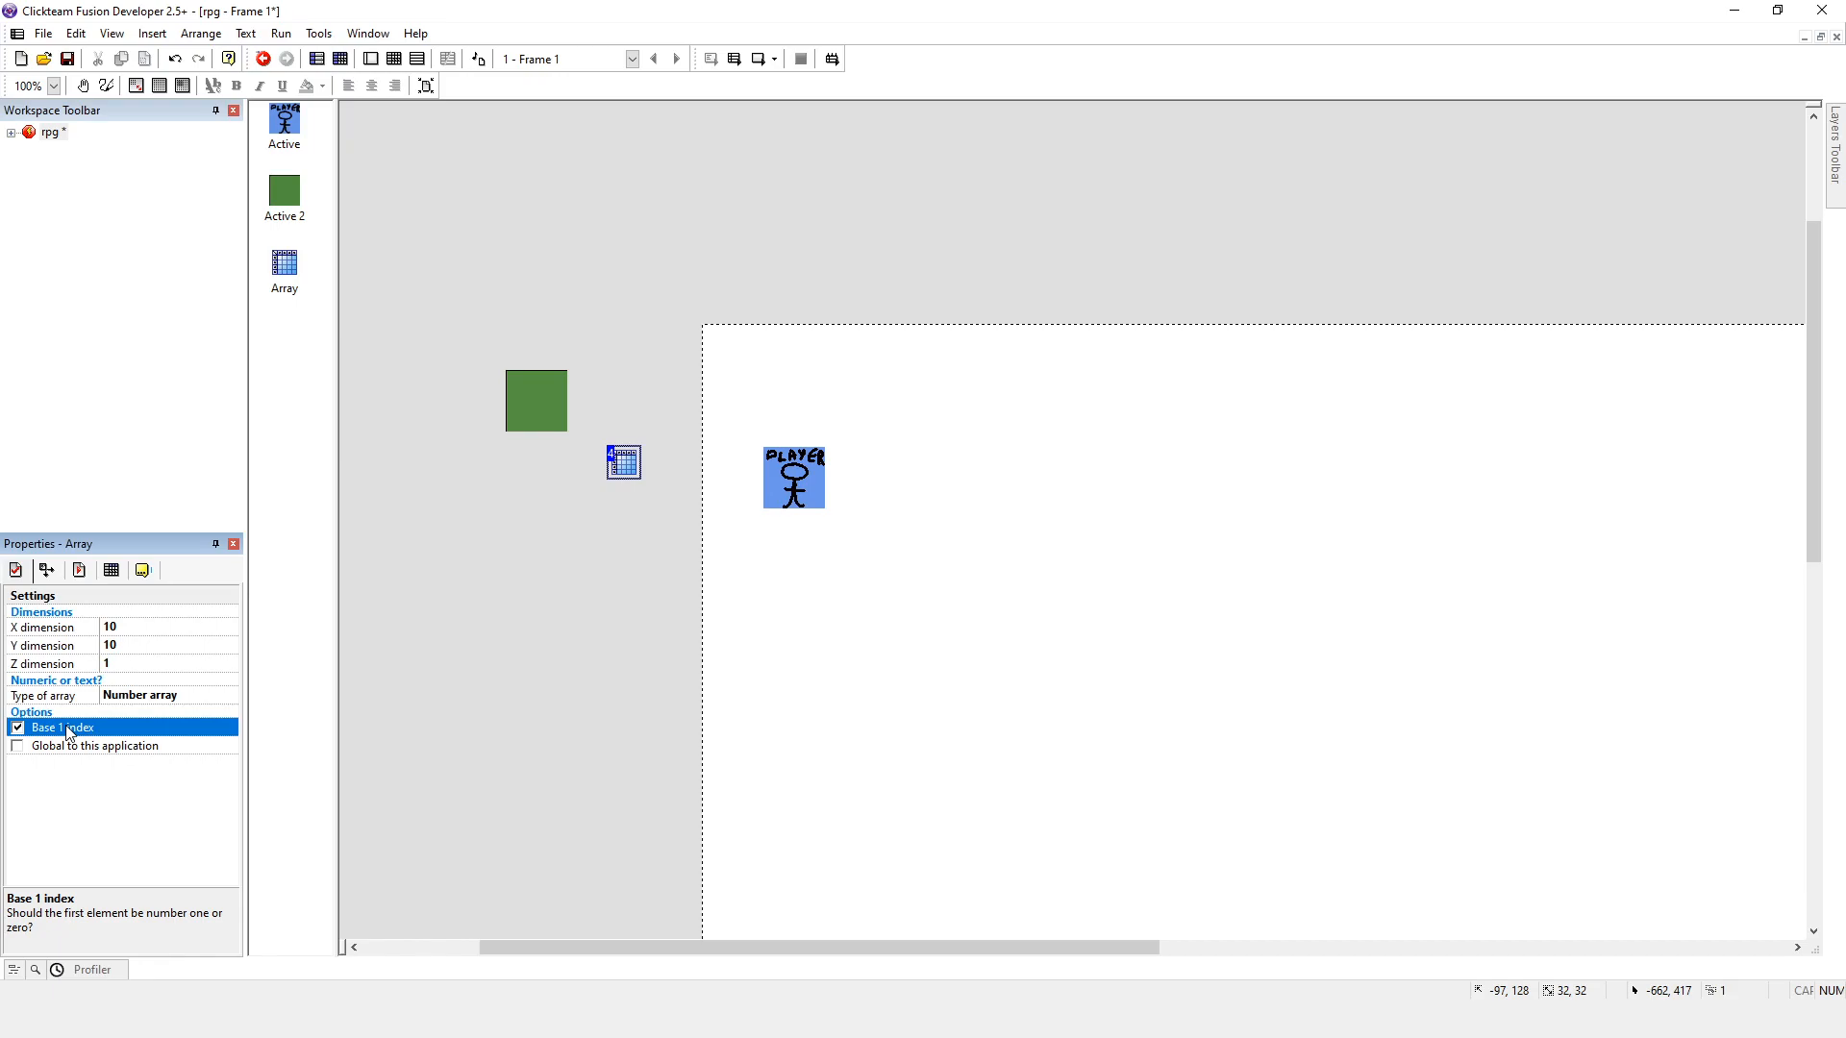
mouse_move(871, 343)
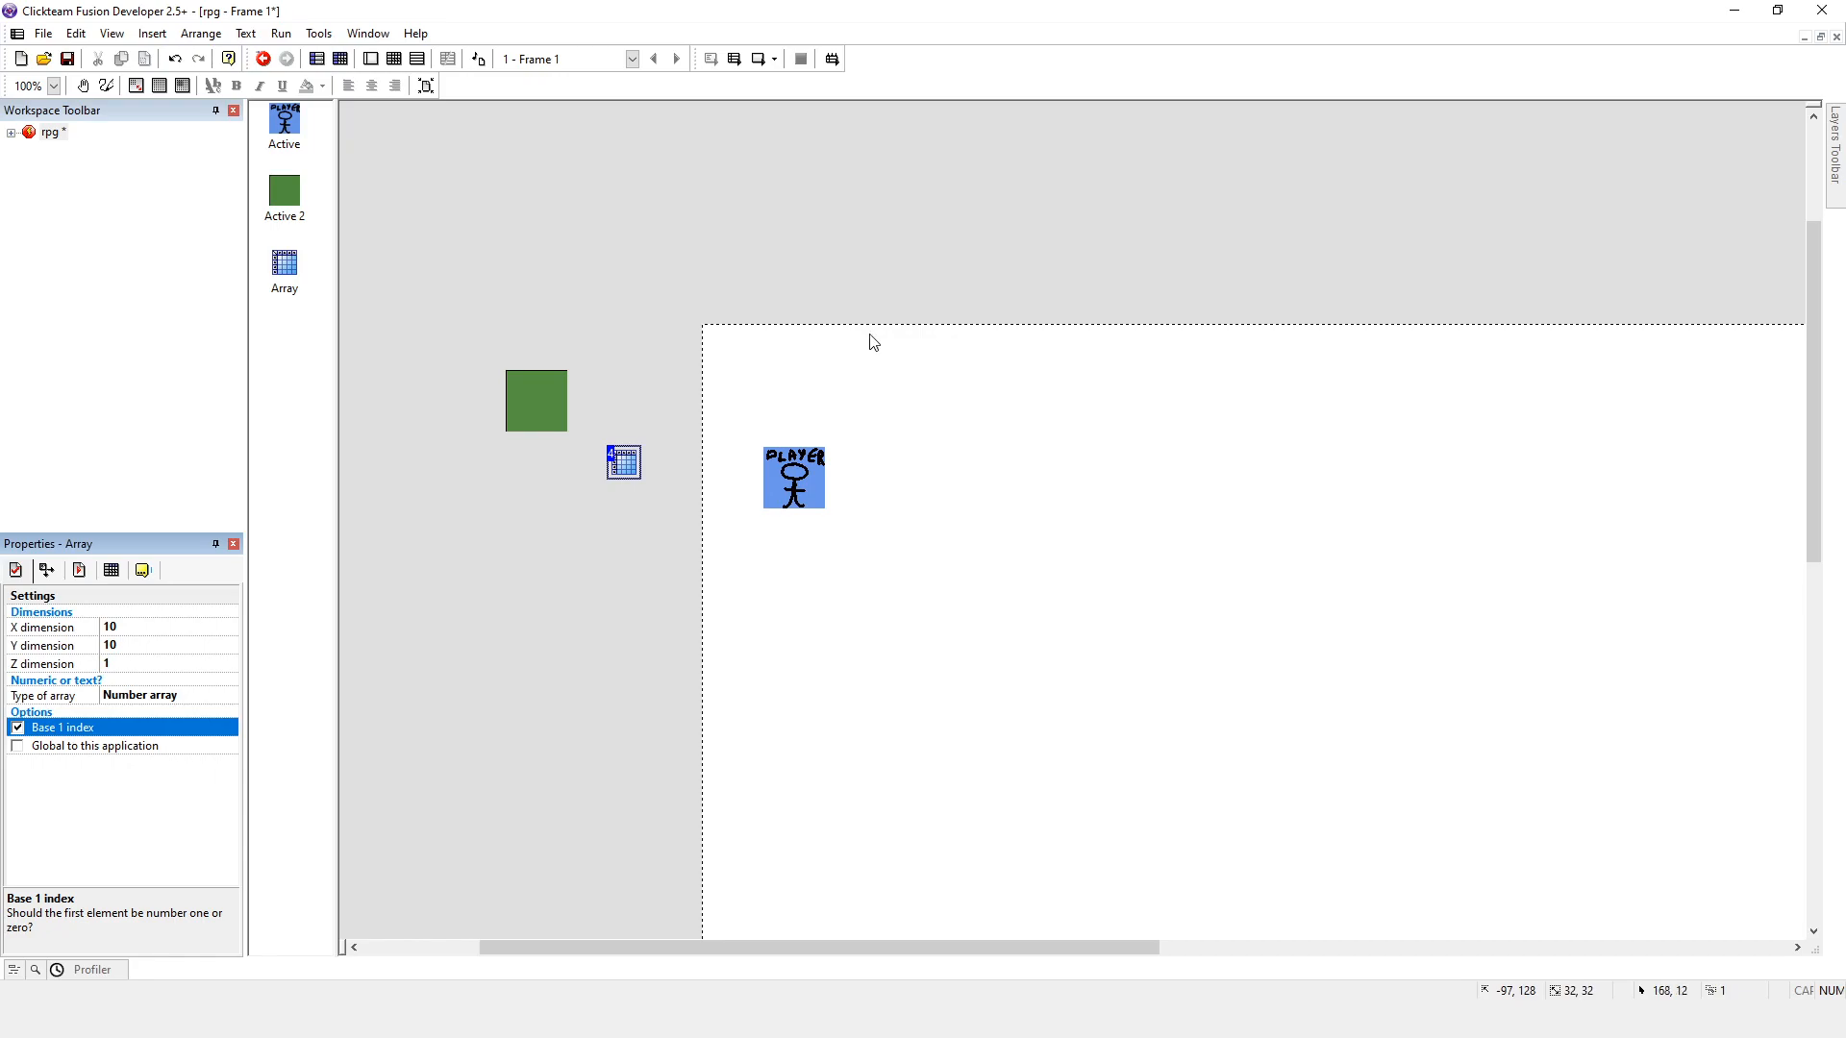
mouse_move(879, 349)
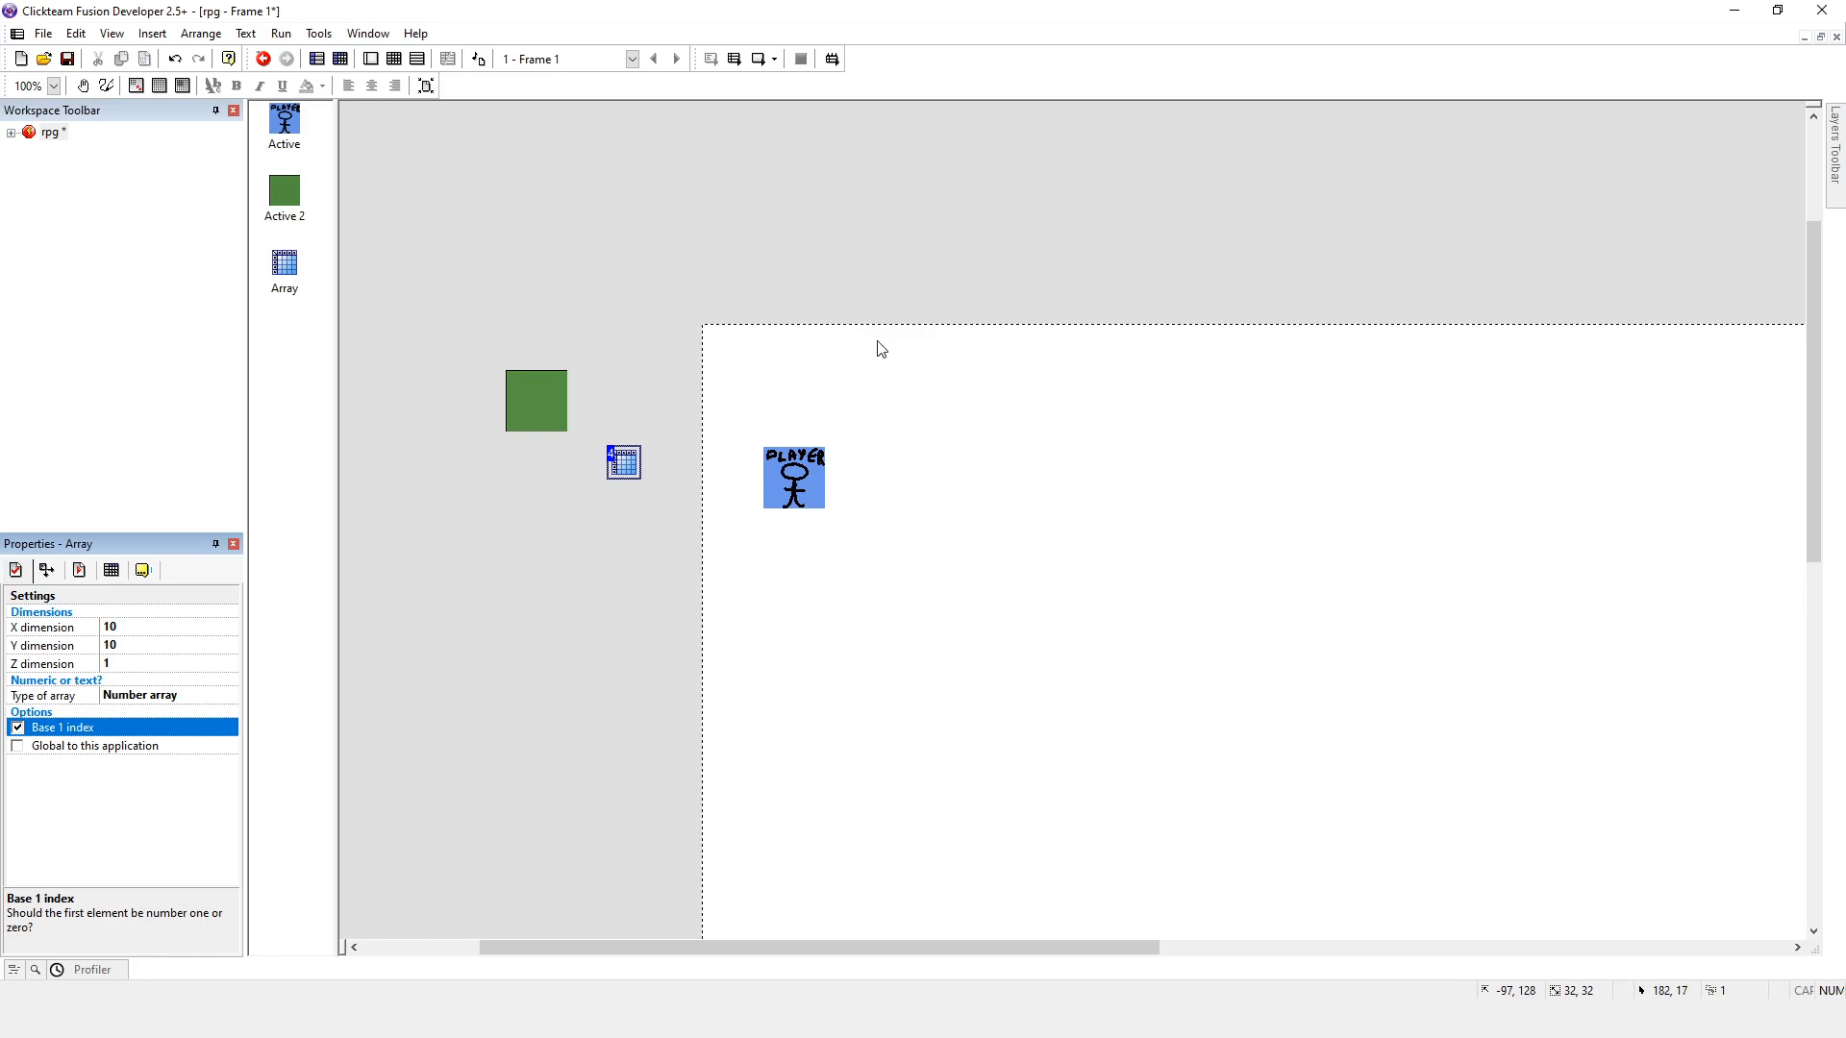
mouse_move(875, 347)
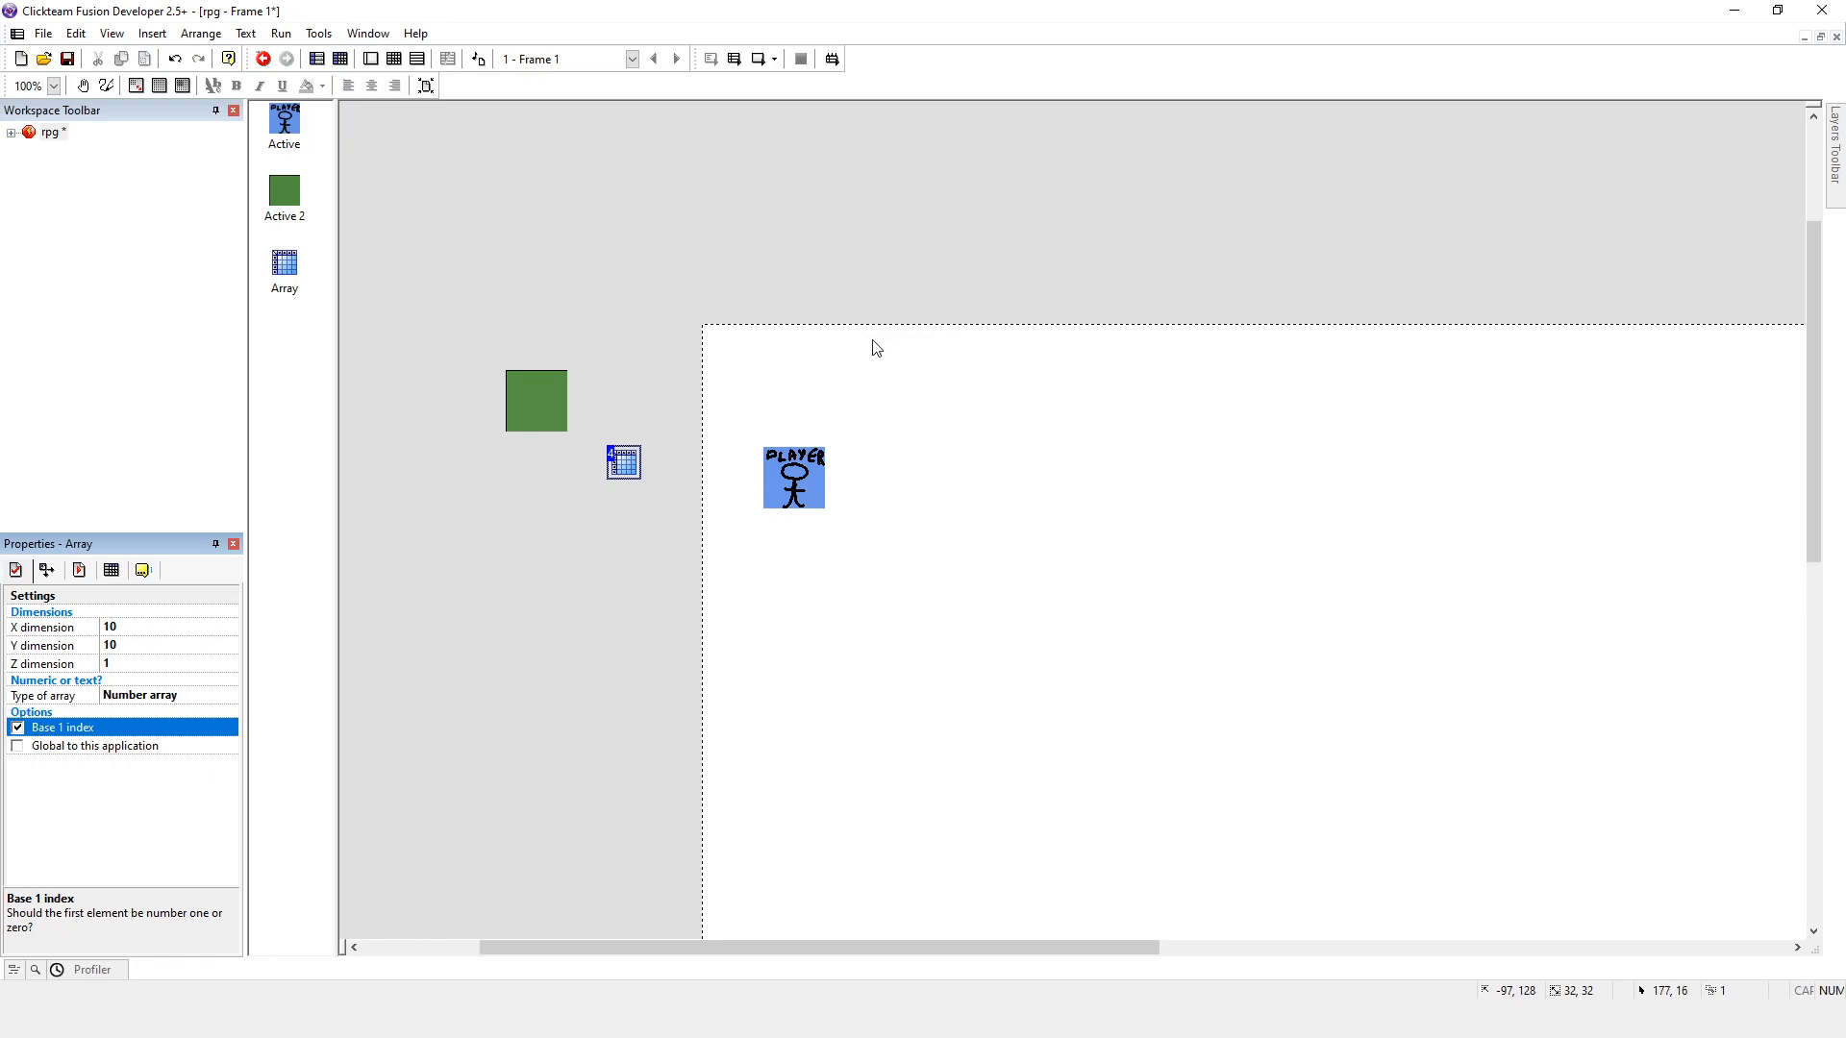
mouse_move(774, 310)
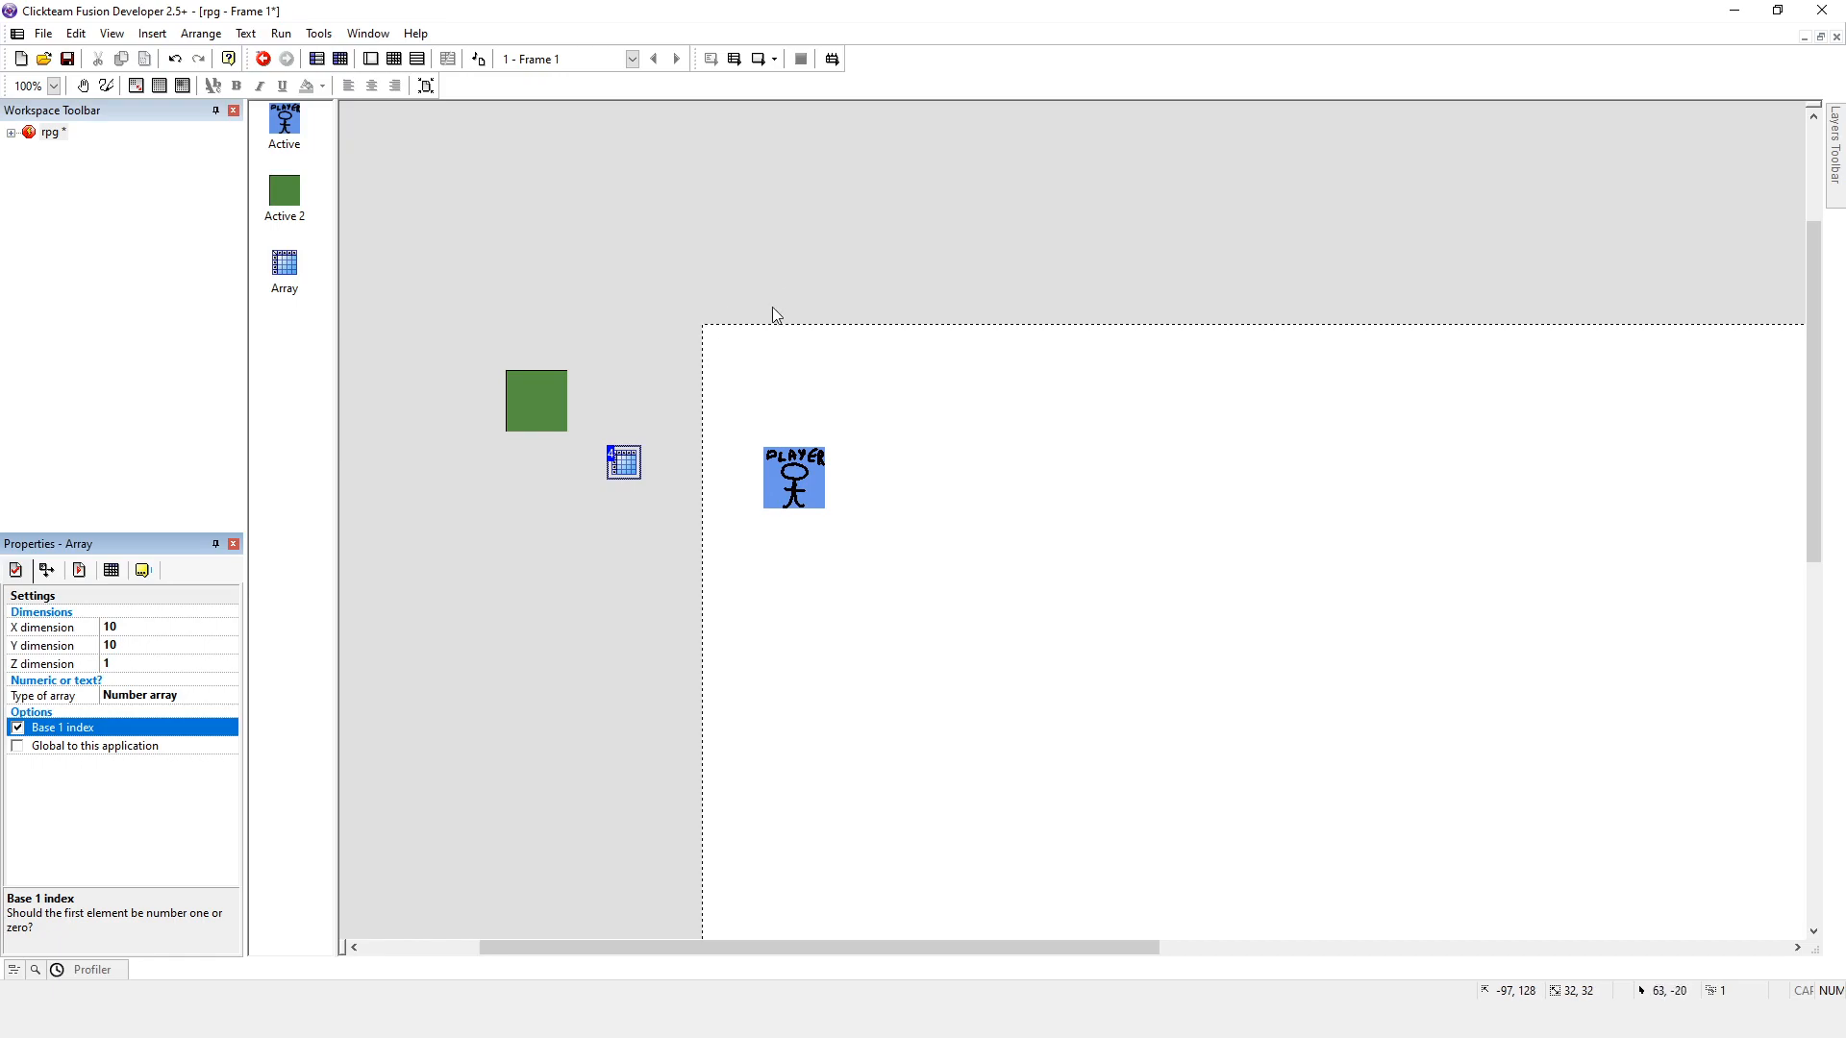
mouse_move(698, 361)
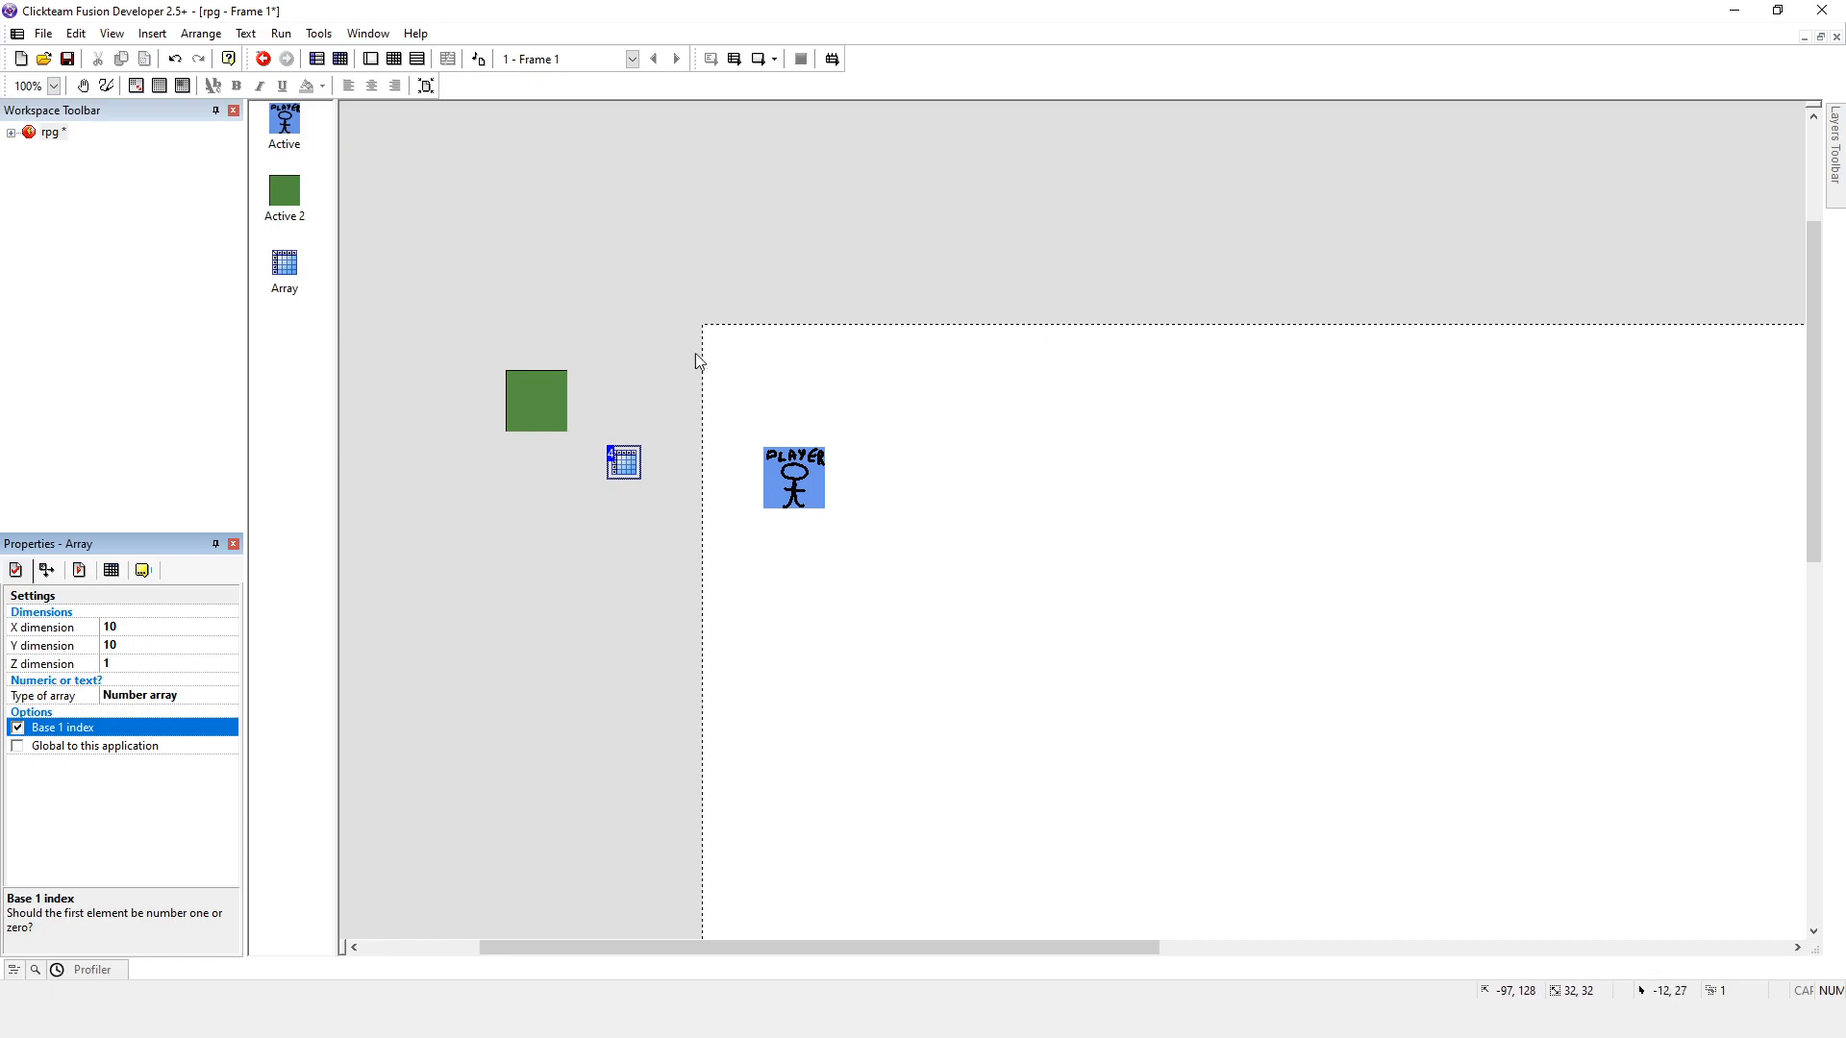
mouse_move(775, 321)
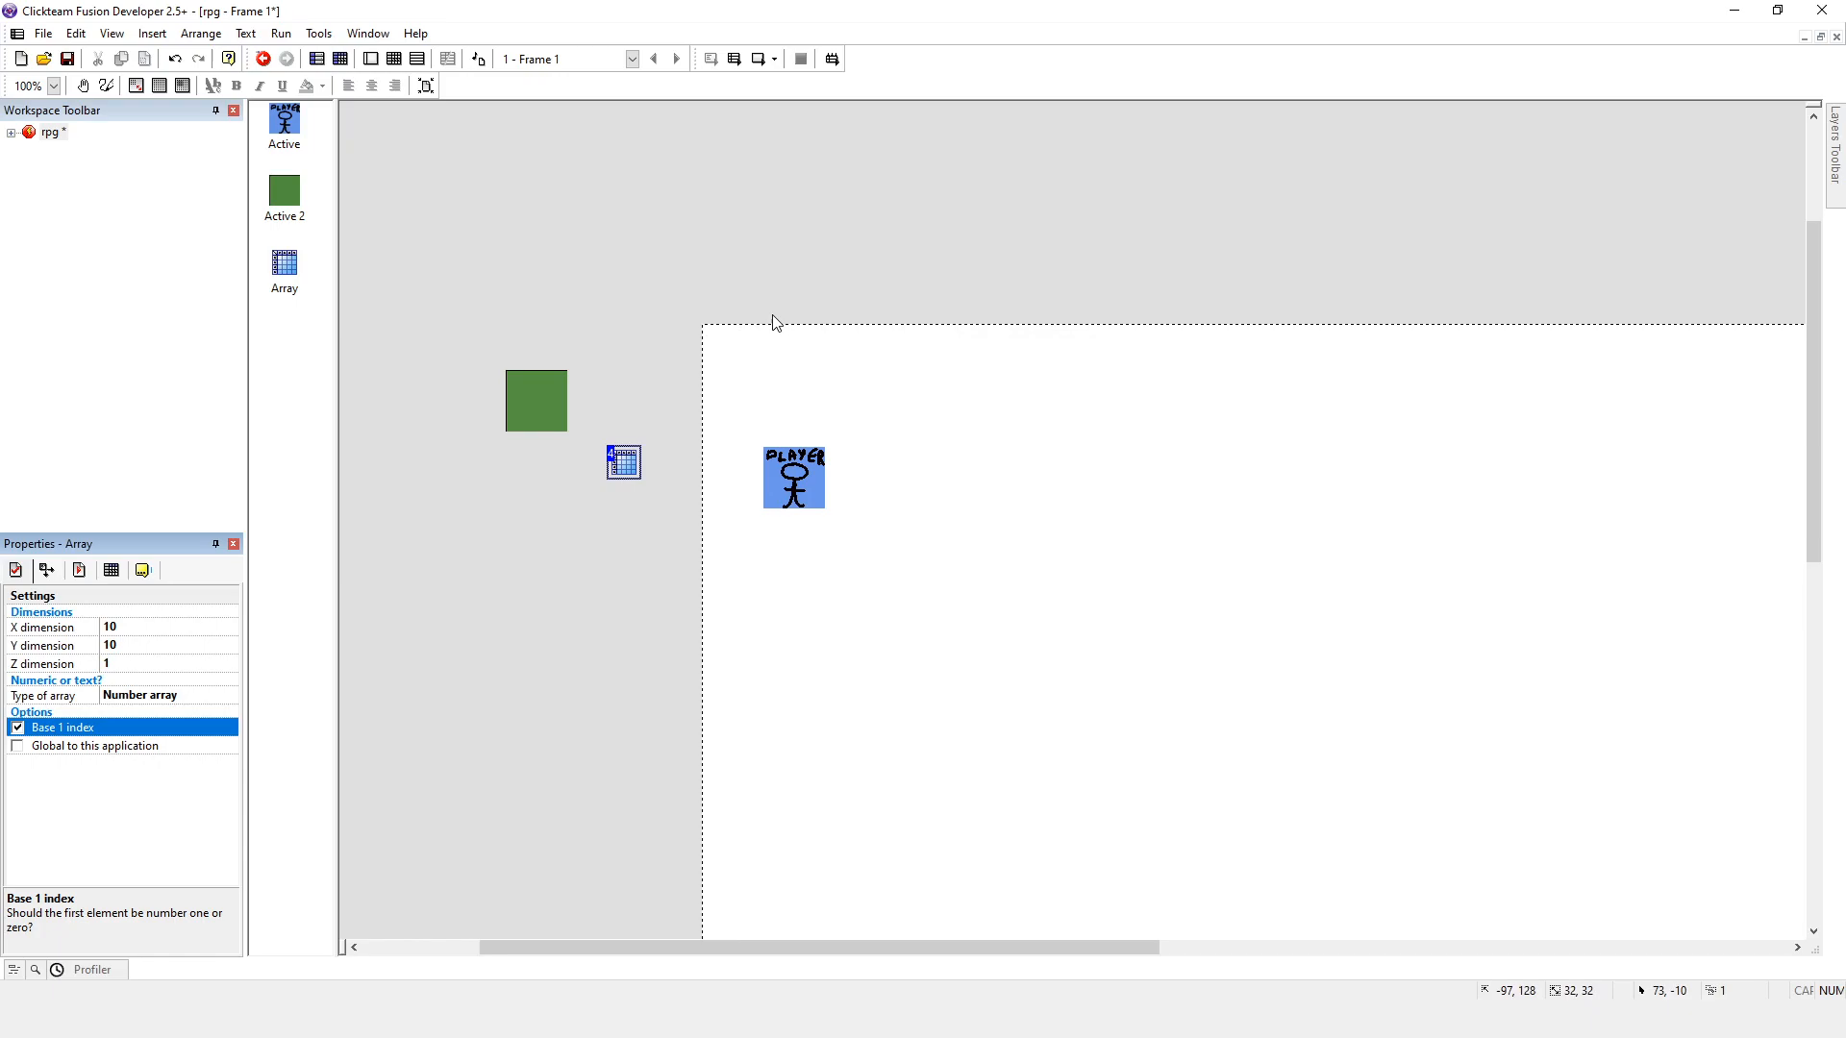
mouse_move(153, 717)
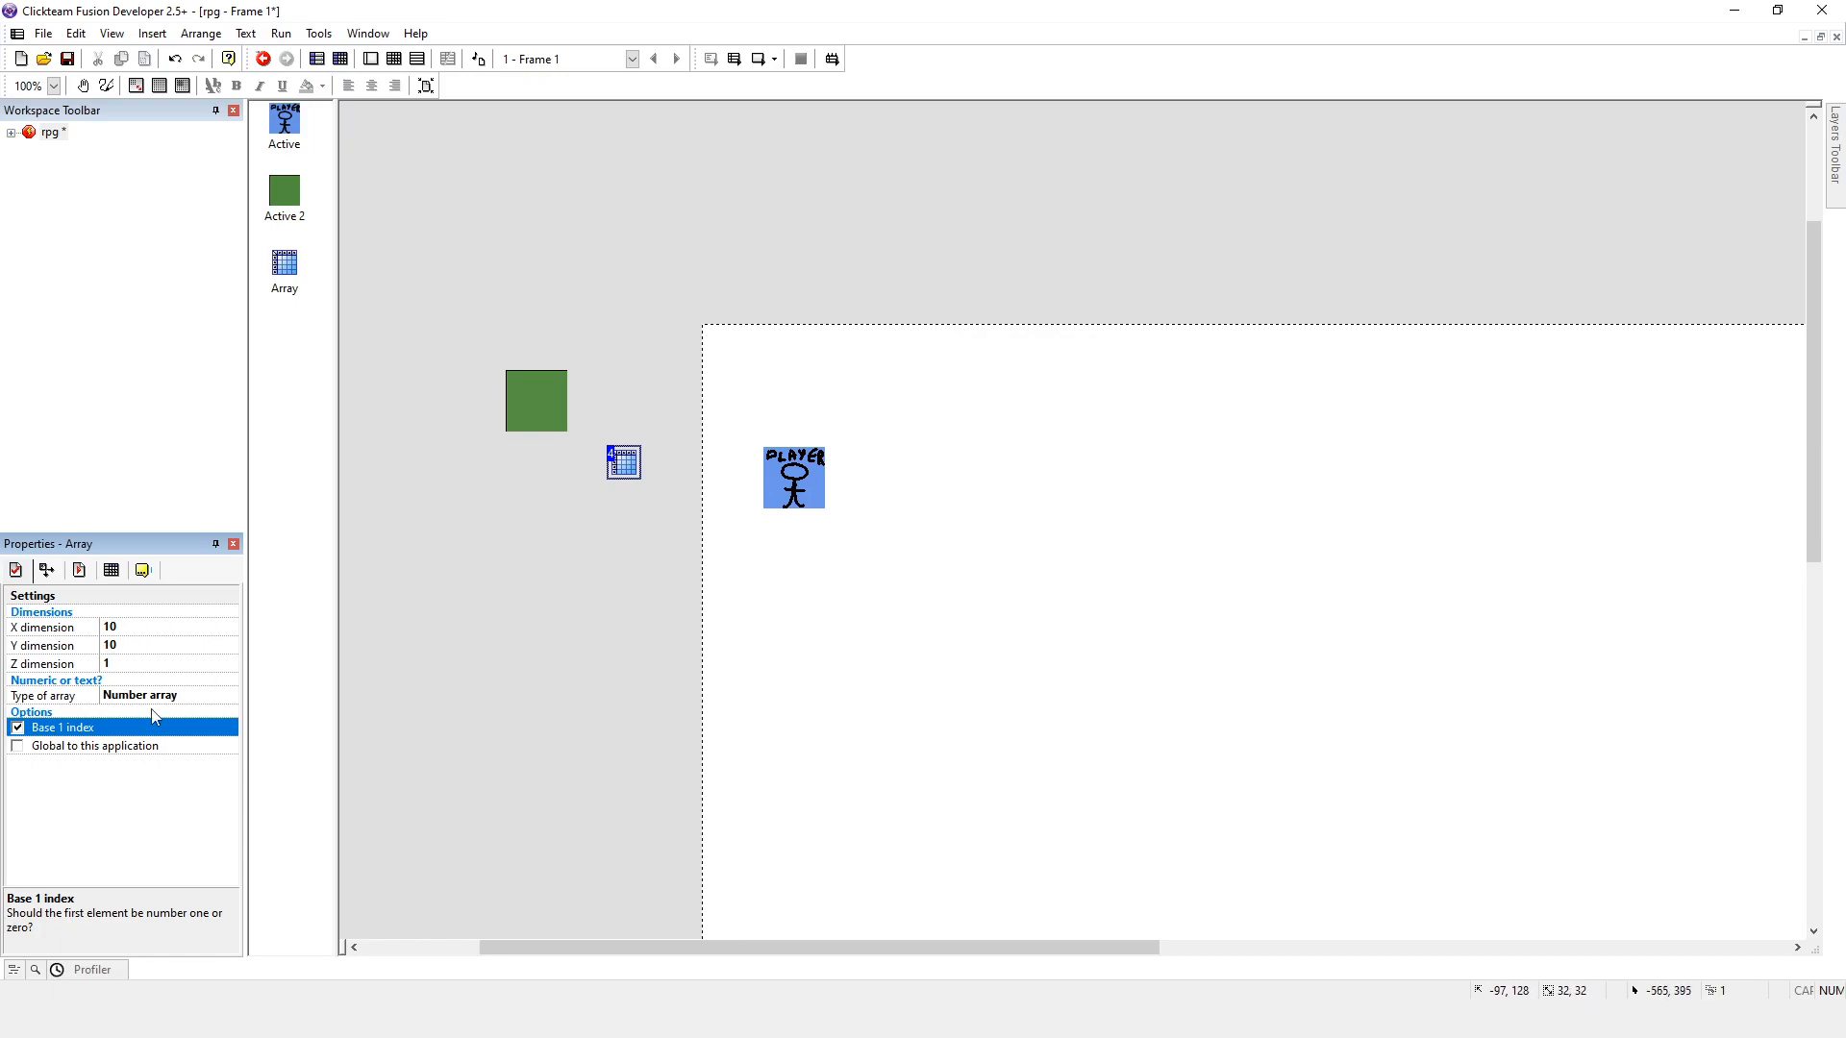
left_click(17, 728)
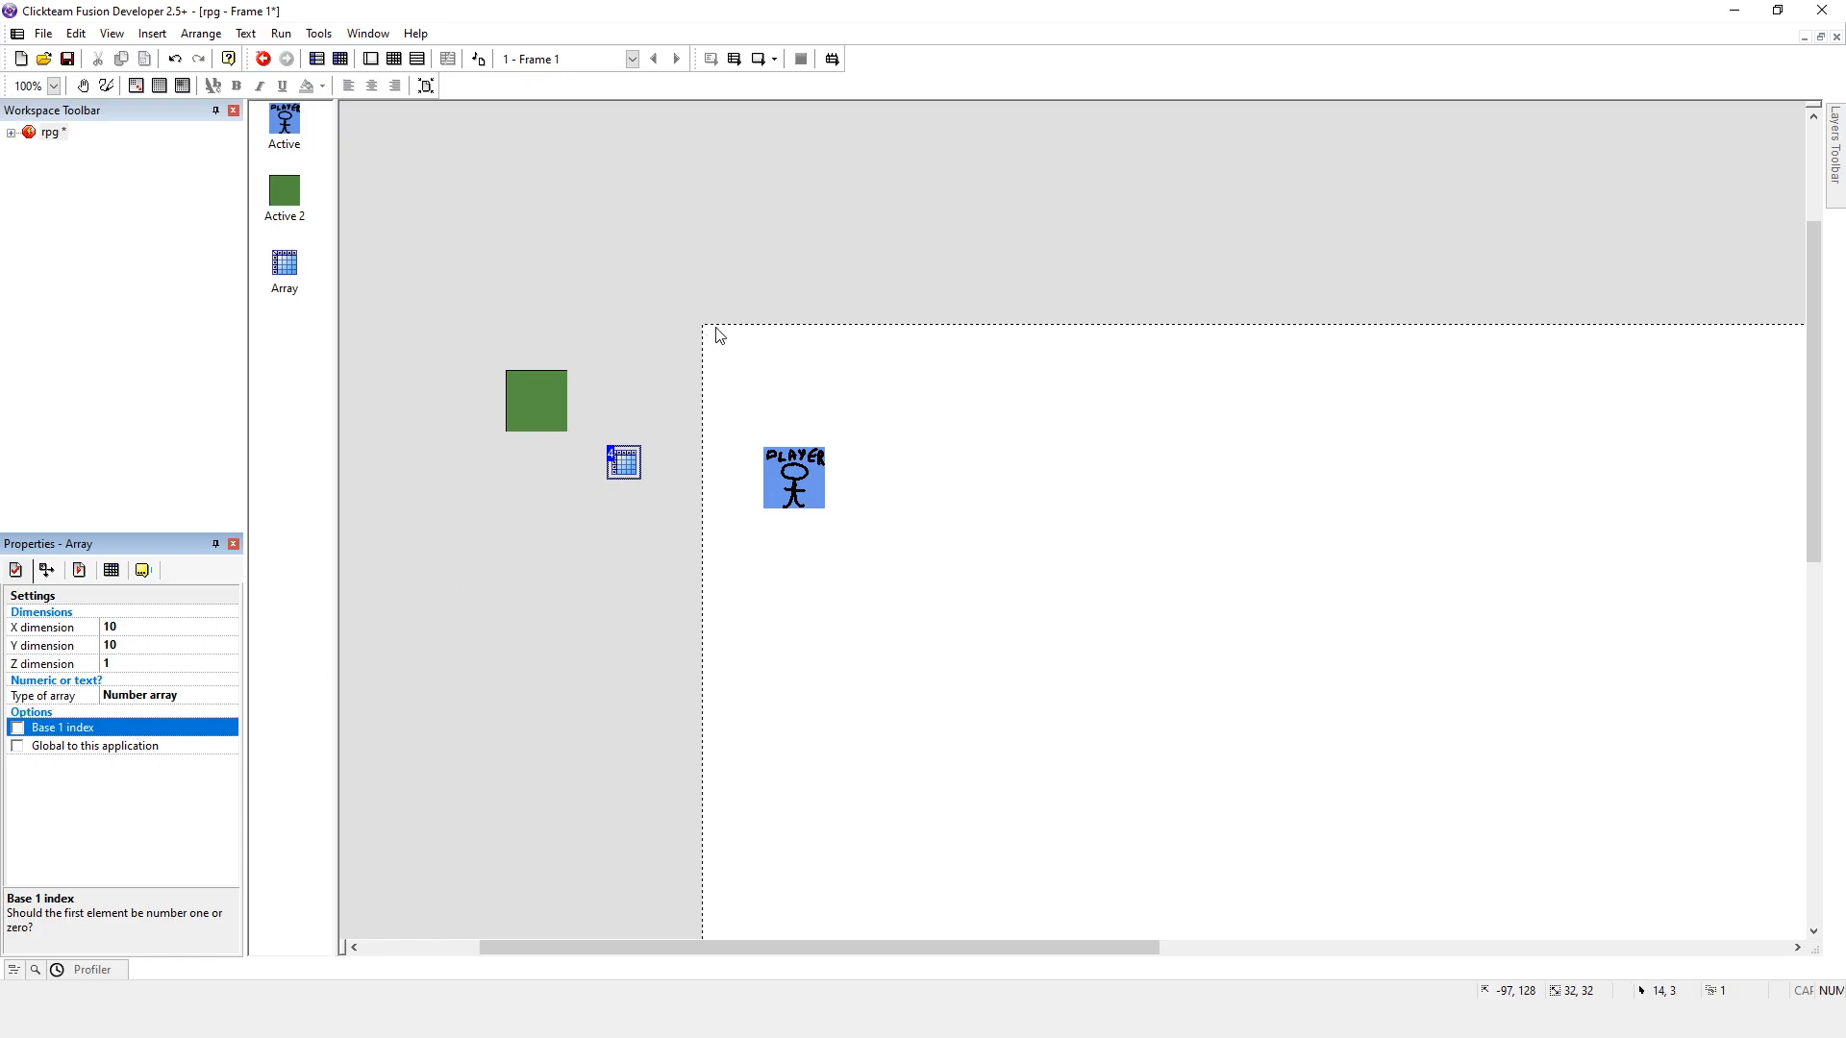
mouse_move(932, 309)
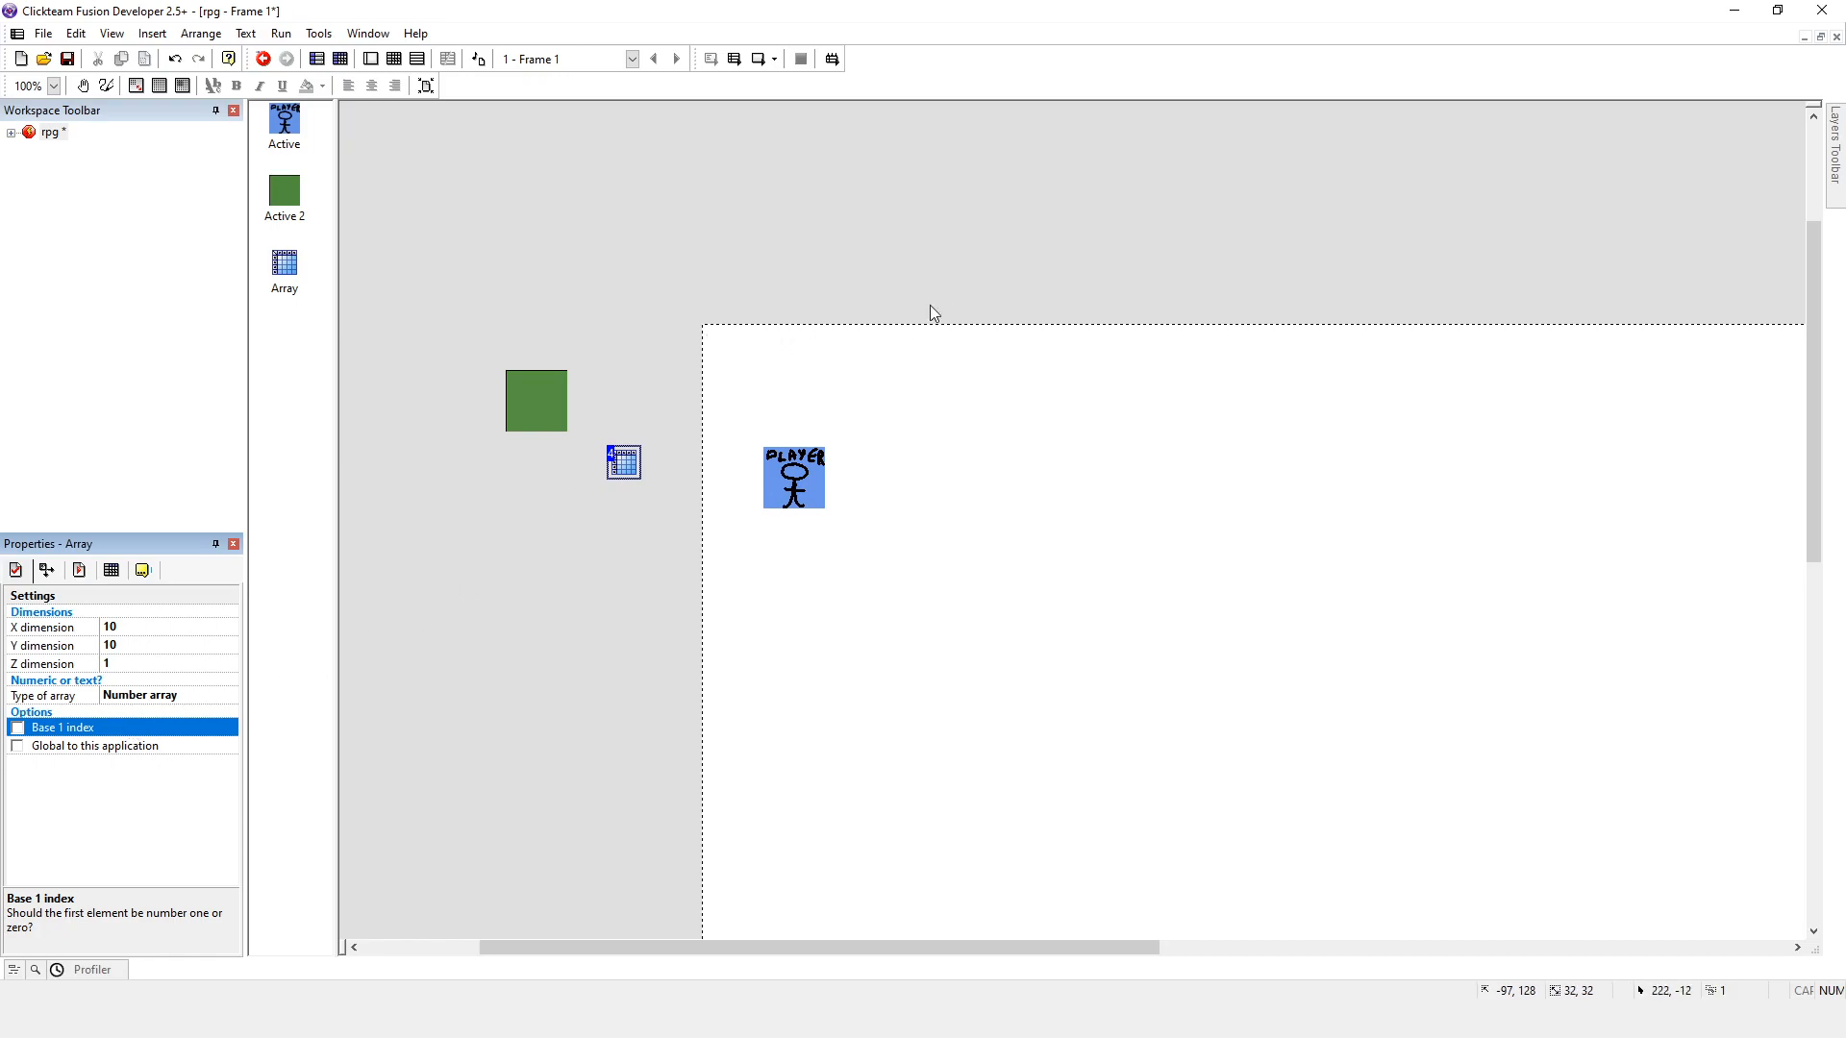
mouse_move(996, 338)
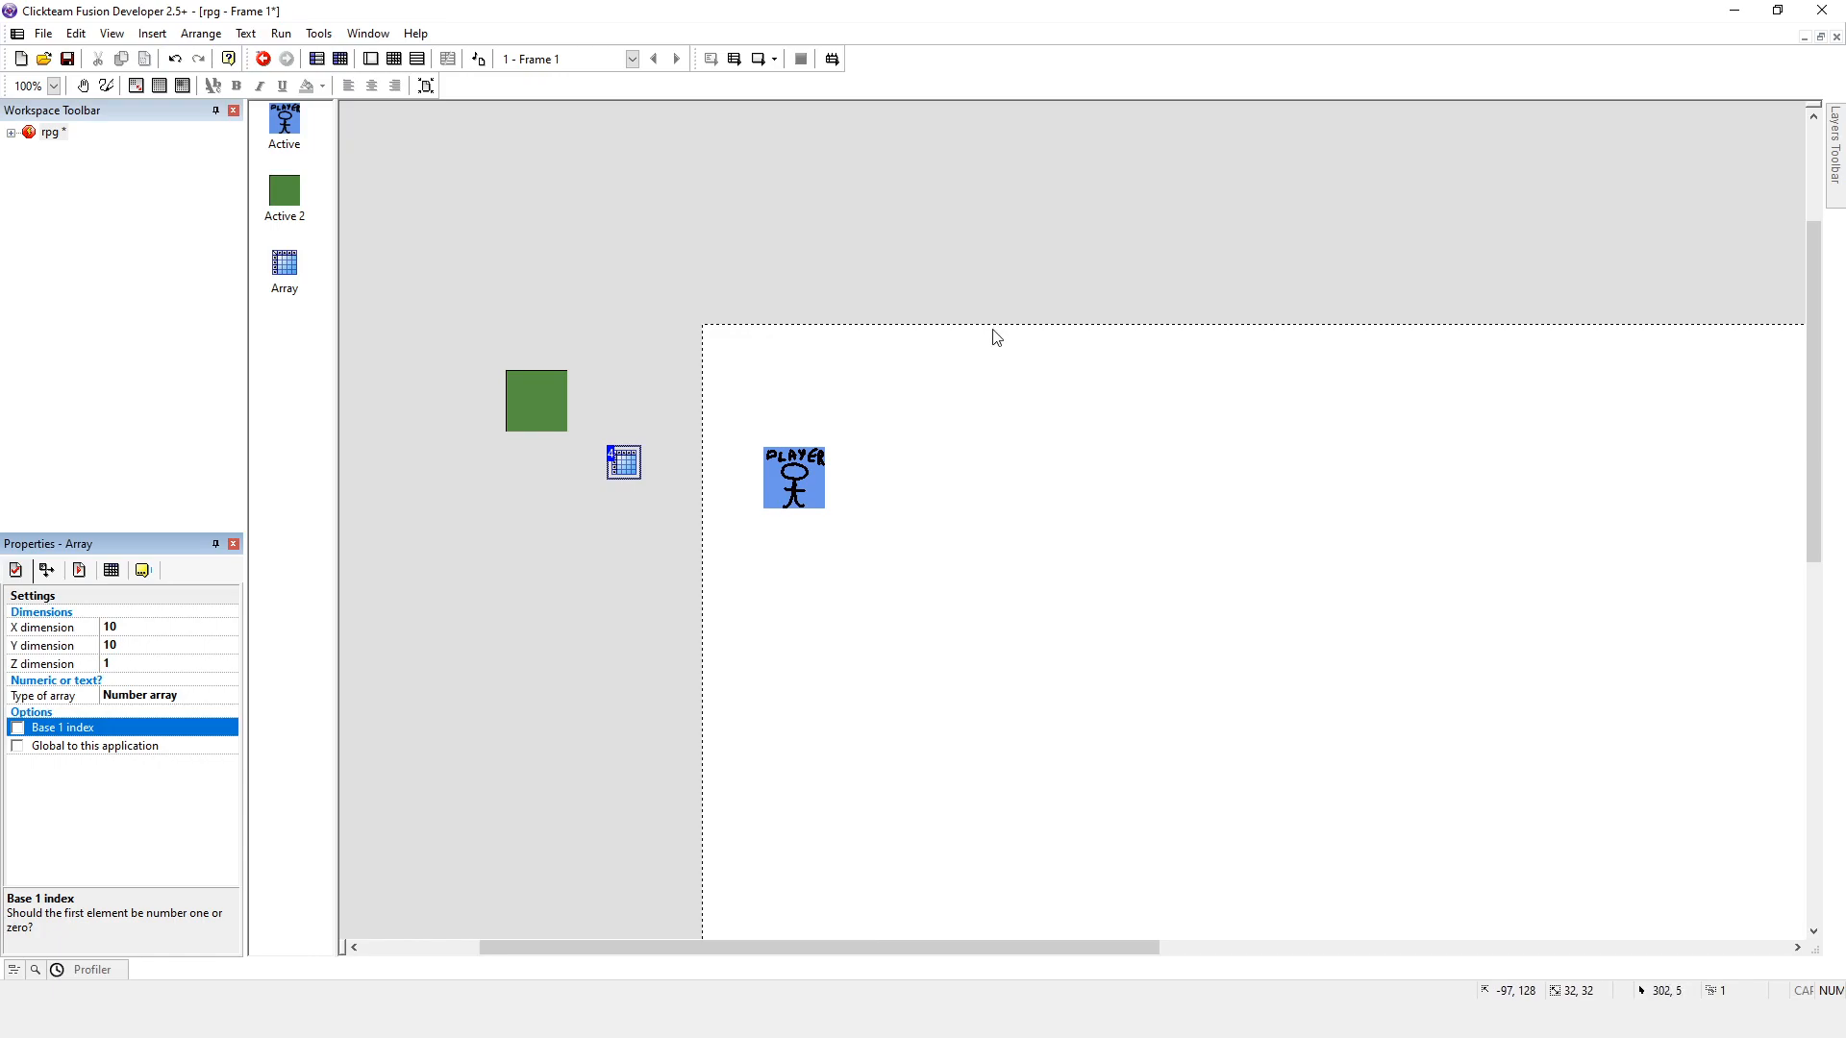
mouse_move(514, 600)
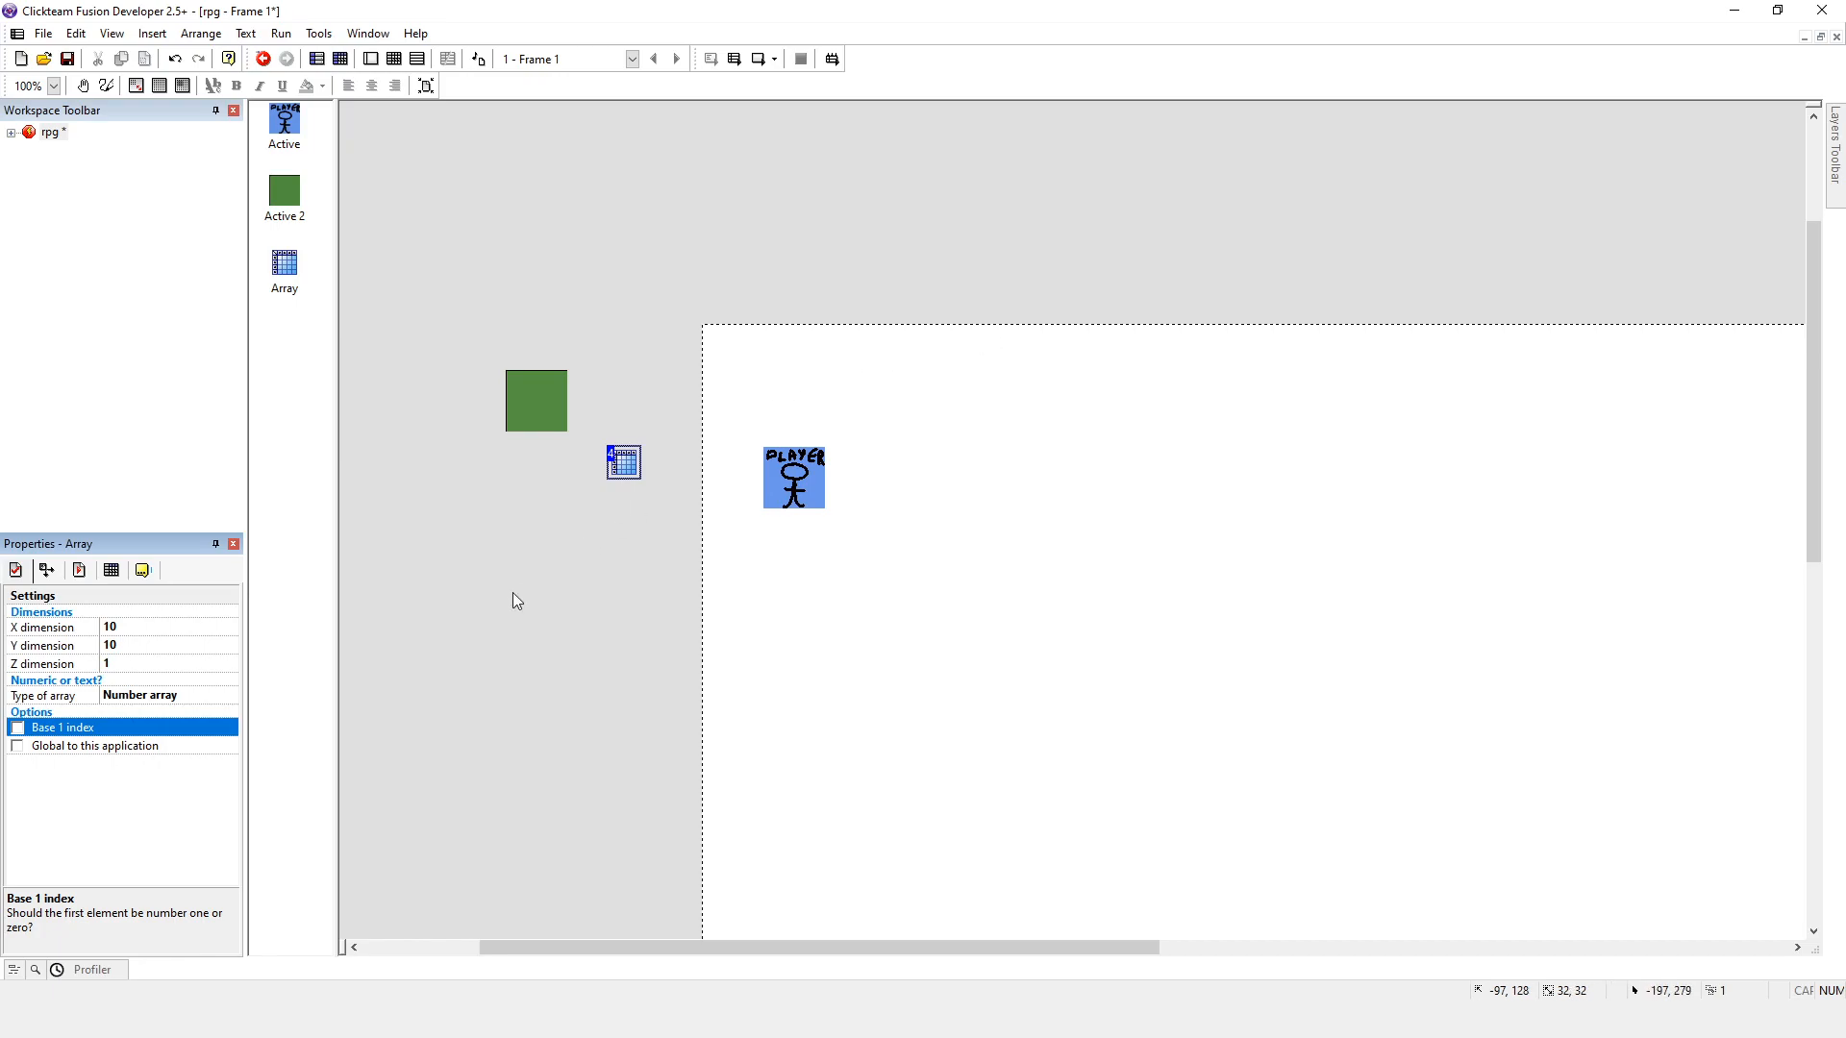
mouse_move(757, 352)
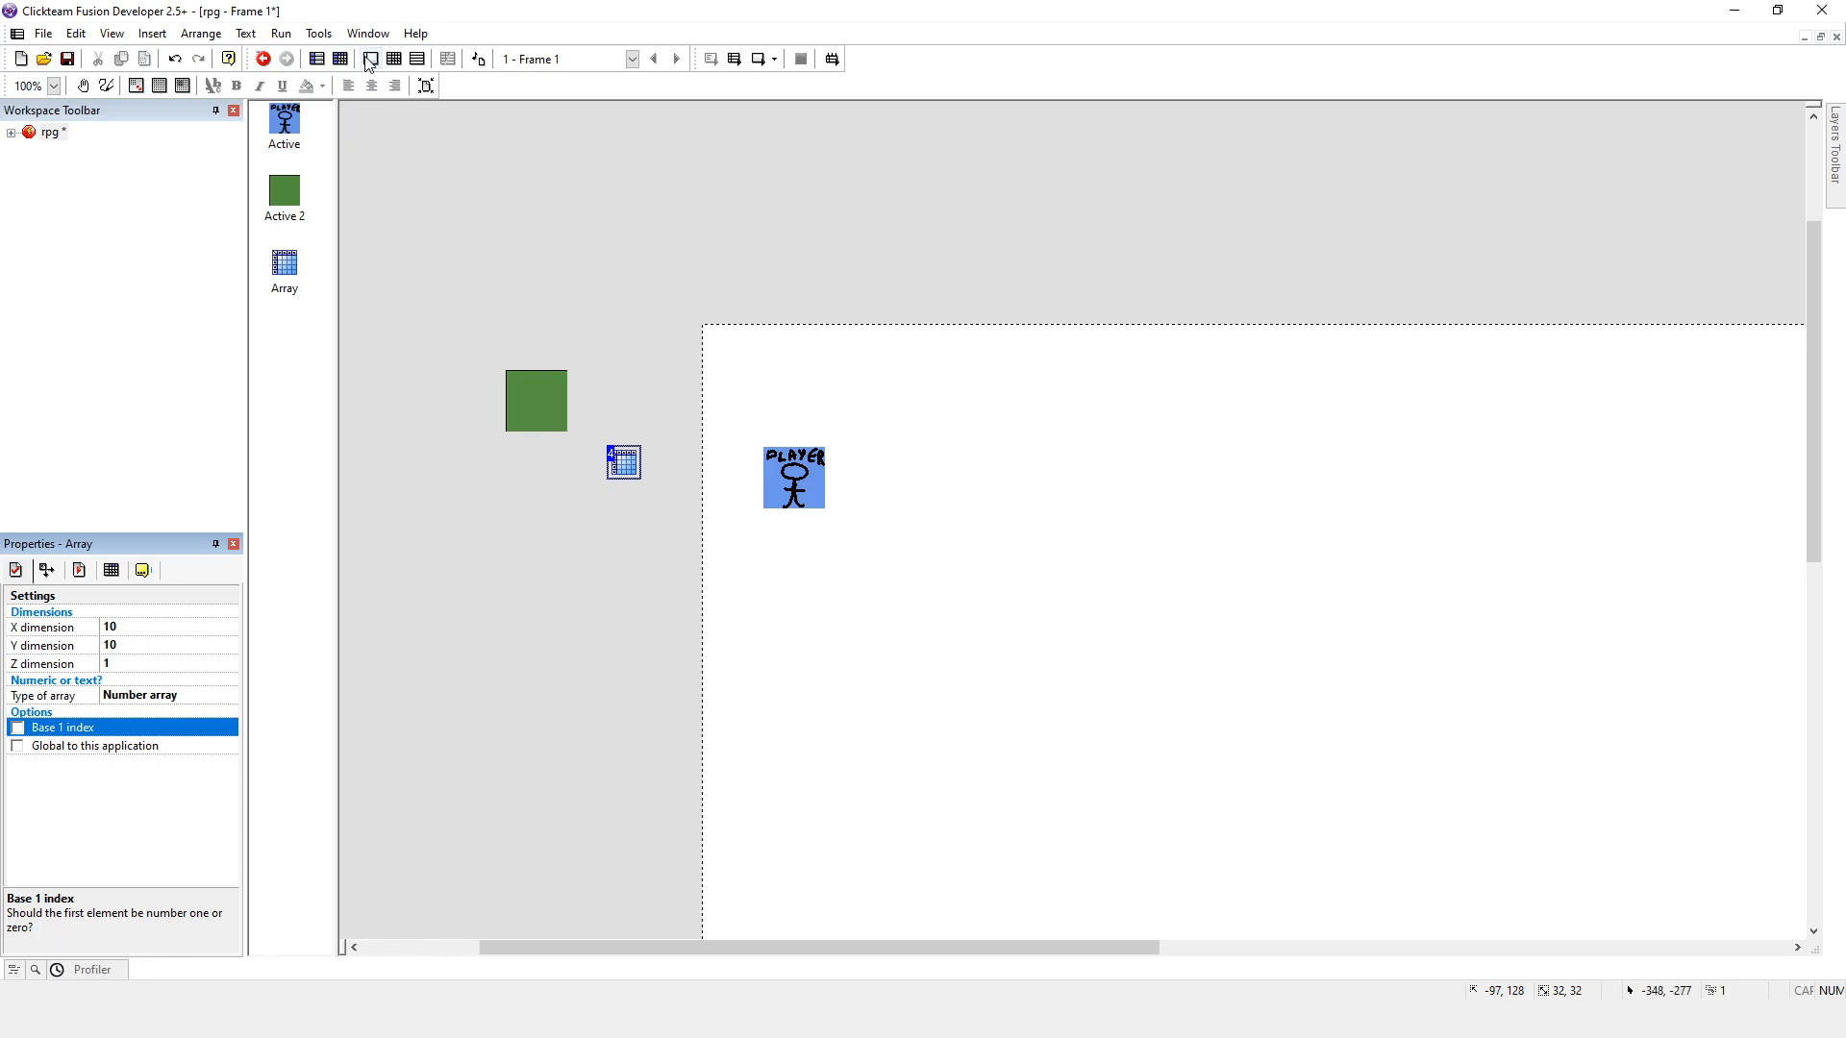
left_click(314, 58)
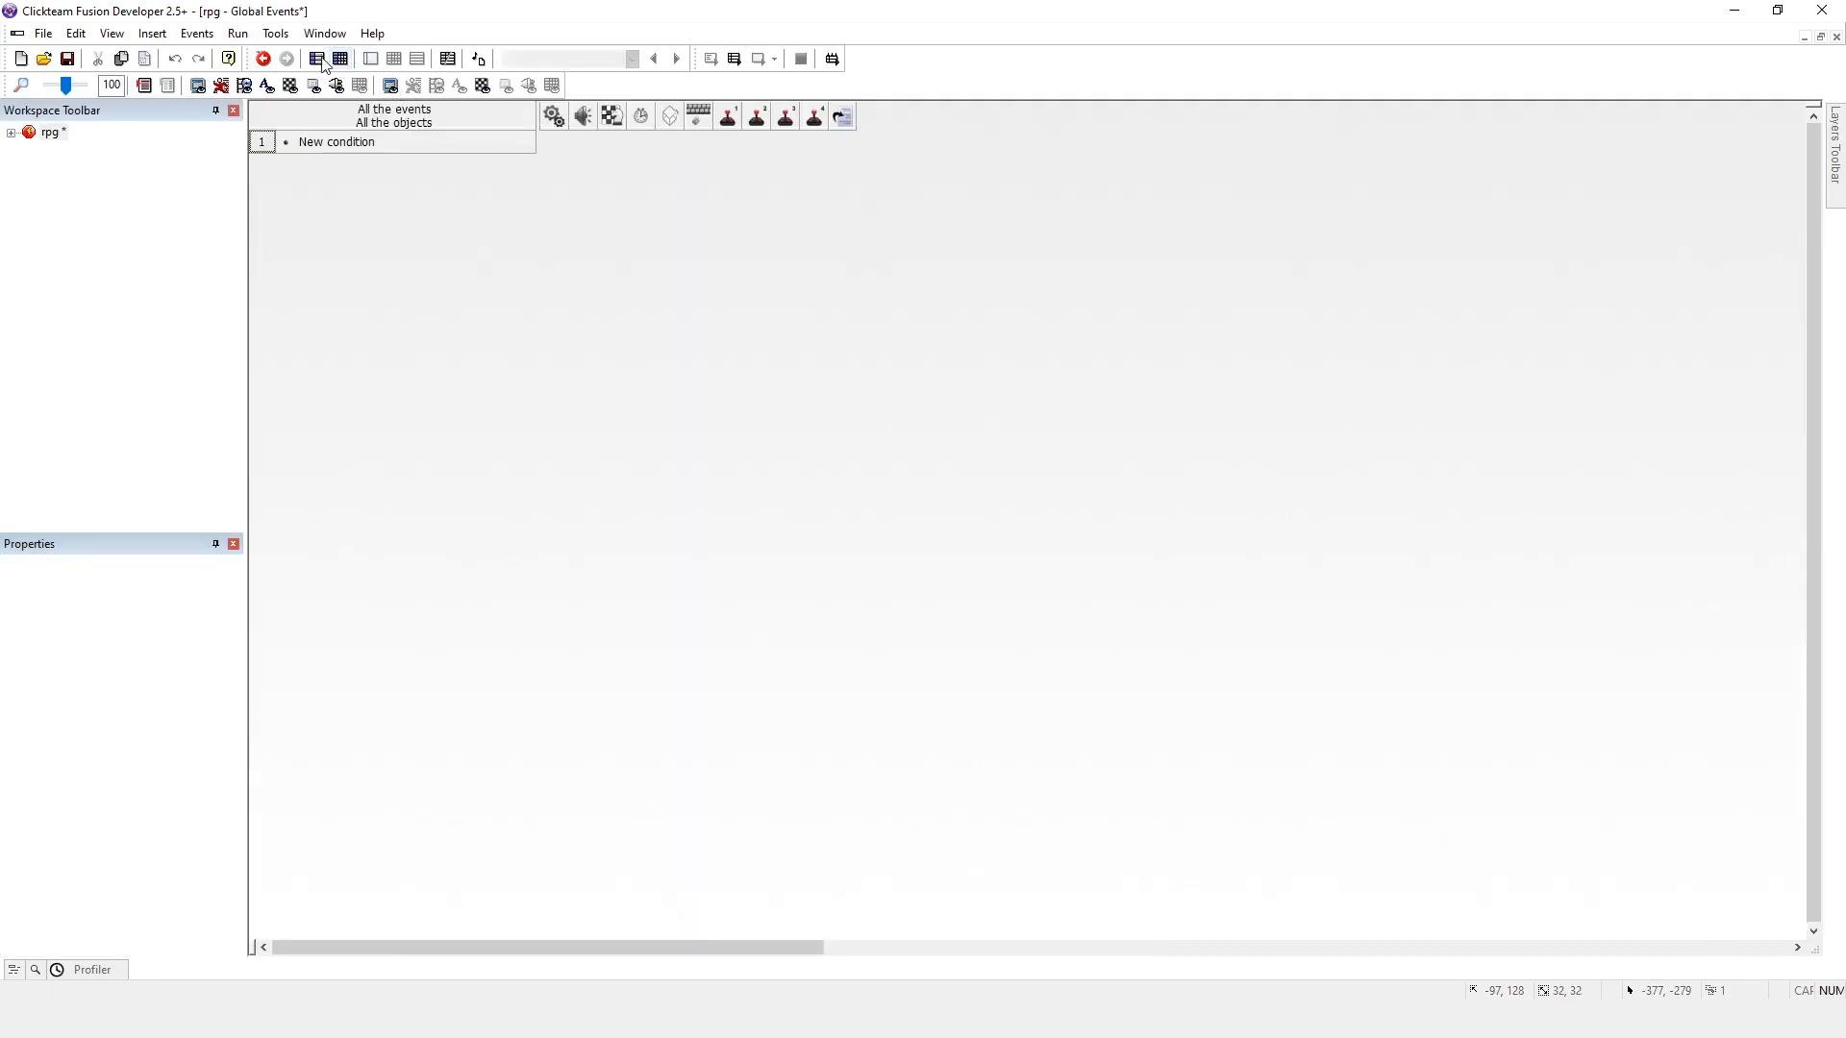
left_click(393, 58)
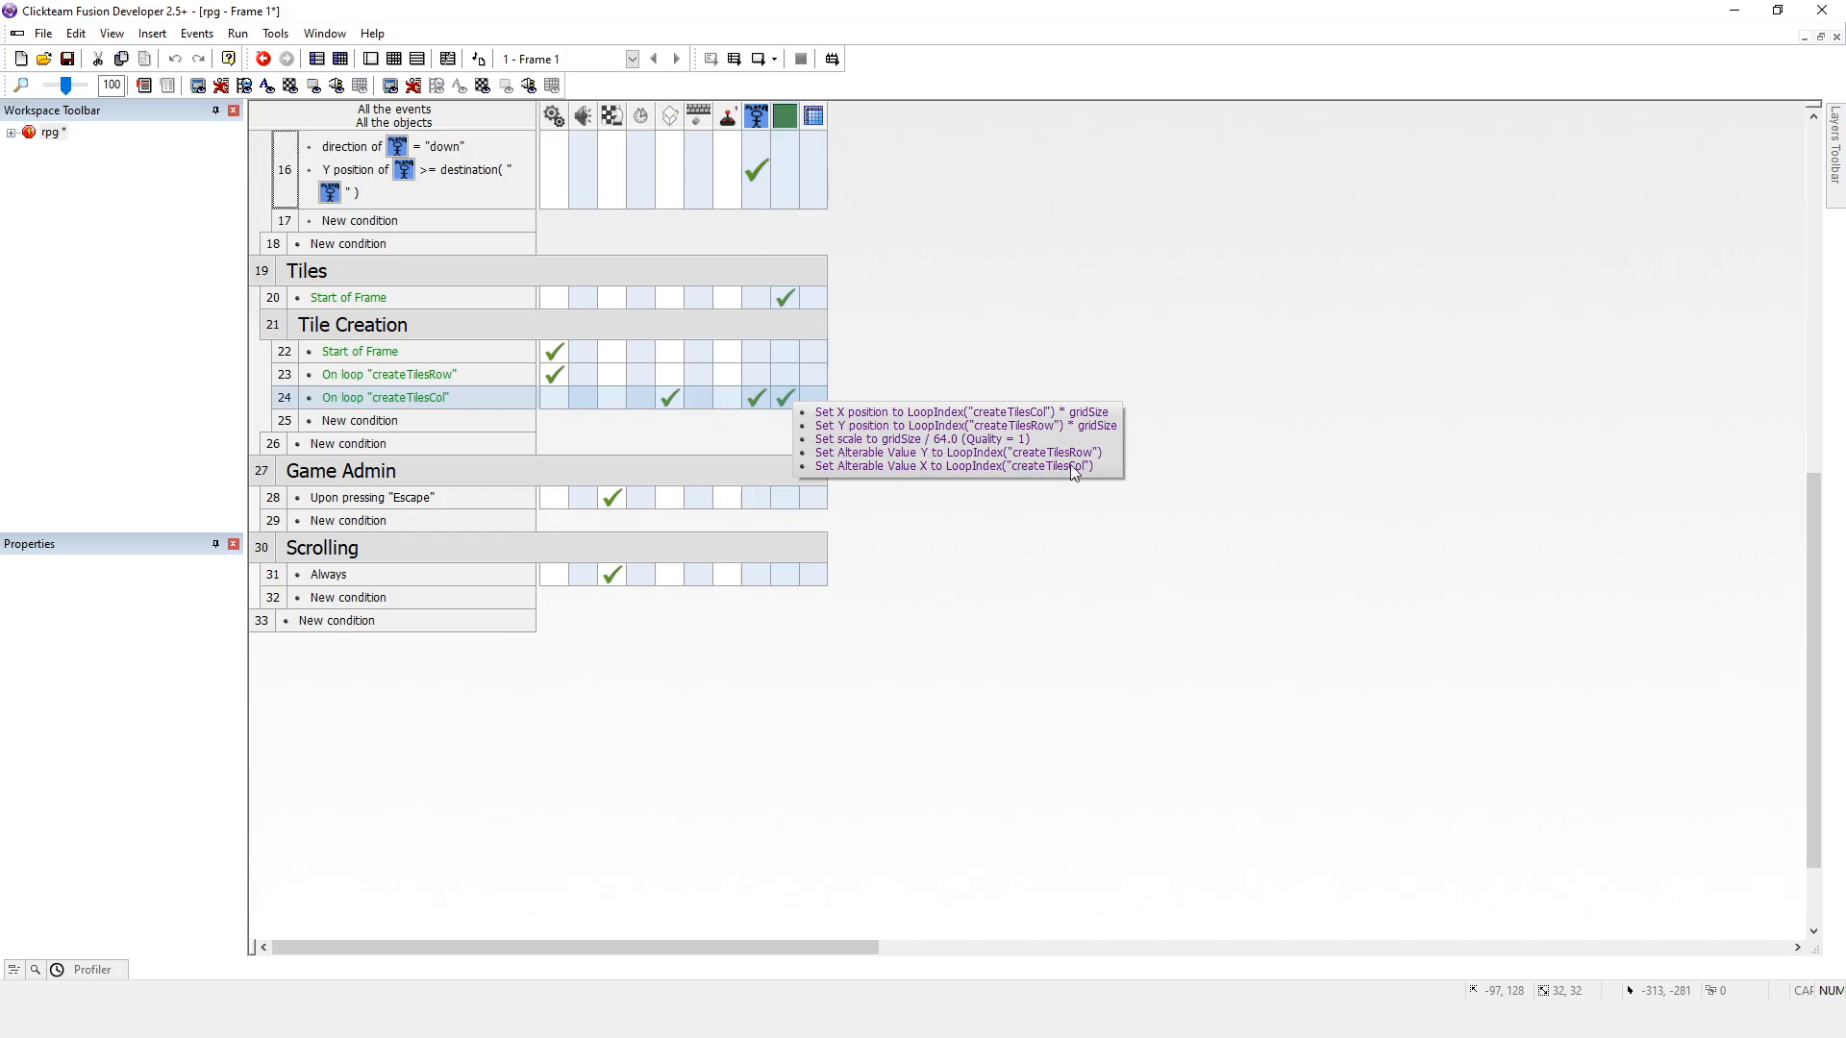
mouse_move(521, 125)
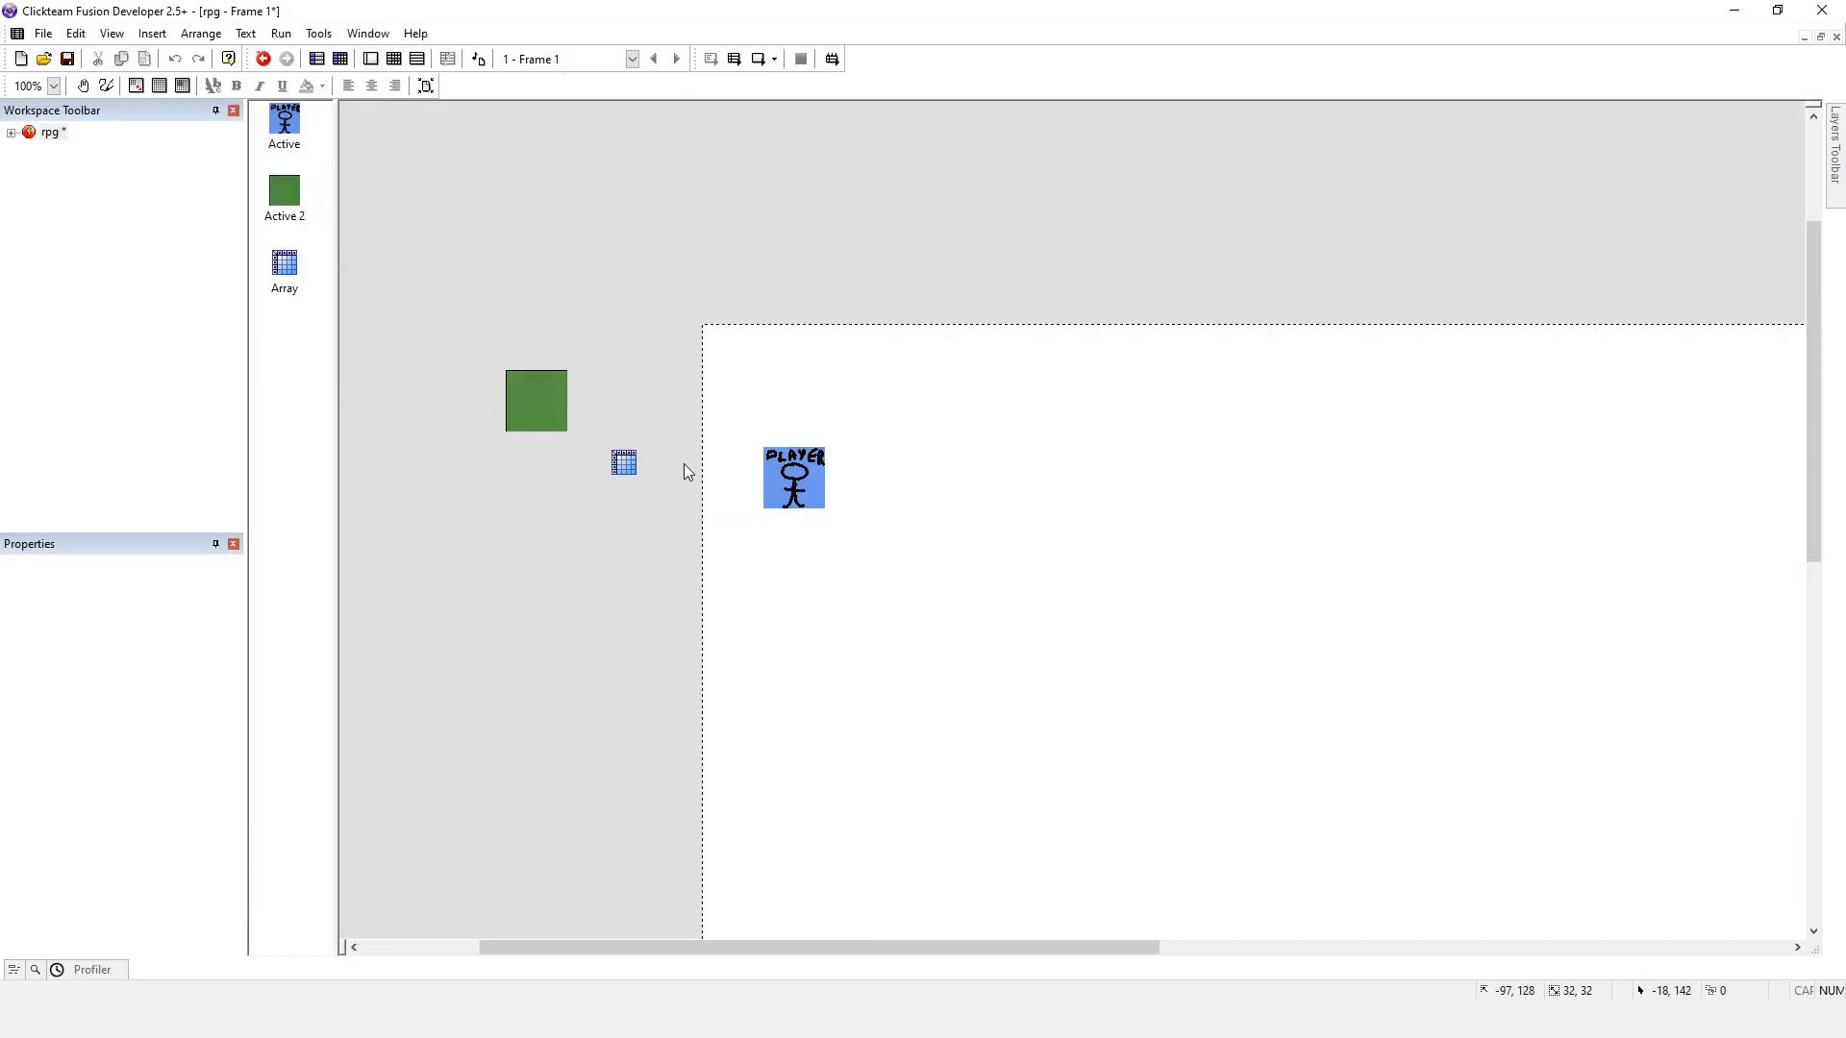
Step: Select the Array and review its X, Y and Z dimensions, keeping 10×10×1
left_click(623, 462)
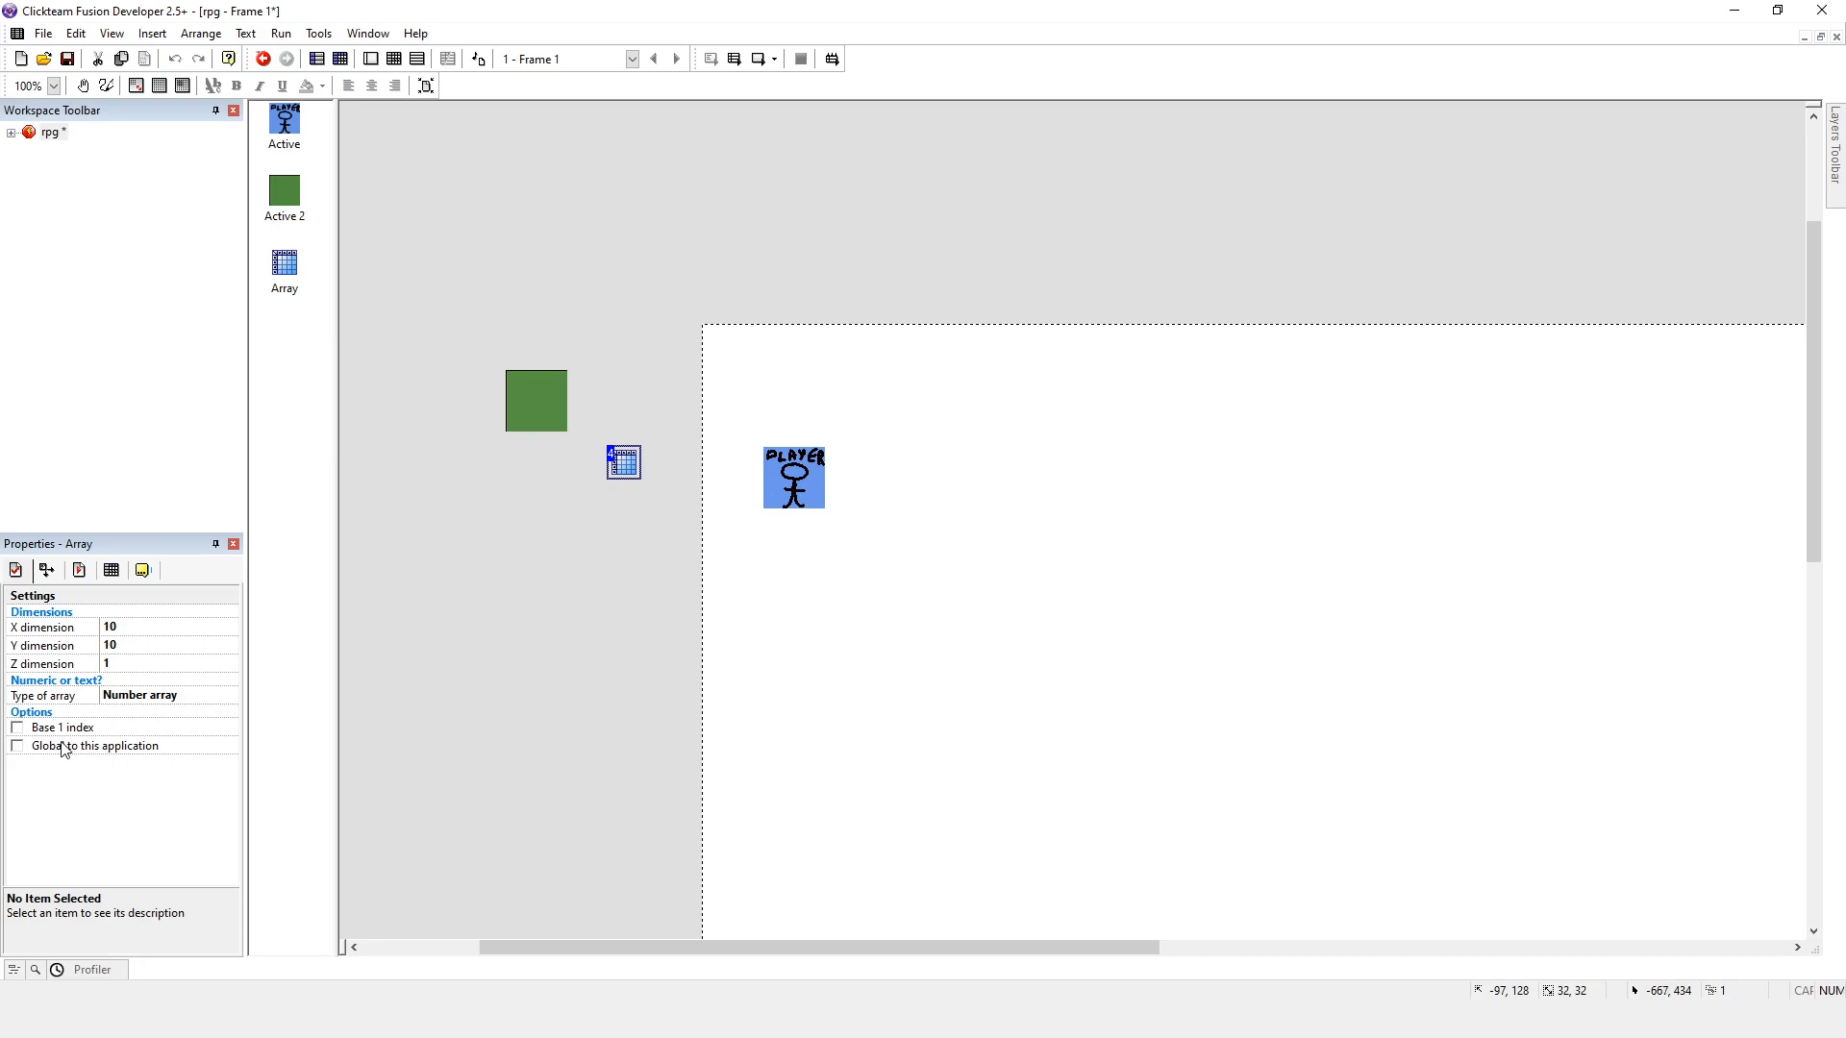
mouse_move(549, 606)
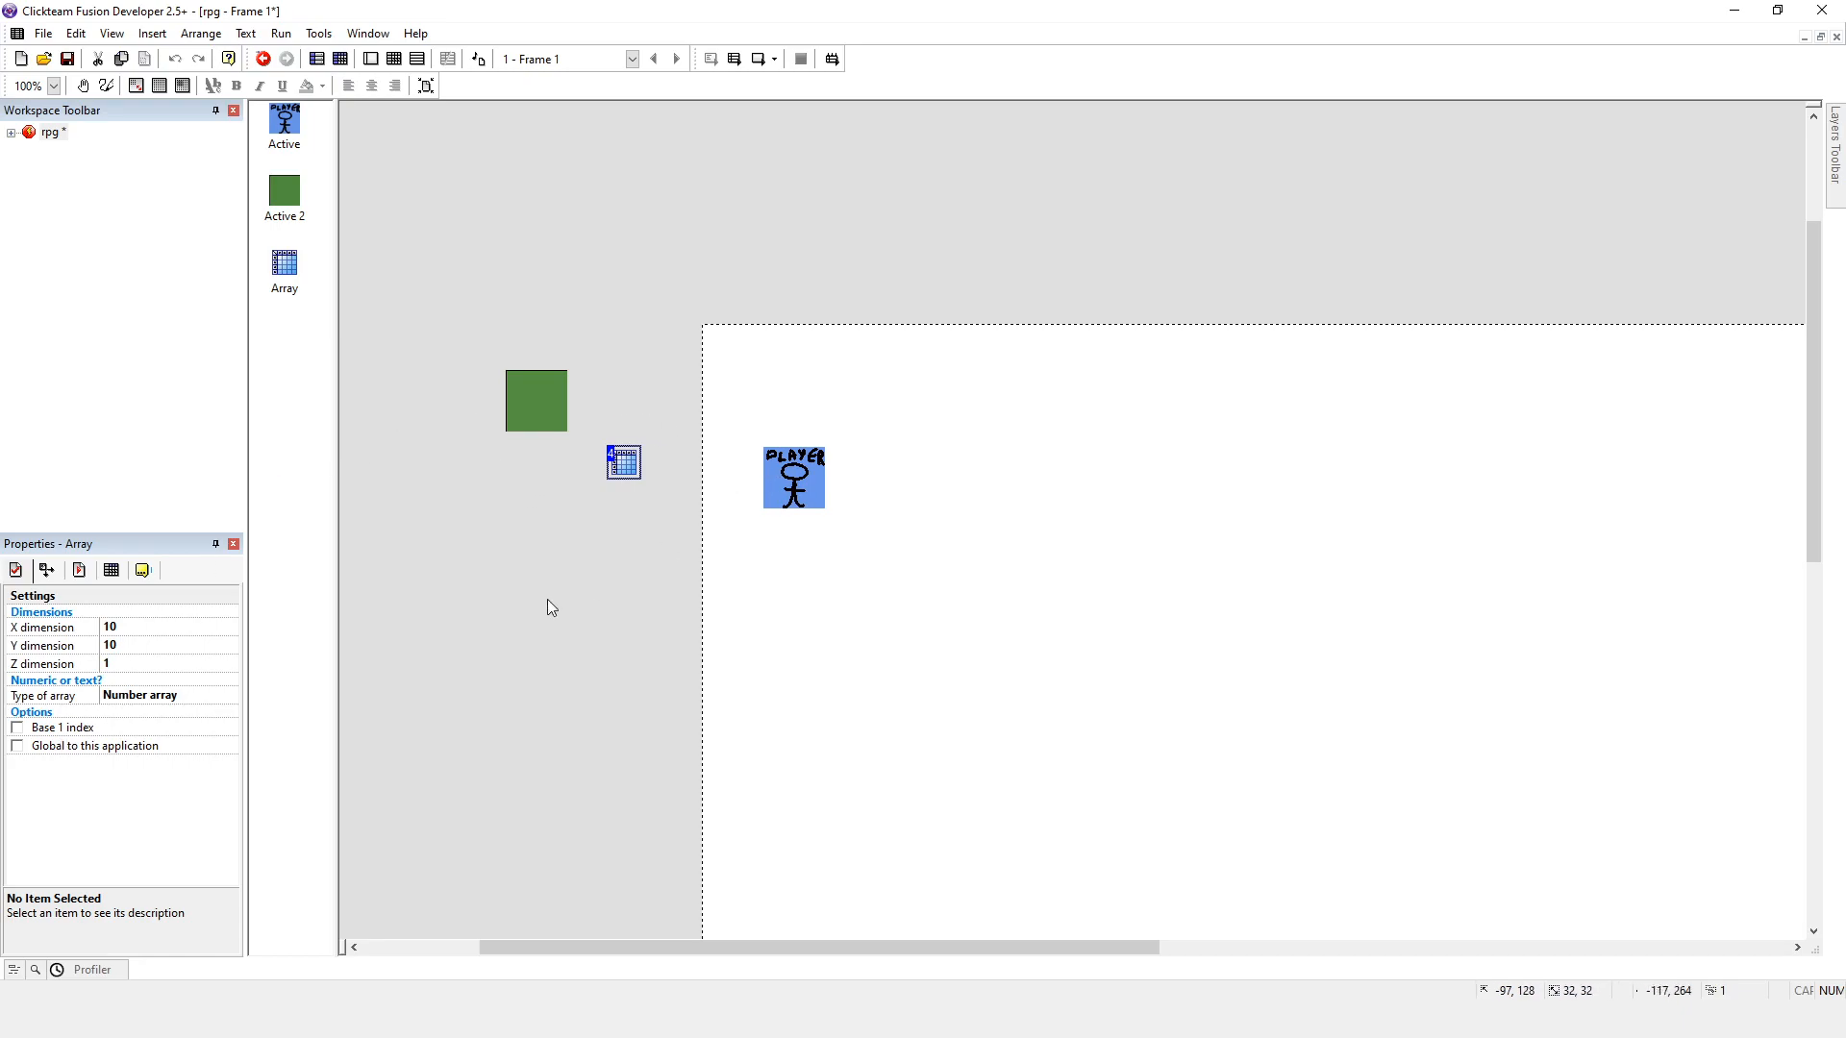
mouse_move(359, 622)
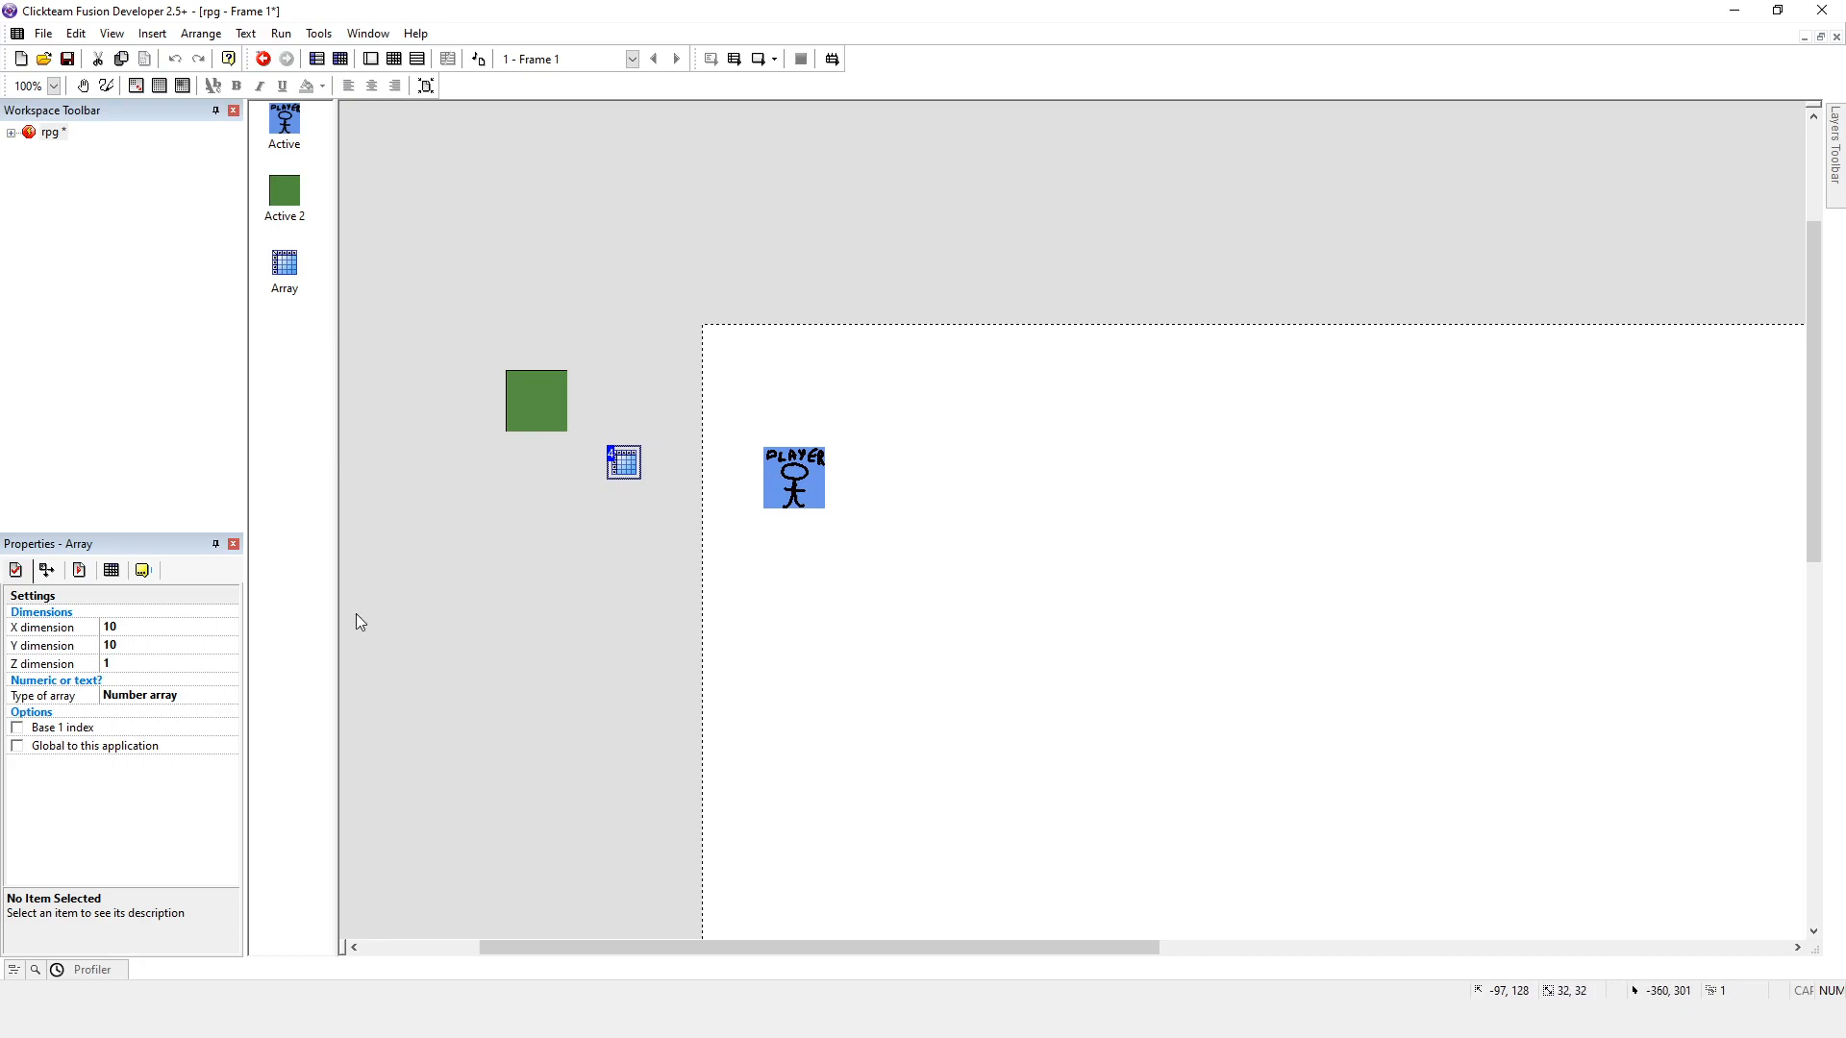
mouse_move(145, 759)
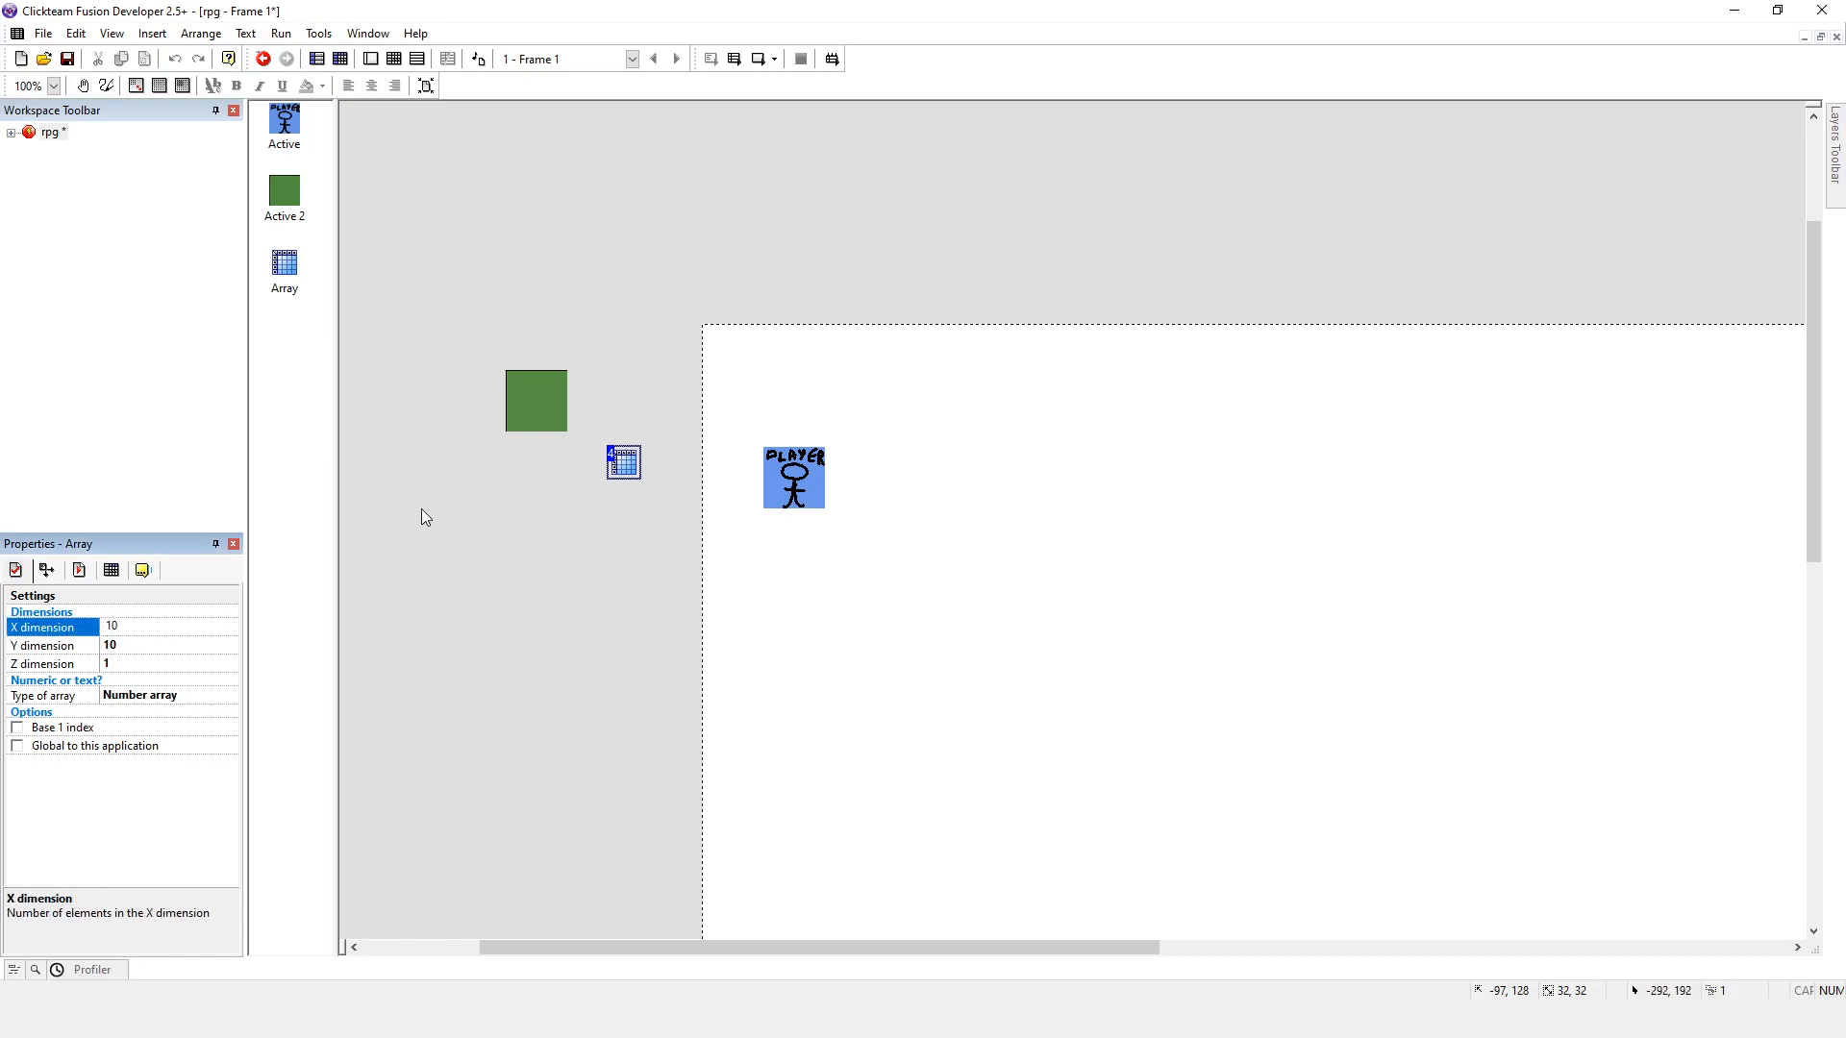
mouse_move(545, 577)
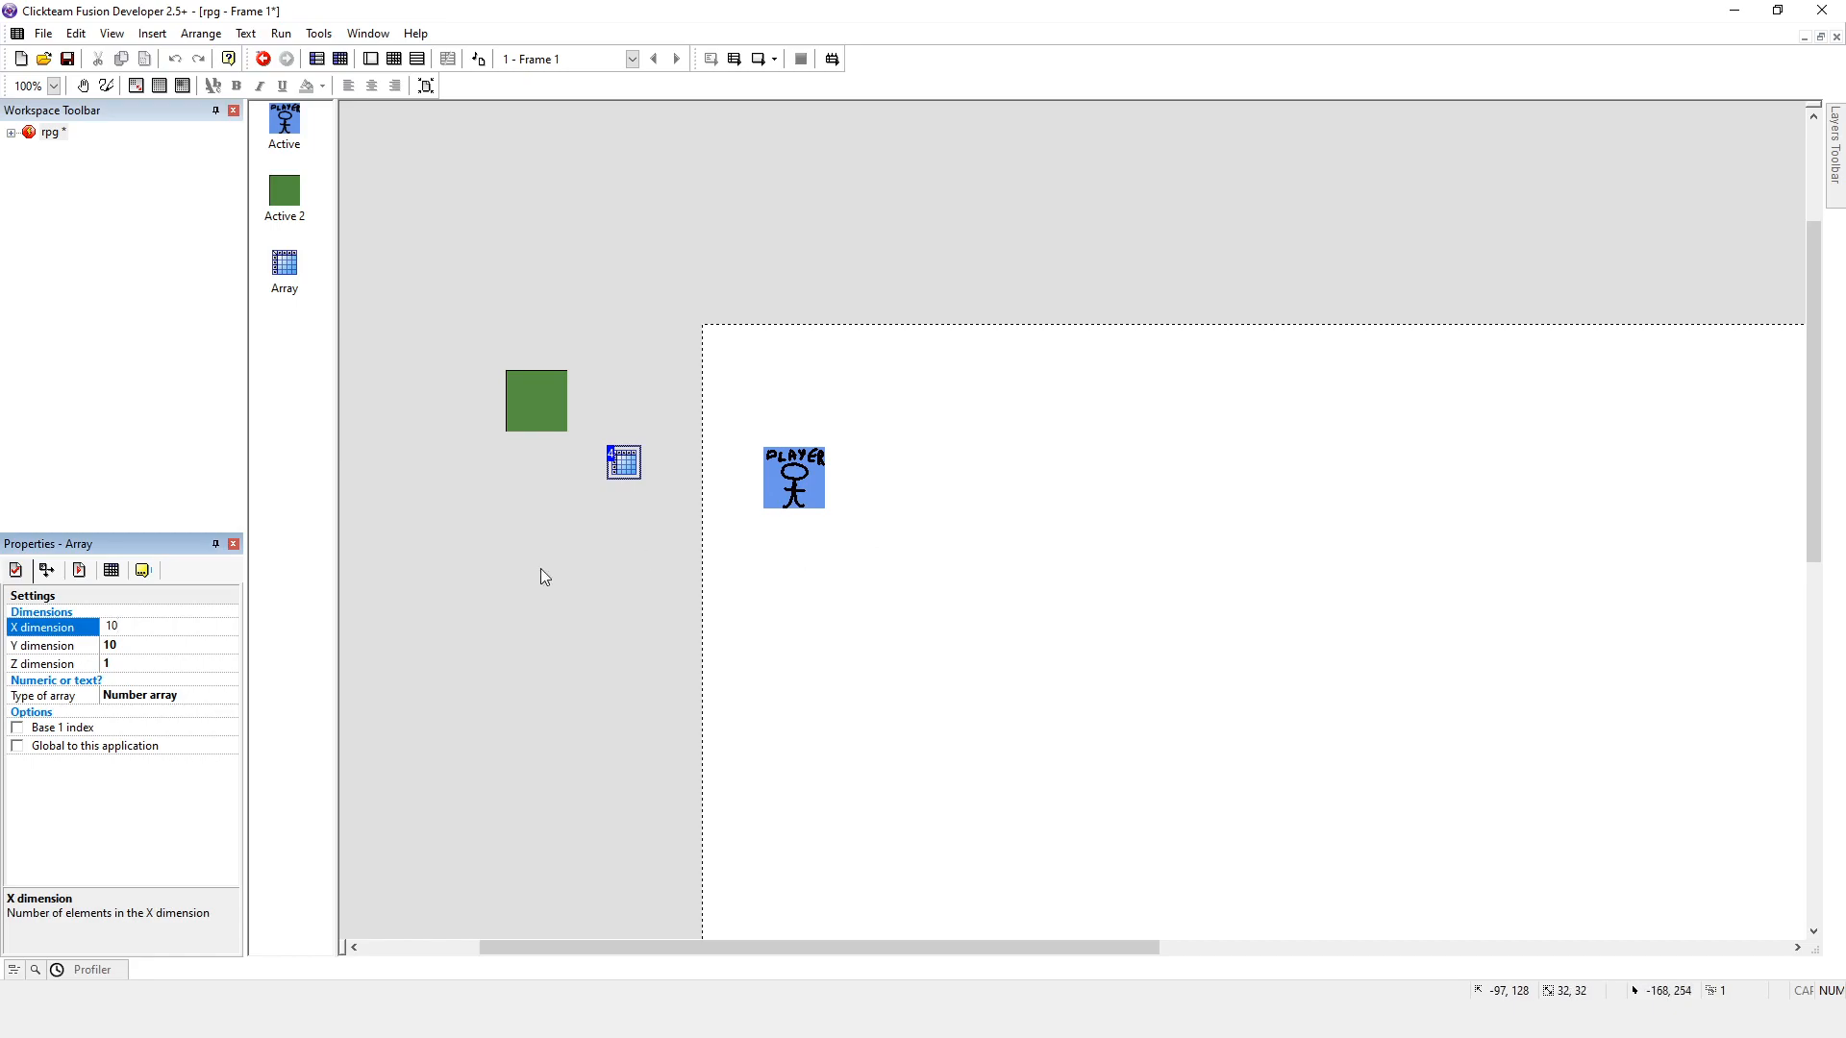
left_click(168, 627)
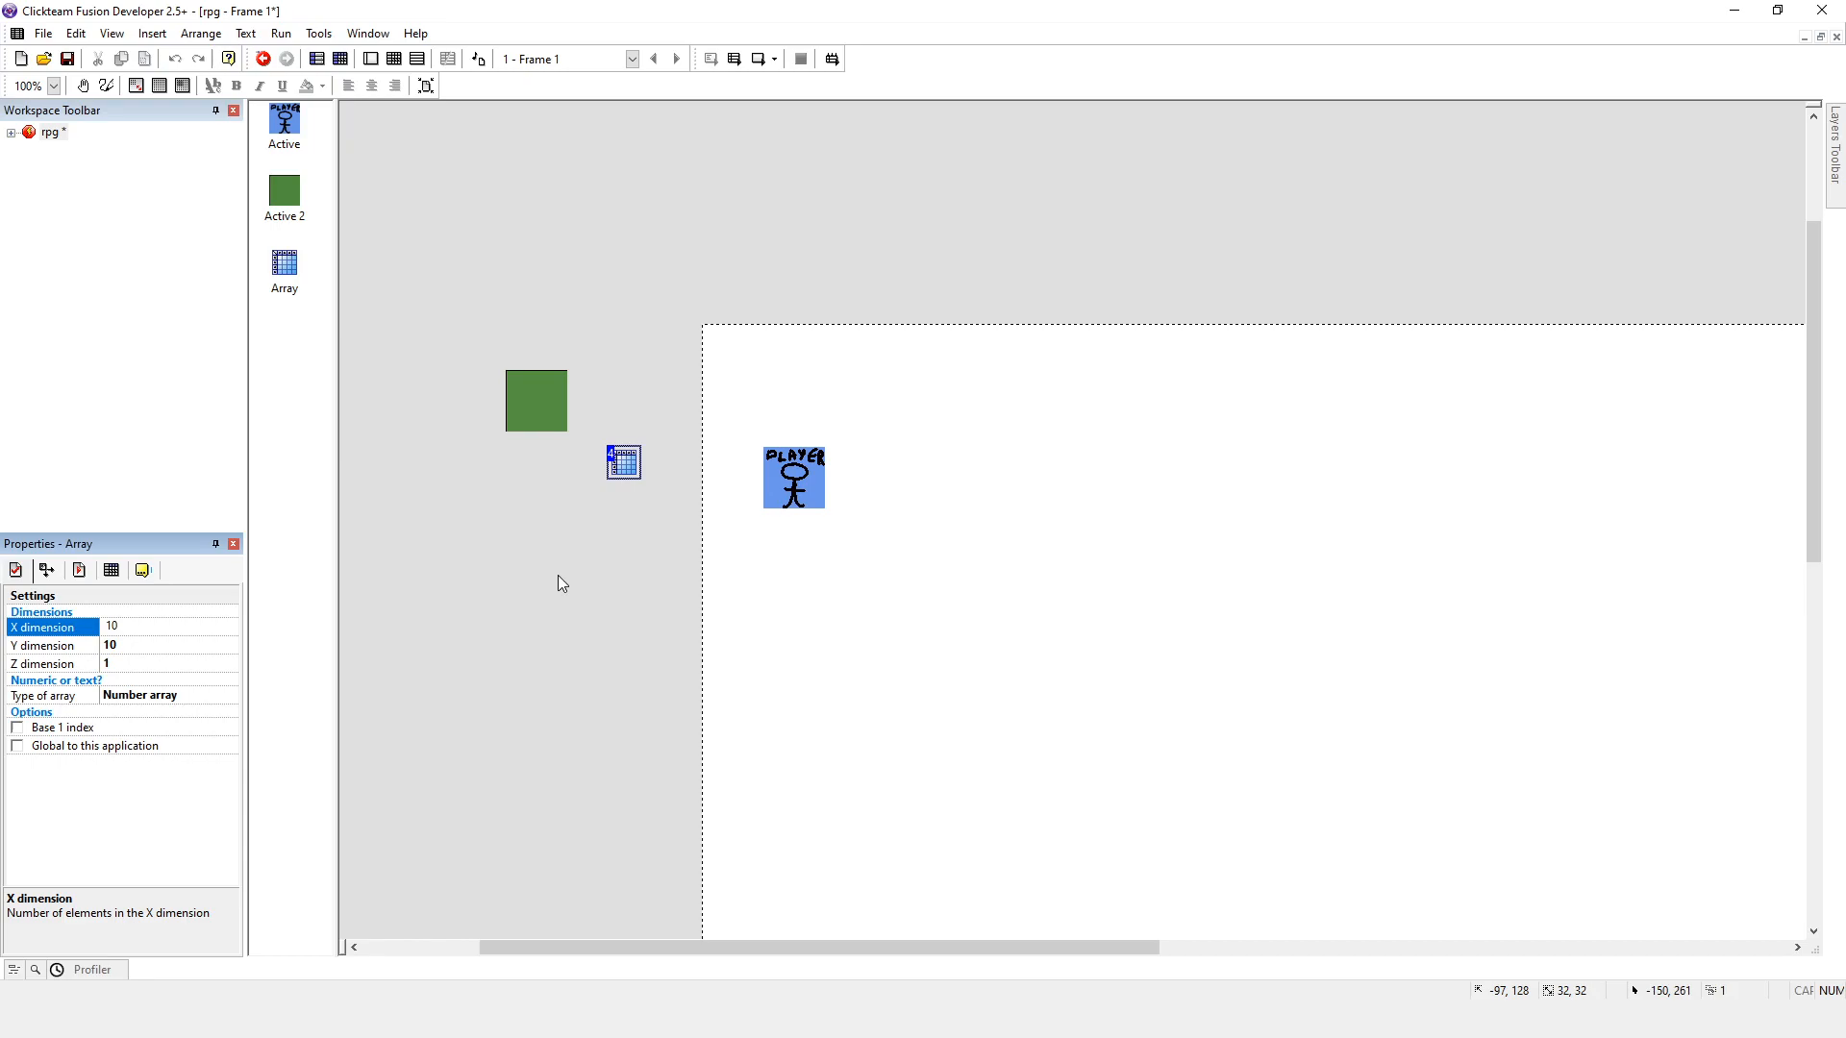
mouse_move(1212, 557)
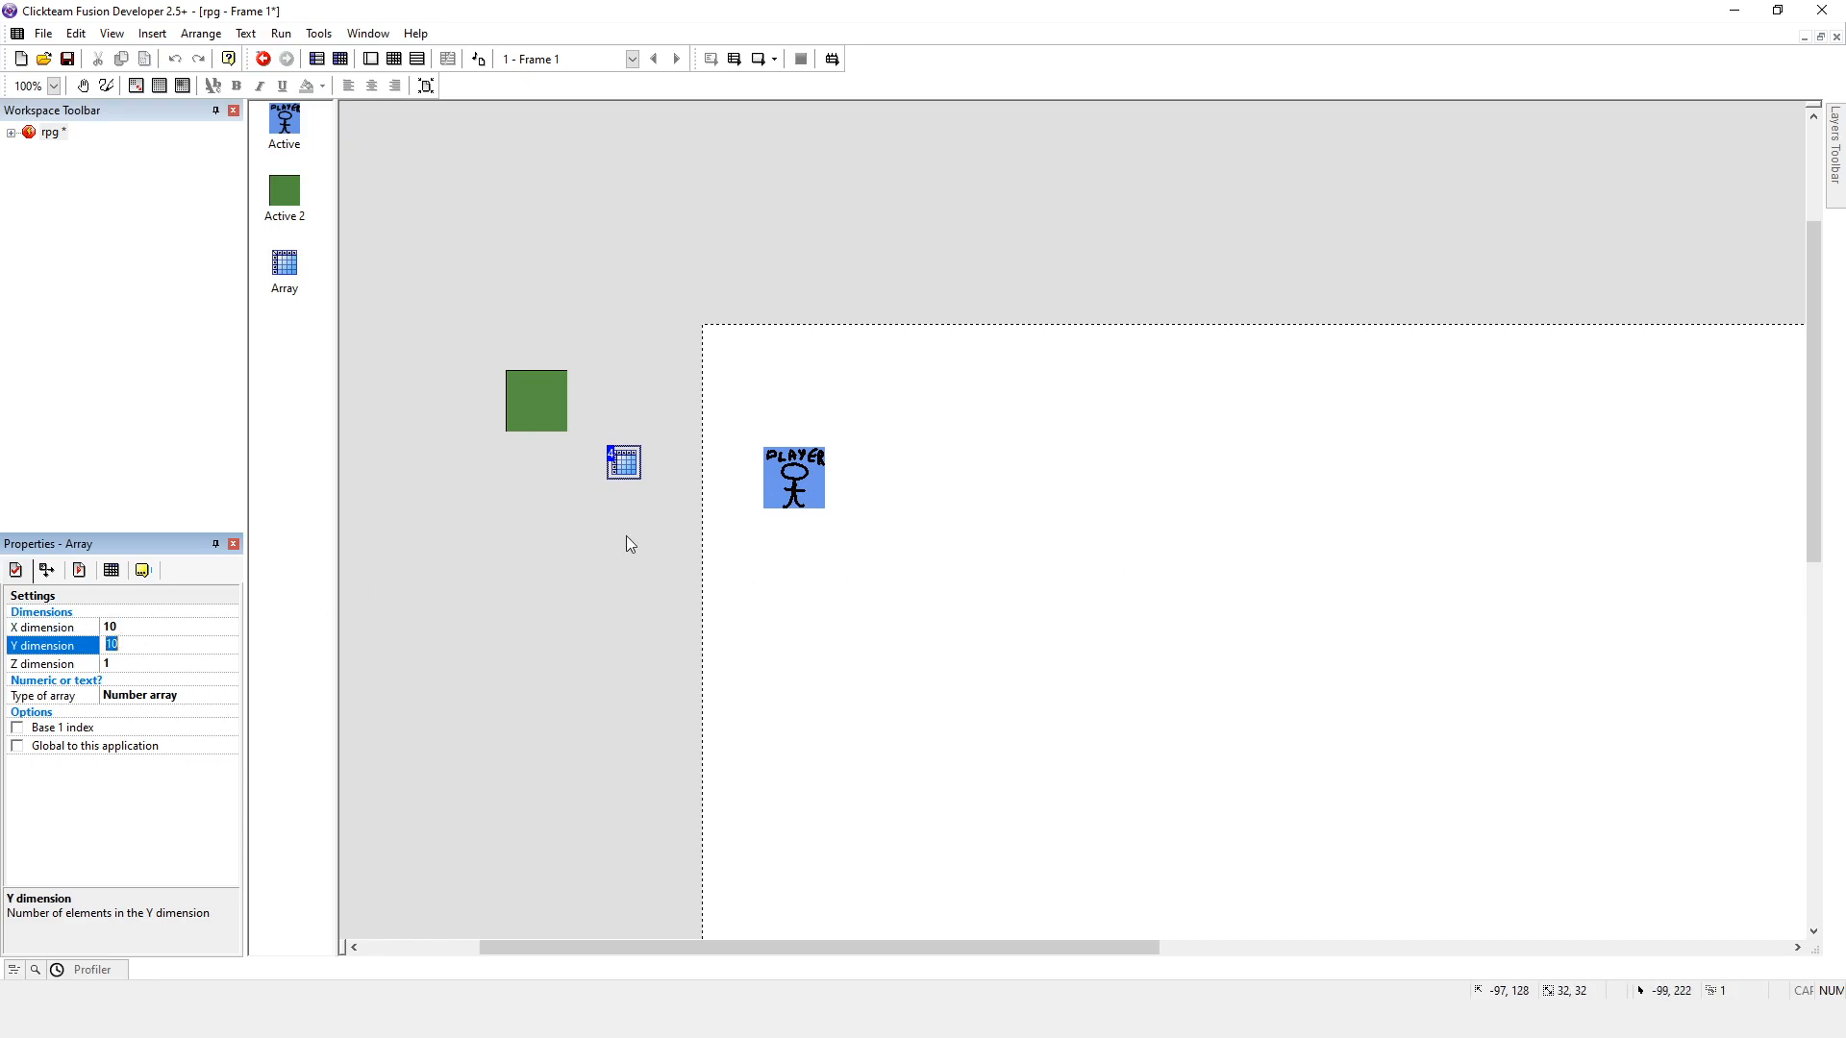
mouse_move(516, 712)
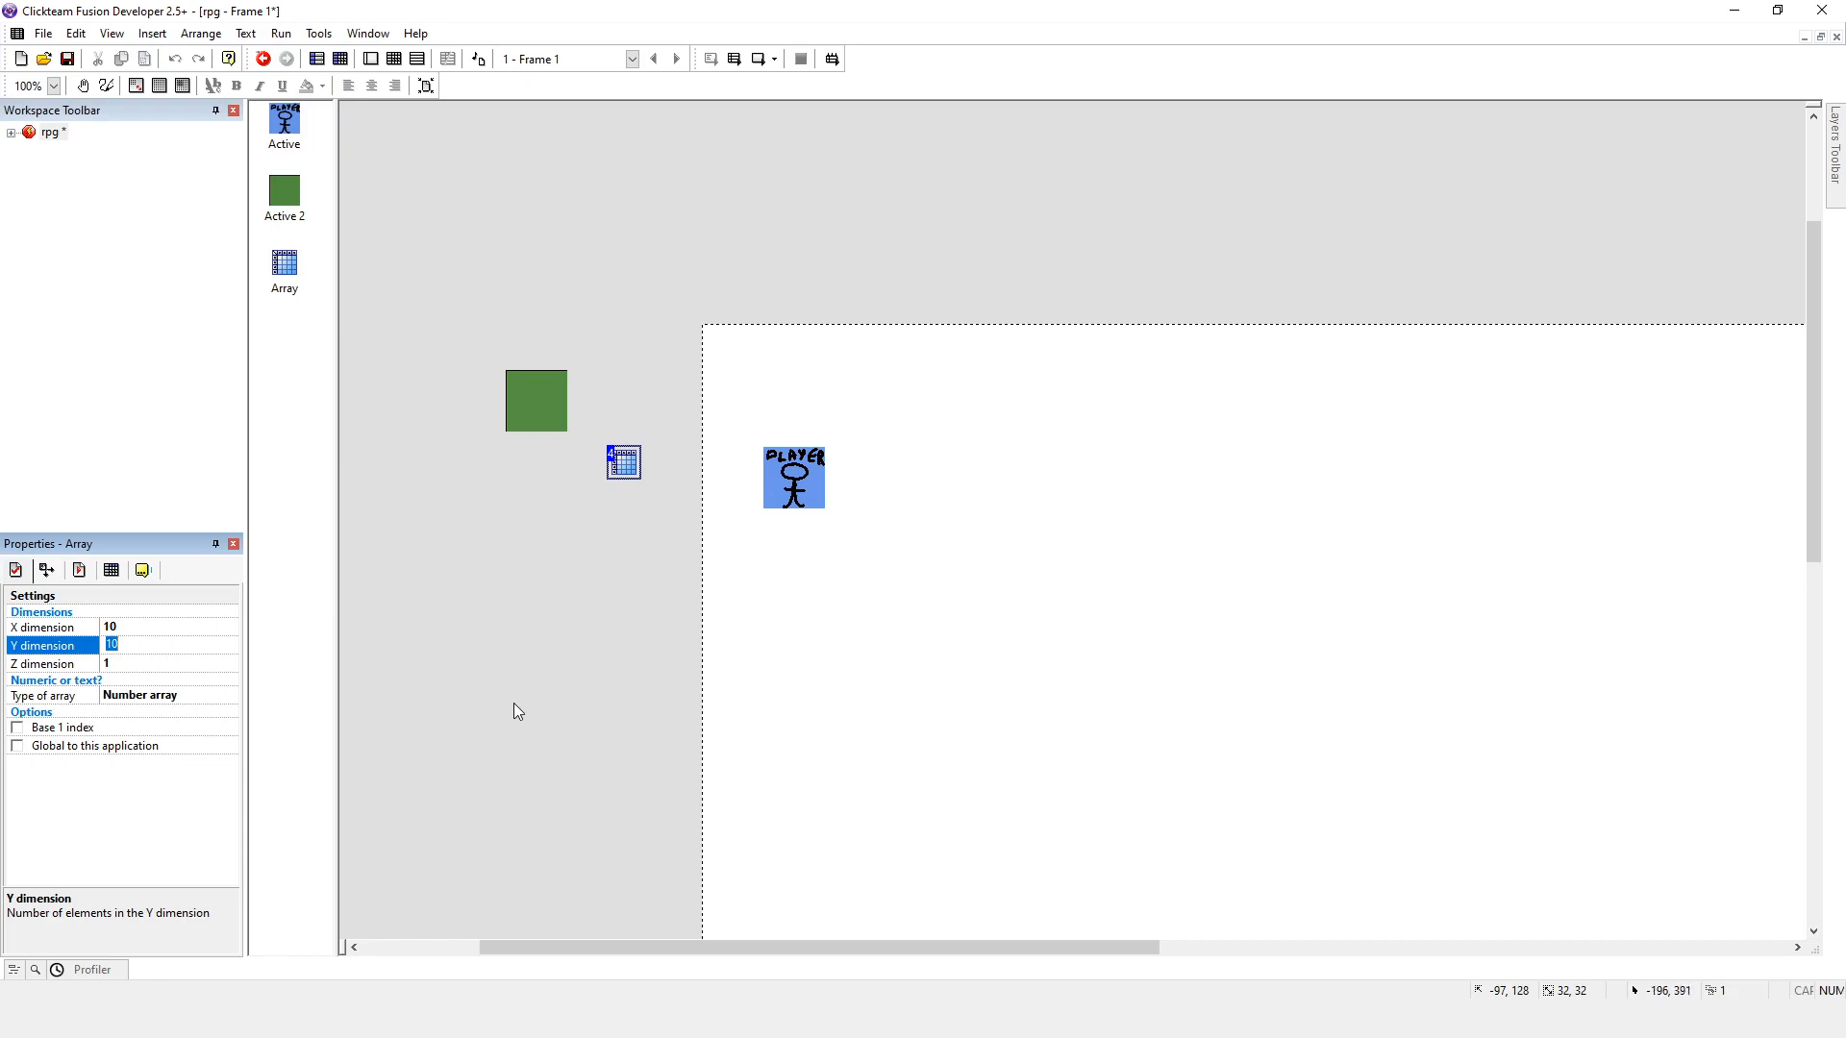
left_click(134, 663)
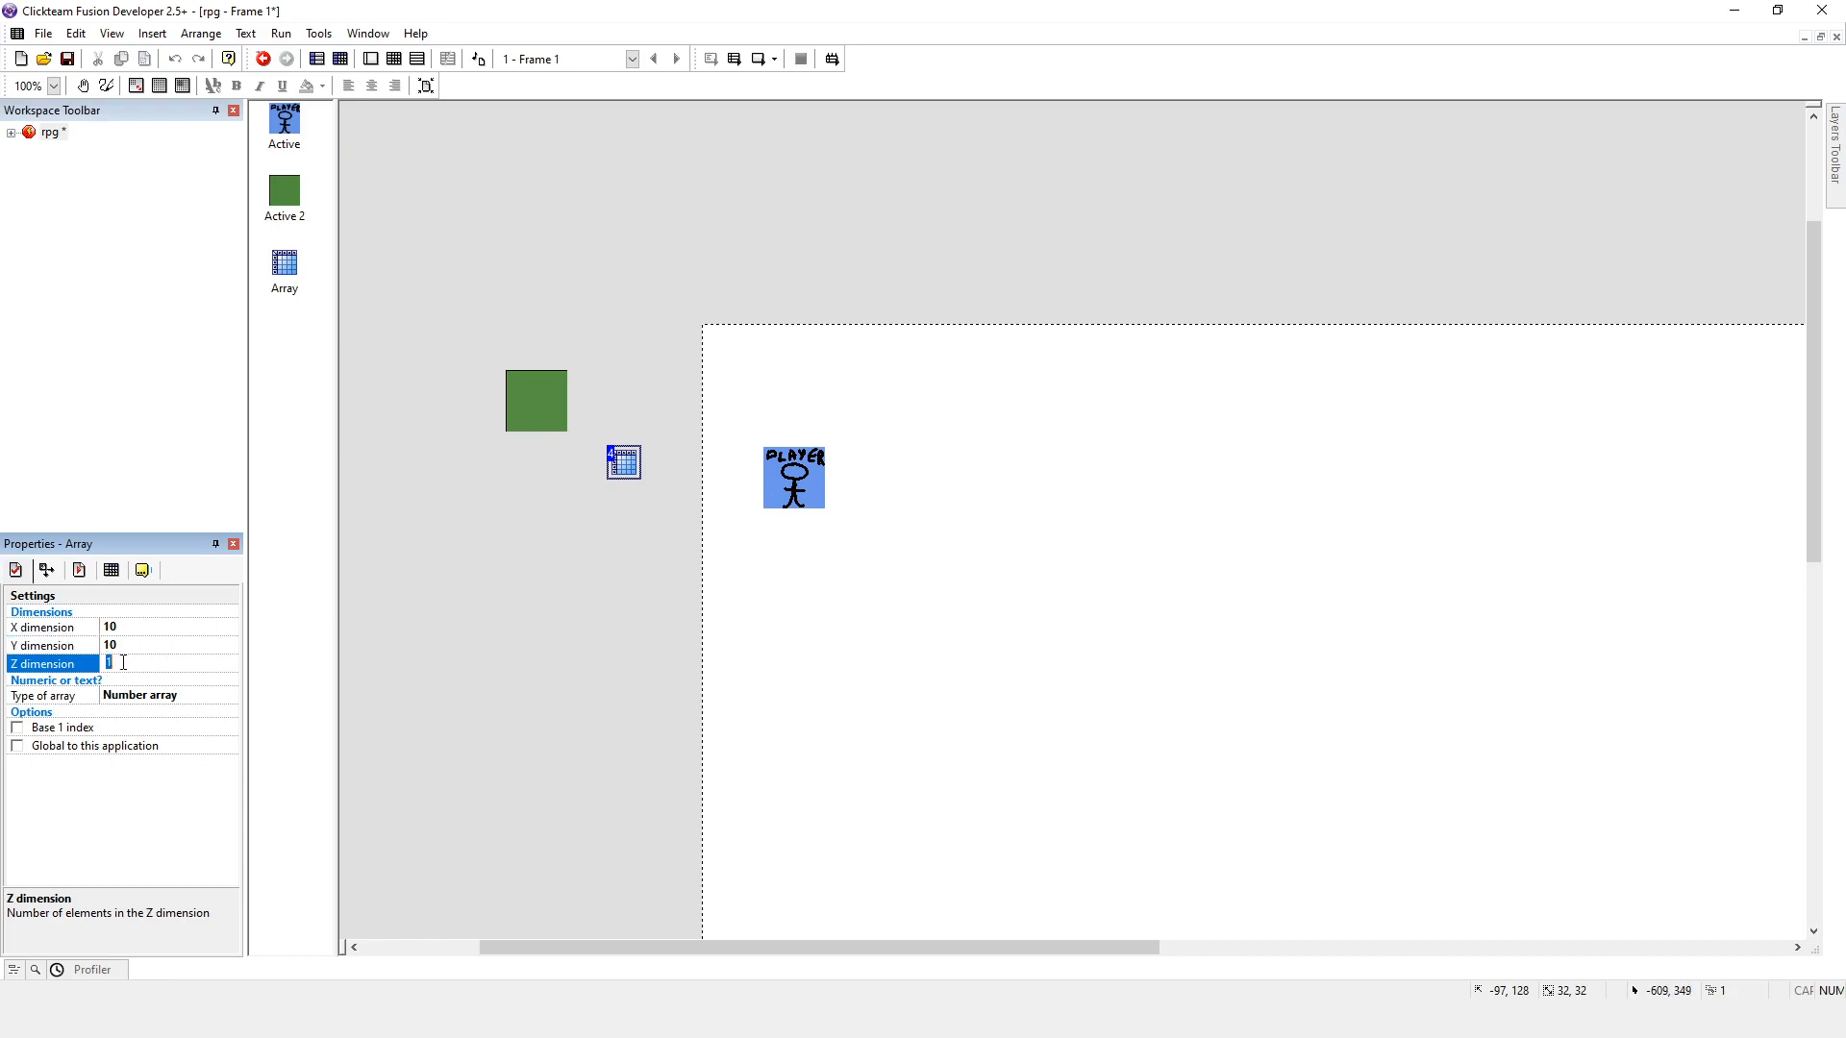
mouse_move(144, 678)
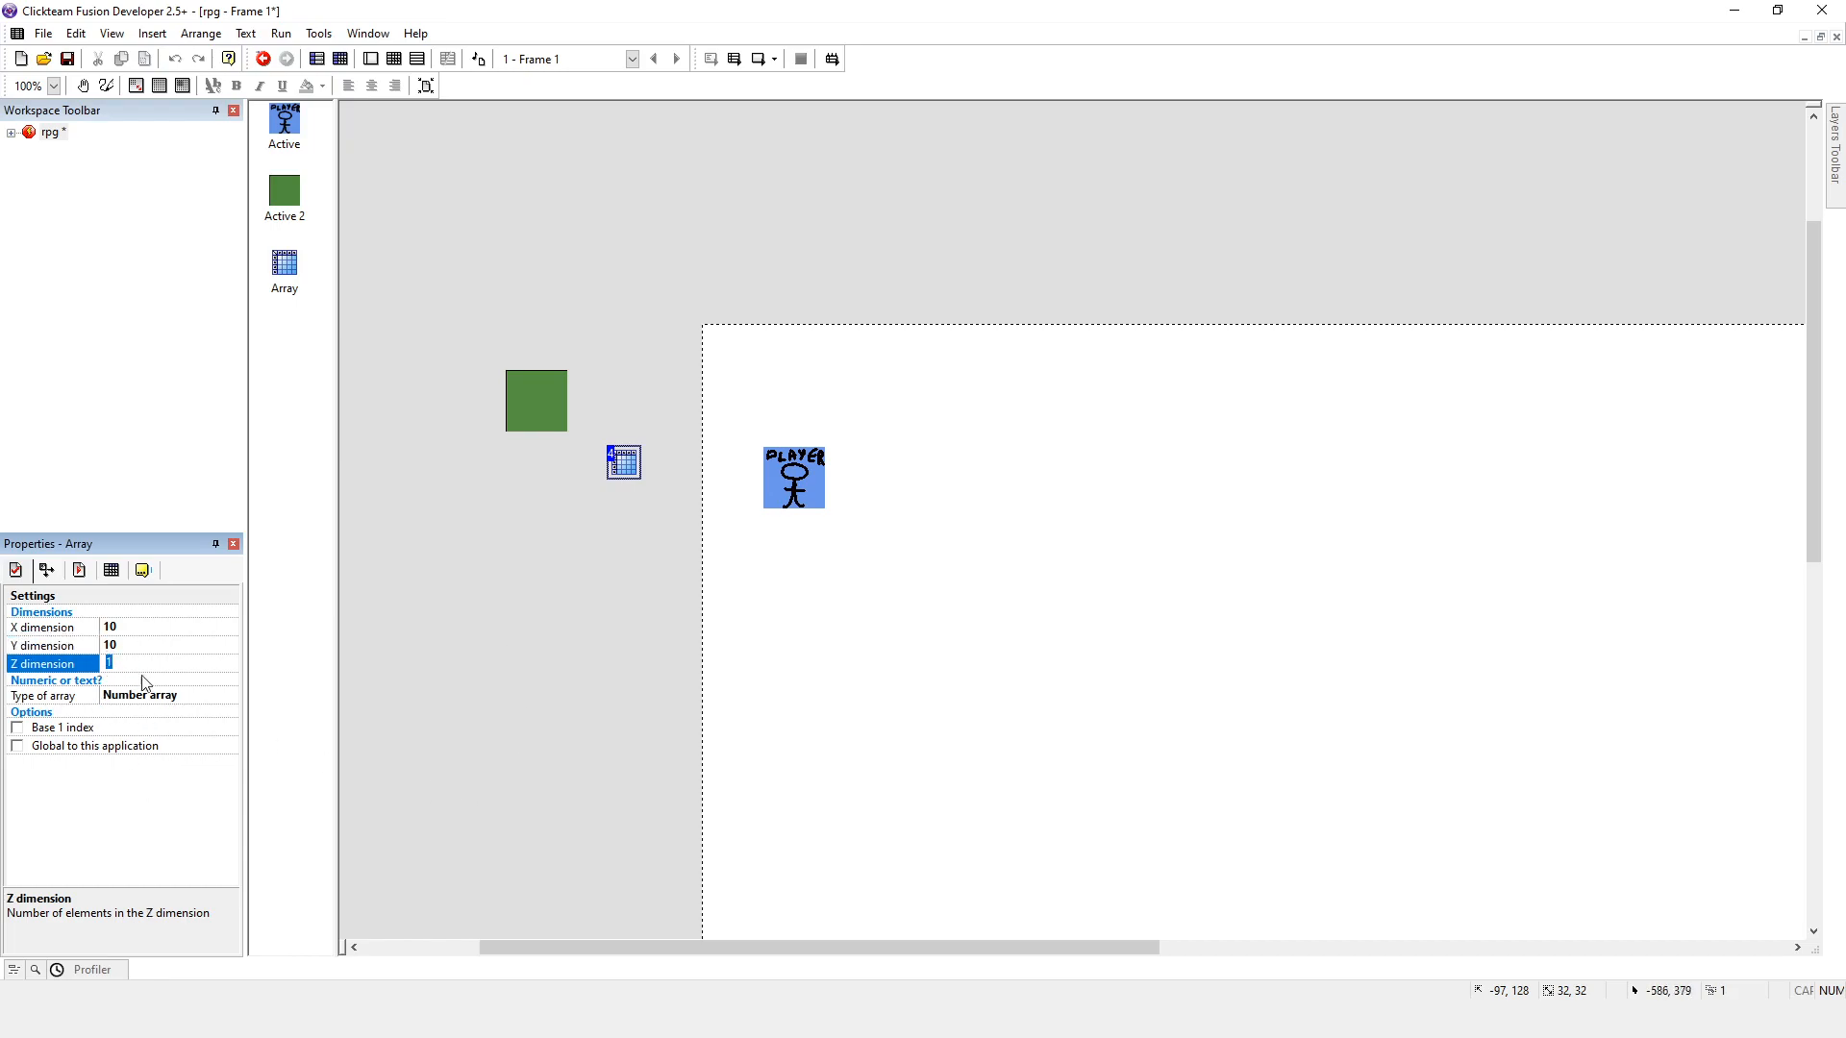
left_click(144, 645)
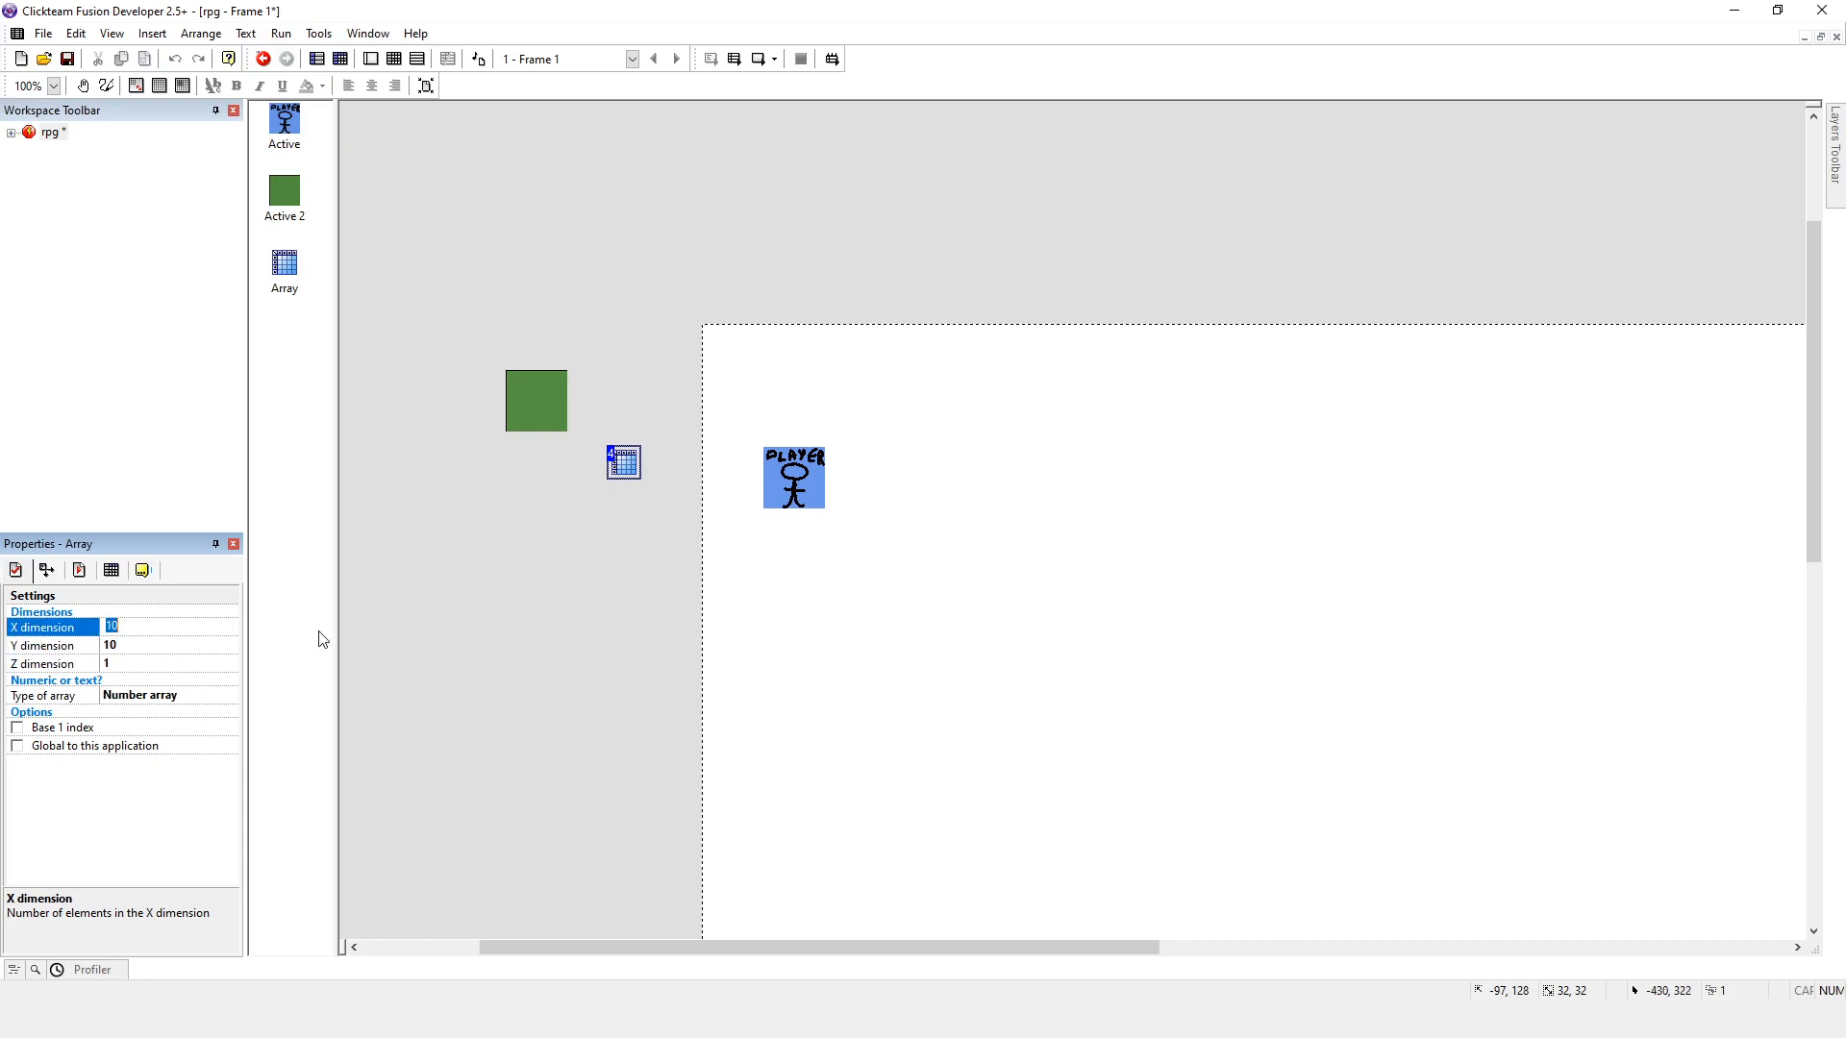
mouse_move(643, 714)
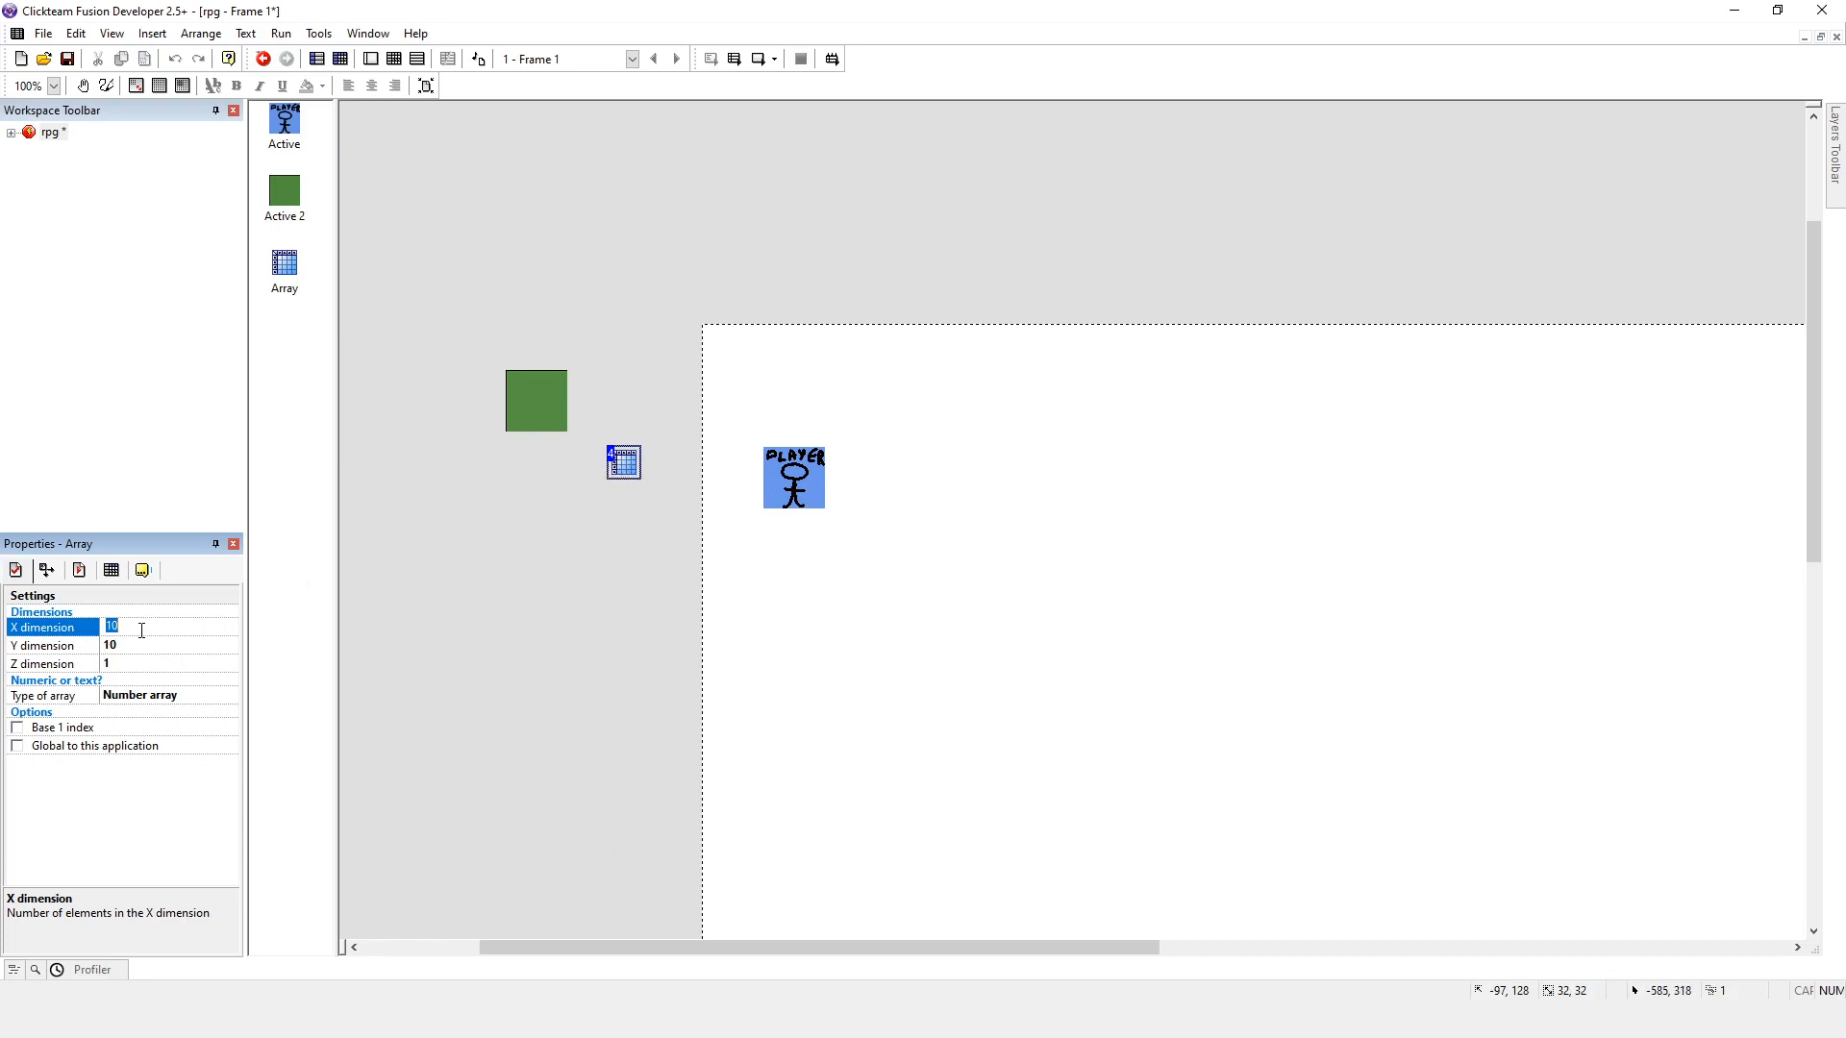
left_click(125, 626)
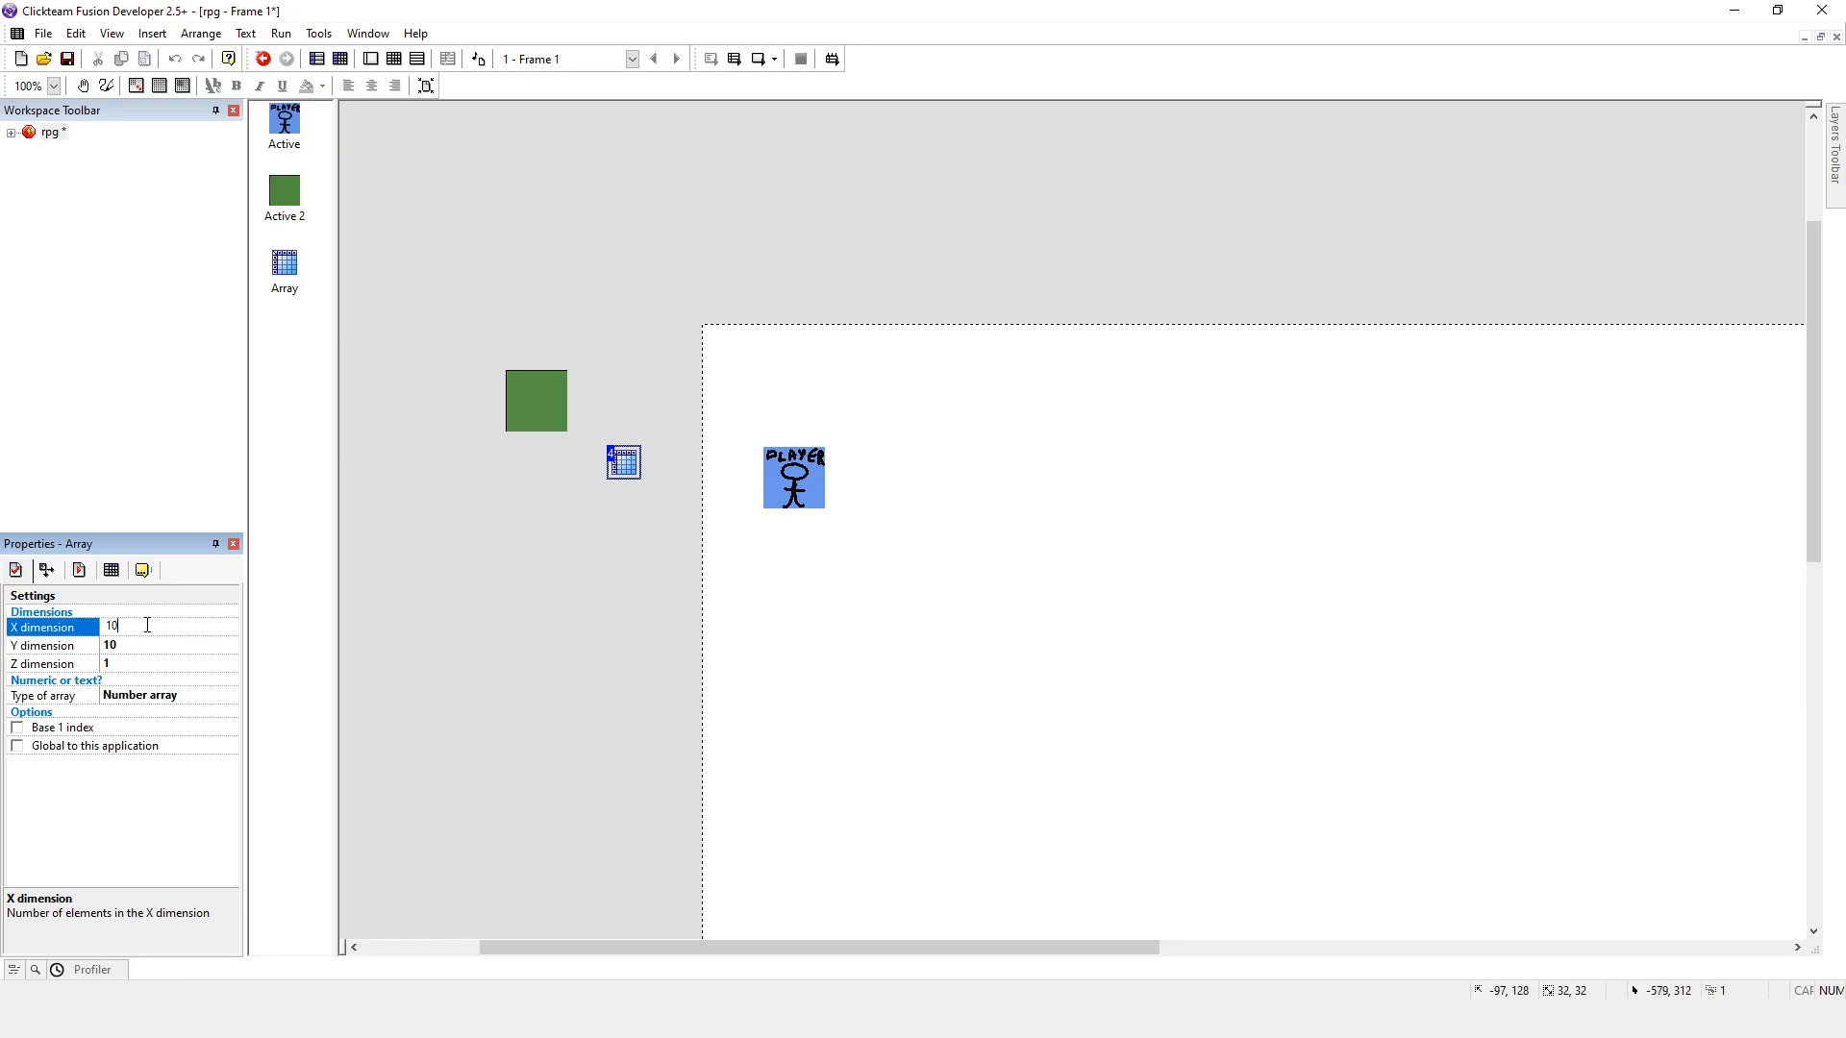
mouse_move(559, 626)
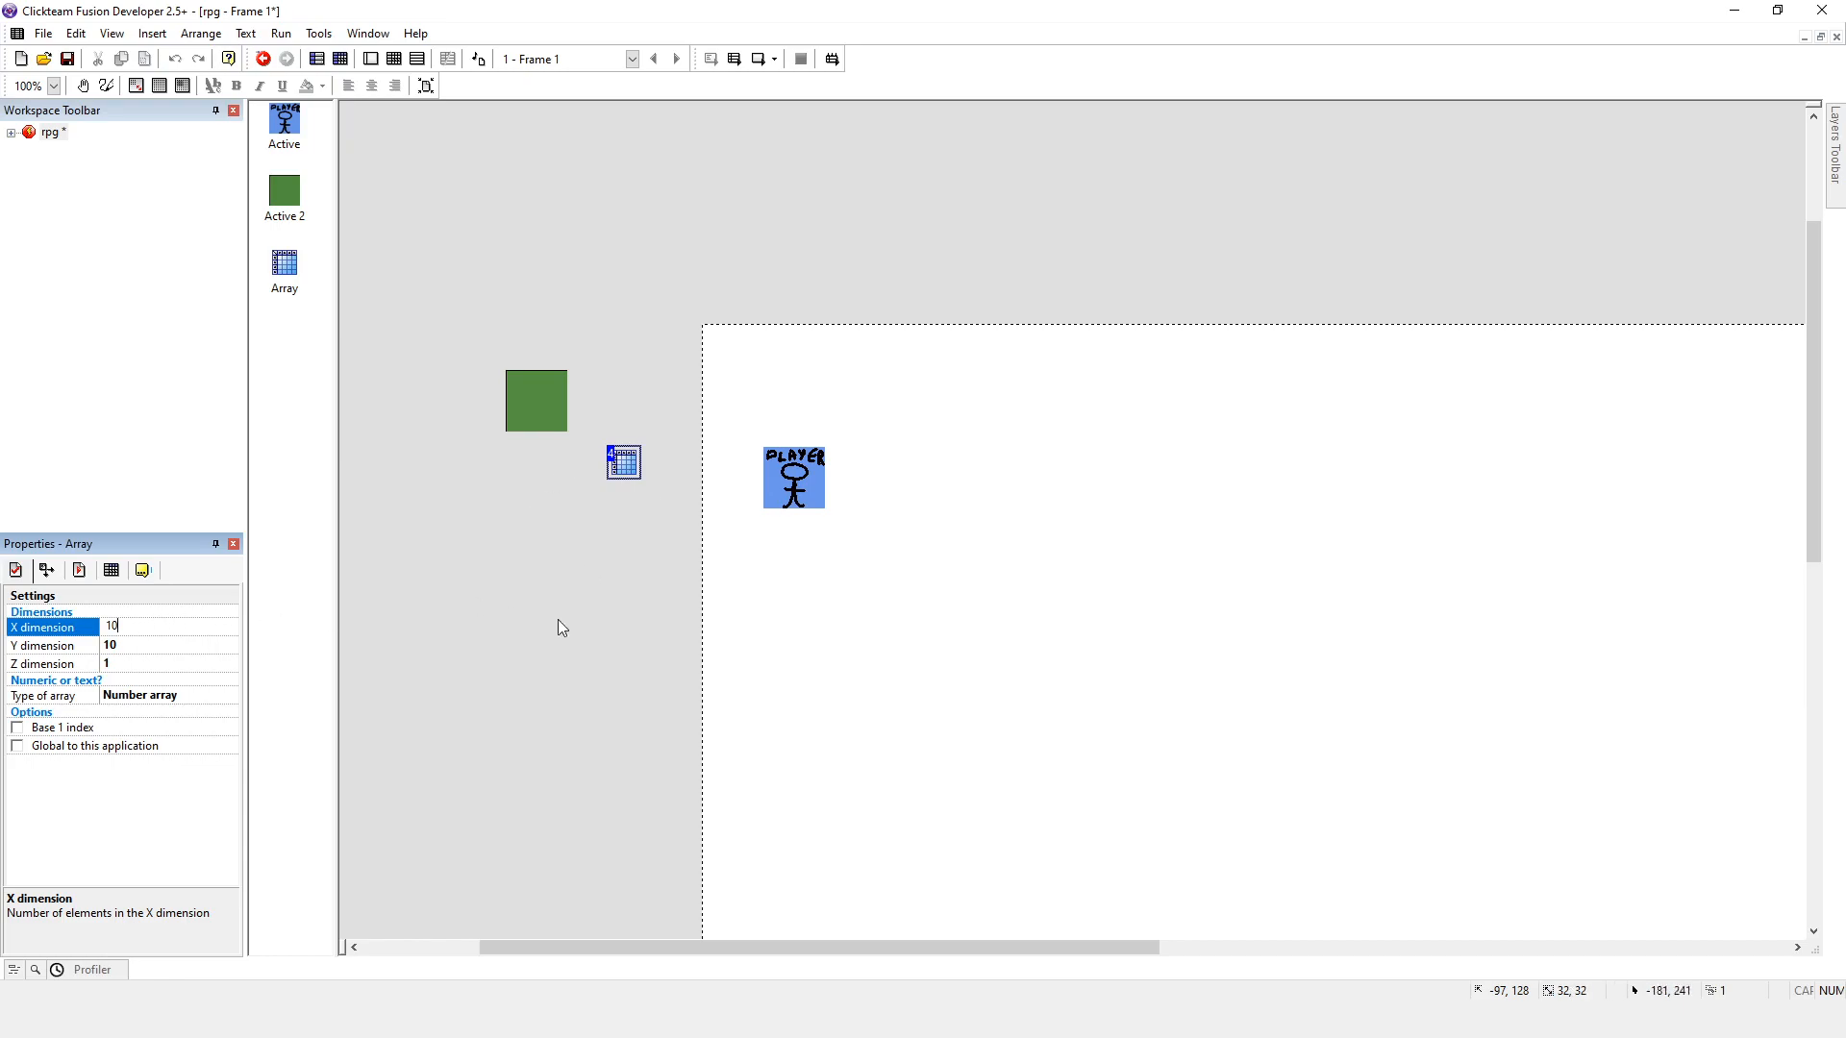
mouse_move(669, 516)
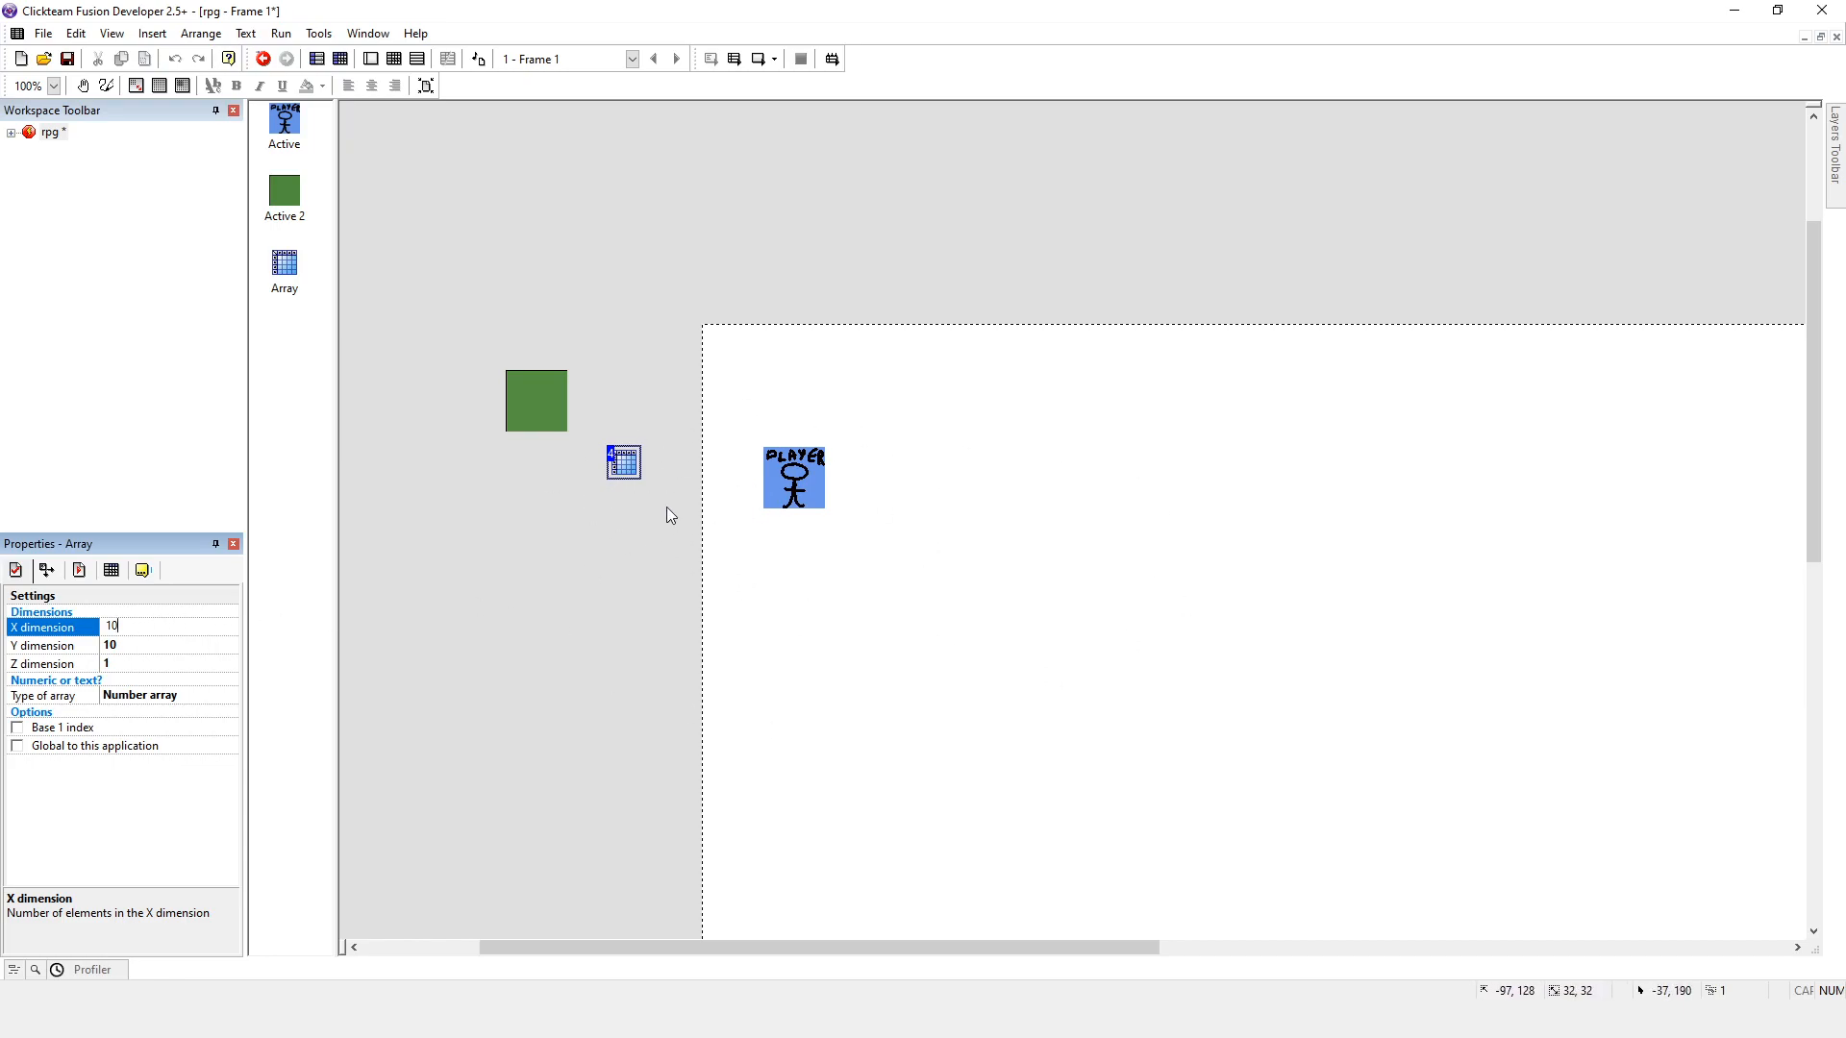
mouse_move(661, 519)
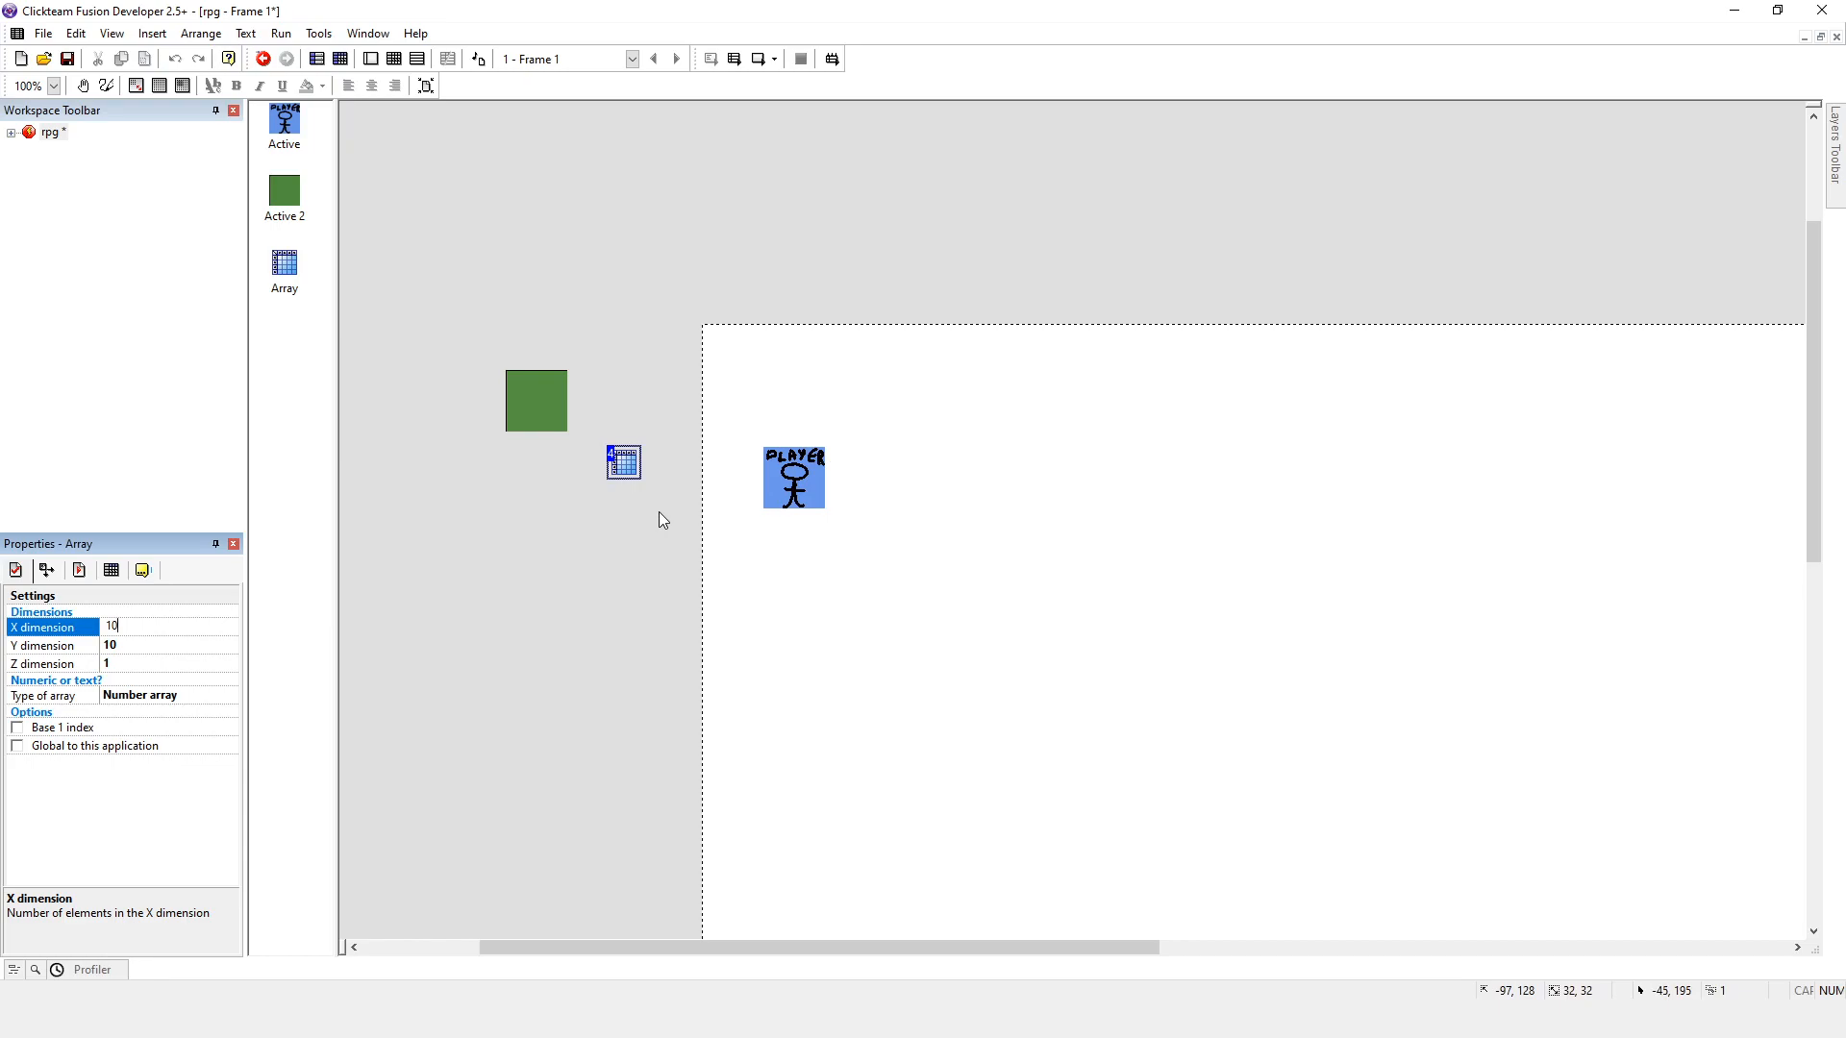
mouse_move(536, 549)
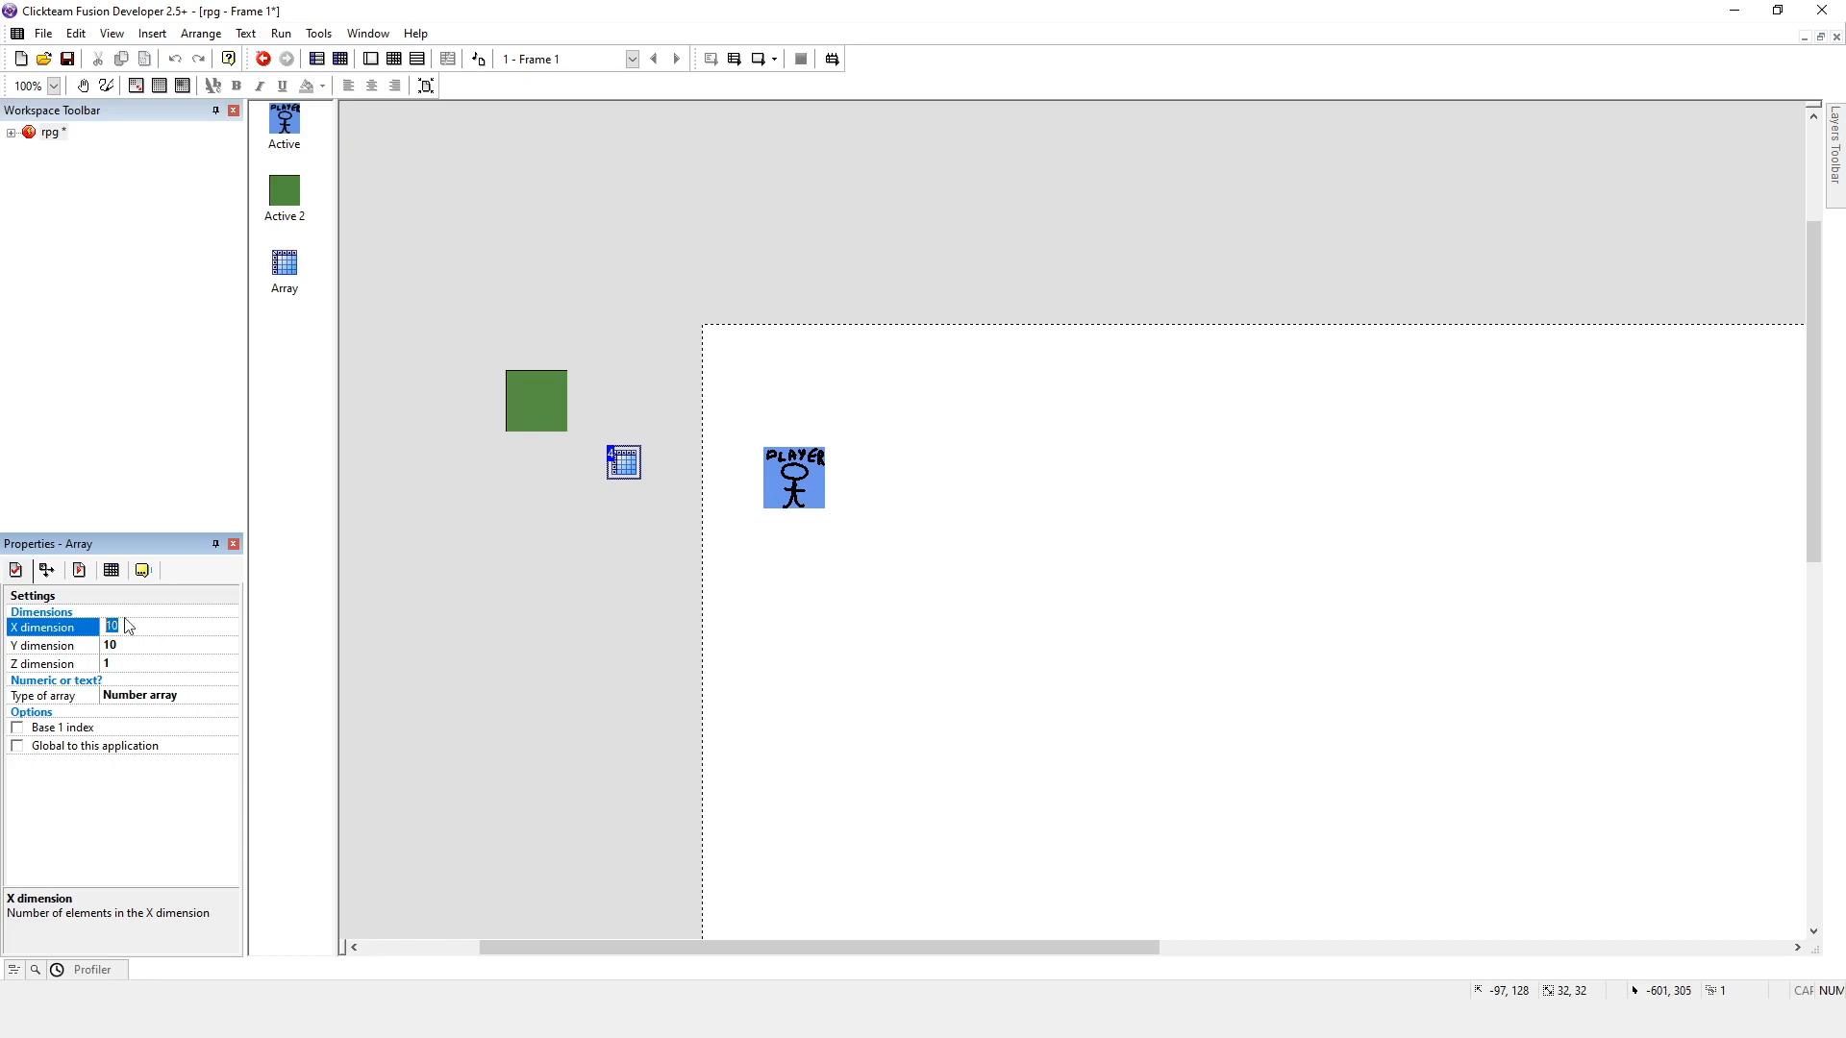
left_click(120, 627)
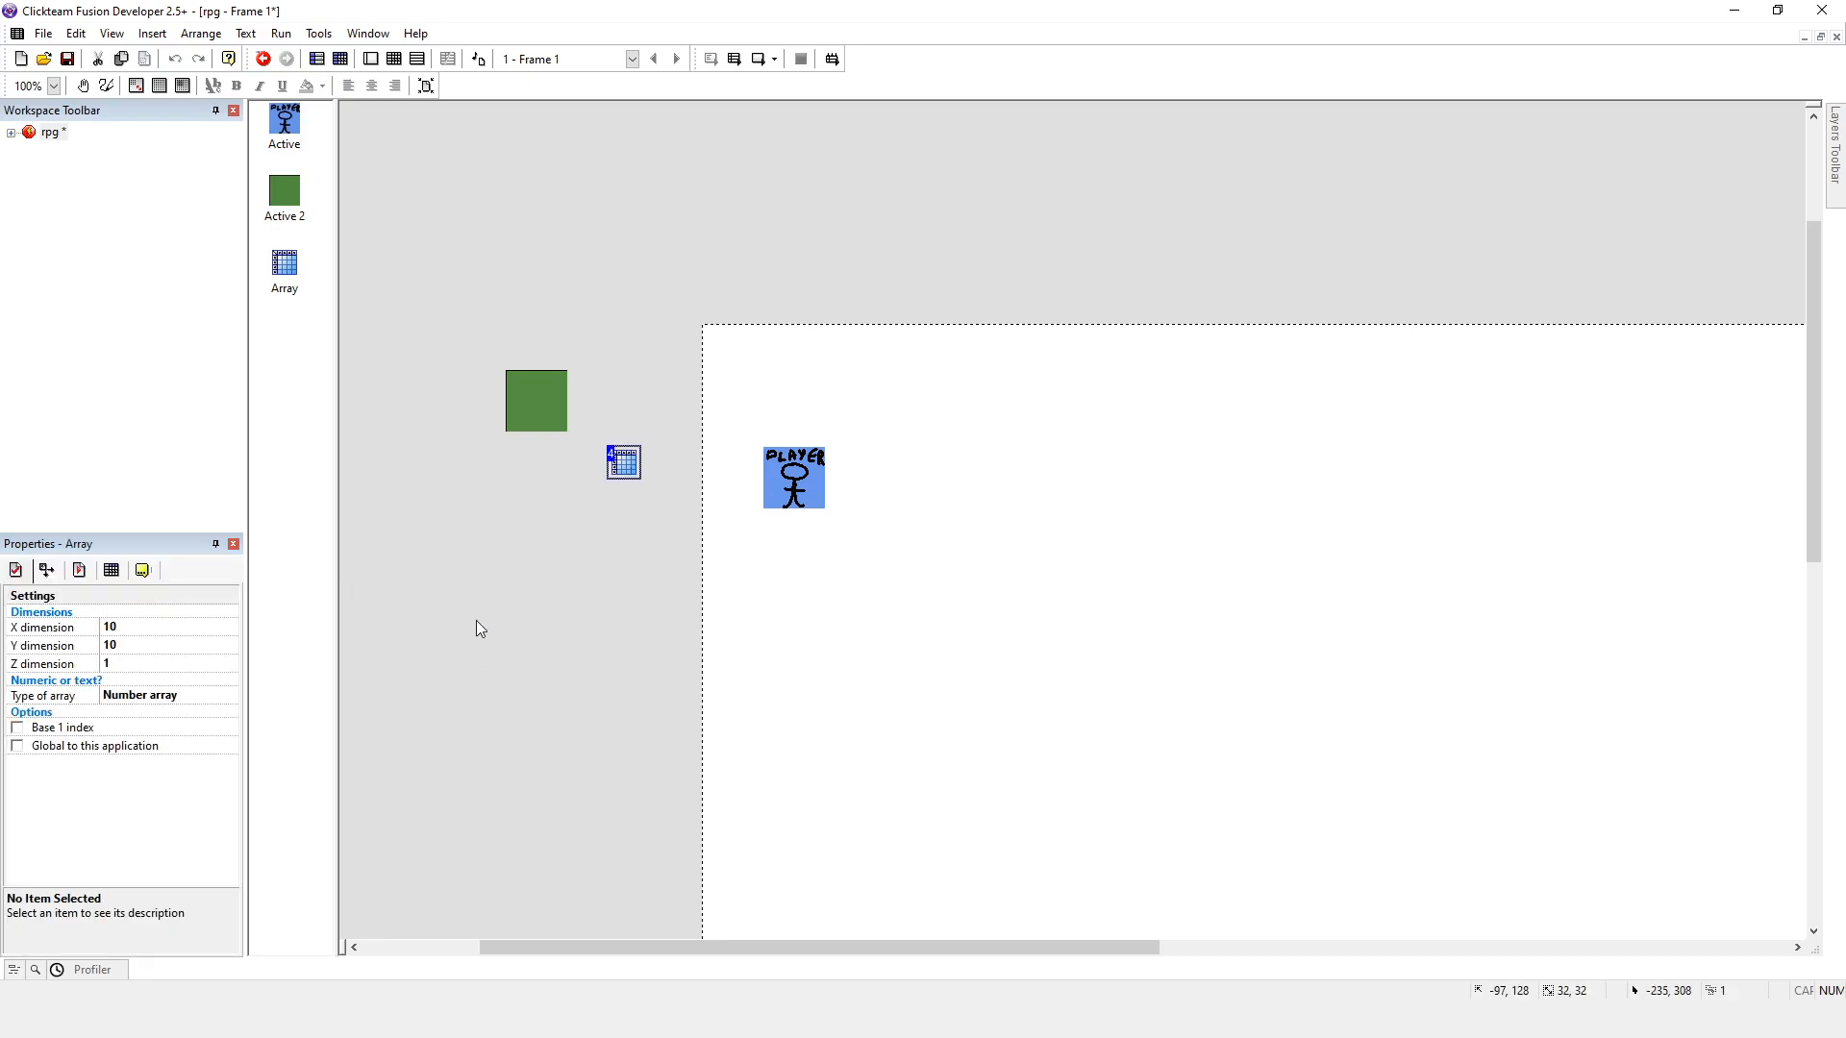
mouse_move(768, 566)
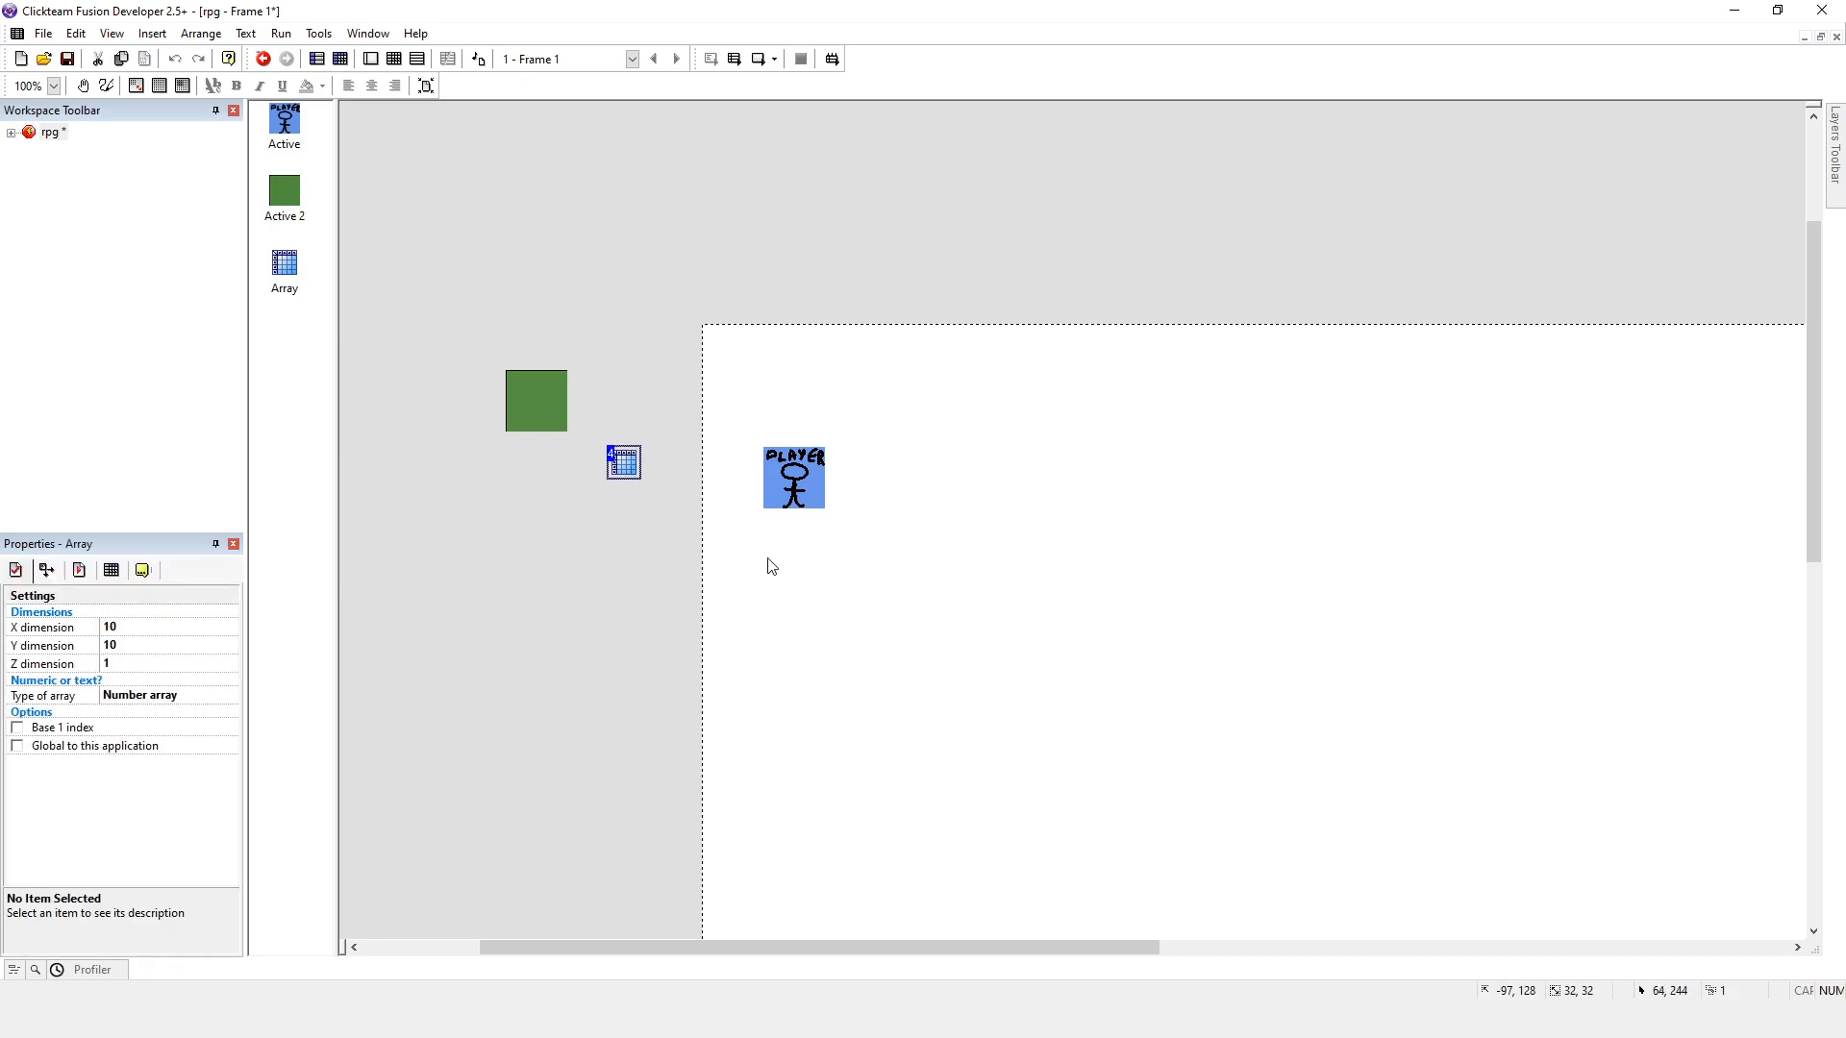
mouse_move(1218, 544)
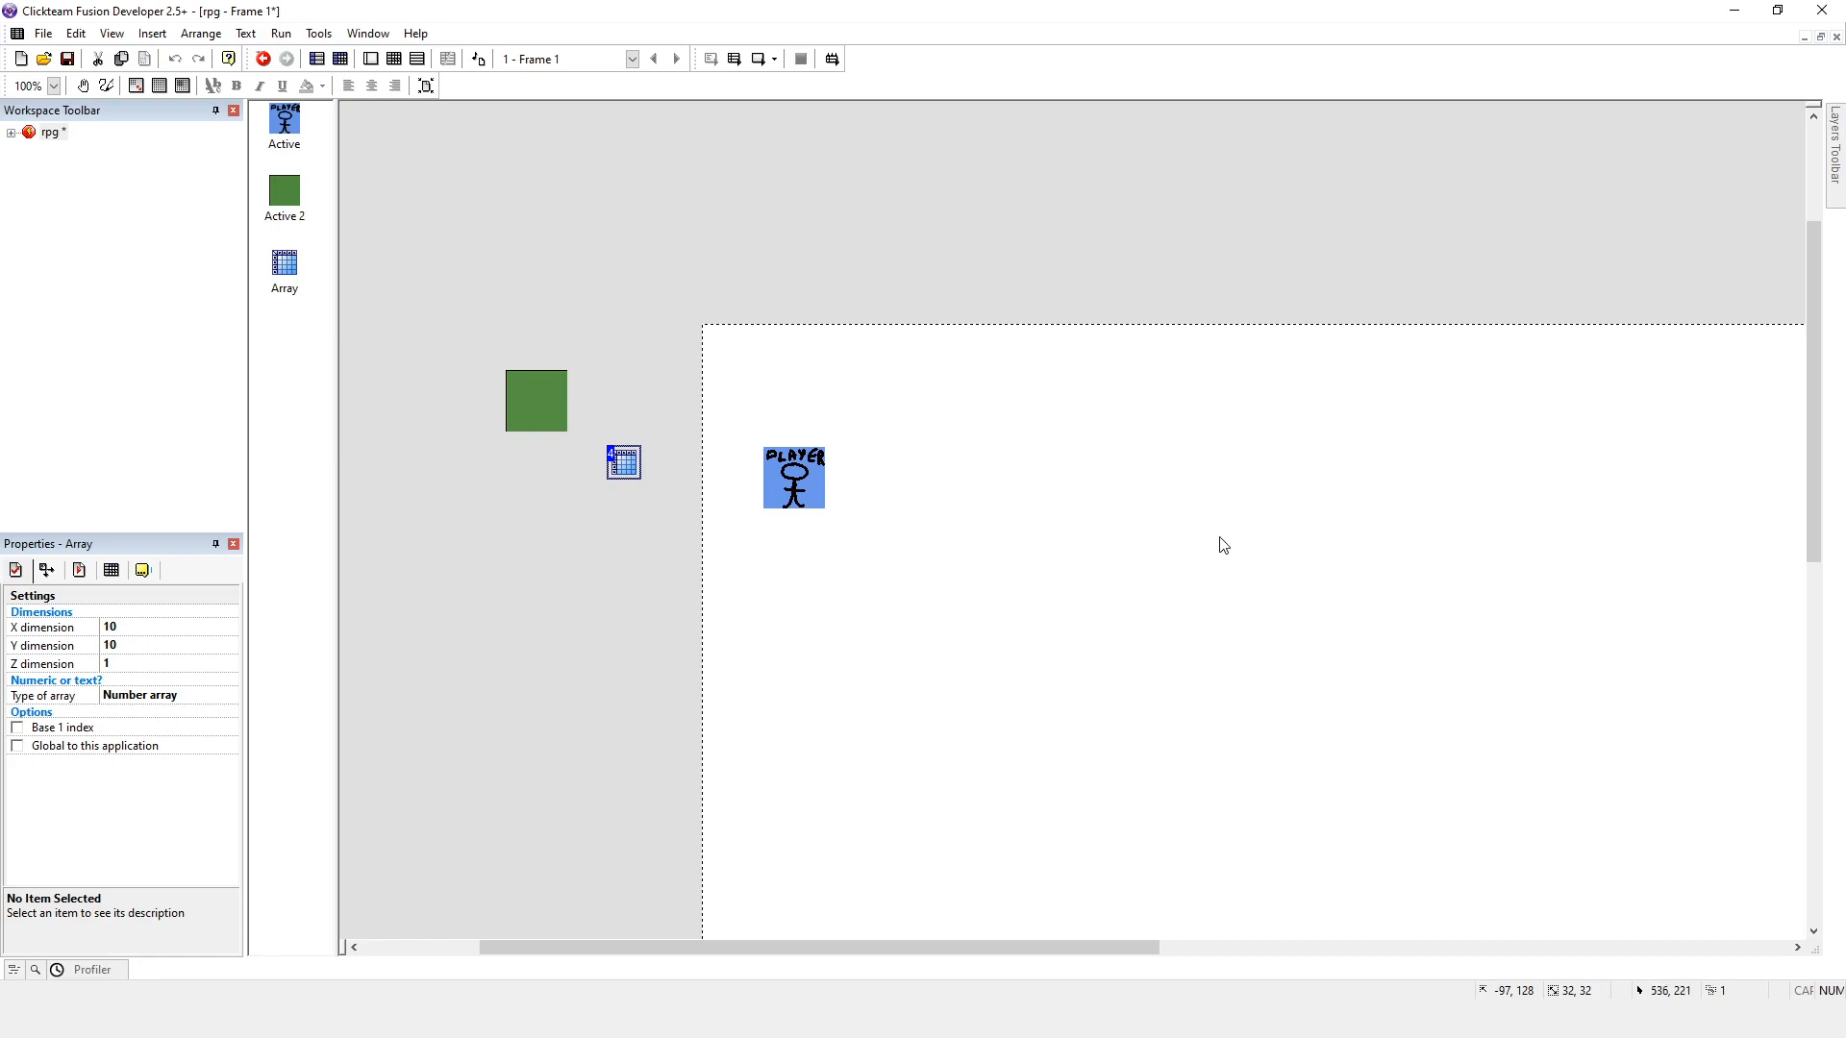
mouse_move(1590, 575)
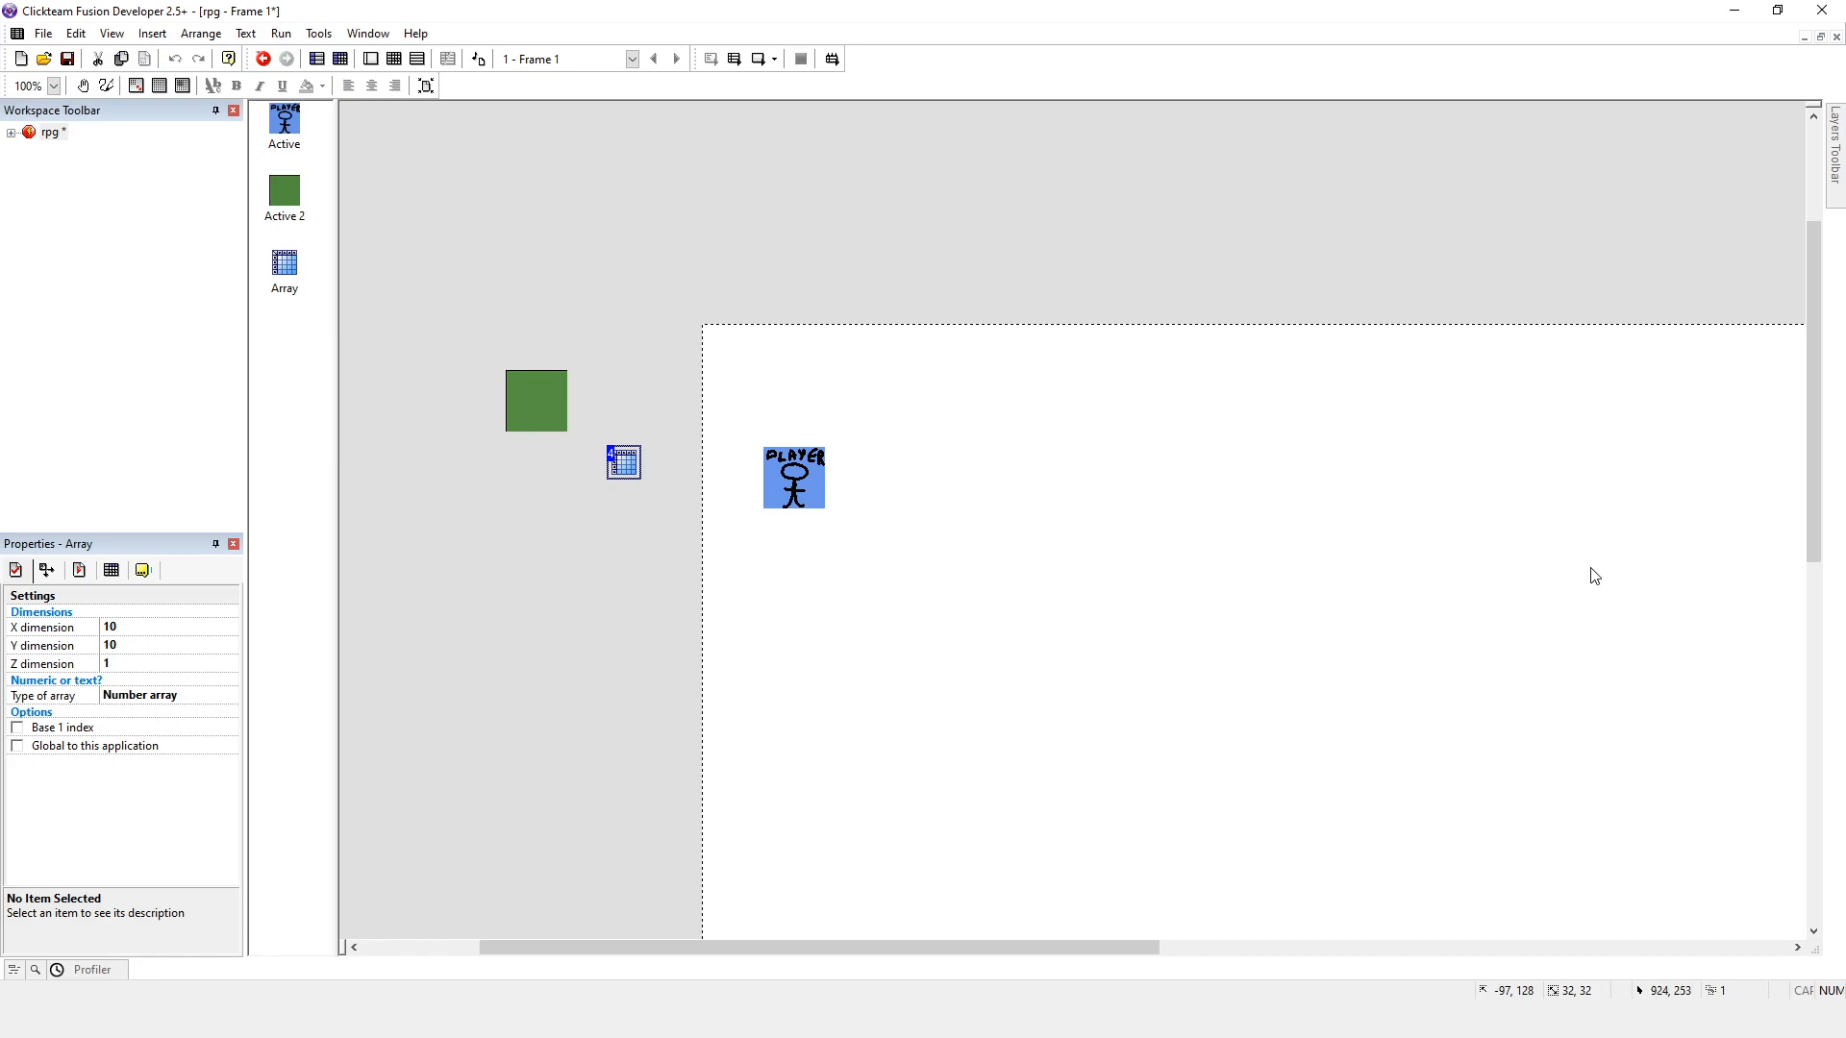
mouse_move(1579, 588)
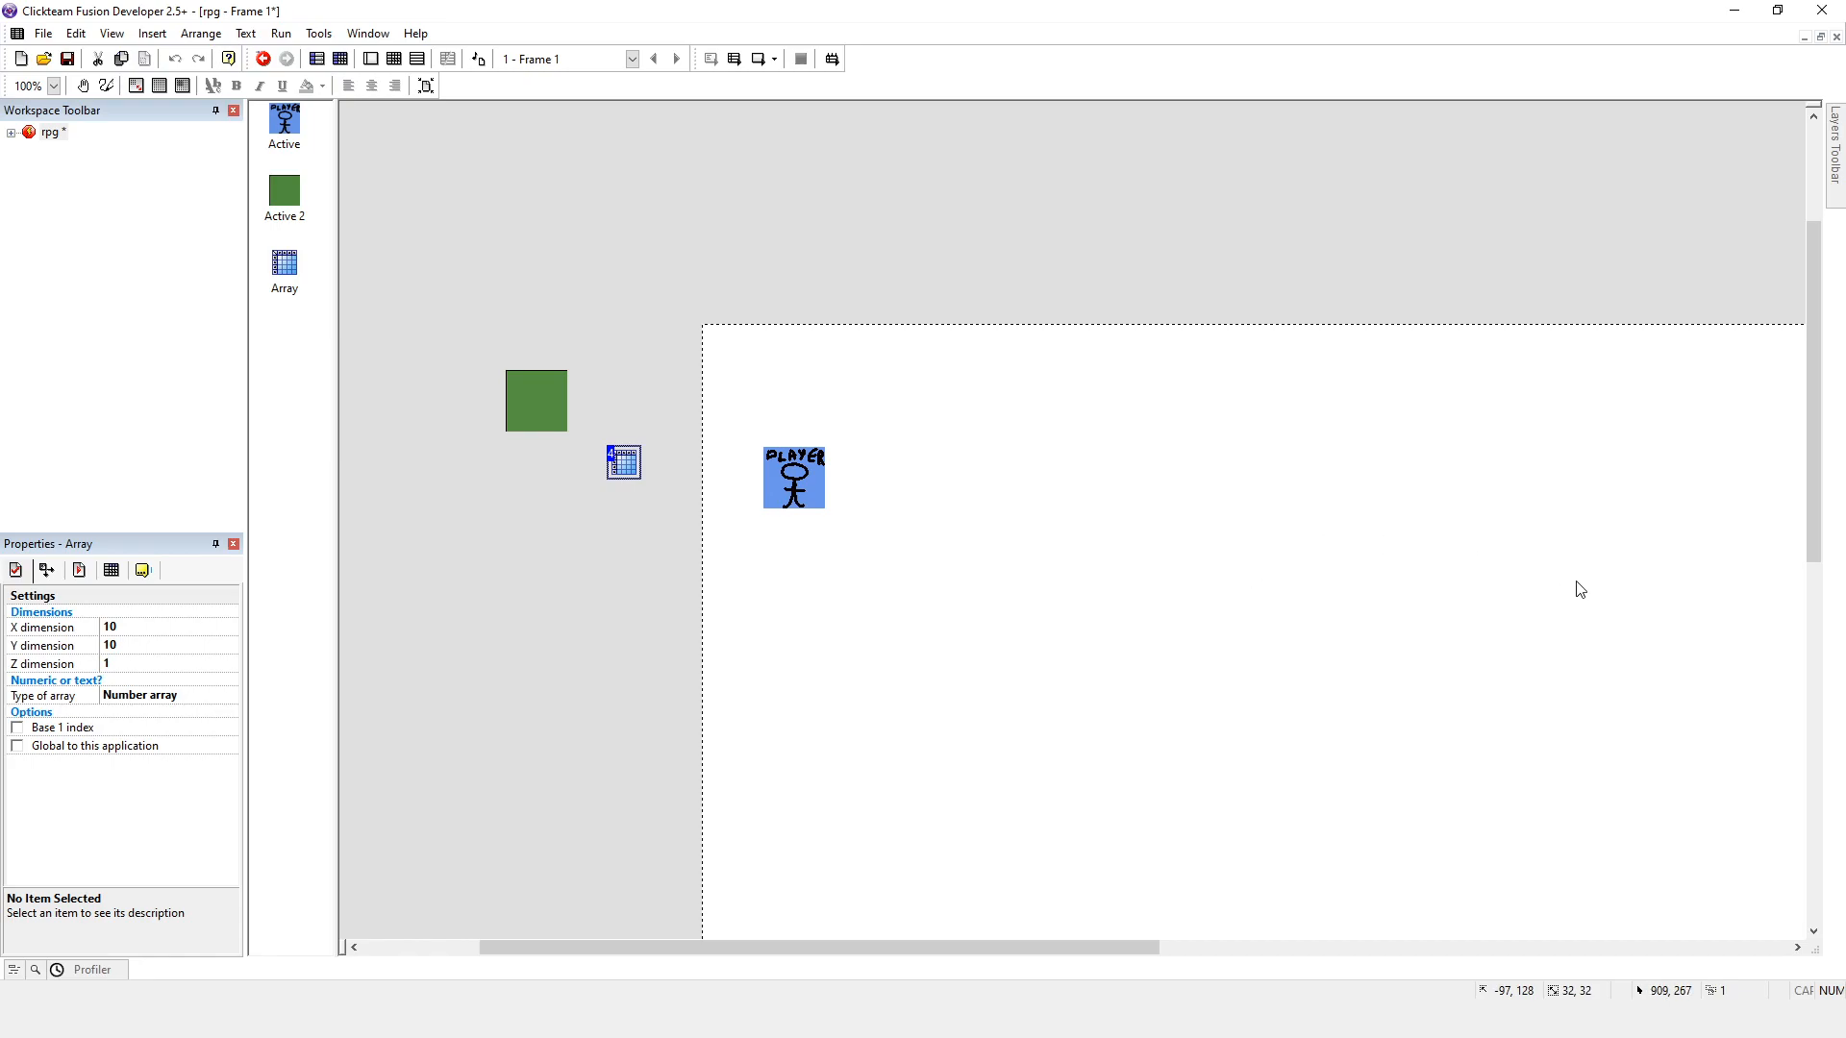
mouse_move(1409, 570)
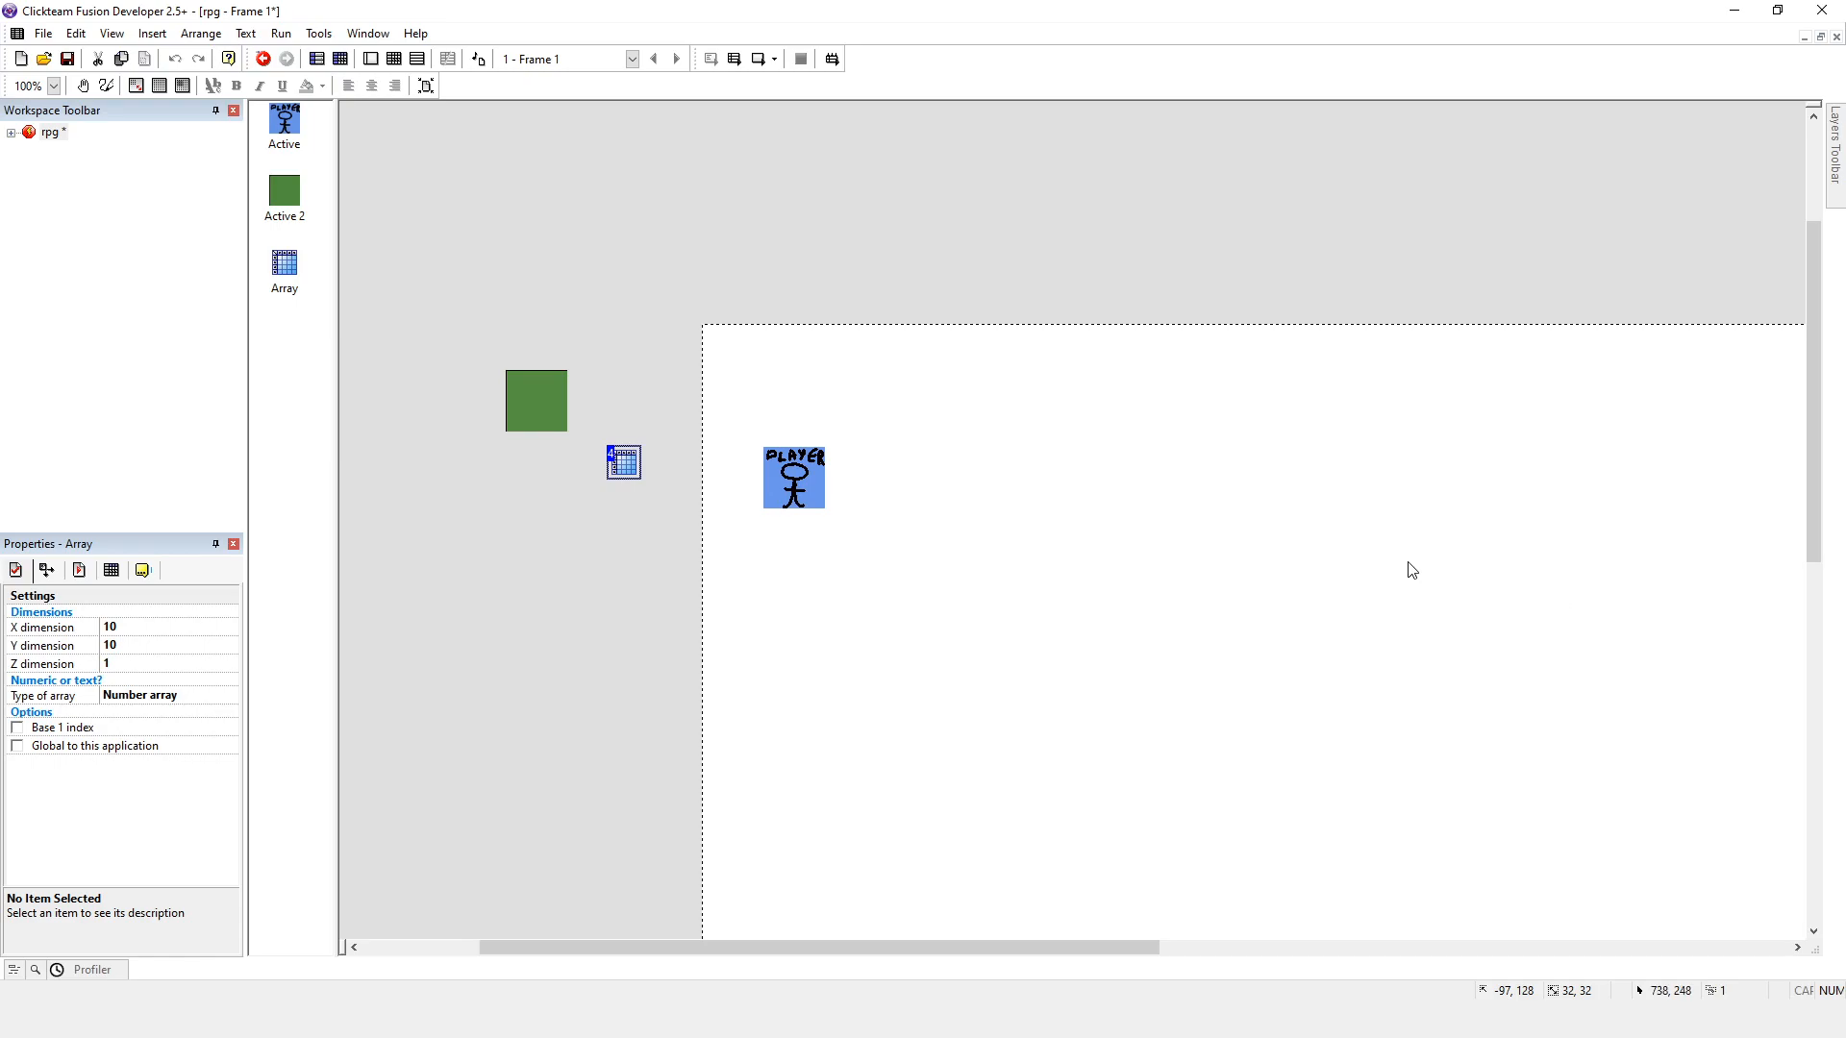
mouse_move(115, 634)
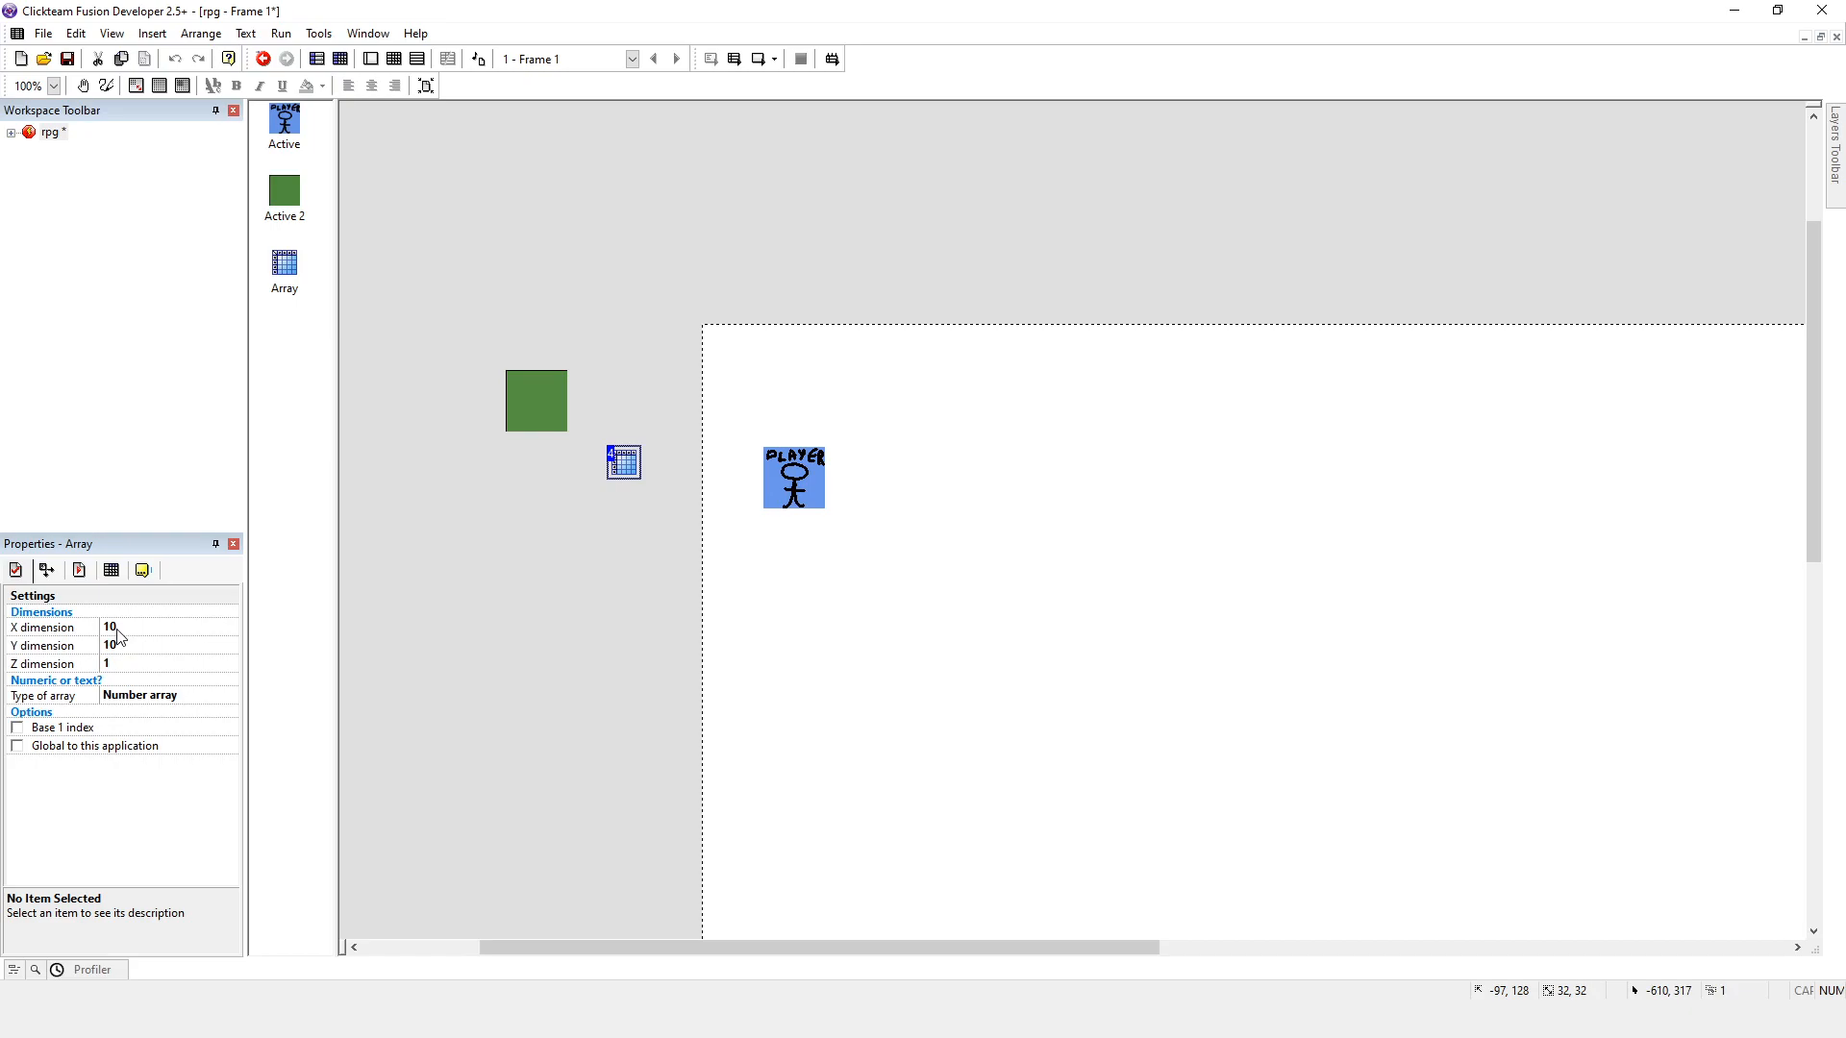
mouse_move(122, 635)
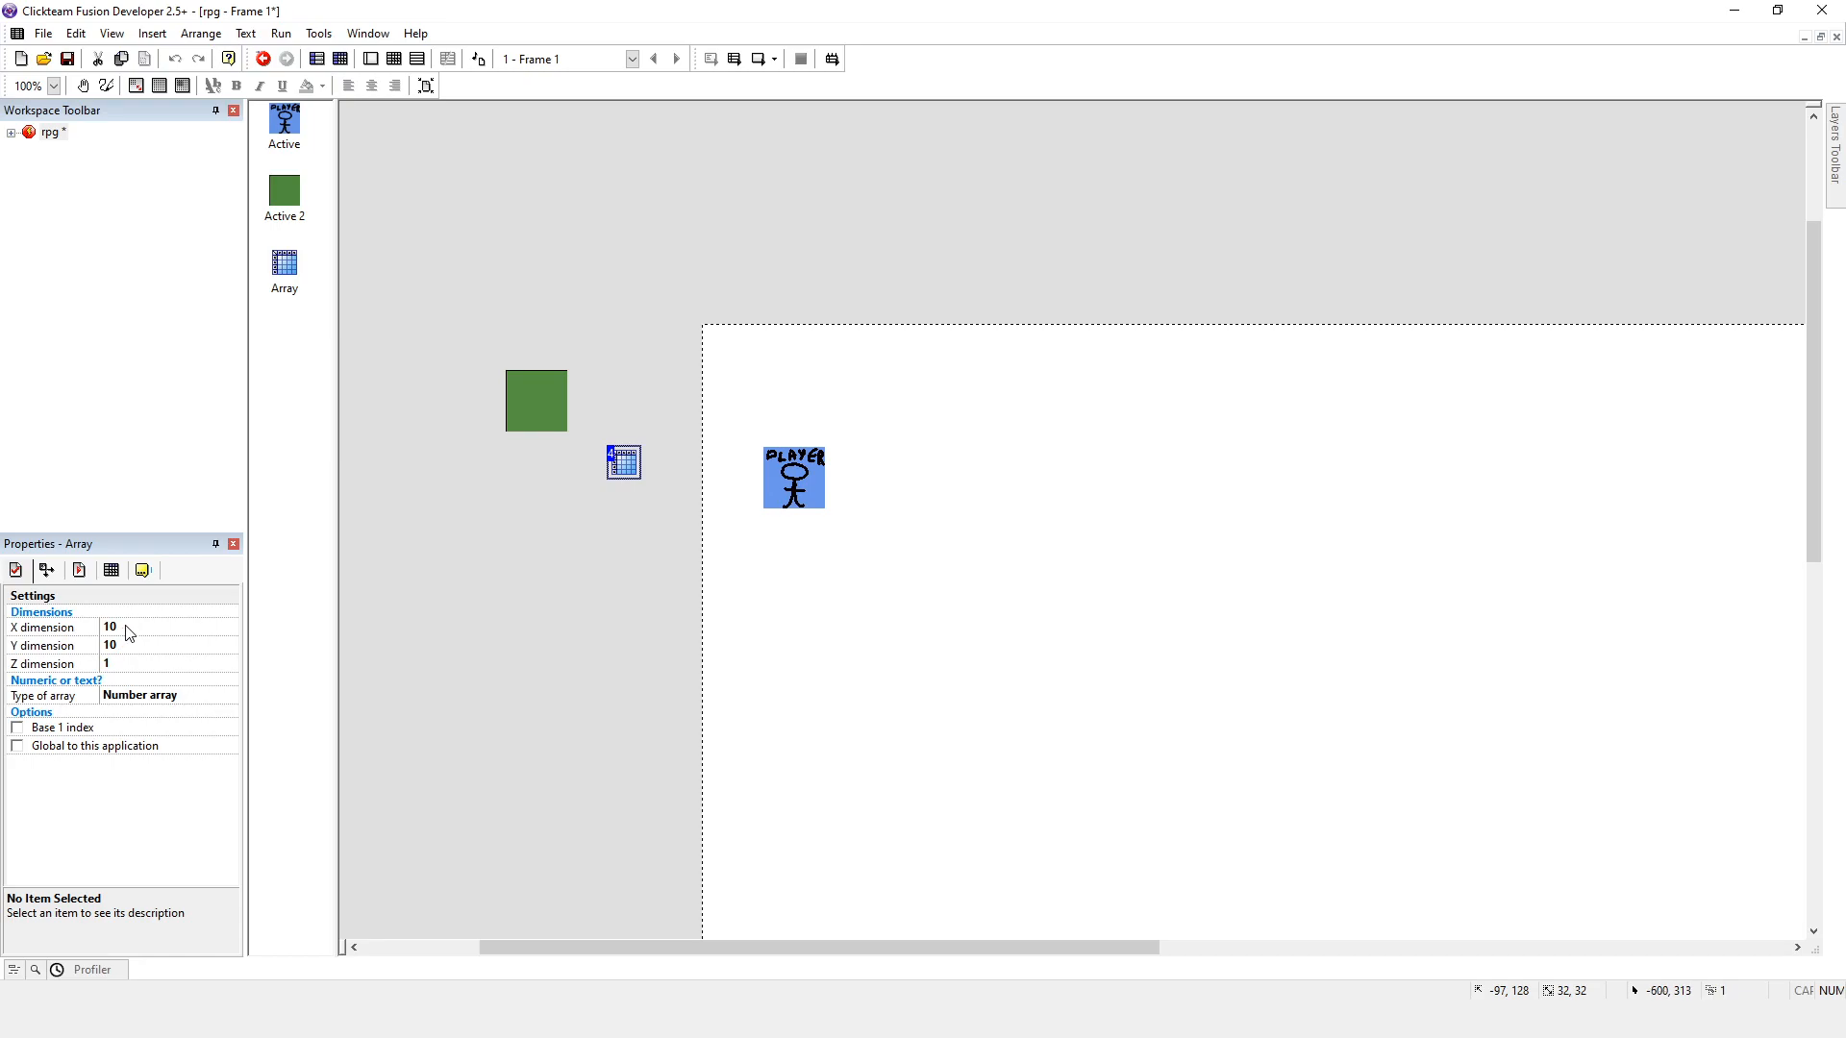
mouse_move(129, 658)
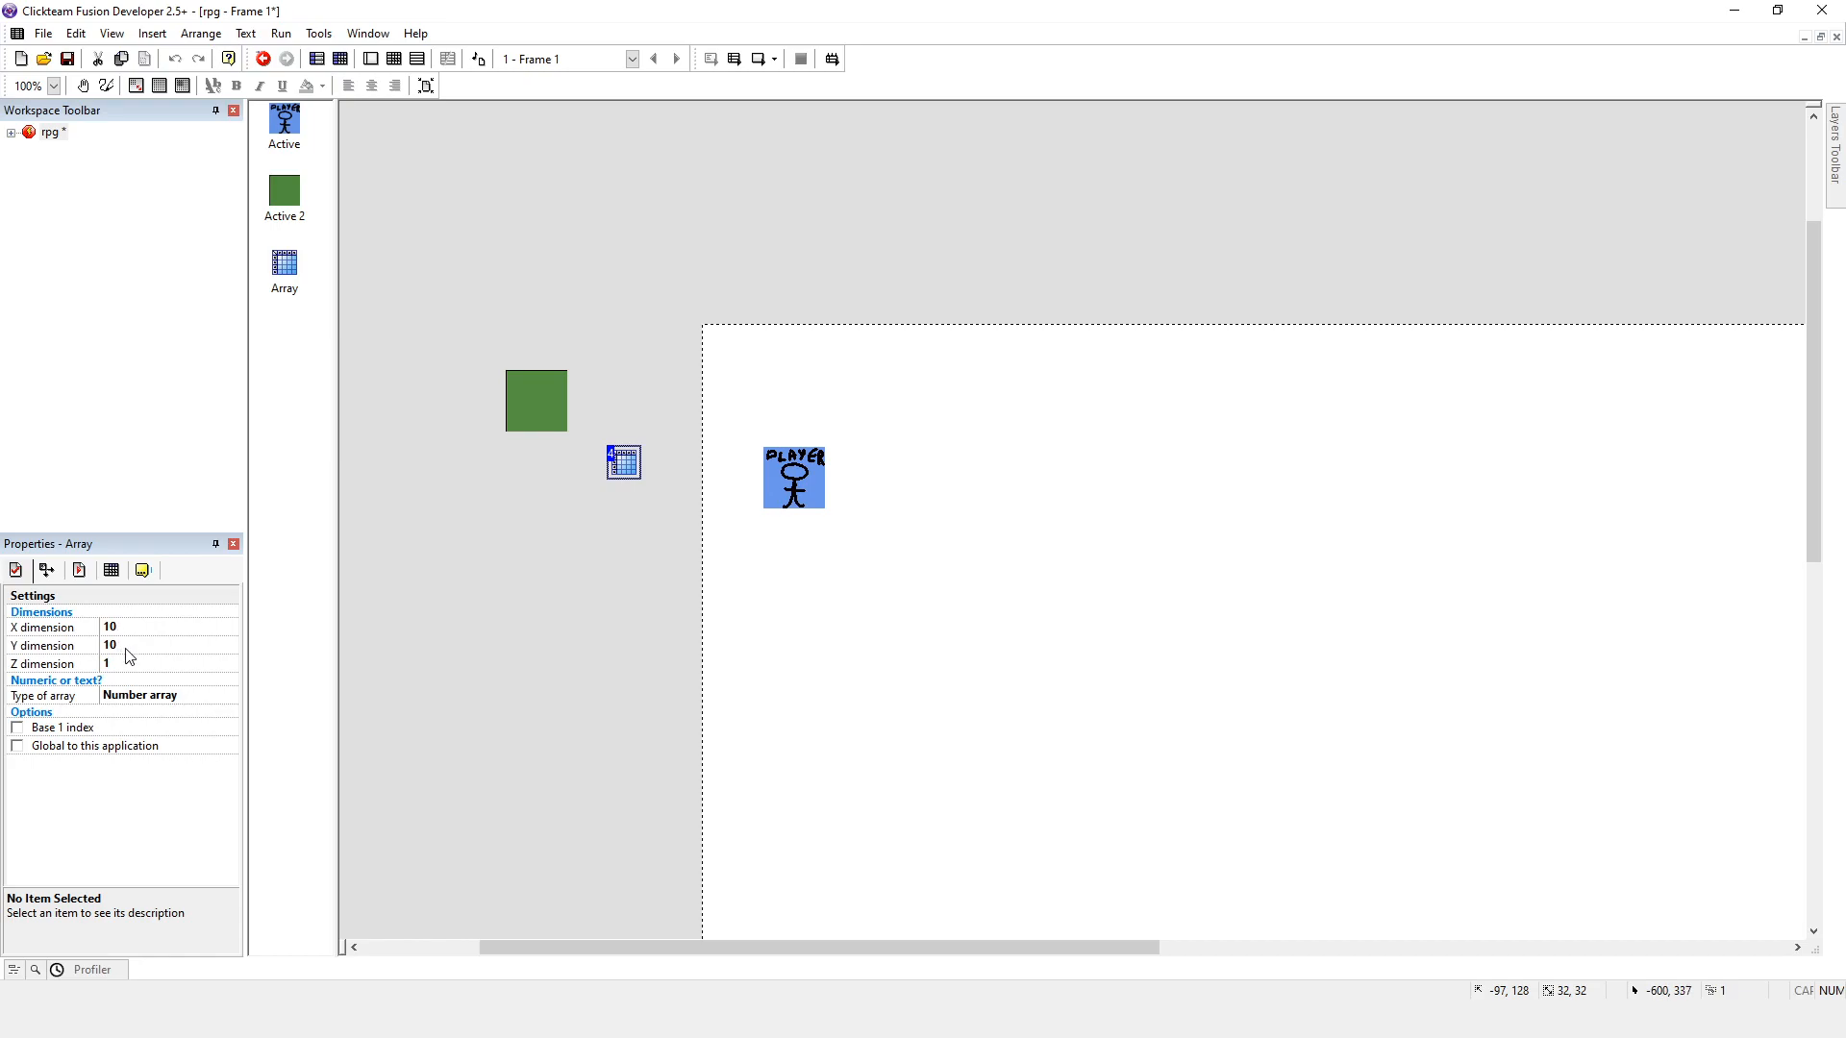
mouse_move(521, 547)
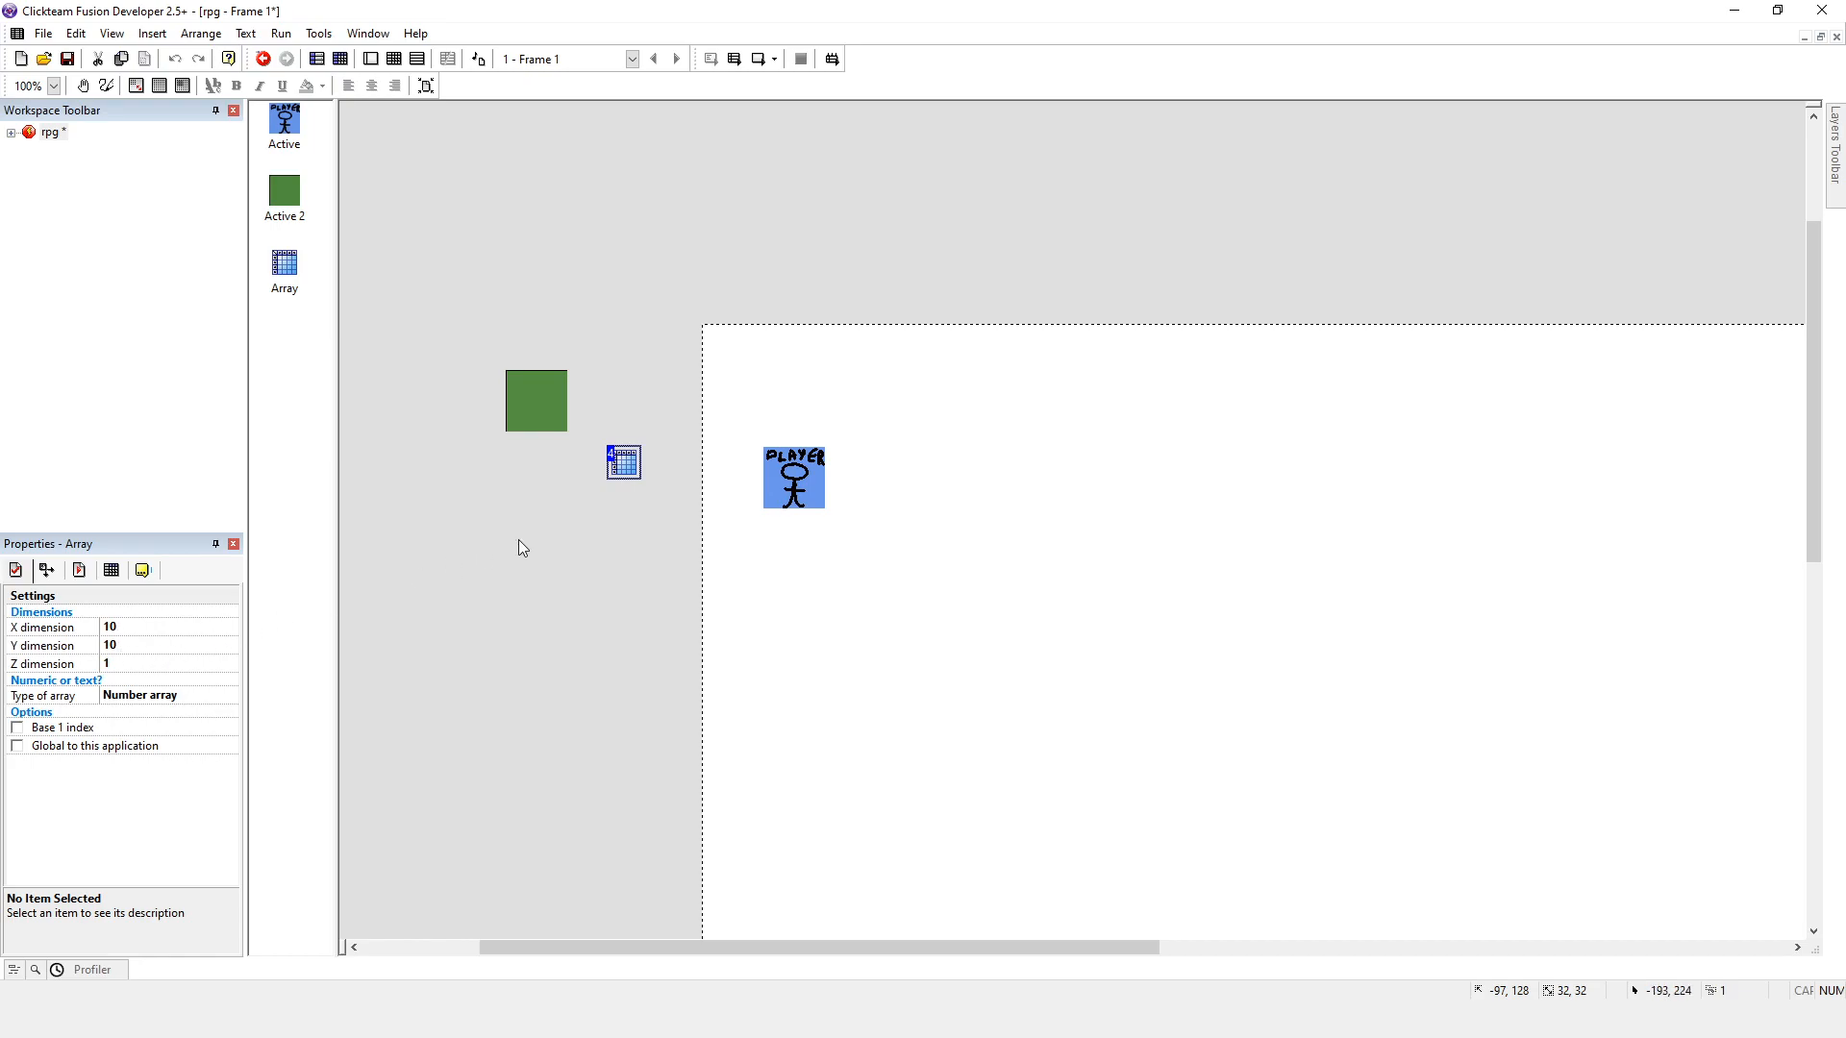
mouse_move(114, 673)
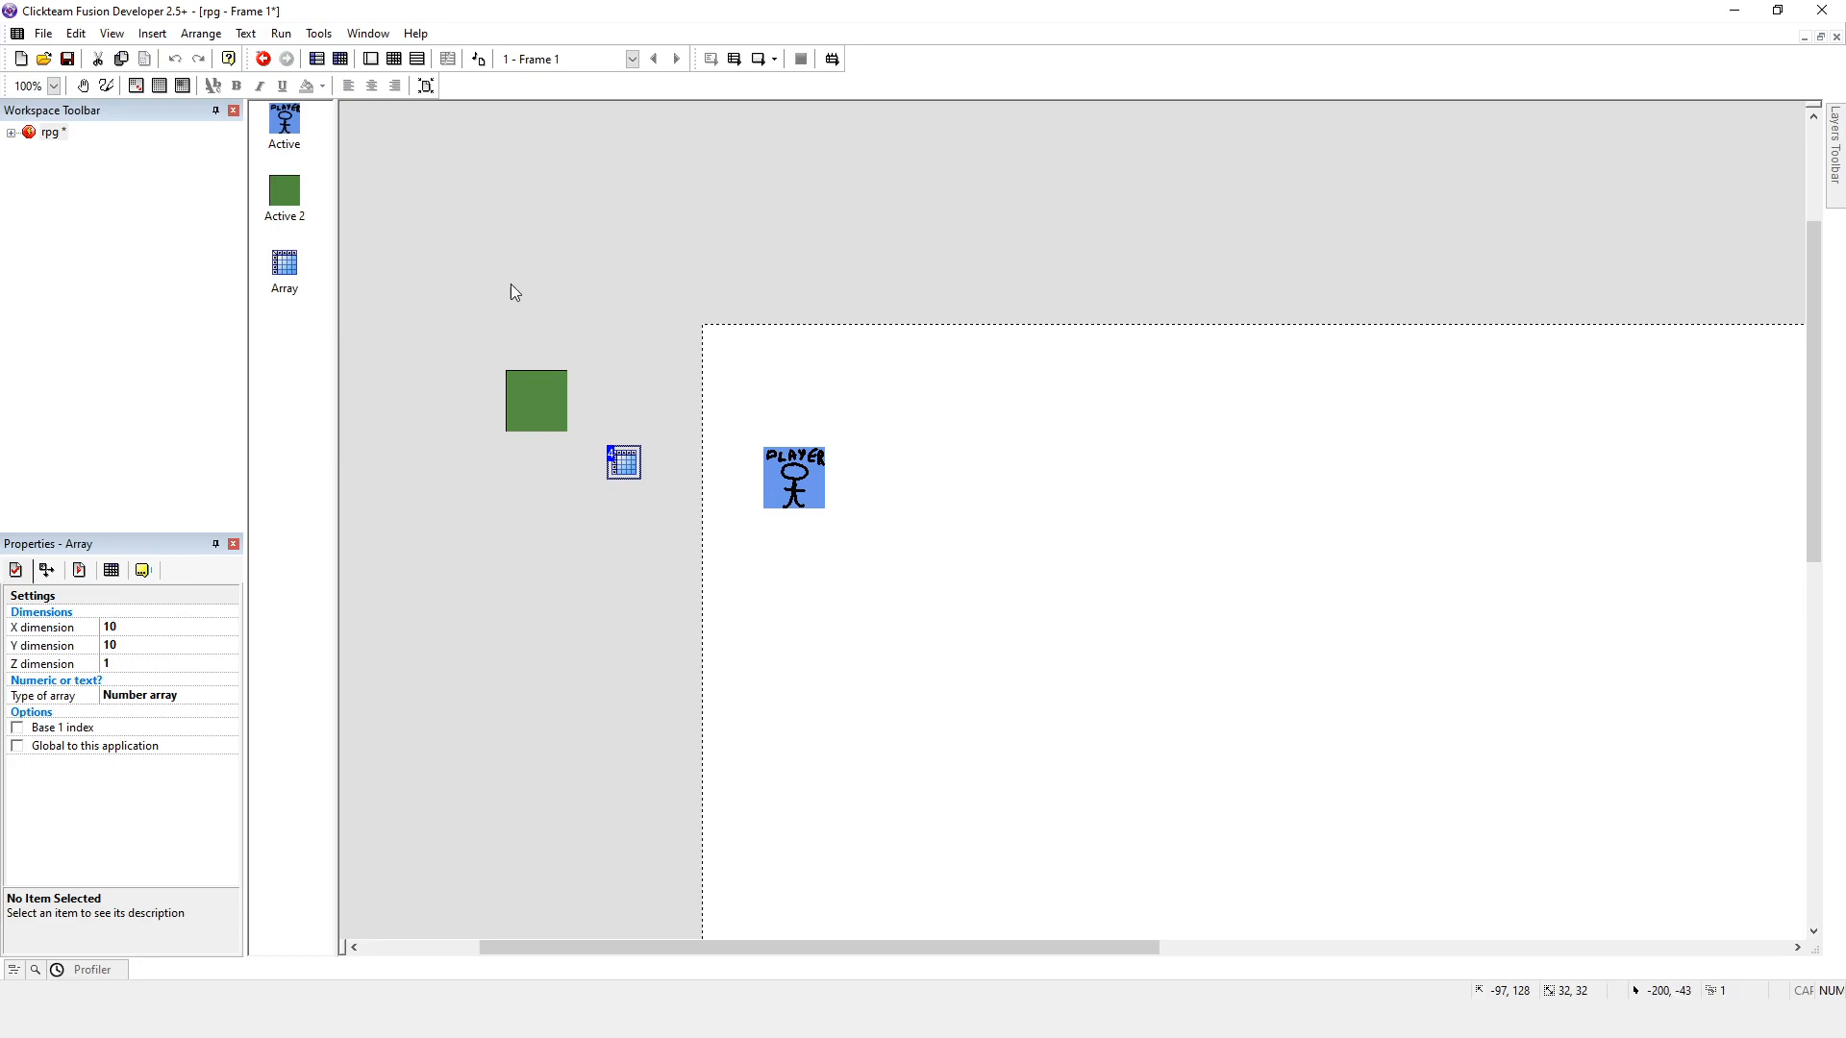
mouse_move(527, 294)
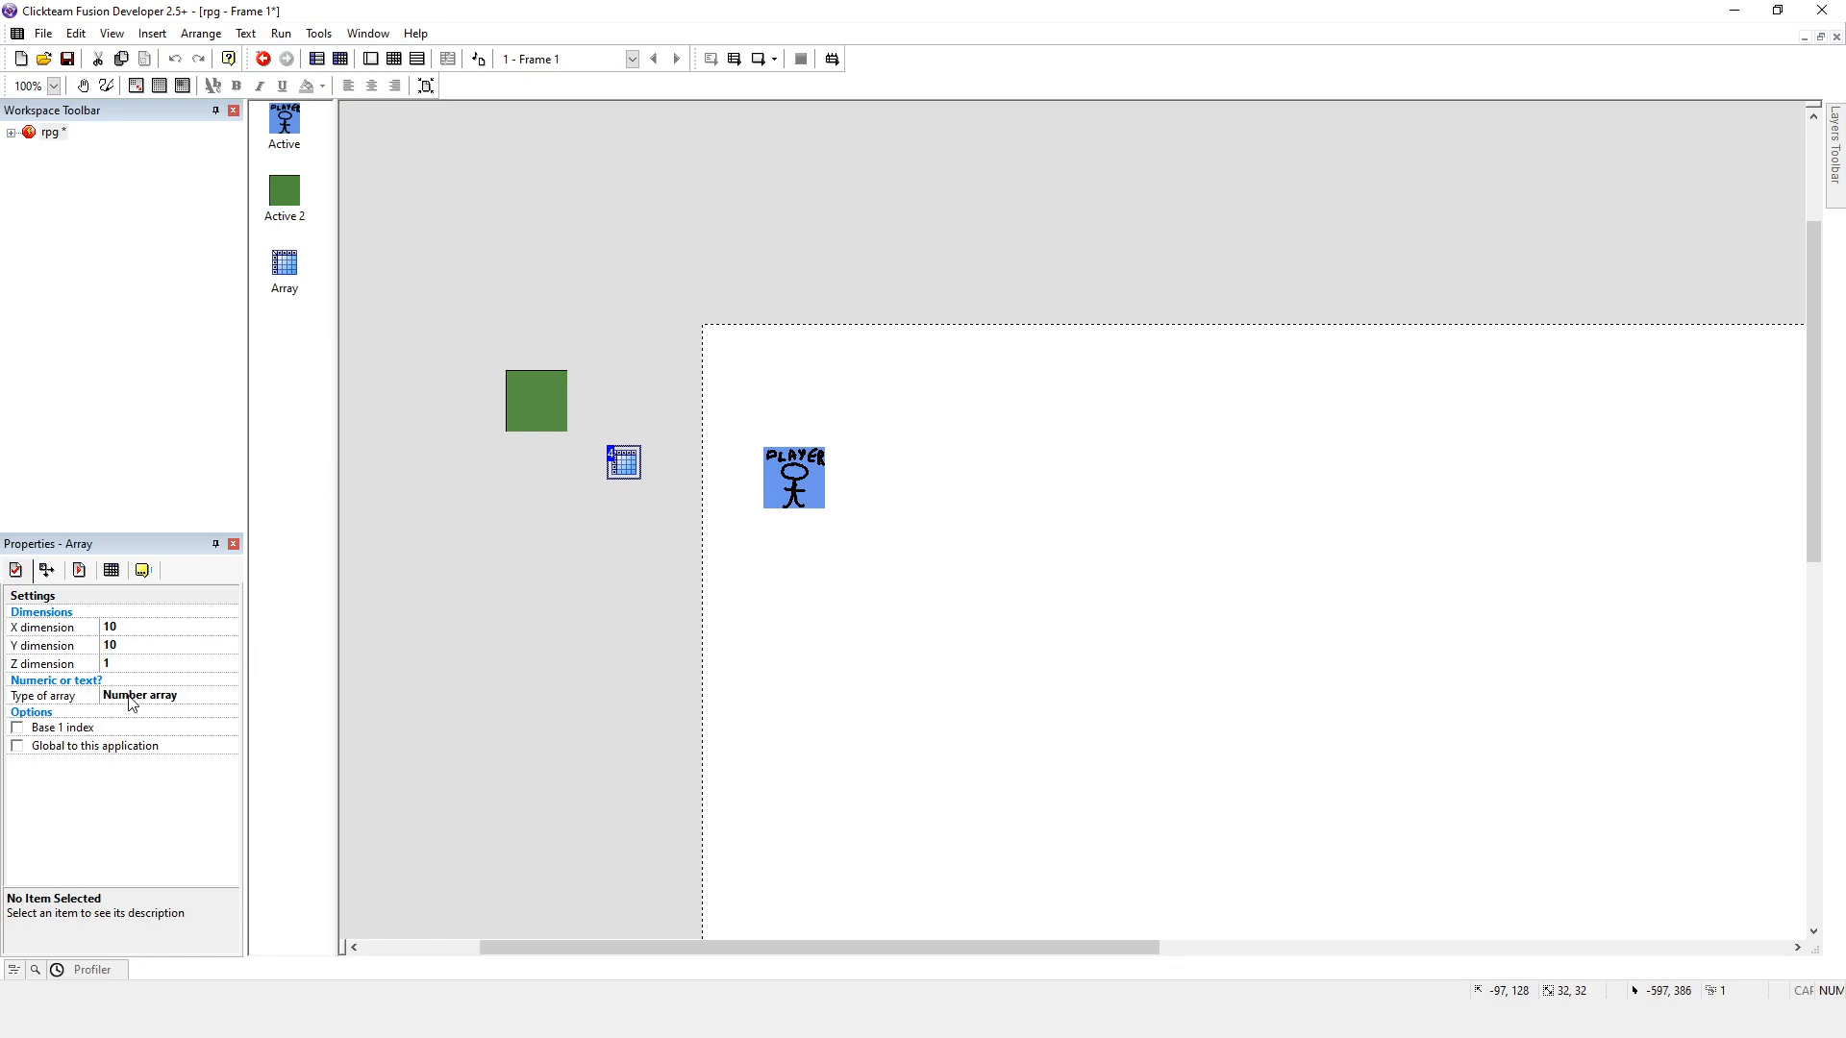
mouse_move(119, 708)
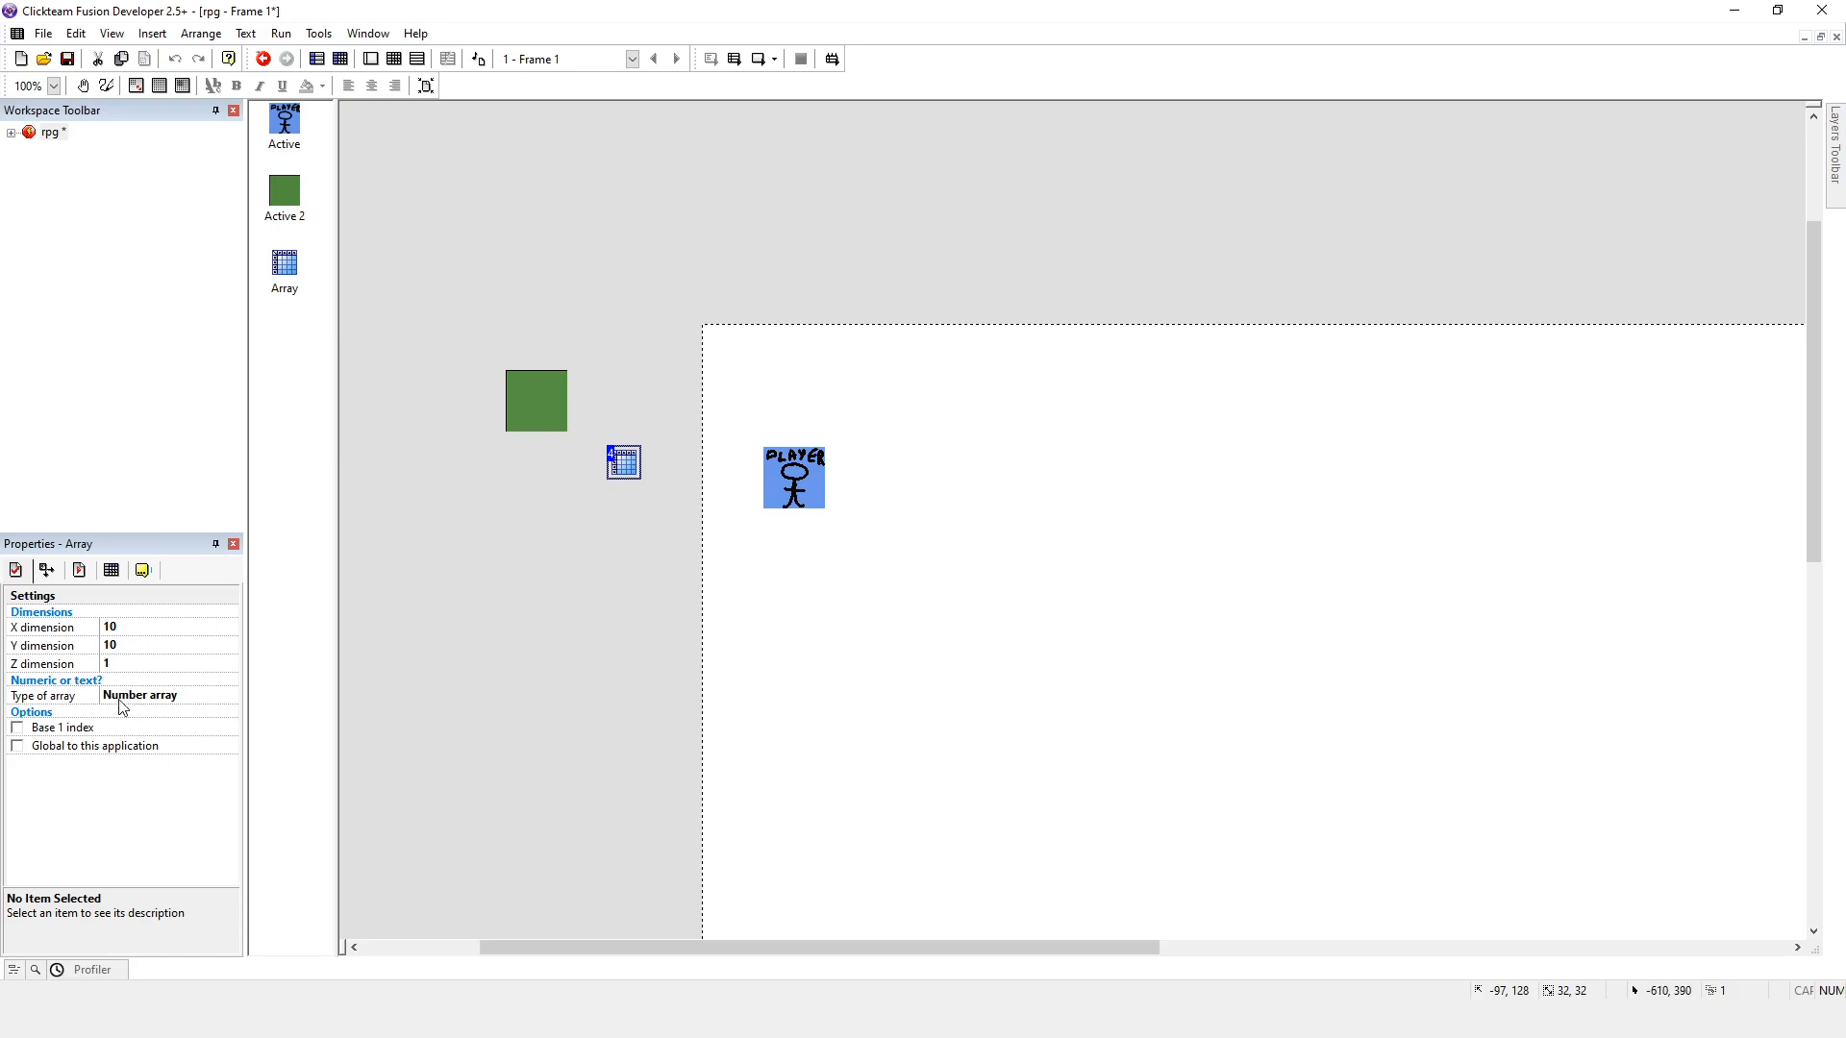
left_click(169, 695)
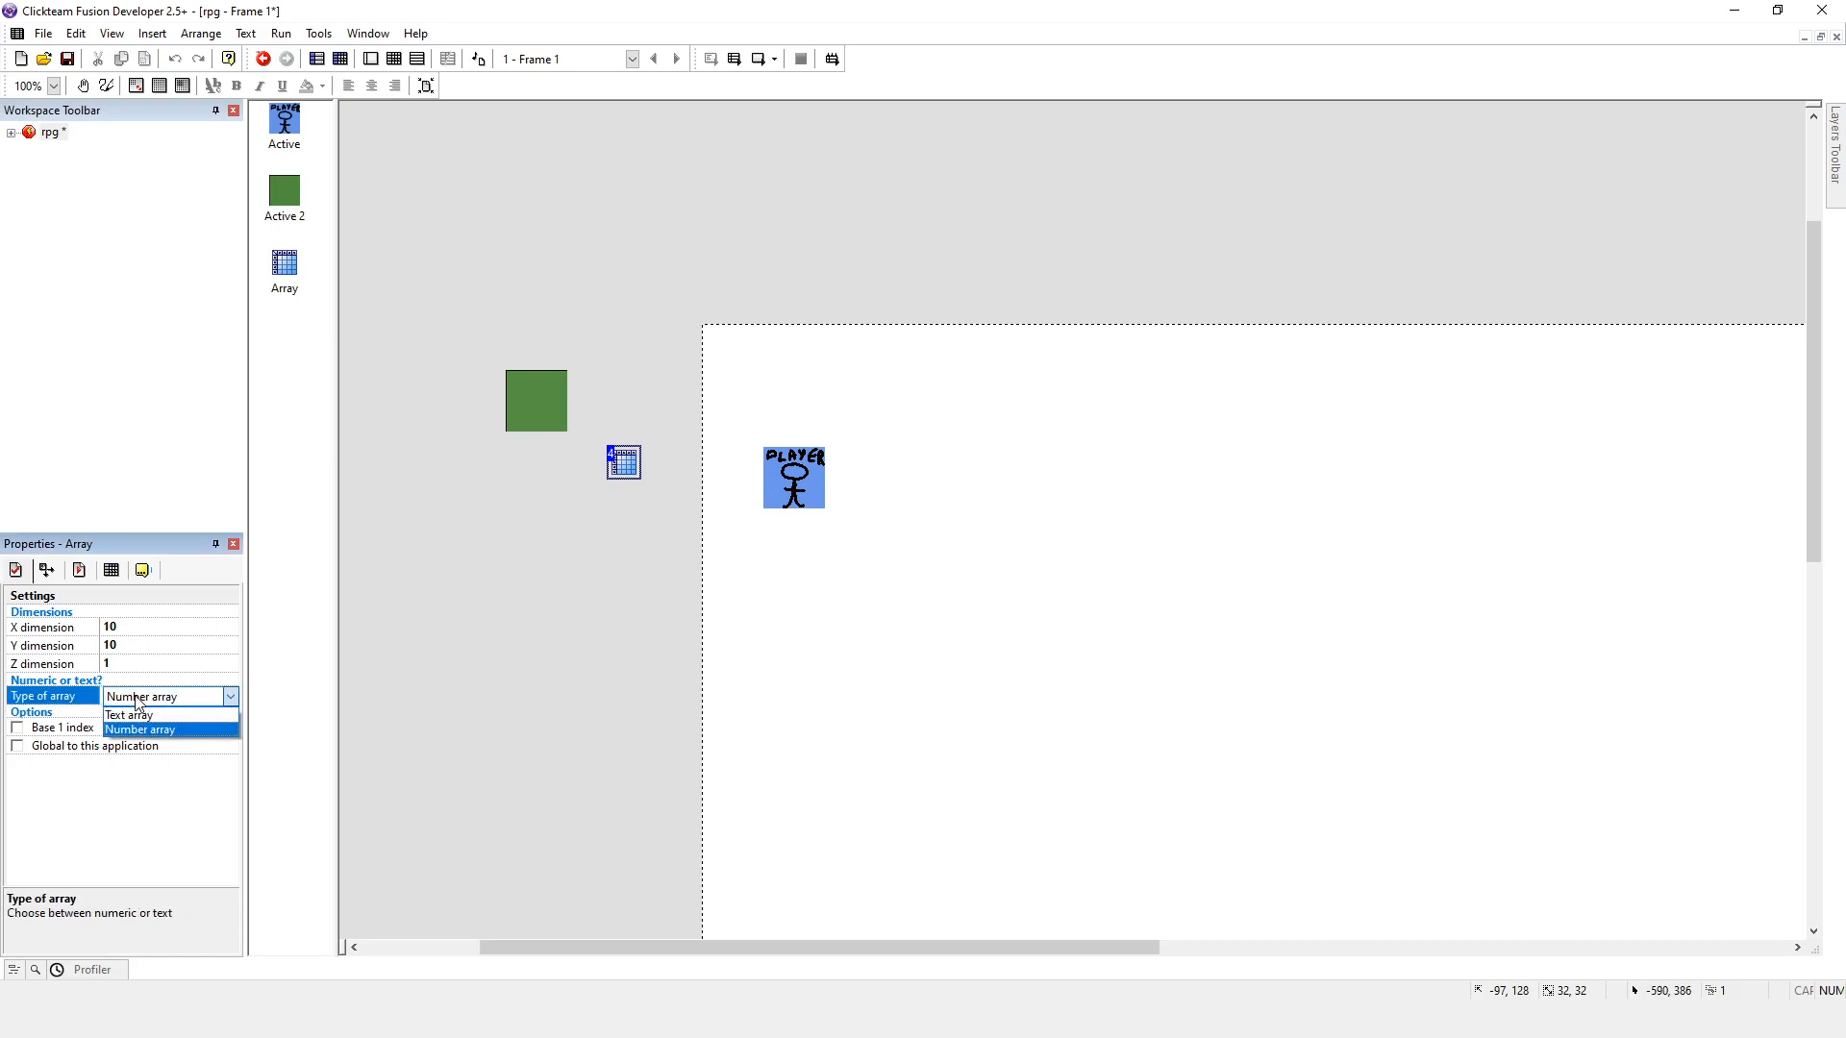
mouse_move(141, 716)
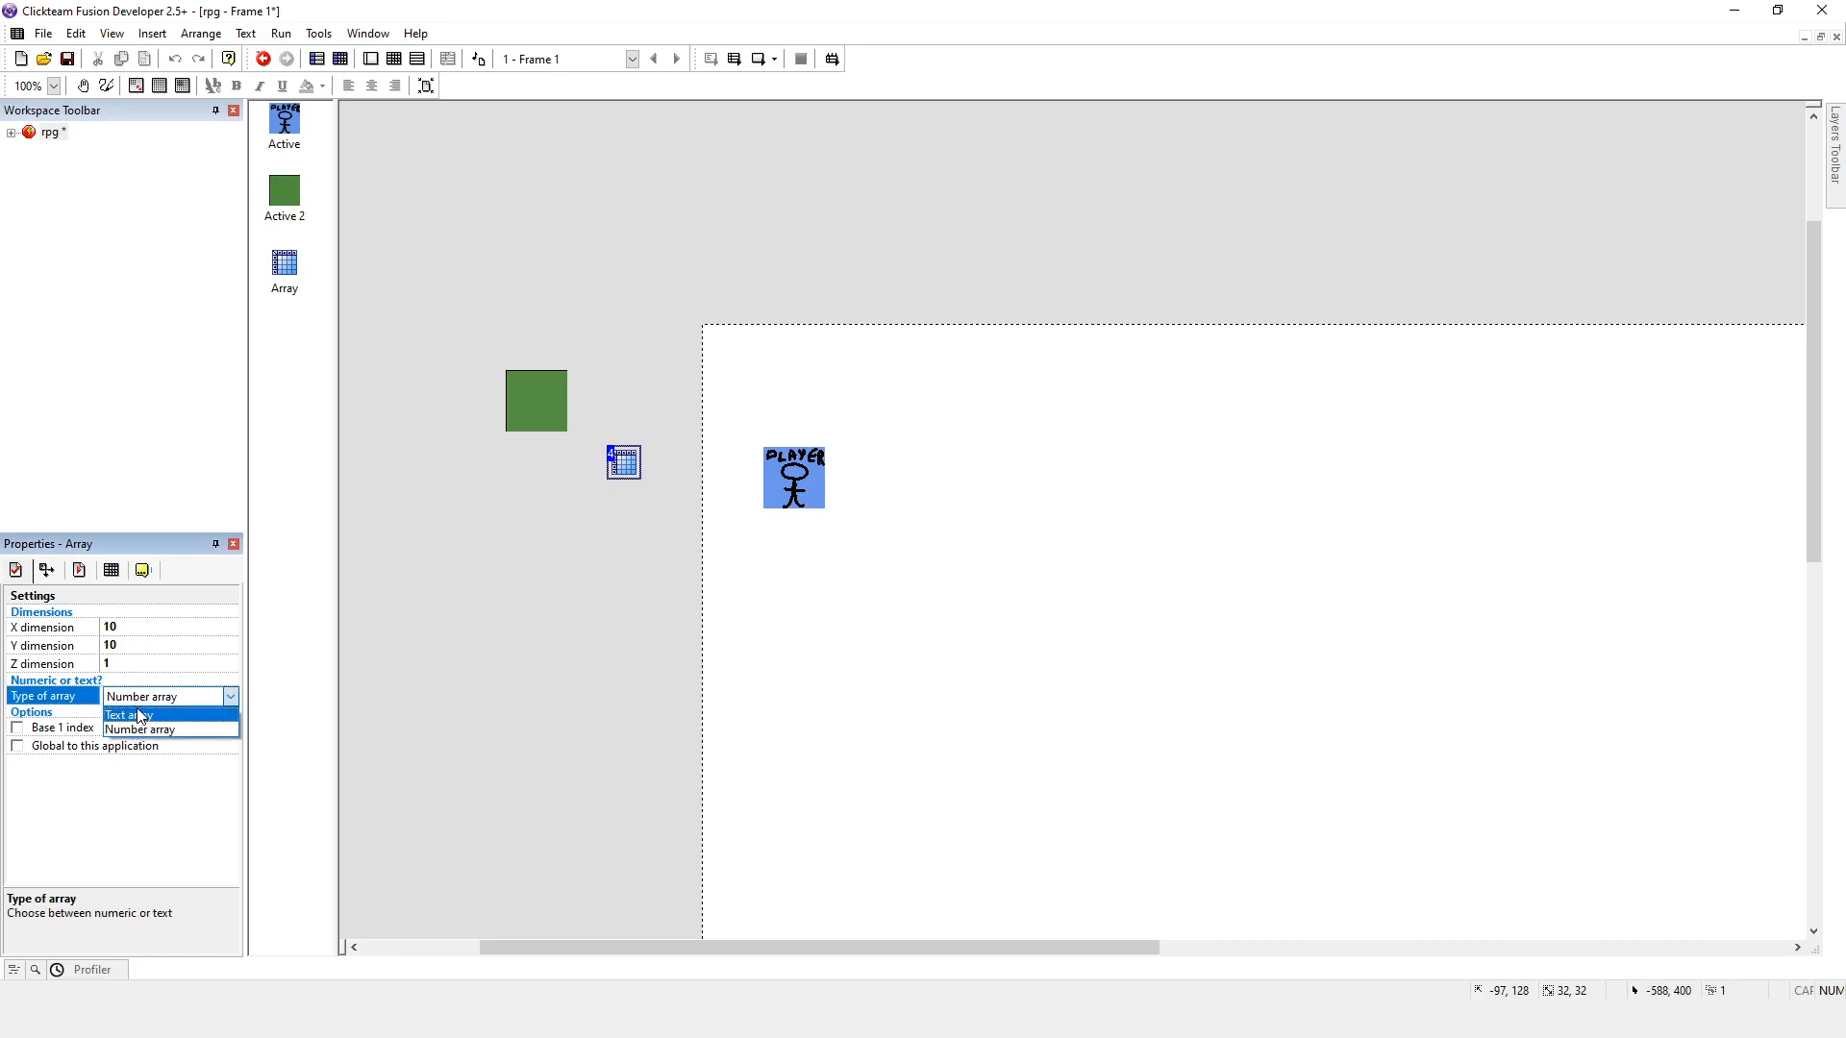
mouse_move(138, 723)
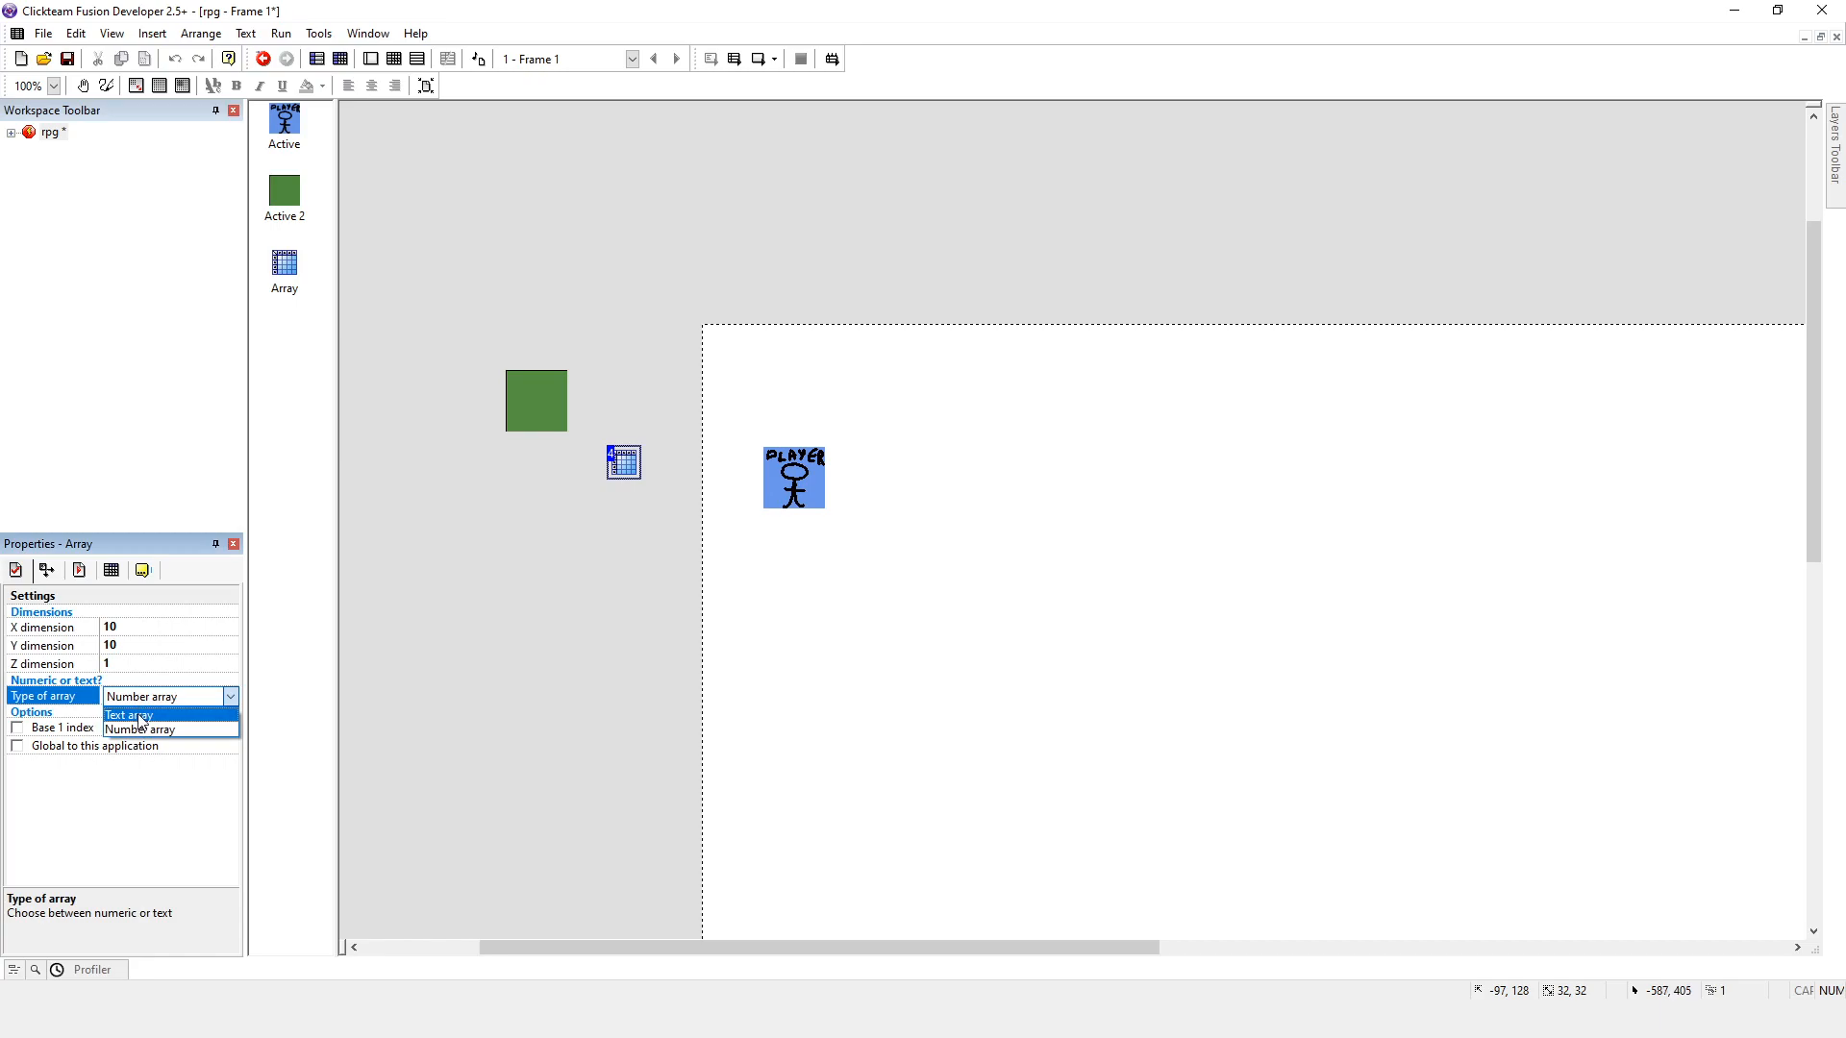
mouse_move(144, 736)
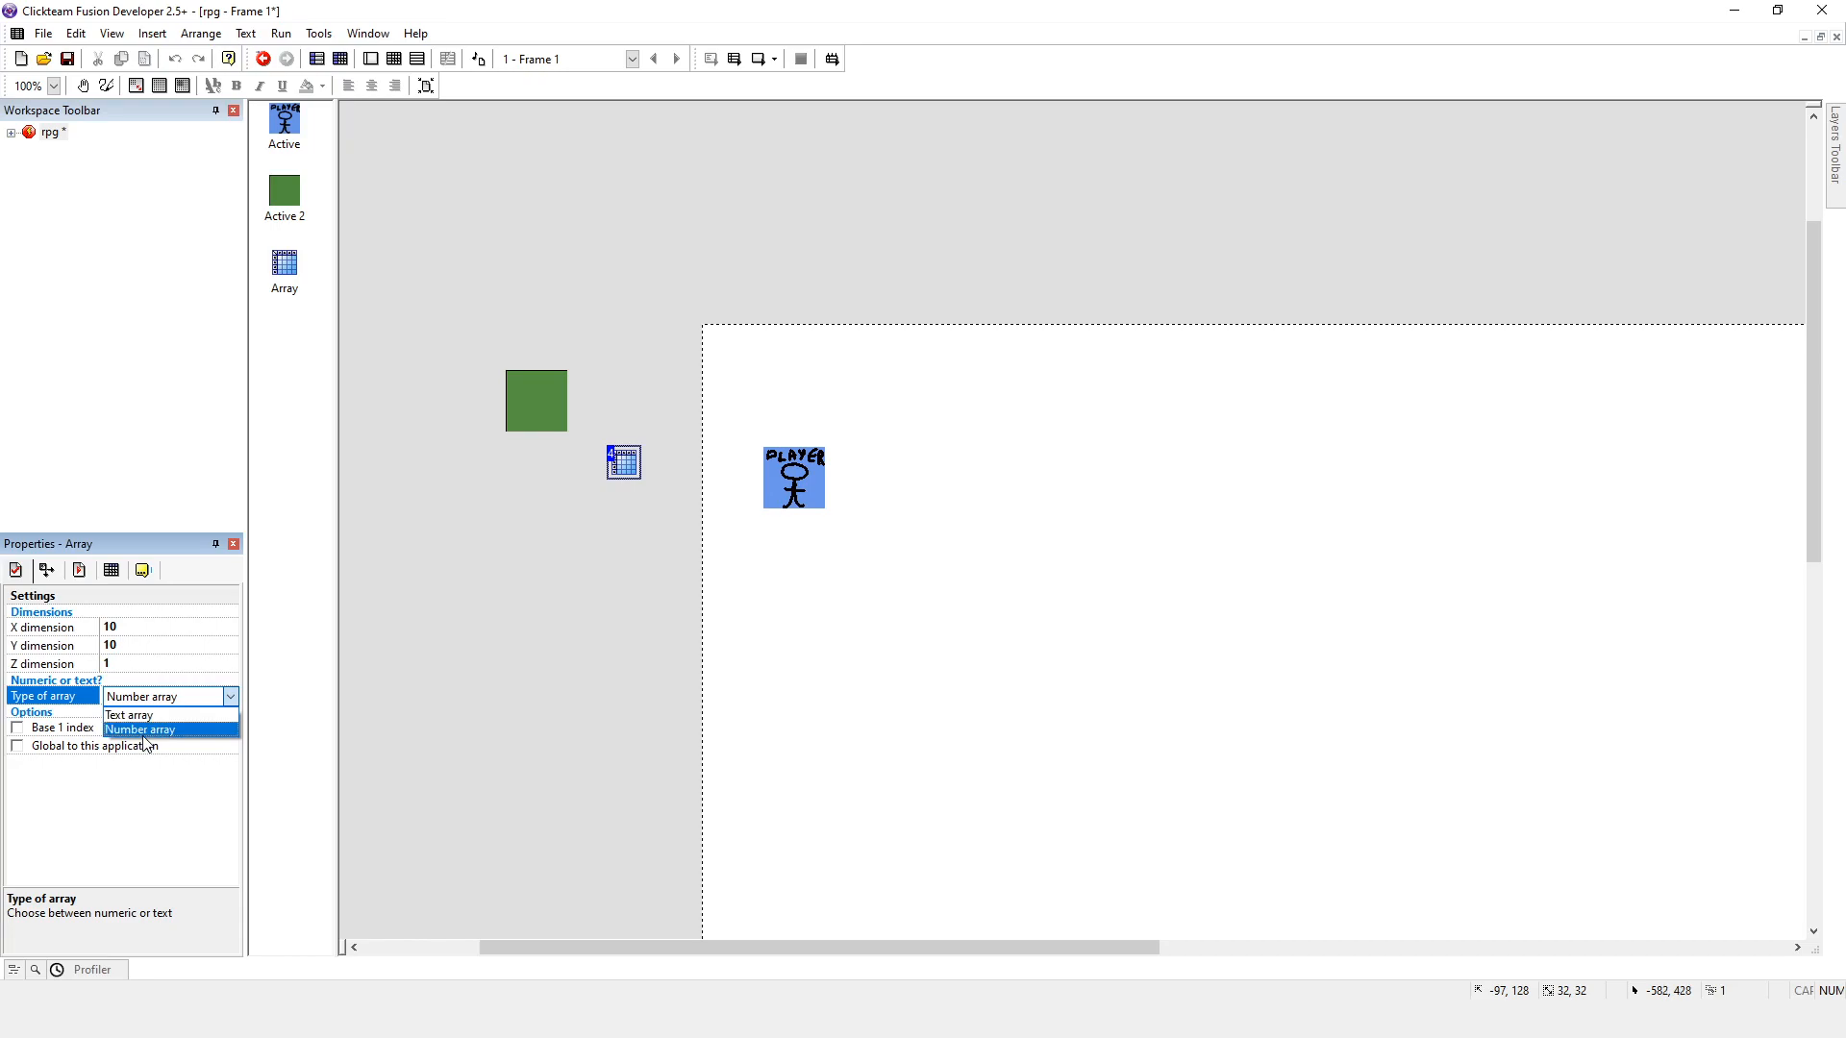
left_click(140, 728)
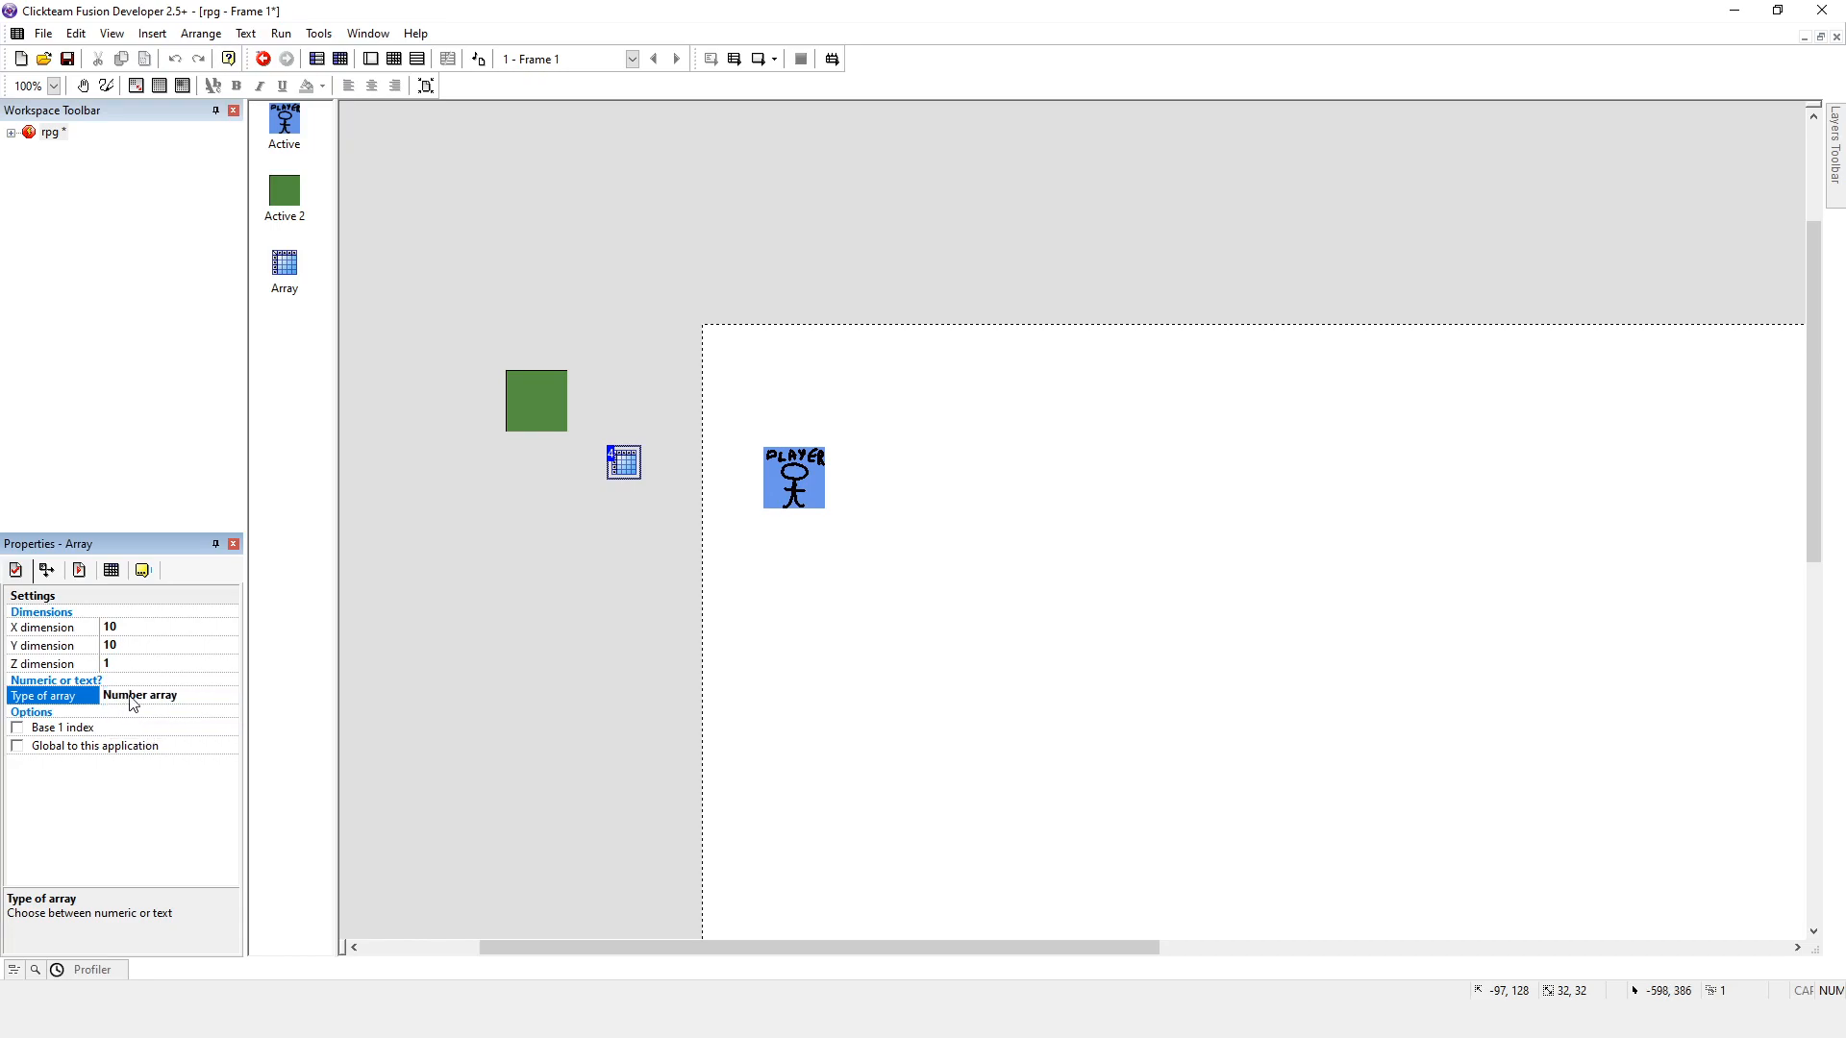
mouse_move(119, 705)
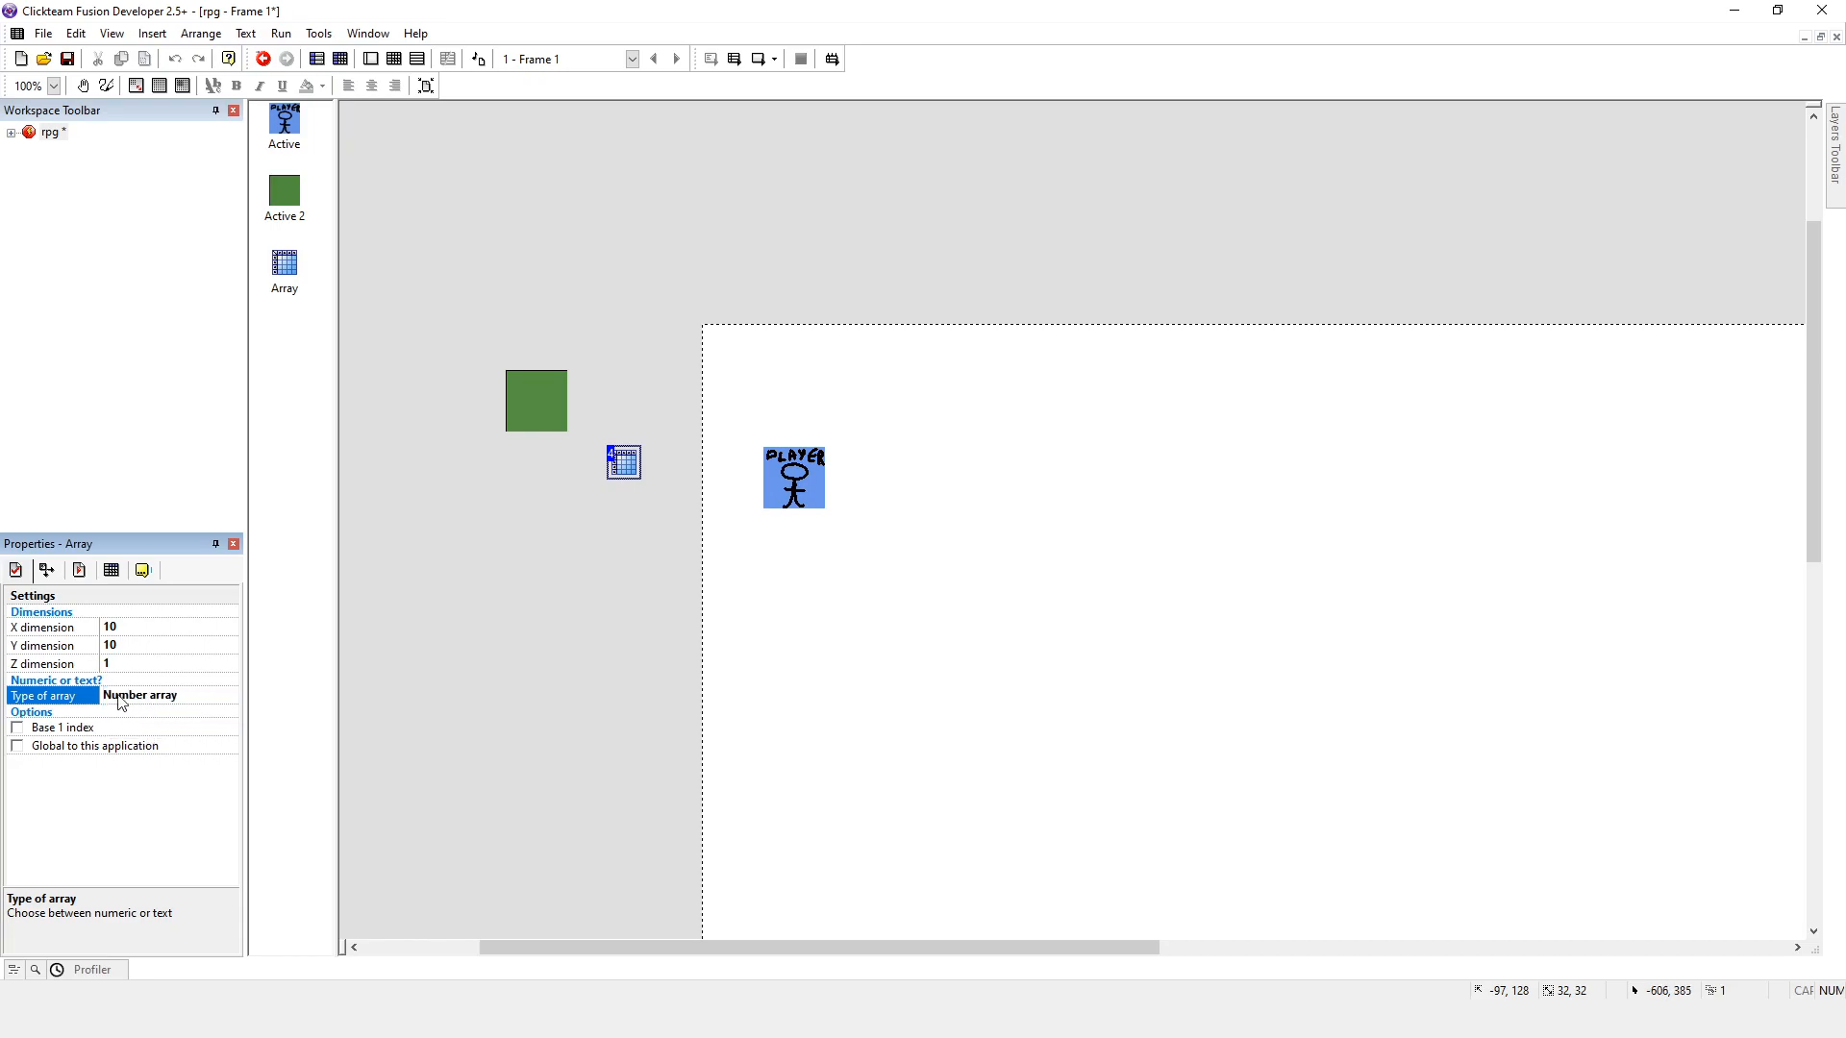
mouse_move(143, 705)
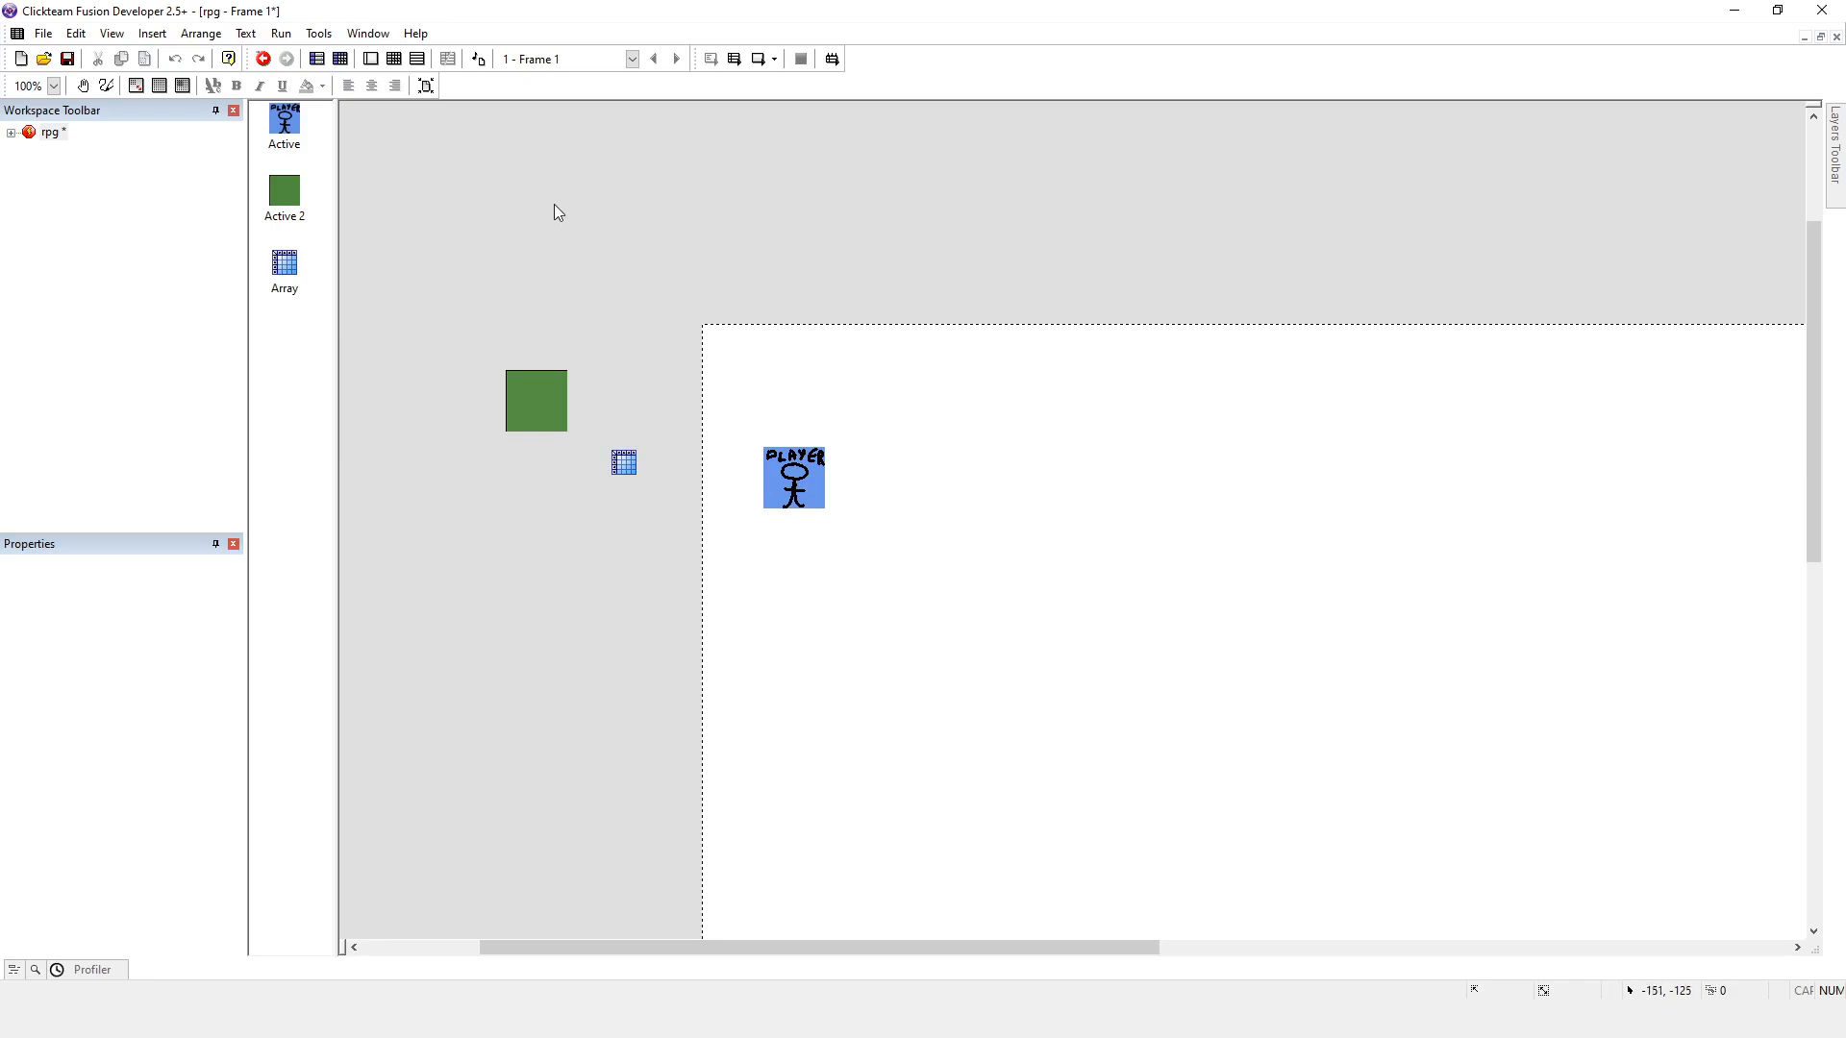
mouse_move(642, 398)
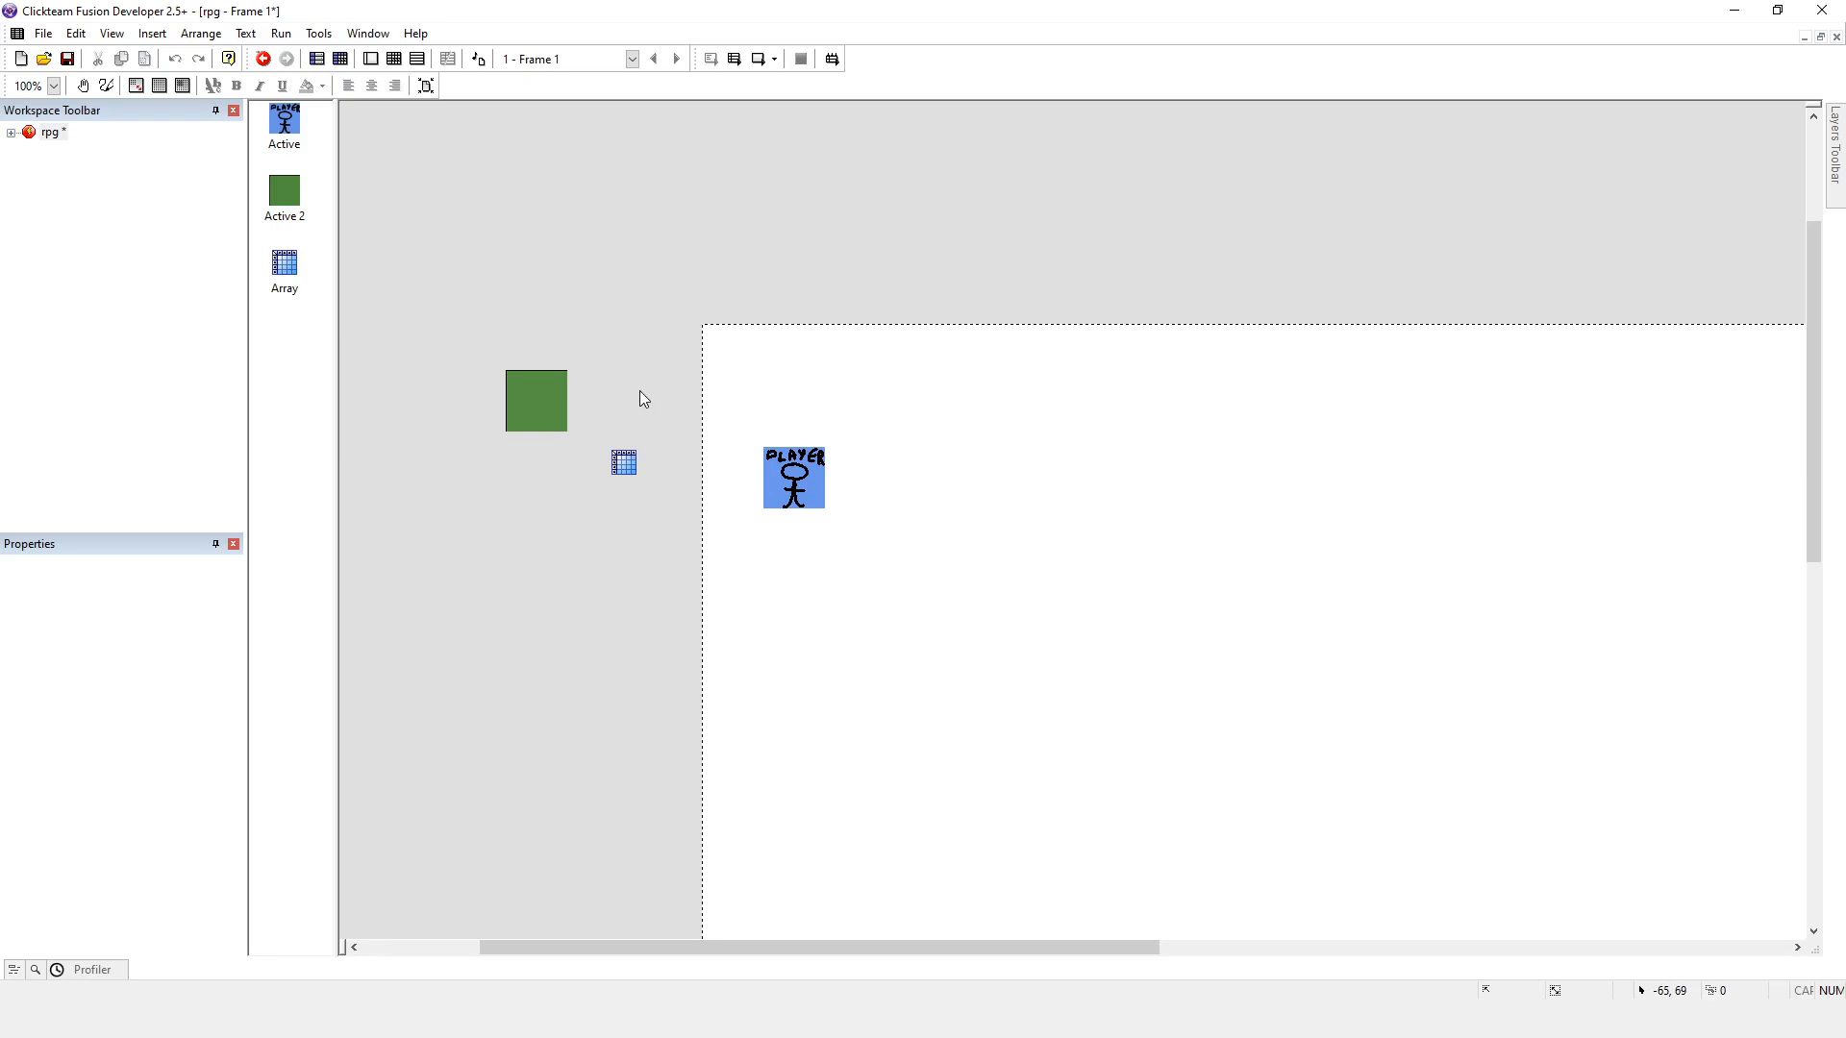
mouse_move(611, 470)
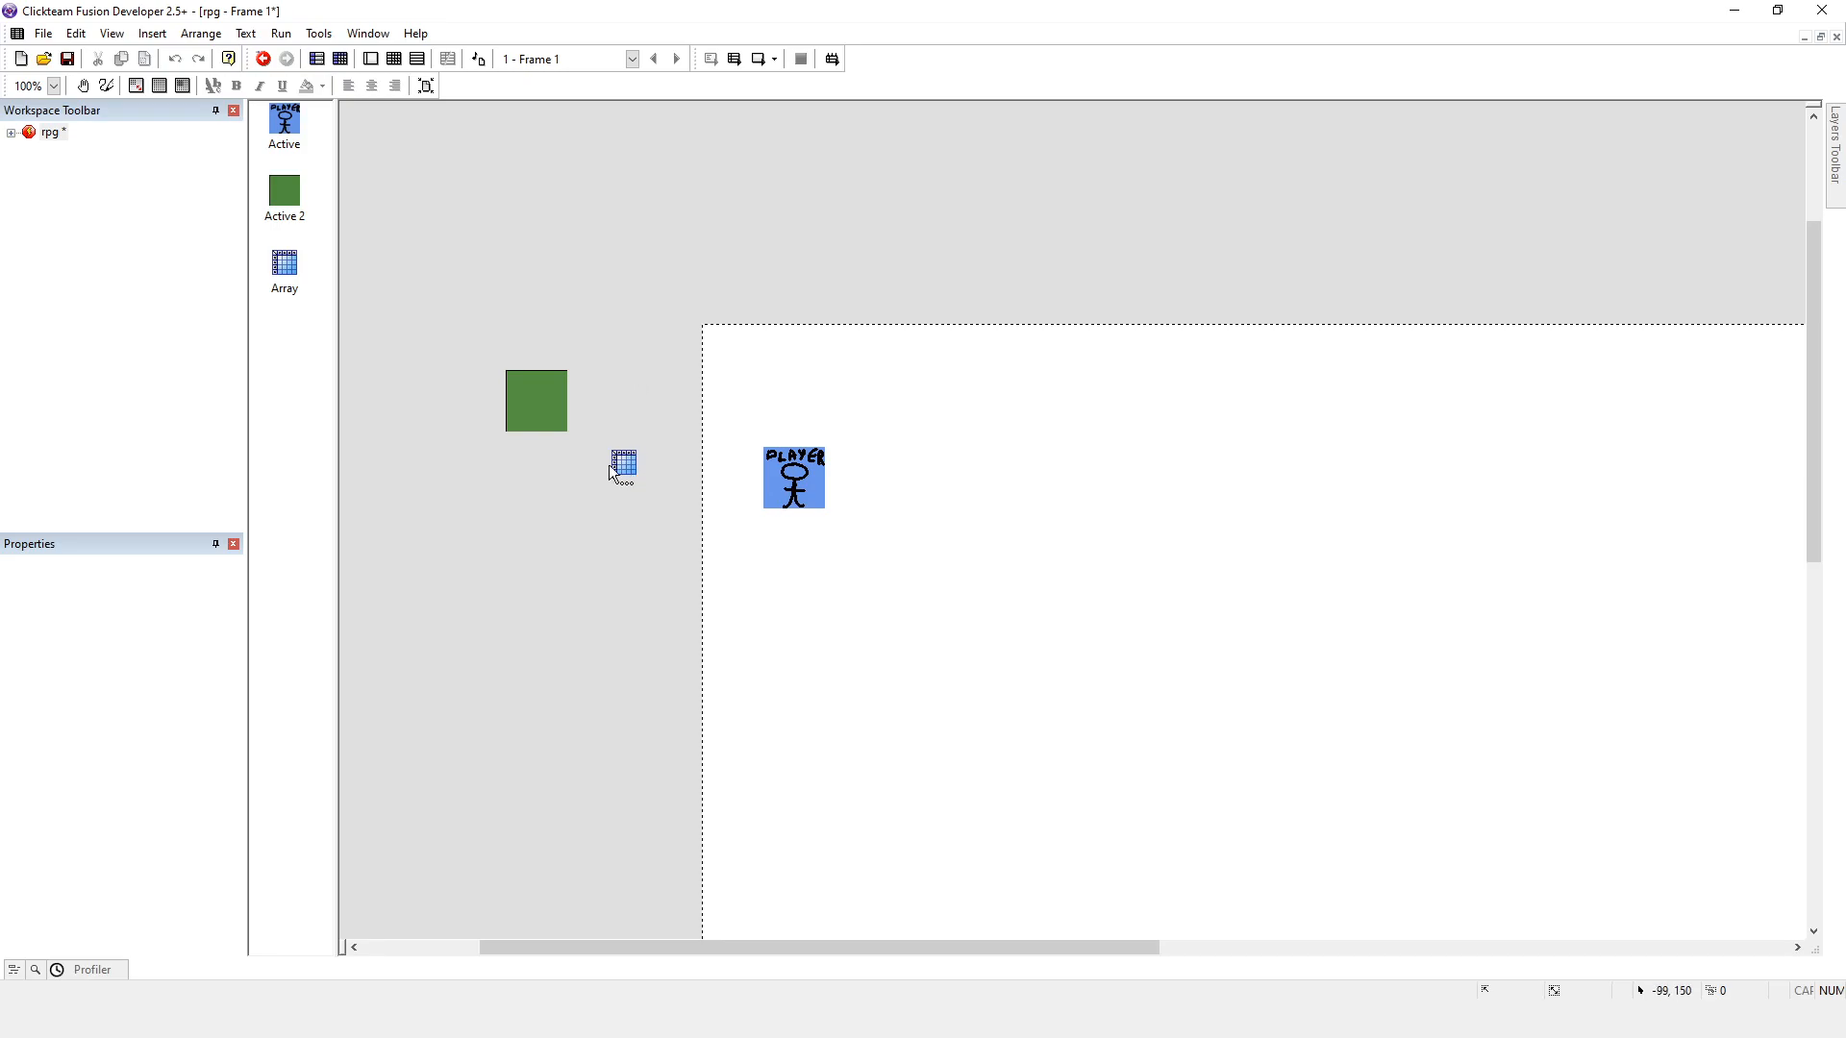
mouse_move(702, 295)
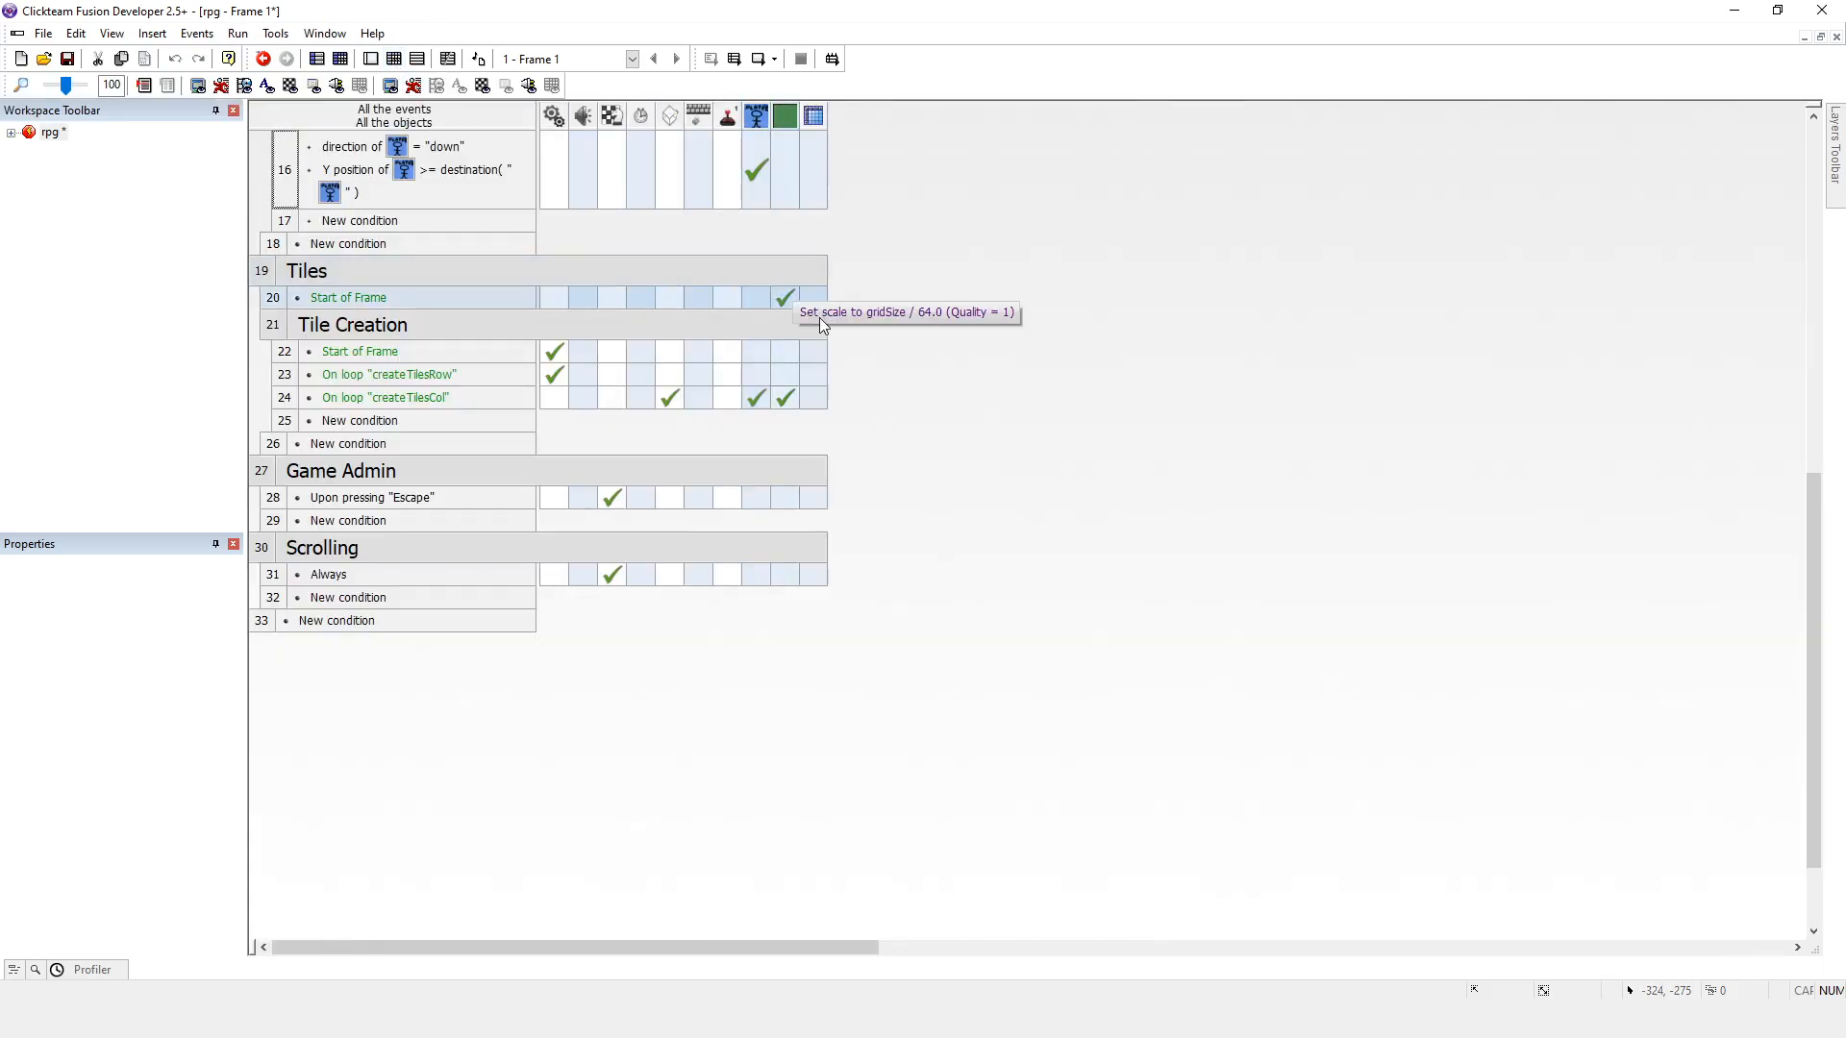
mouse_move(881, 425)
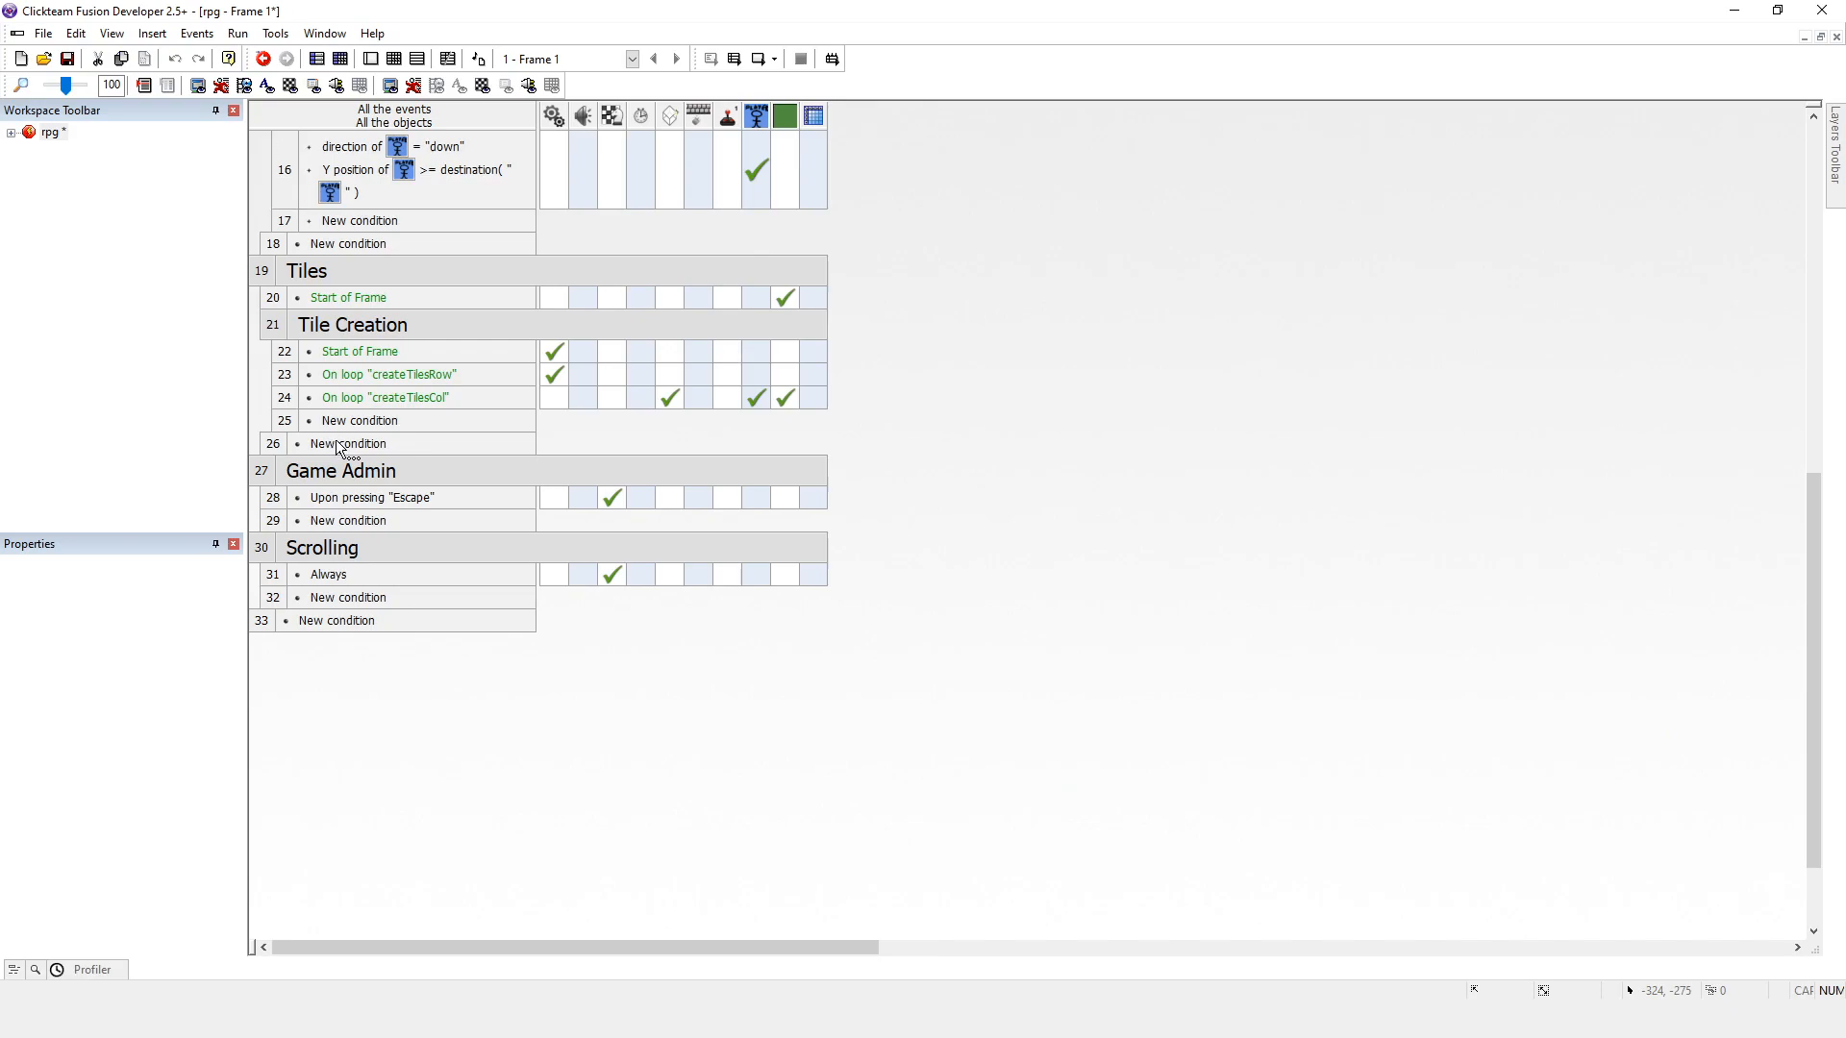
Step: Open the New Condition dialog for a new event at row 26 under Tile Creation
double_click(347, 443)
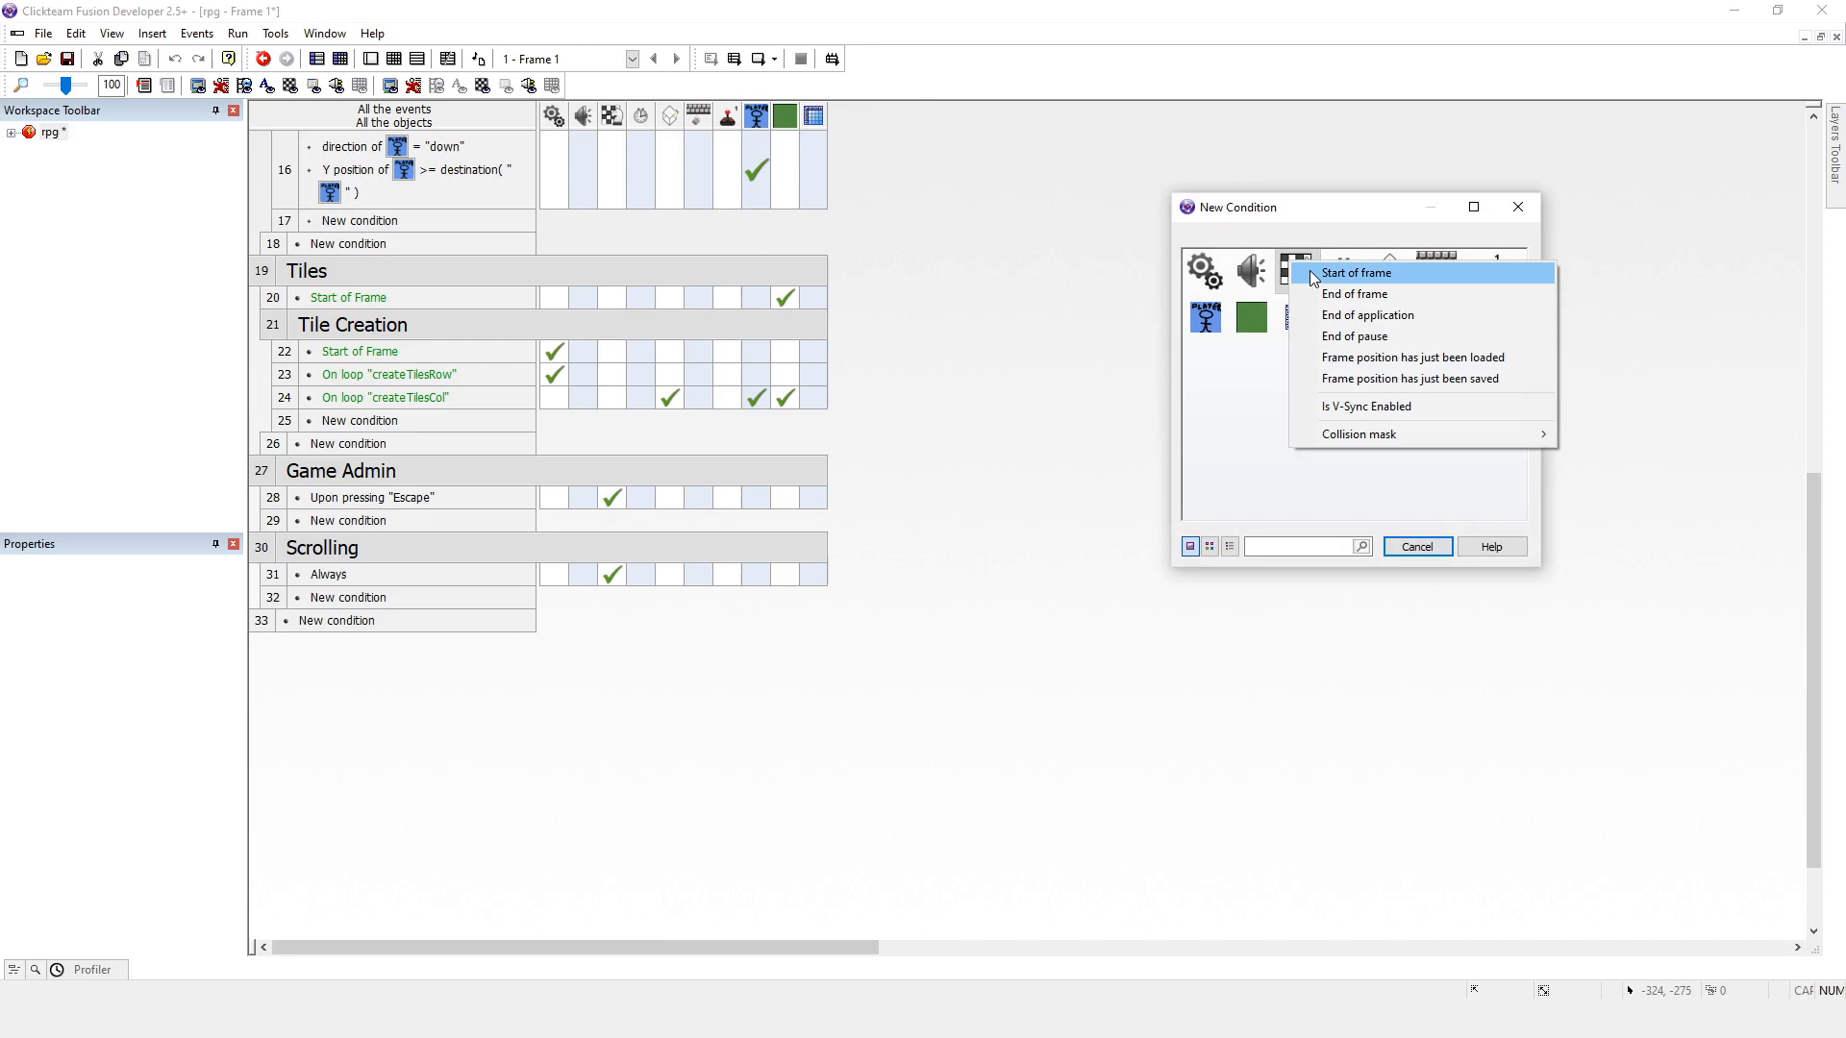
Step: Set the new event's condition to Start of frame and start an Array action on it
left_click(1356, 273)
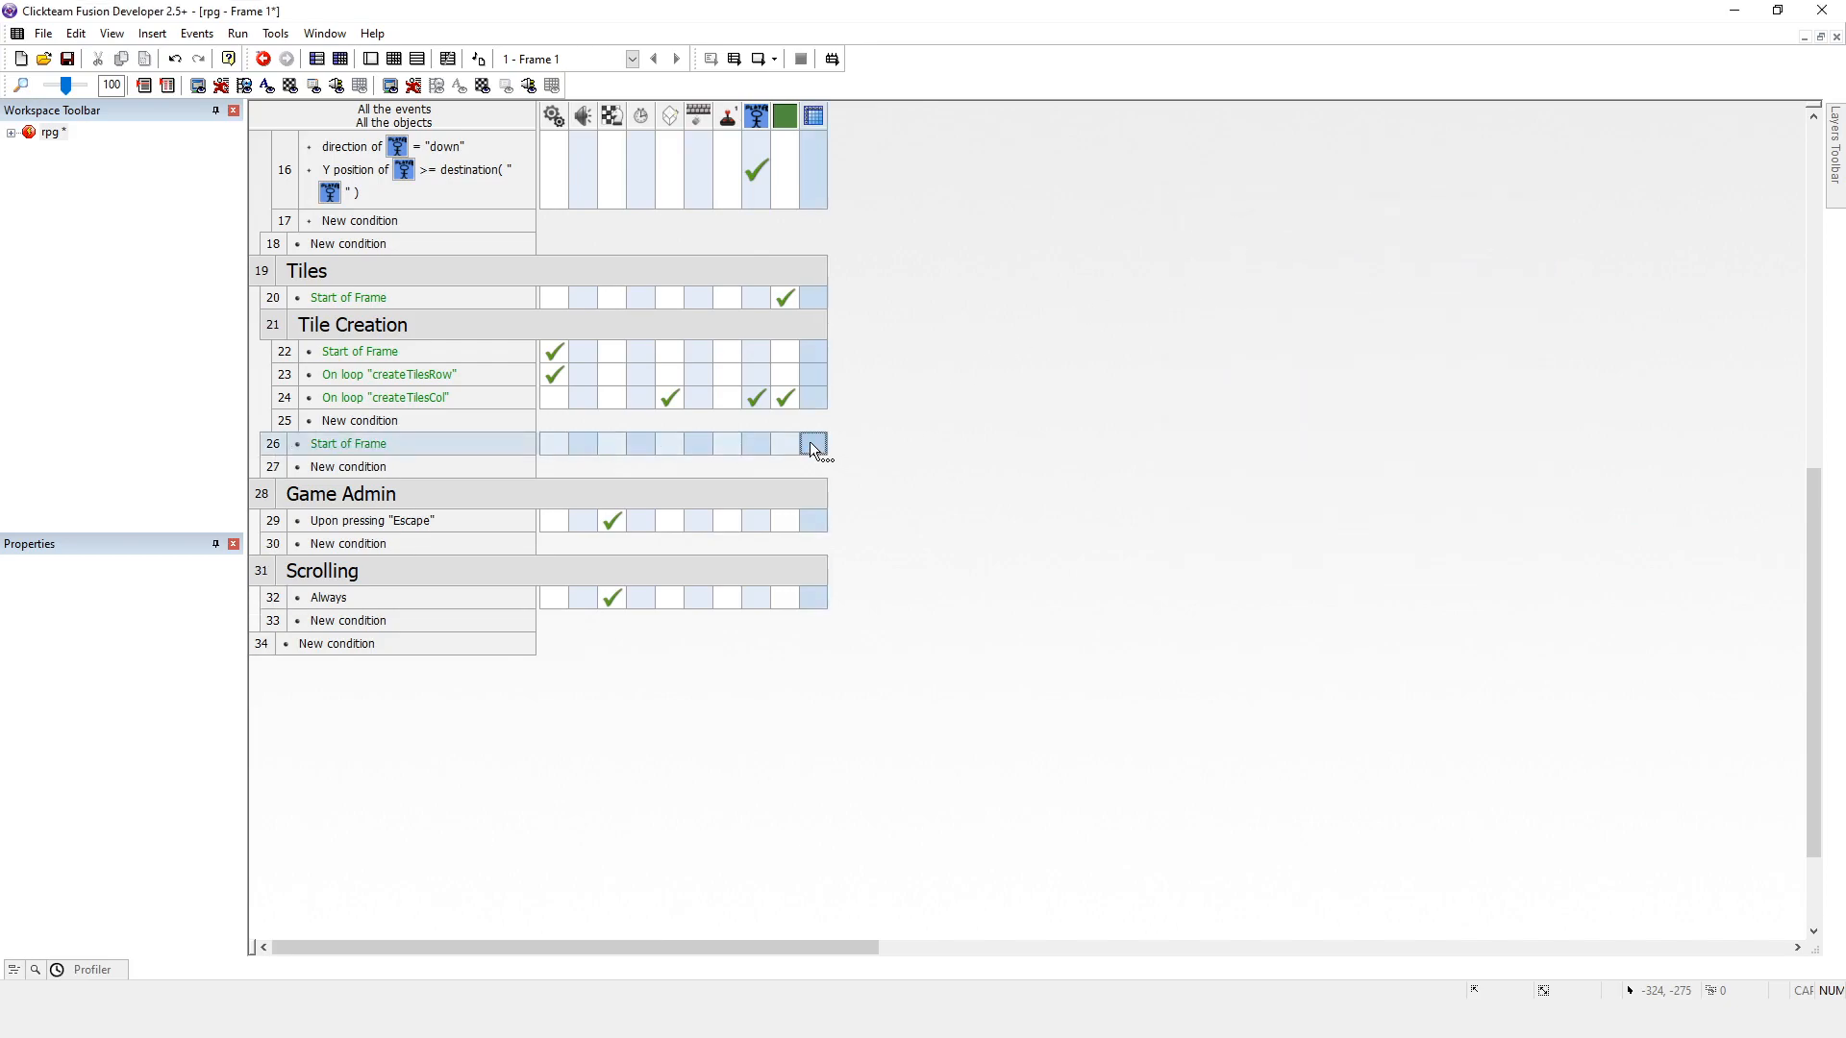
left_click(811, 444)
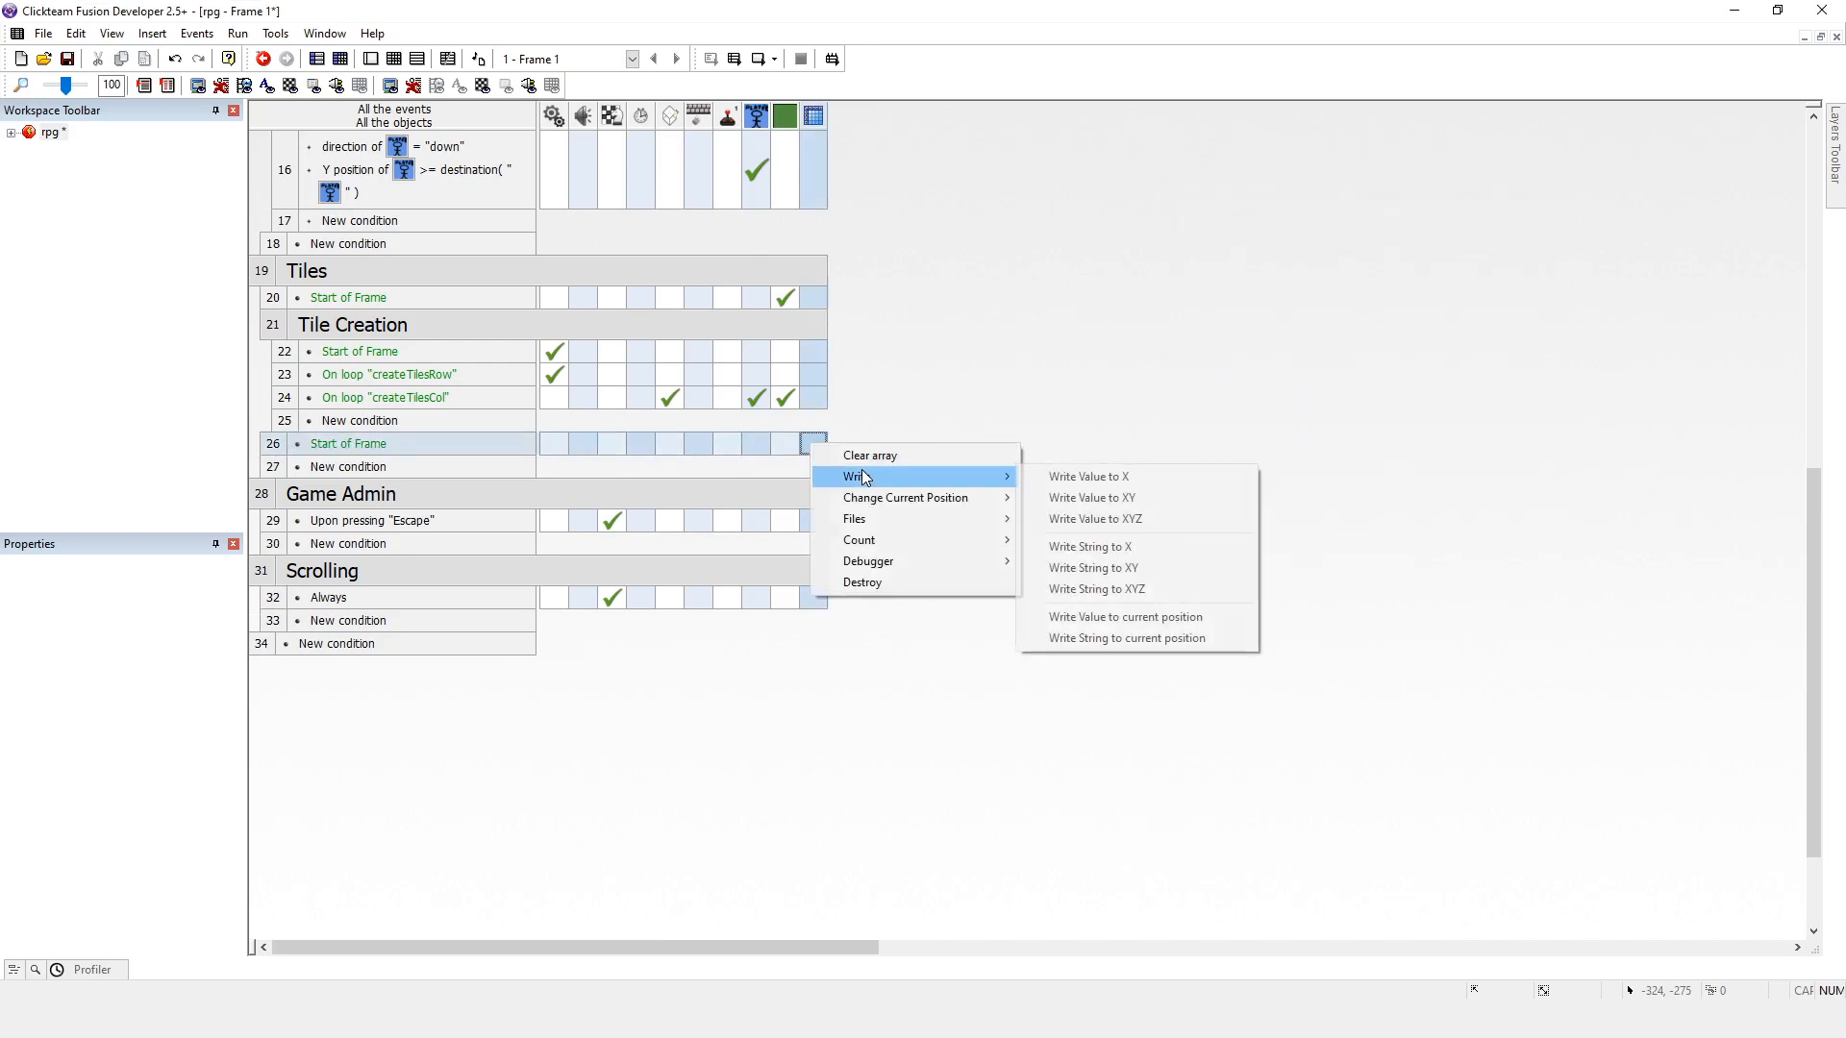
mouse_move(1088, 498)
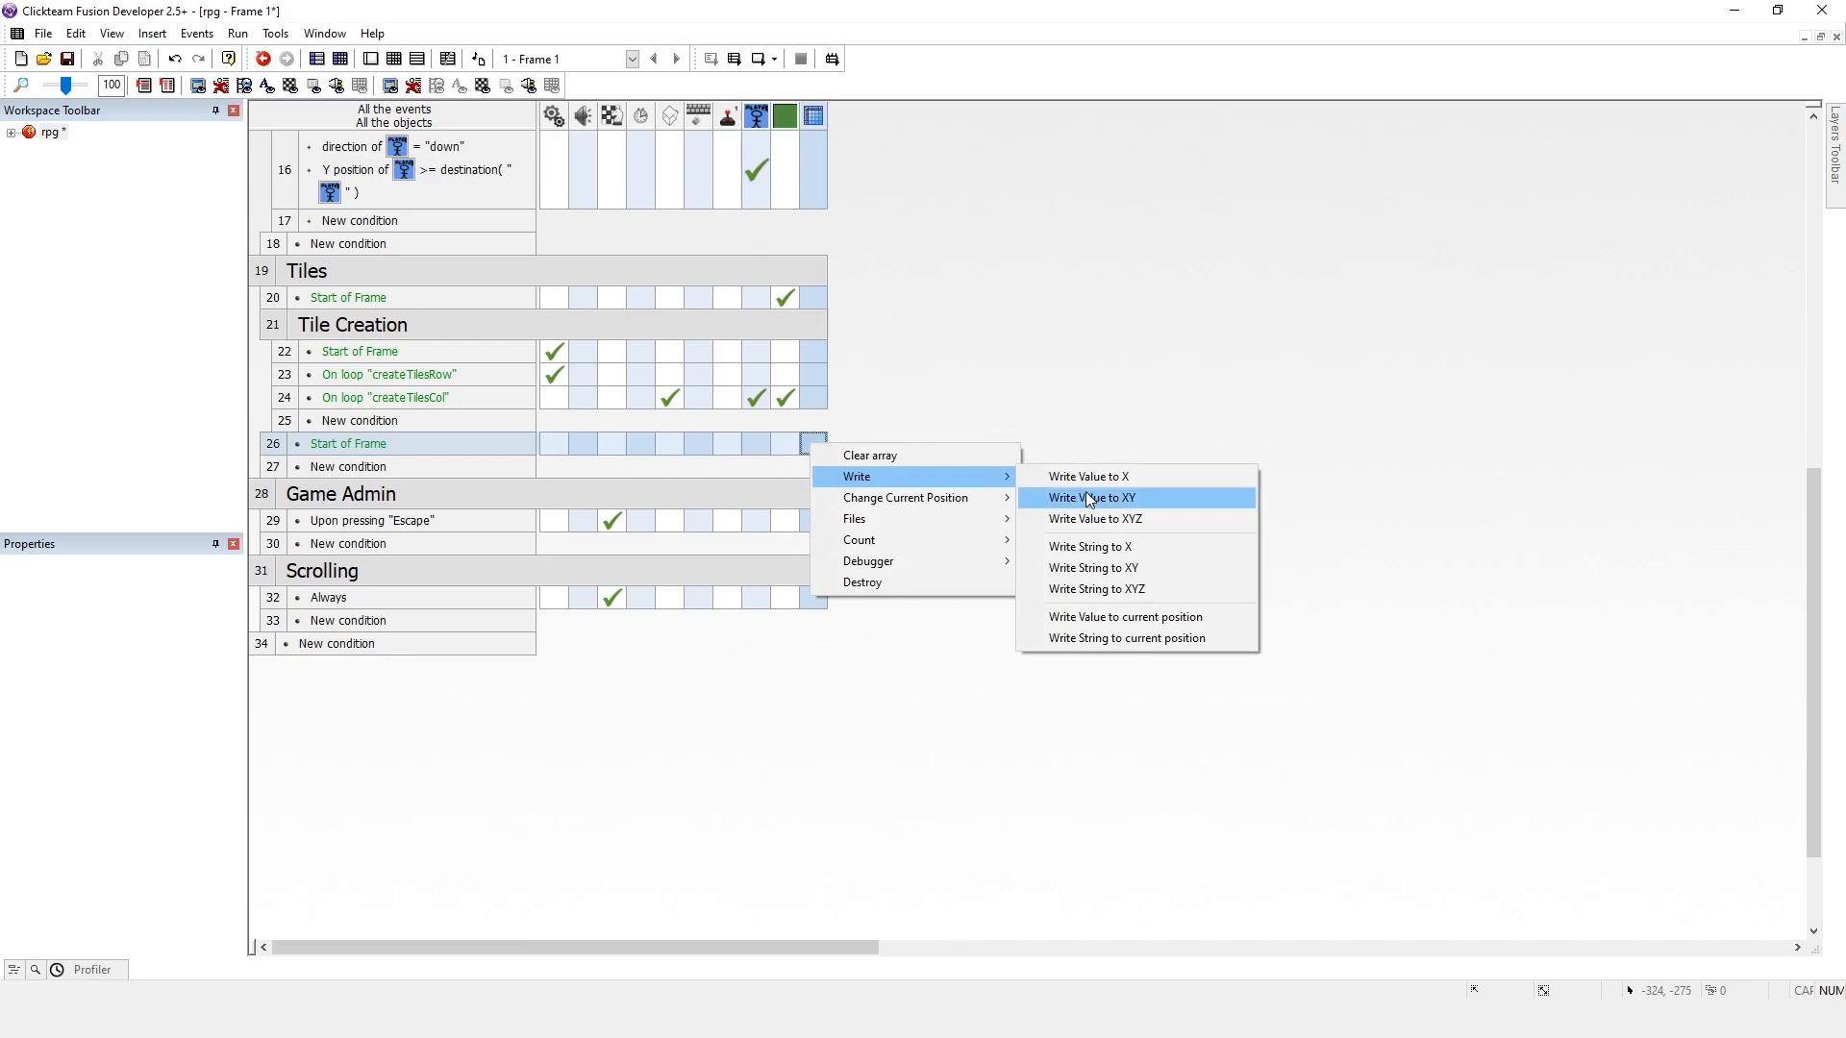
mouse_move(1122, 522)
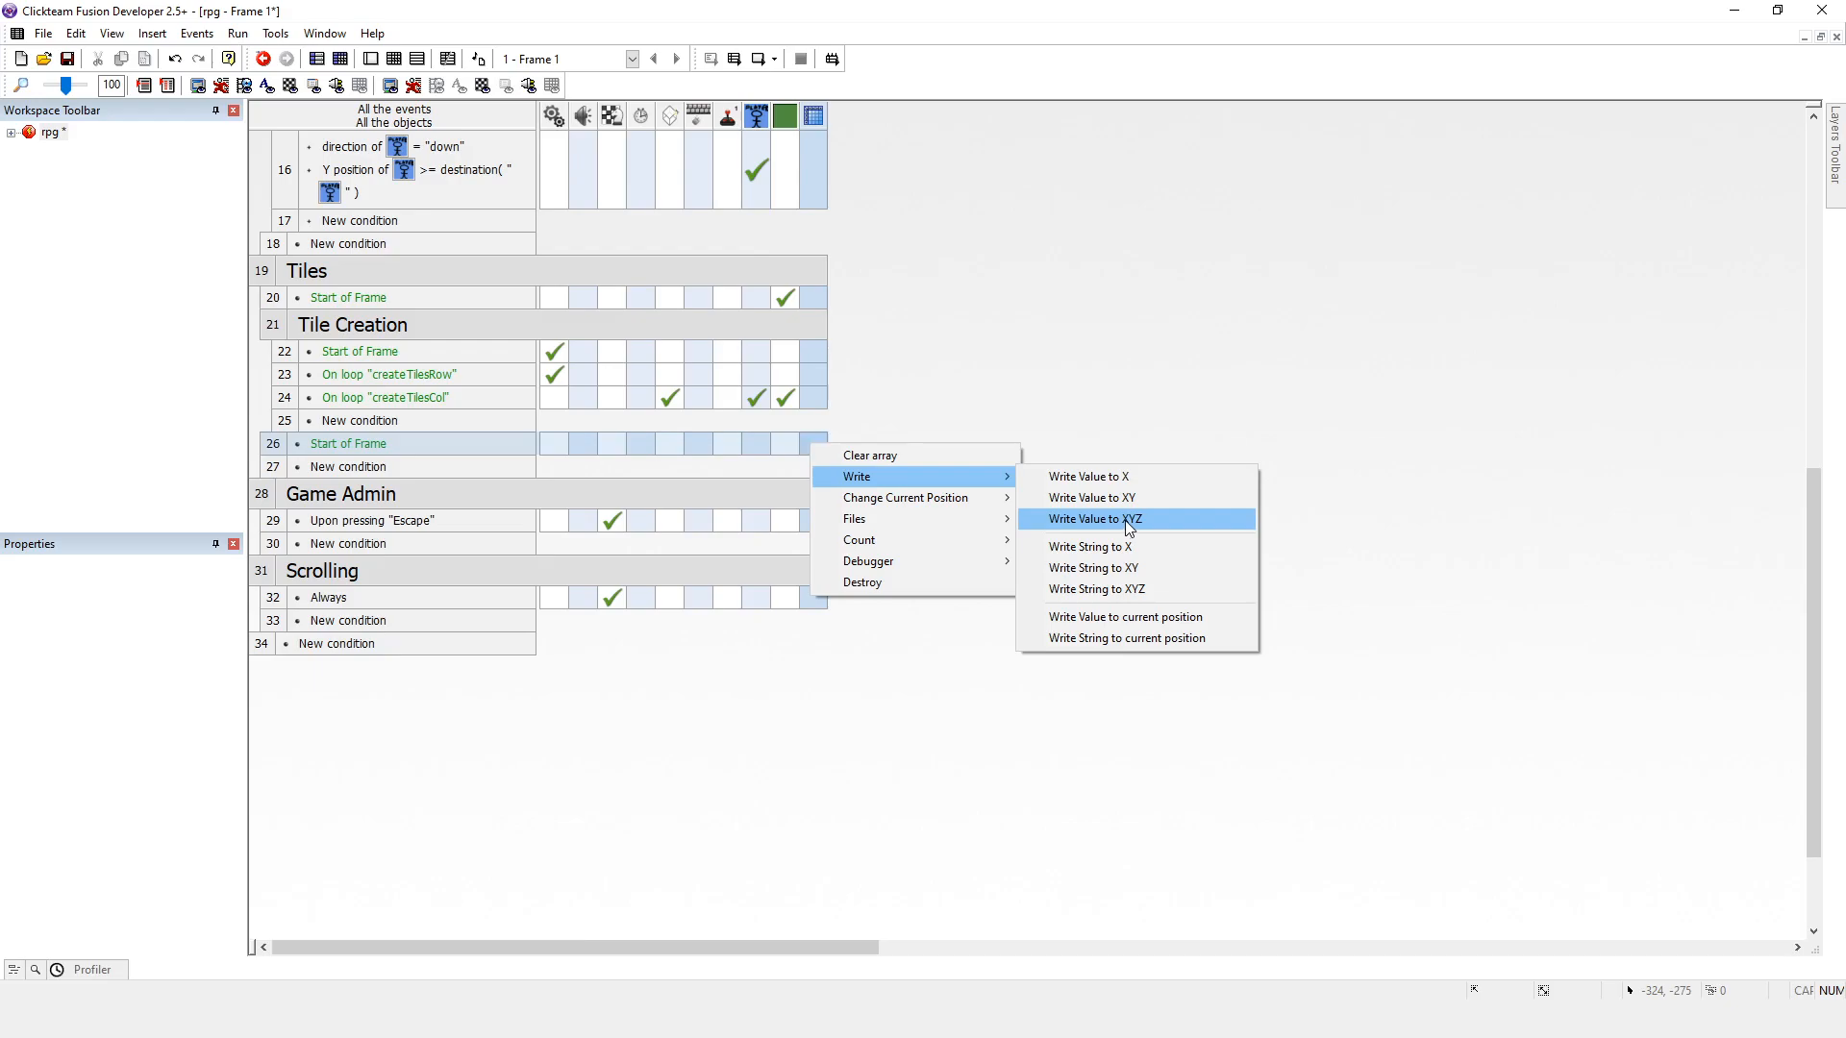
mouse_move(1124, 477)
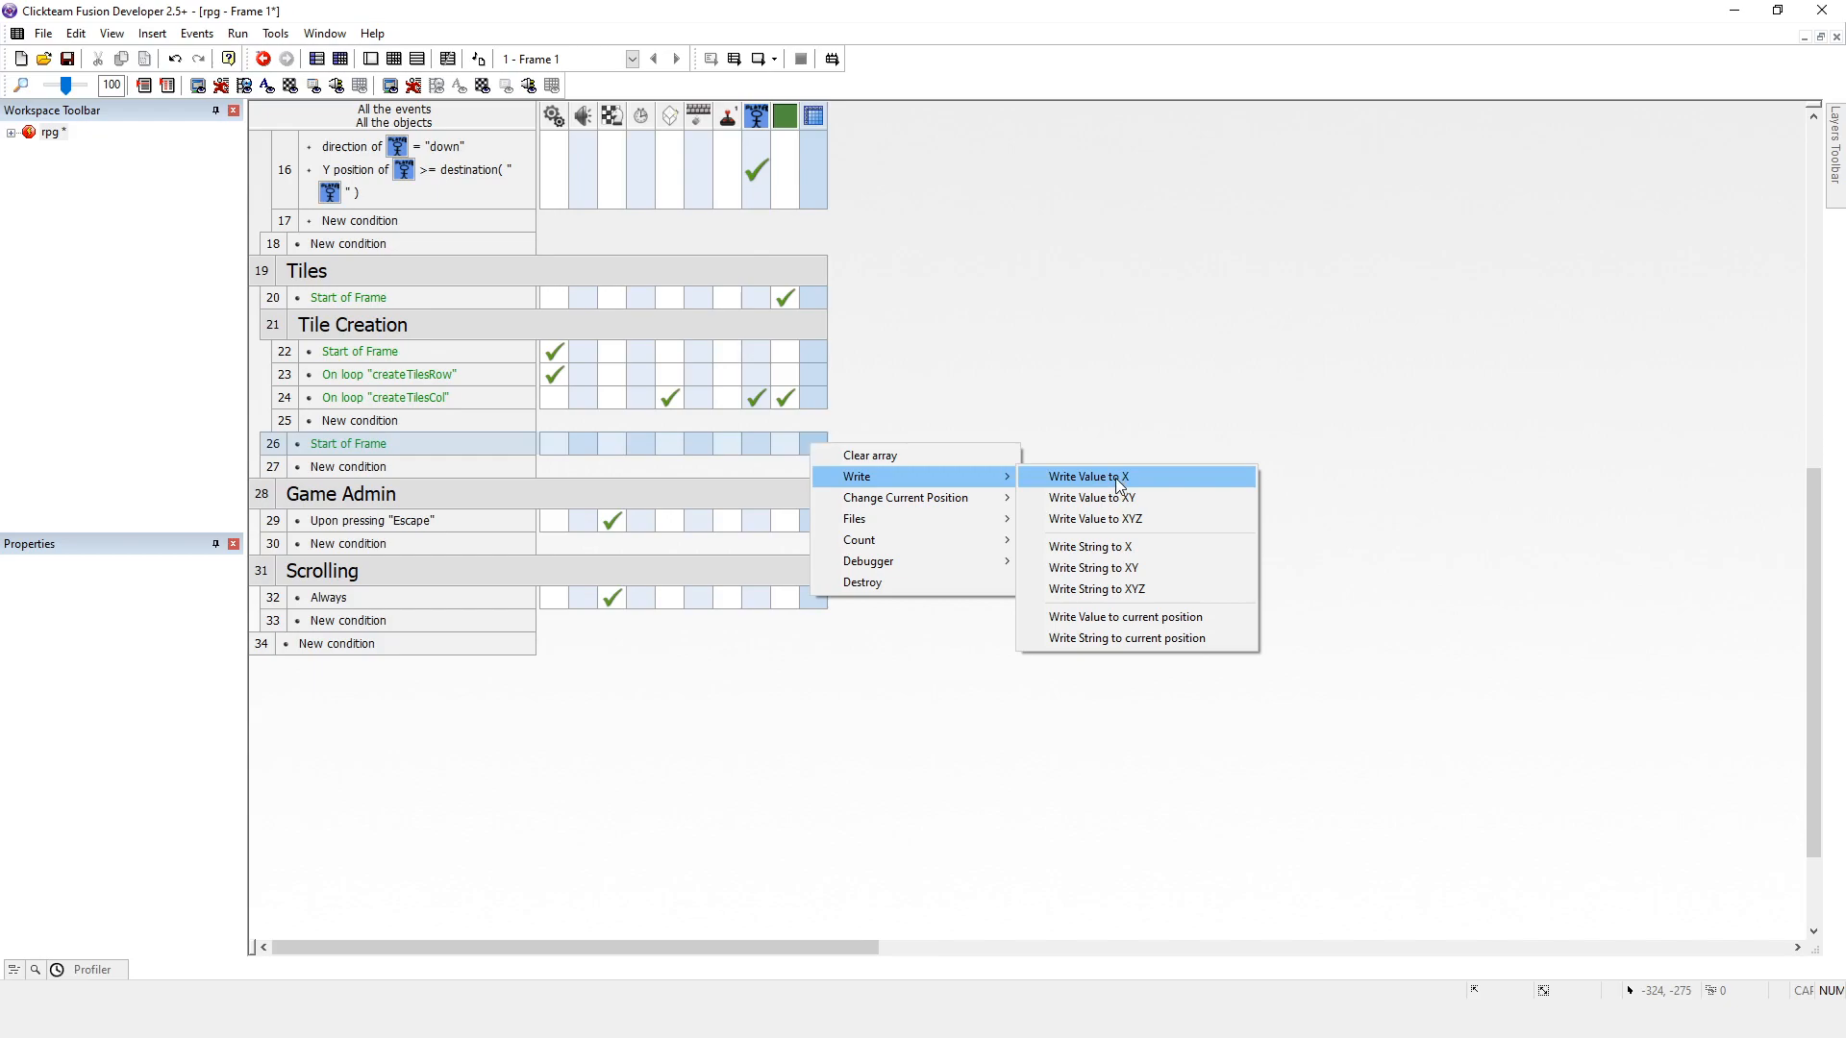
mouse_move(1097, 521)
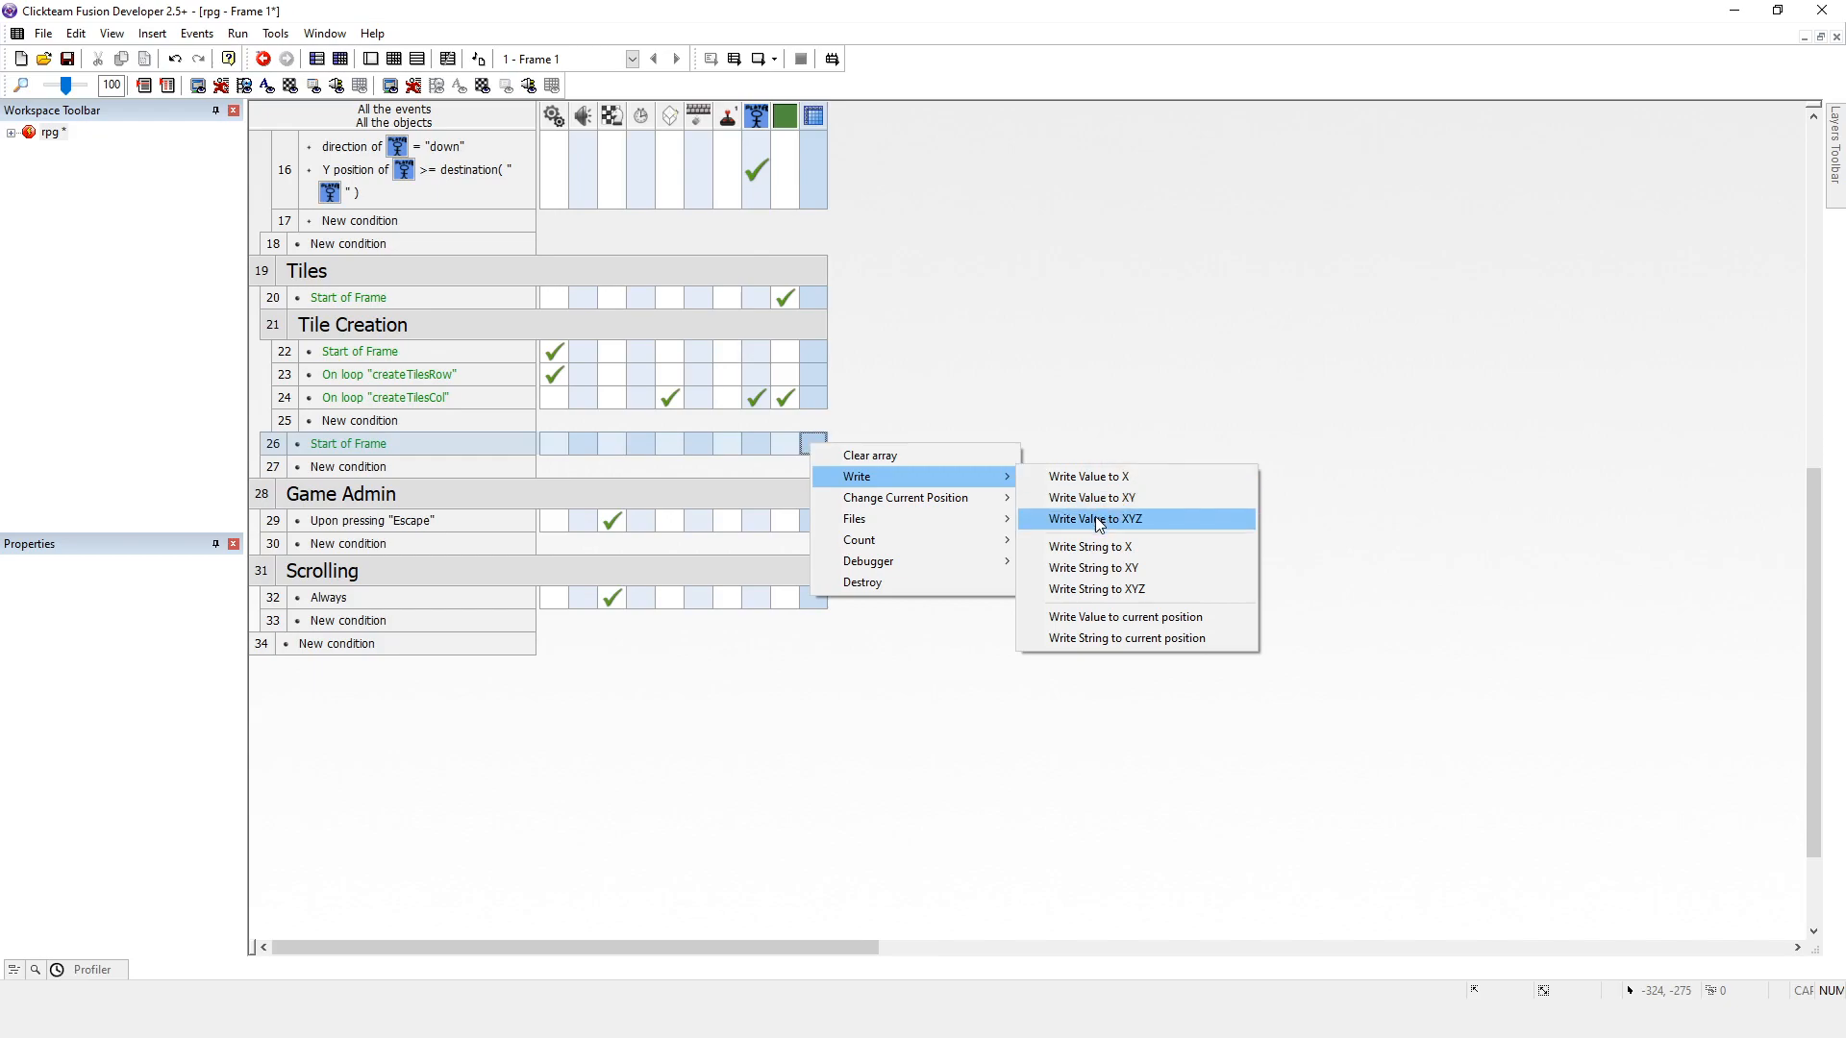
Step: Add an Array Write Value to XYZ action writing 999 at index 0, 0, 0
left_click(1096, 519)
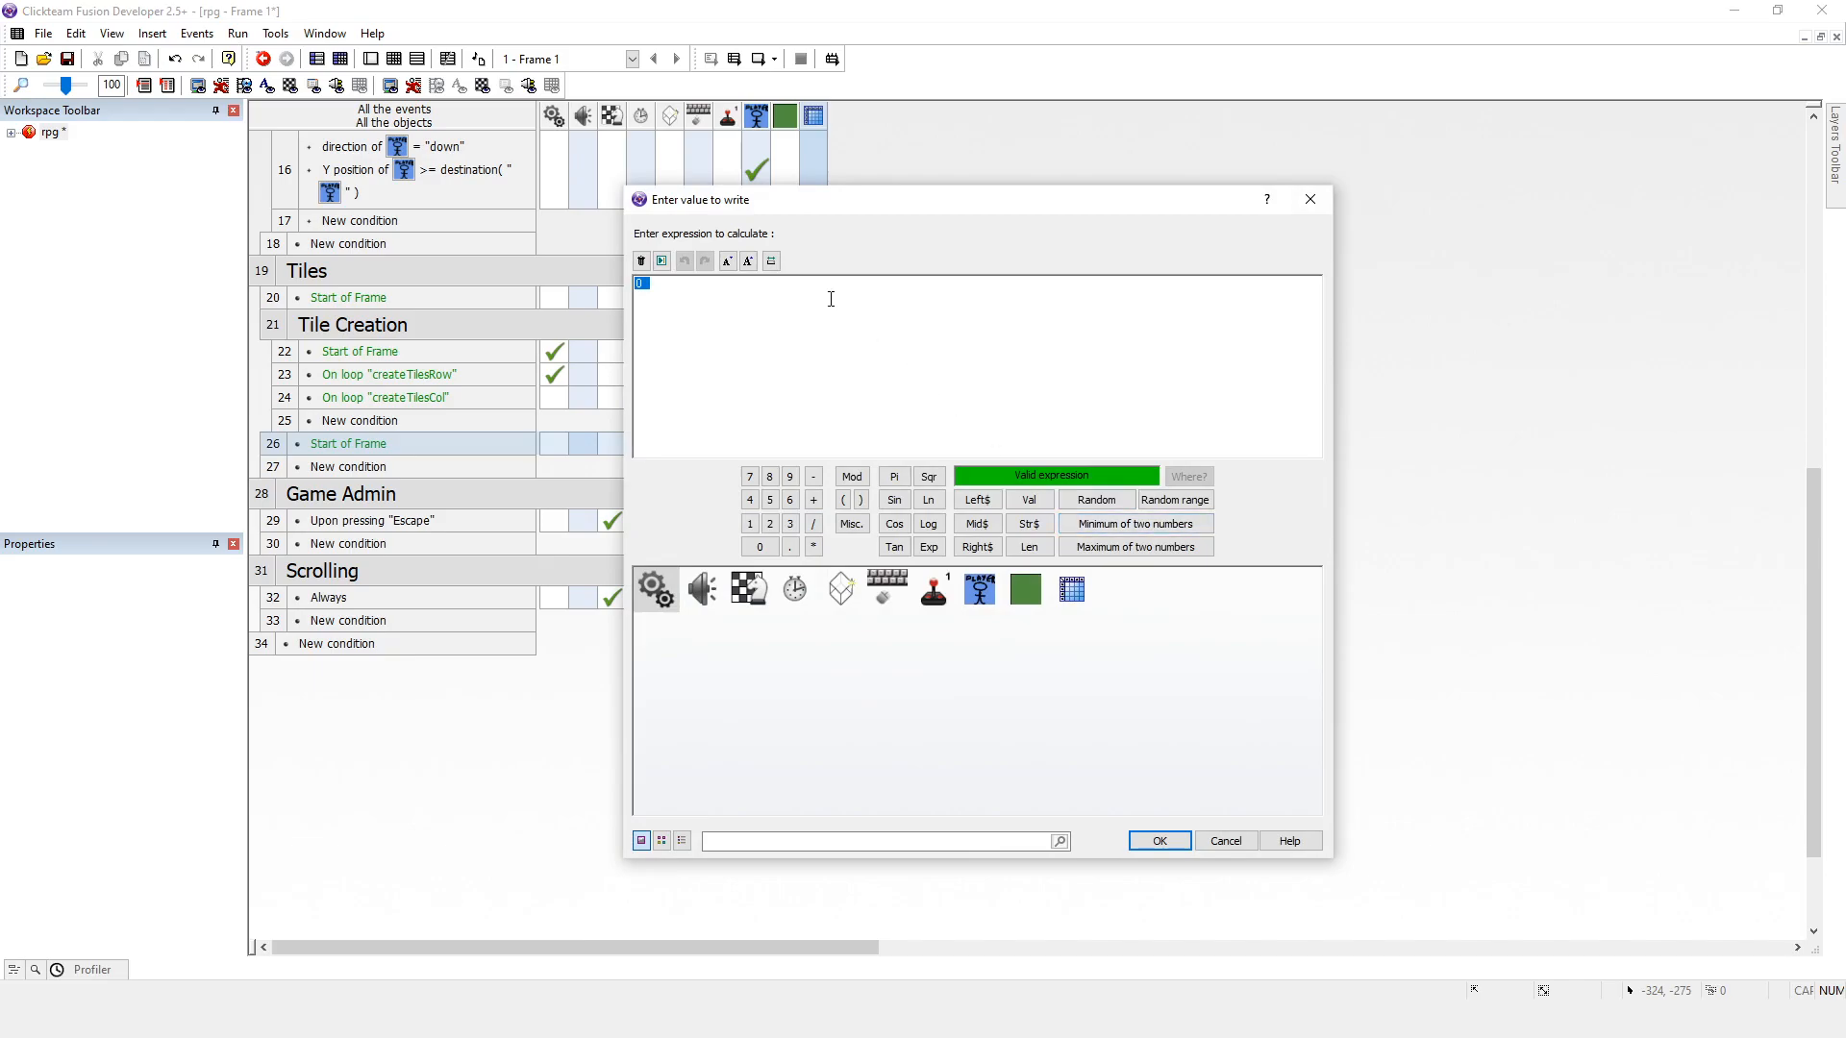
type("999")
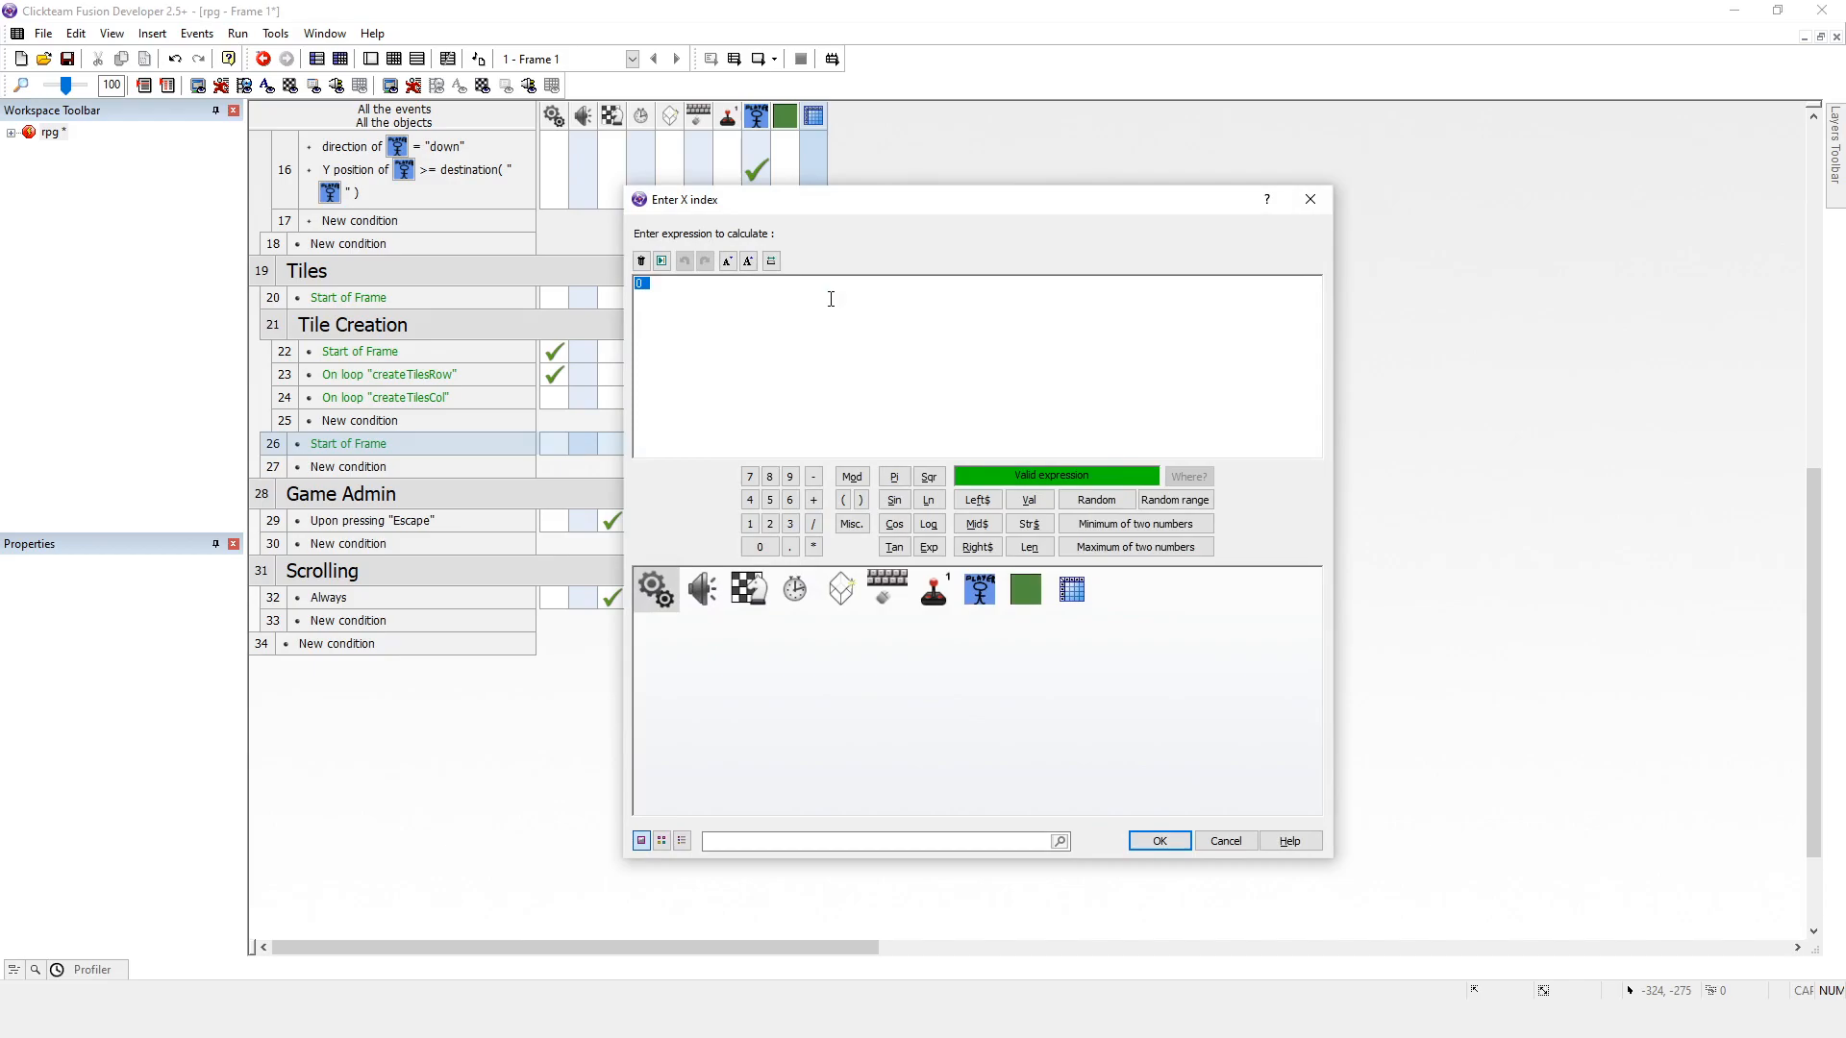
left_click(1159, 841)
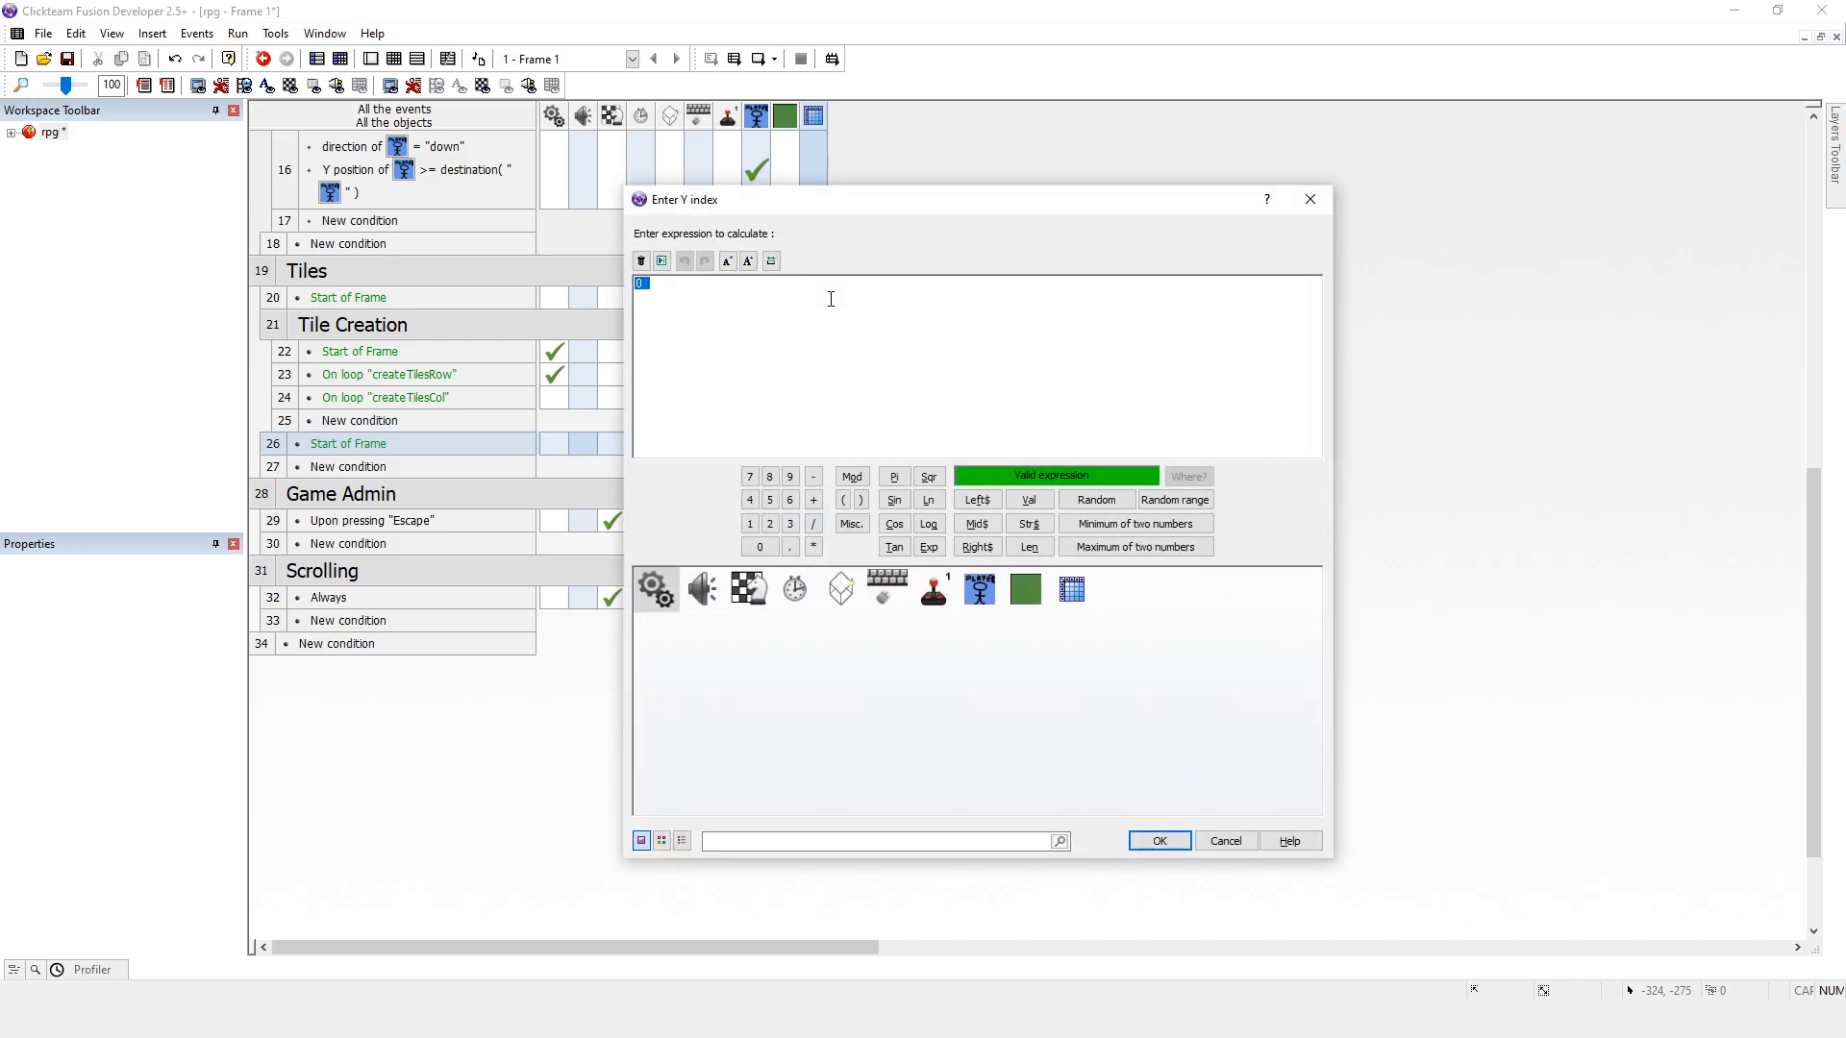
left_click(1159, 840)
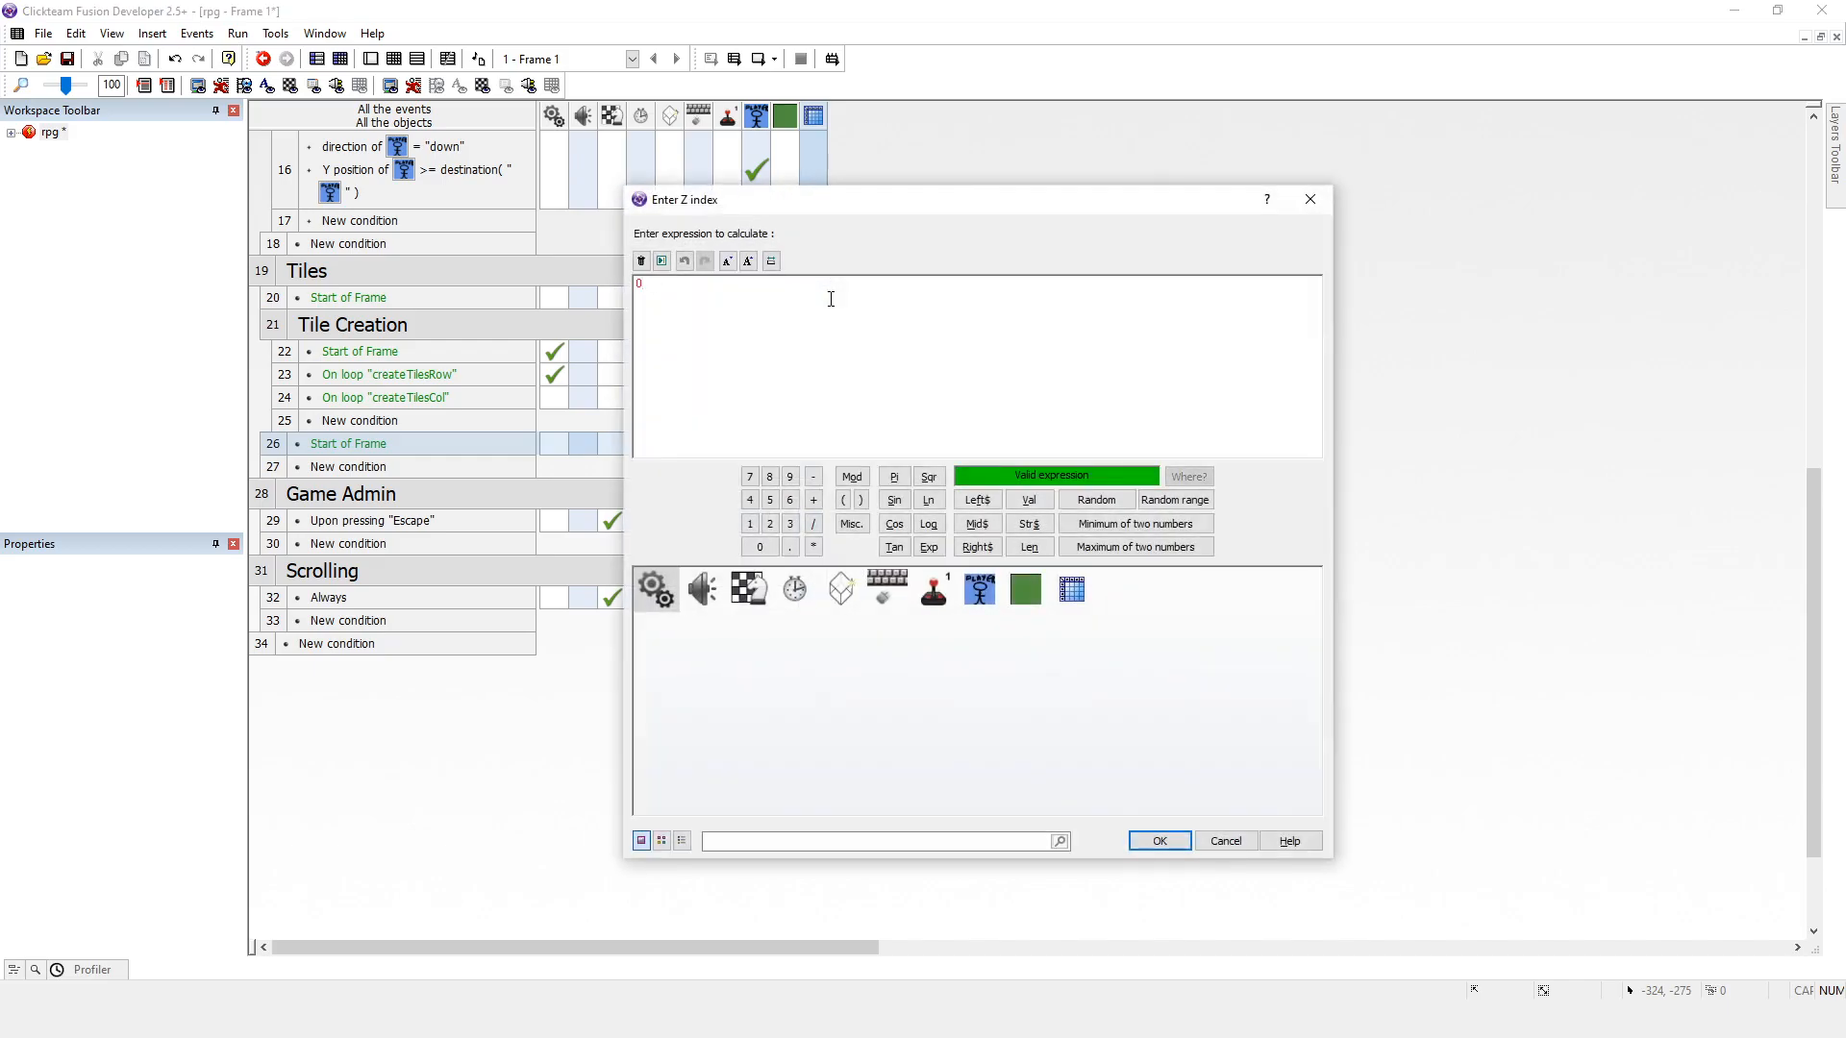
left_click(1159, 841)
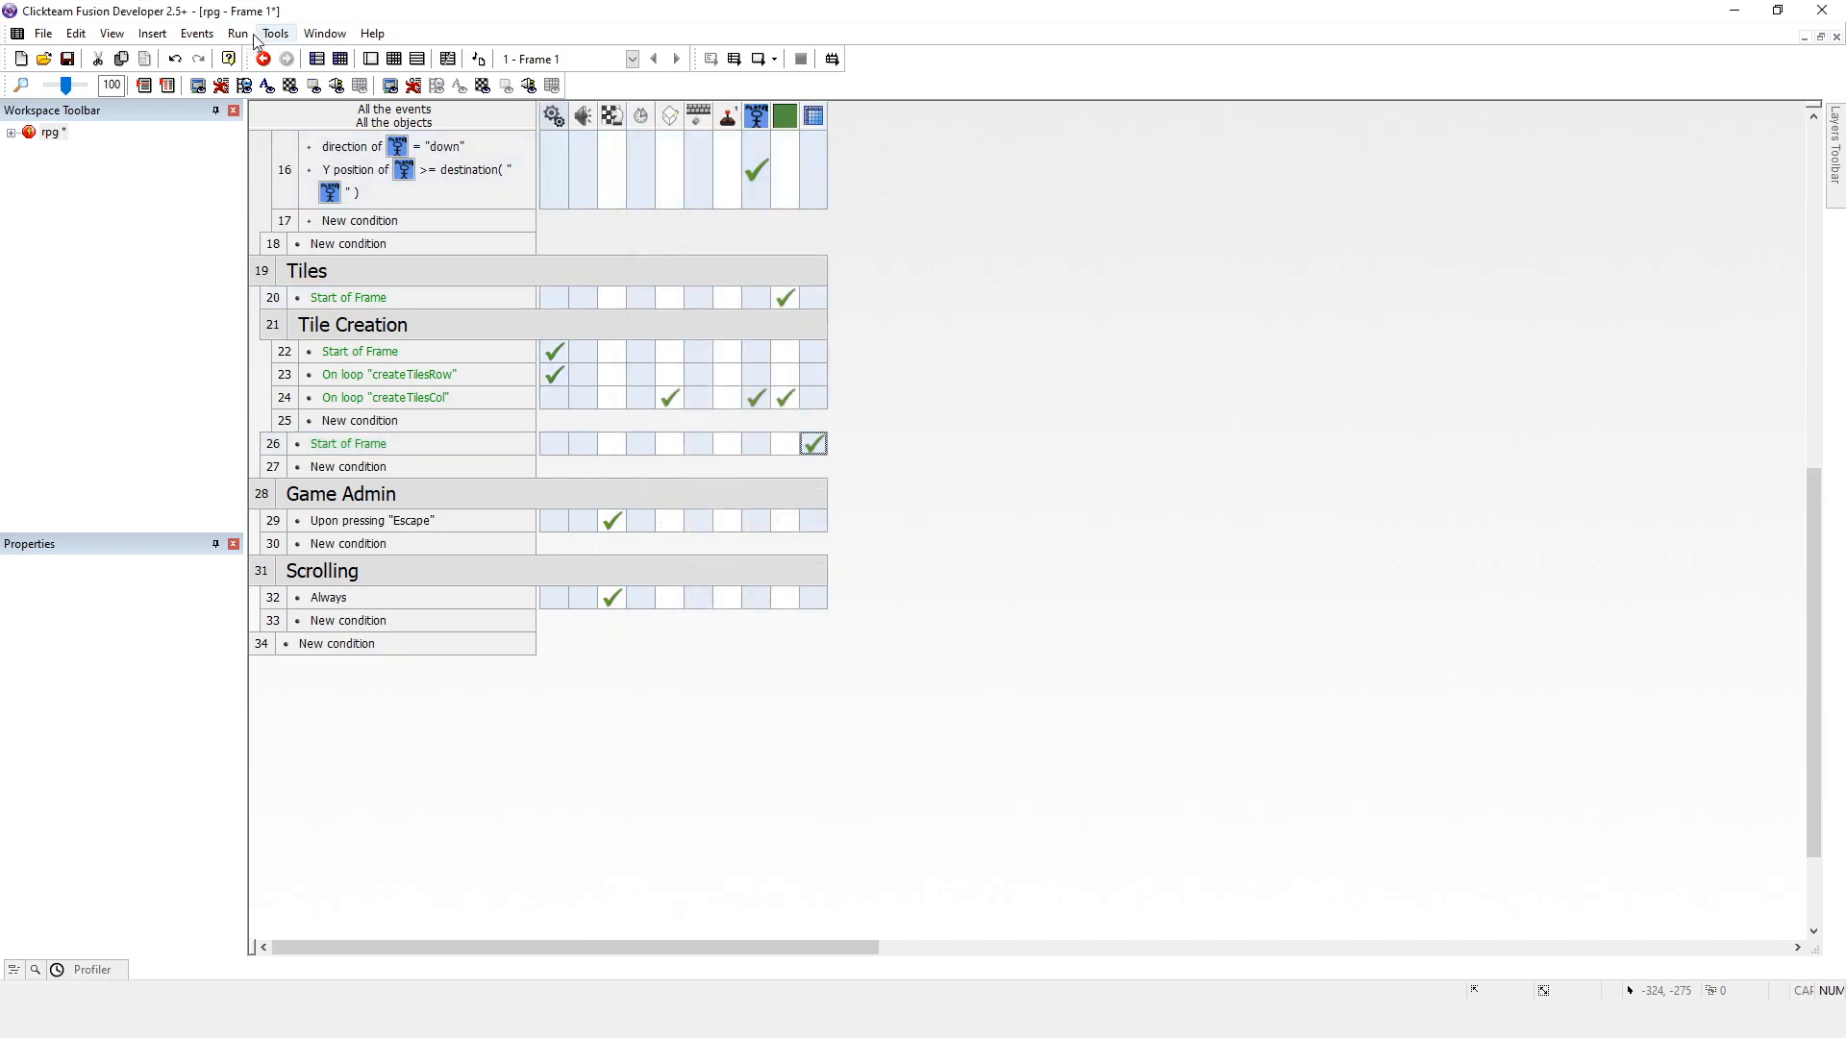
Step: Test-run the frame and add the Array object to the debugger's watch list
left_click(258, 58)
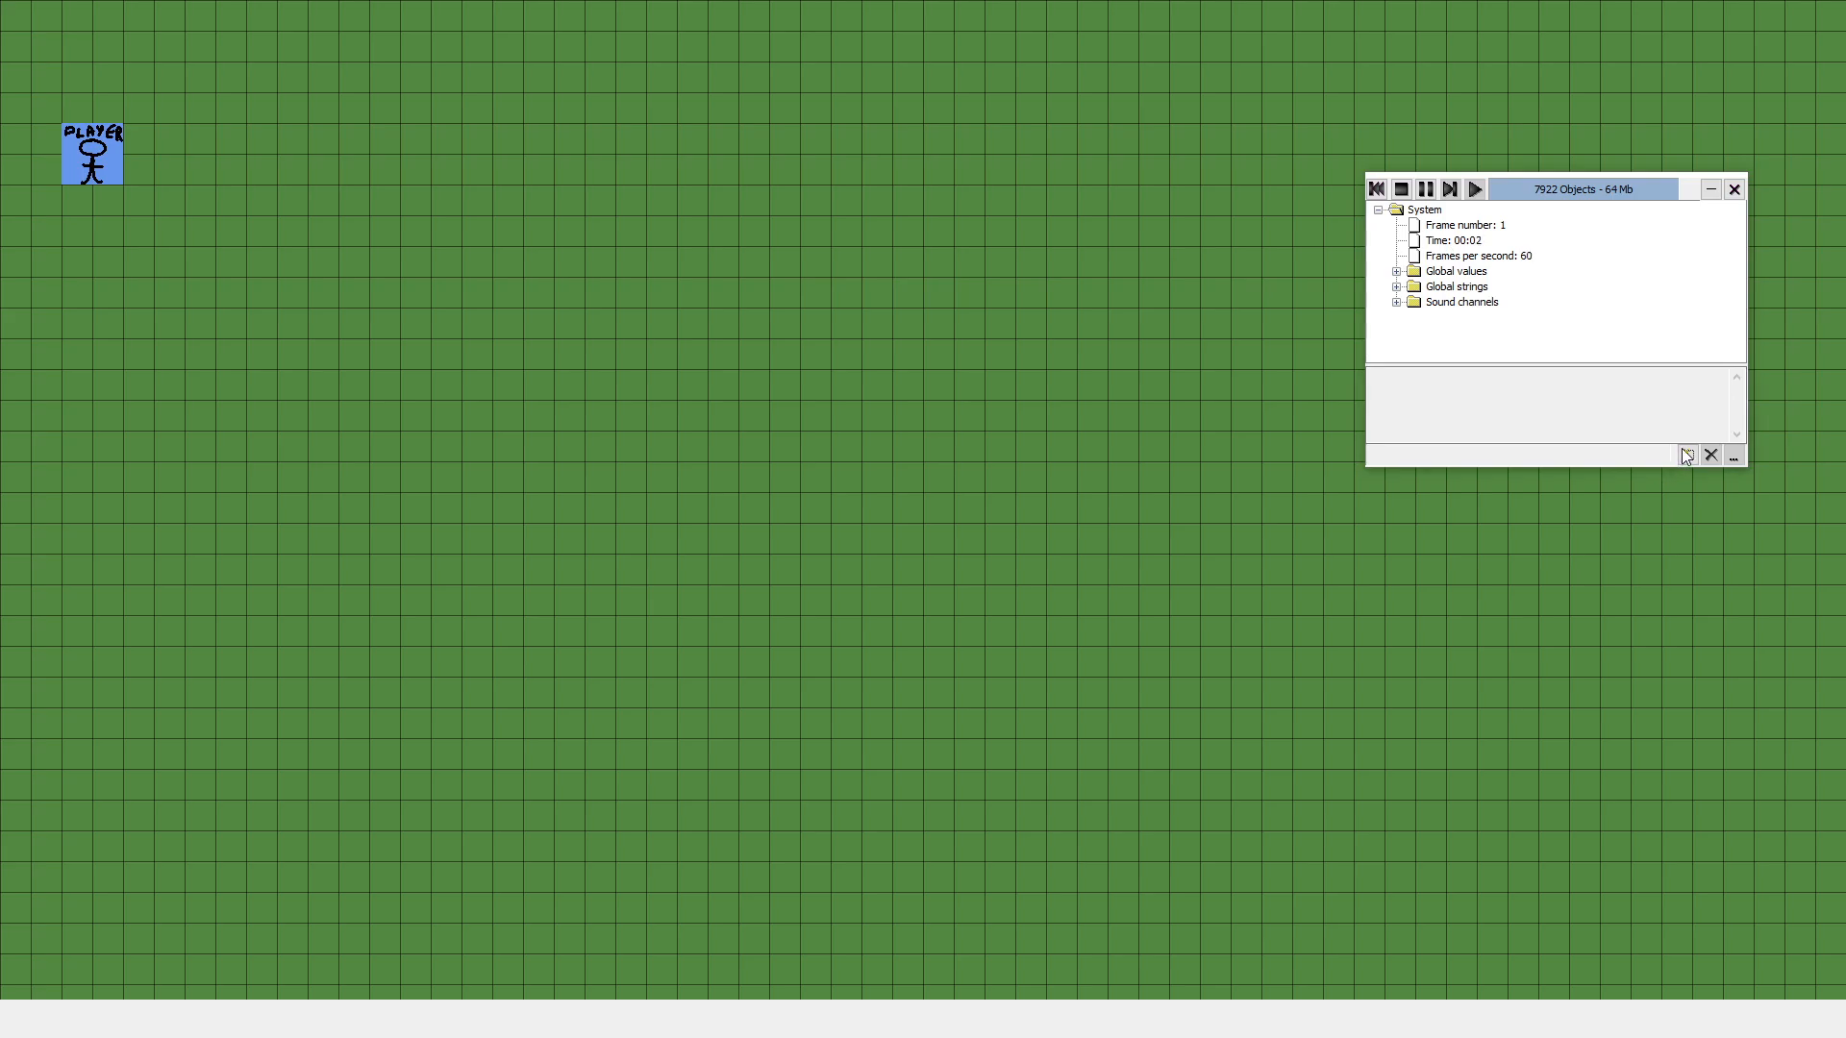
left_click(1687, 455)
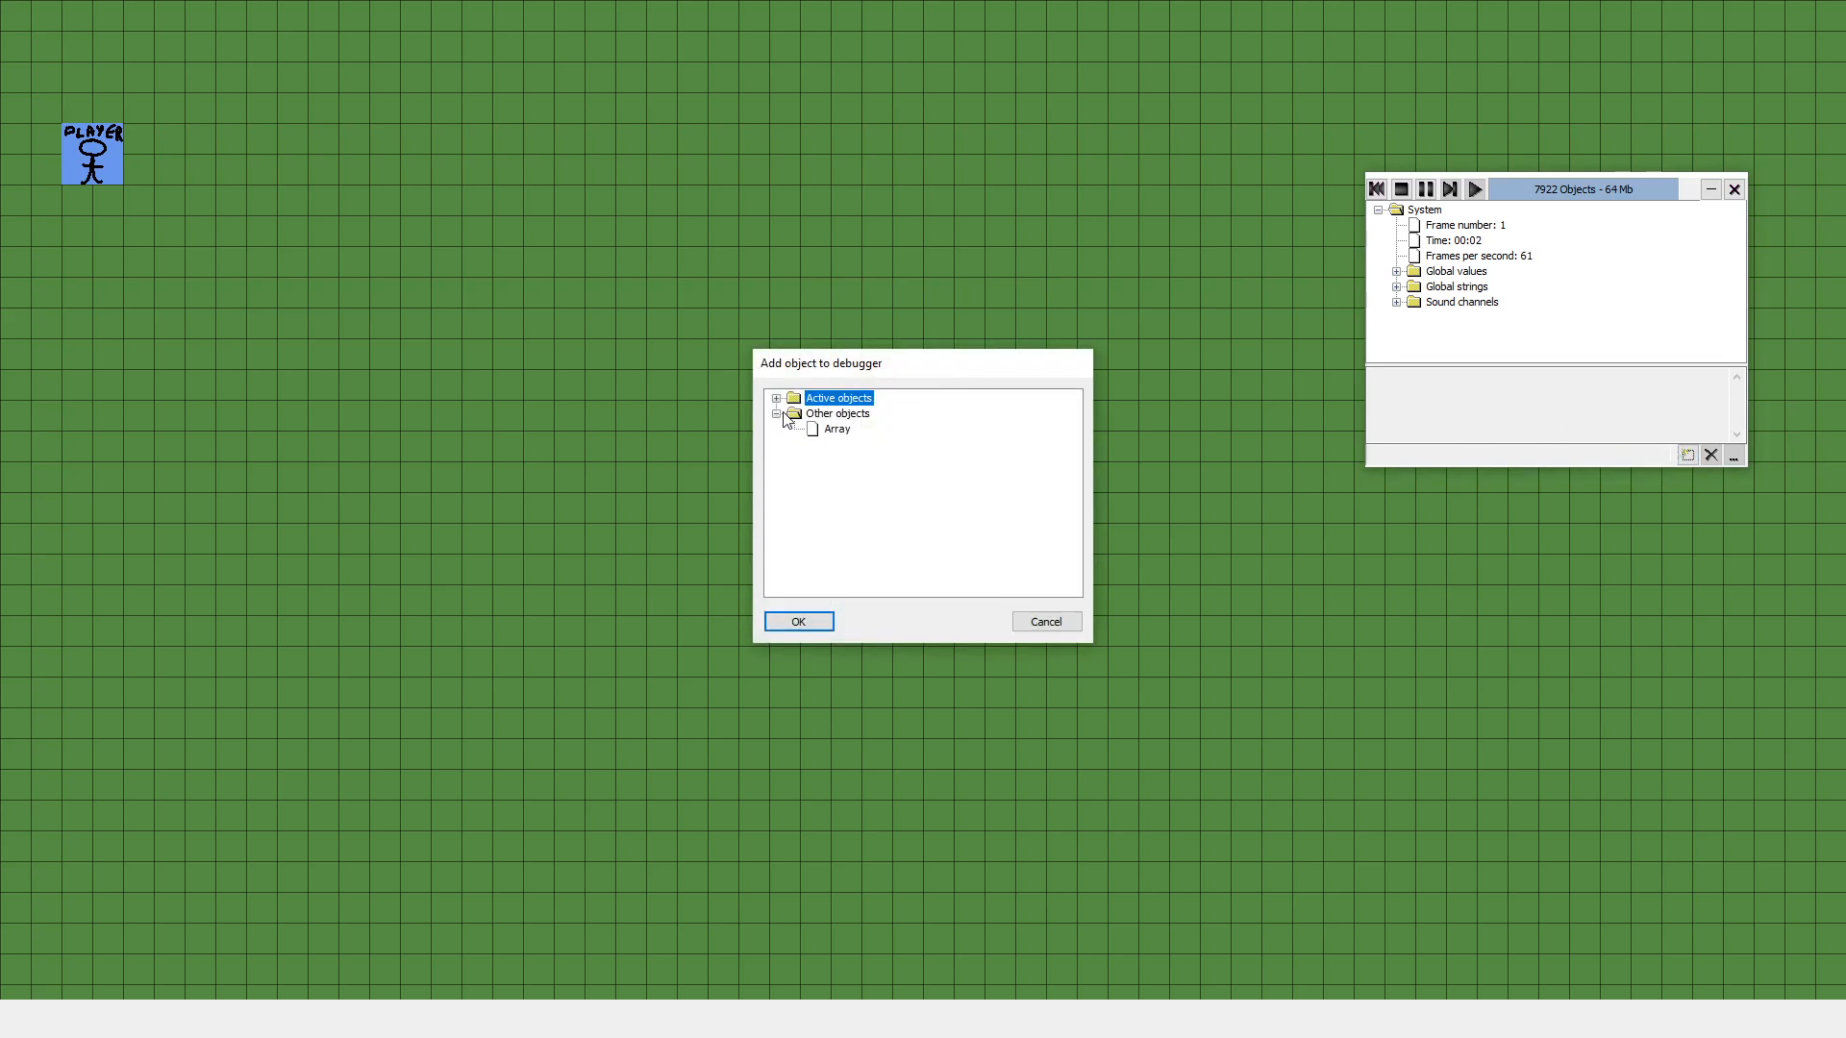
left_click(798, 621)
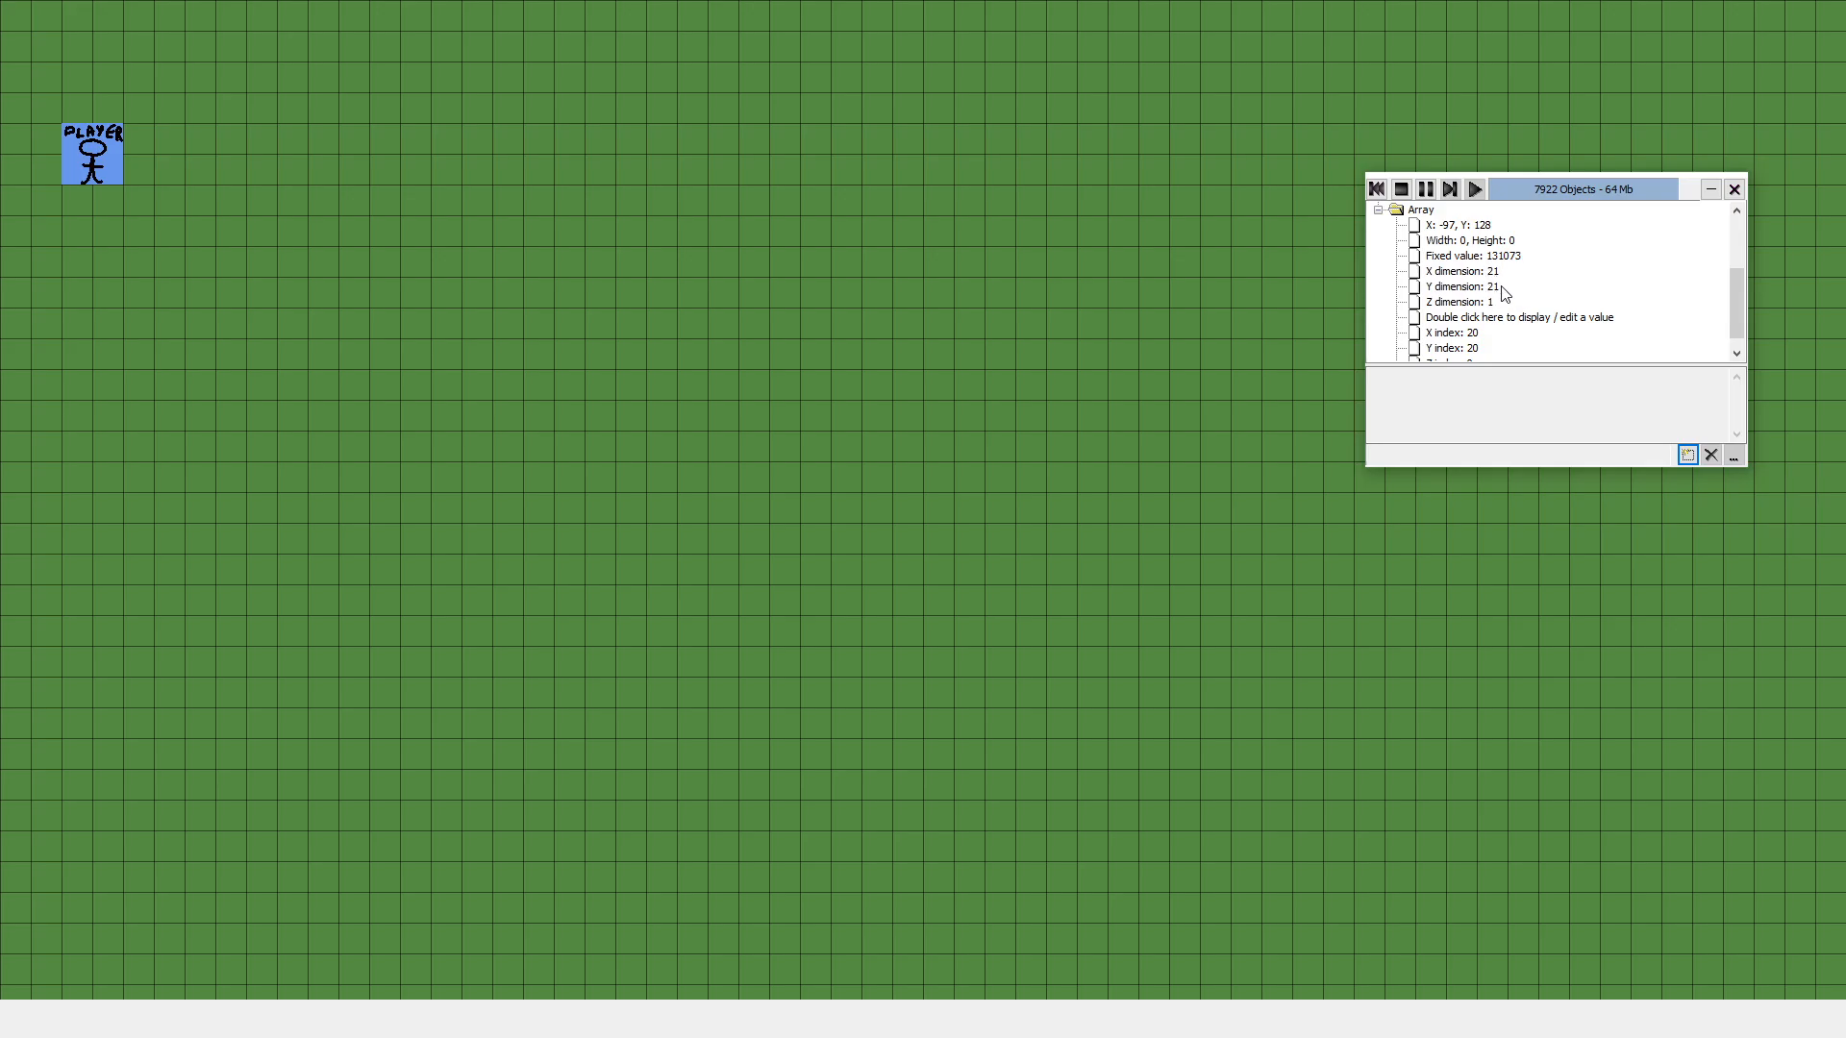
mouse_move(1699, 305)
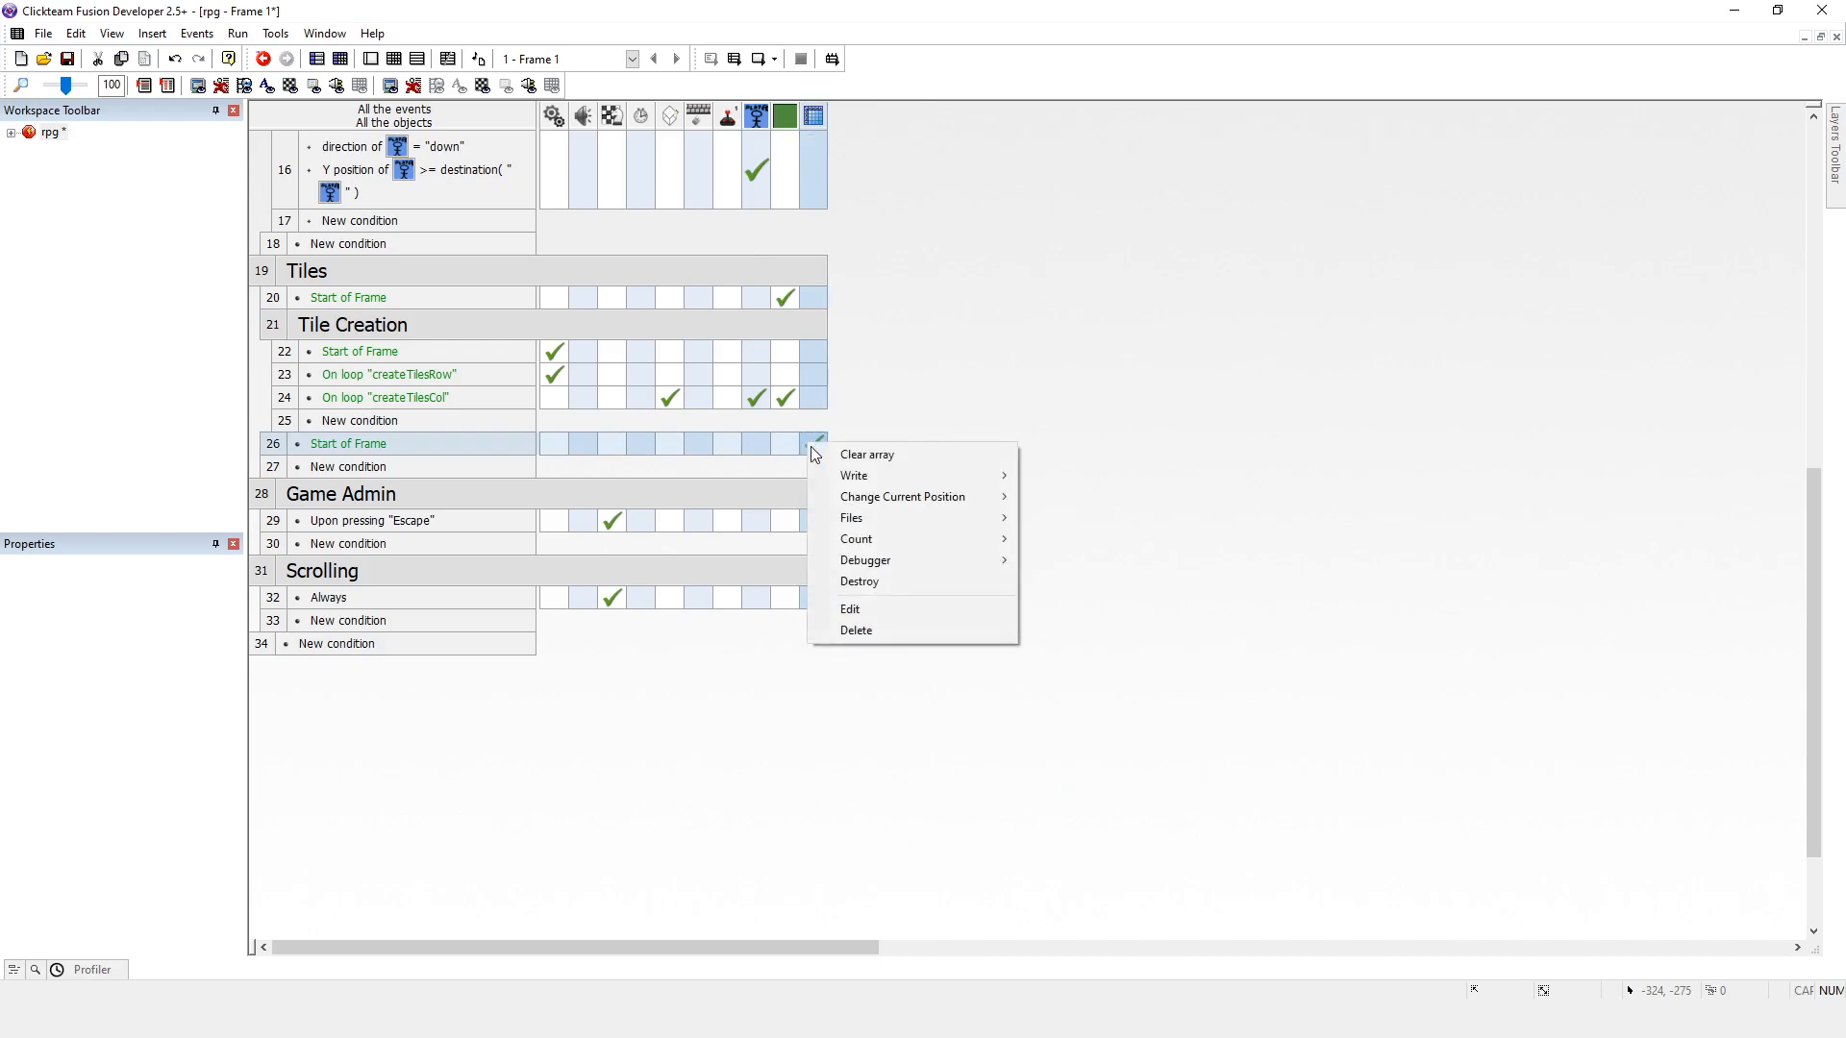
Step: Re-edit the Start of Frame Array write action, confirming its index values (X index 20)
left_click(854, 474)
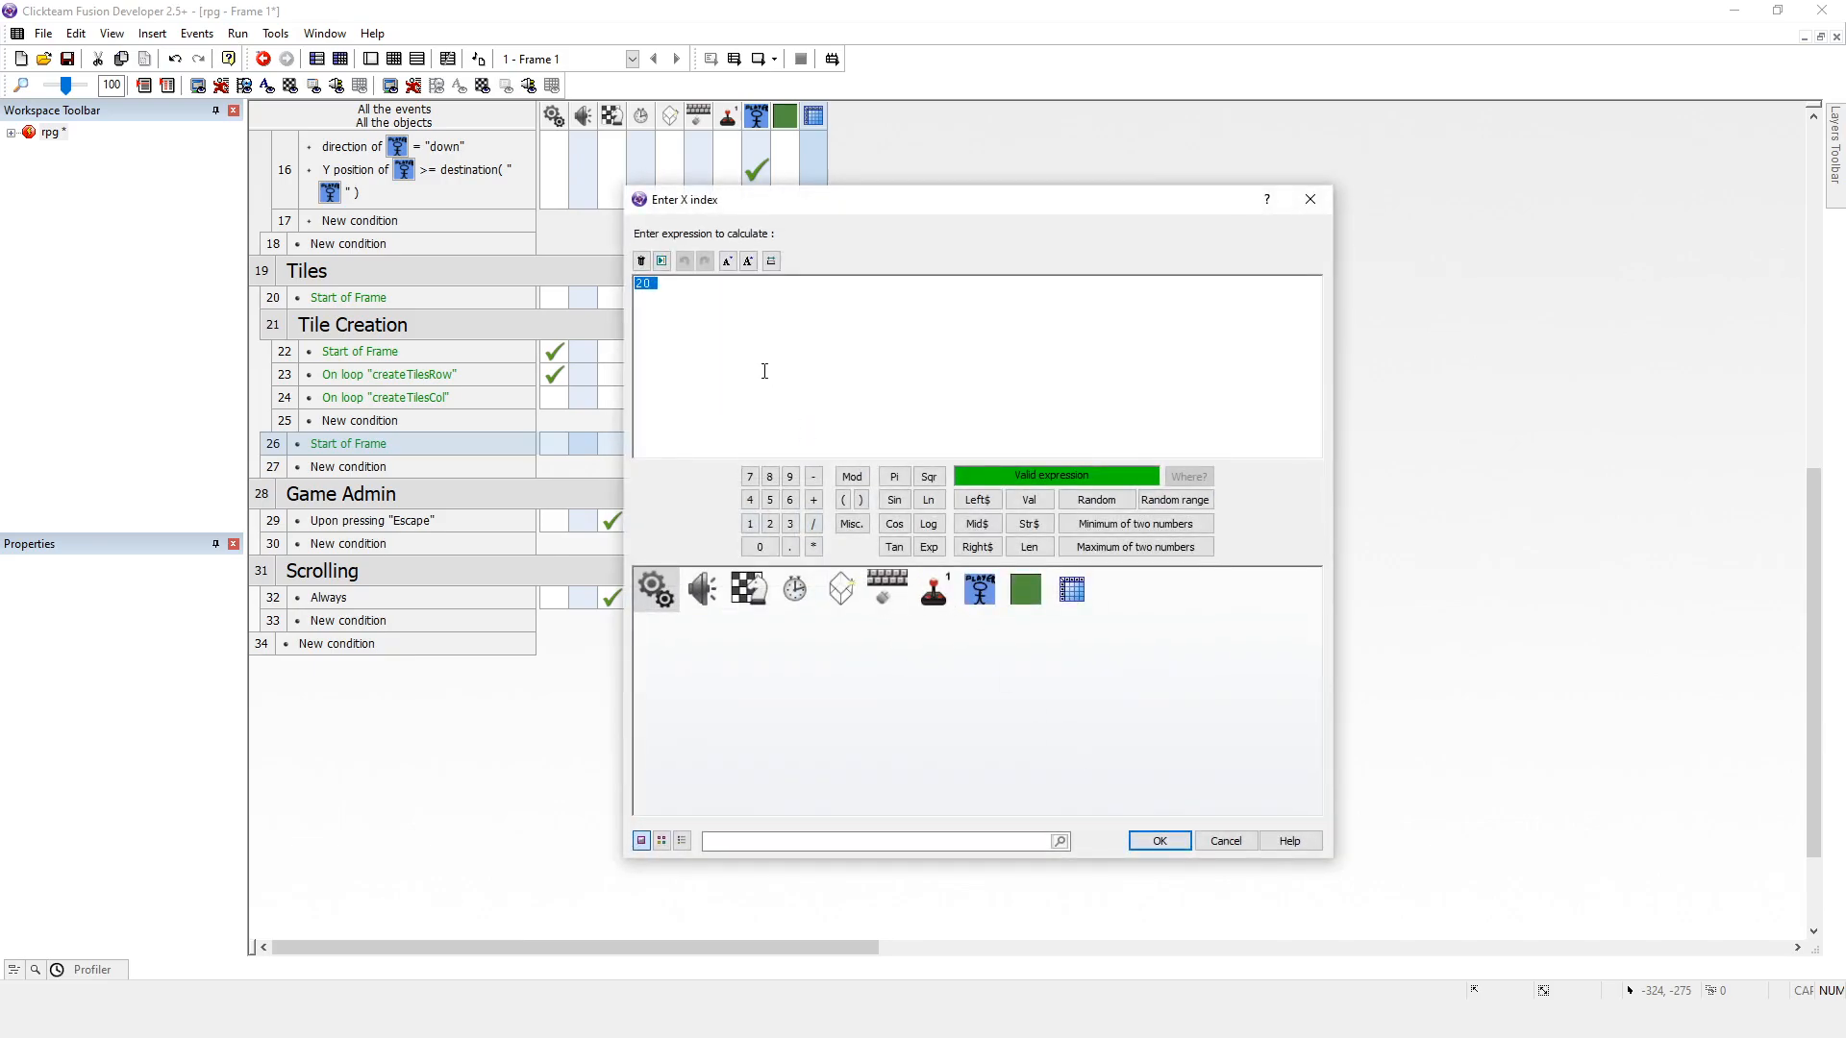
left_click(1159, 840)
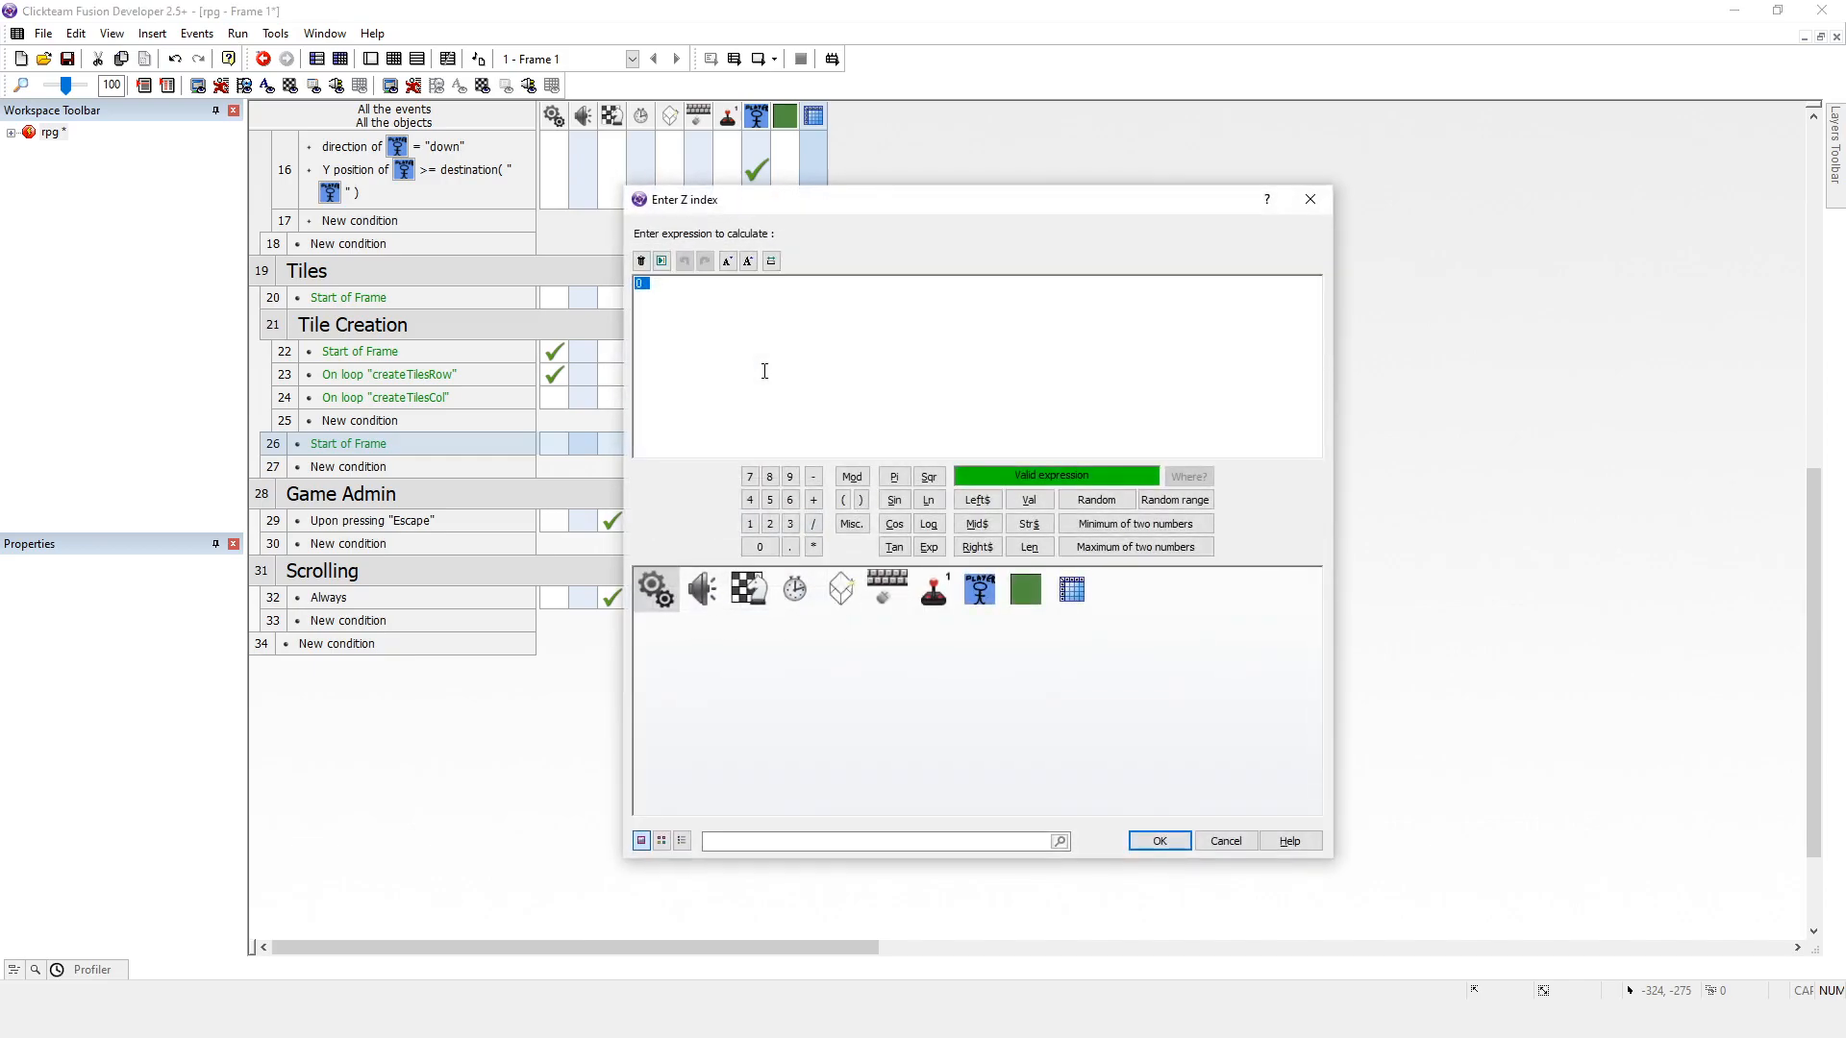
left_click(1159, 840)
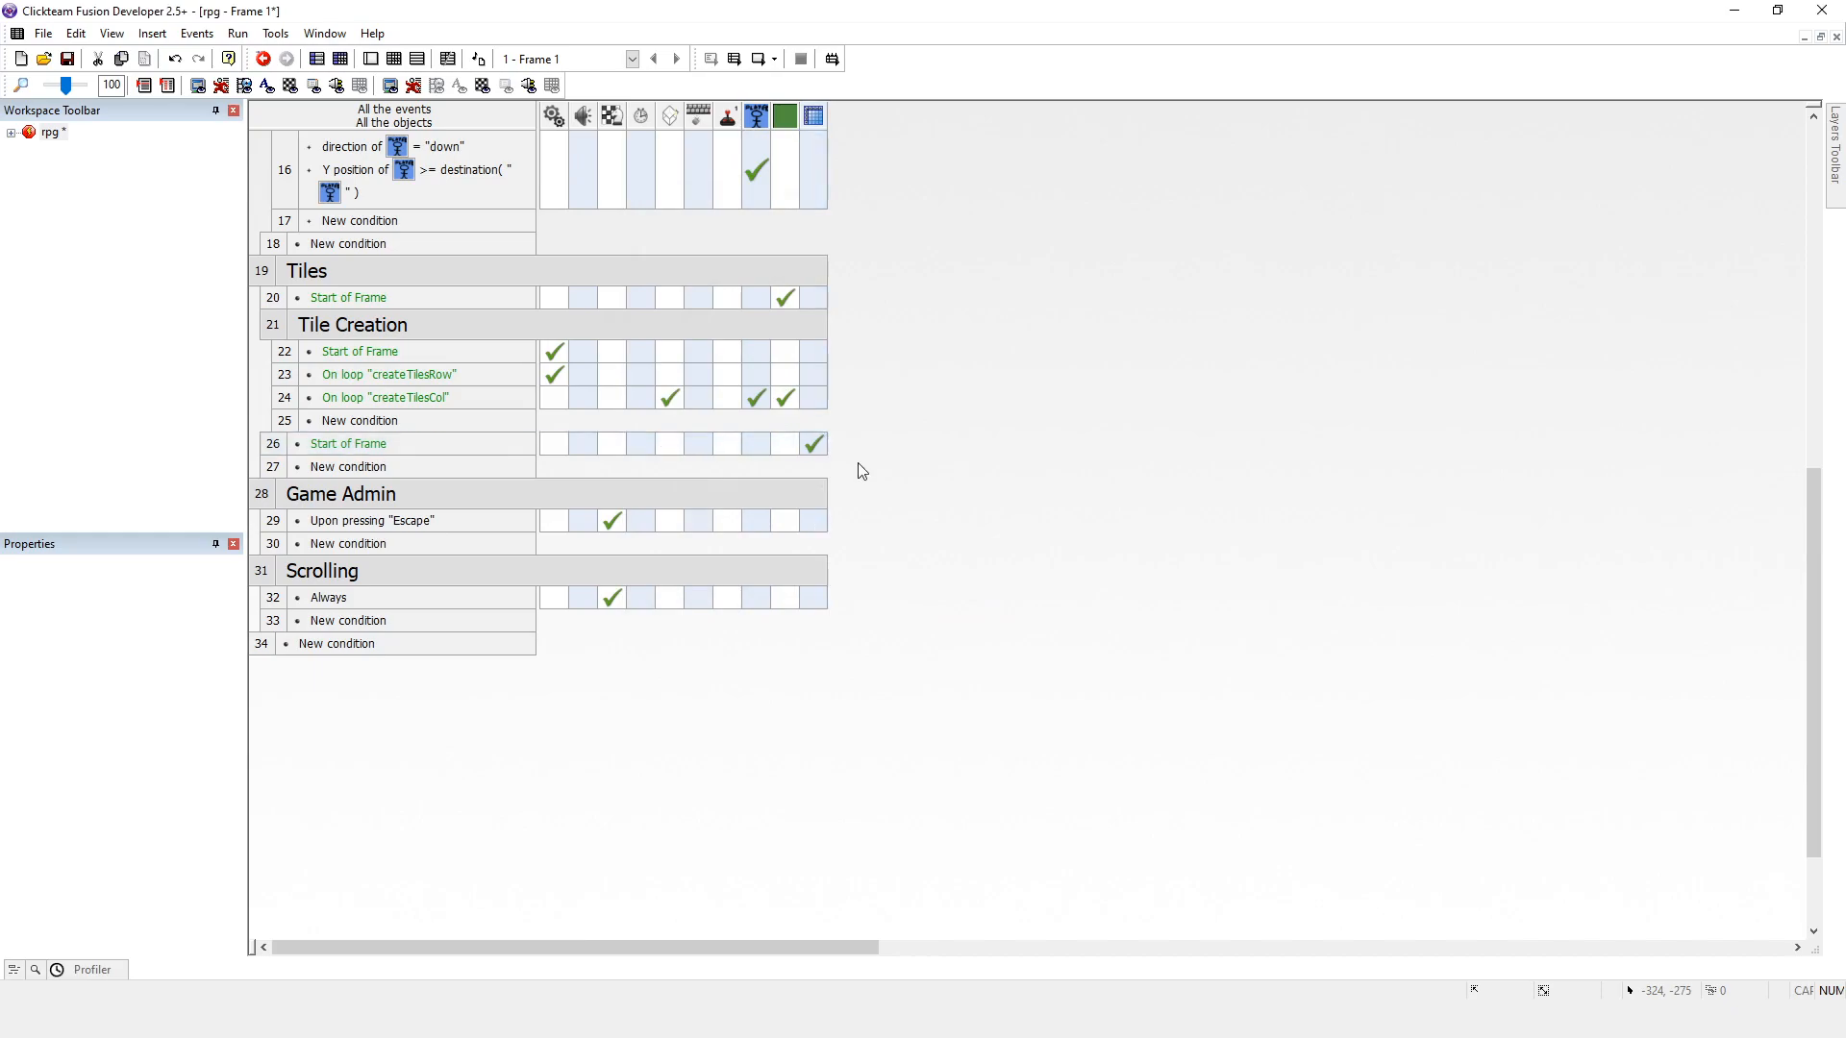
mouse_move(813, 444)
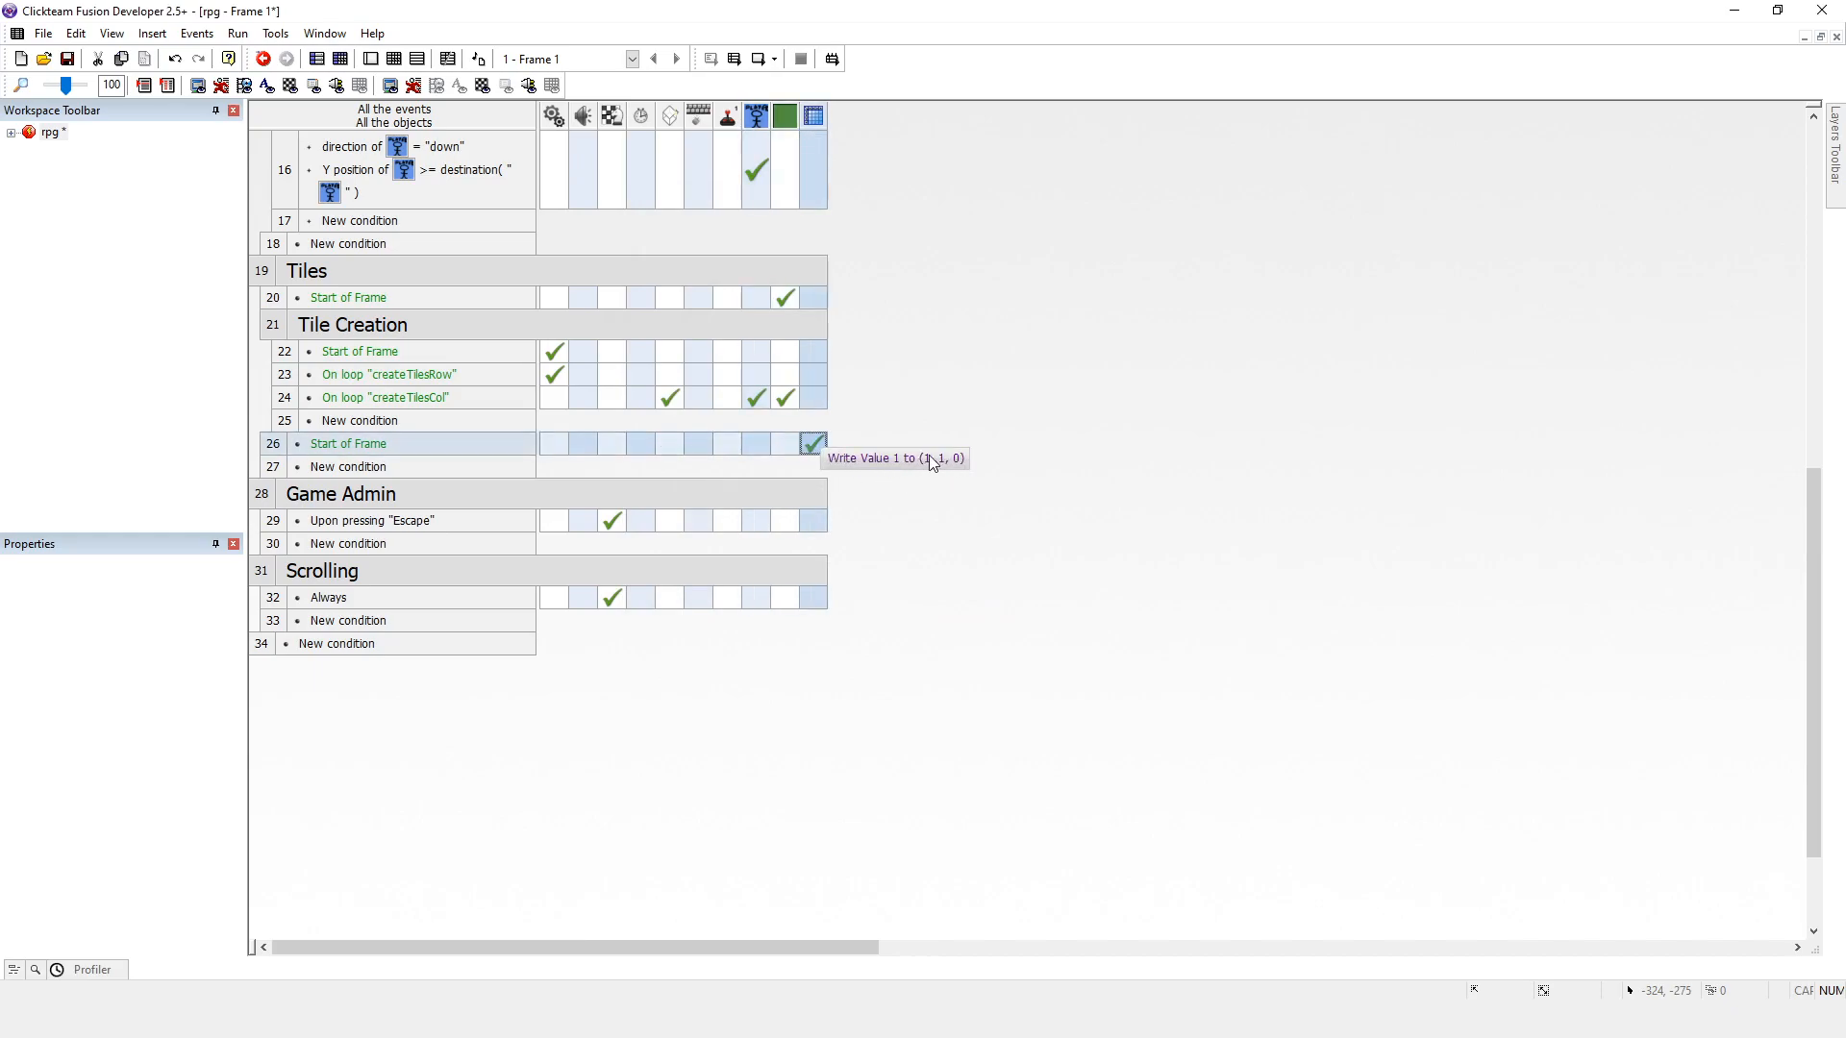
mouse_move(888, 465)
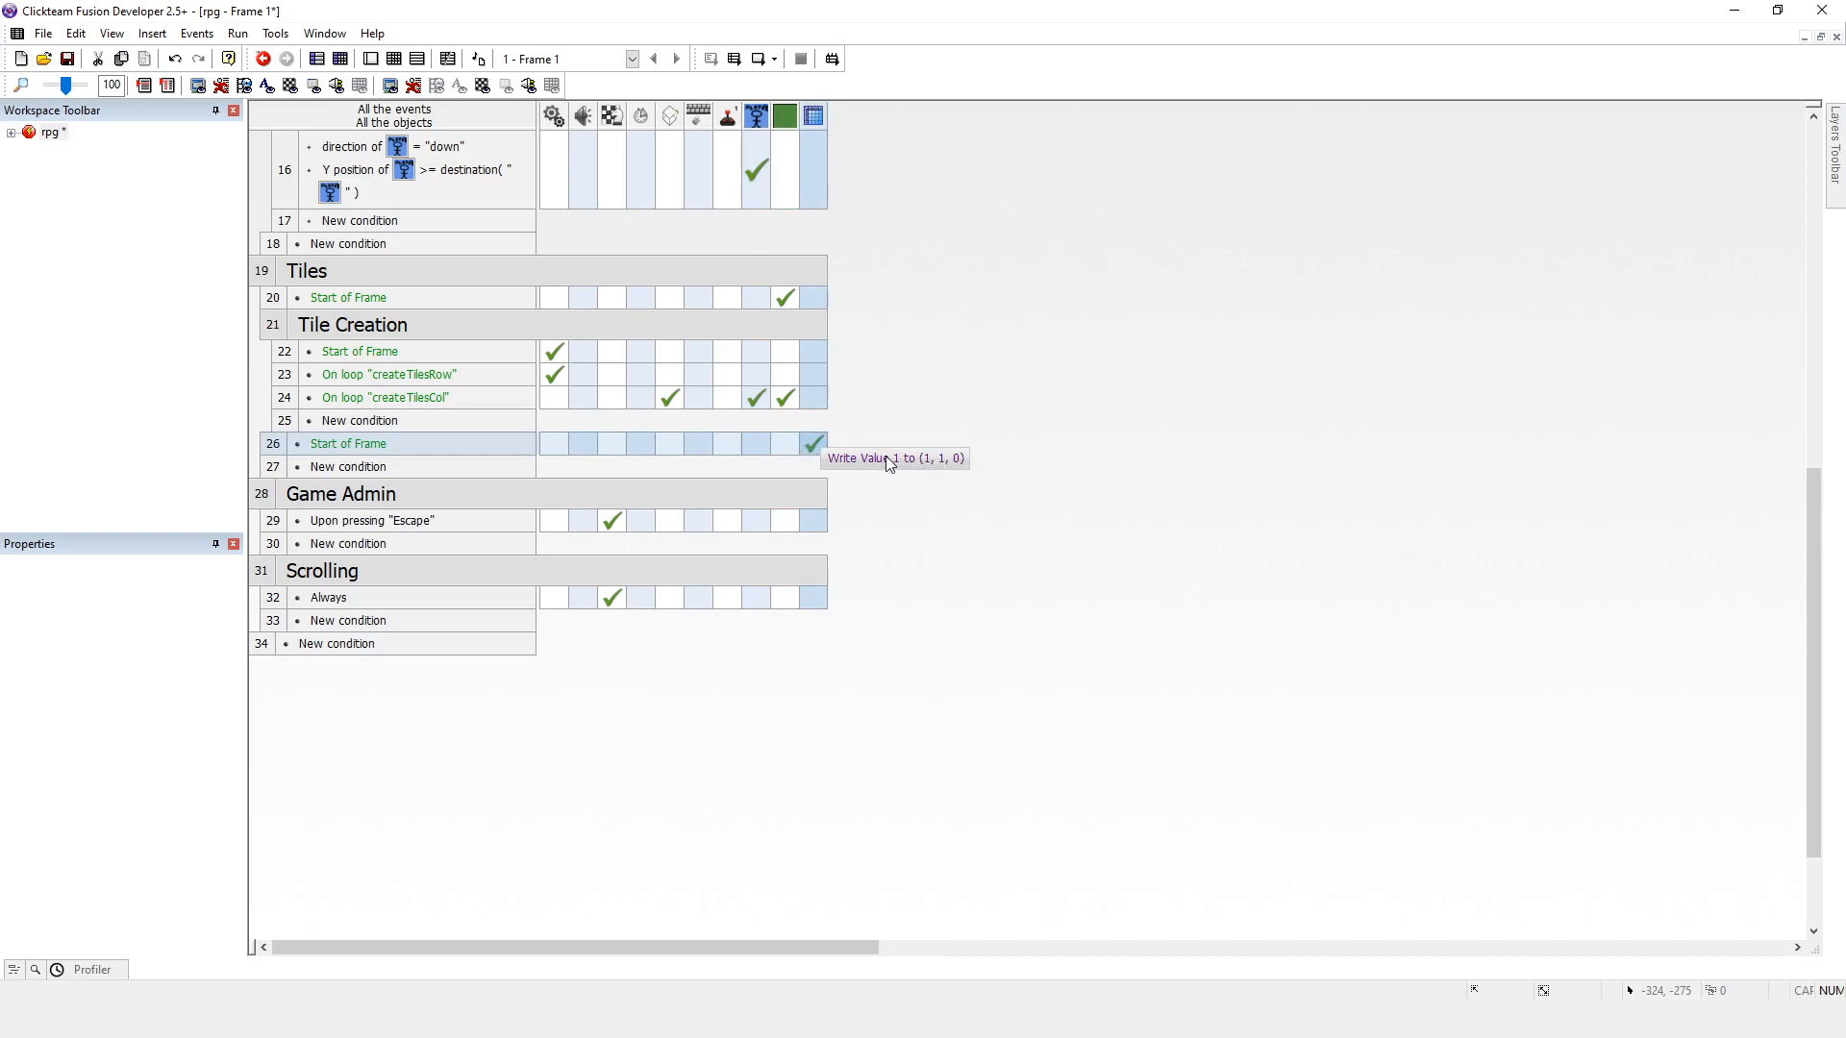
mouse_move(899, 467)
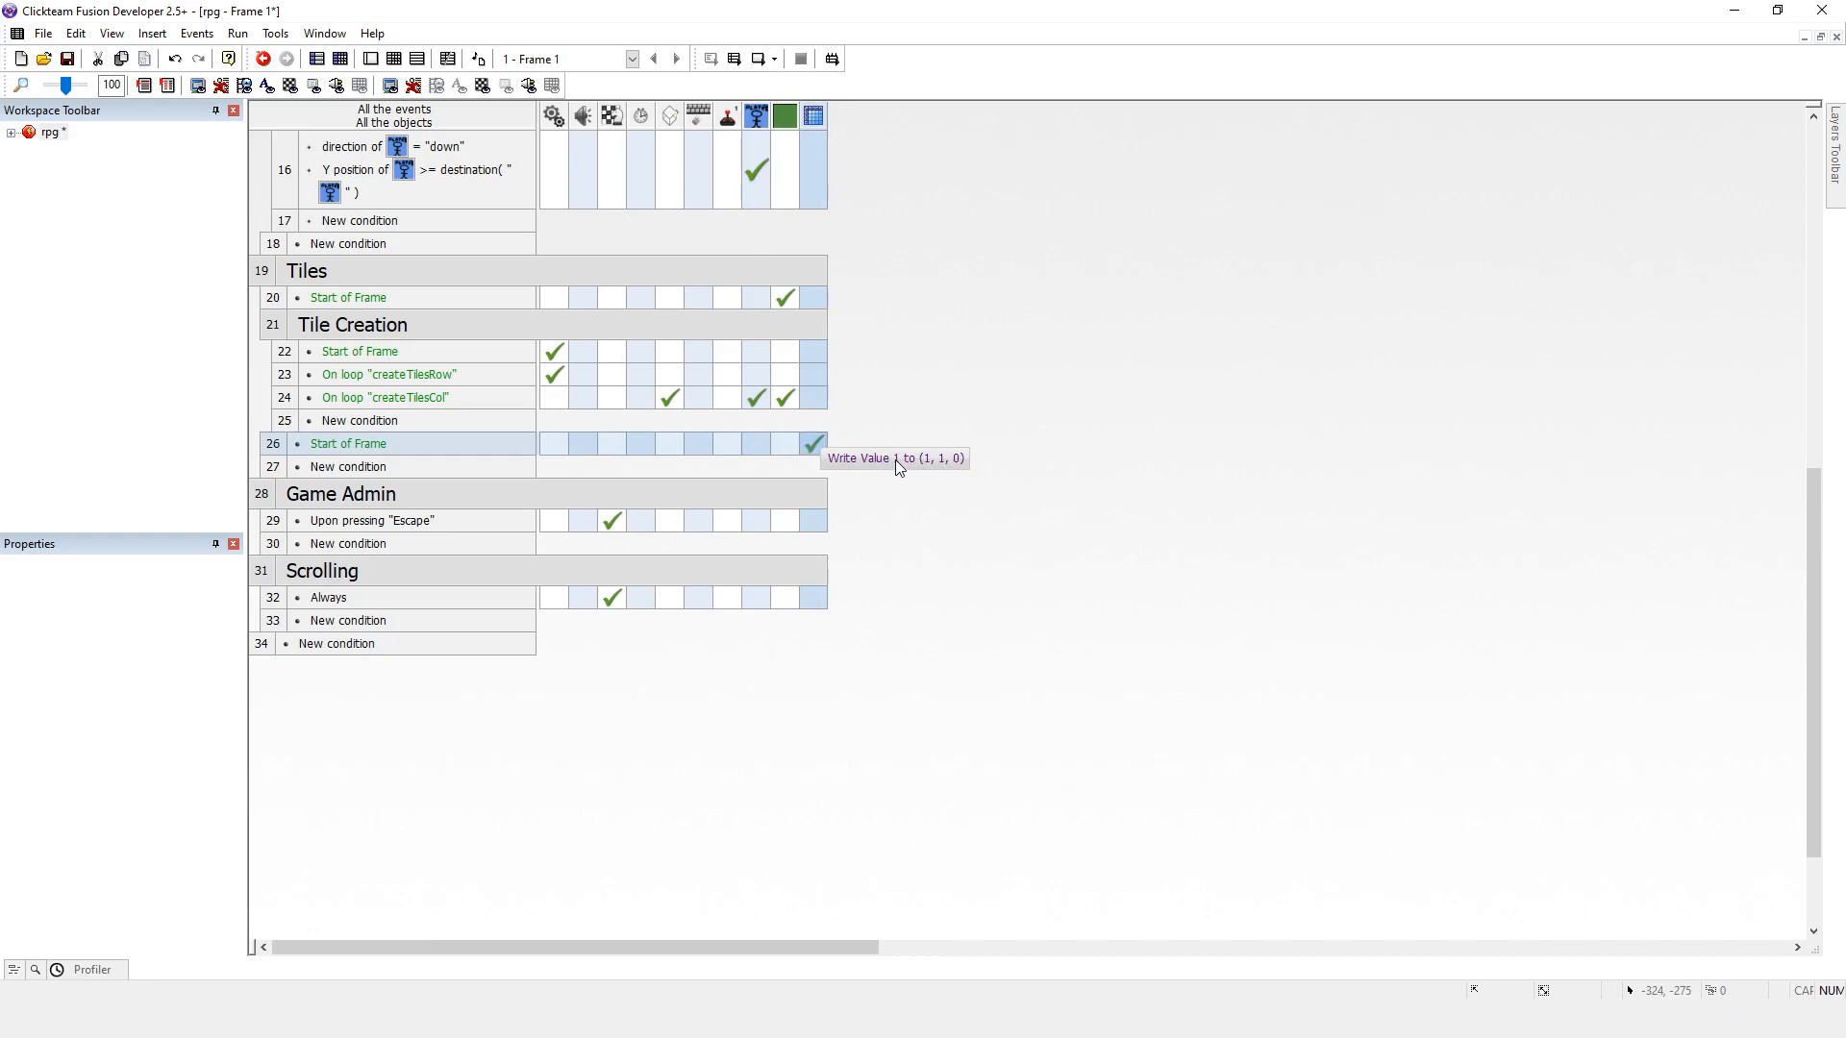
mouse_move(818, 432)
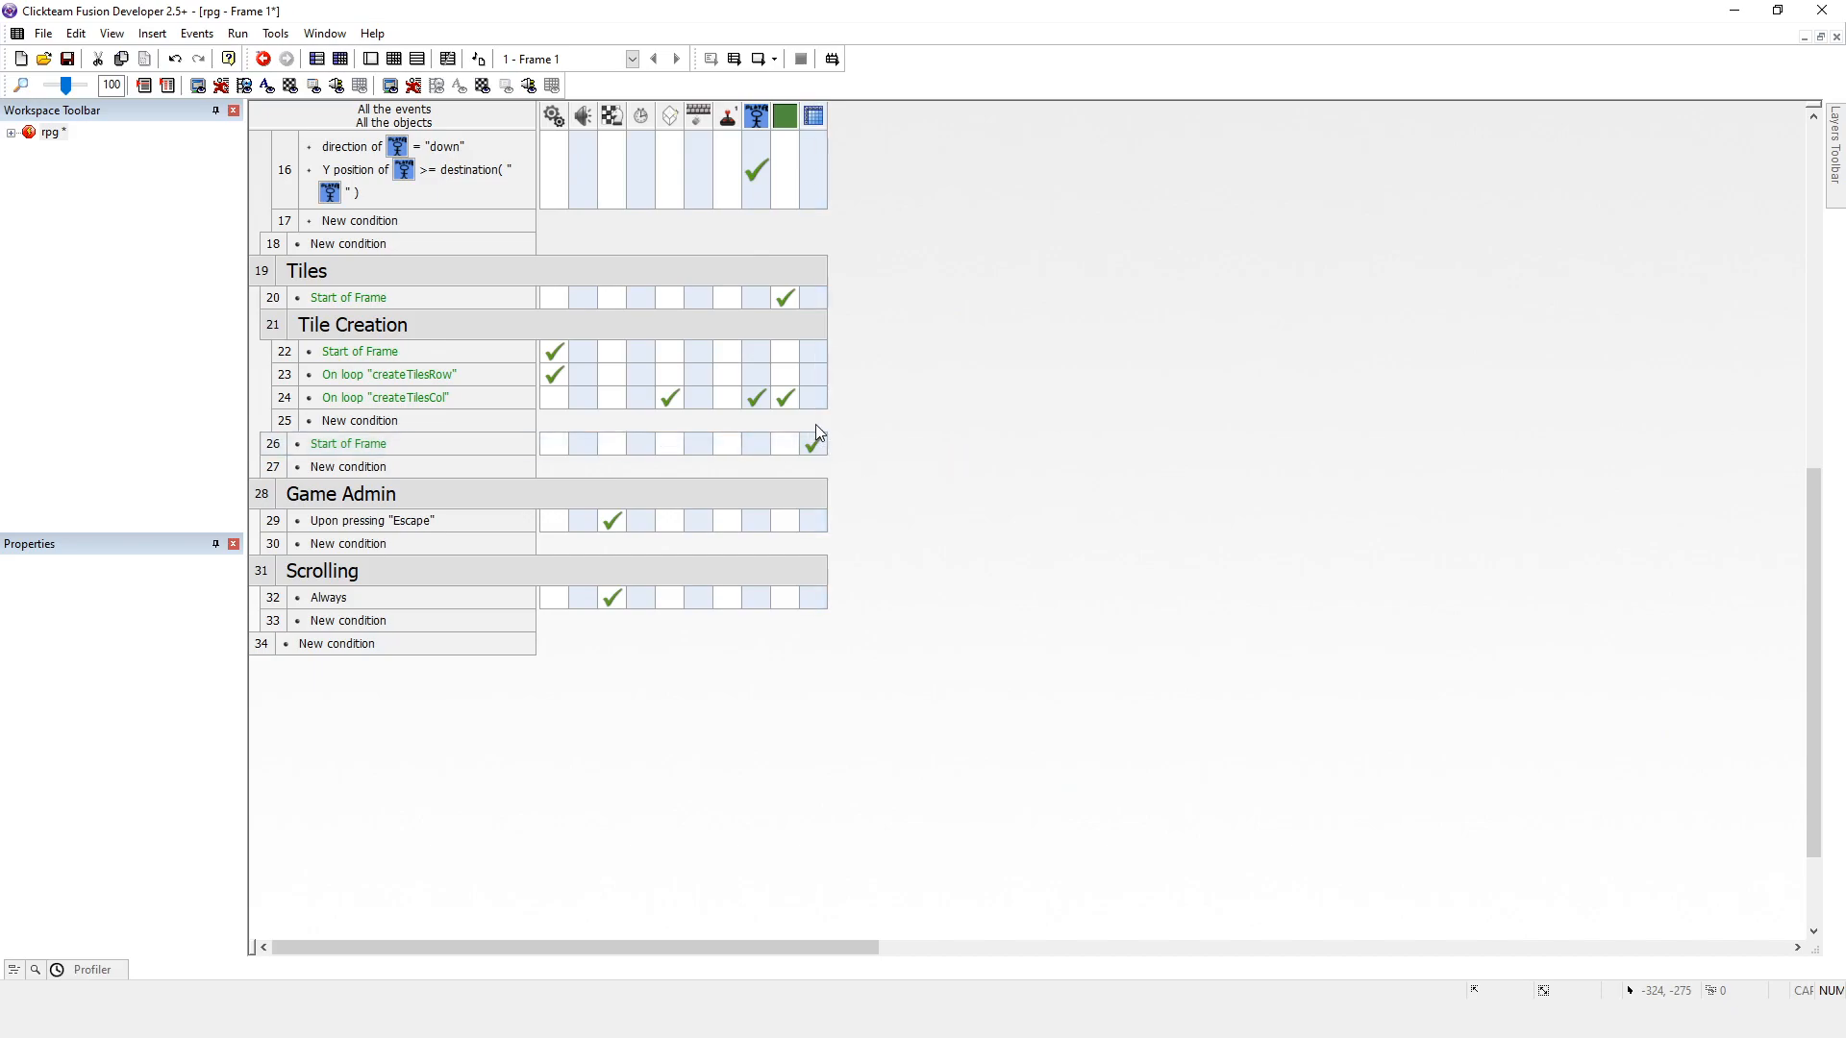
mouse_move(554, 361)
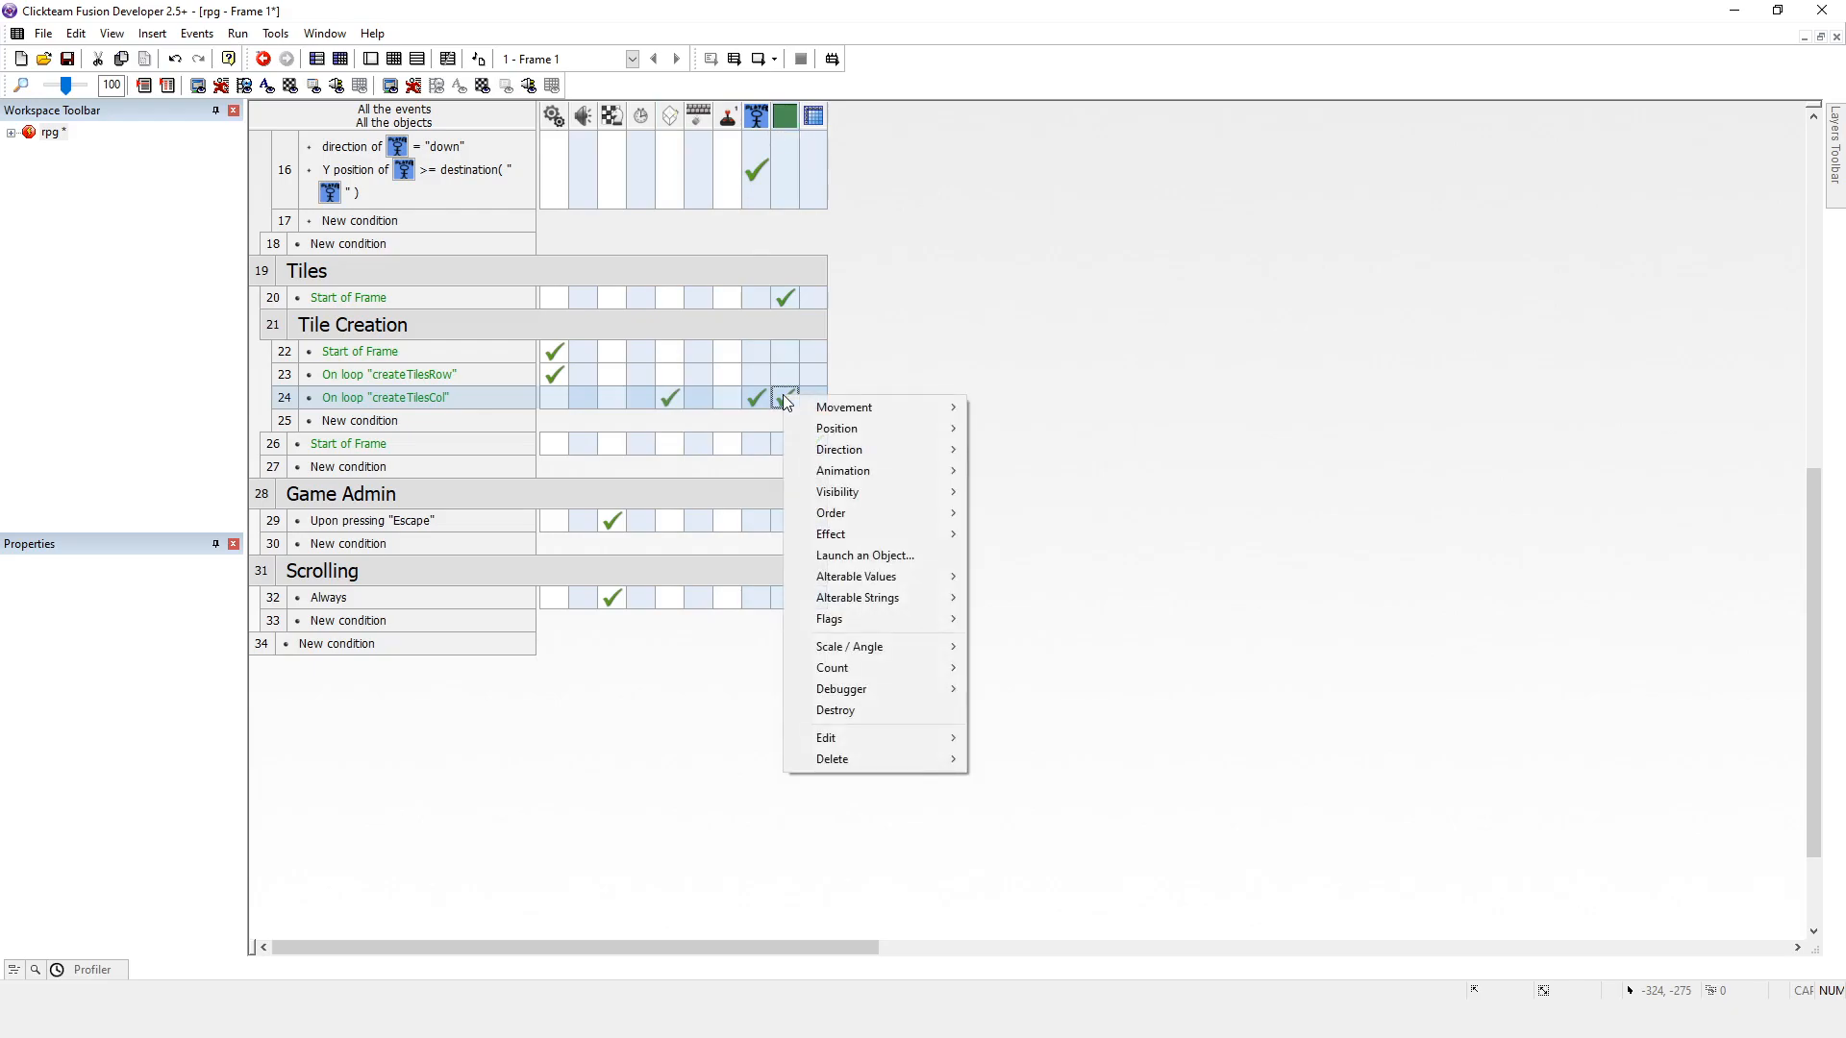
mouse_move(836, 428)
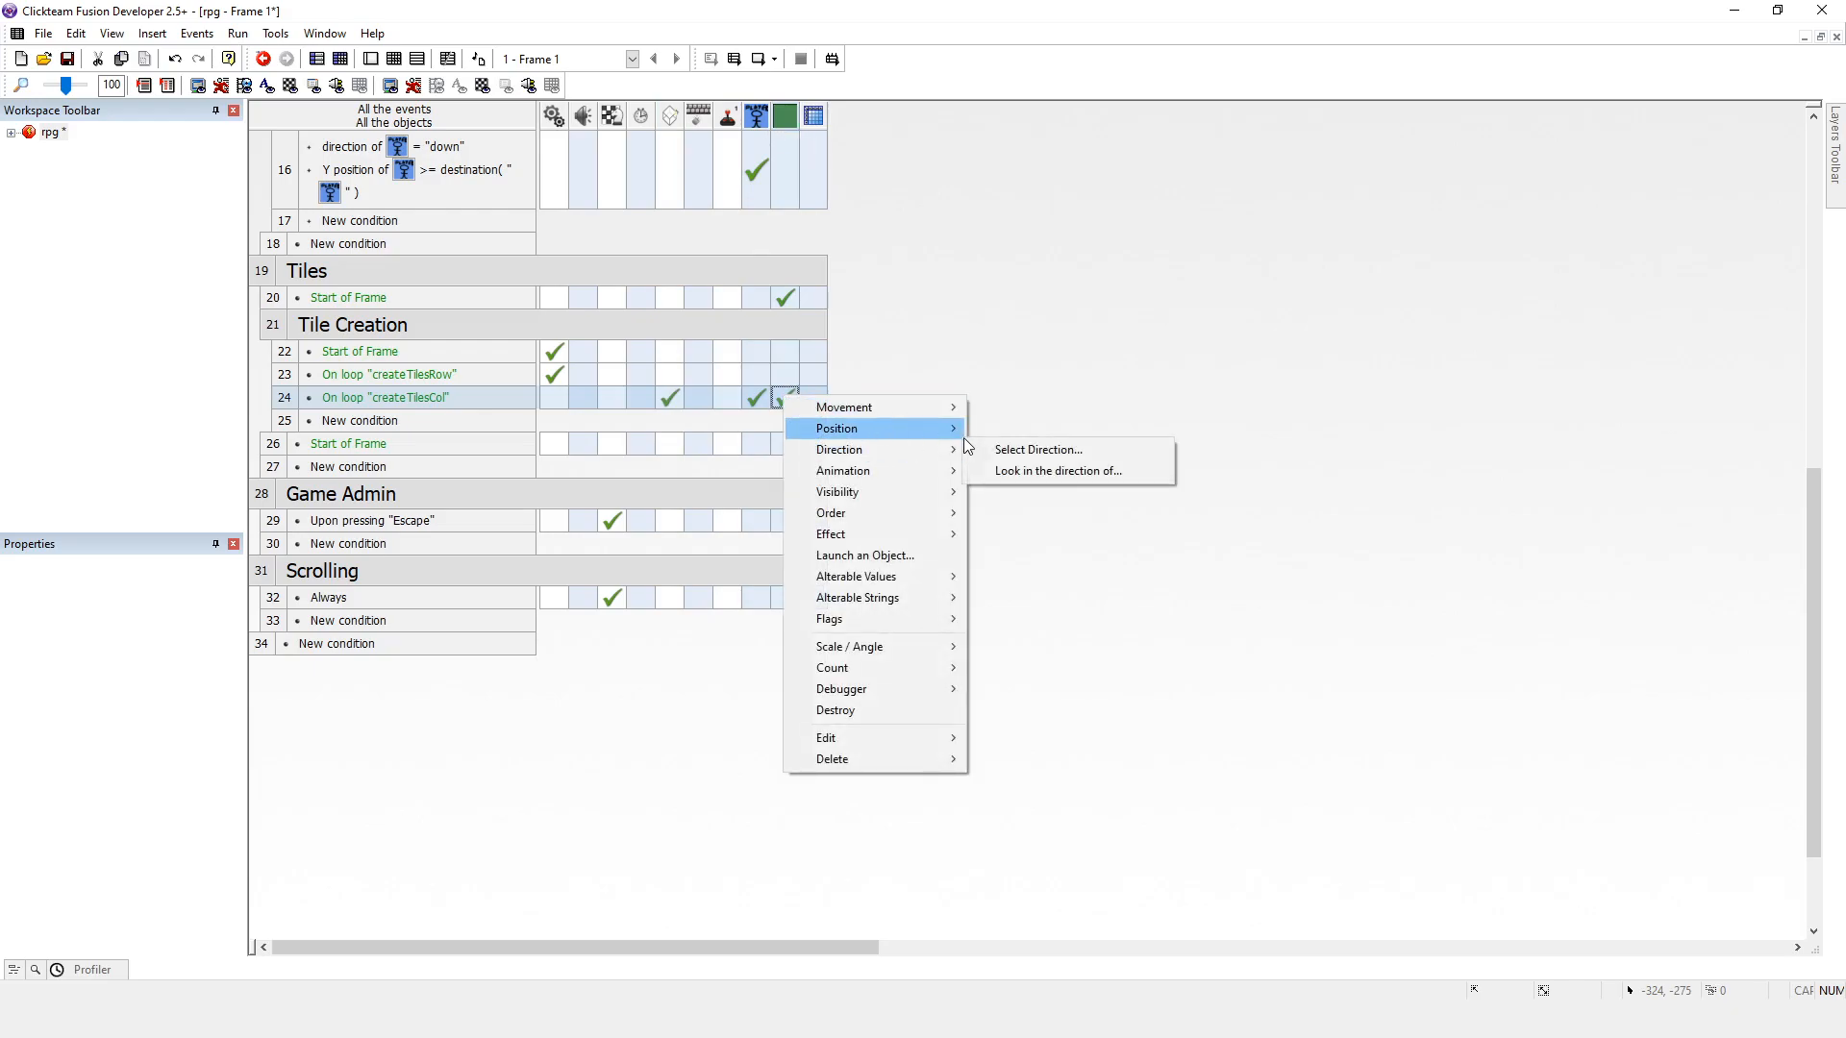
Step: Set each createTilesCol tile's direction to the Array value read at (0, 0, 0)
left_click(1038, 449)
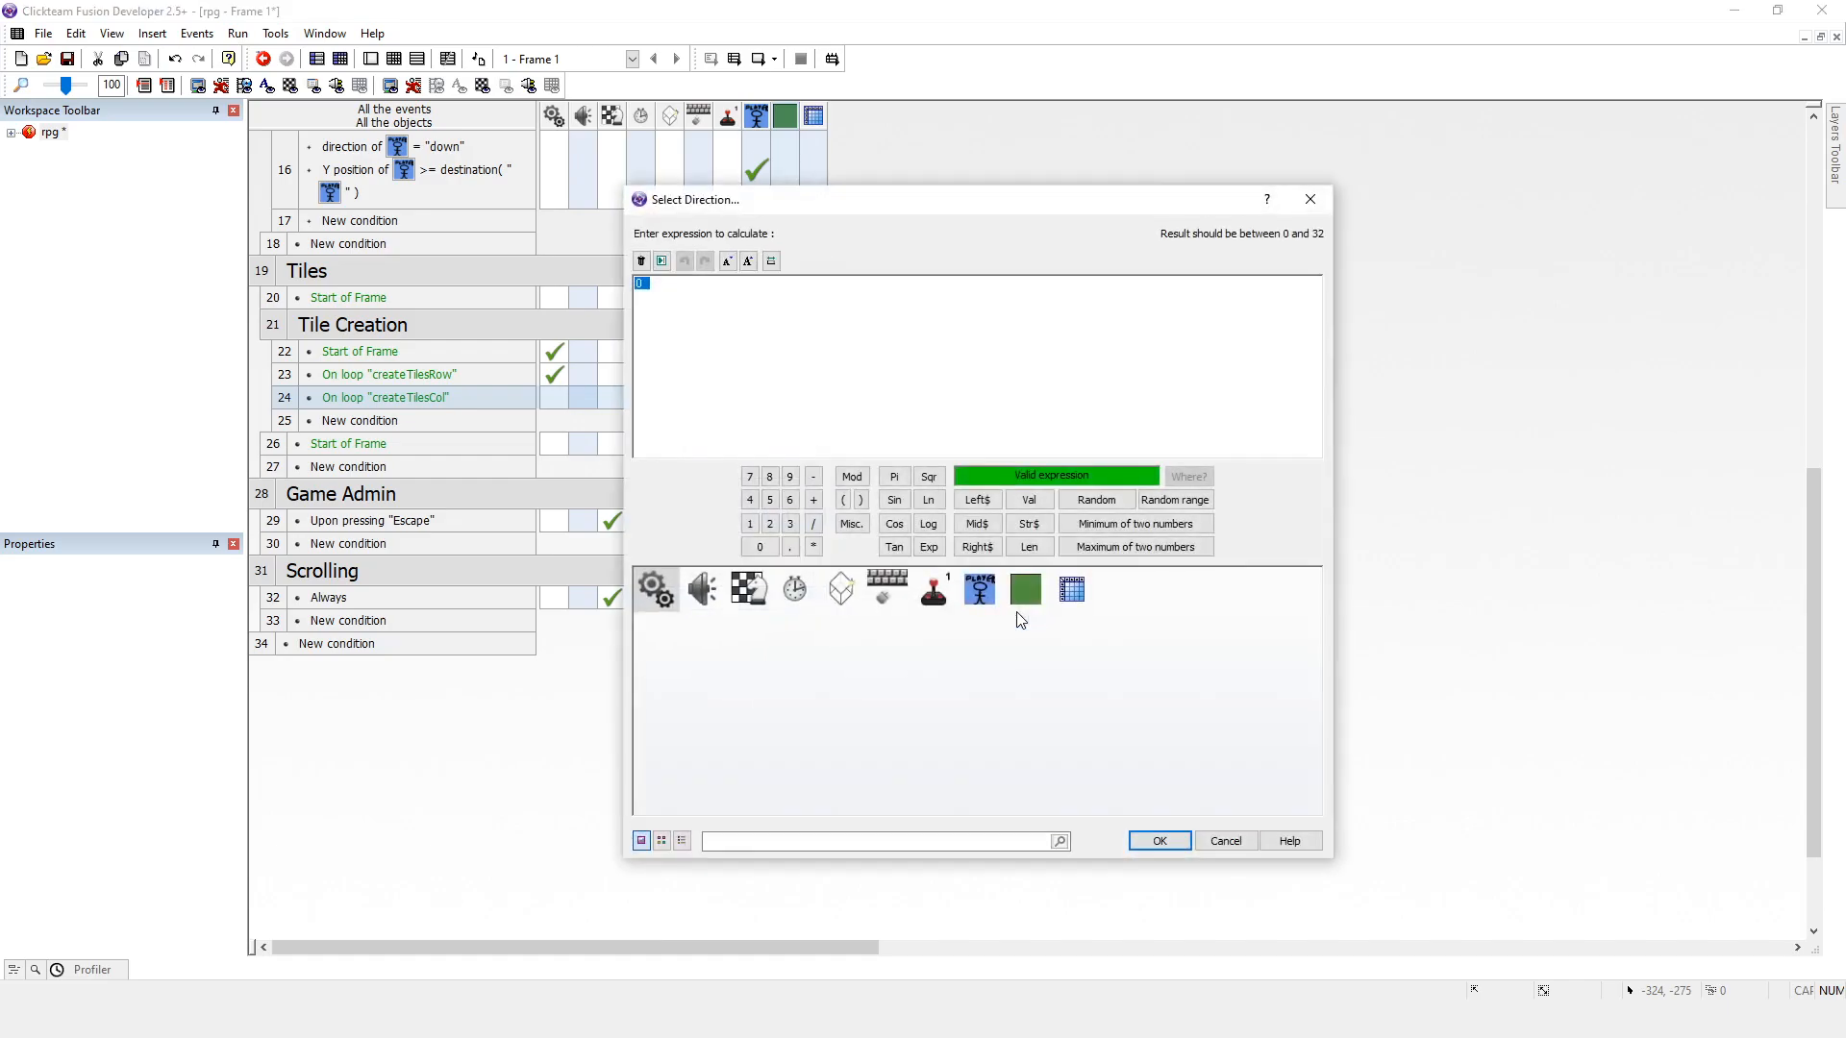
left_click(1070, 589)
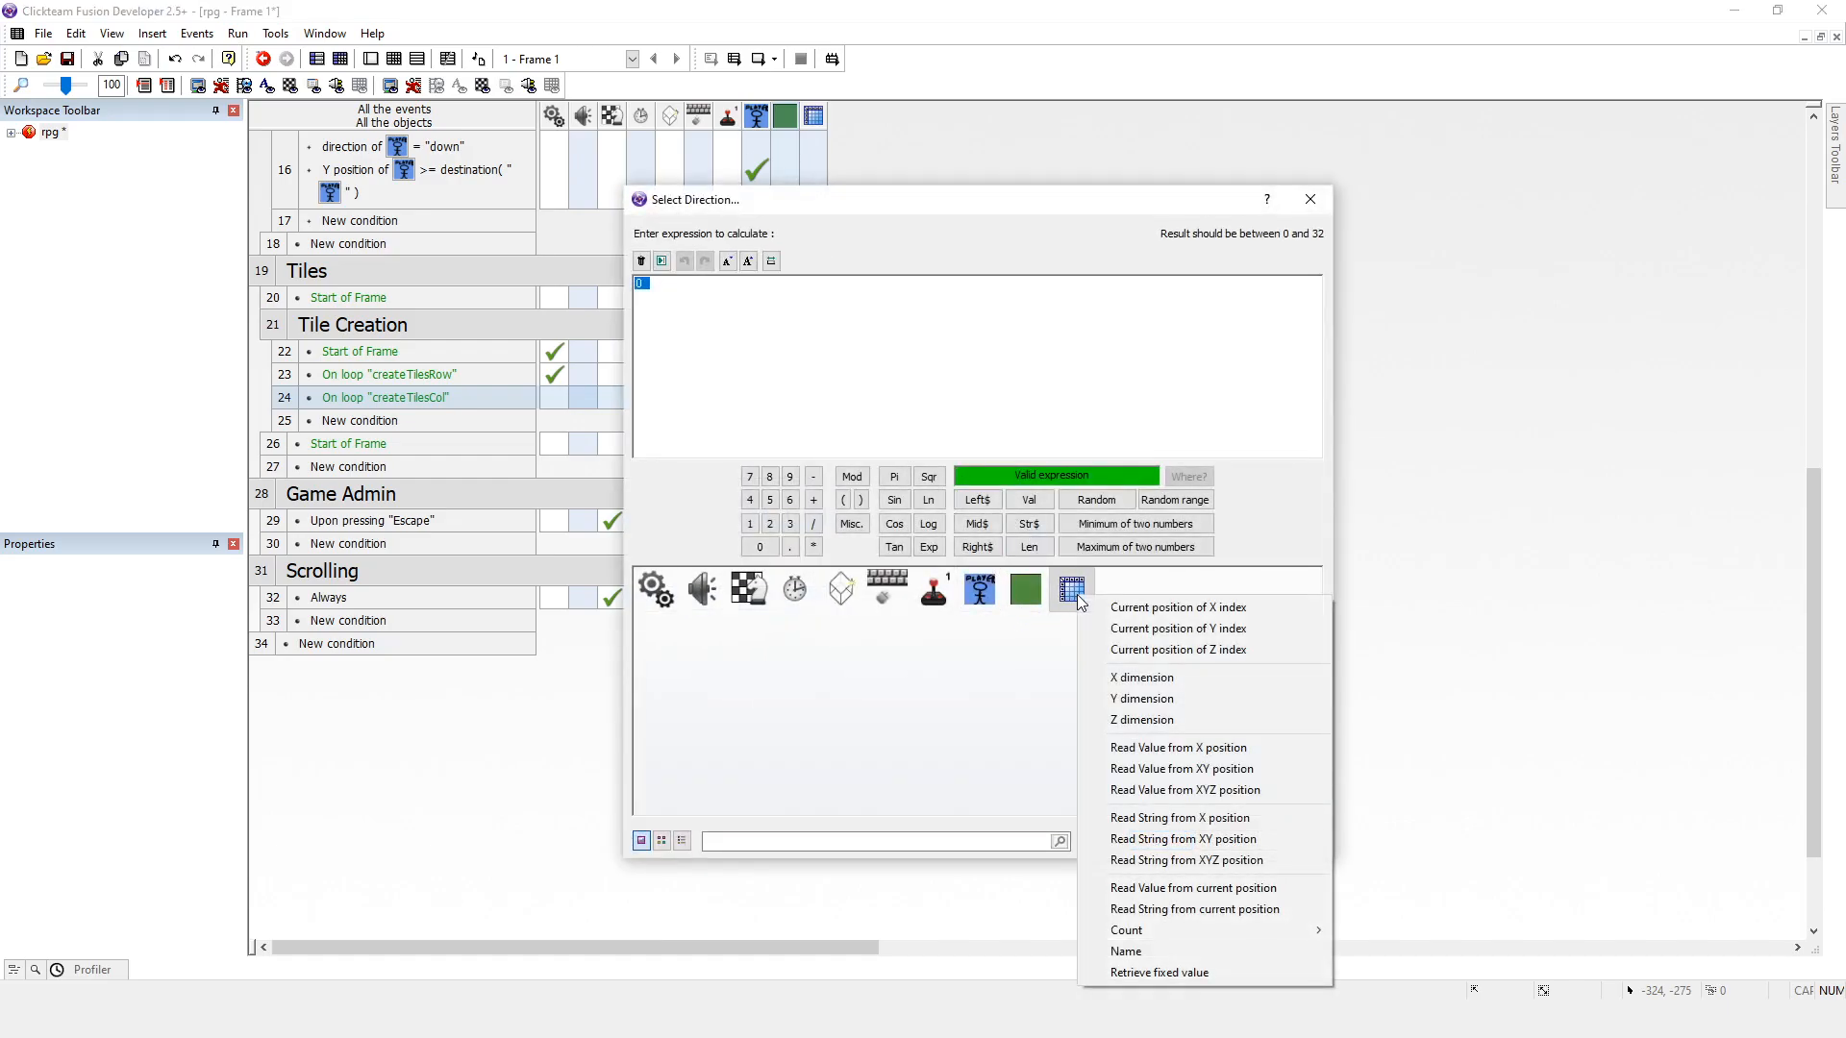
mouse_move(1196, 764)
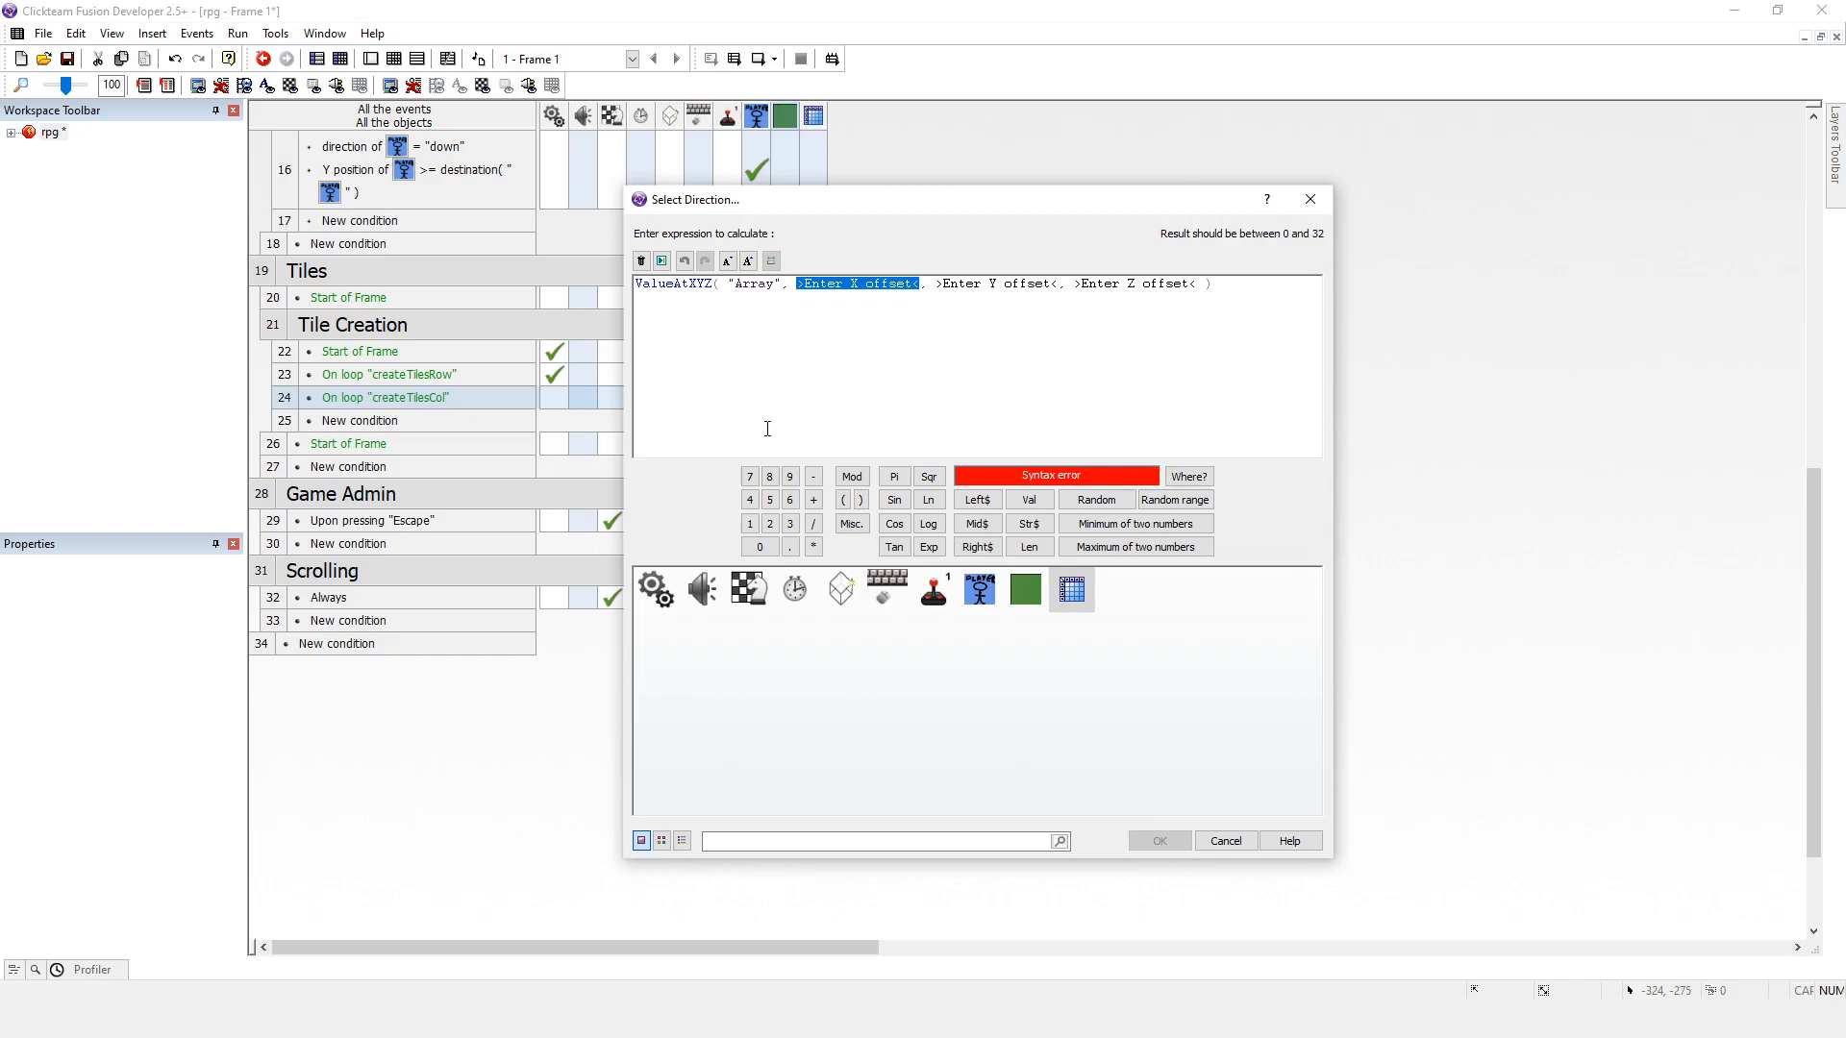
mouse_move(893, 315)
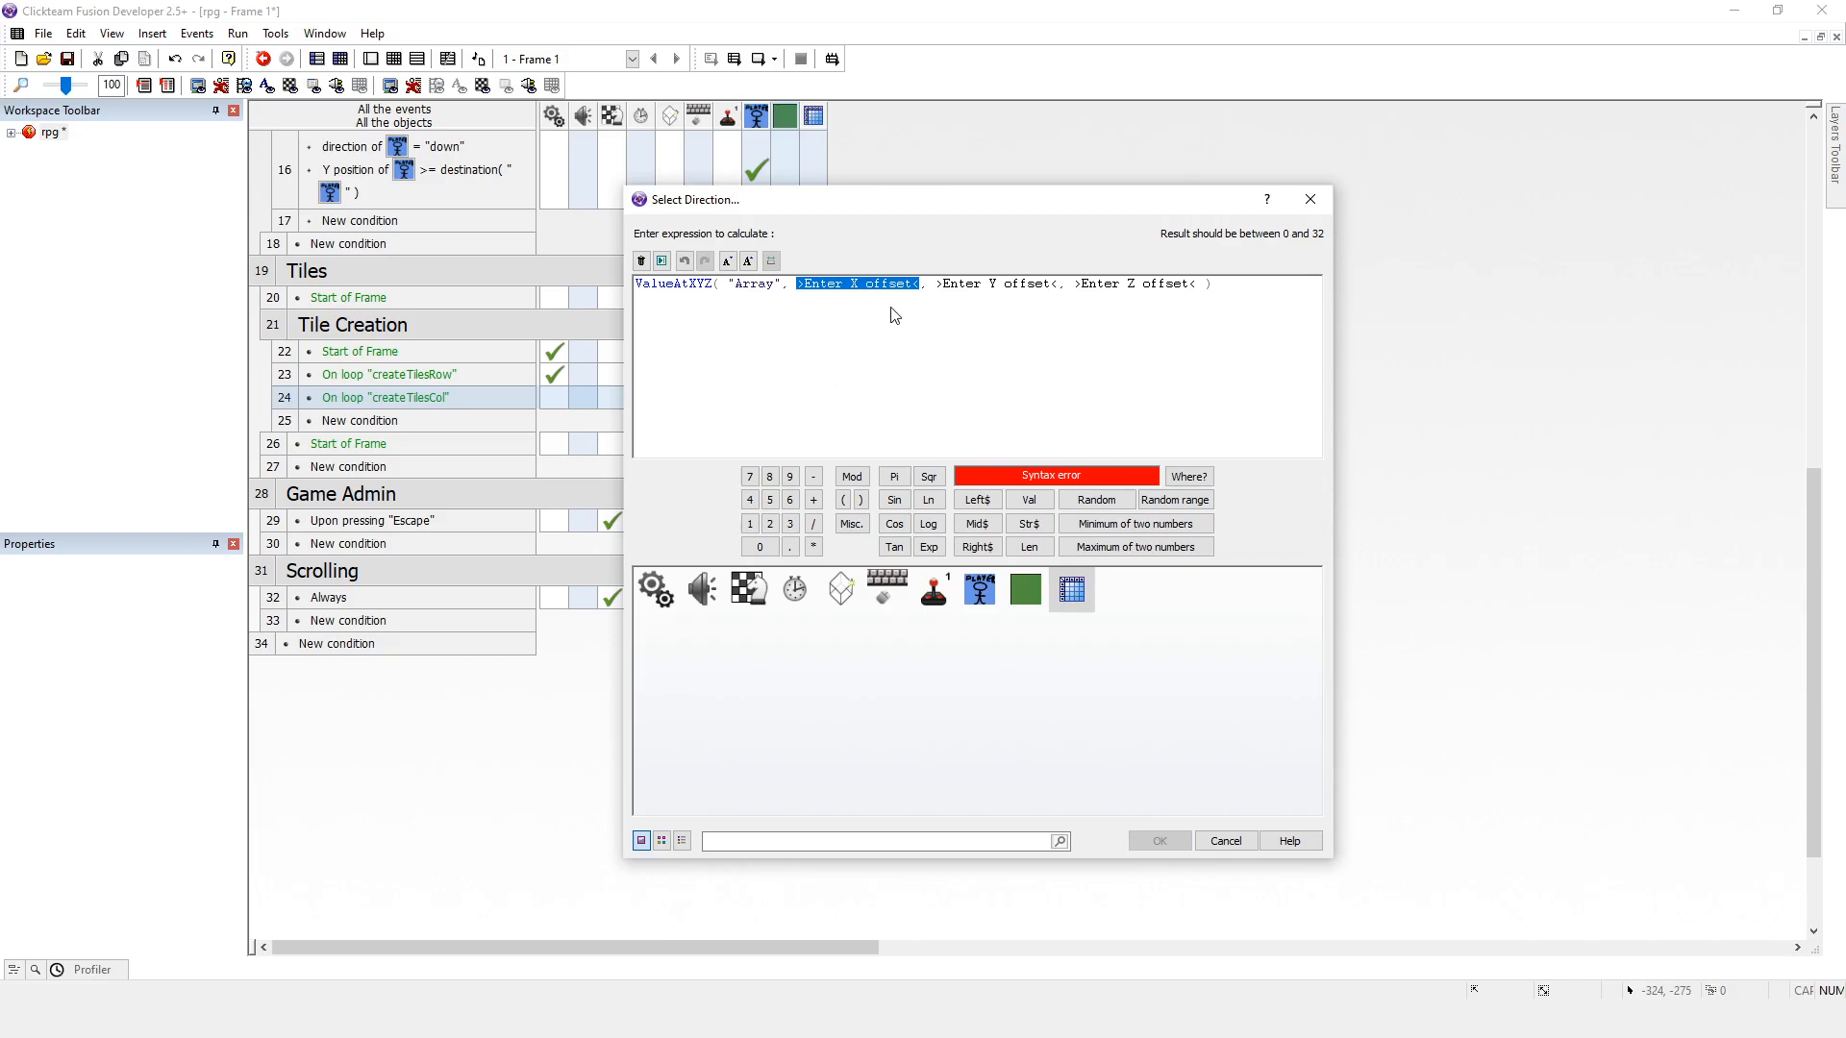
type("0")
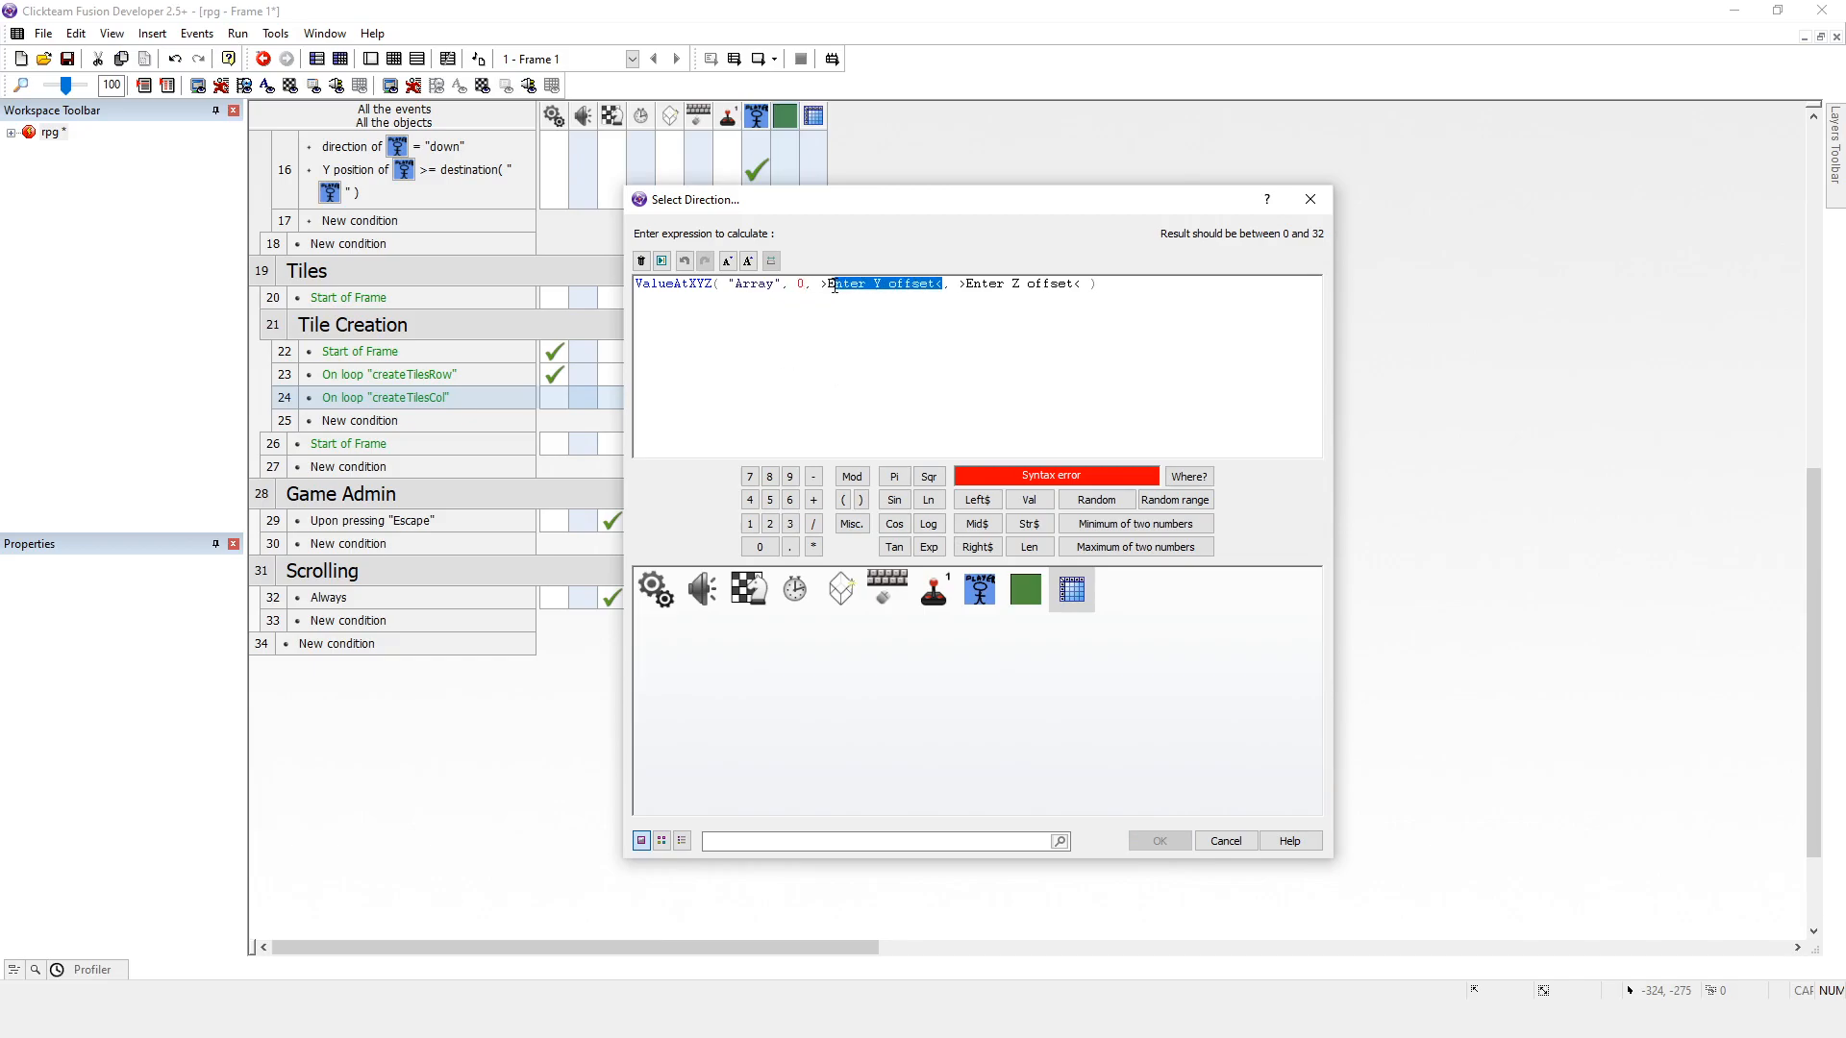
type("0, 0, 0 )")
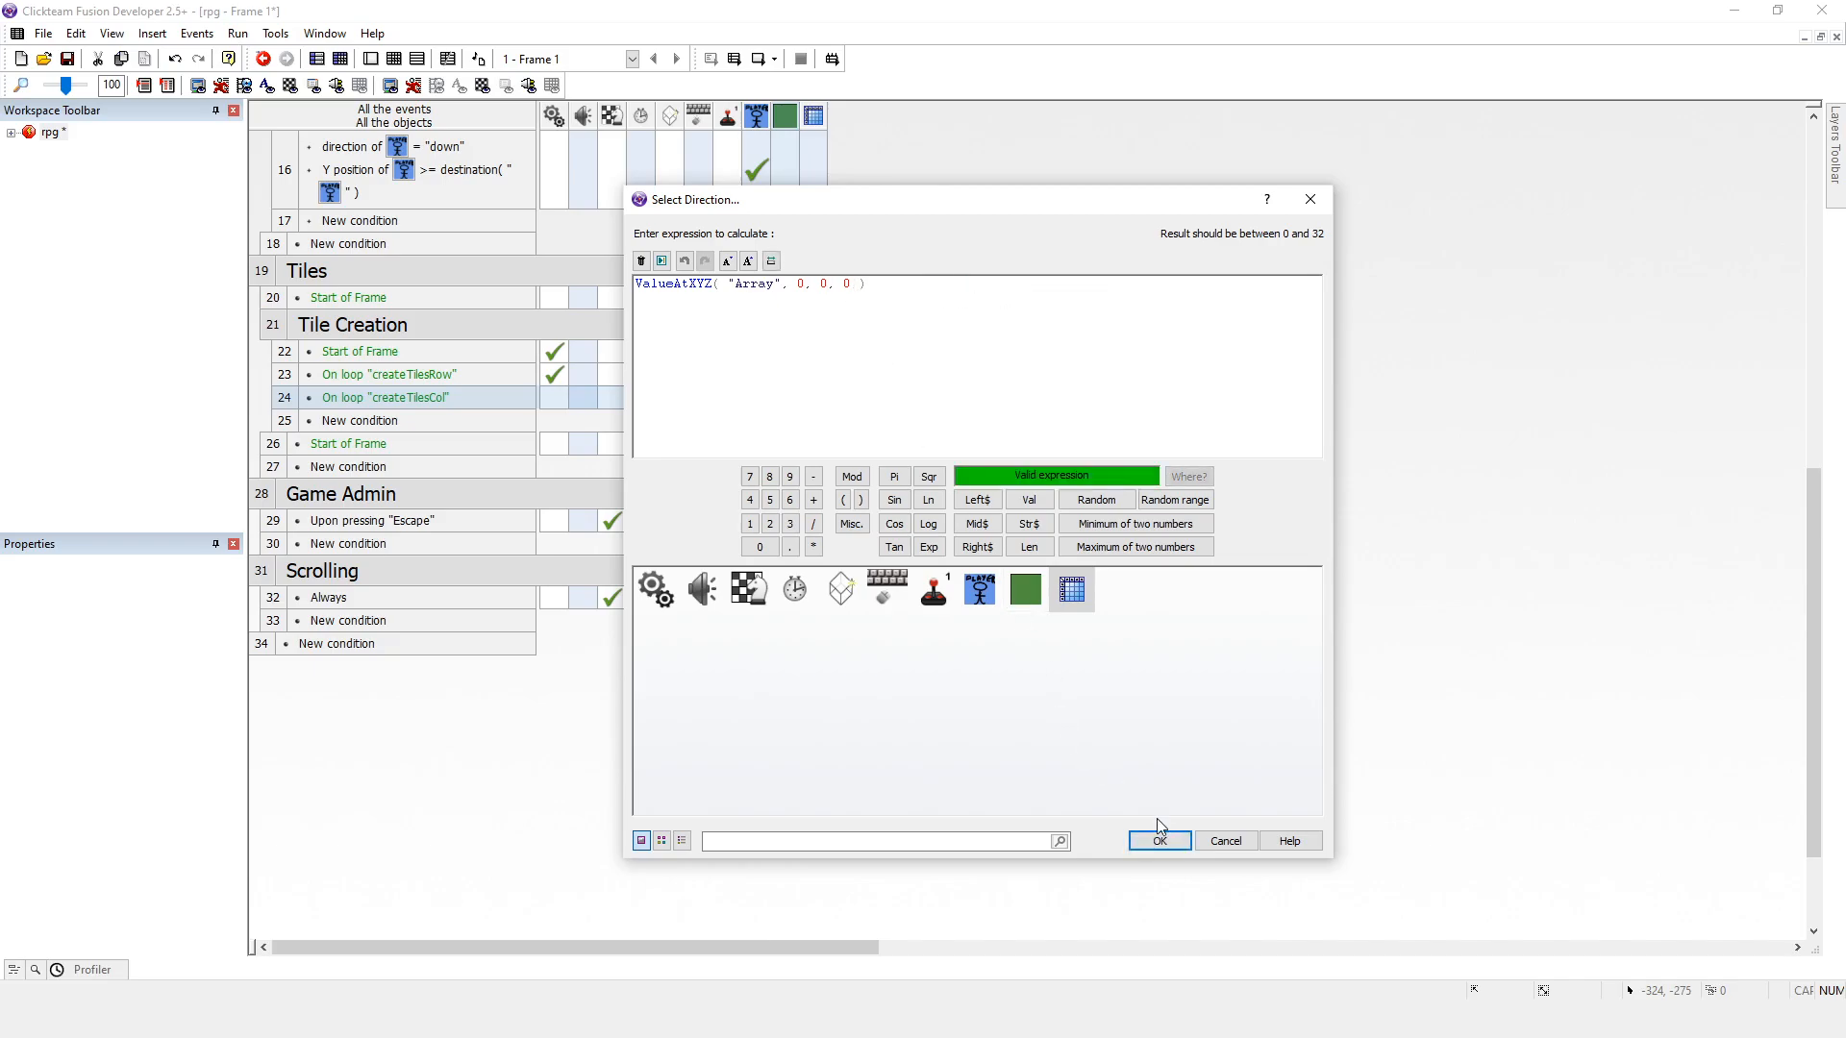
left_click(1160, 840)
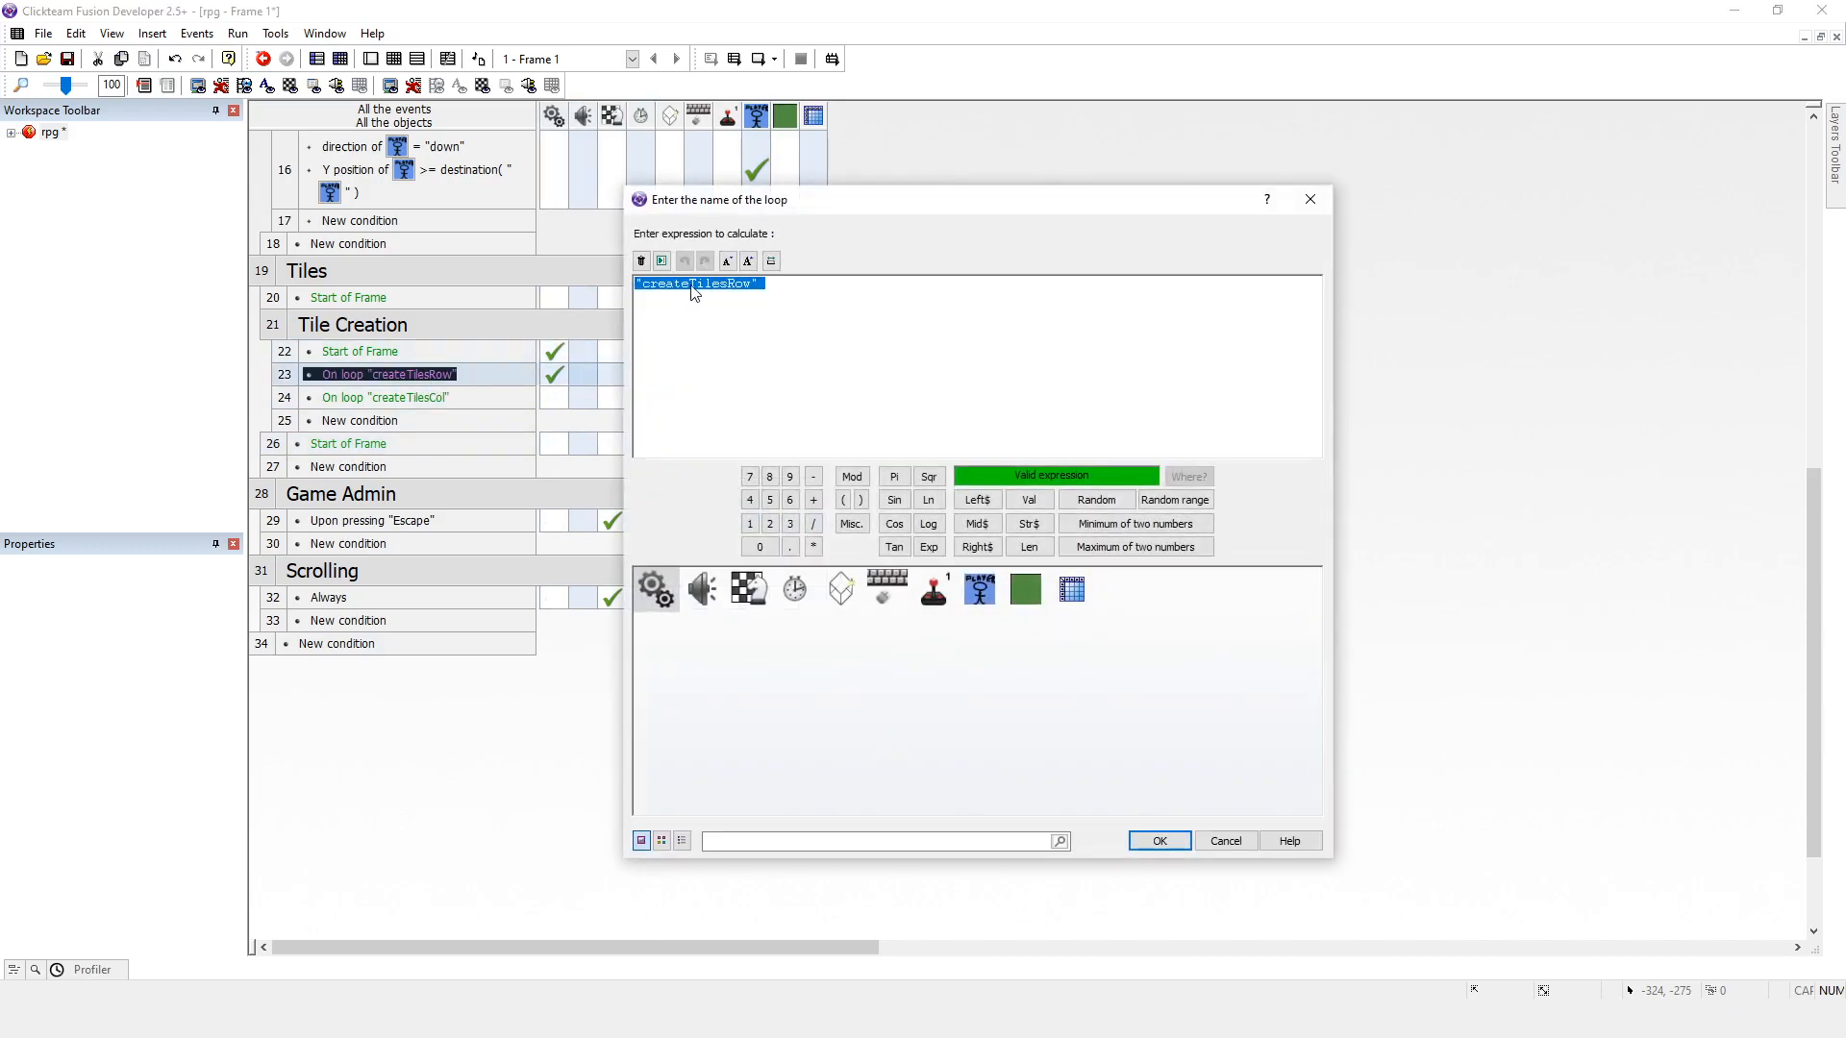
mouse_move(1306, 205)
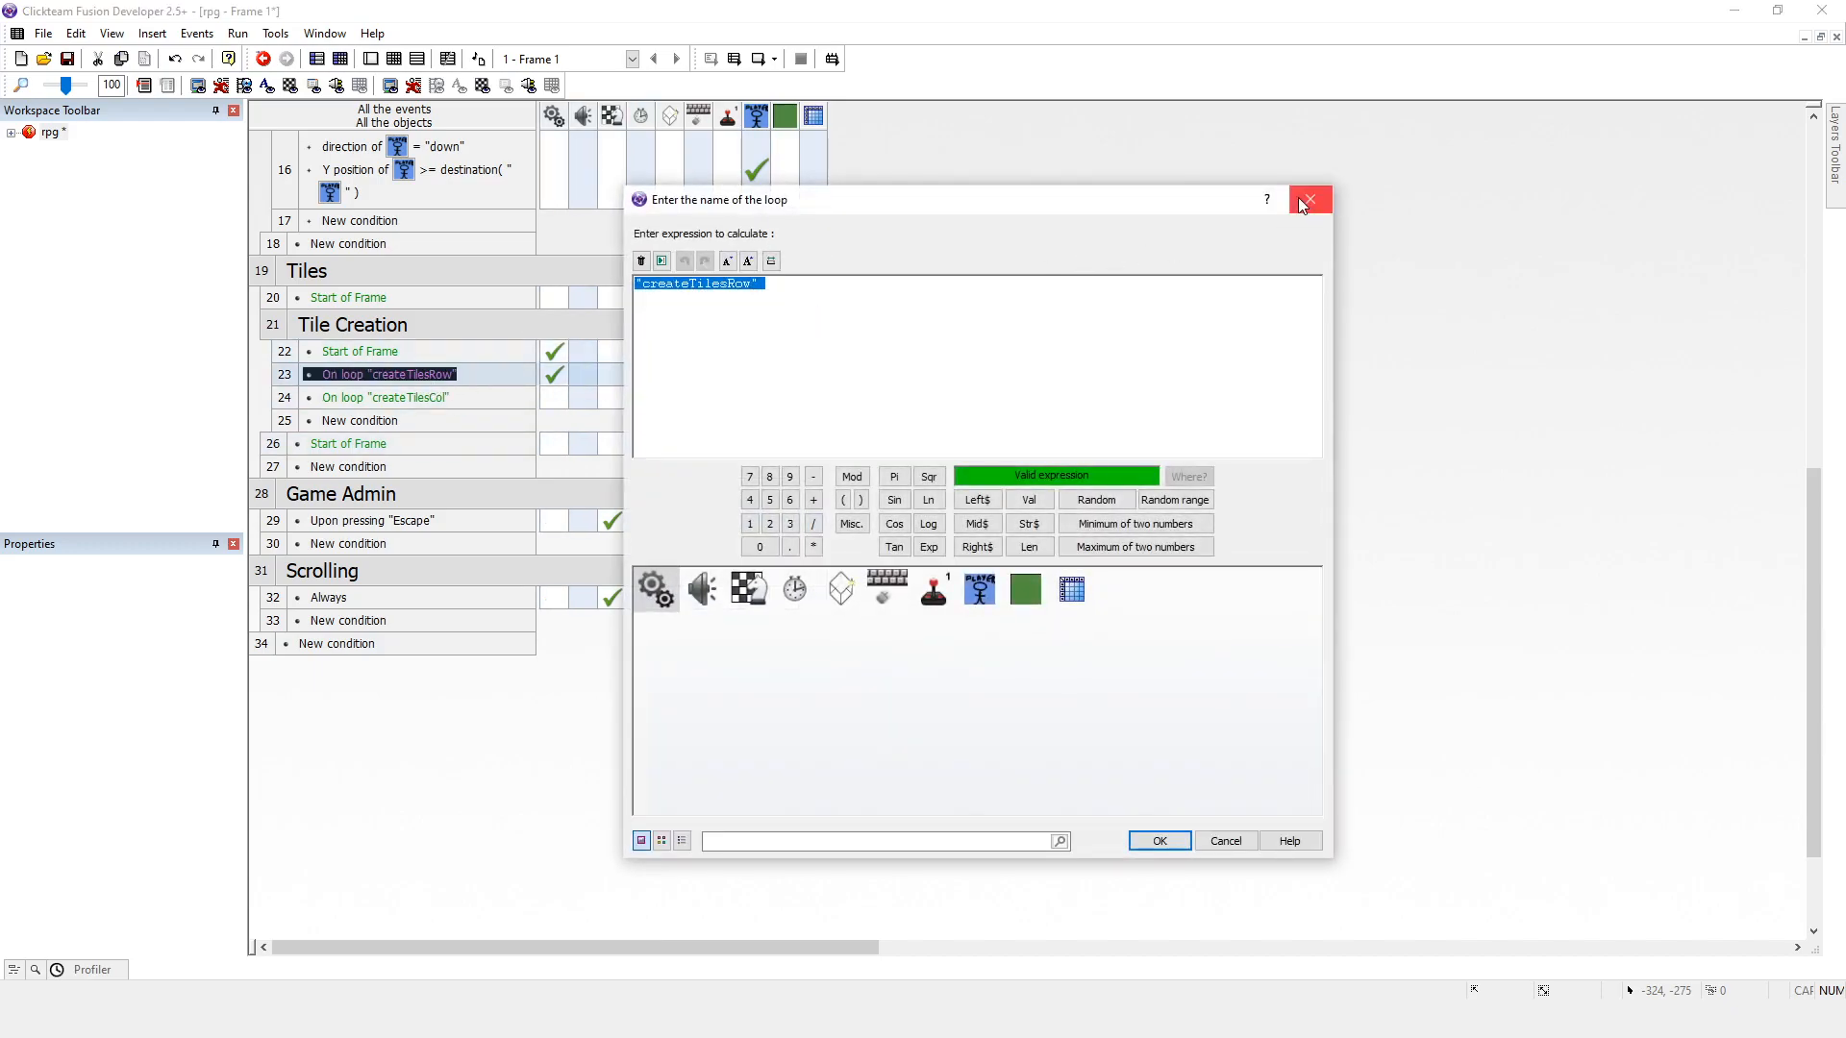
Step: First attempt: insert a loop index as the first Array index in the tile's direction expression
left_click(1310, 200)
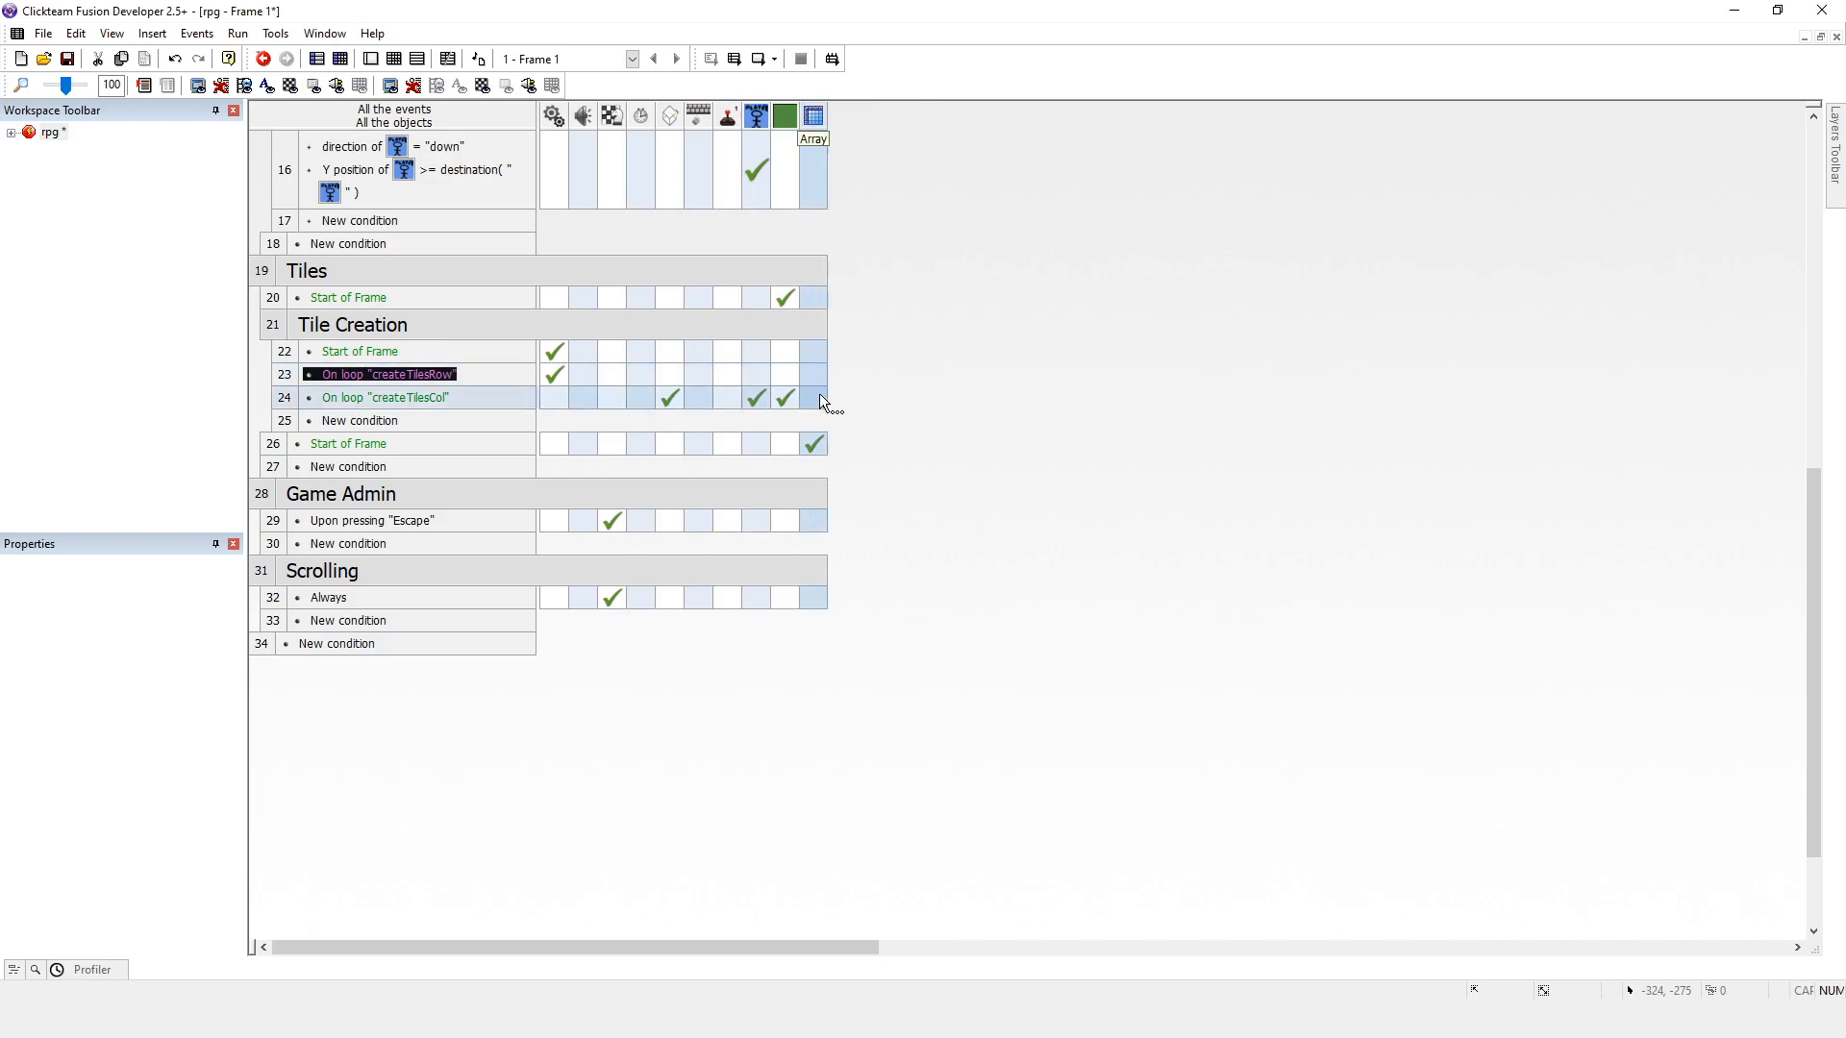
right_click(784, 397)
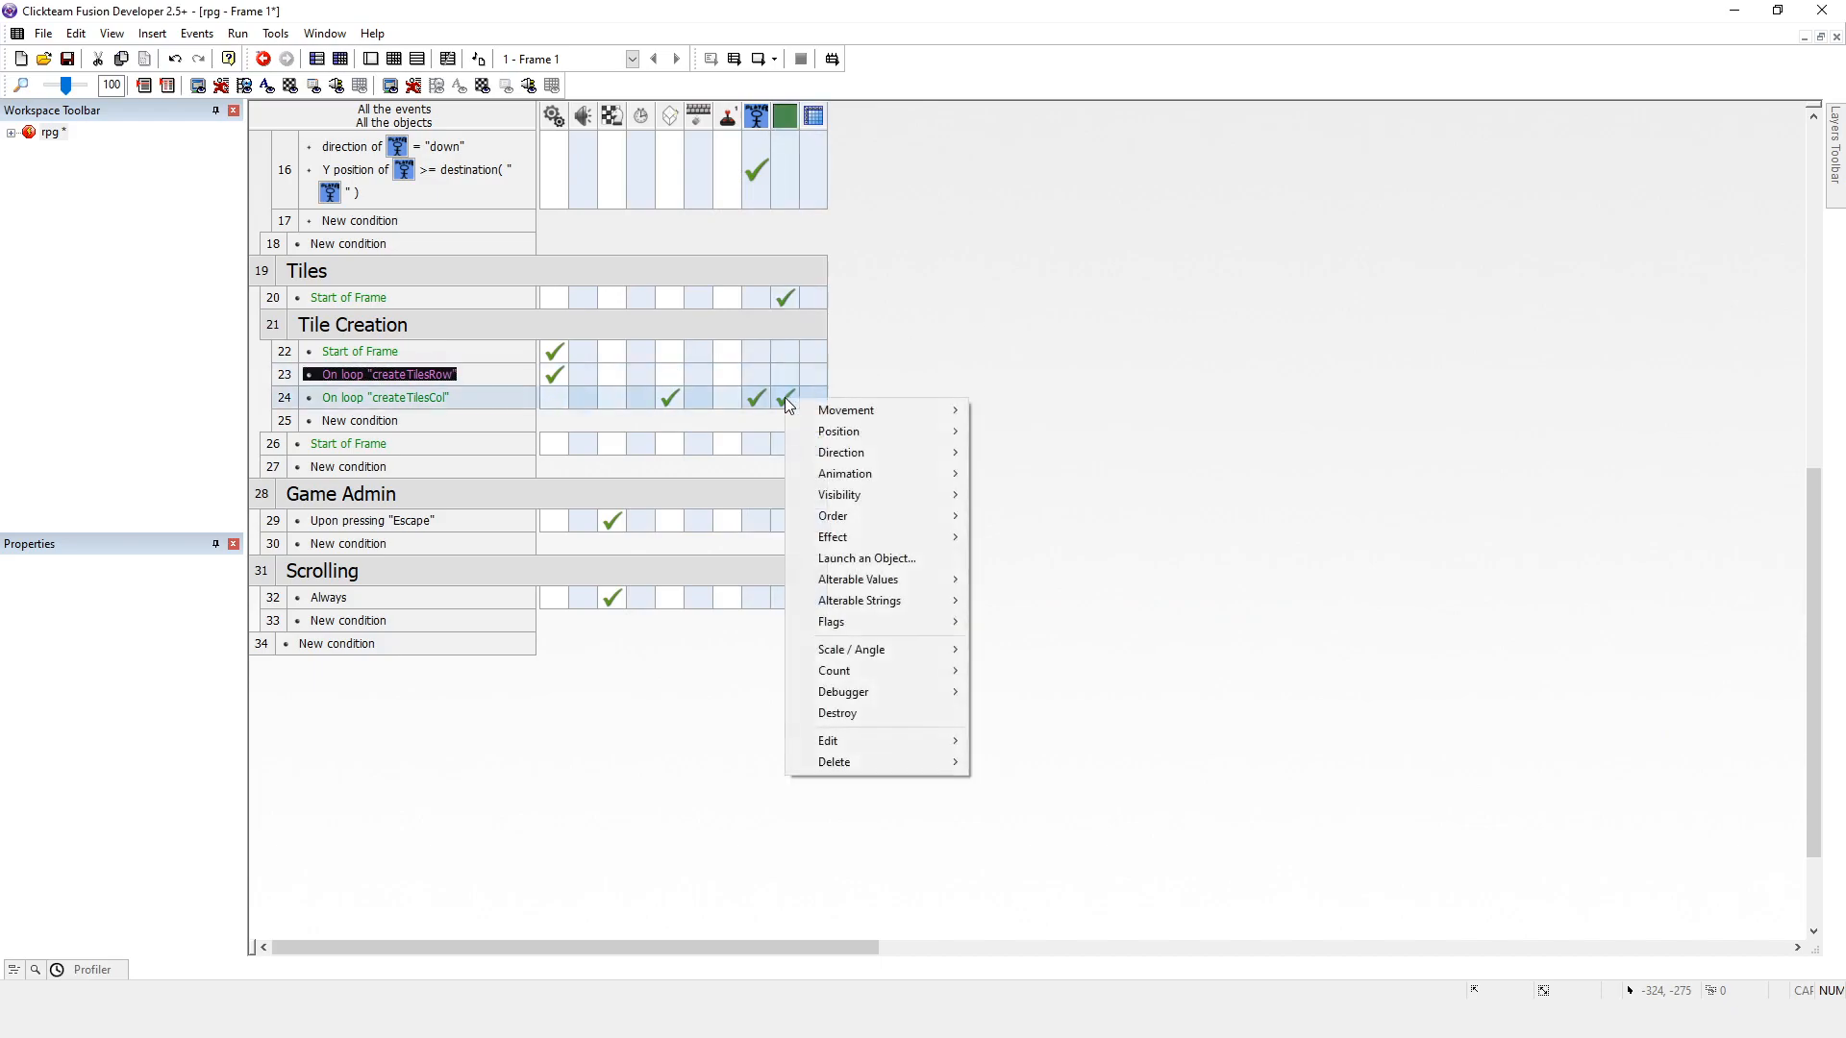
left_click(828, 741)
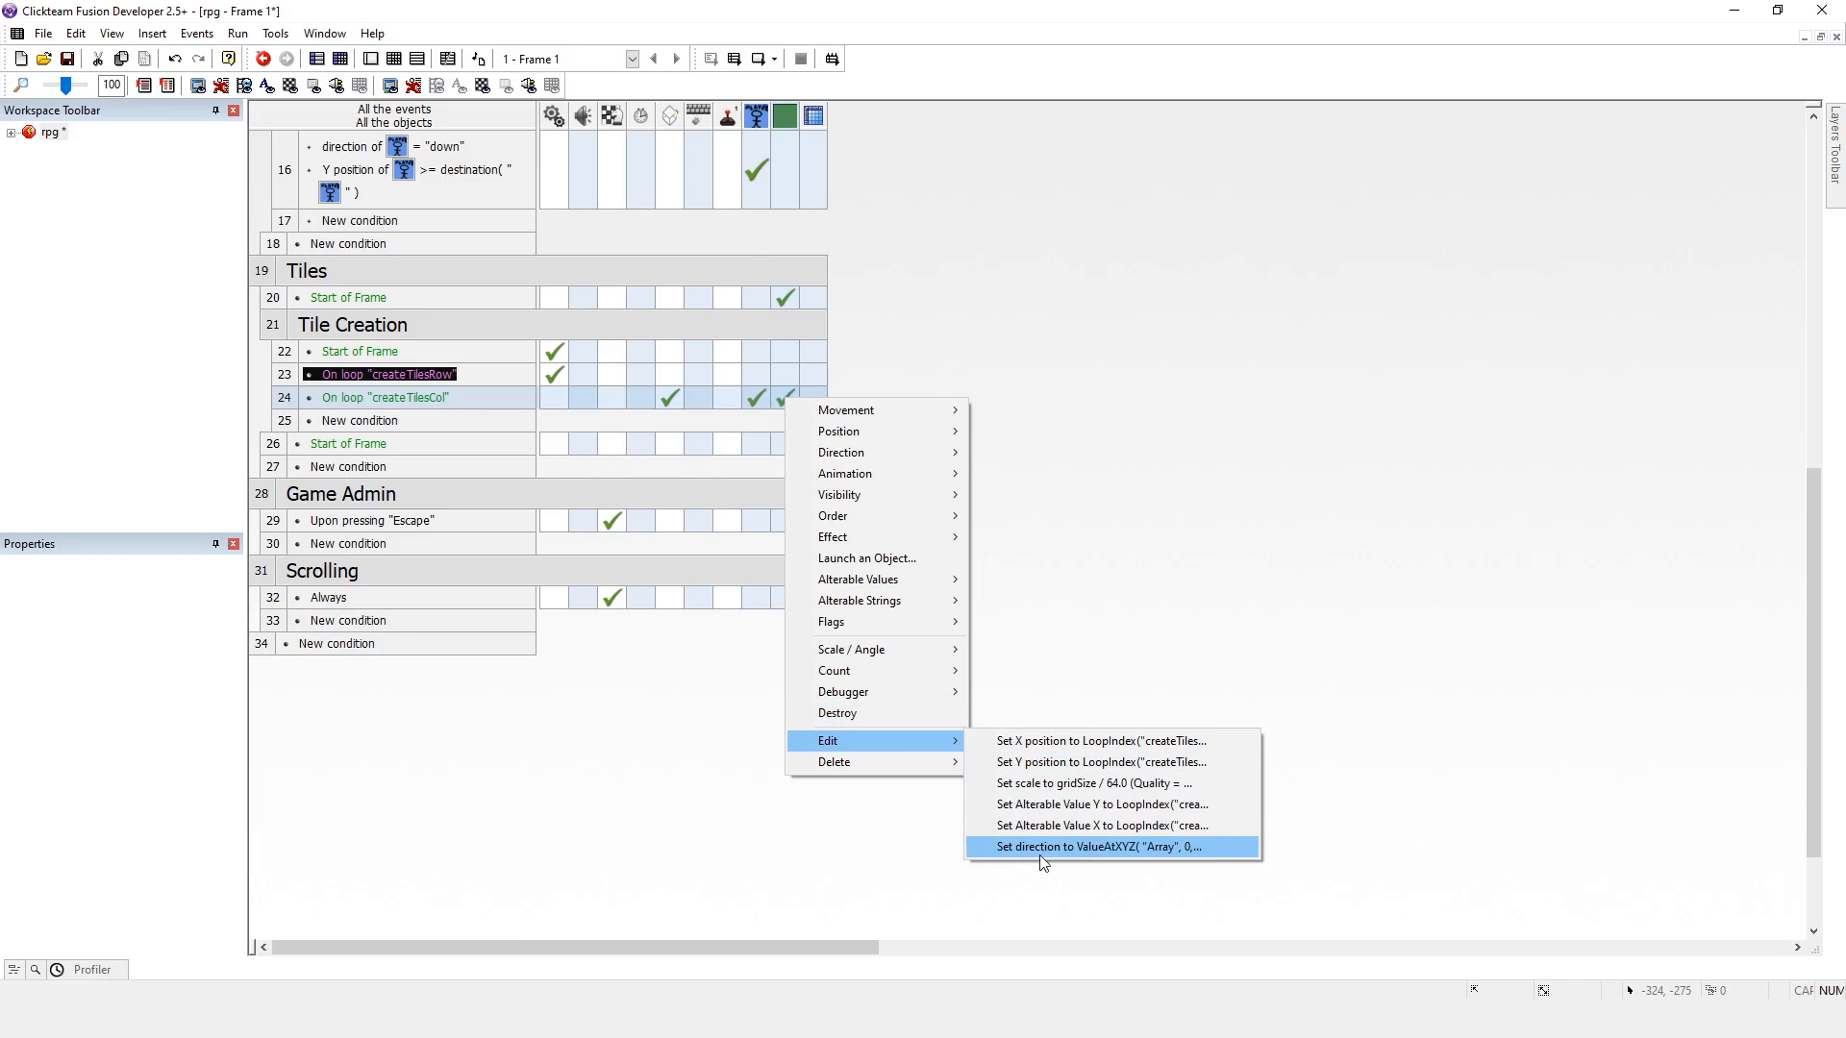
left_click(1097, 846)
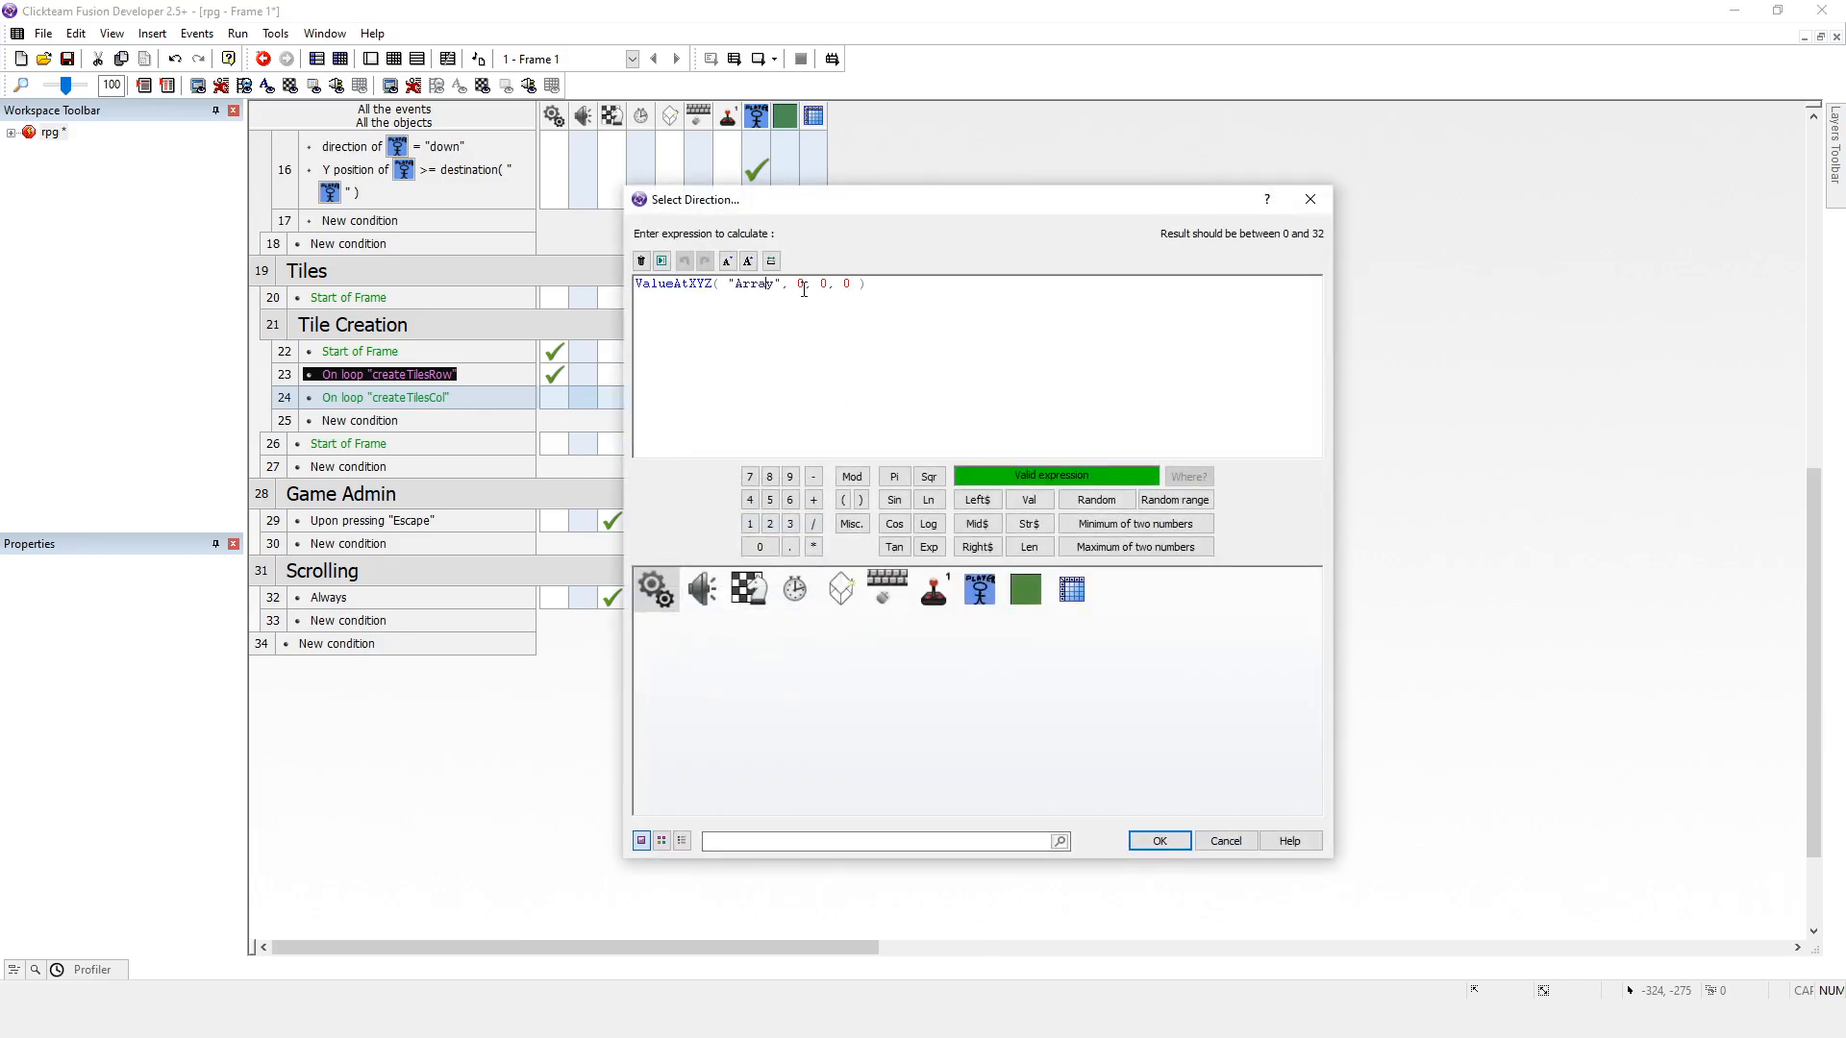
double_click(796, 285)
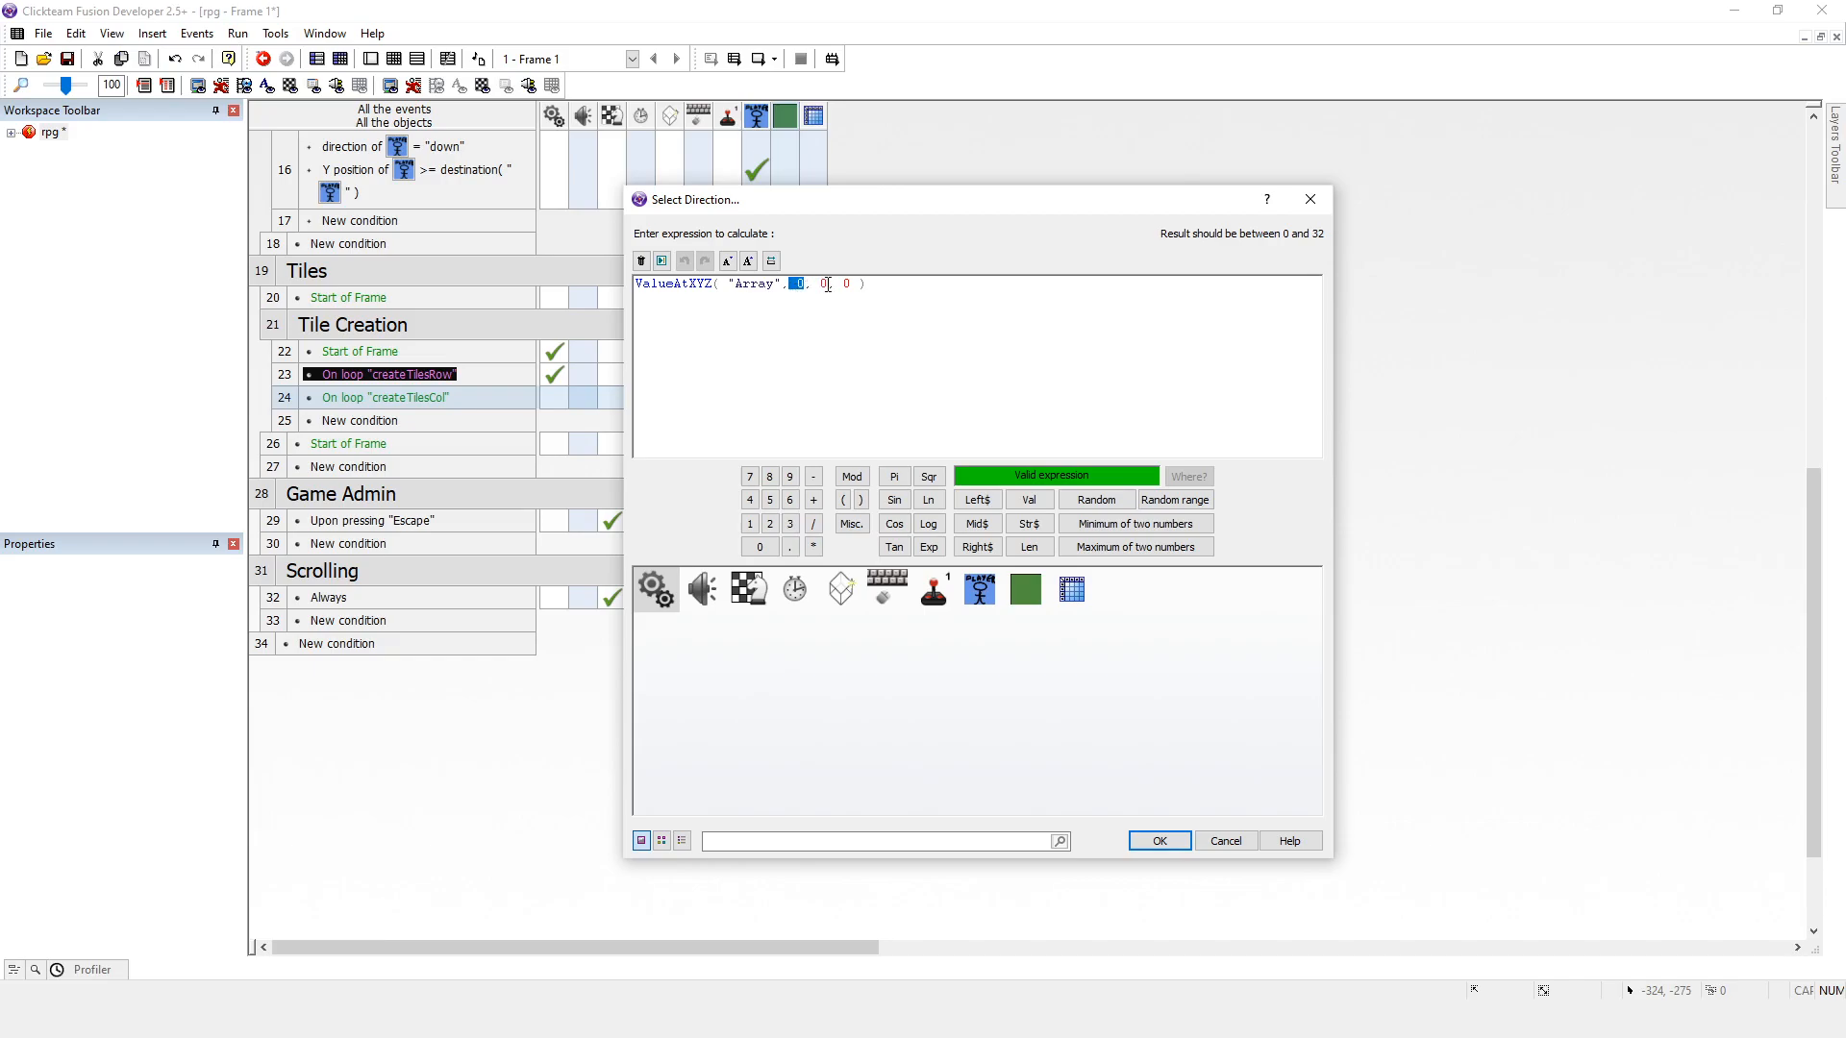
left_click(651, 588)
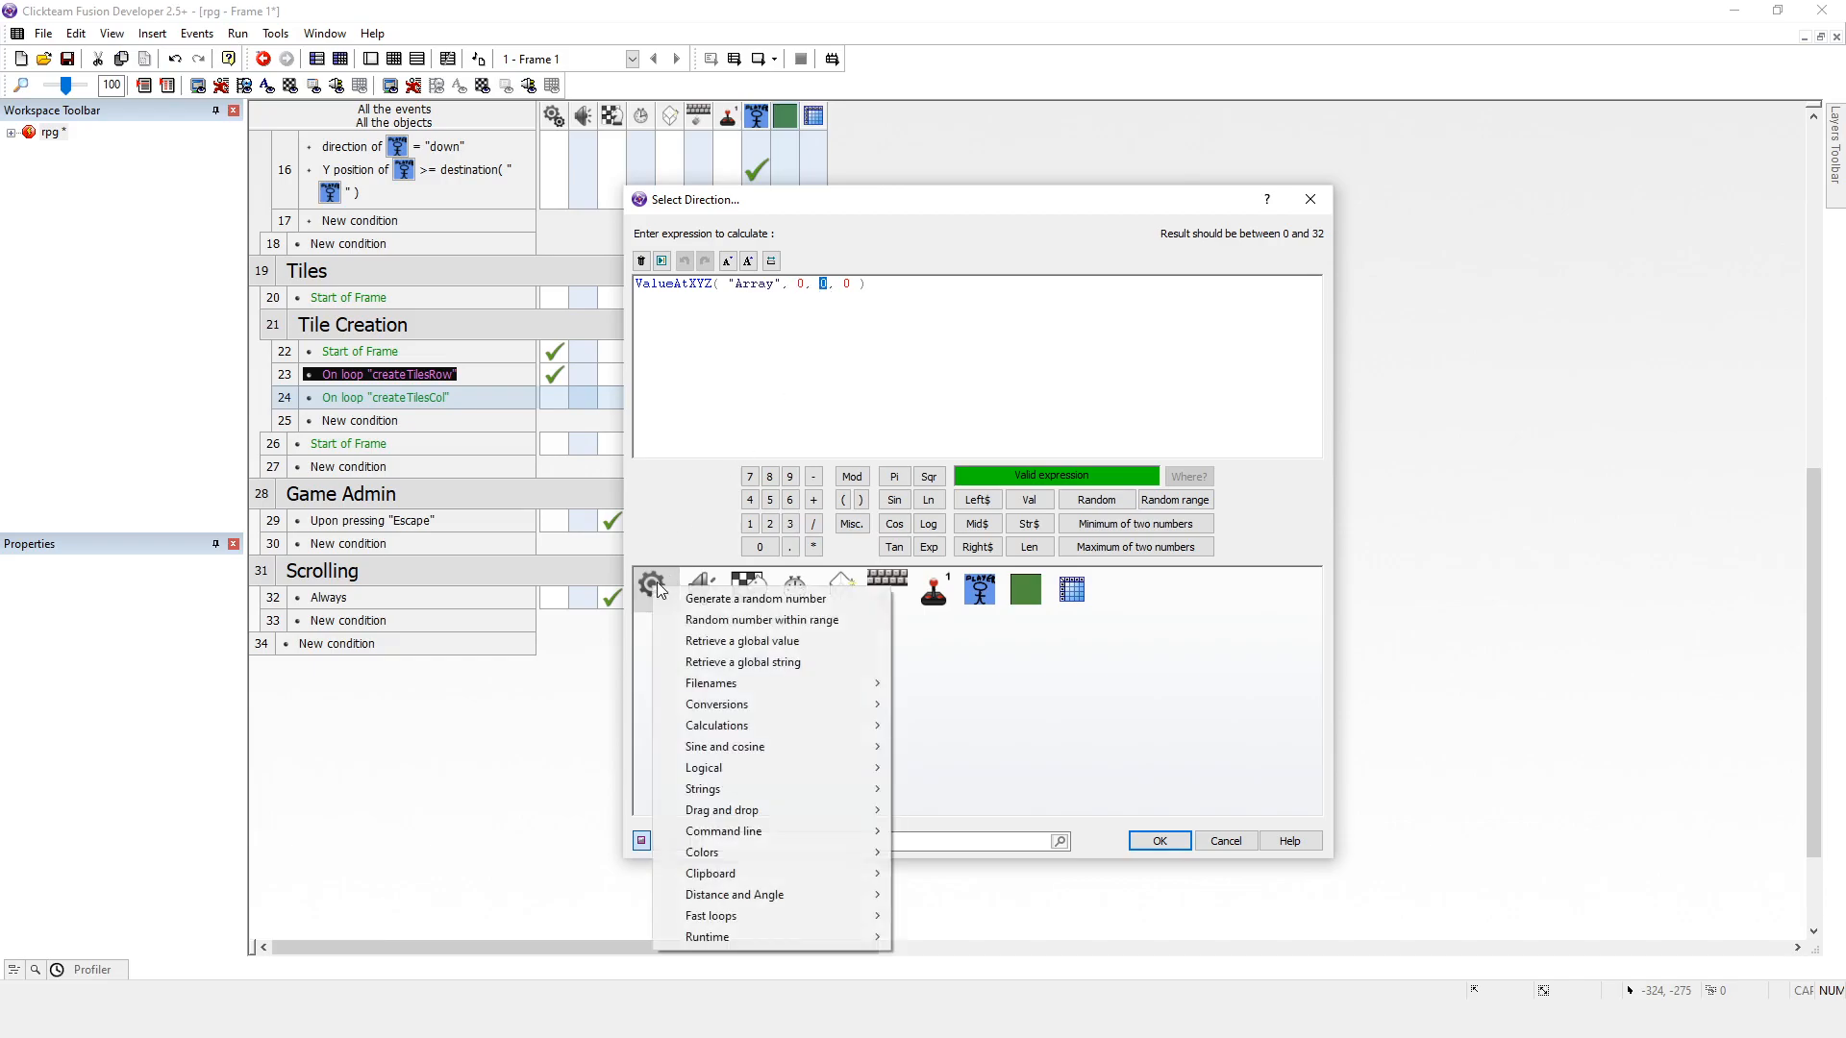
mouse_move(710, 915)
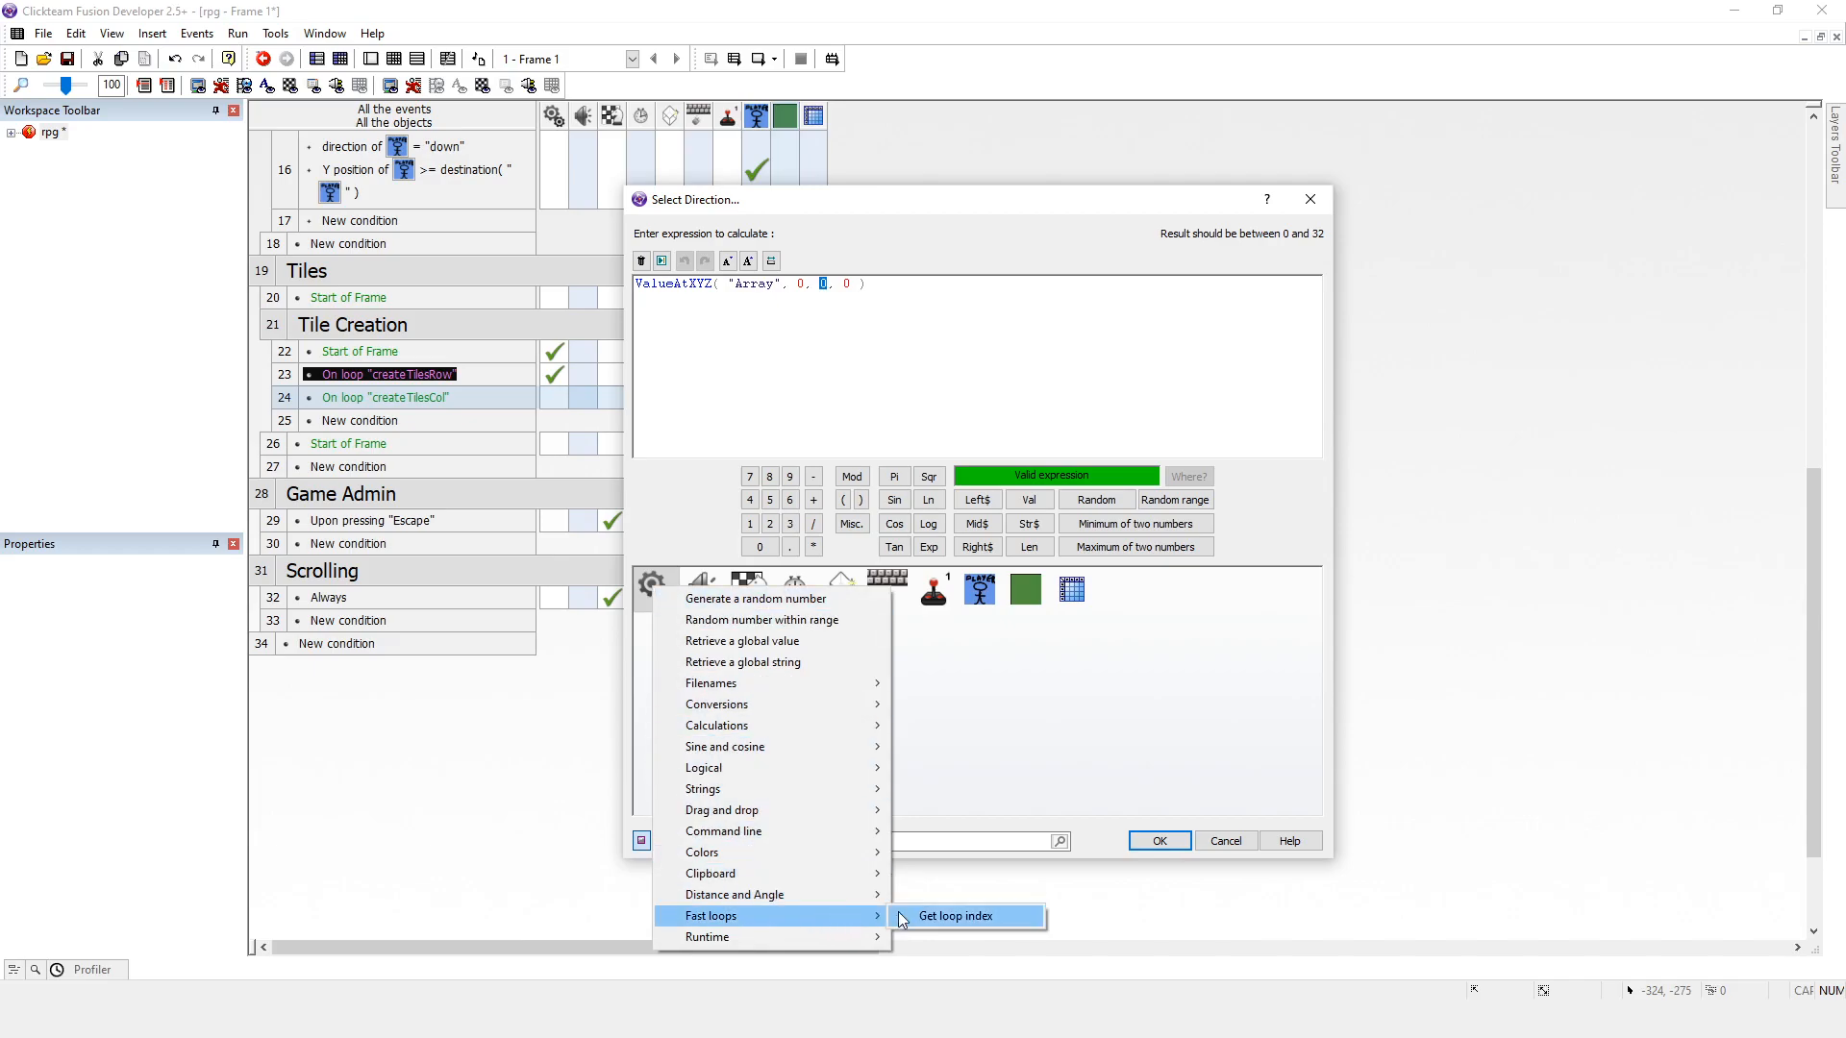
left_click(954, 917)
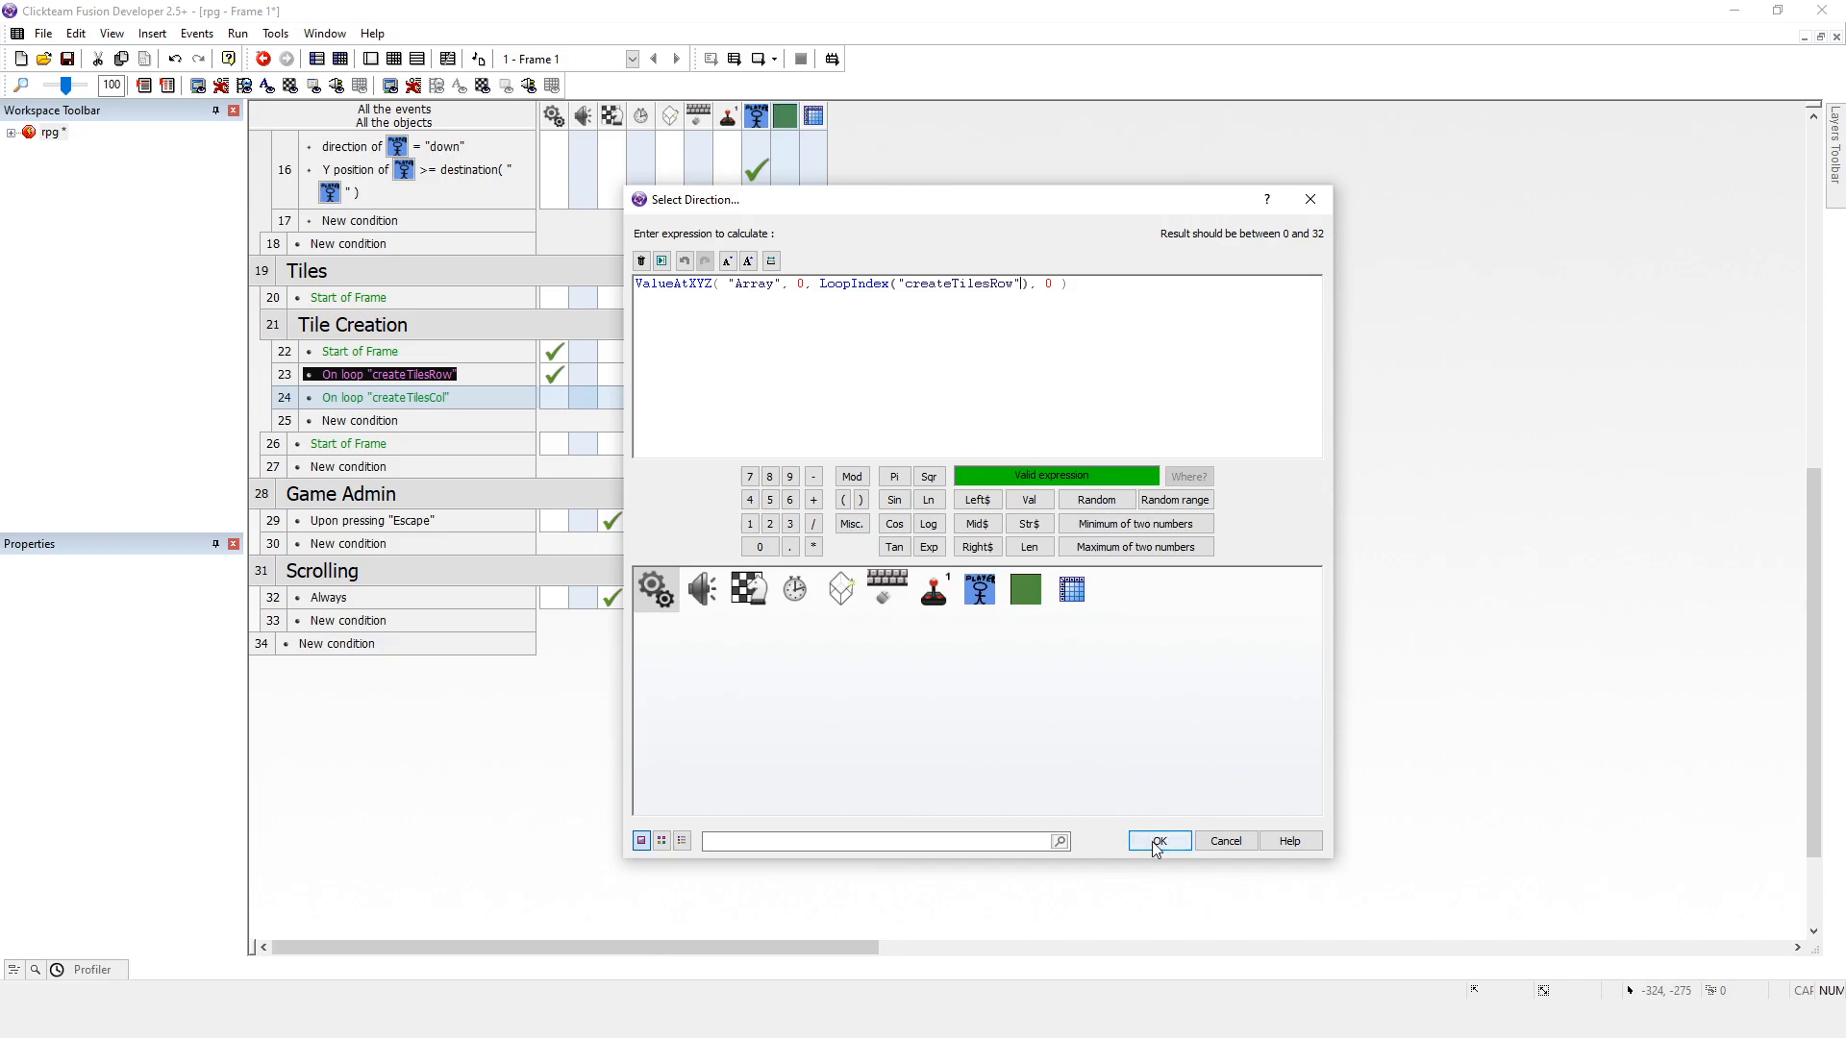
left_click(1160, 840)
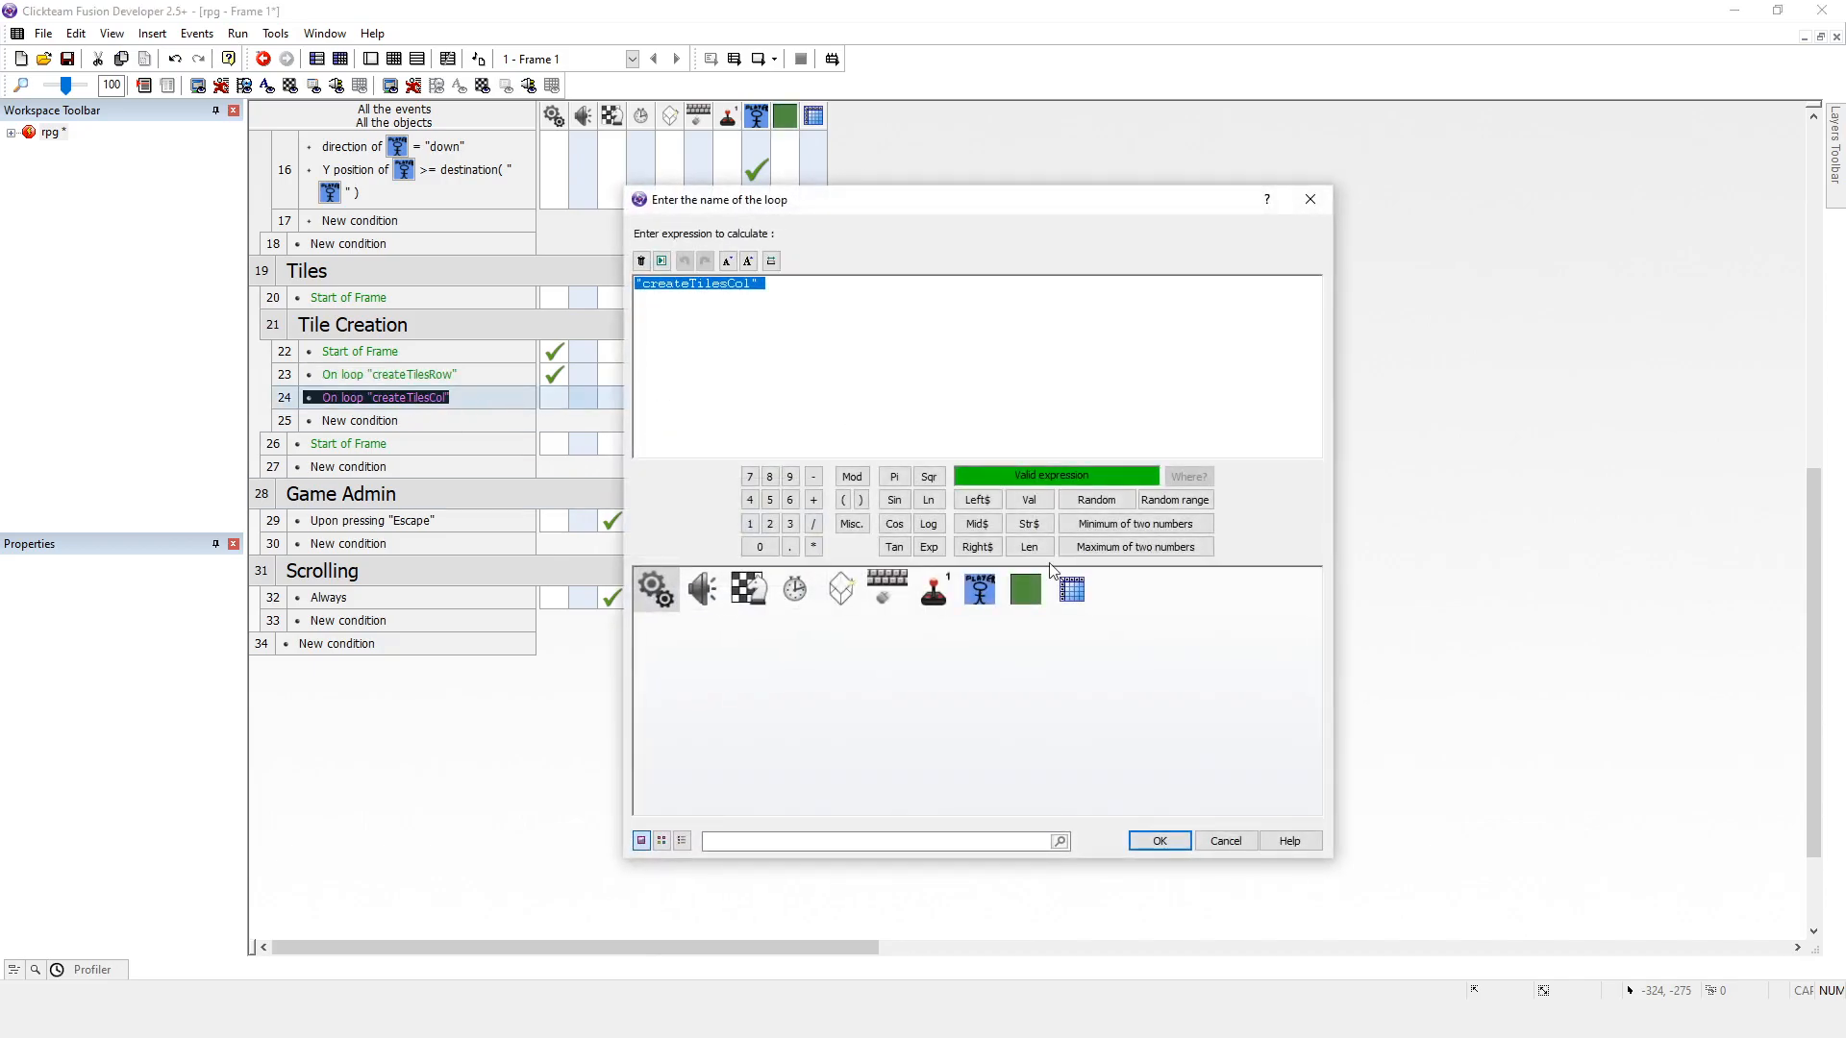
left_click(1159, 841)
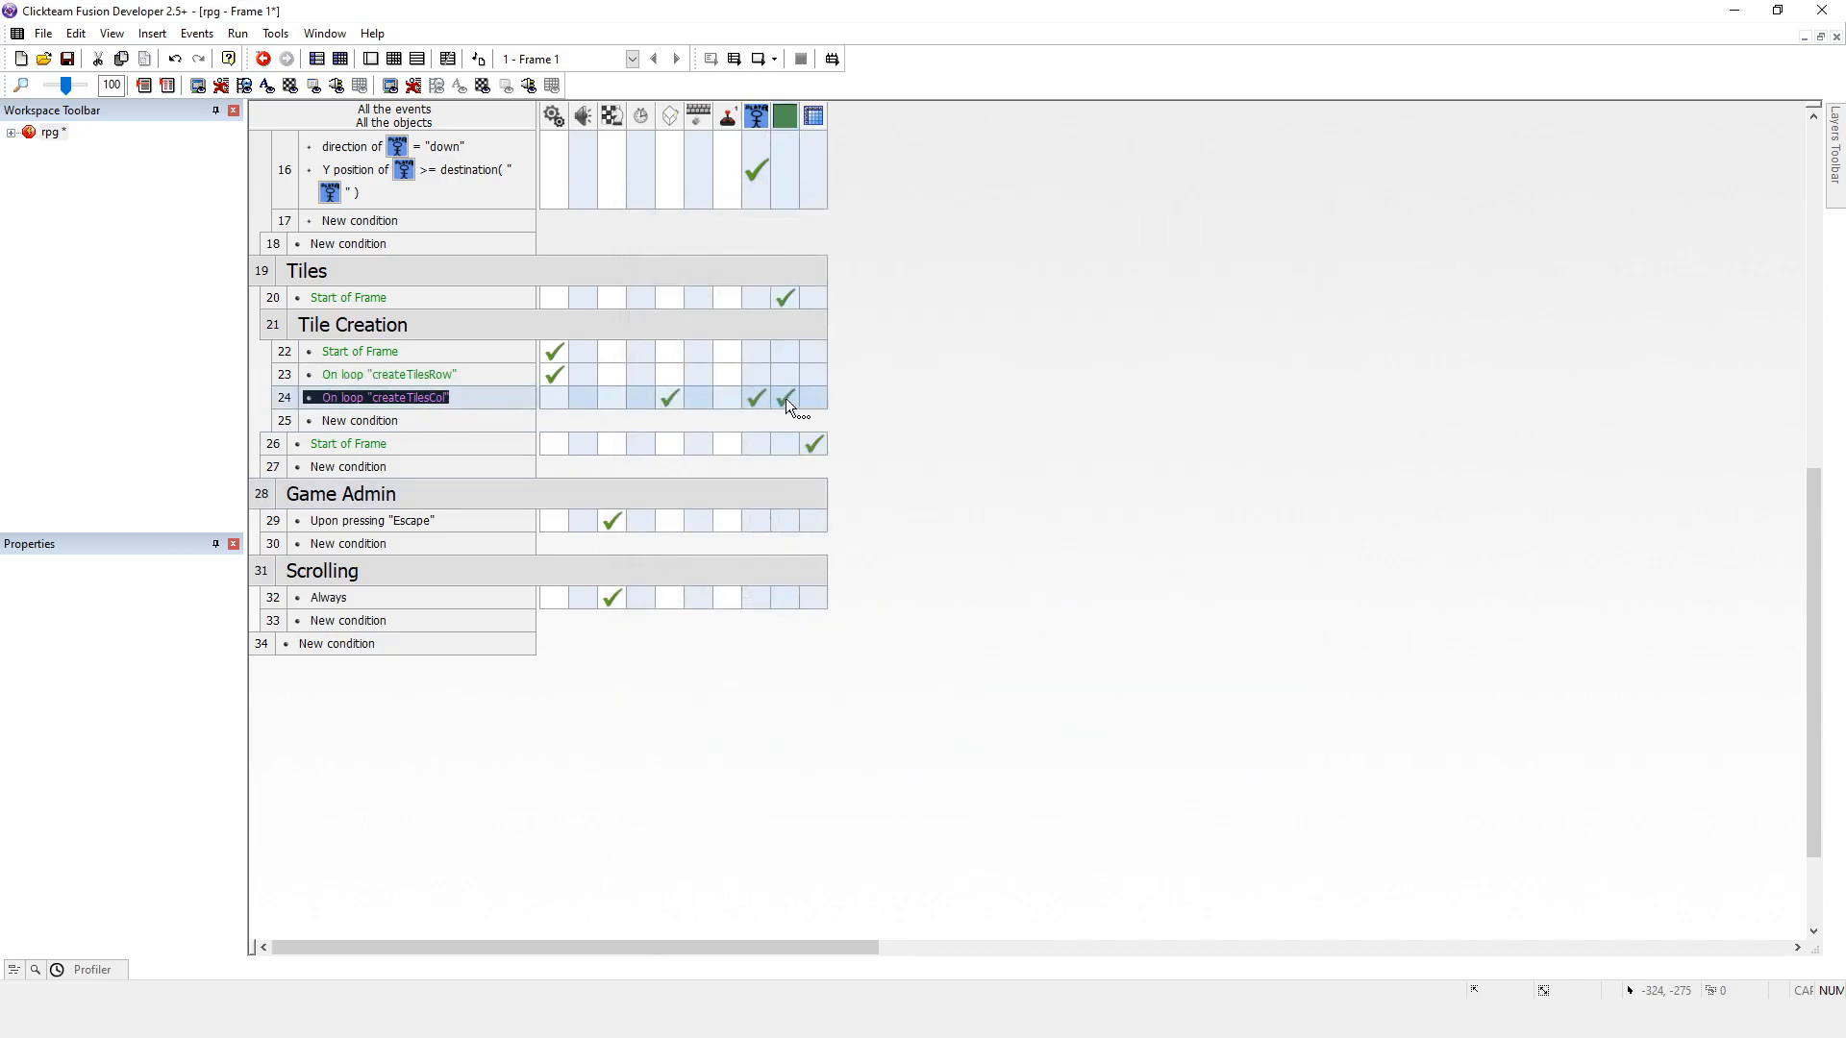
Step: Re-edit direction to ValueAtXYZ("Array", LoopIndex("createTilesCol"), LoopIndex("createTilesRow"), 0)
right_click(784, 397)
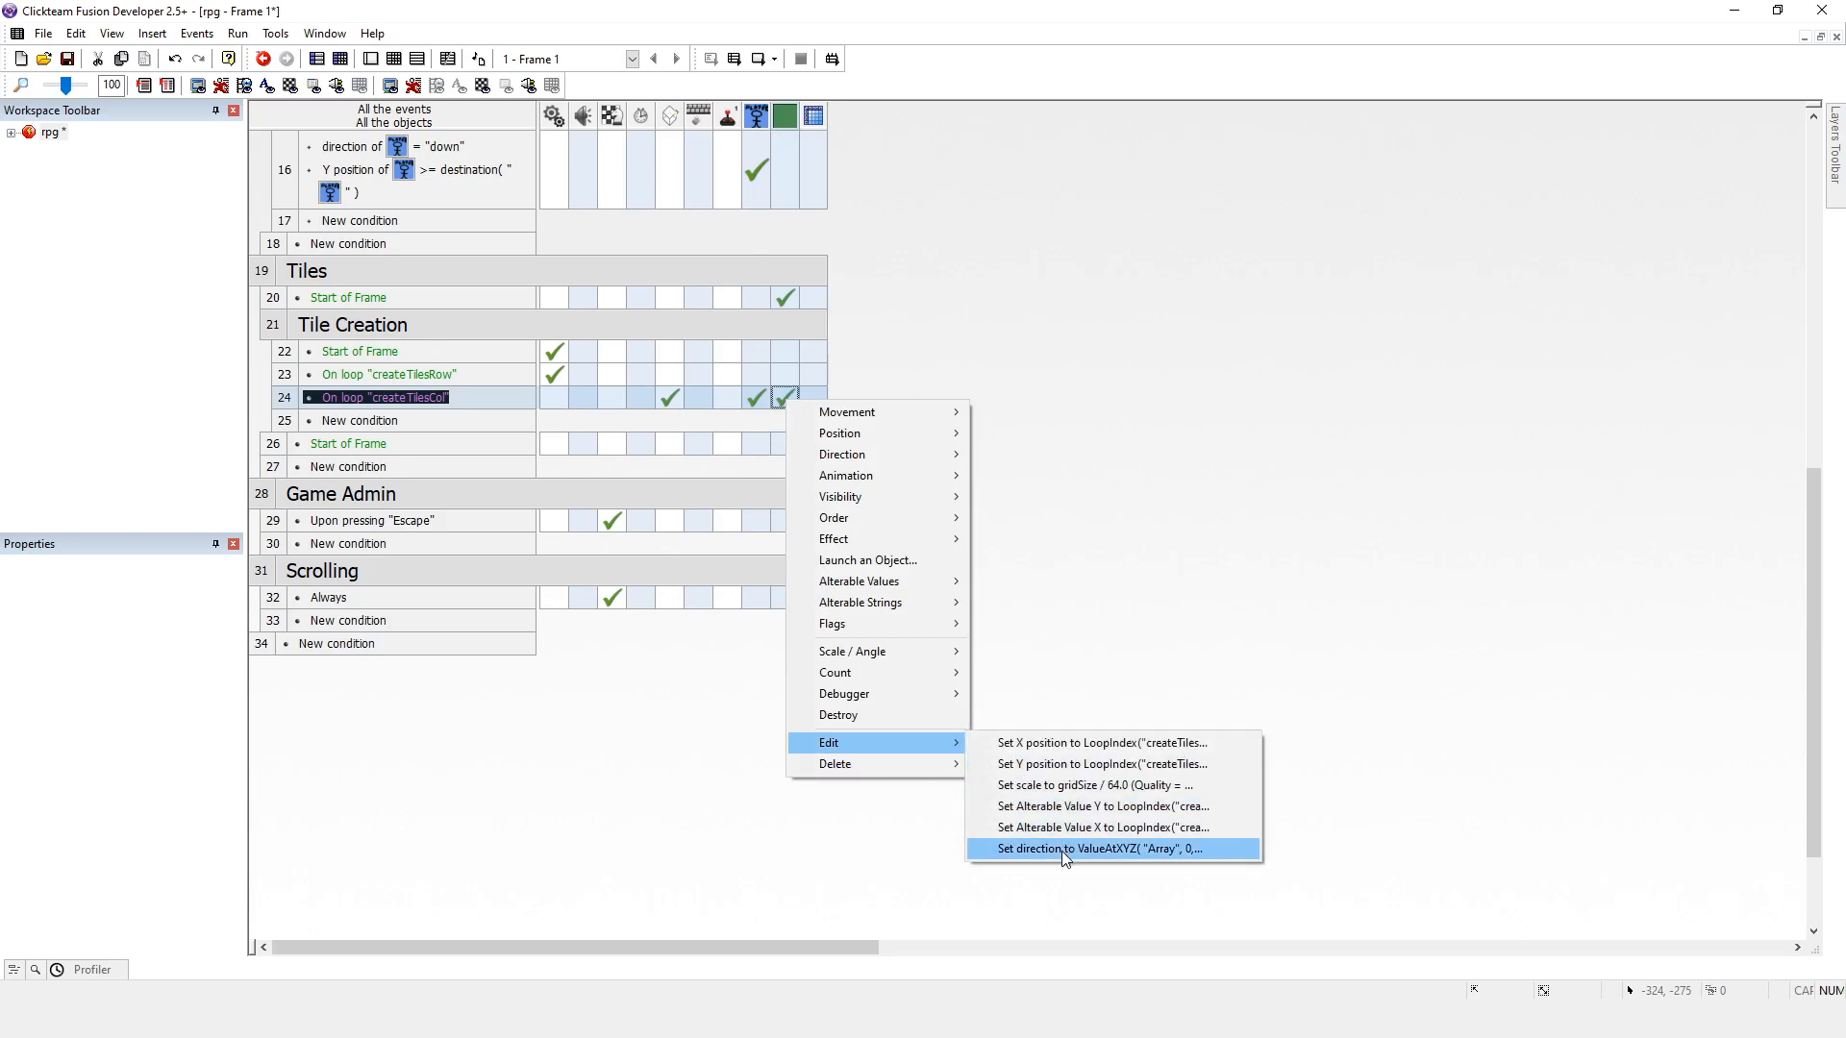
left_click(1118, 849)
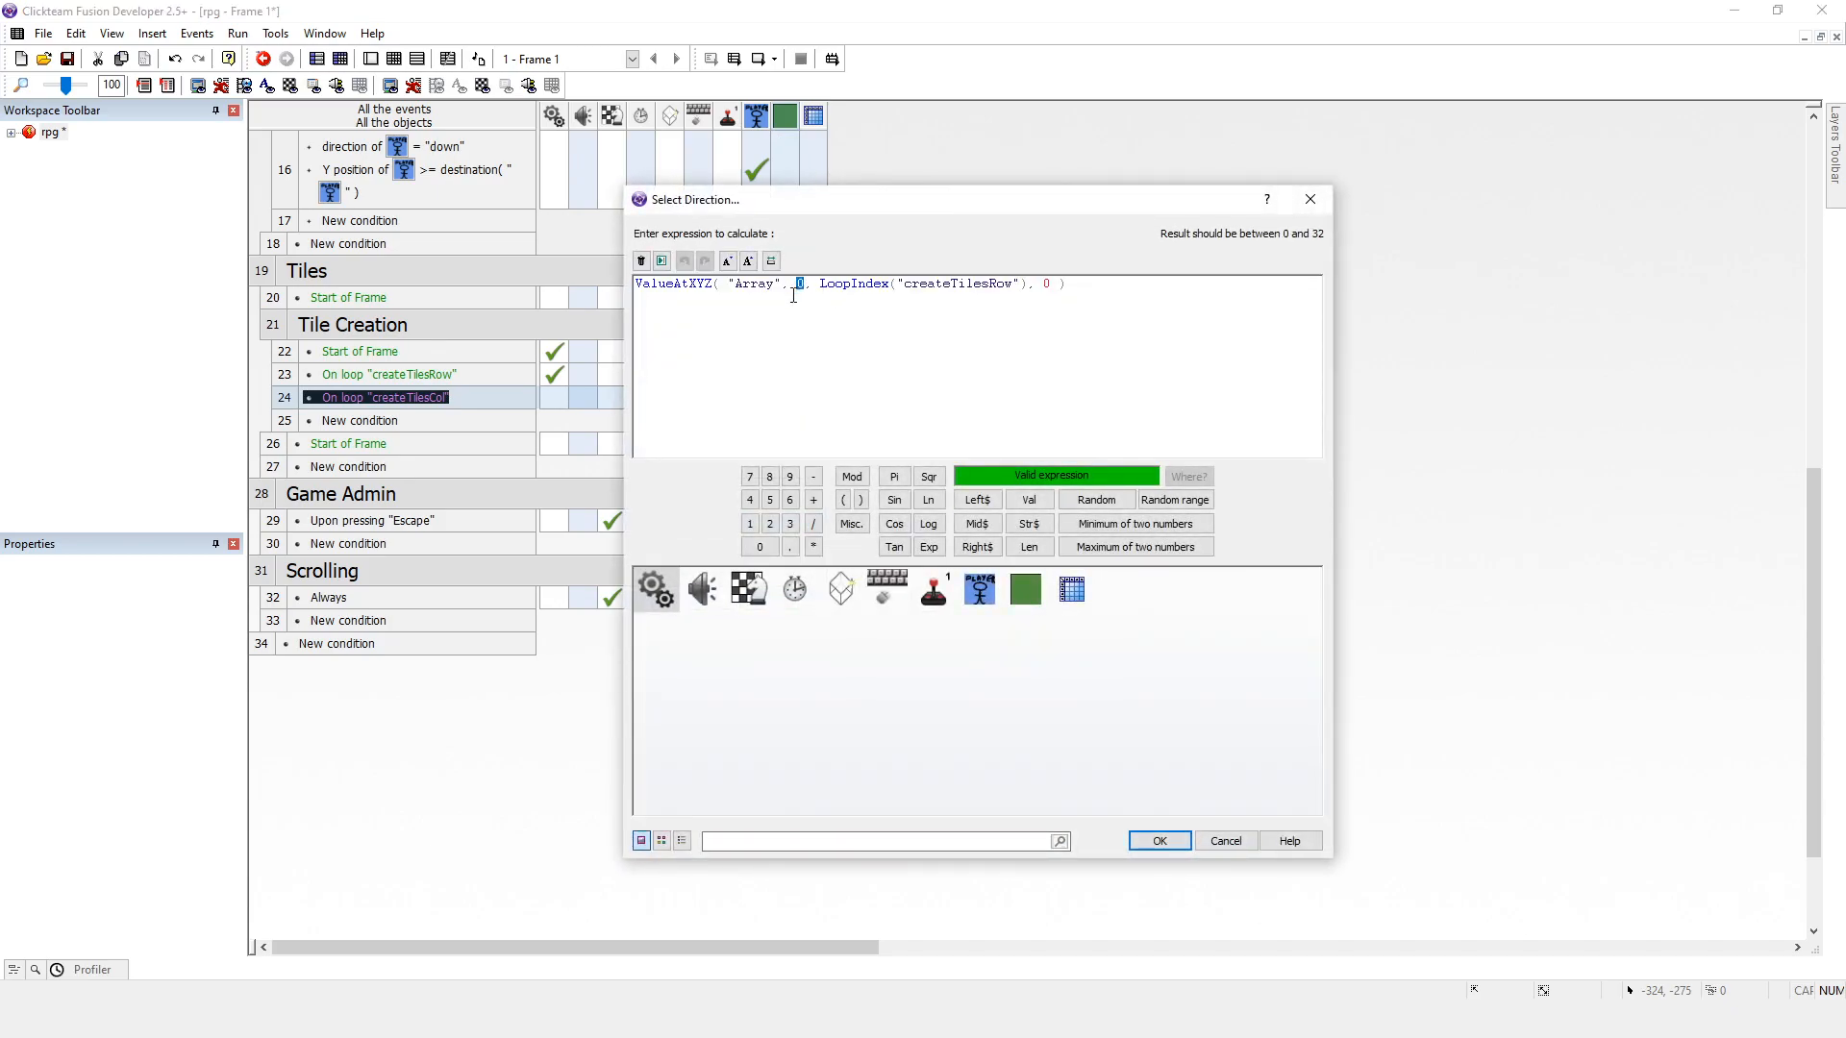
left_click(653, 586)
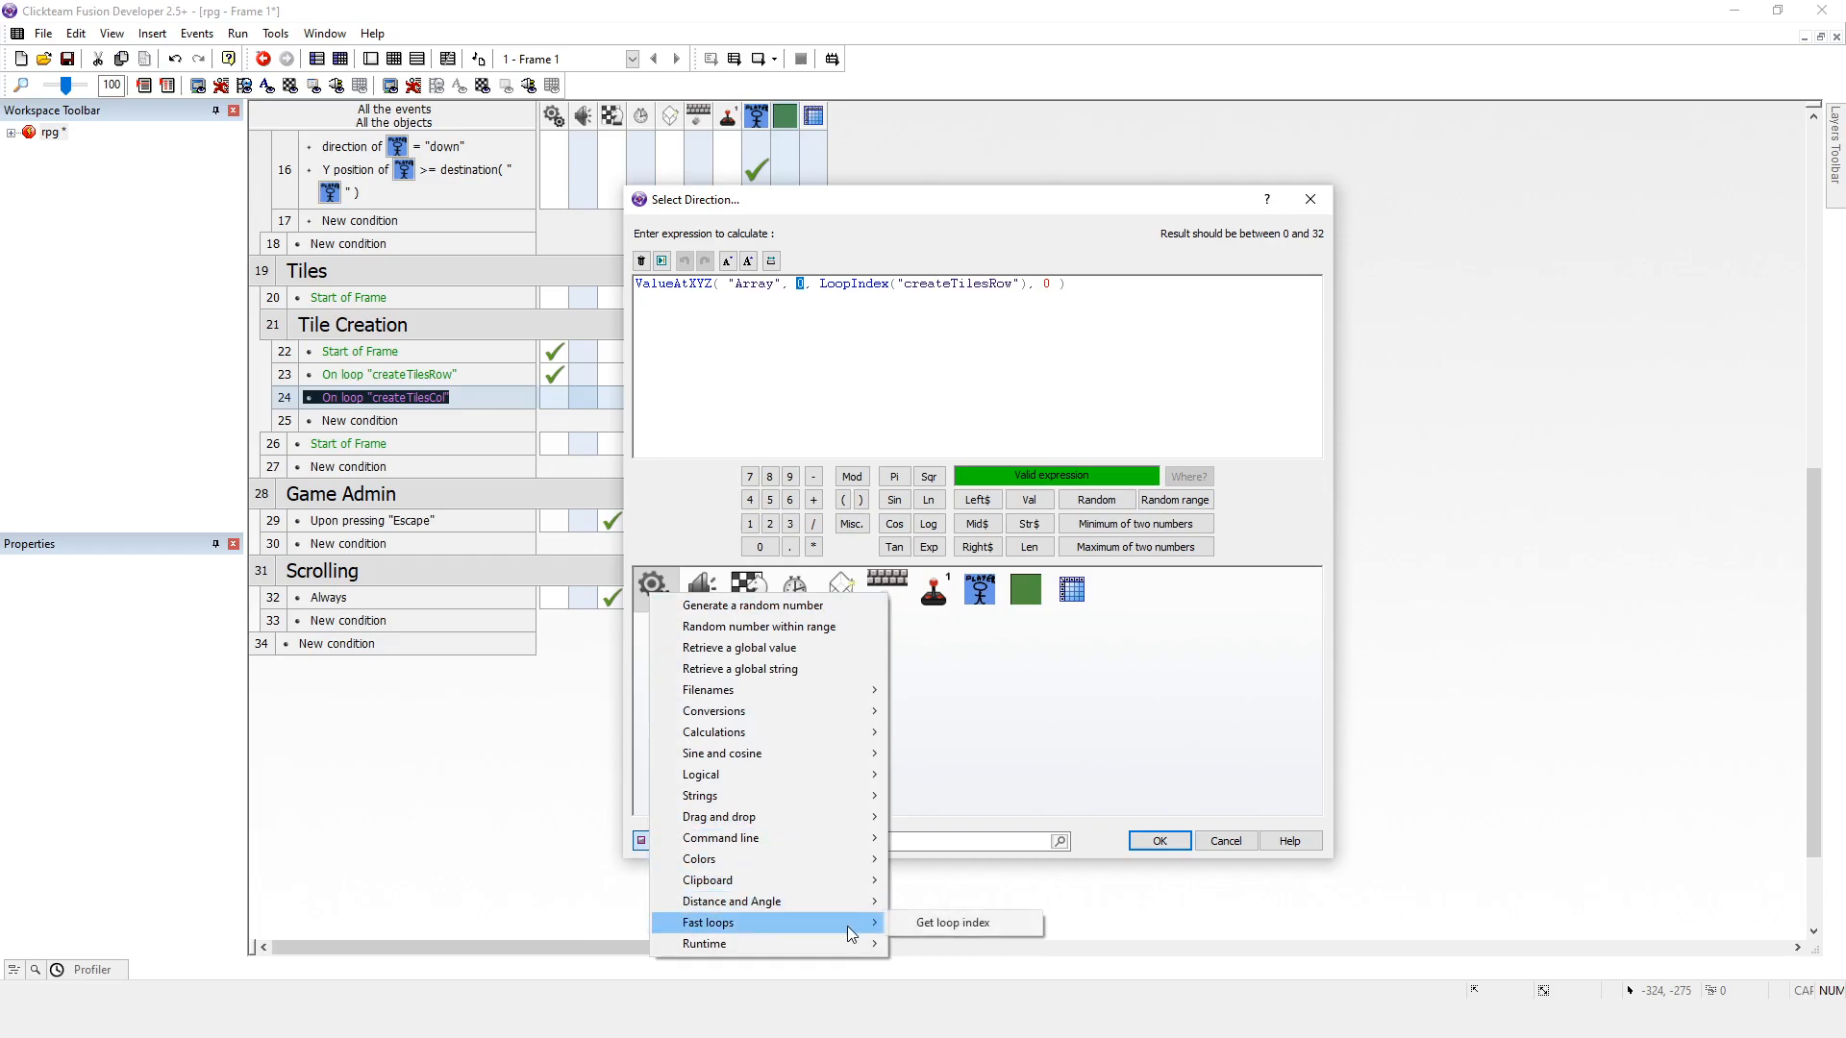
left_click(951, 922)
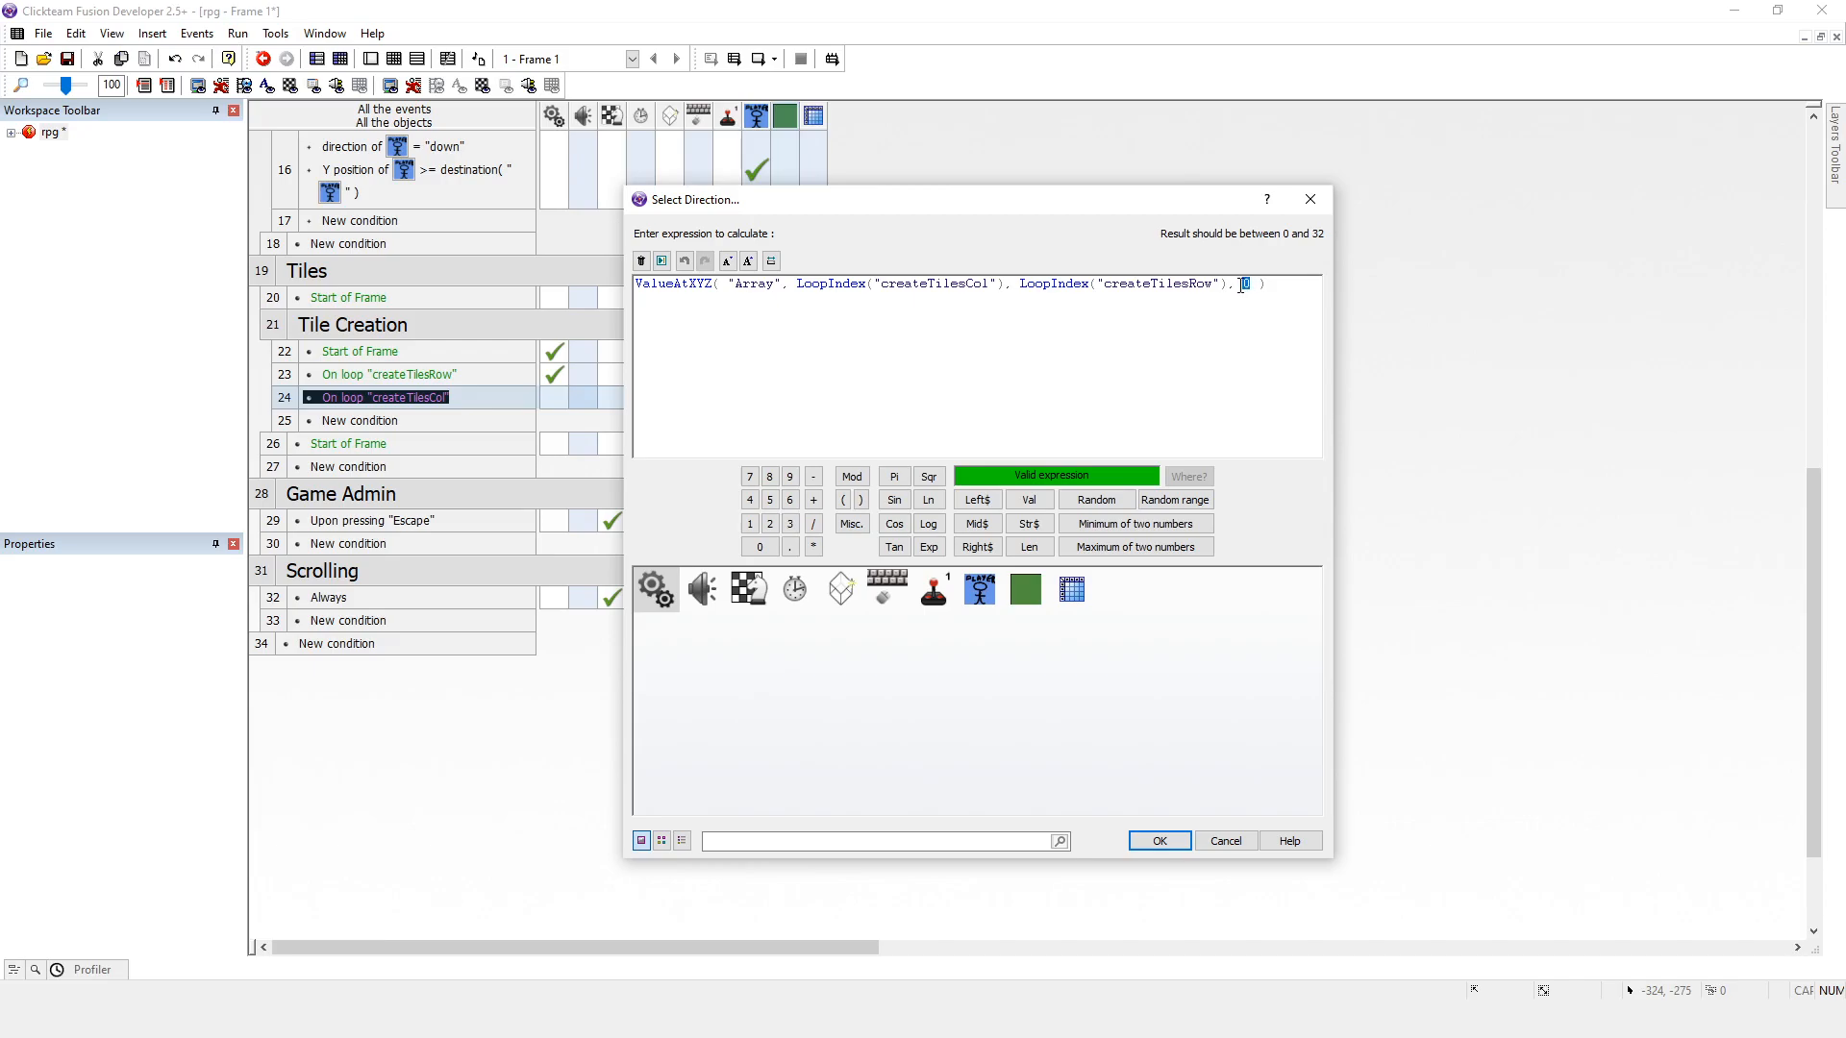
mouse_move(1191, 404)
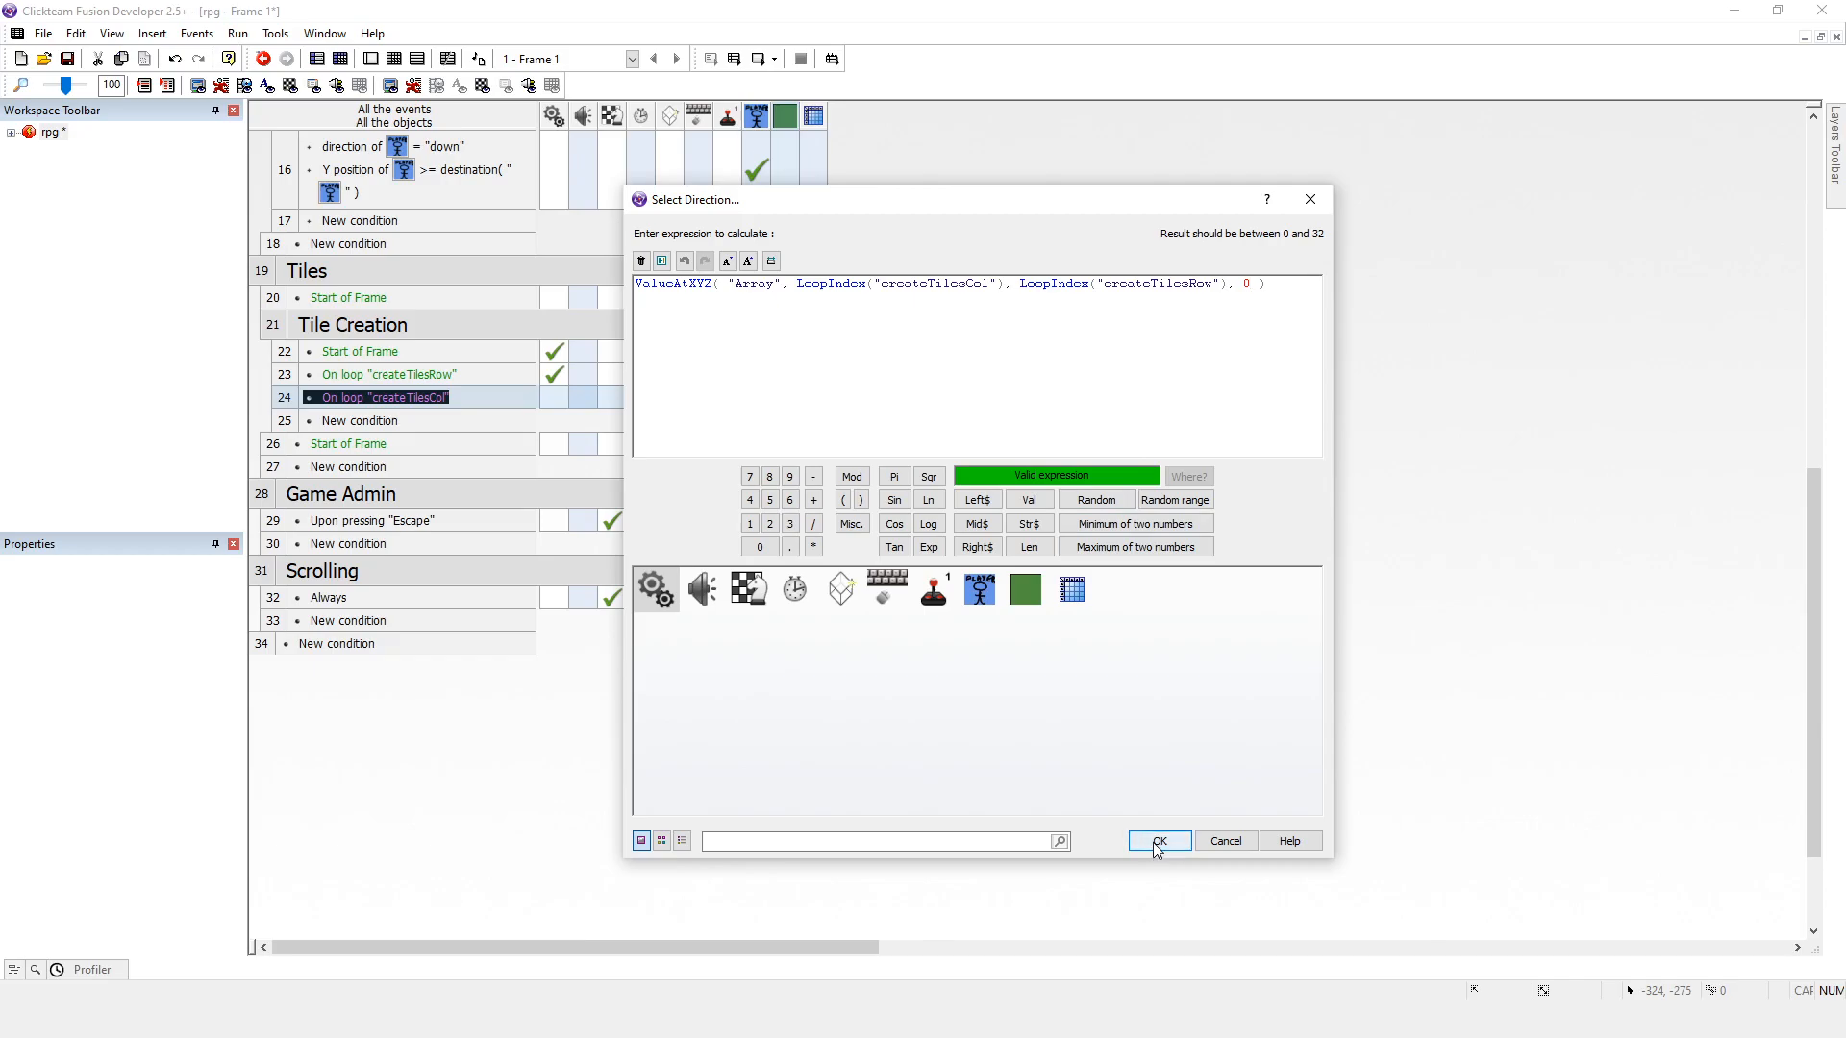
left_click(1158, 841)
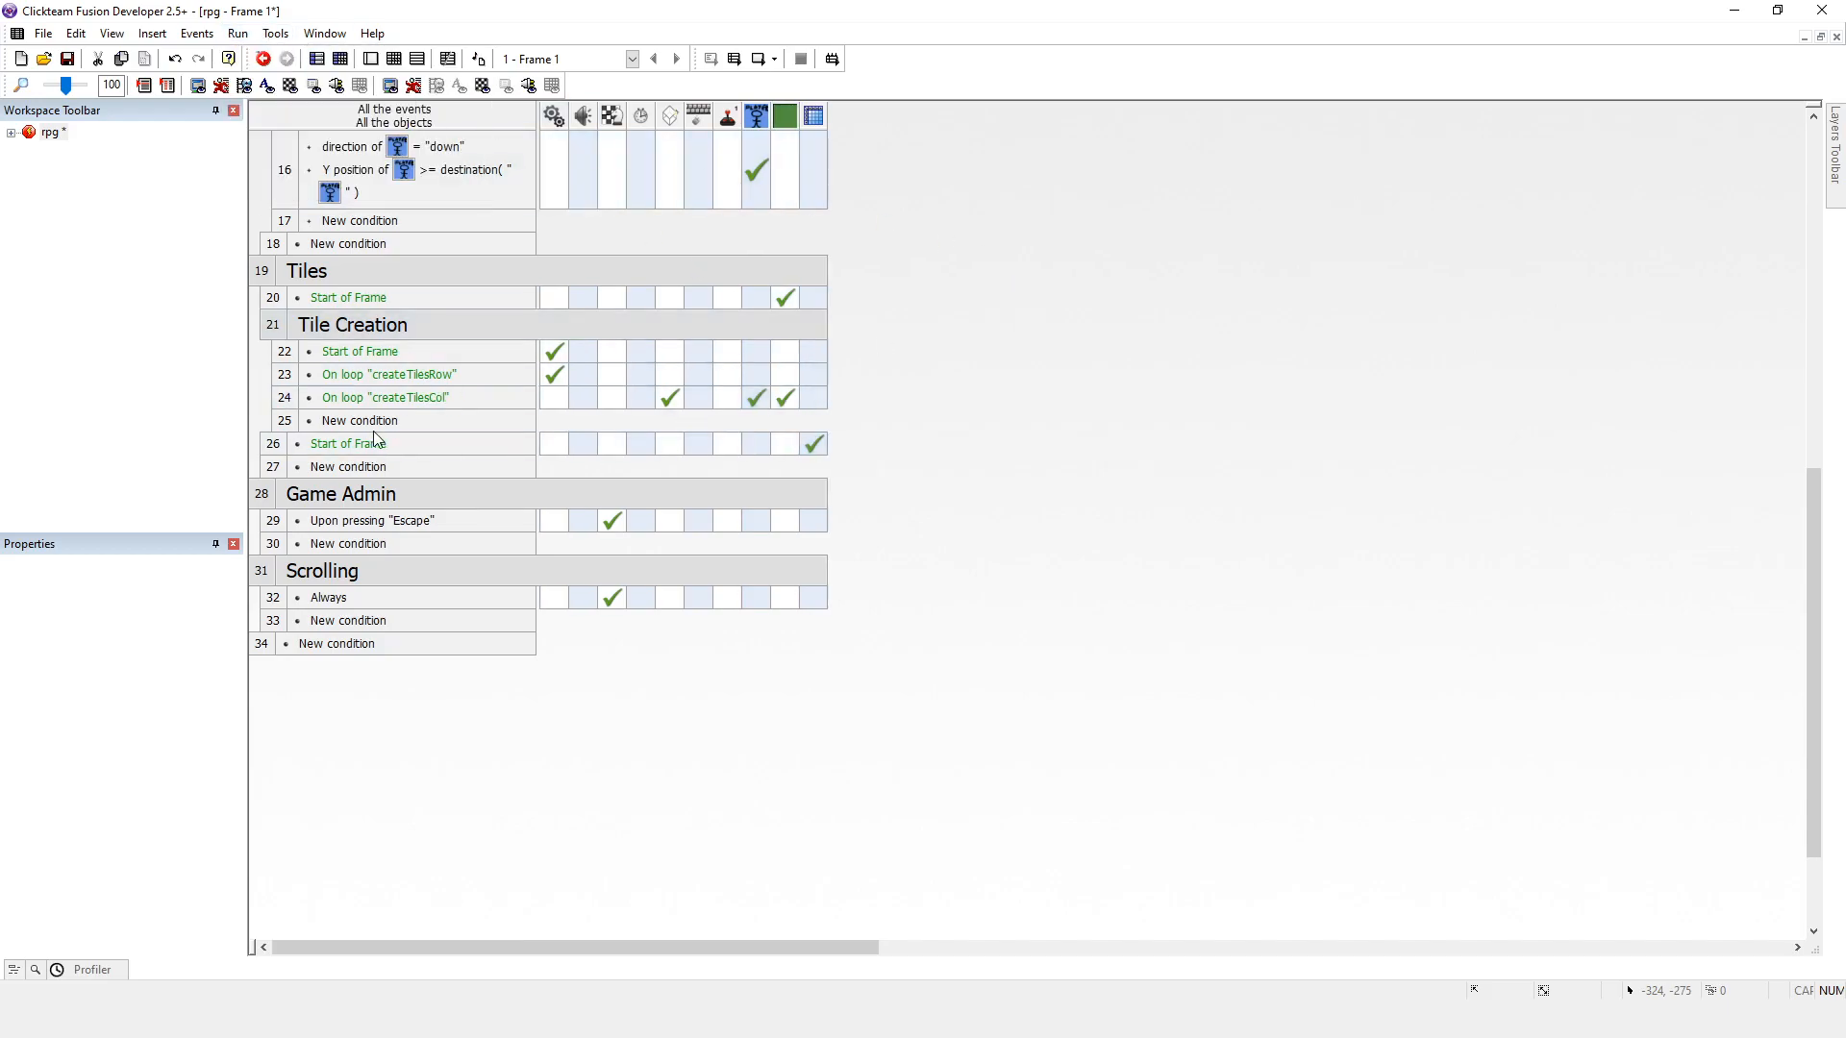
mouse_move(306, 412)
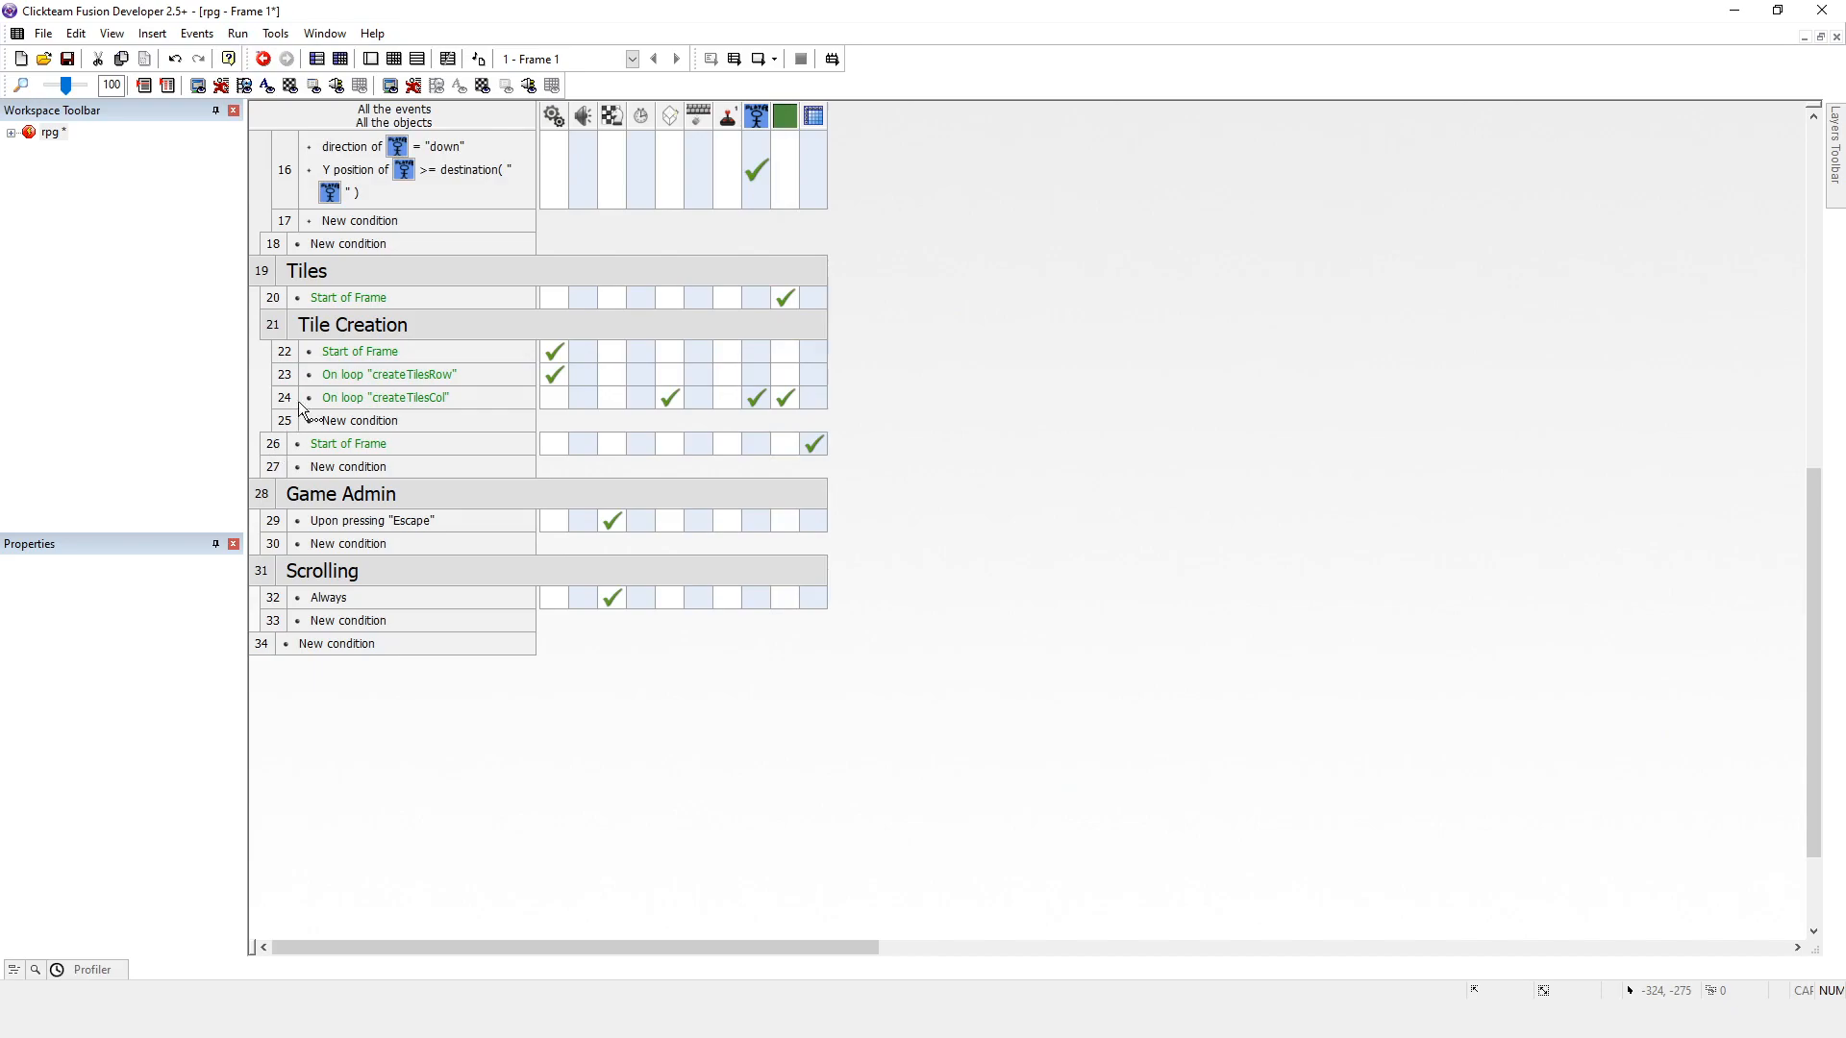
Step: Drag the Start of Frame Array-write event into the Tiles group, ahead of Tile Creation
left_click(386, 443)
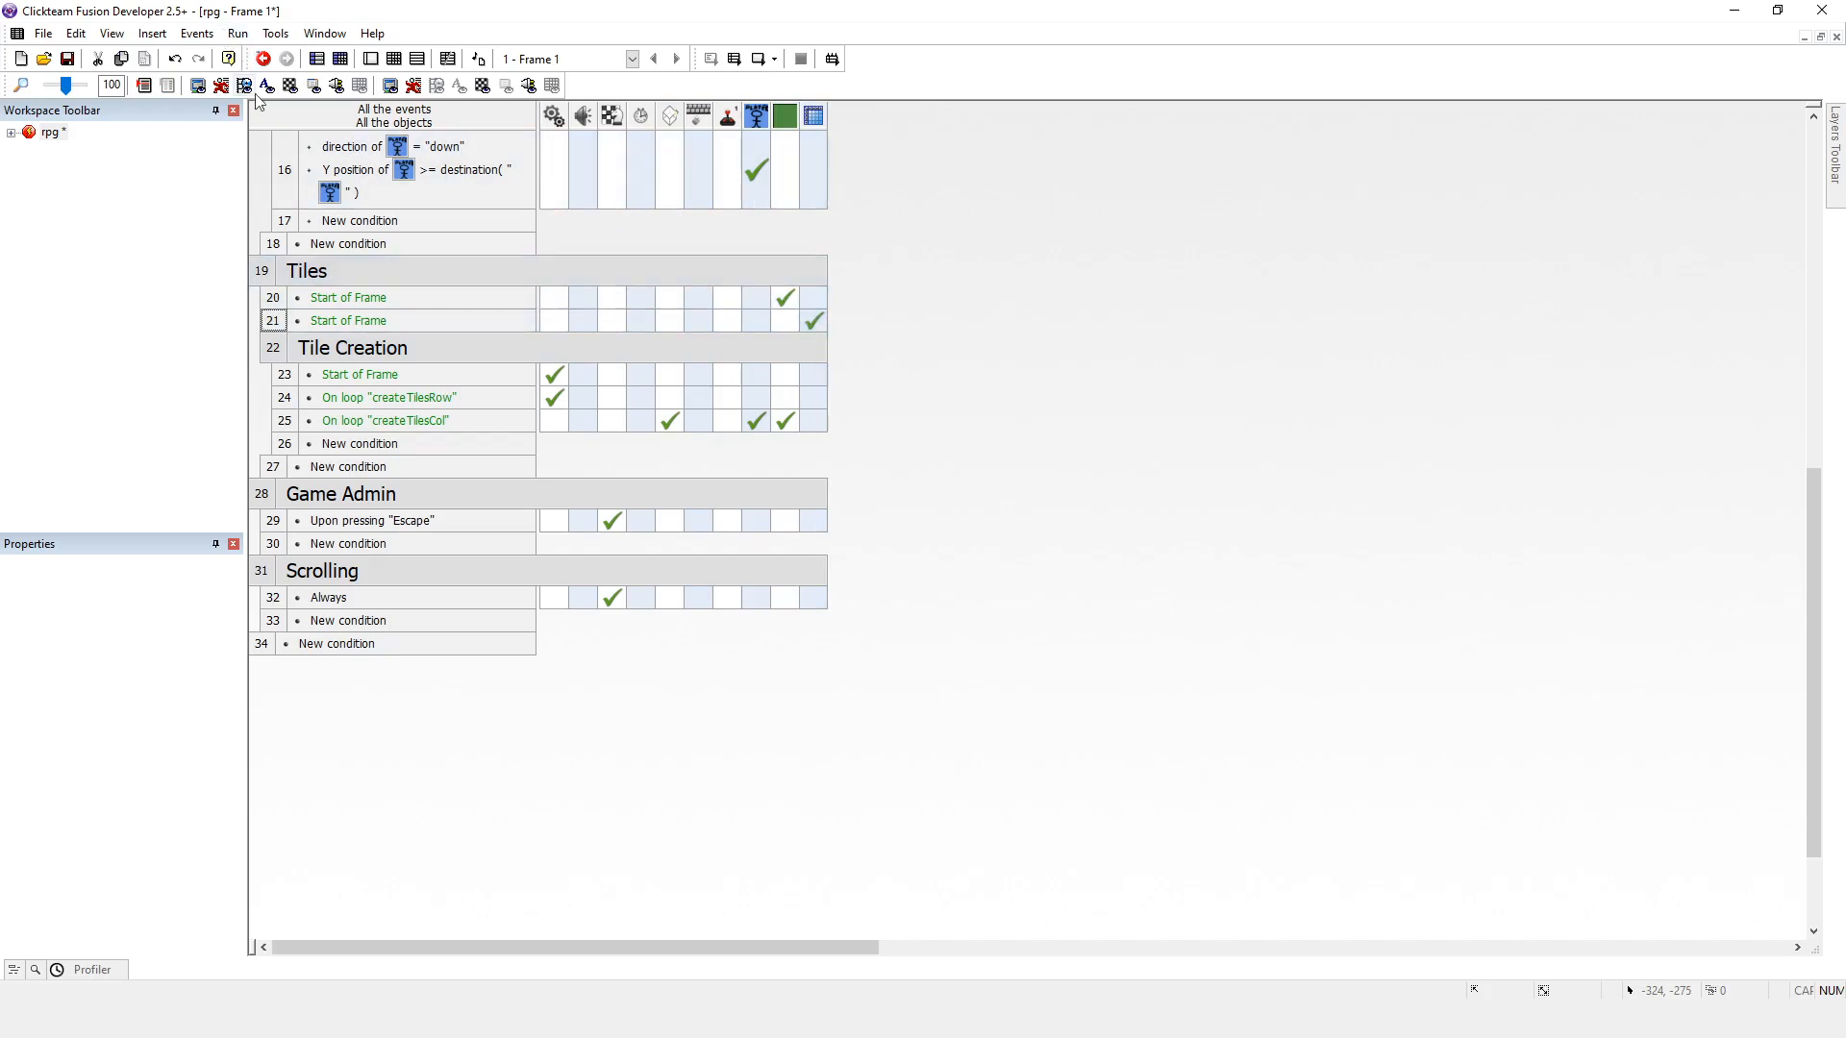
mouse_move(814, 320)
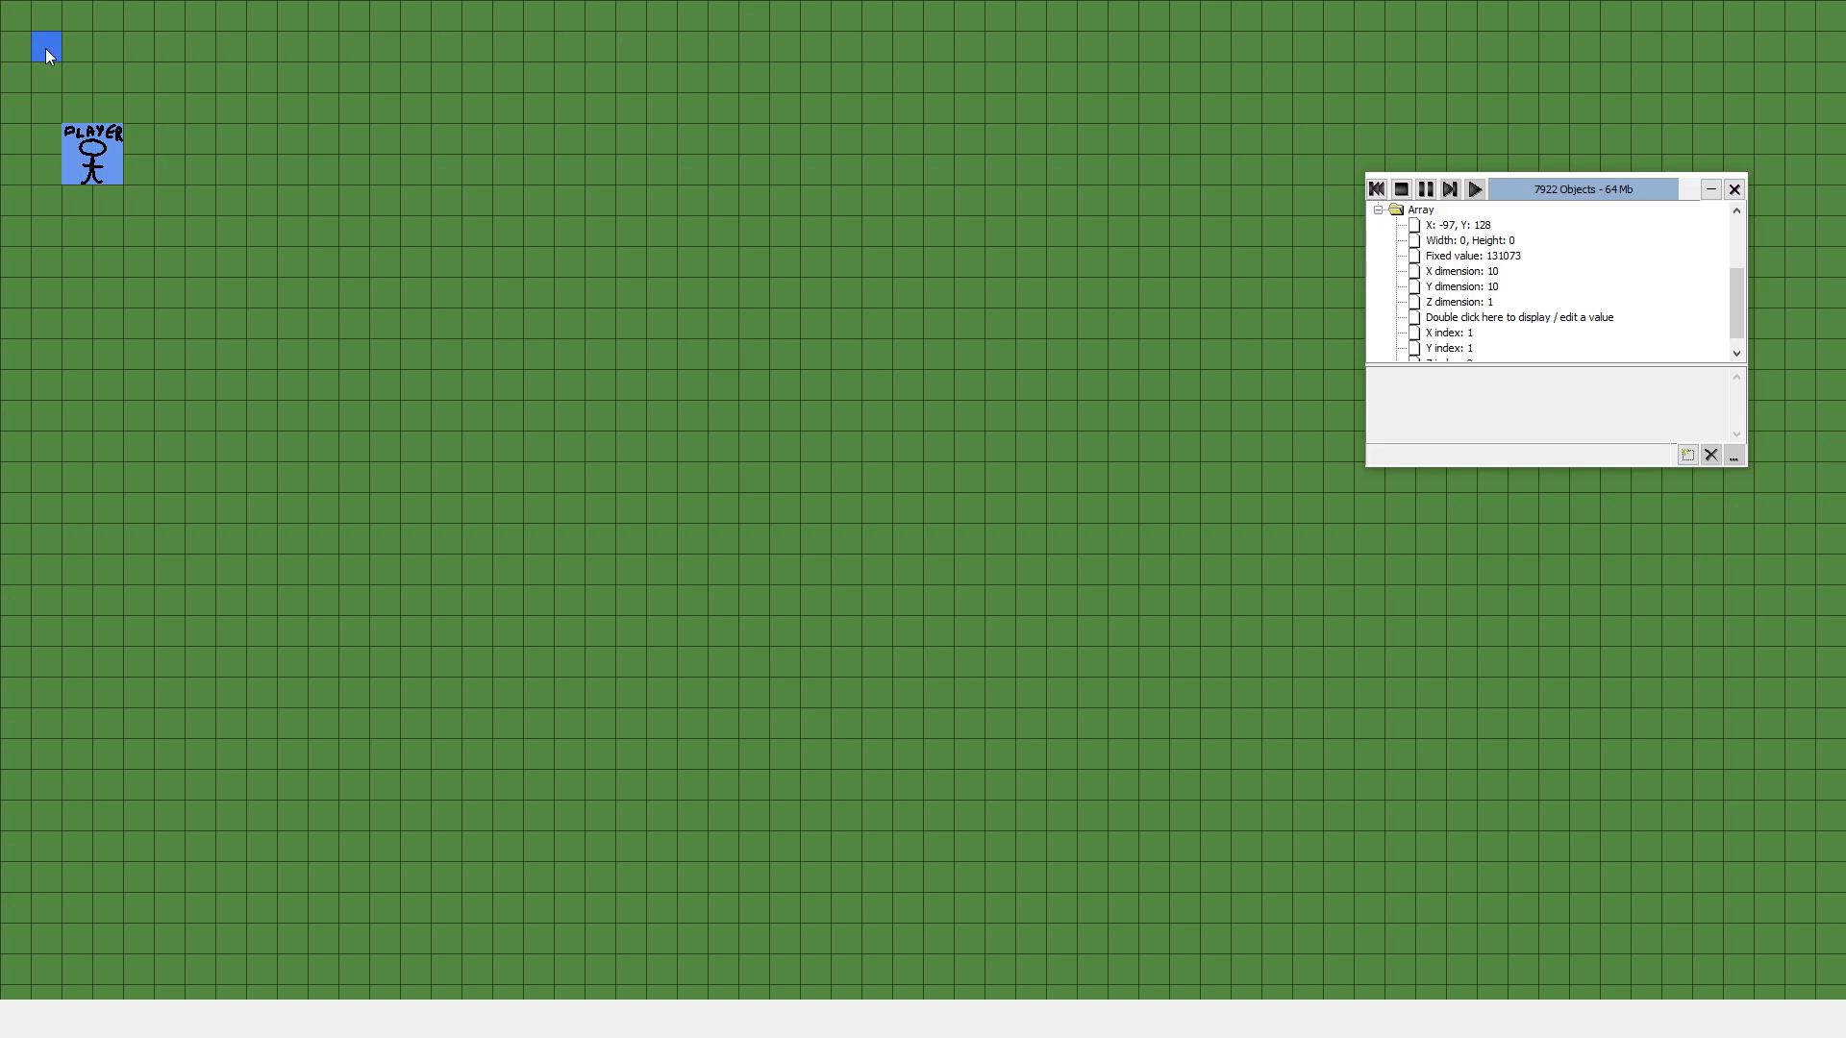
mouse_move(477, 100)
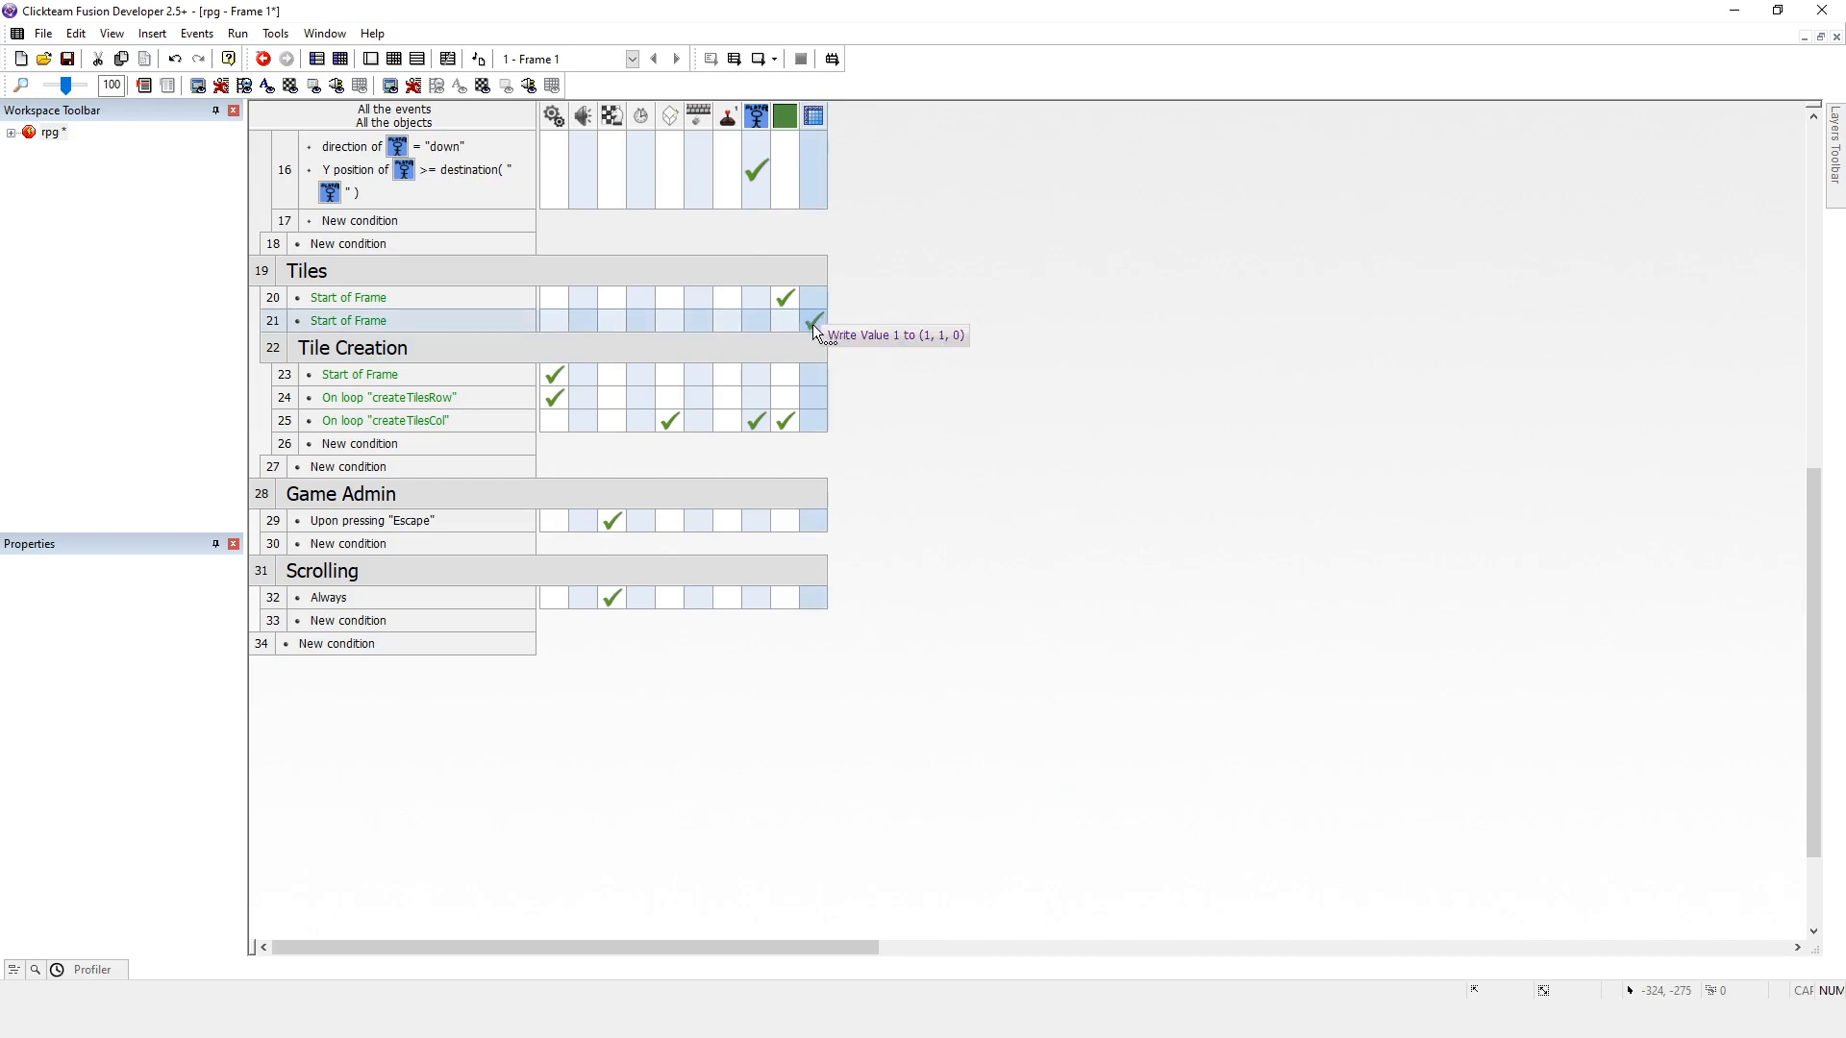
Step: Set the Array write to X index 1, Y index 20, value 2, and test-run the frame
right_click(812, 320)
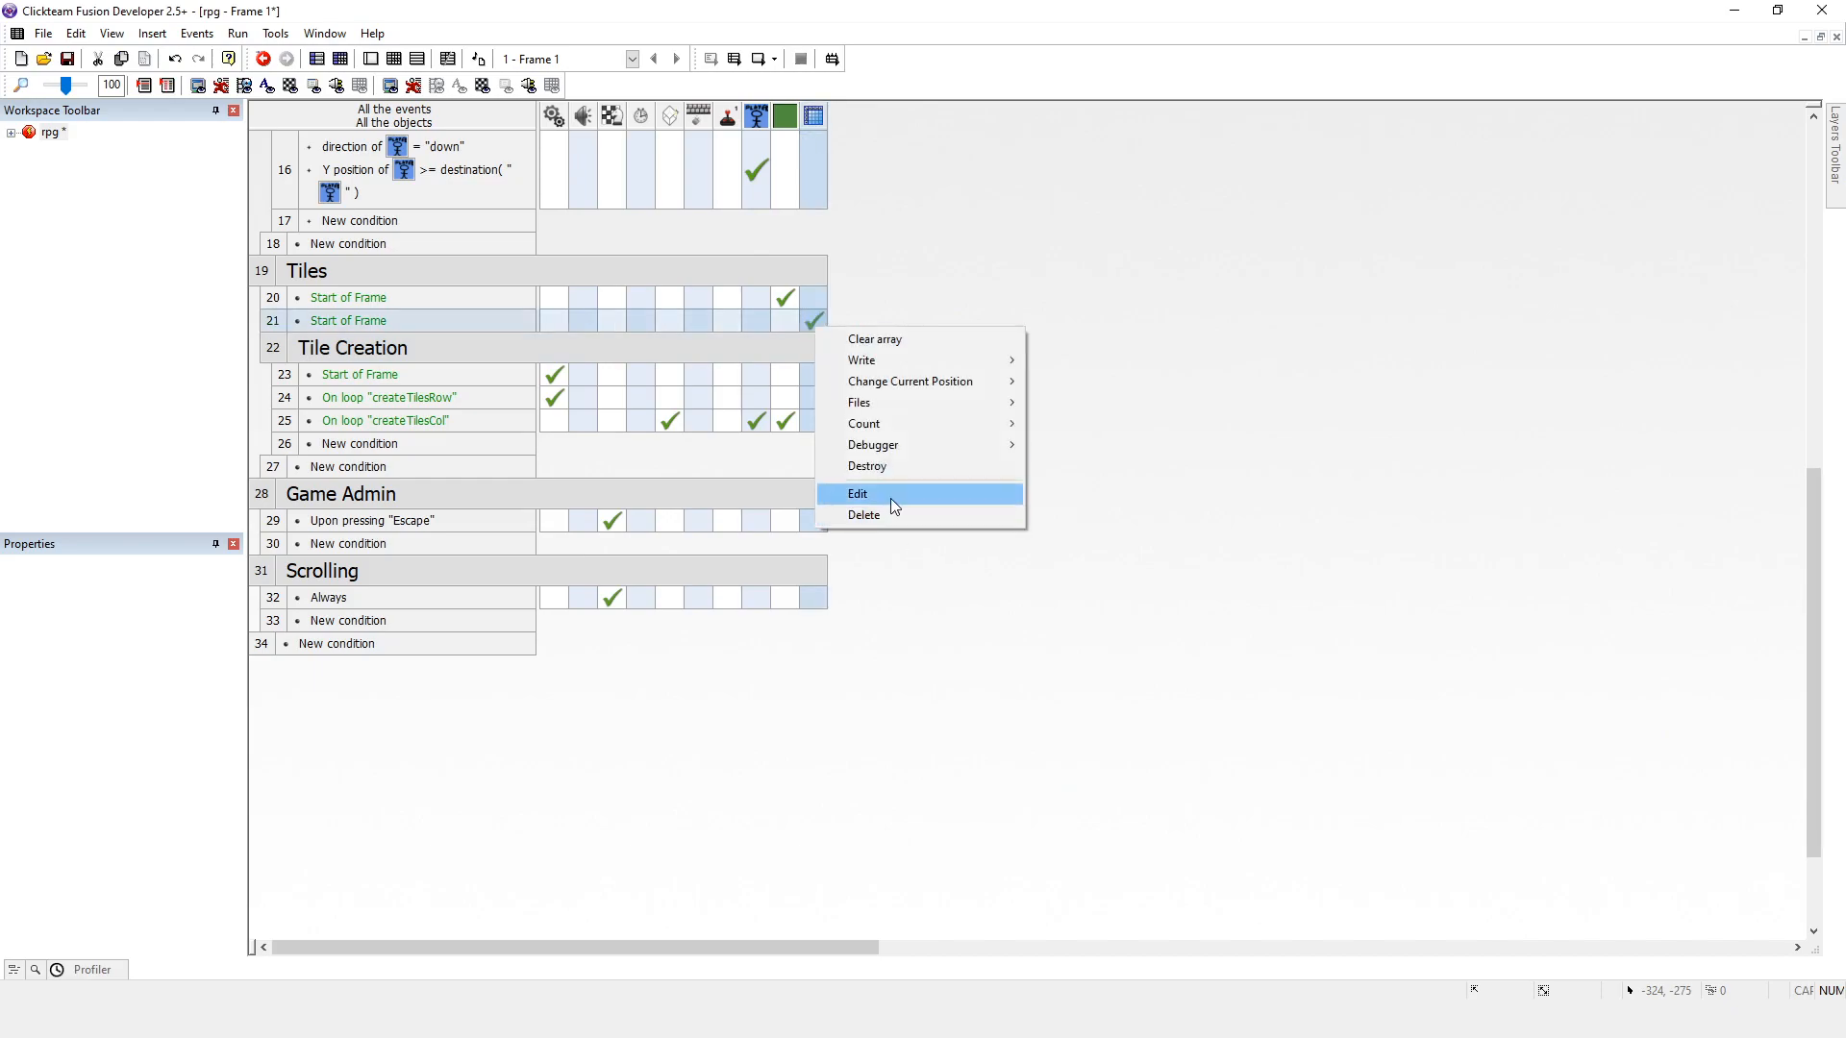
left_click(856, 493)
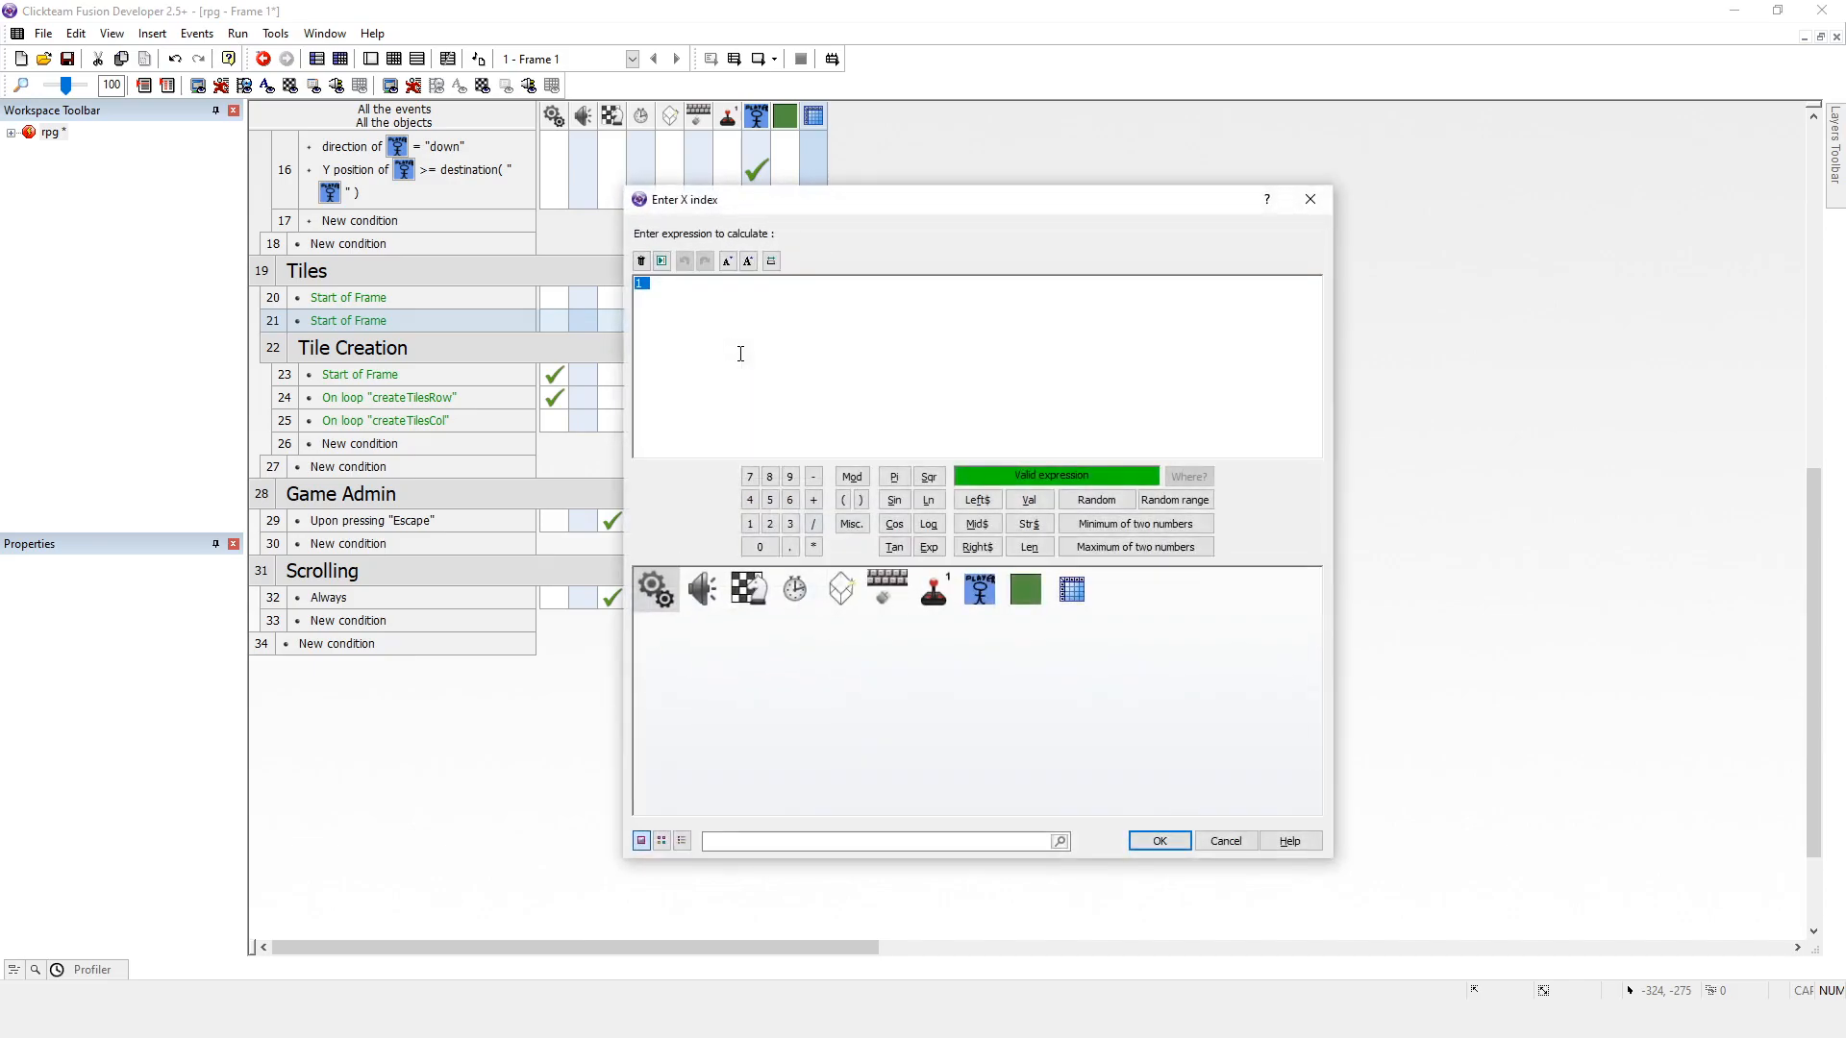
left_click(1159, 841)
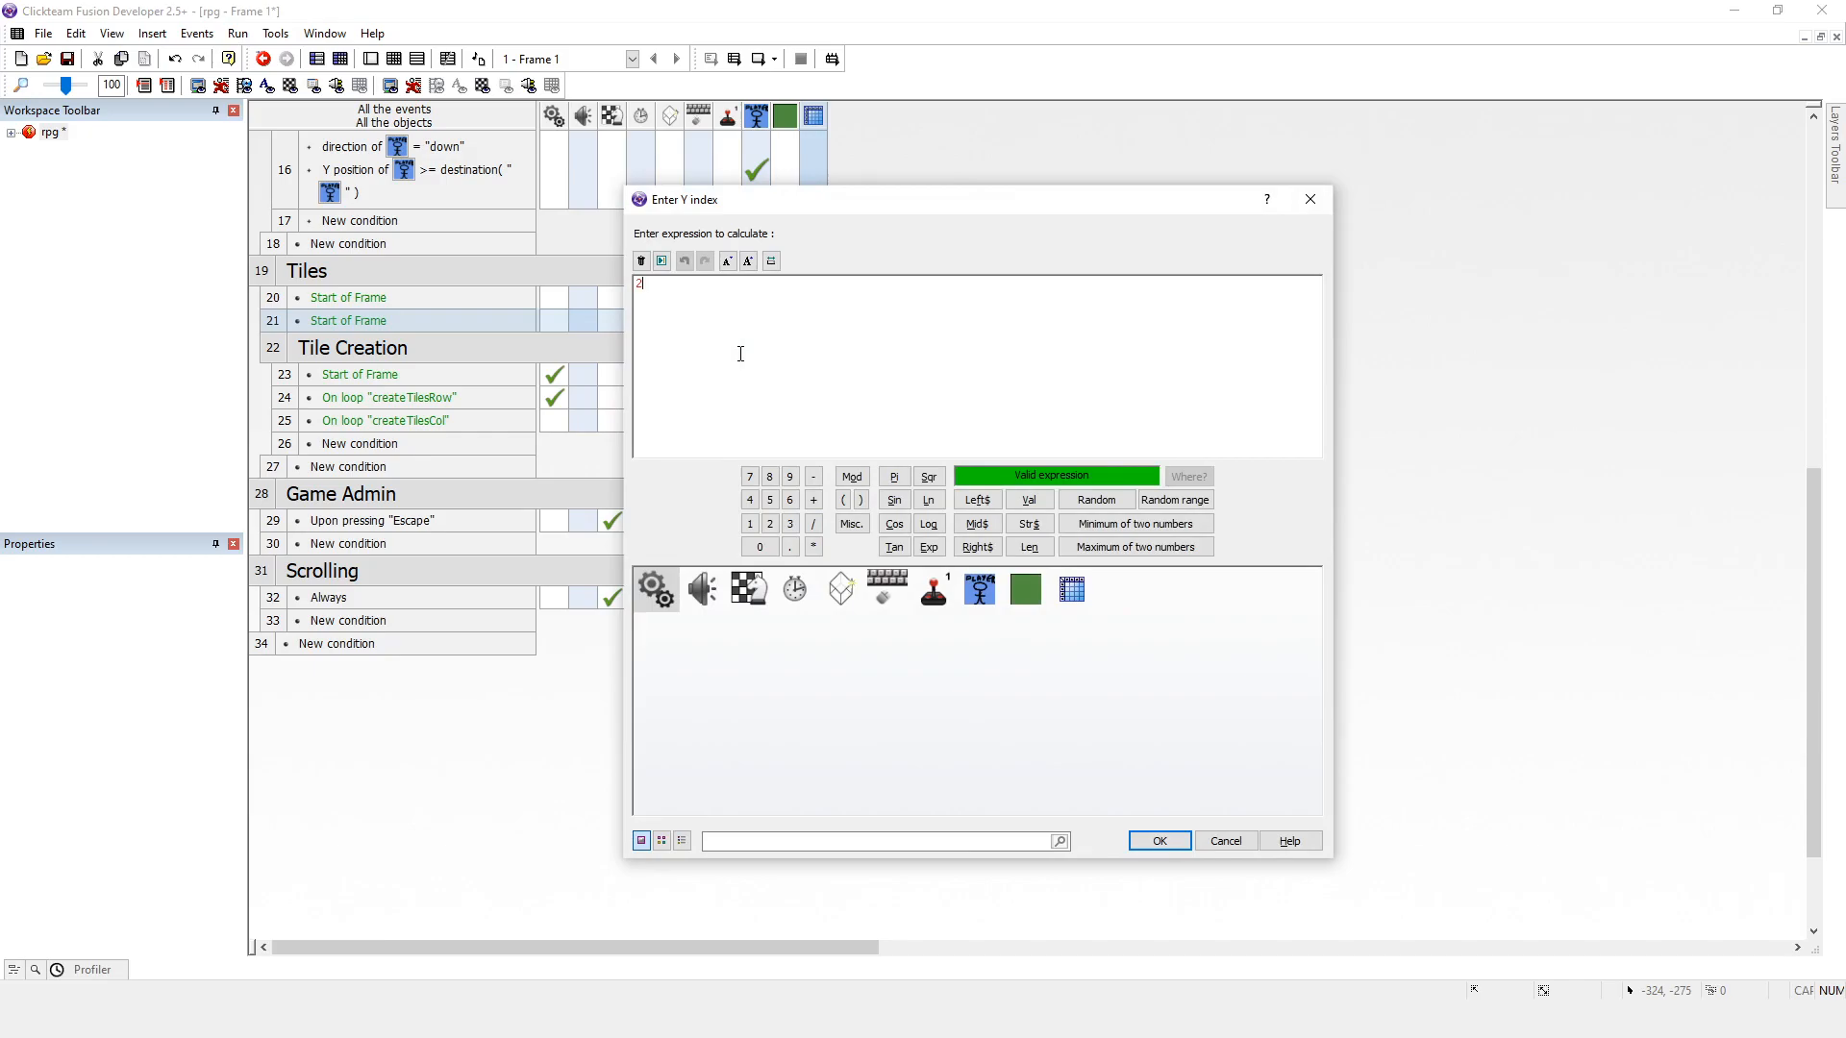
left_click(1159, 840)
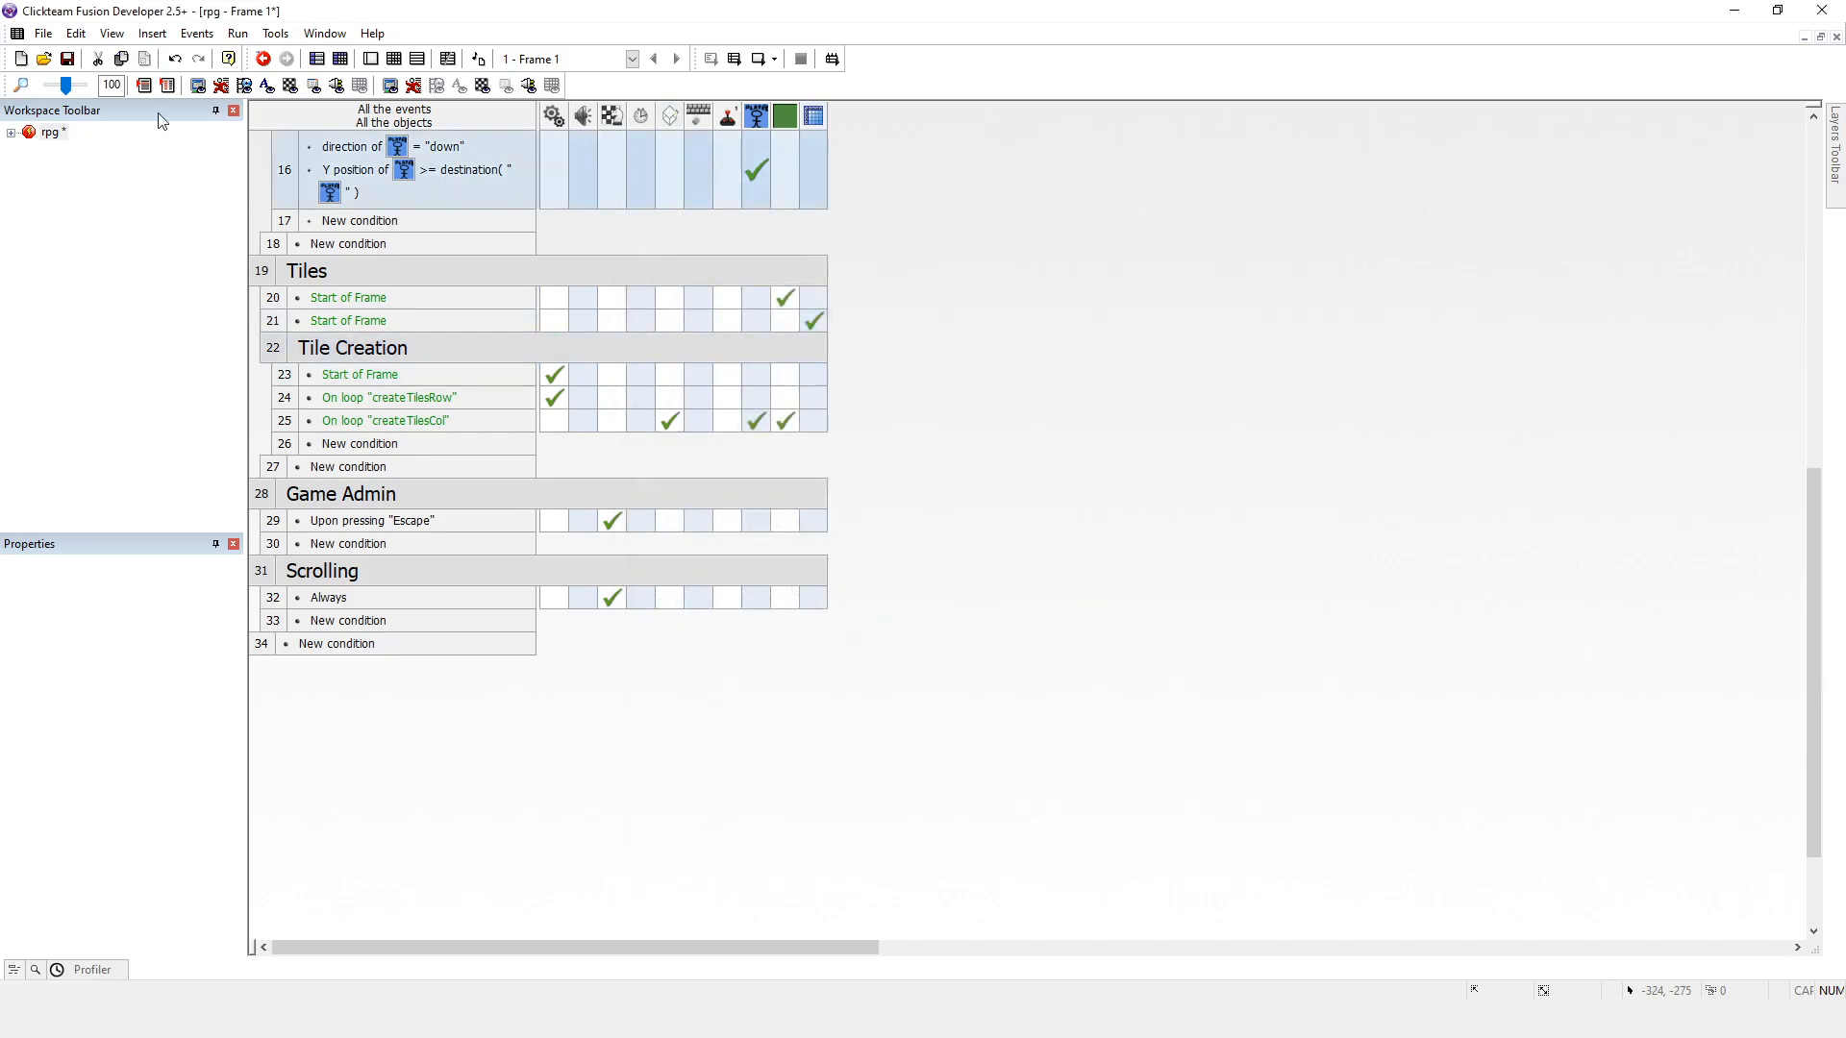
left_click(258, 59)
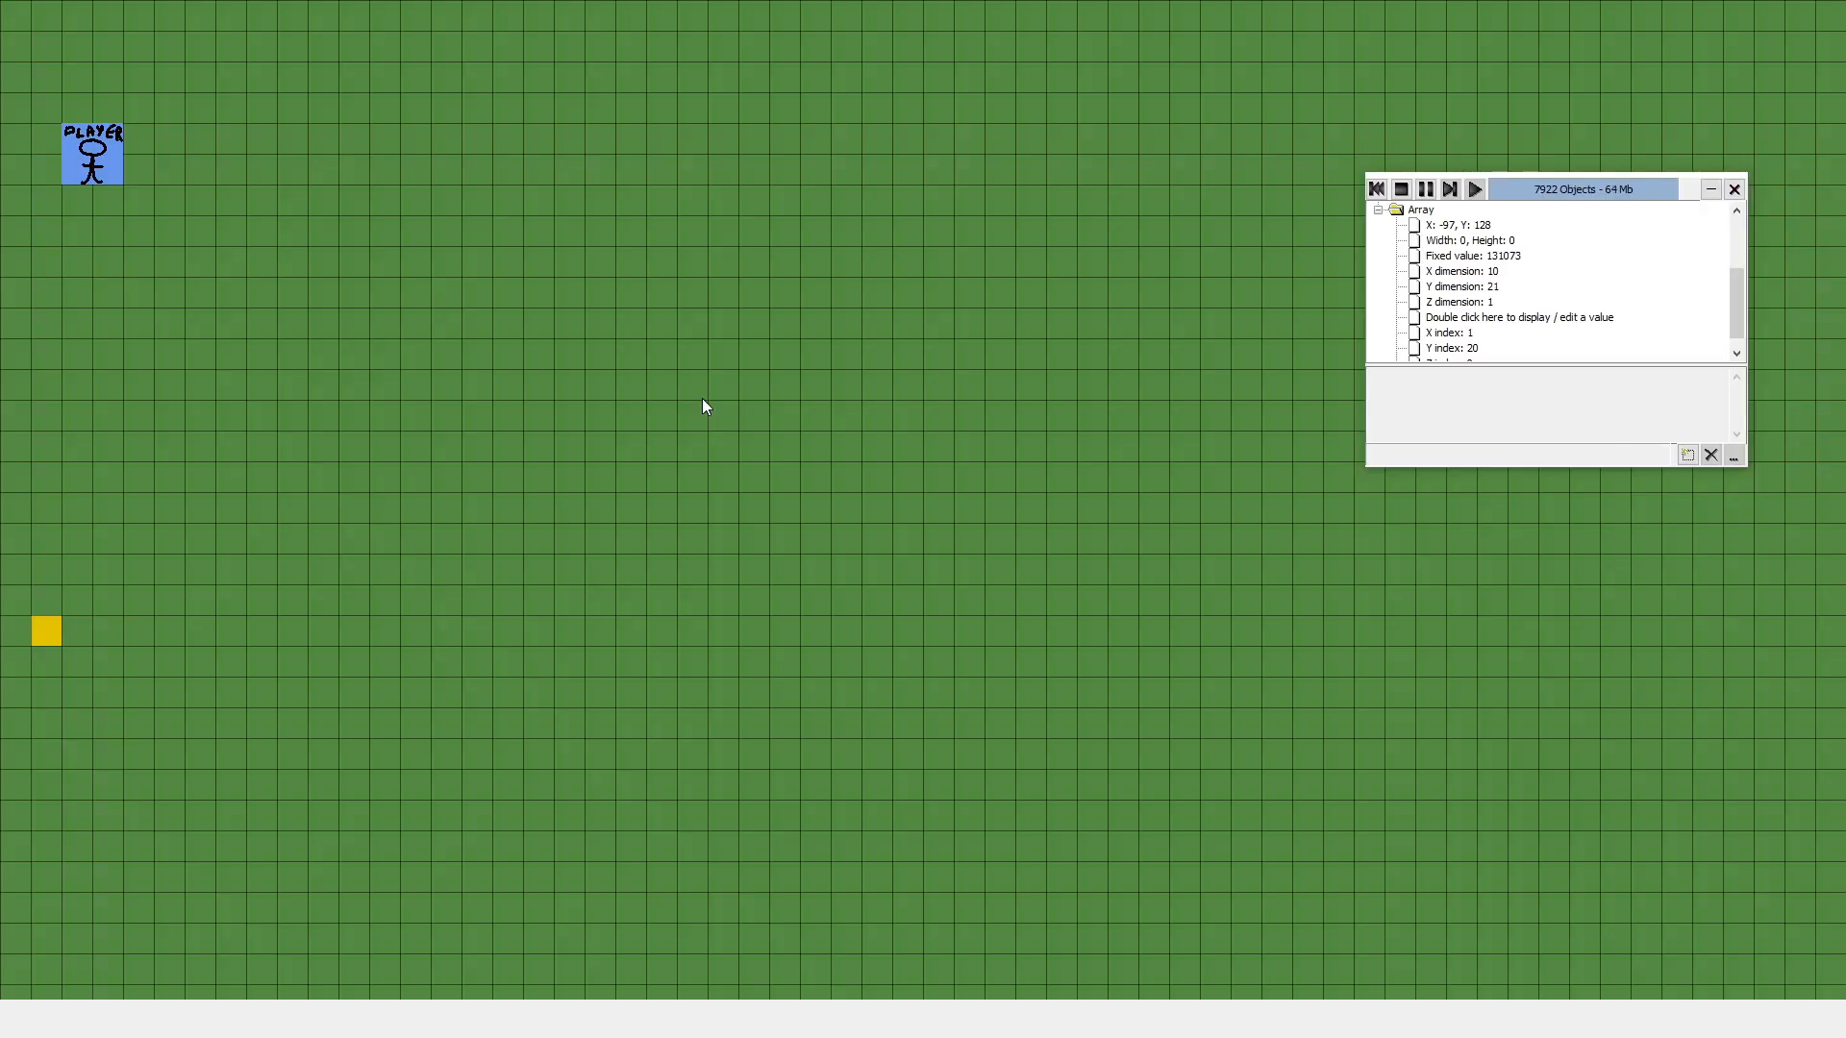
mouse_move(26, 19)
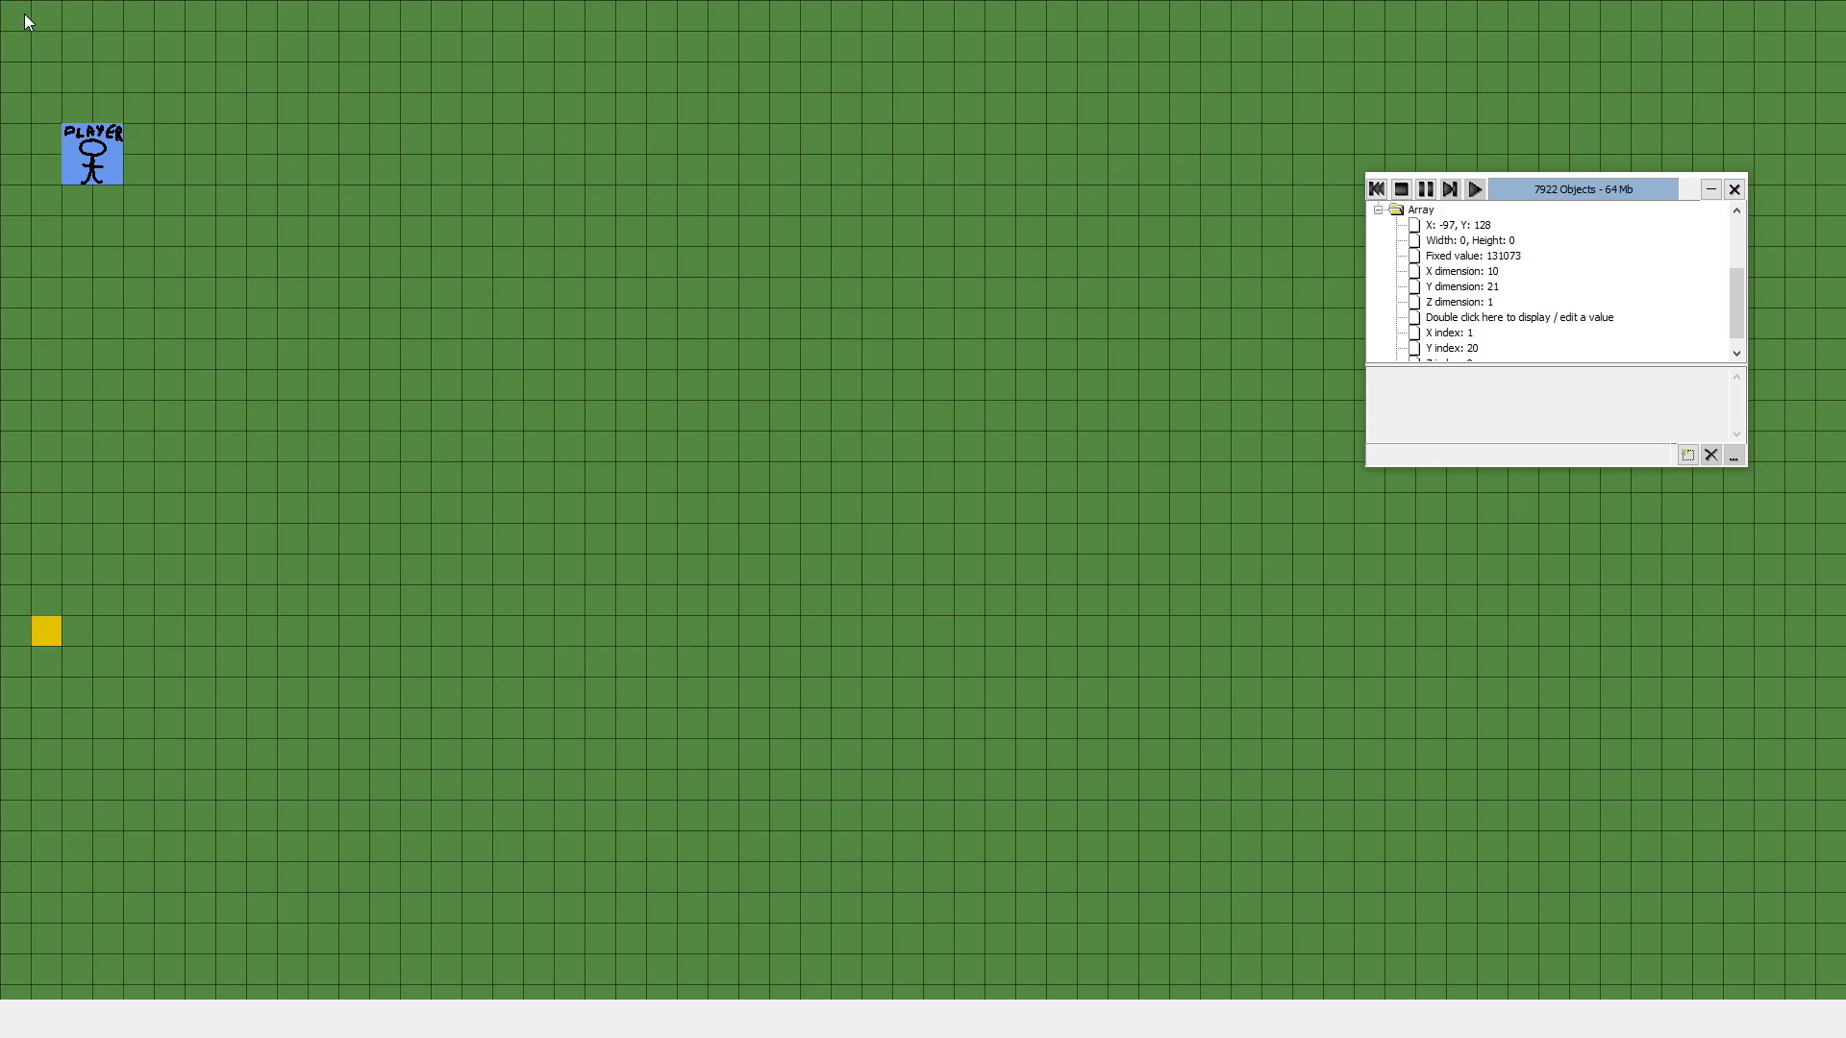
mouse_move(48, 426)
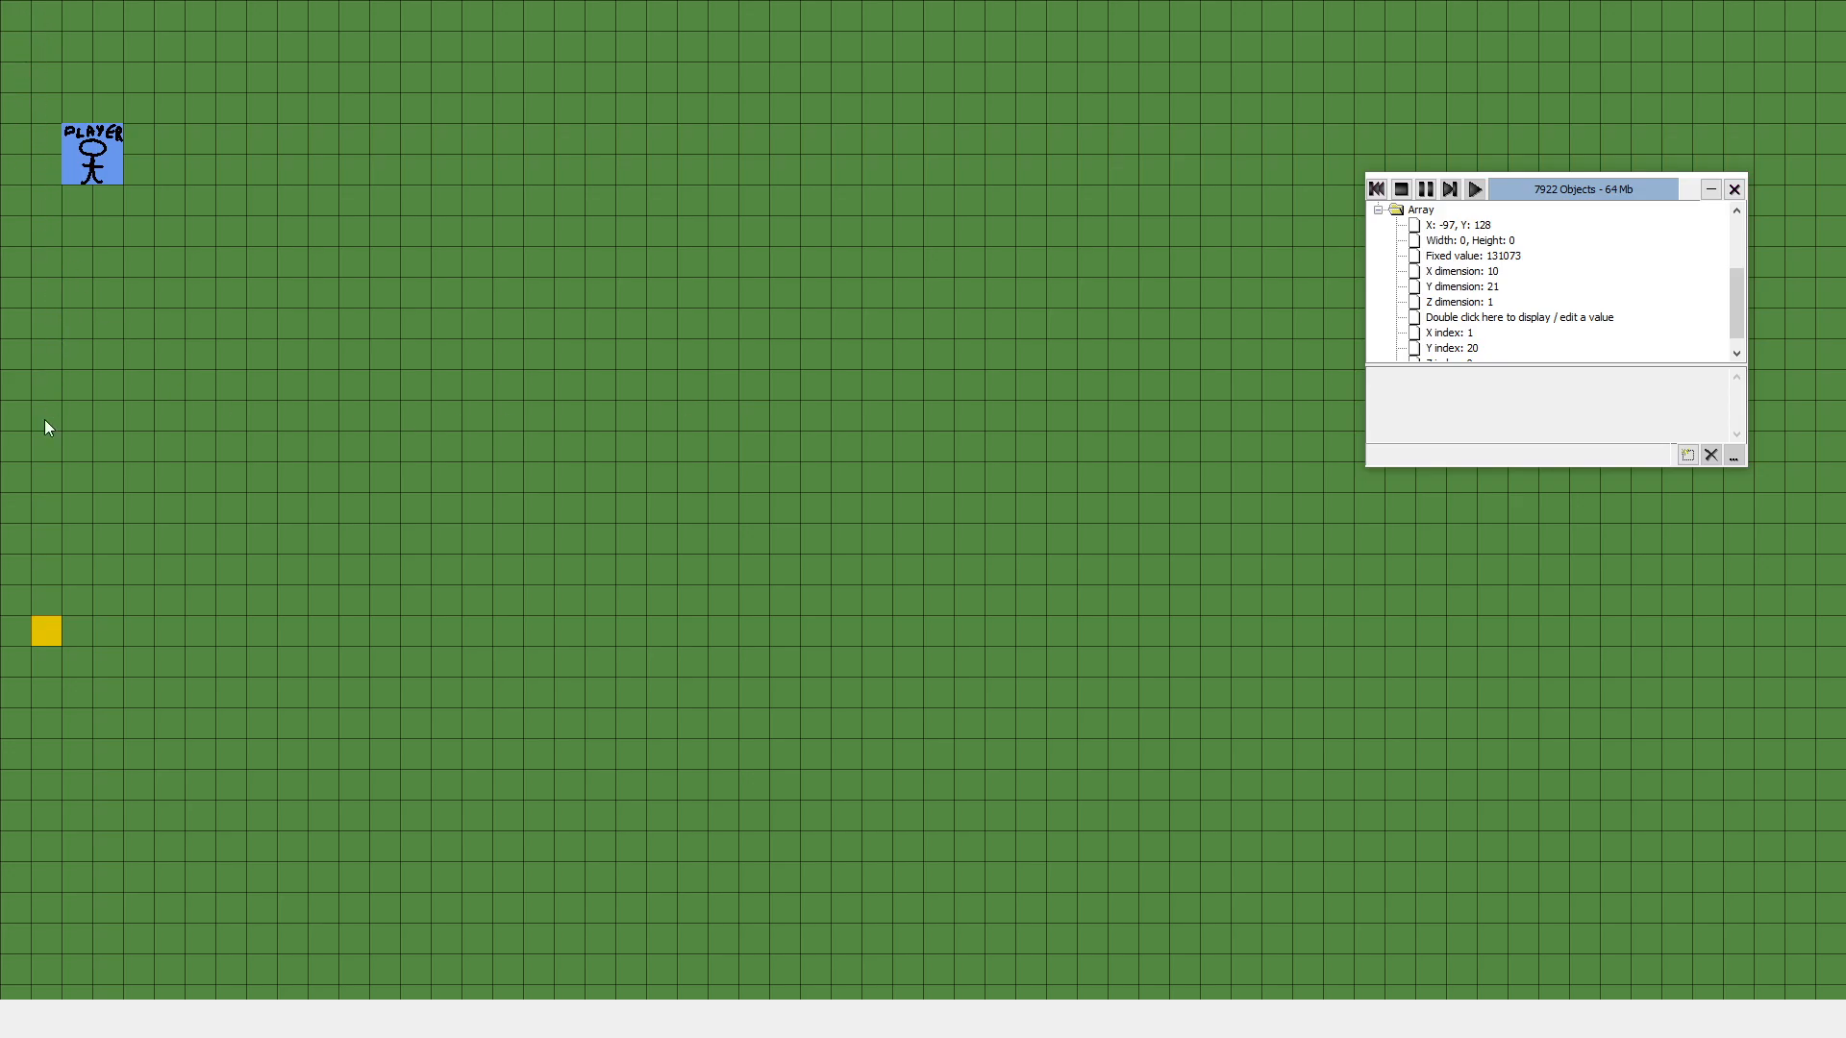
mouse_move(47, 631)
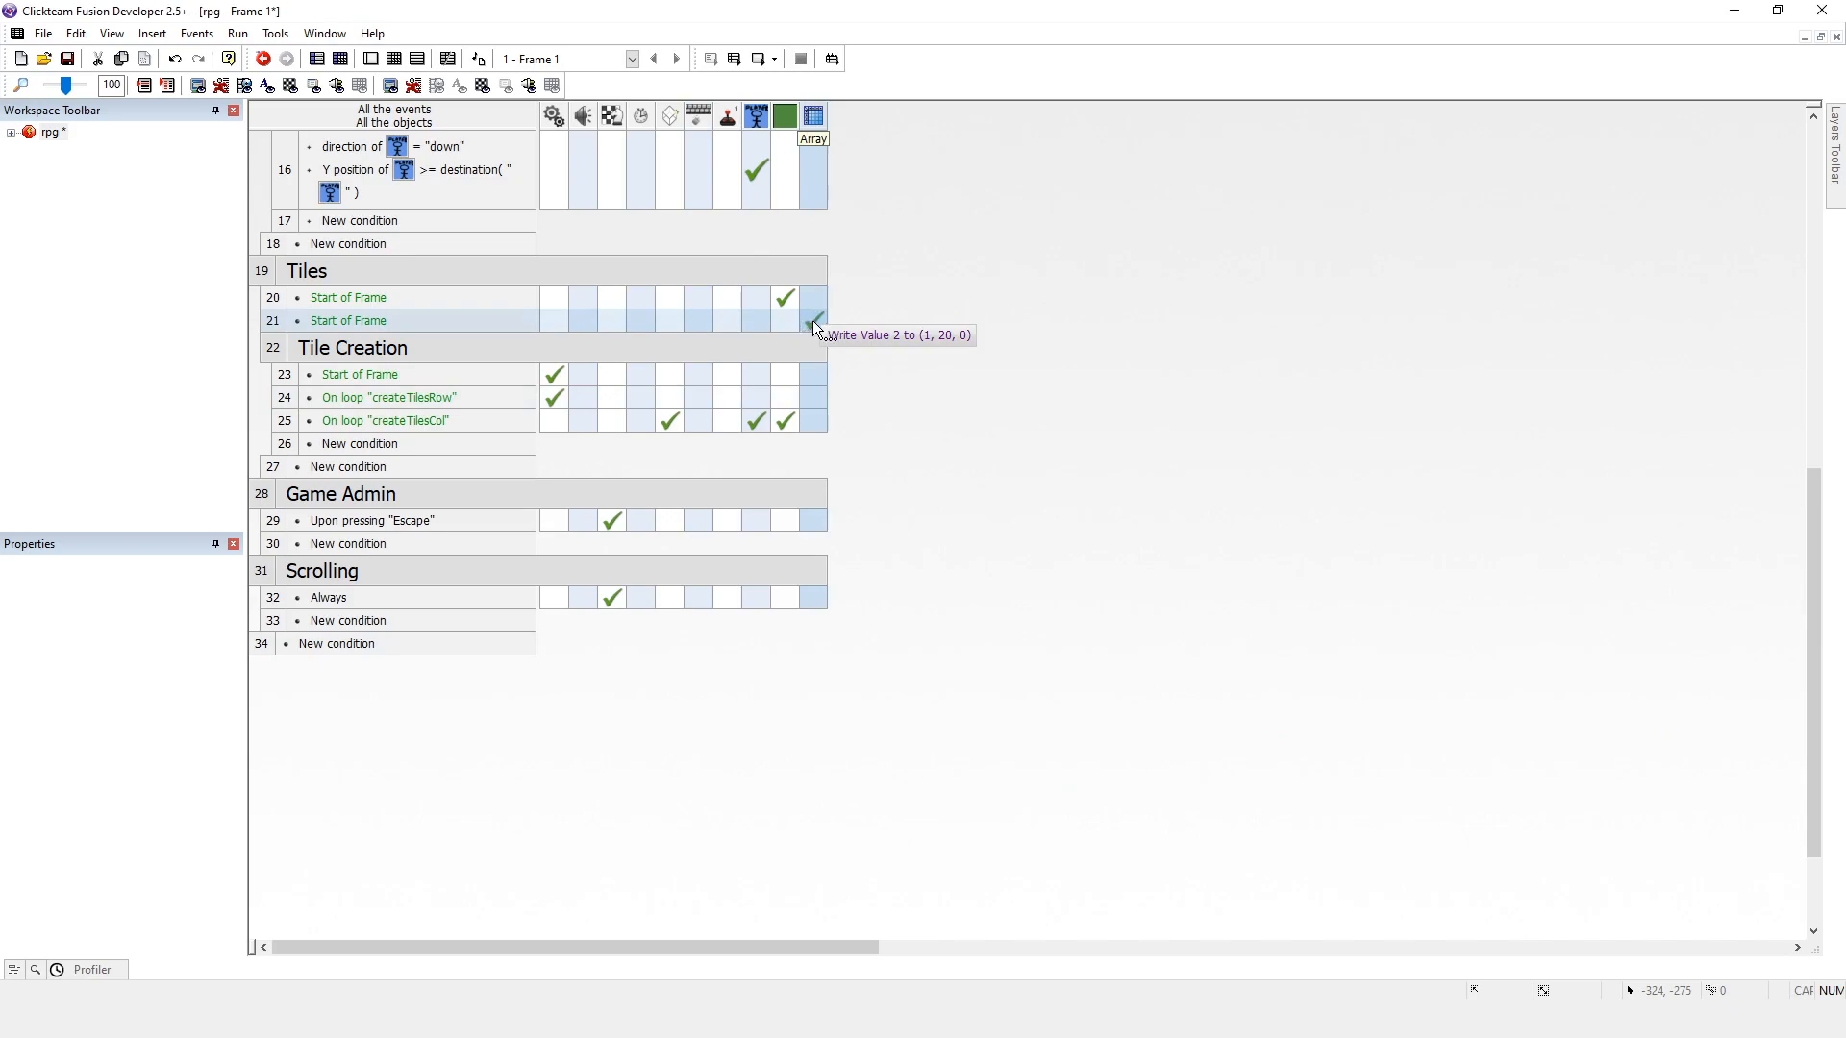
mouse_move(682, 318)
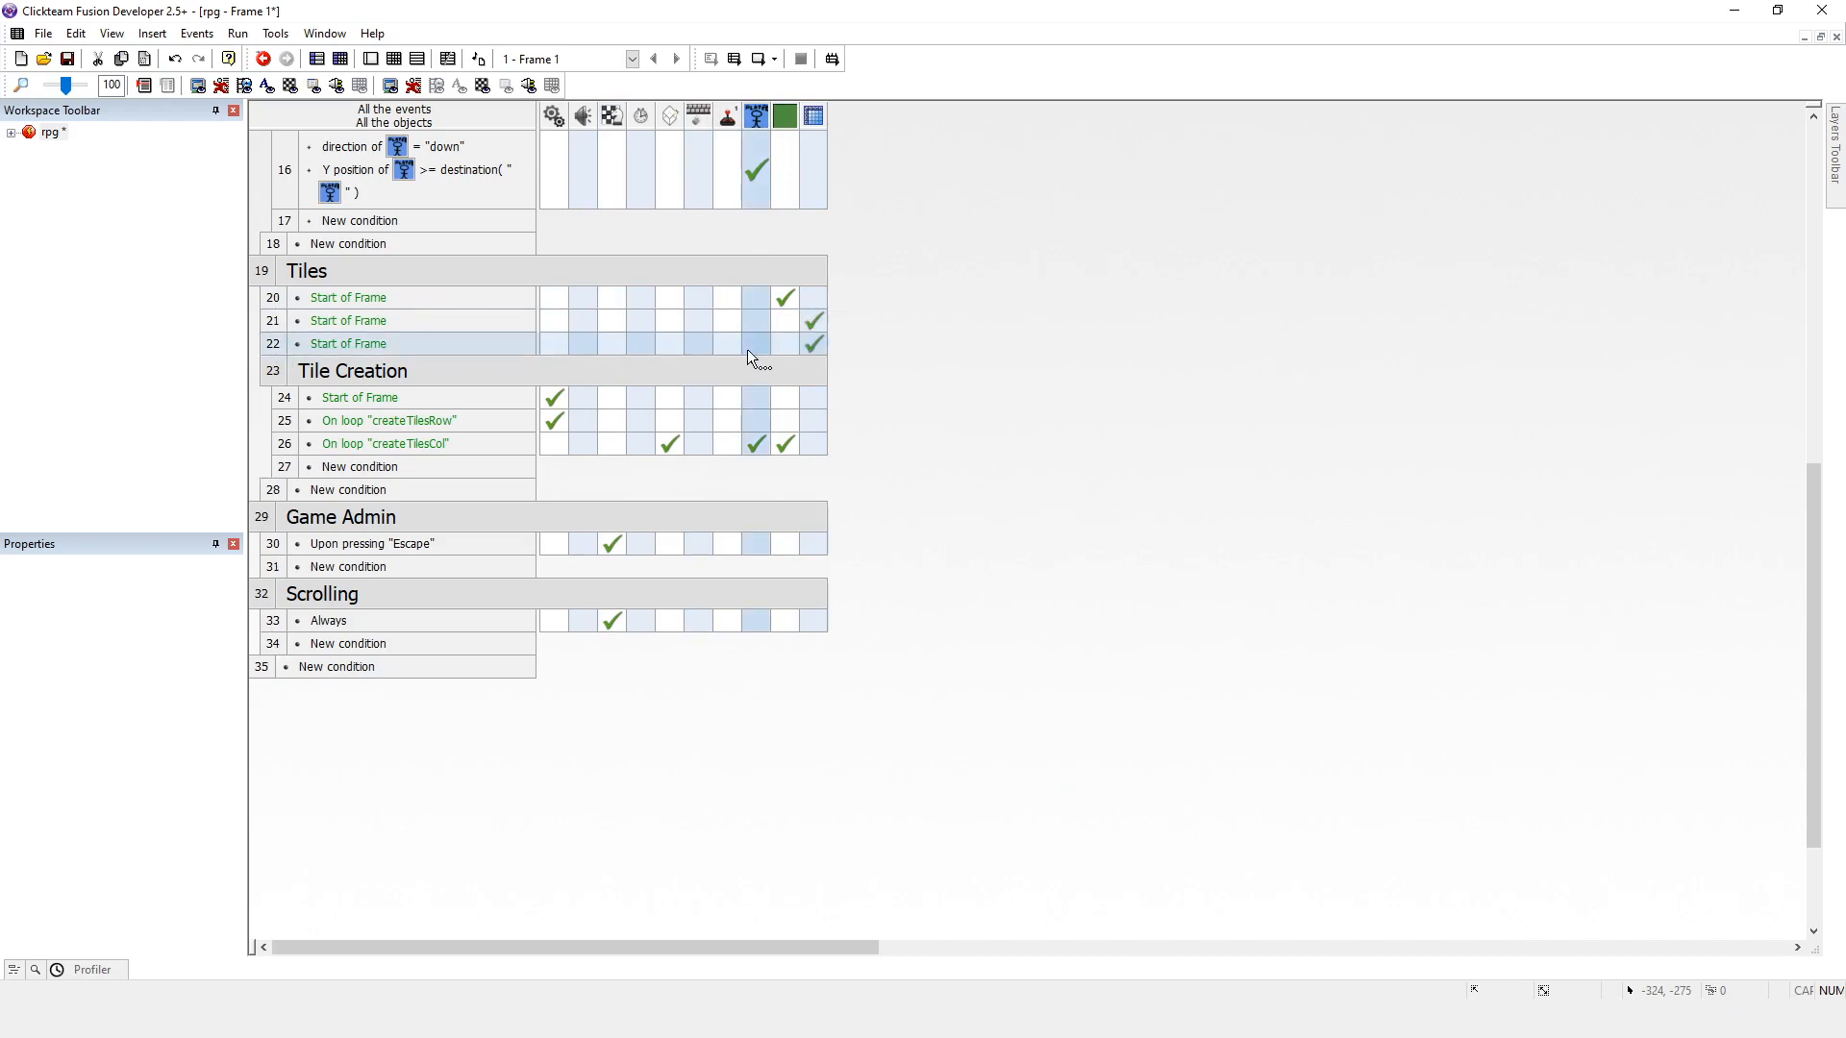
Step: Browse the Array's actions for the new Start of Frame event
left_click(813, 342)
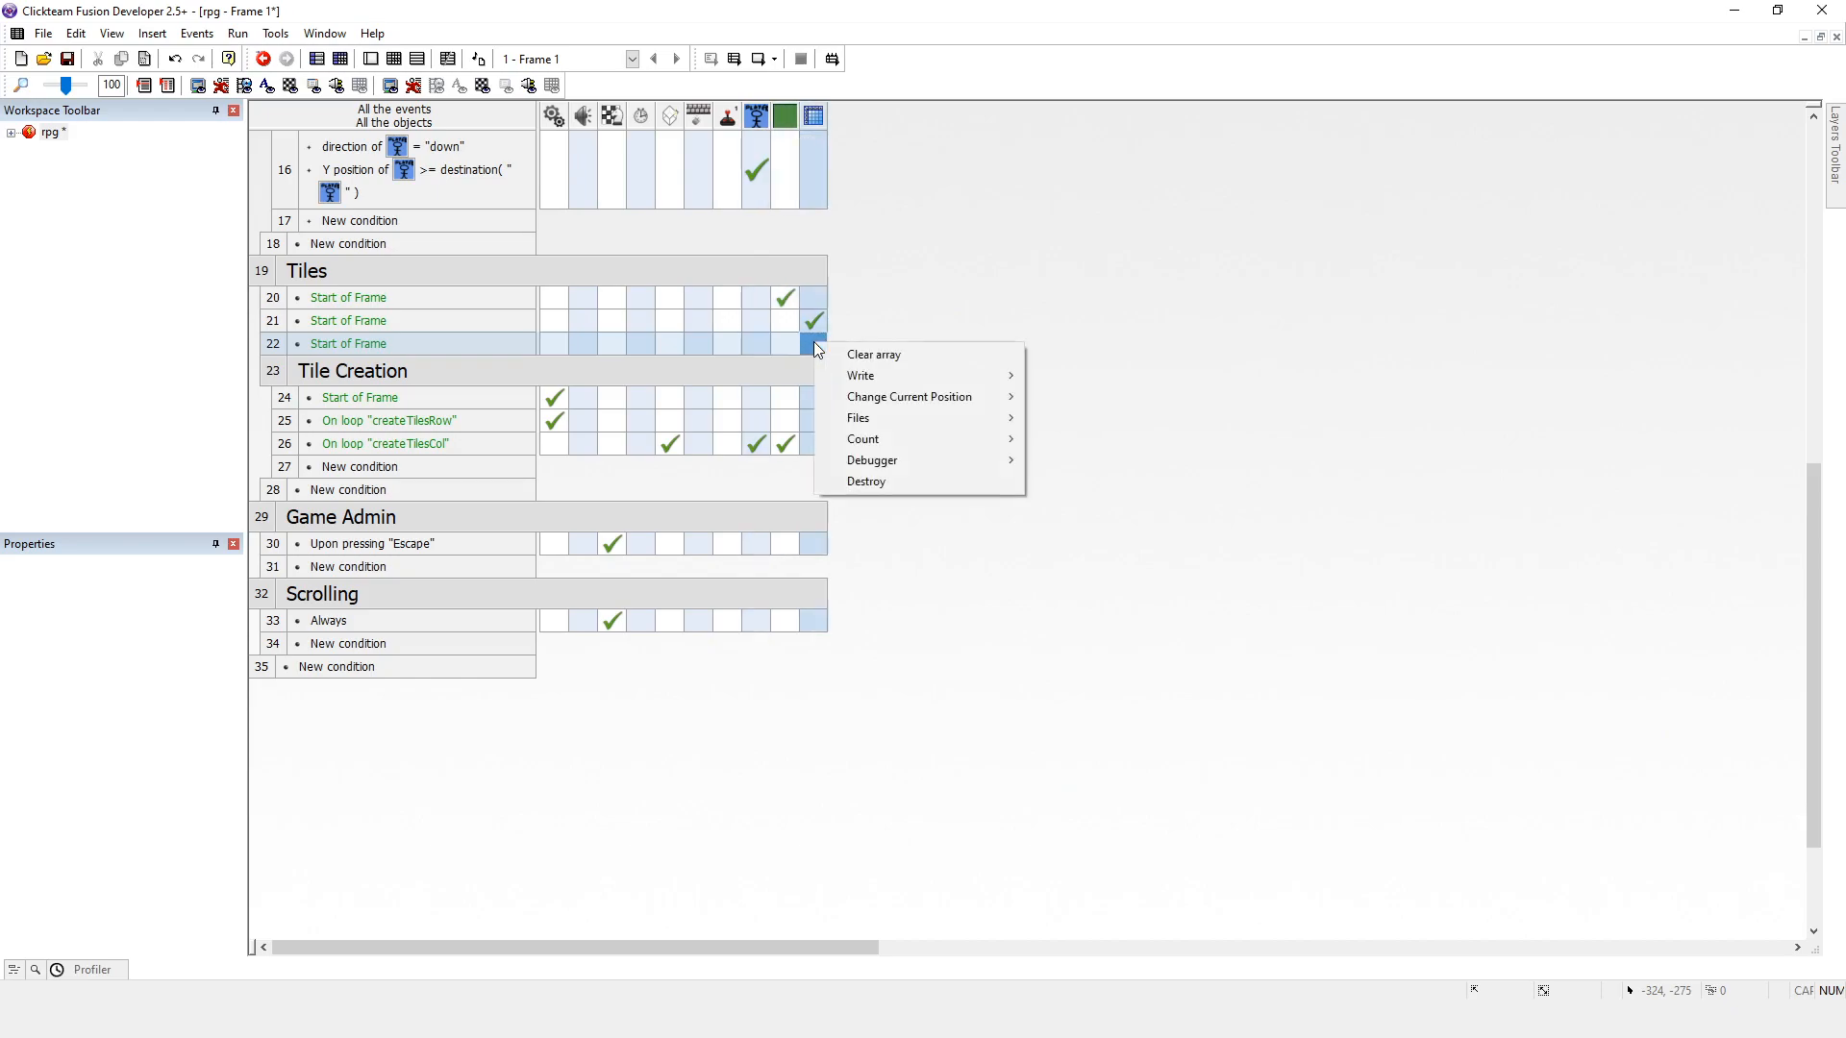
mouse_move(858, 418)
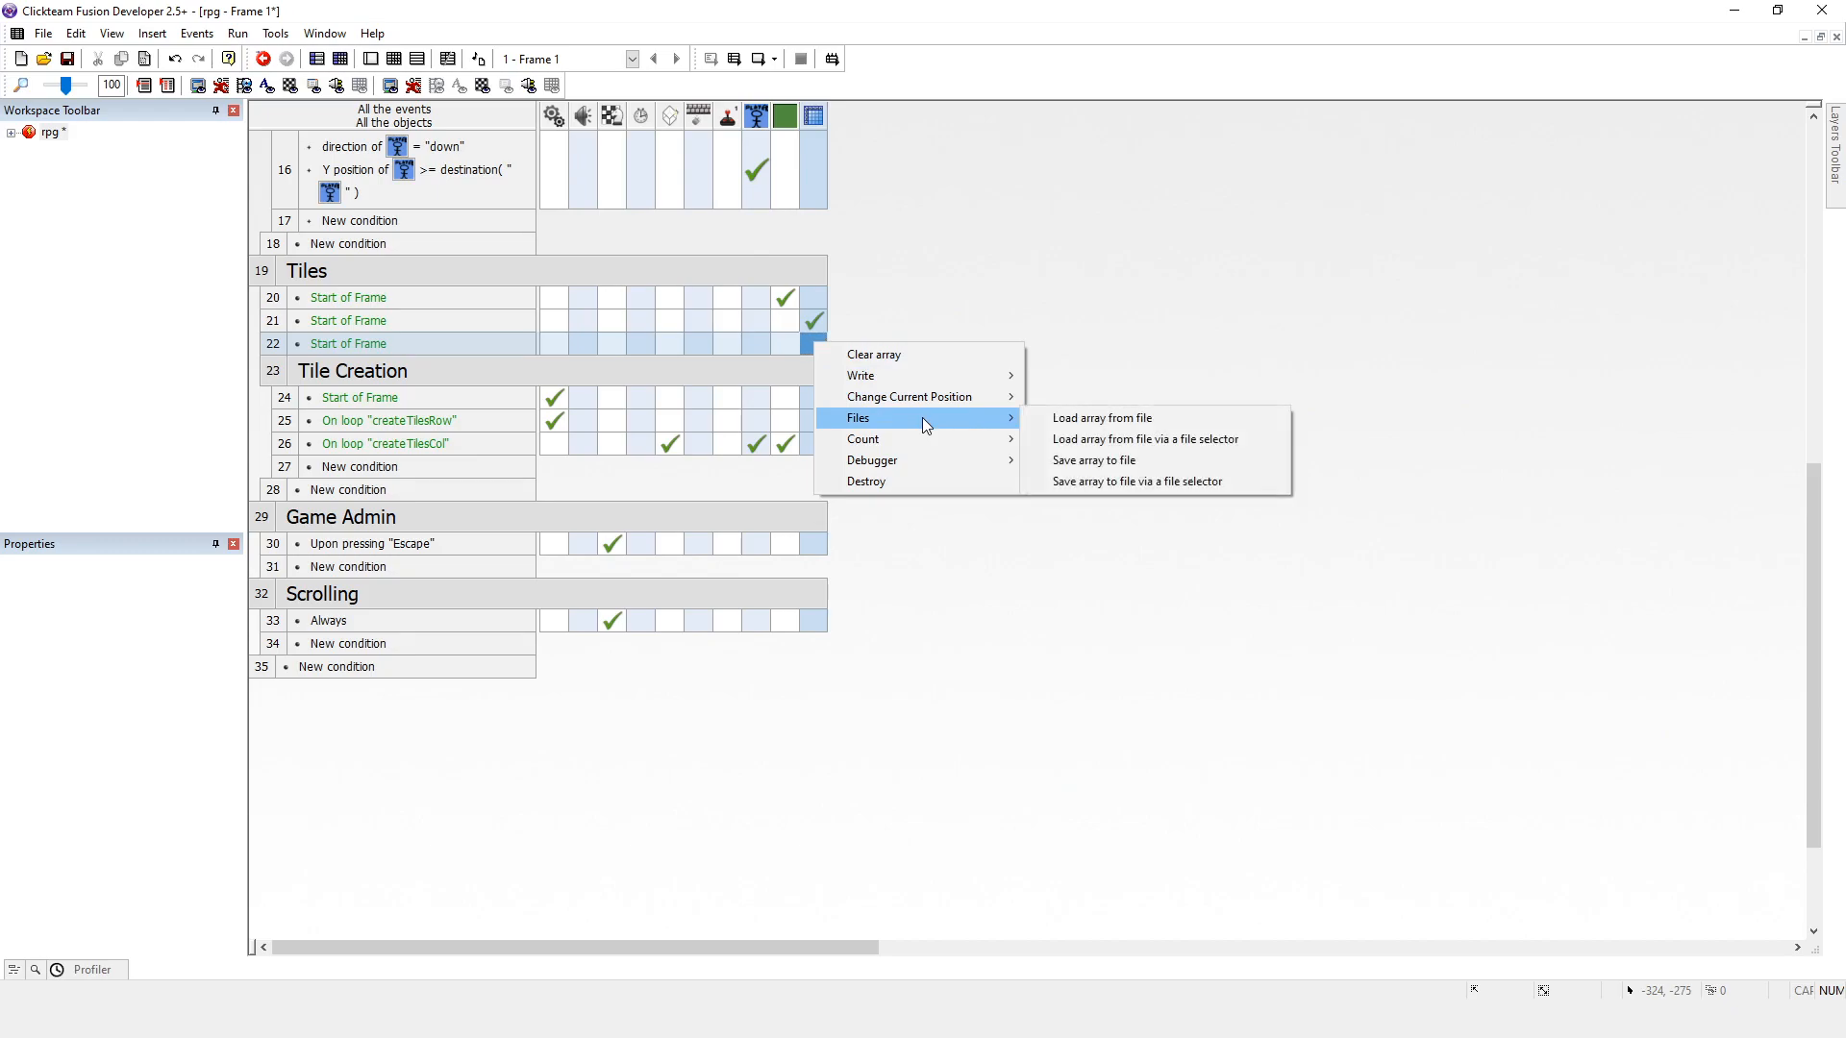
mouse_move(1103, 466)
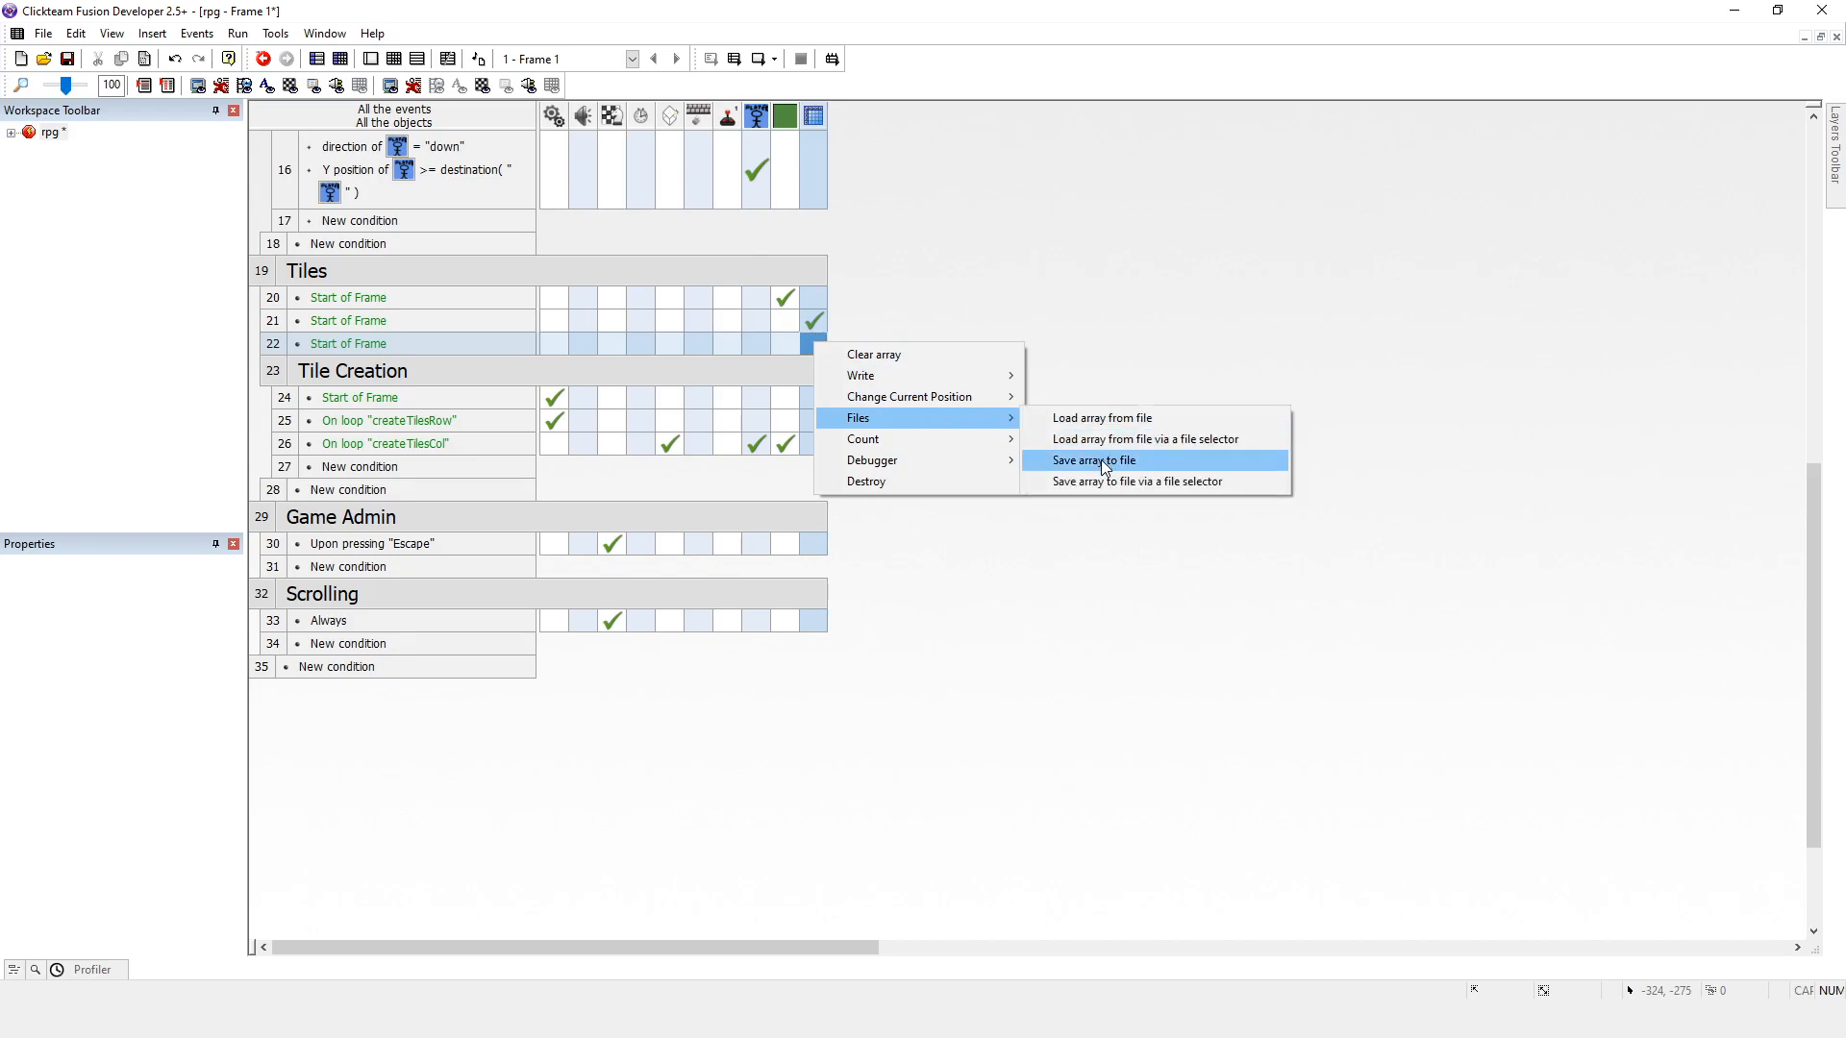
Step: Add a Save array to file action targeting a file named 'array' in Assets
left_click(1094, 460)
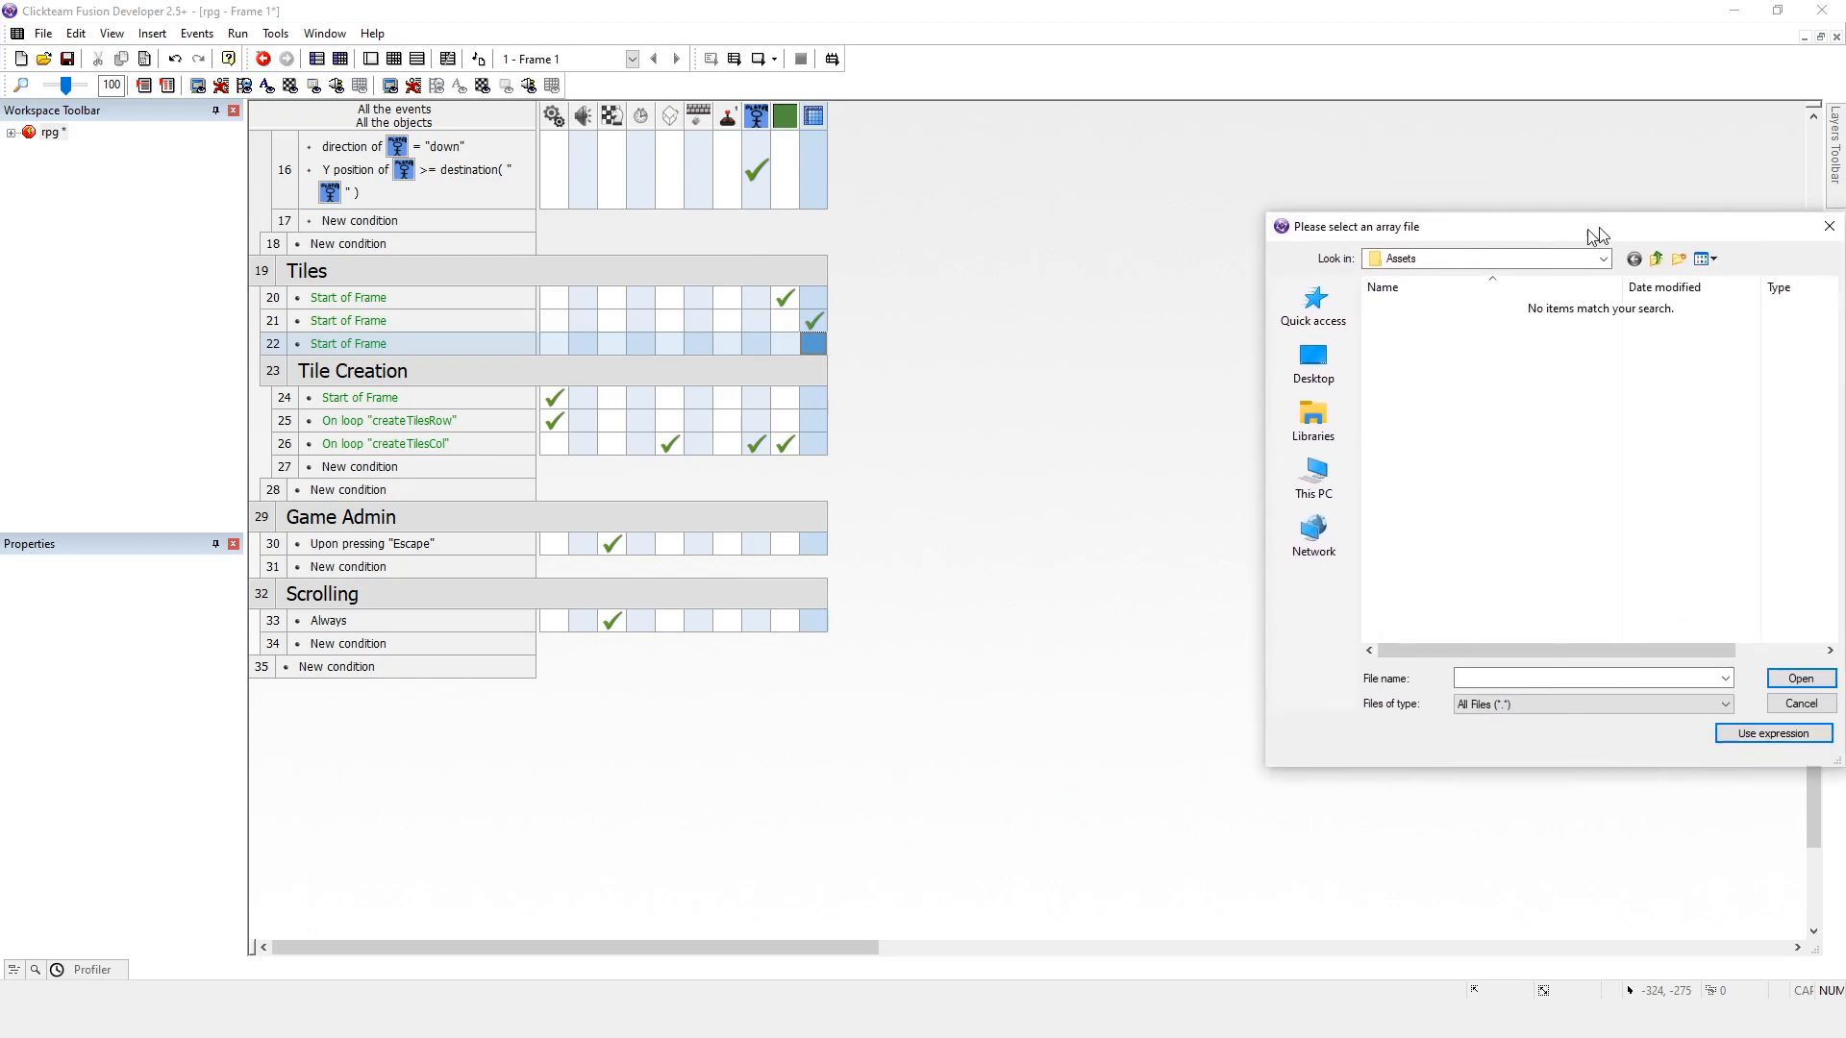
left_click_drag(1531, 227, 1248, 229)
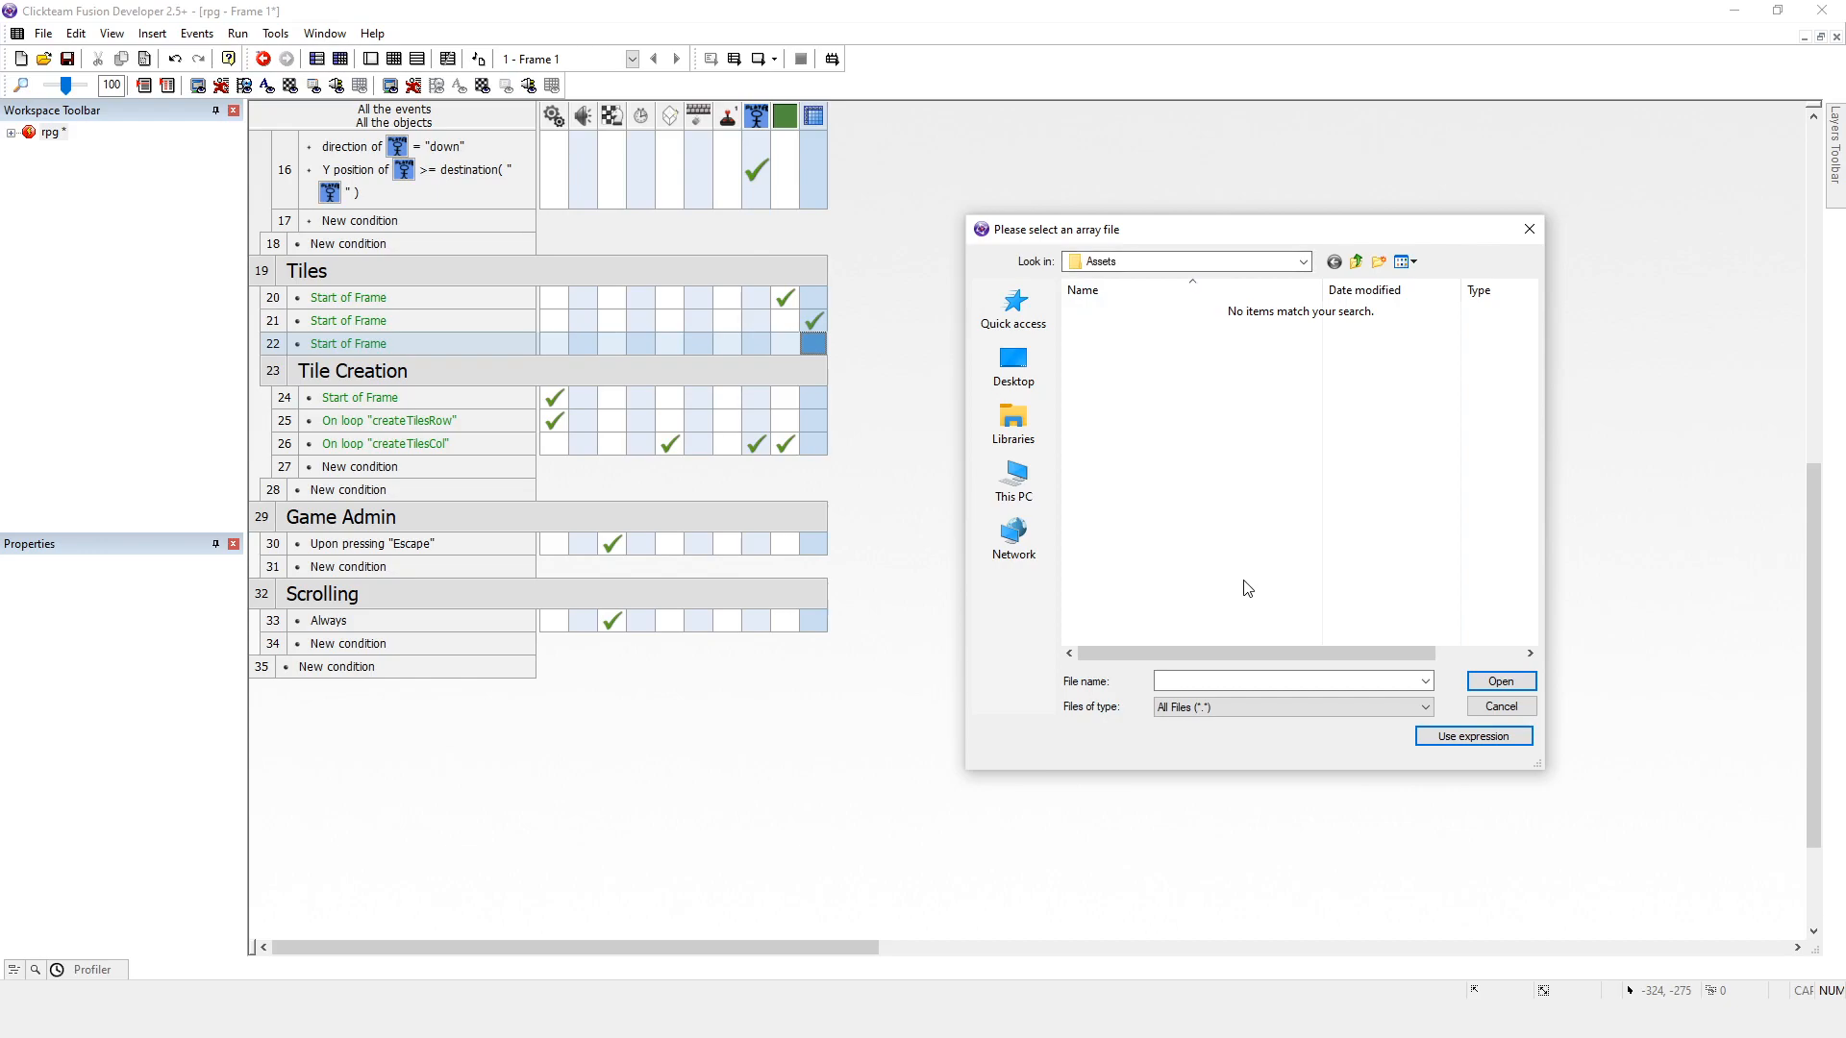
mouse_move(1214, 449)
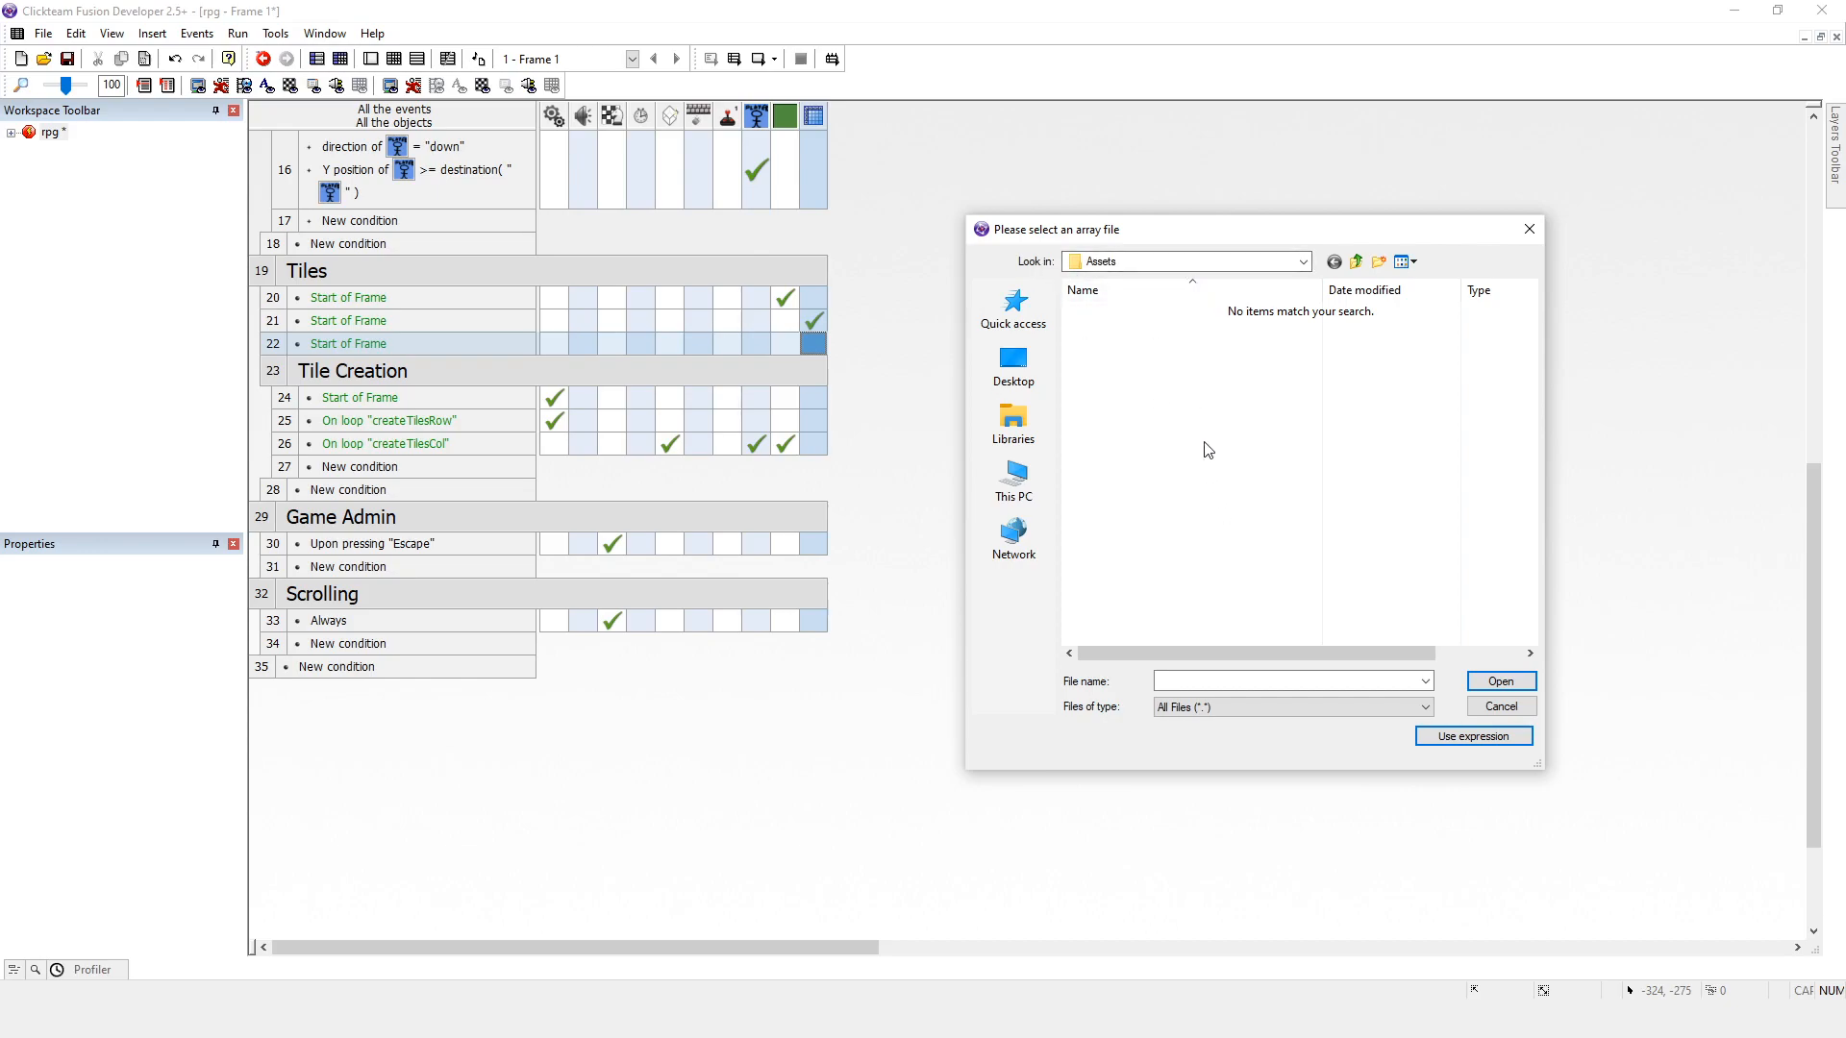
mouse_move(1226, 668)
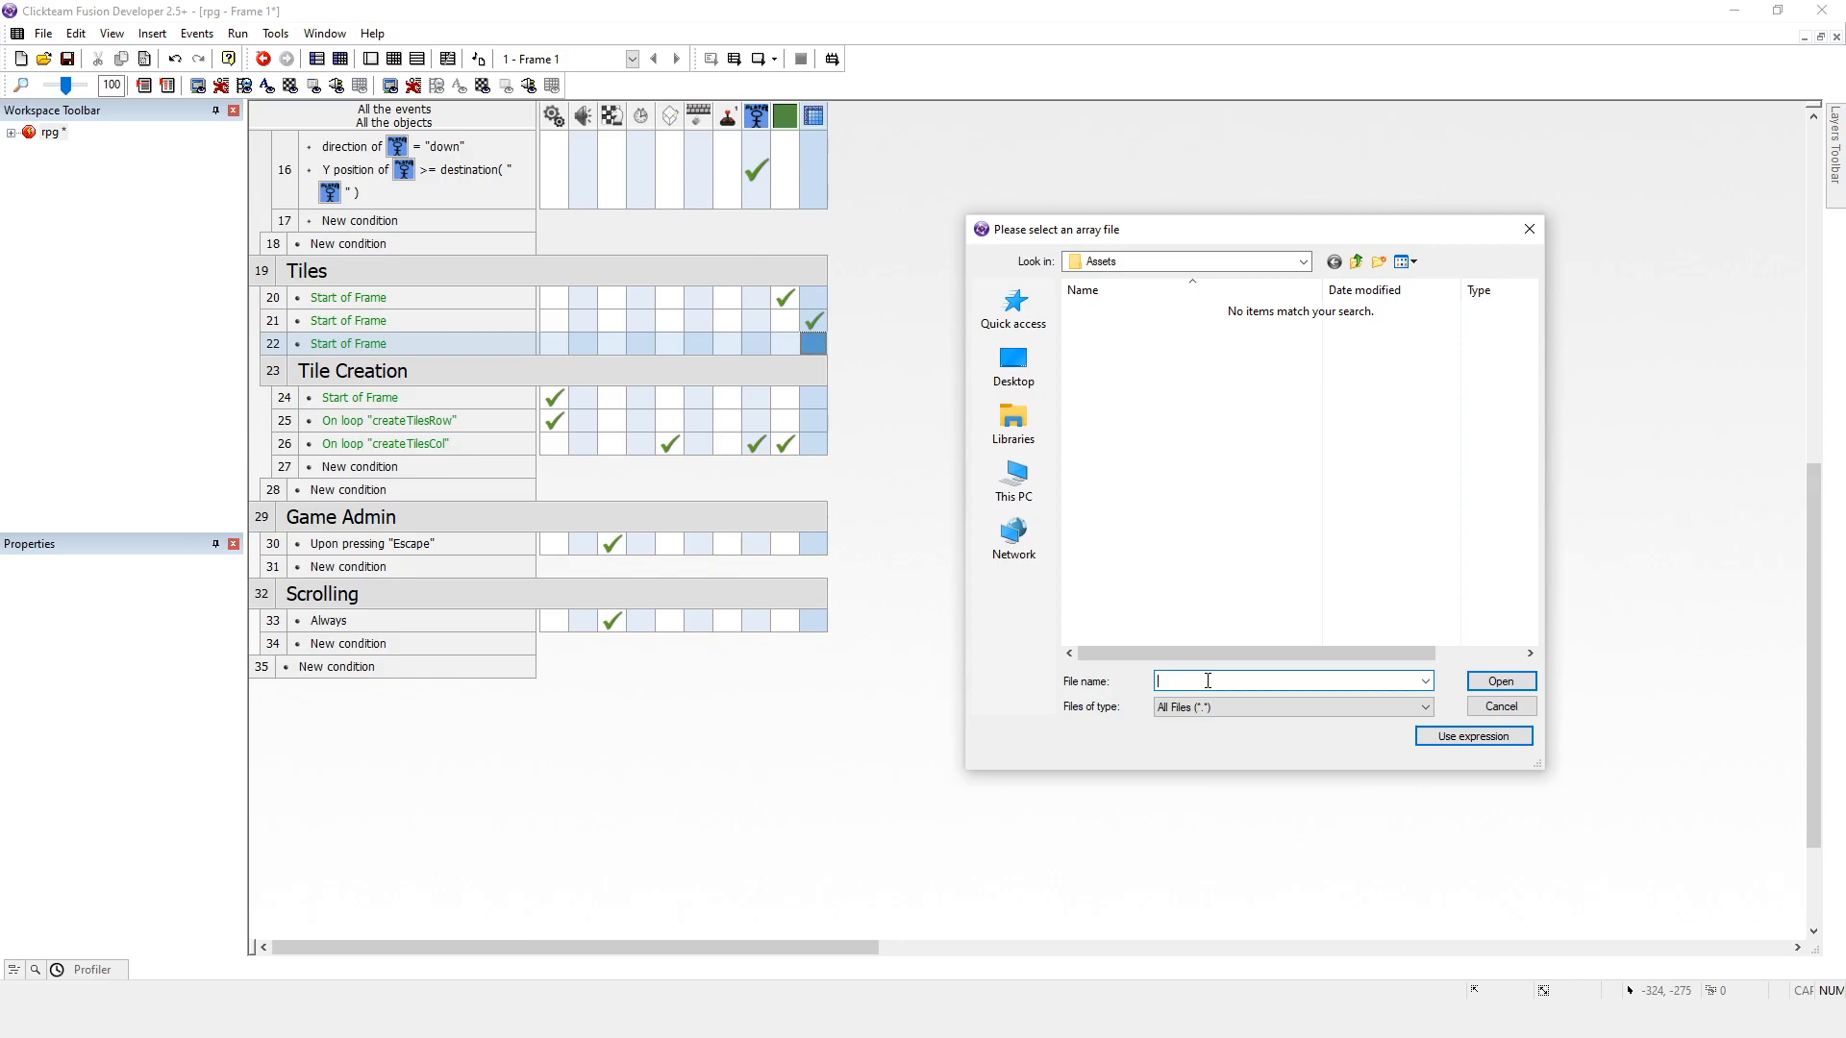
type("a")
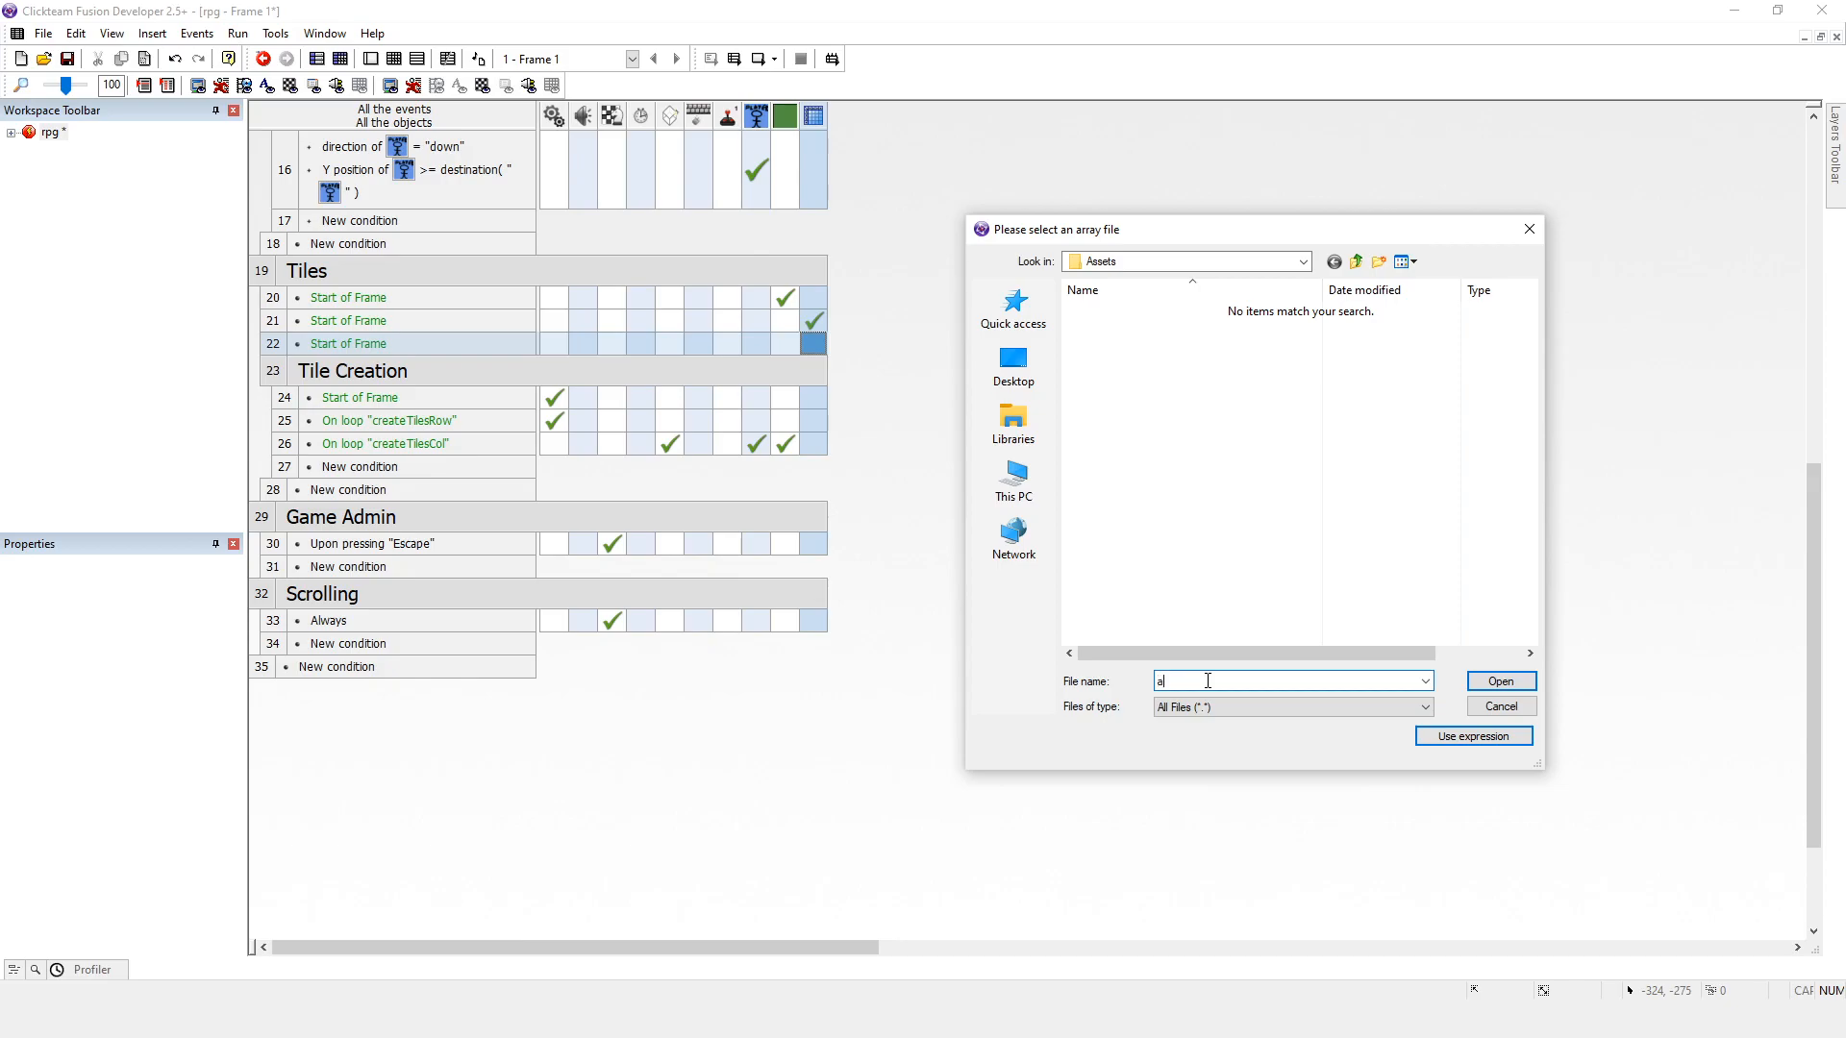
type("rray")
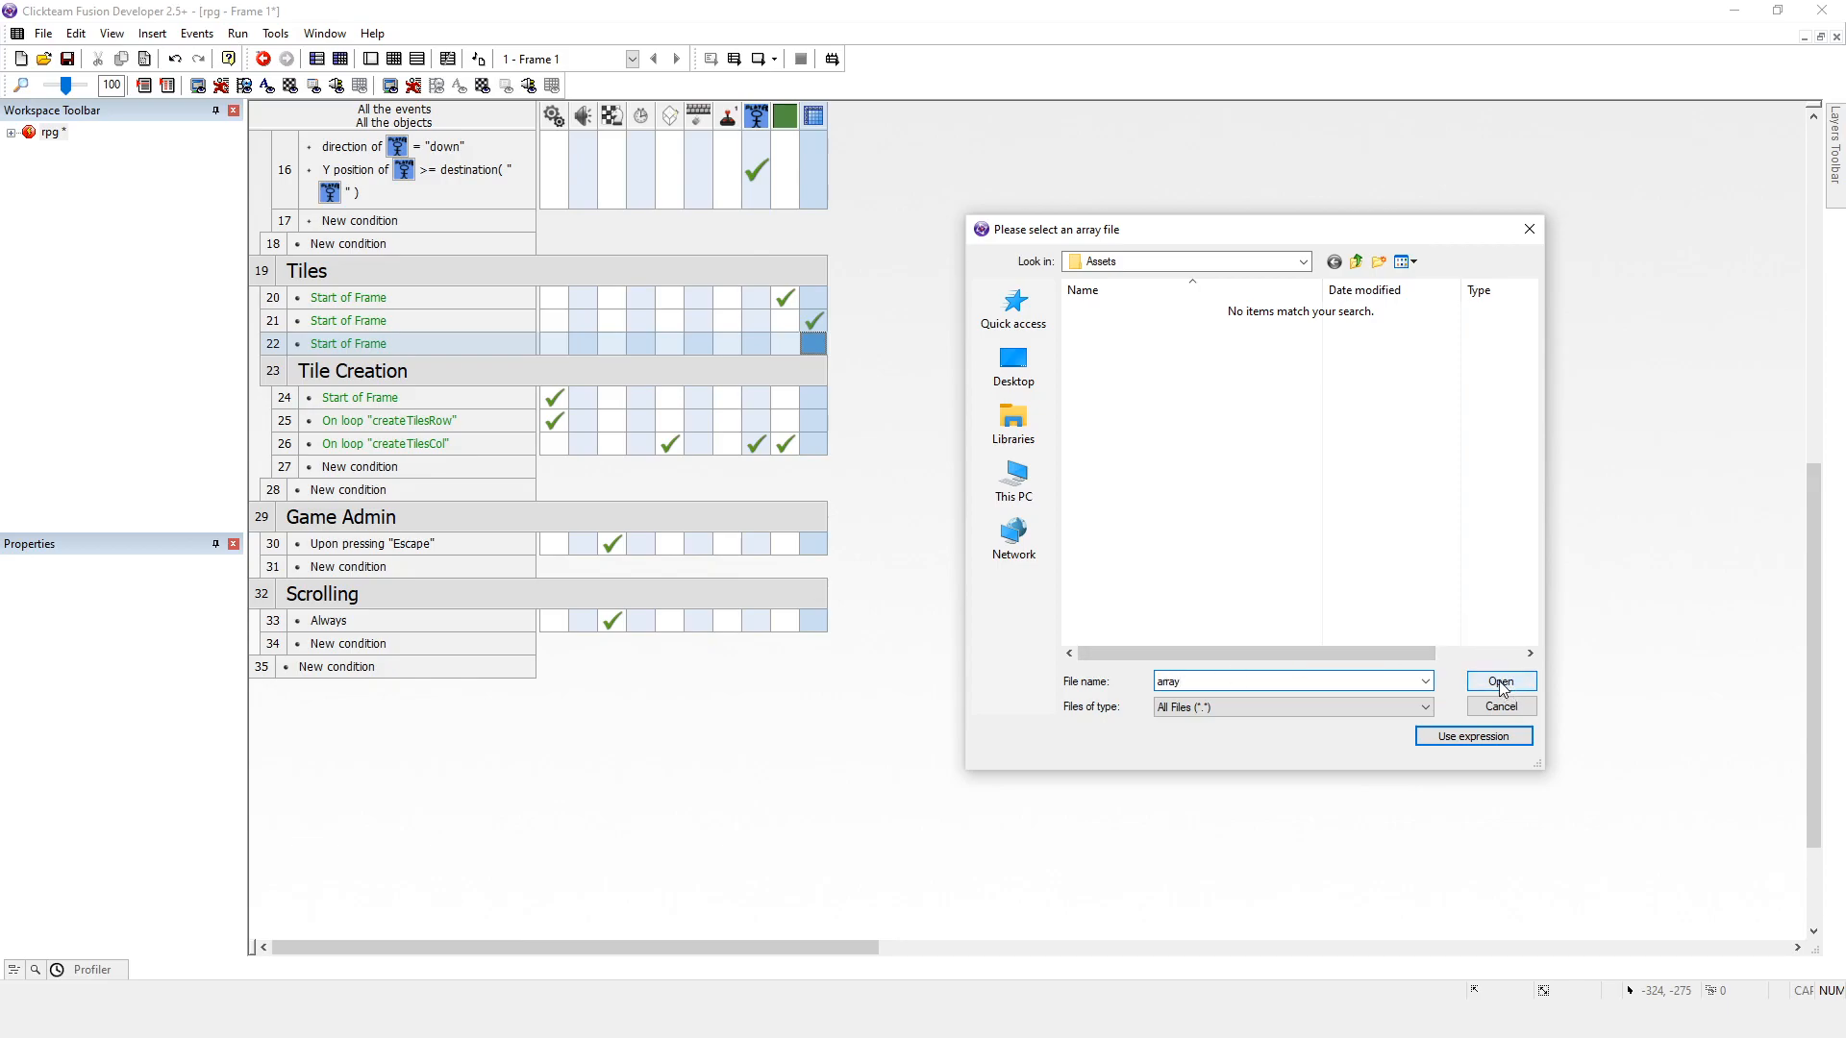
left_click(1500, 681)
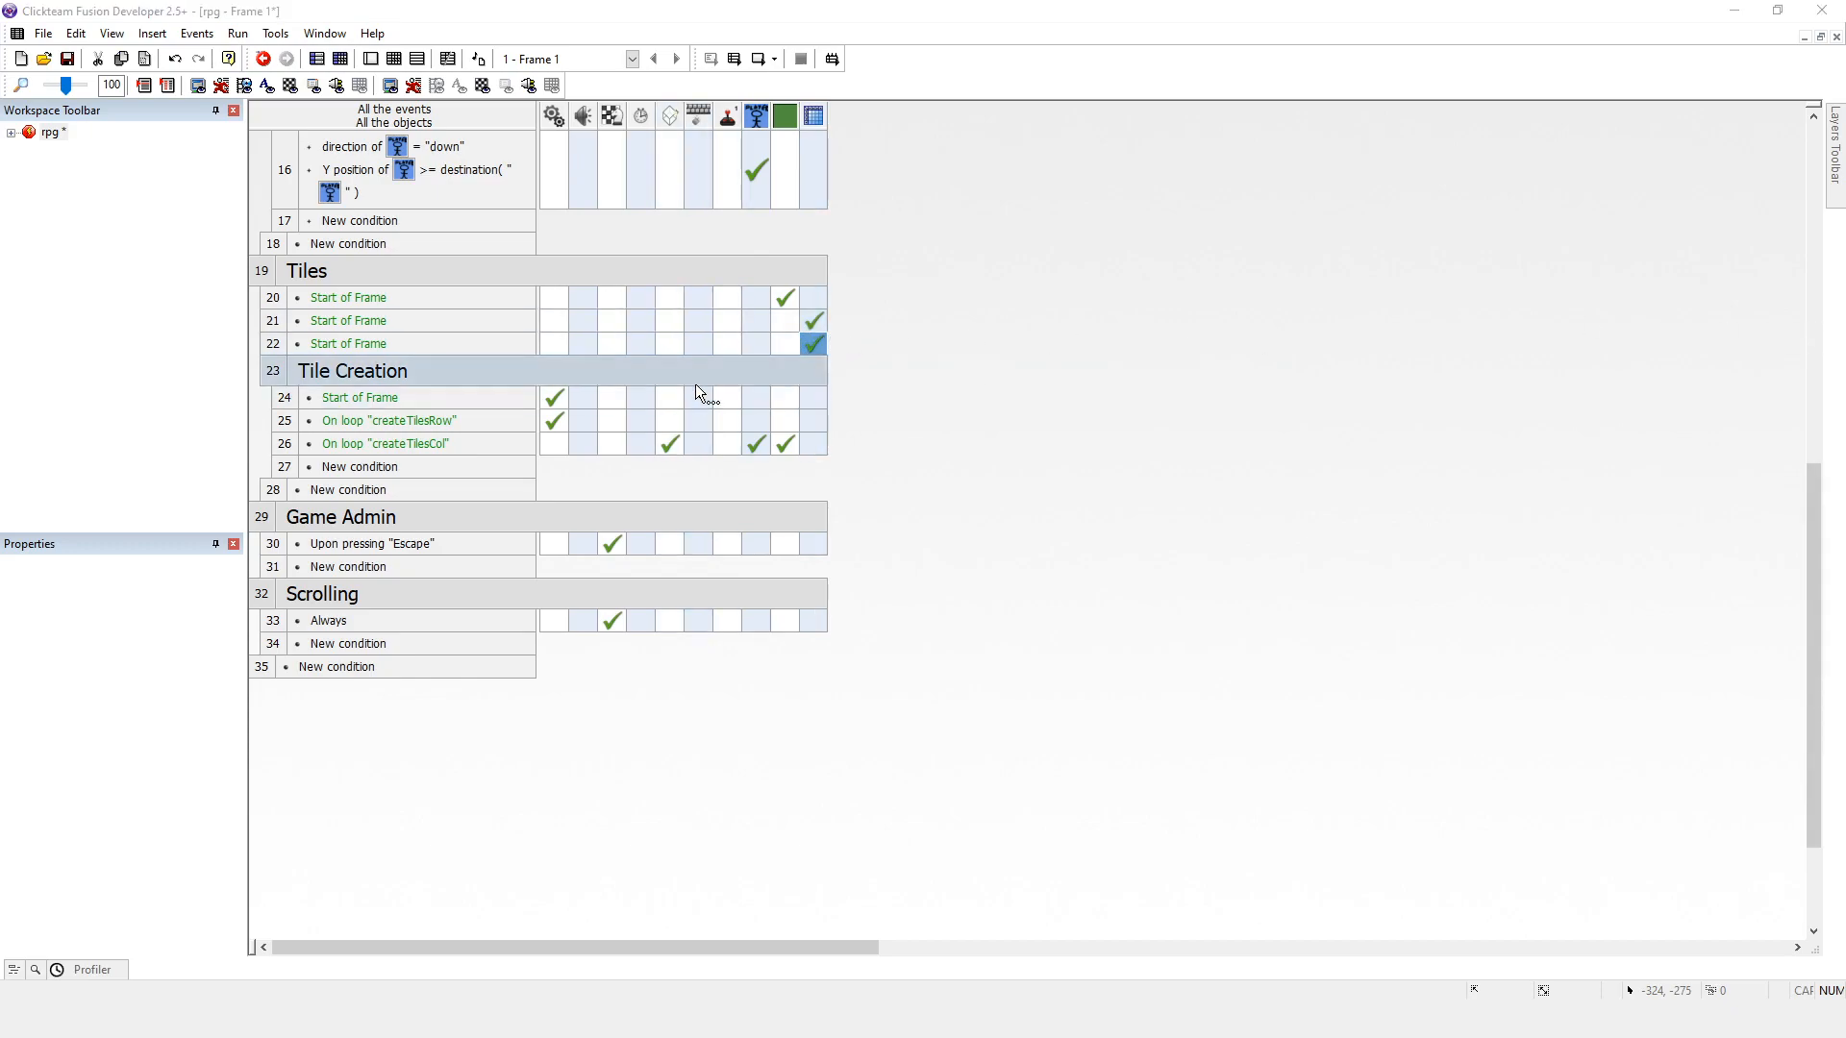
left_click(230, 32)
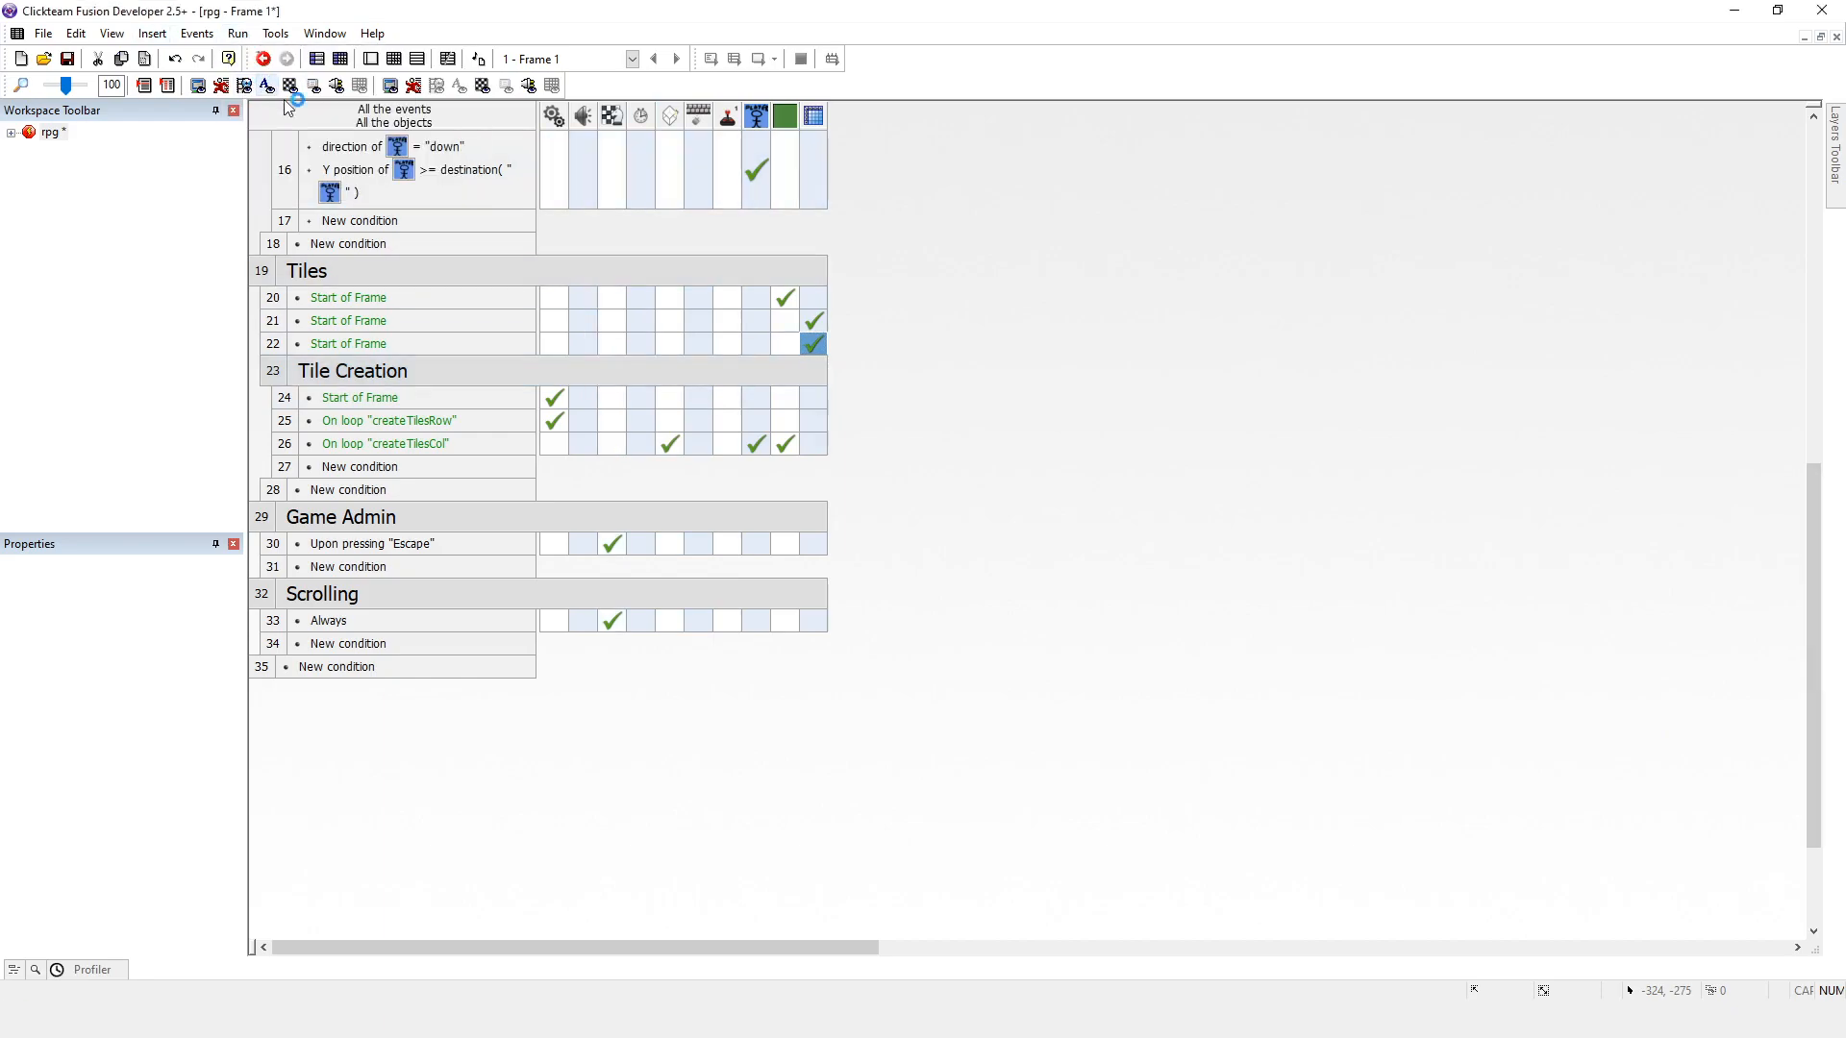
left_click(246, 58)
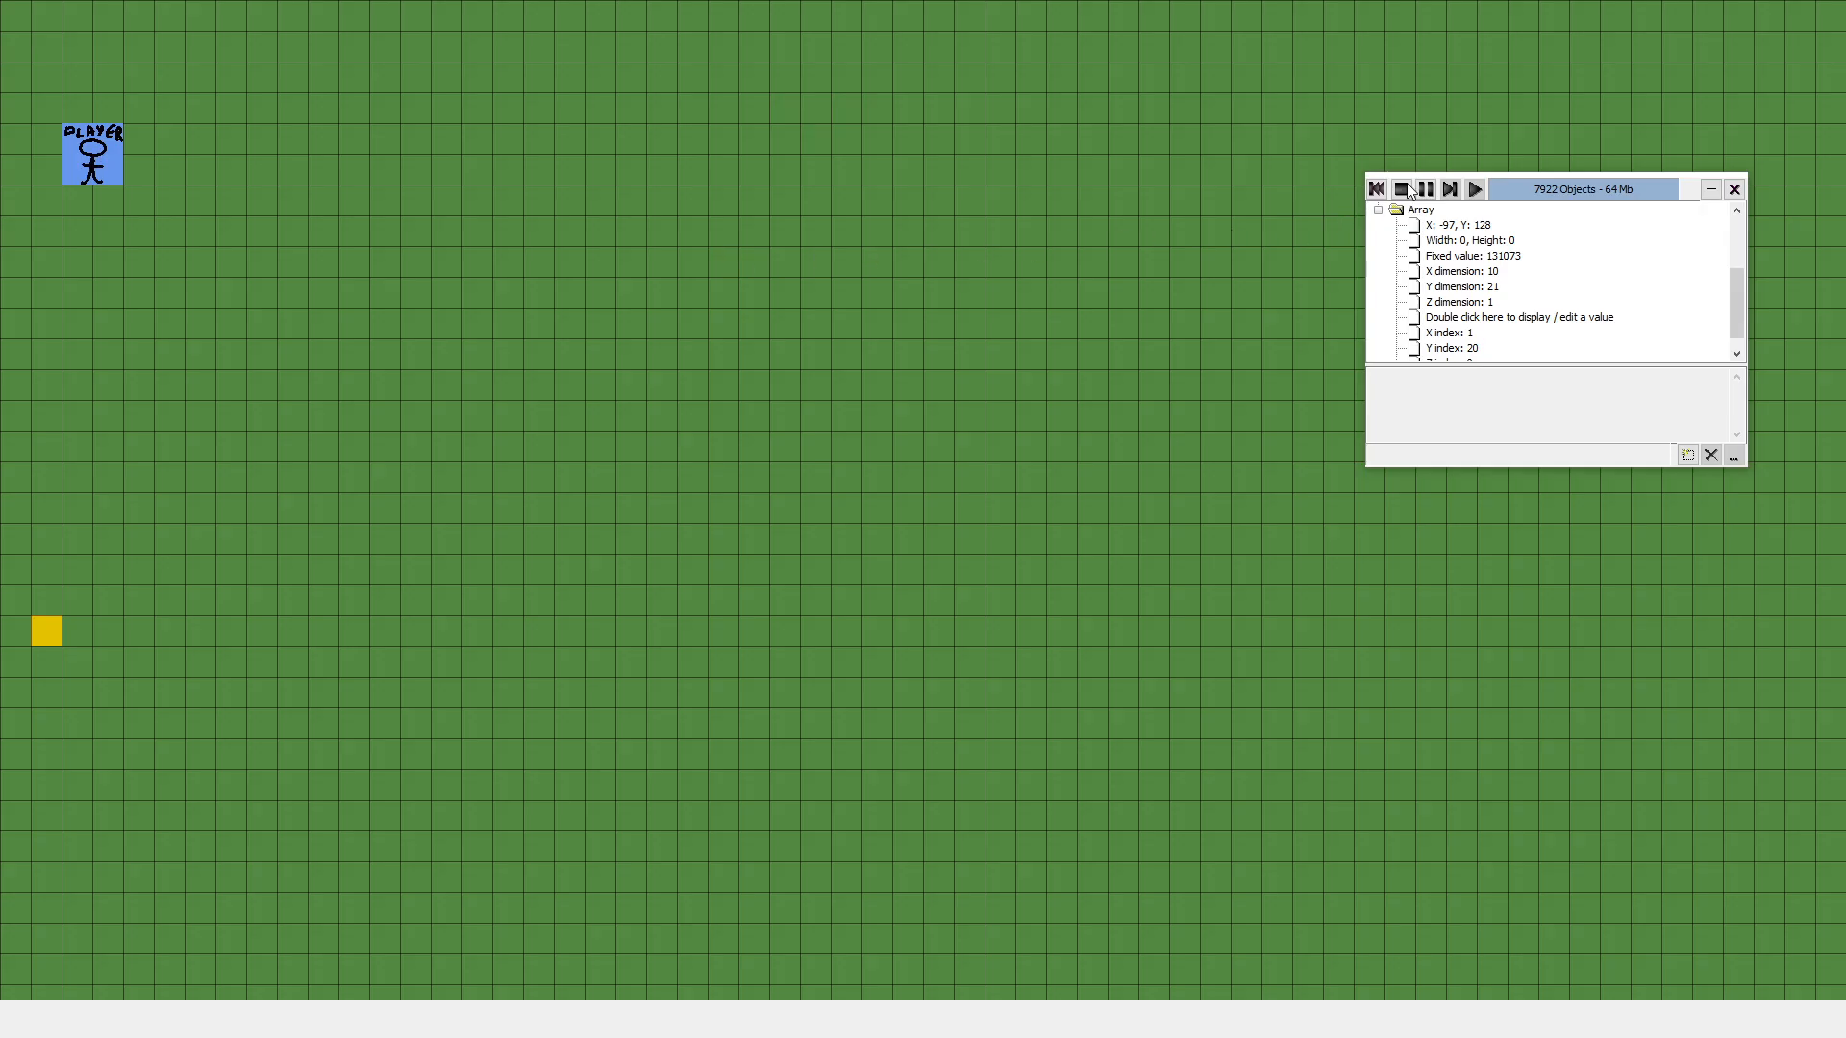
left_click(1409, 189)
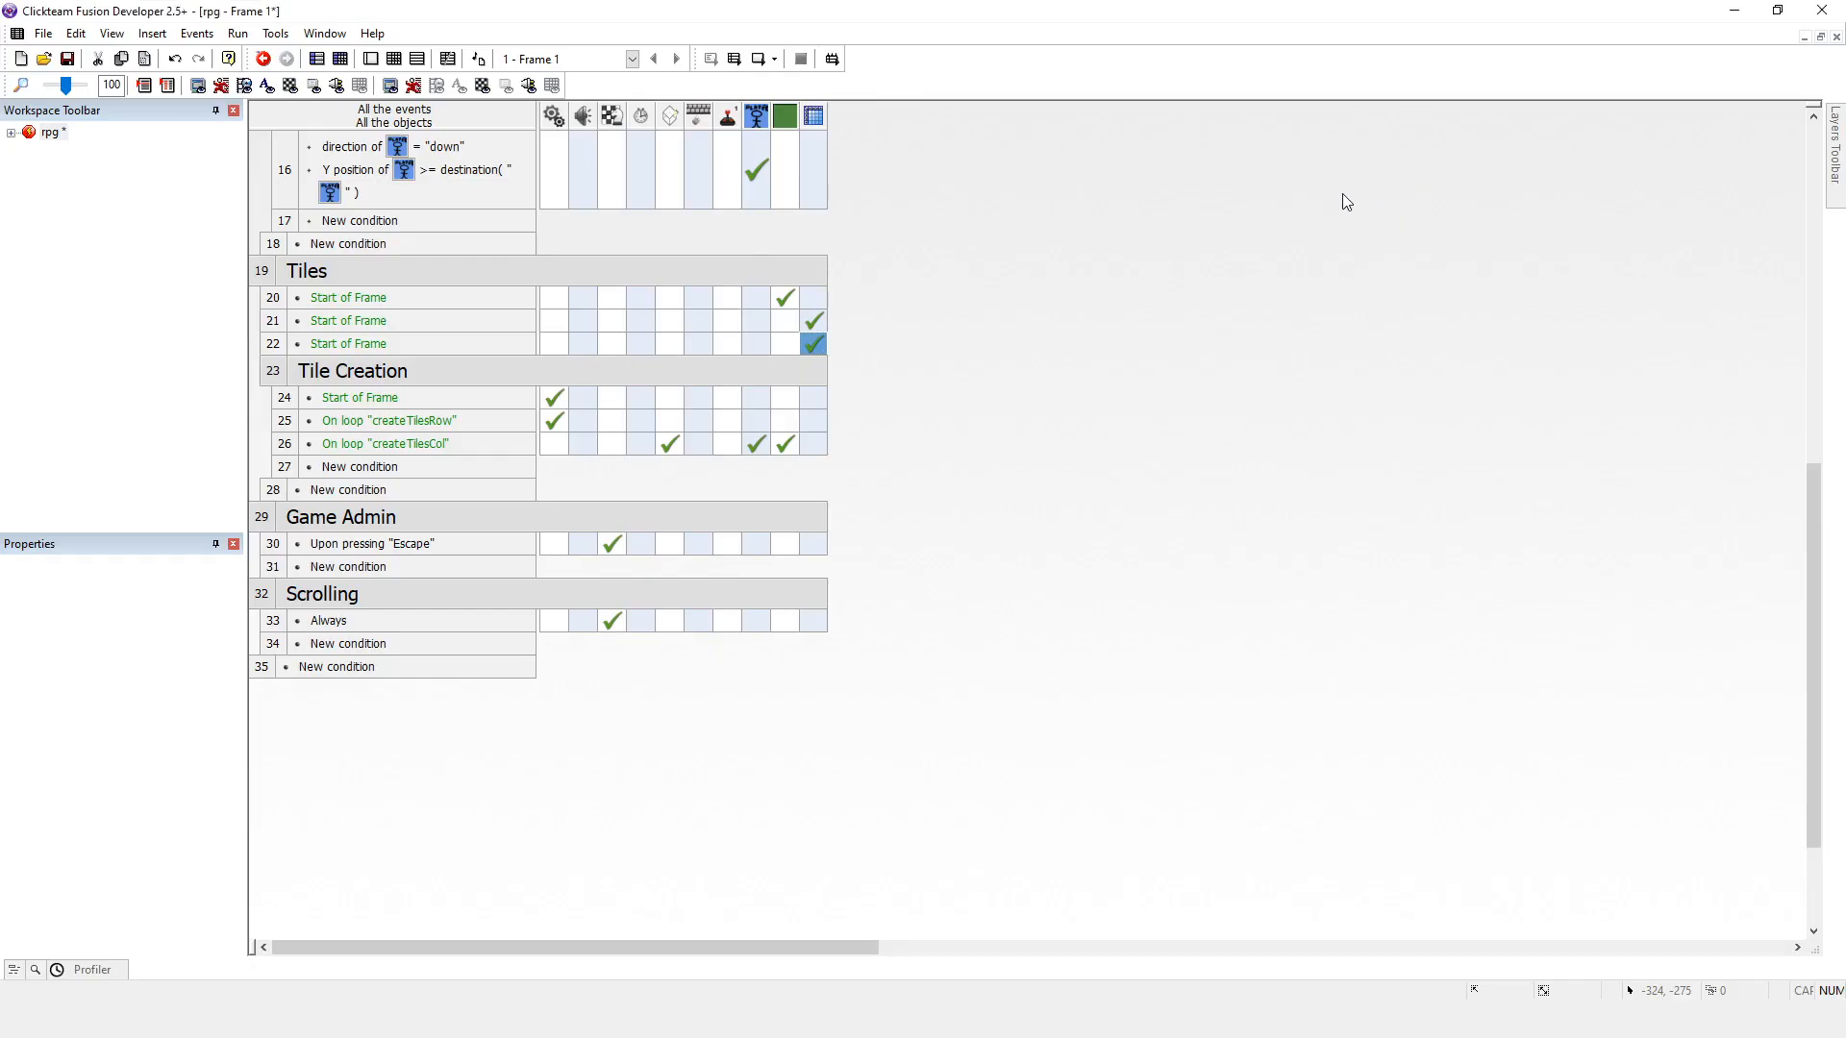
mouse_move(812, 319)
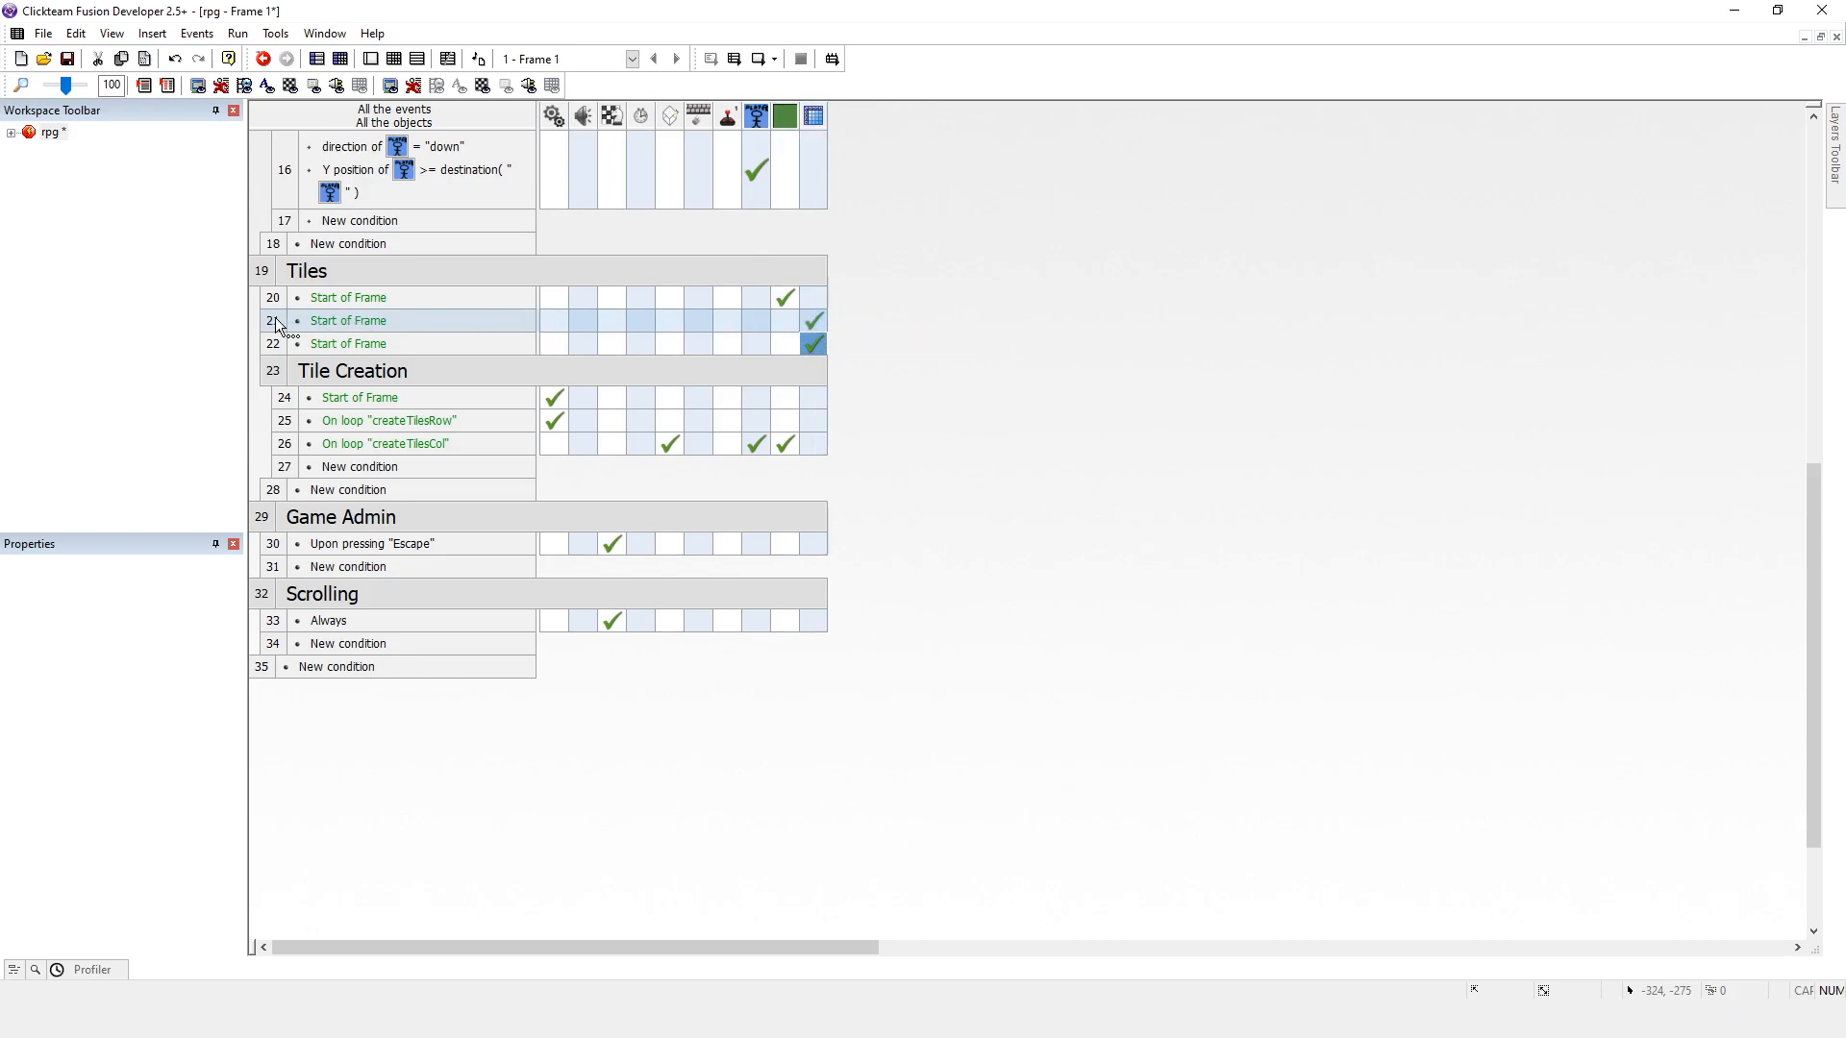
Step: Inactivate the array-saving Start of Frame event on line 22
left_click(813, 320)
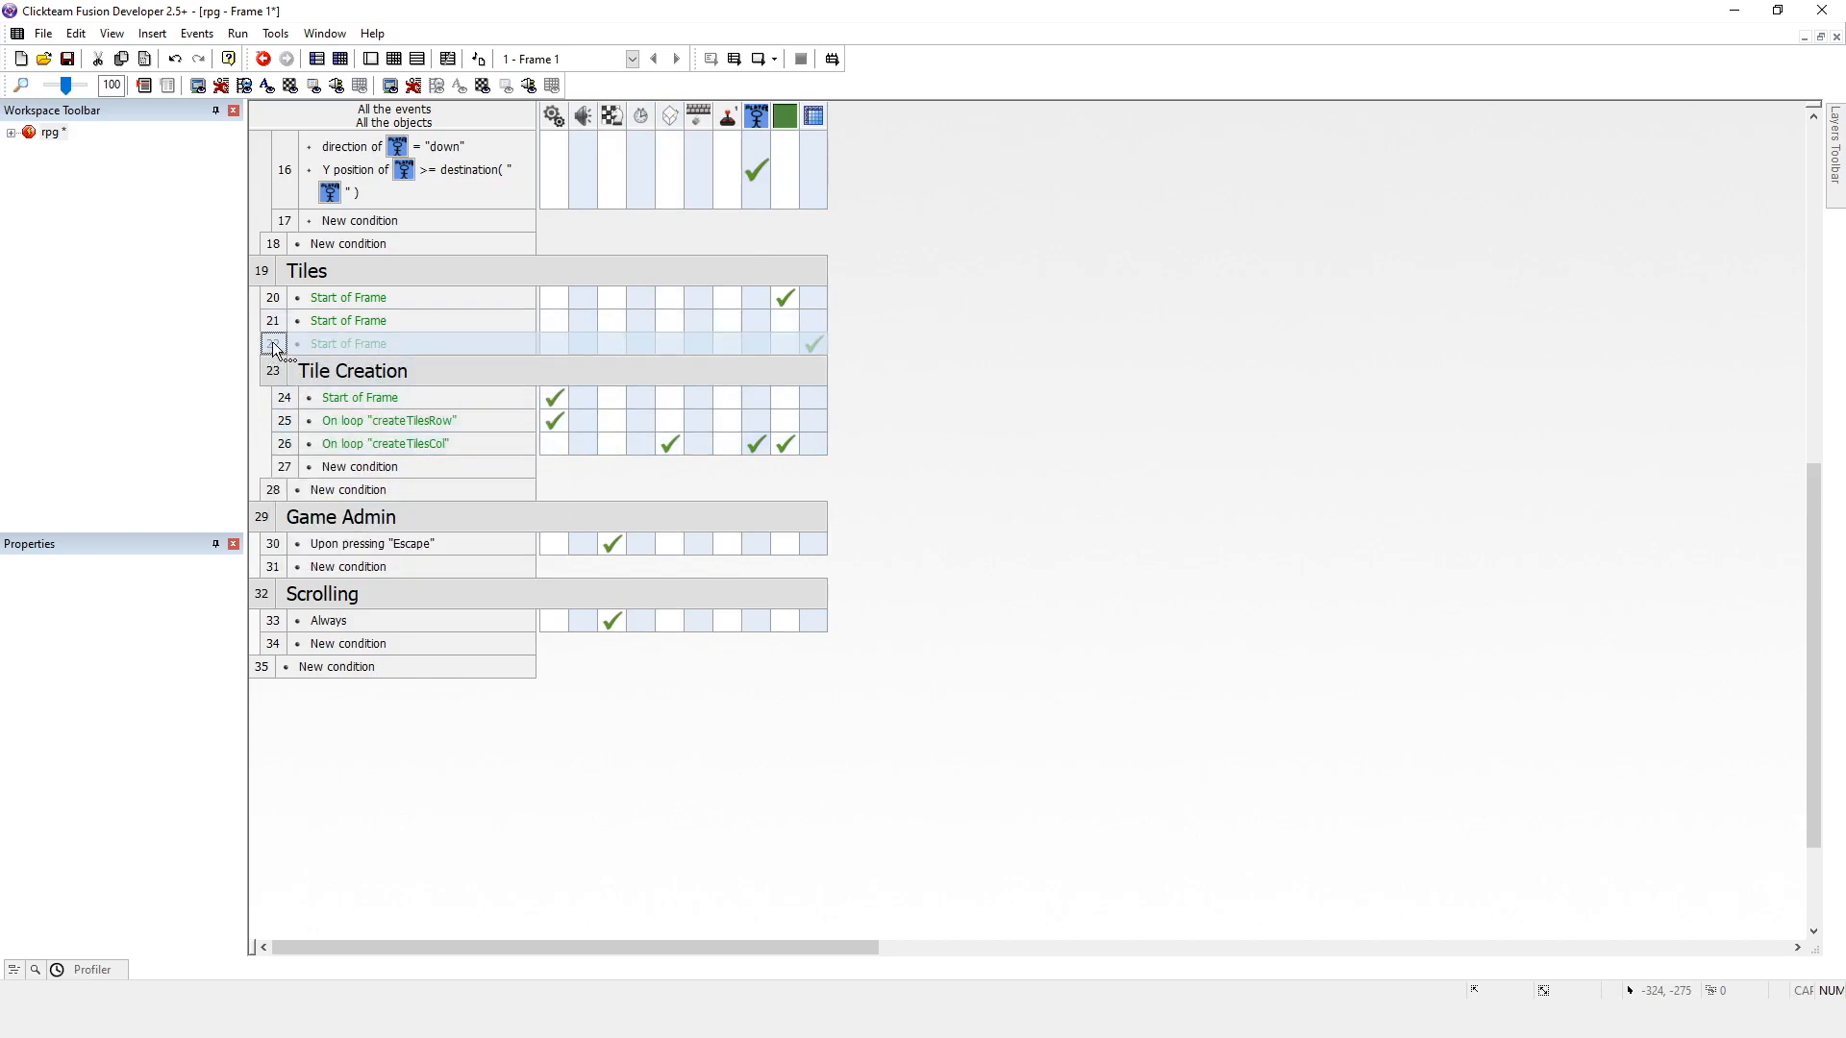
right_click(273, 344)
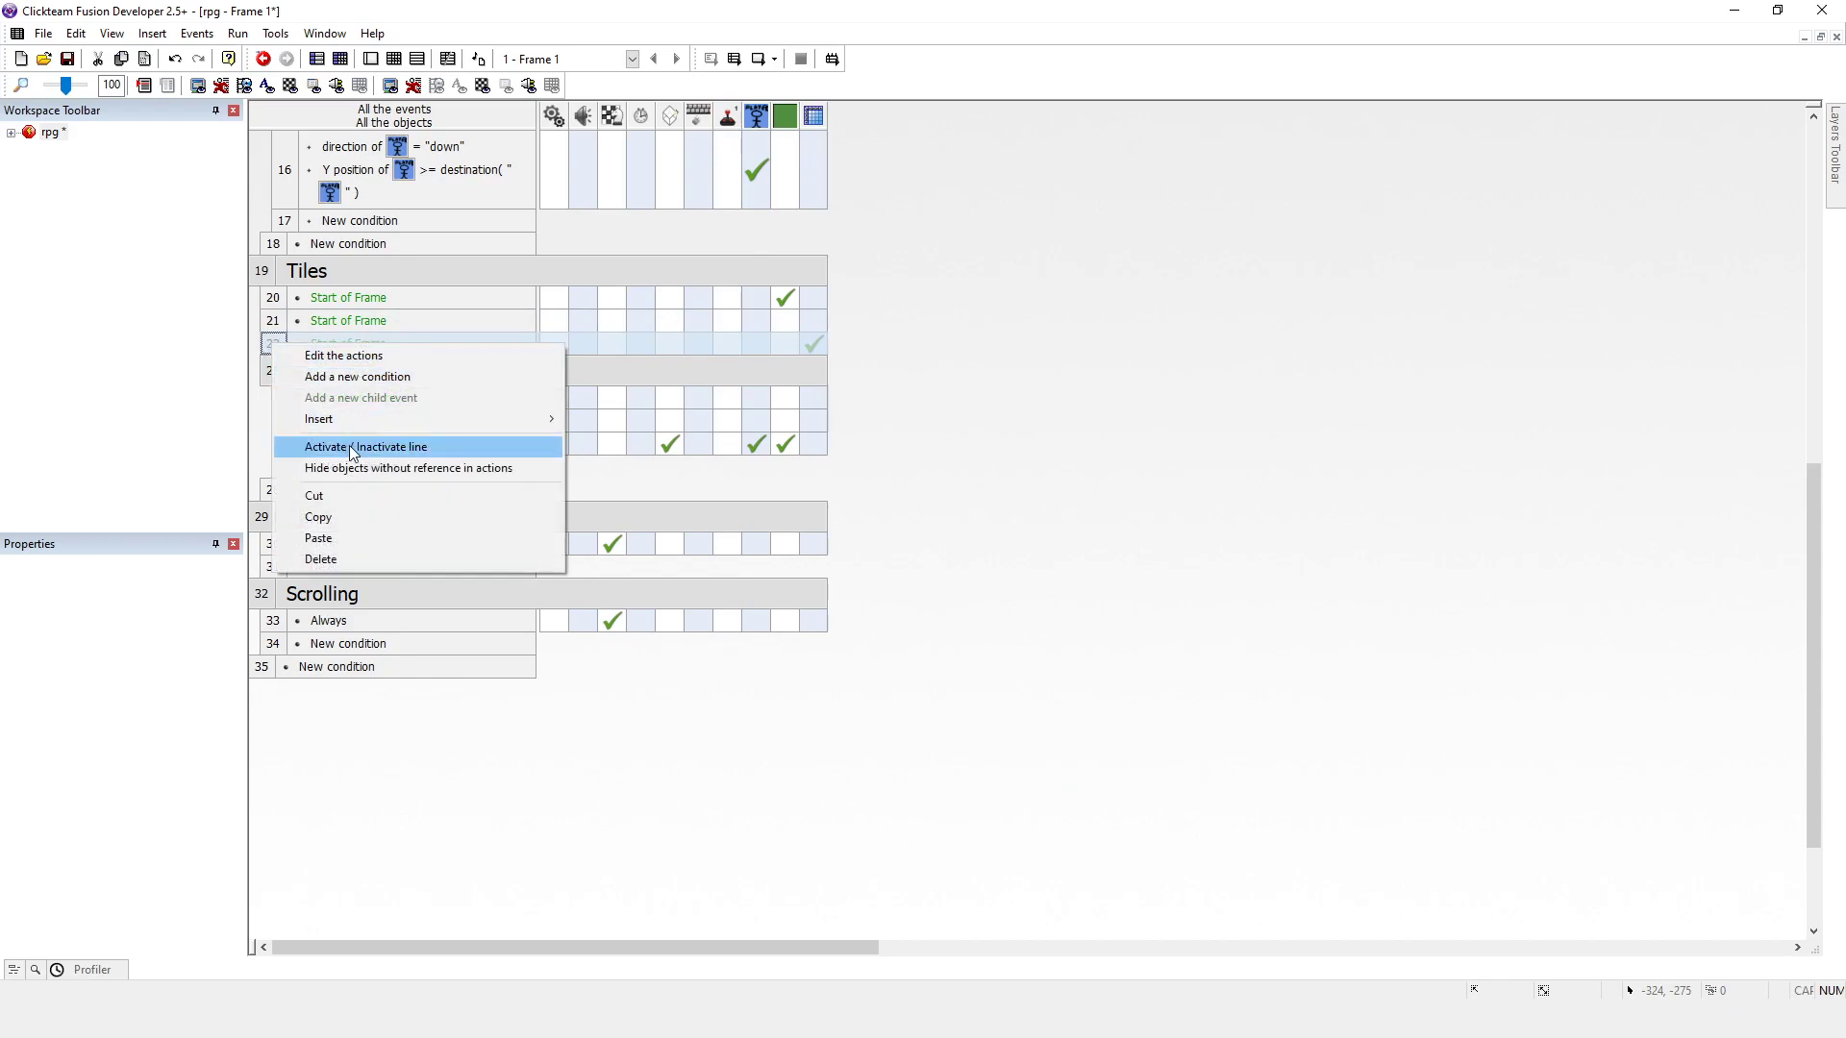
mouse_move(390, 451)
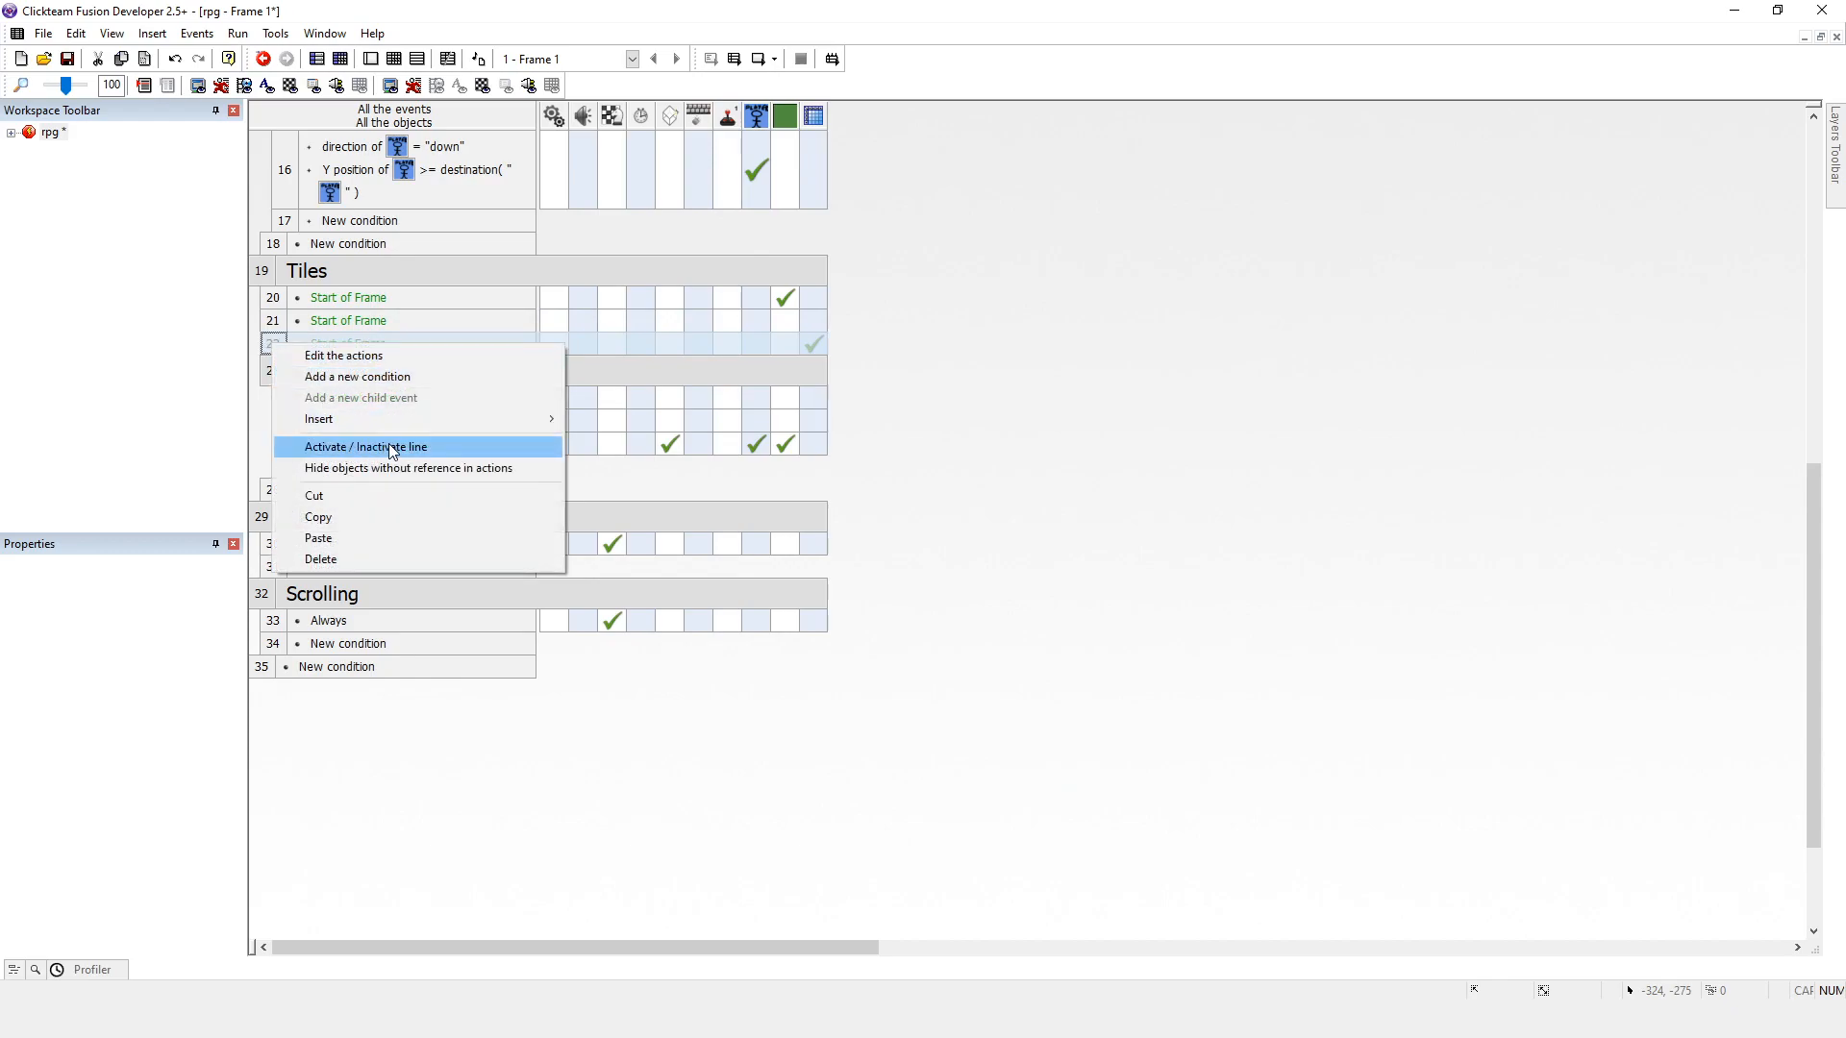
left_click(365, 447)
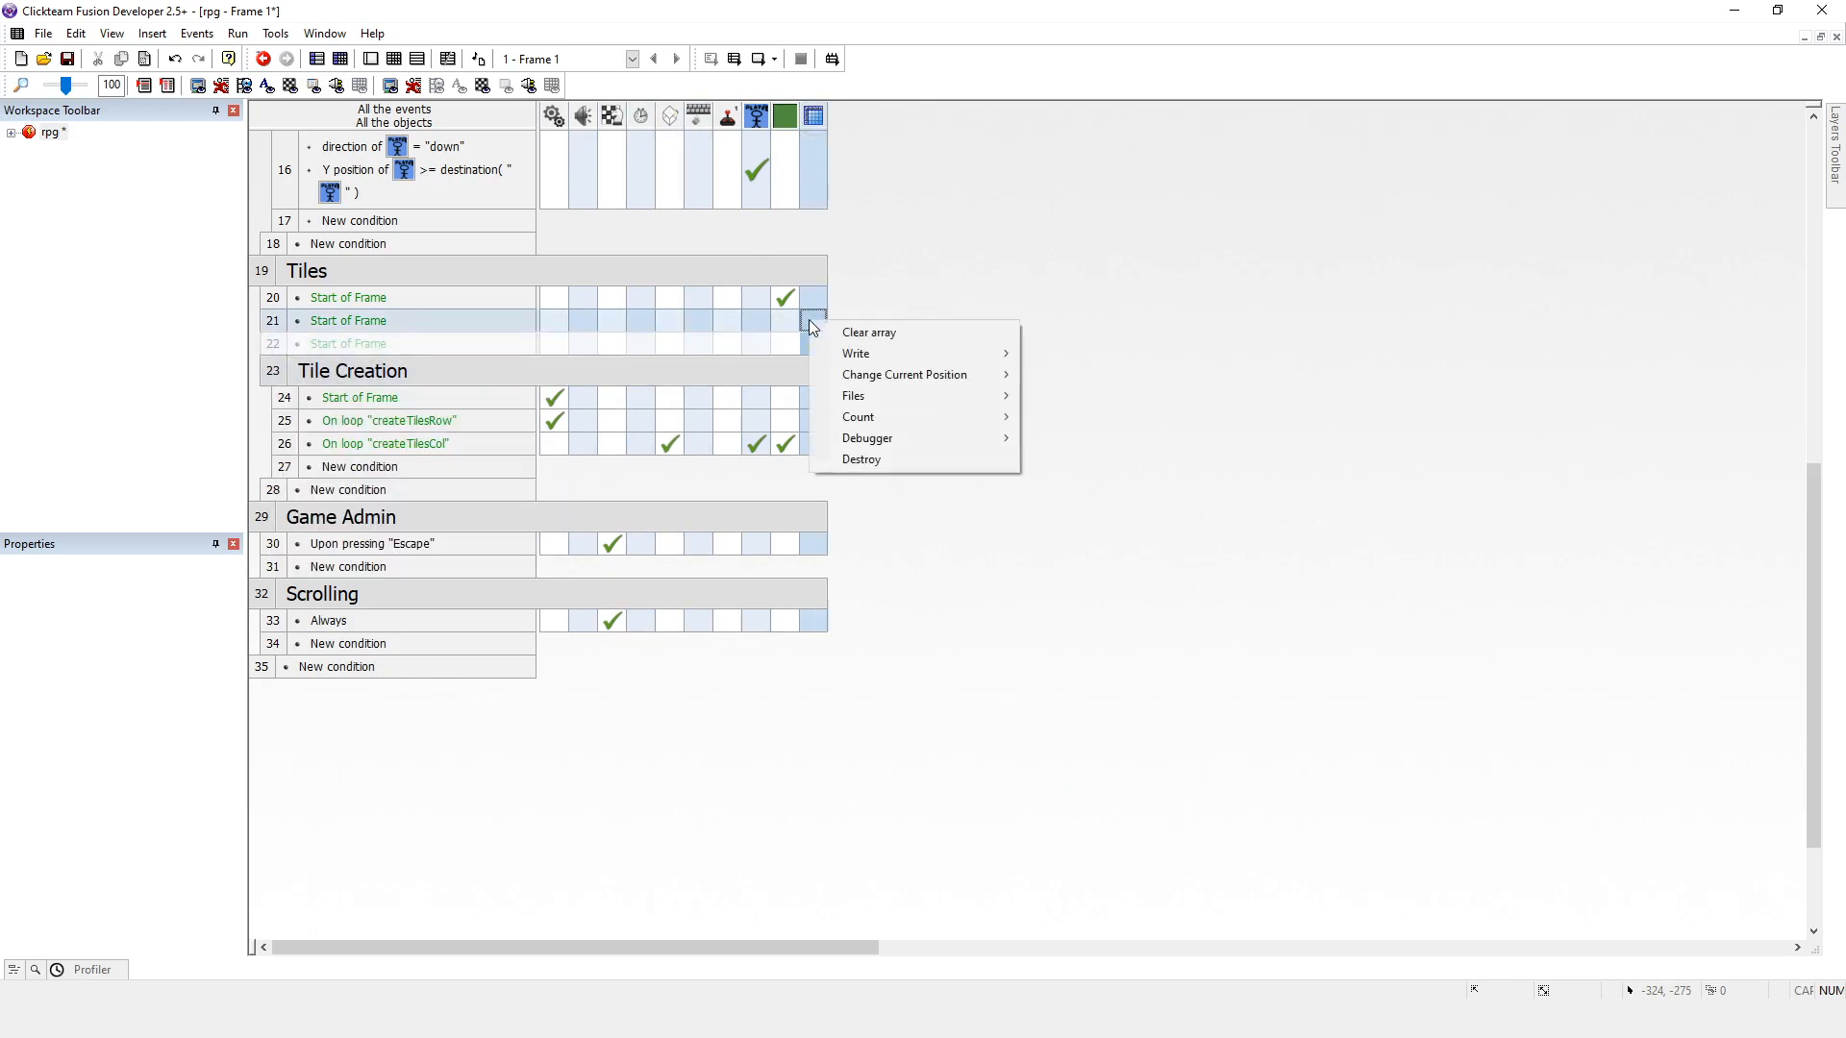
mouse_move(890, 396)
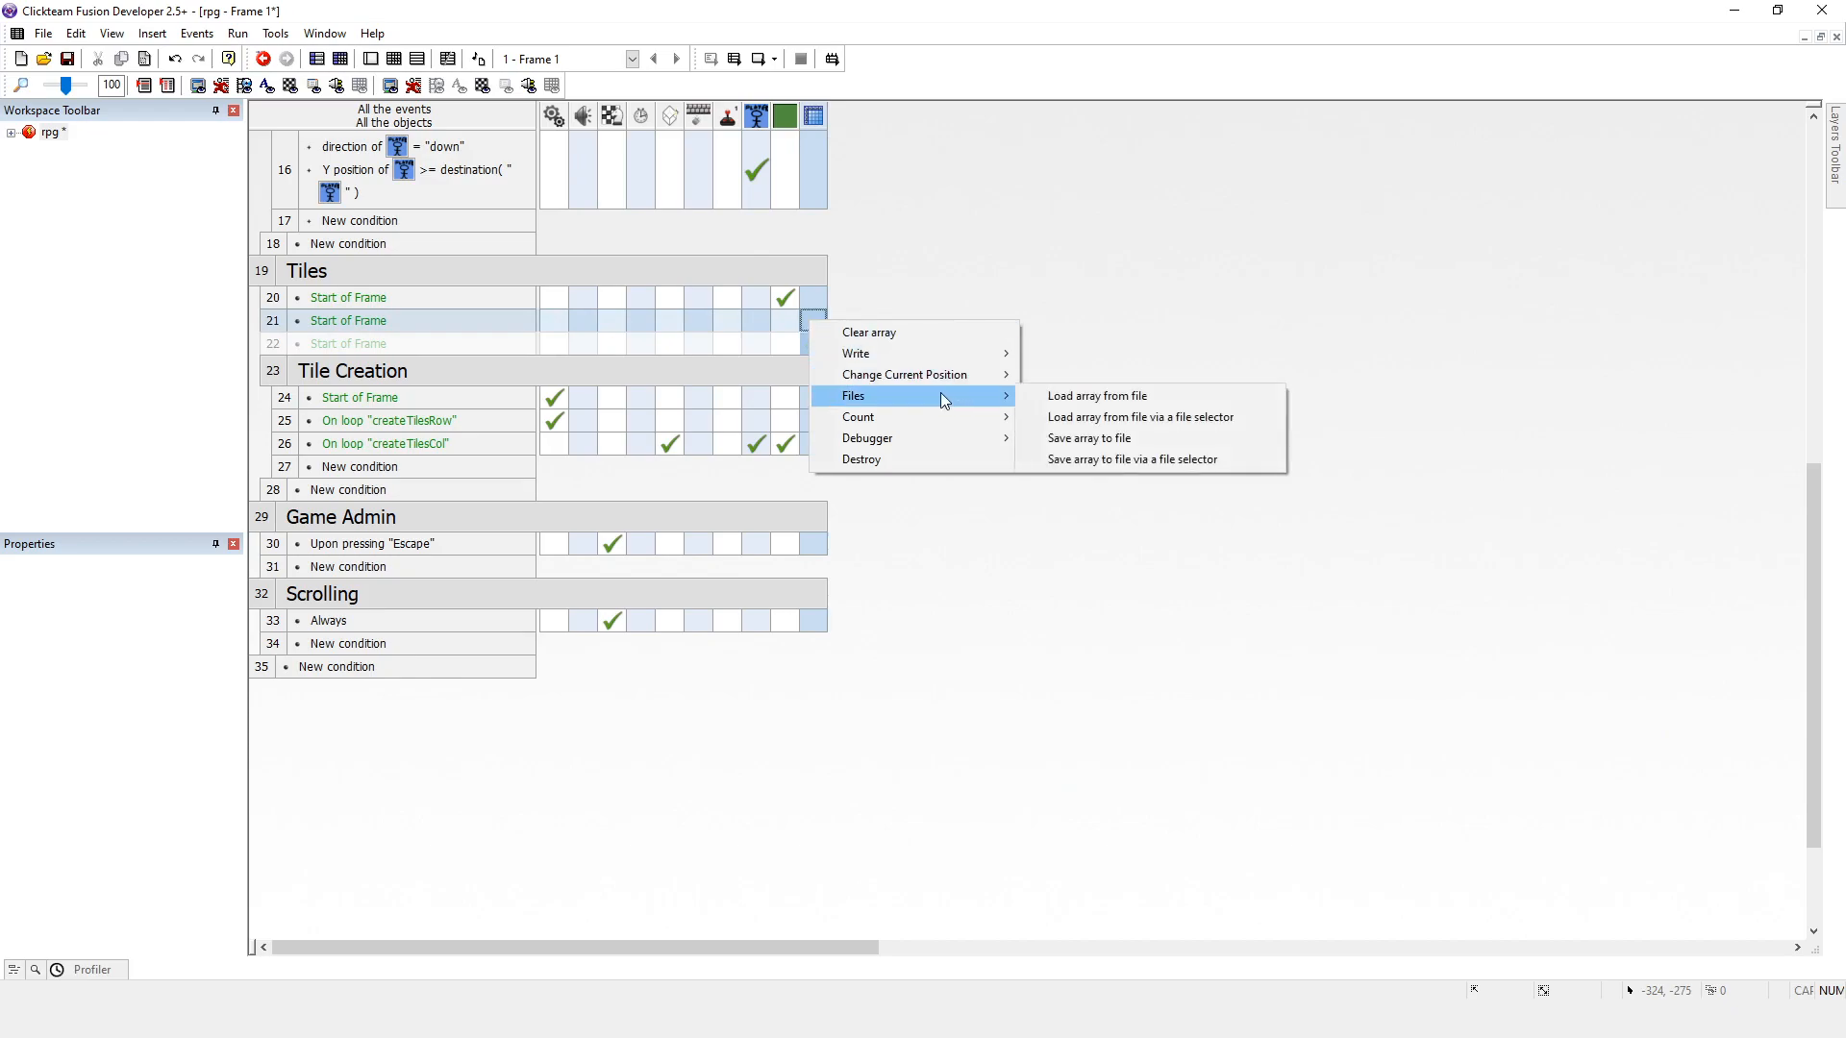
mouse_move(1097, 396)
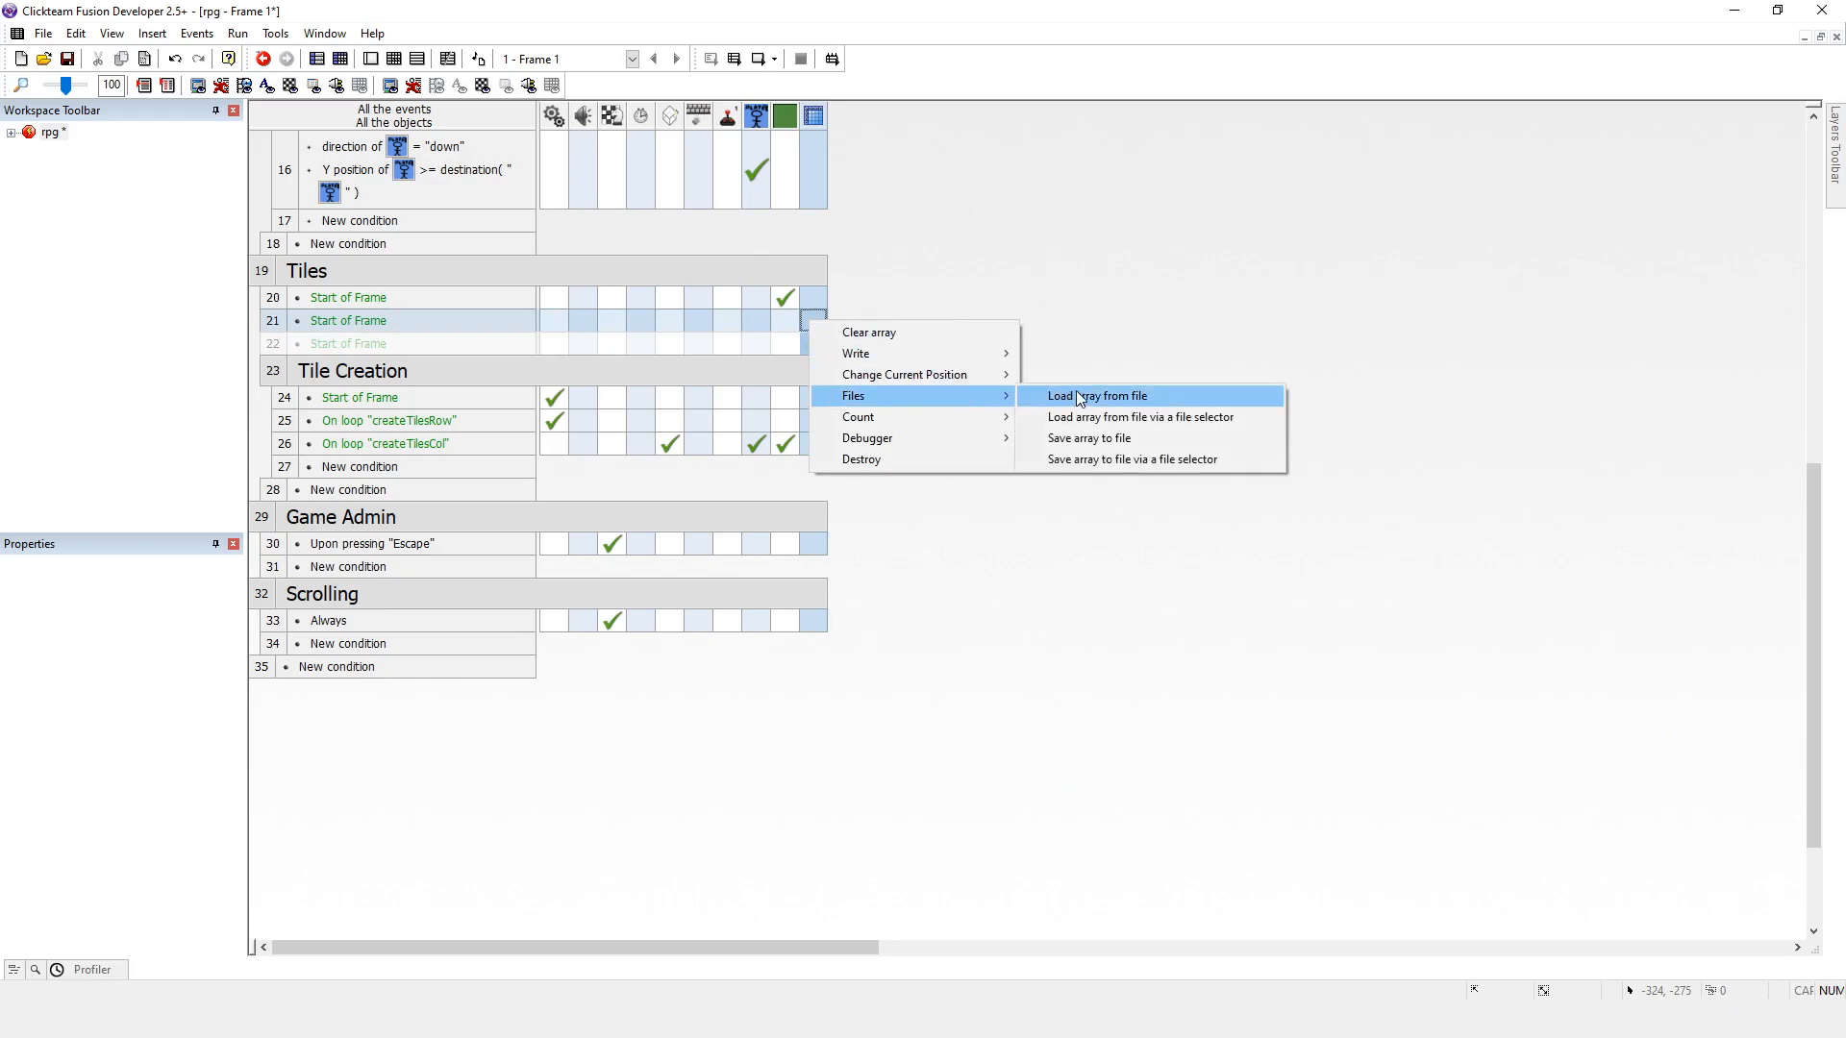
Step: Add a Load array from file action to the Start of Frame event on line 21
left_click(1097, 396)
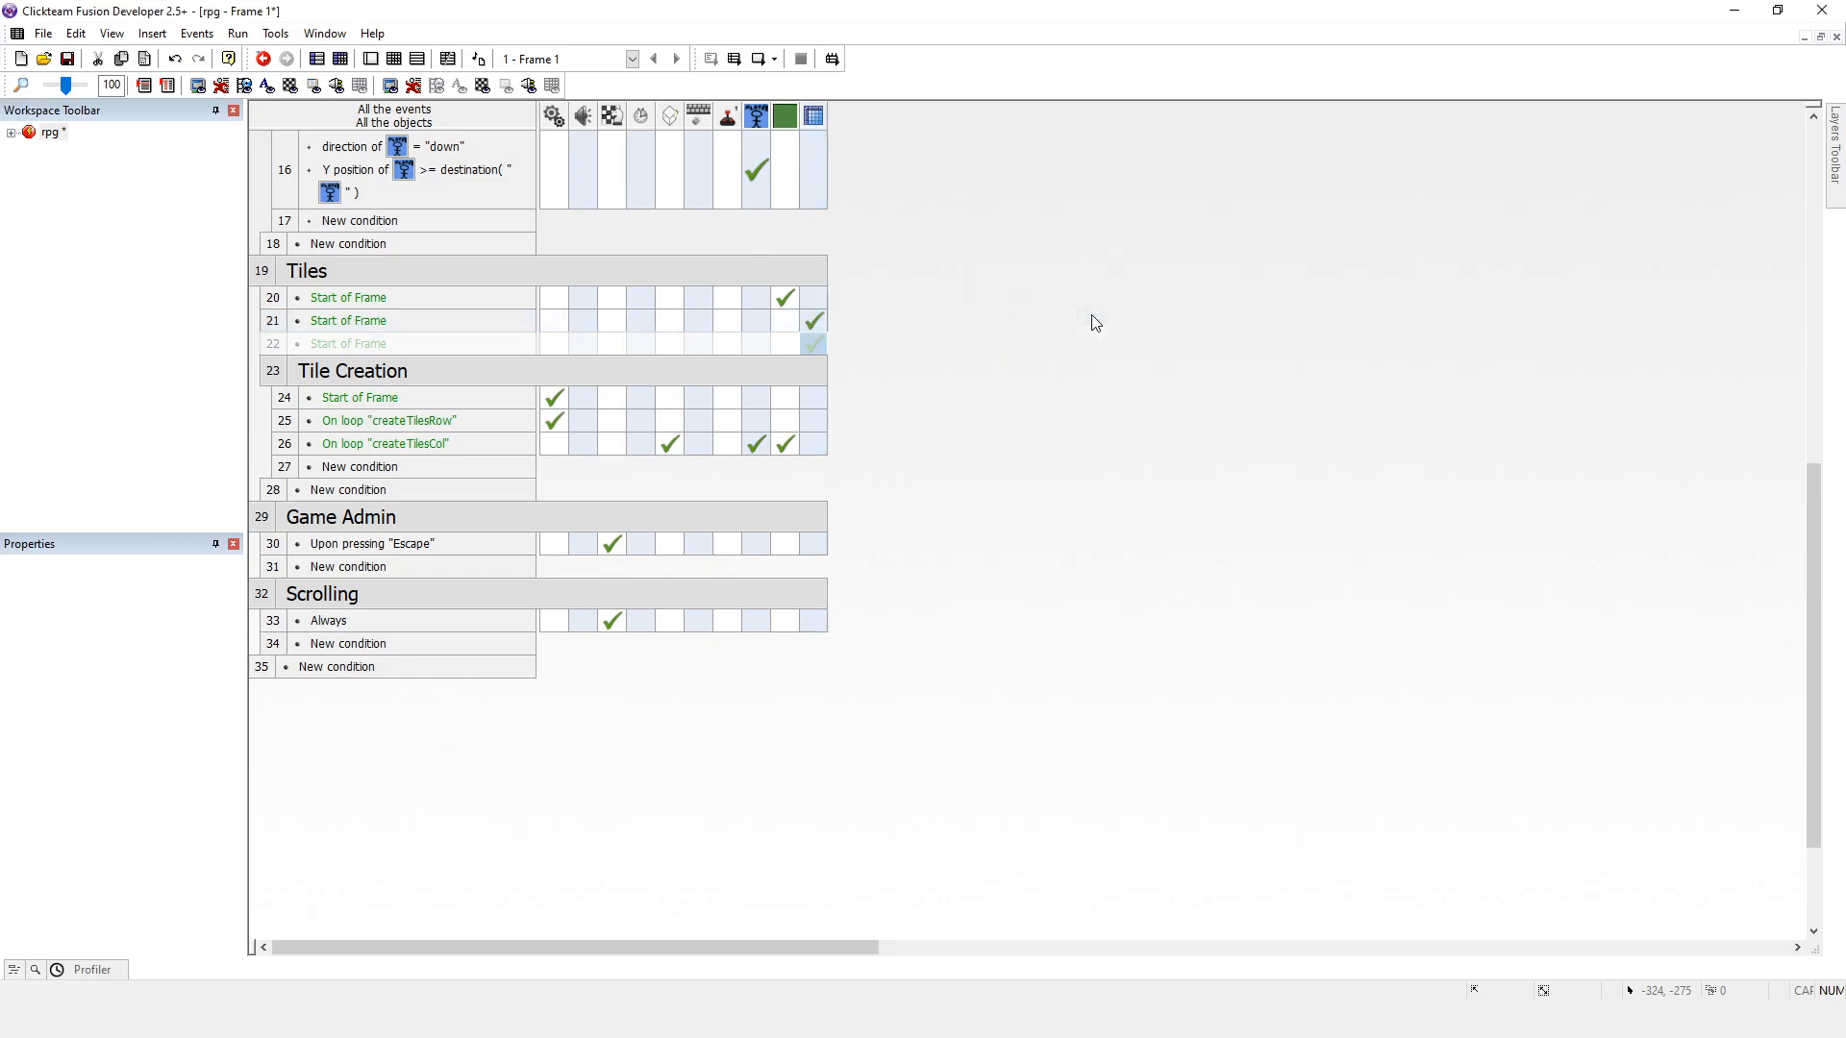
mouse_move(916, 300)
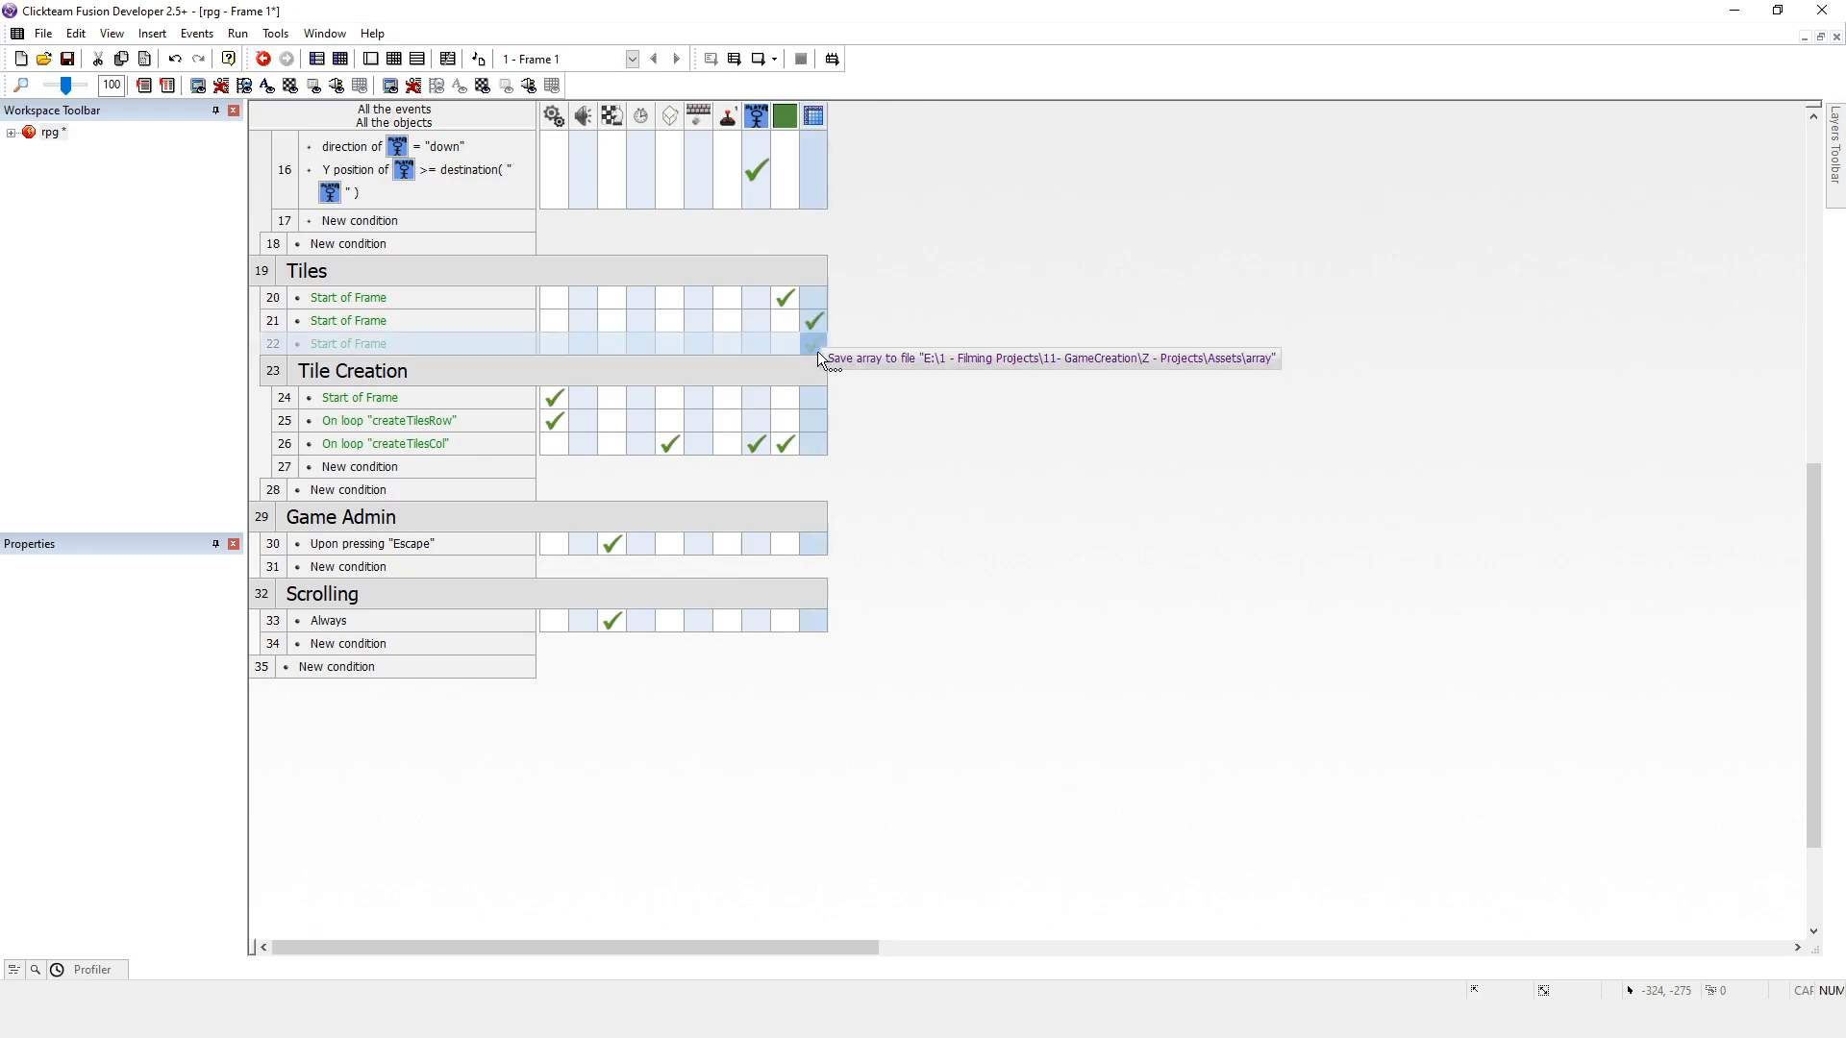
mouse_move(900, 344)
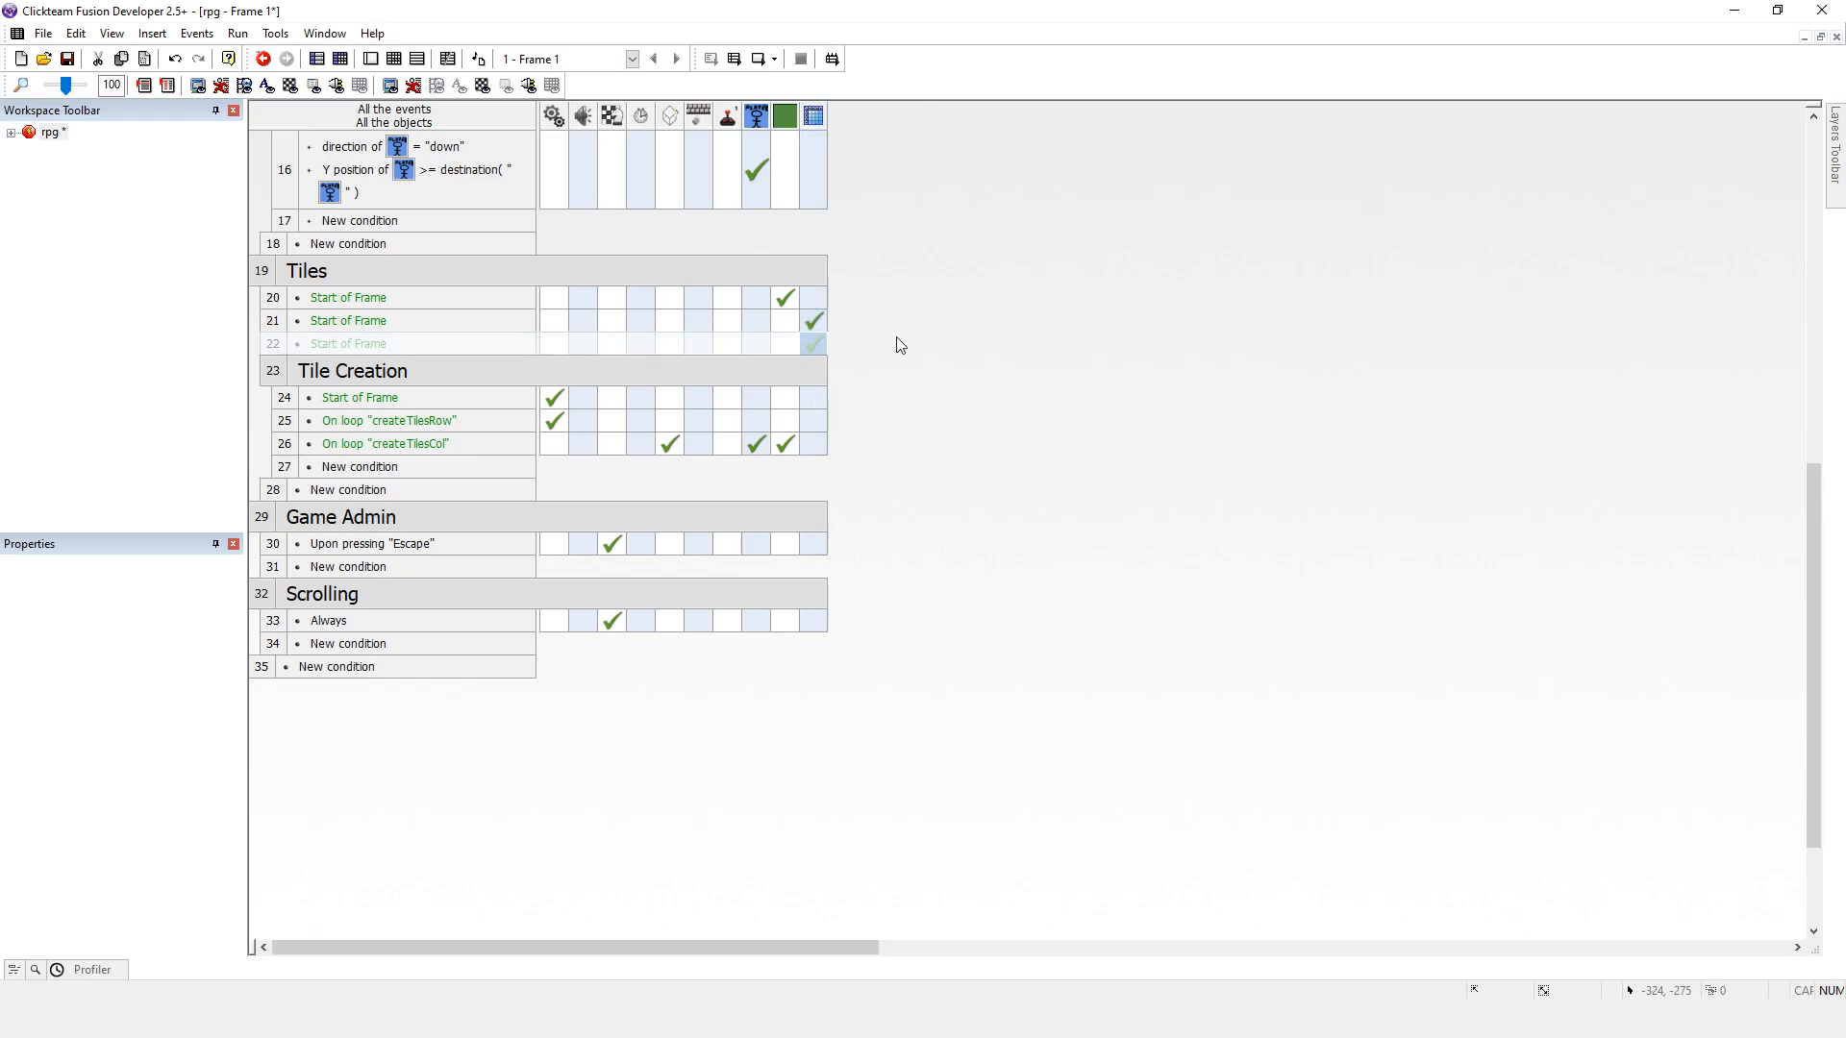
mouse_move(832, 315)
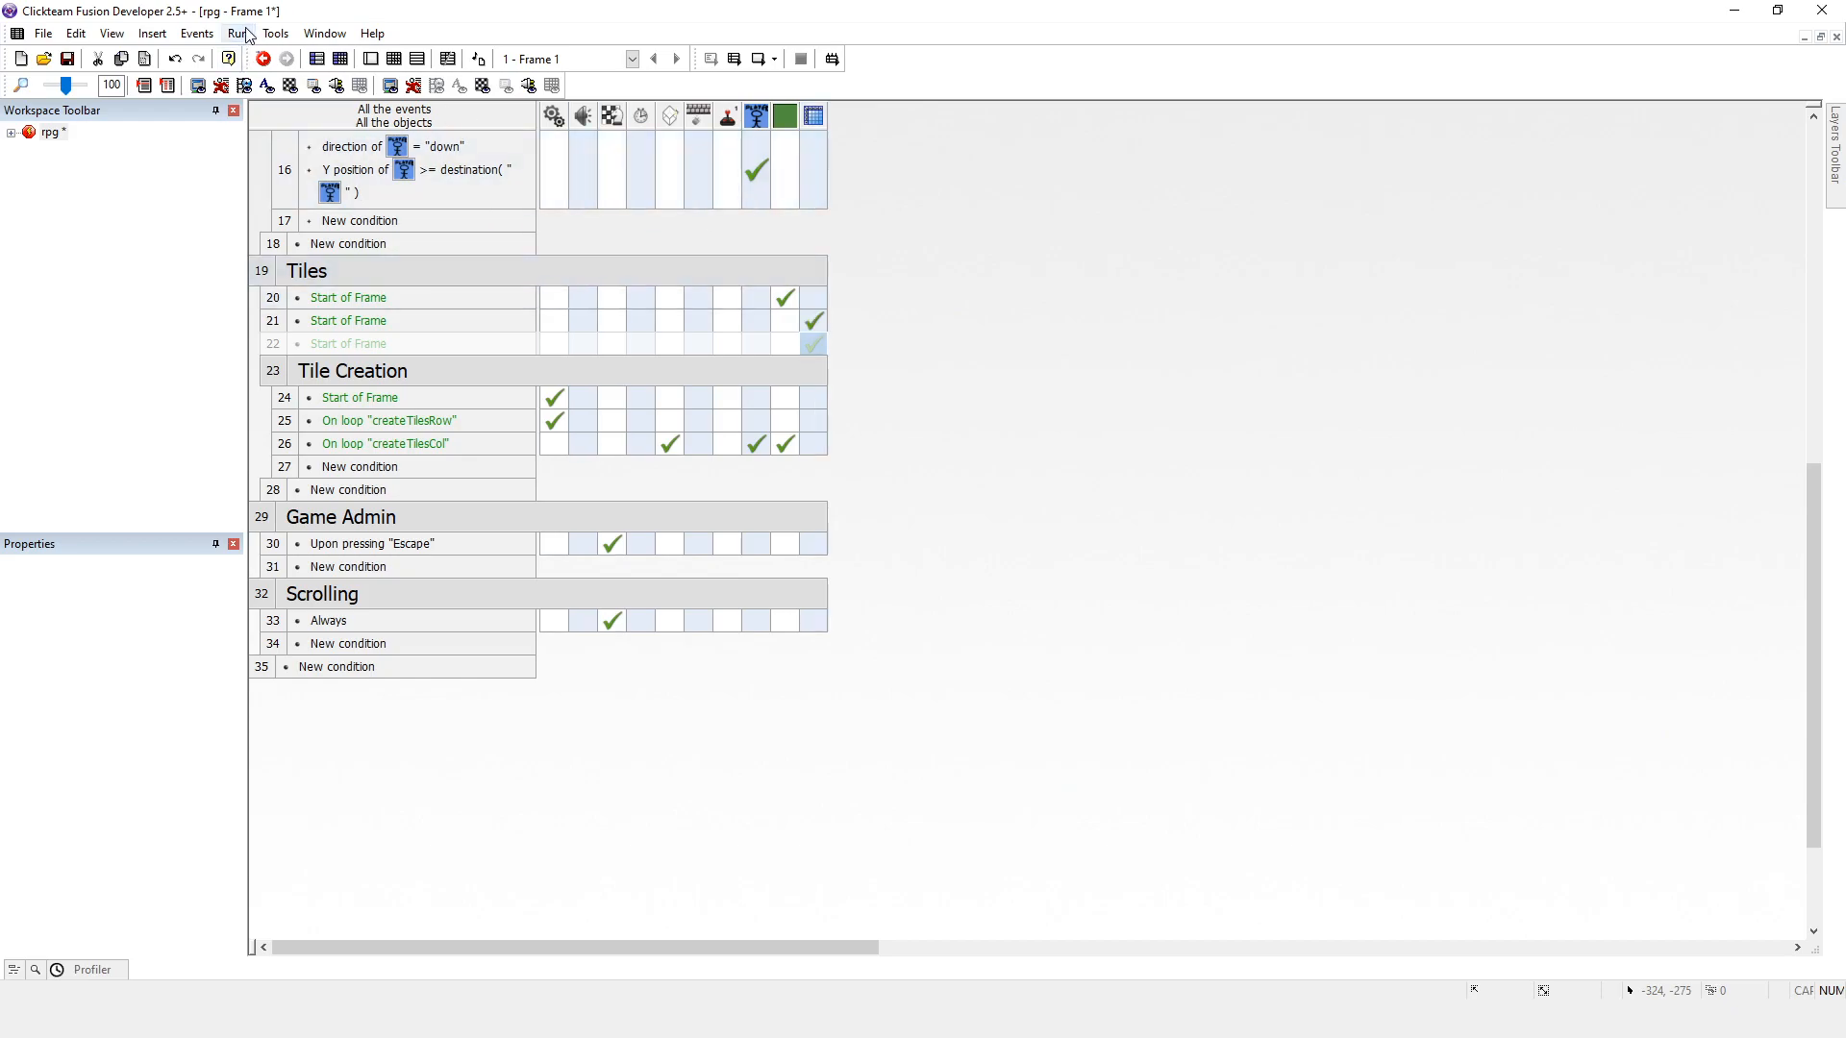
left_click(238, 33)
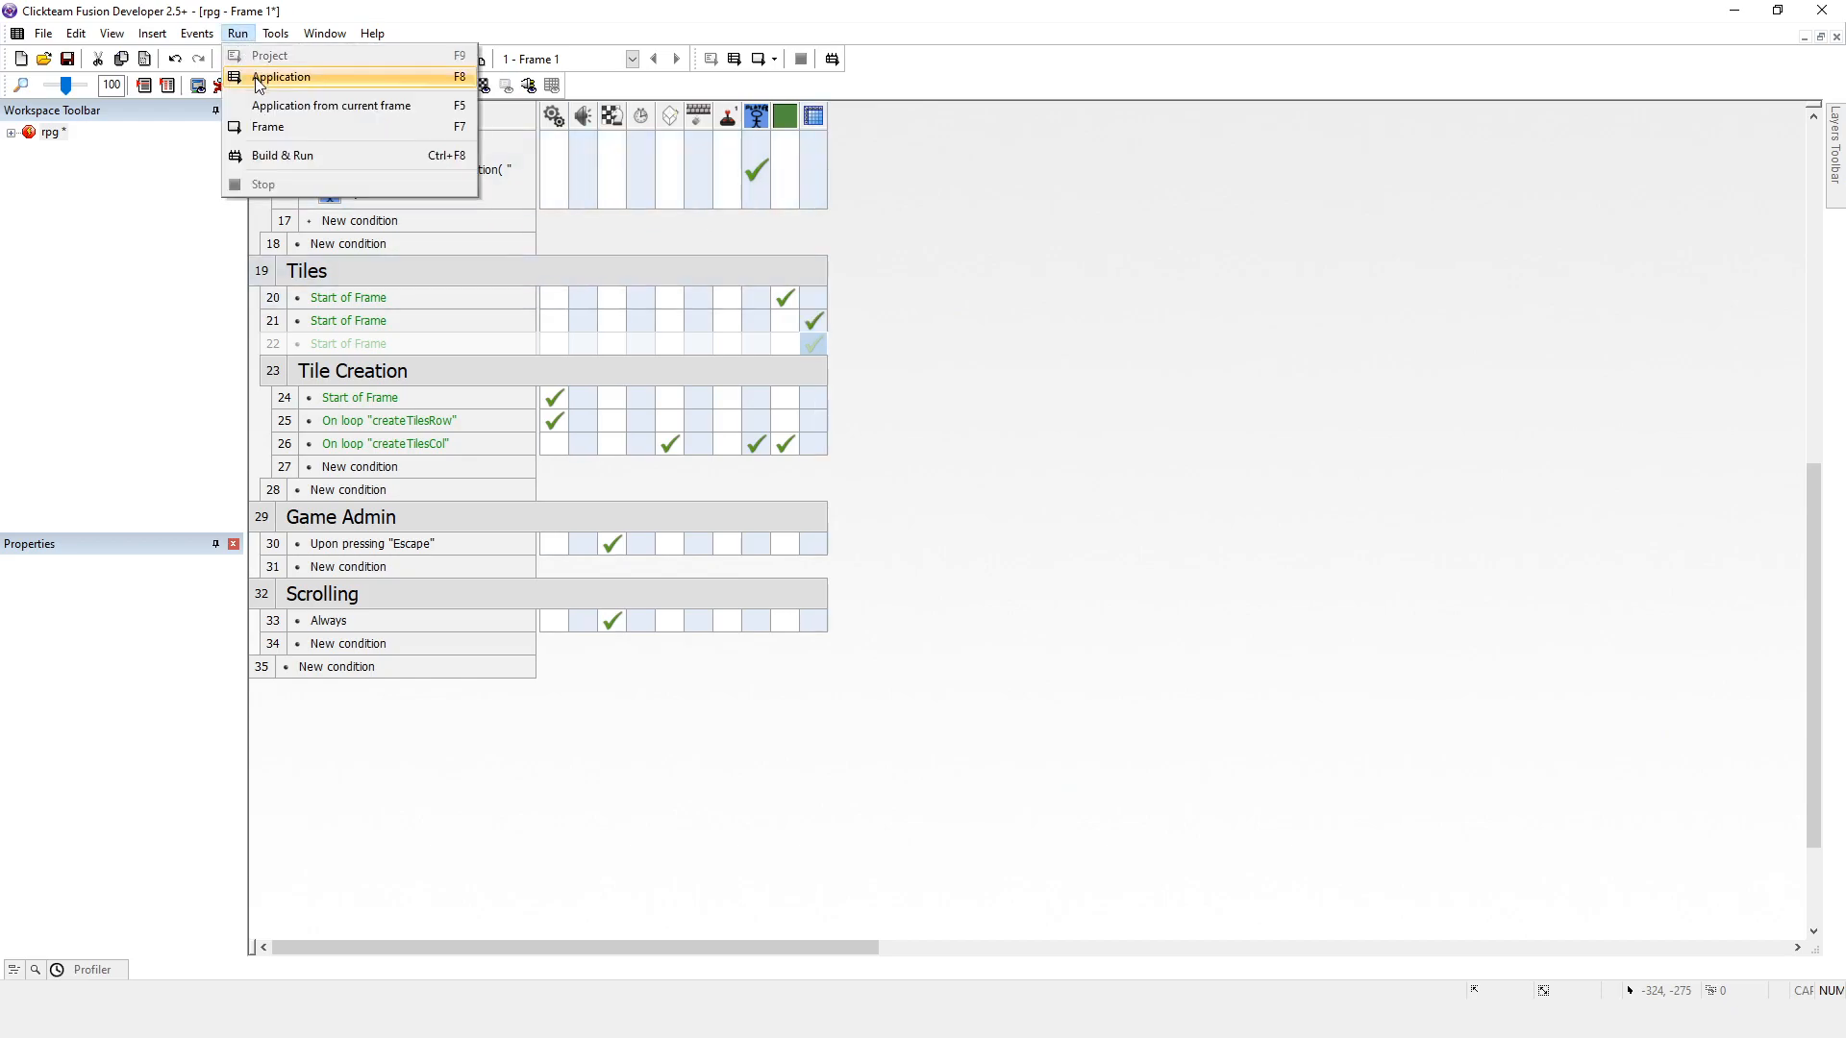
left_click(292, 77)
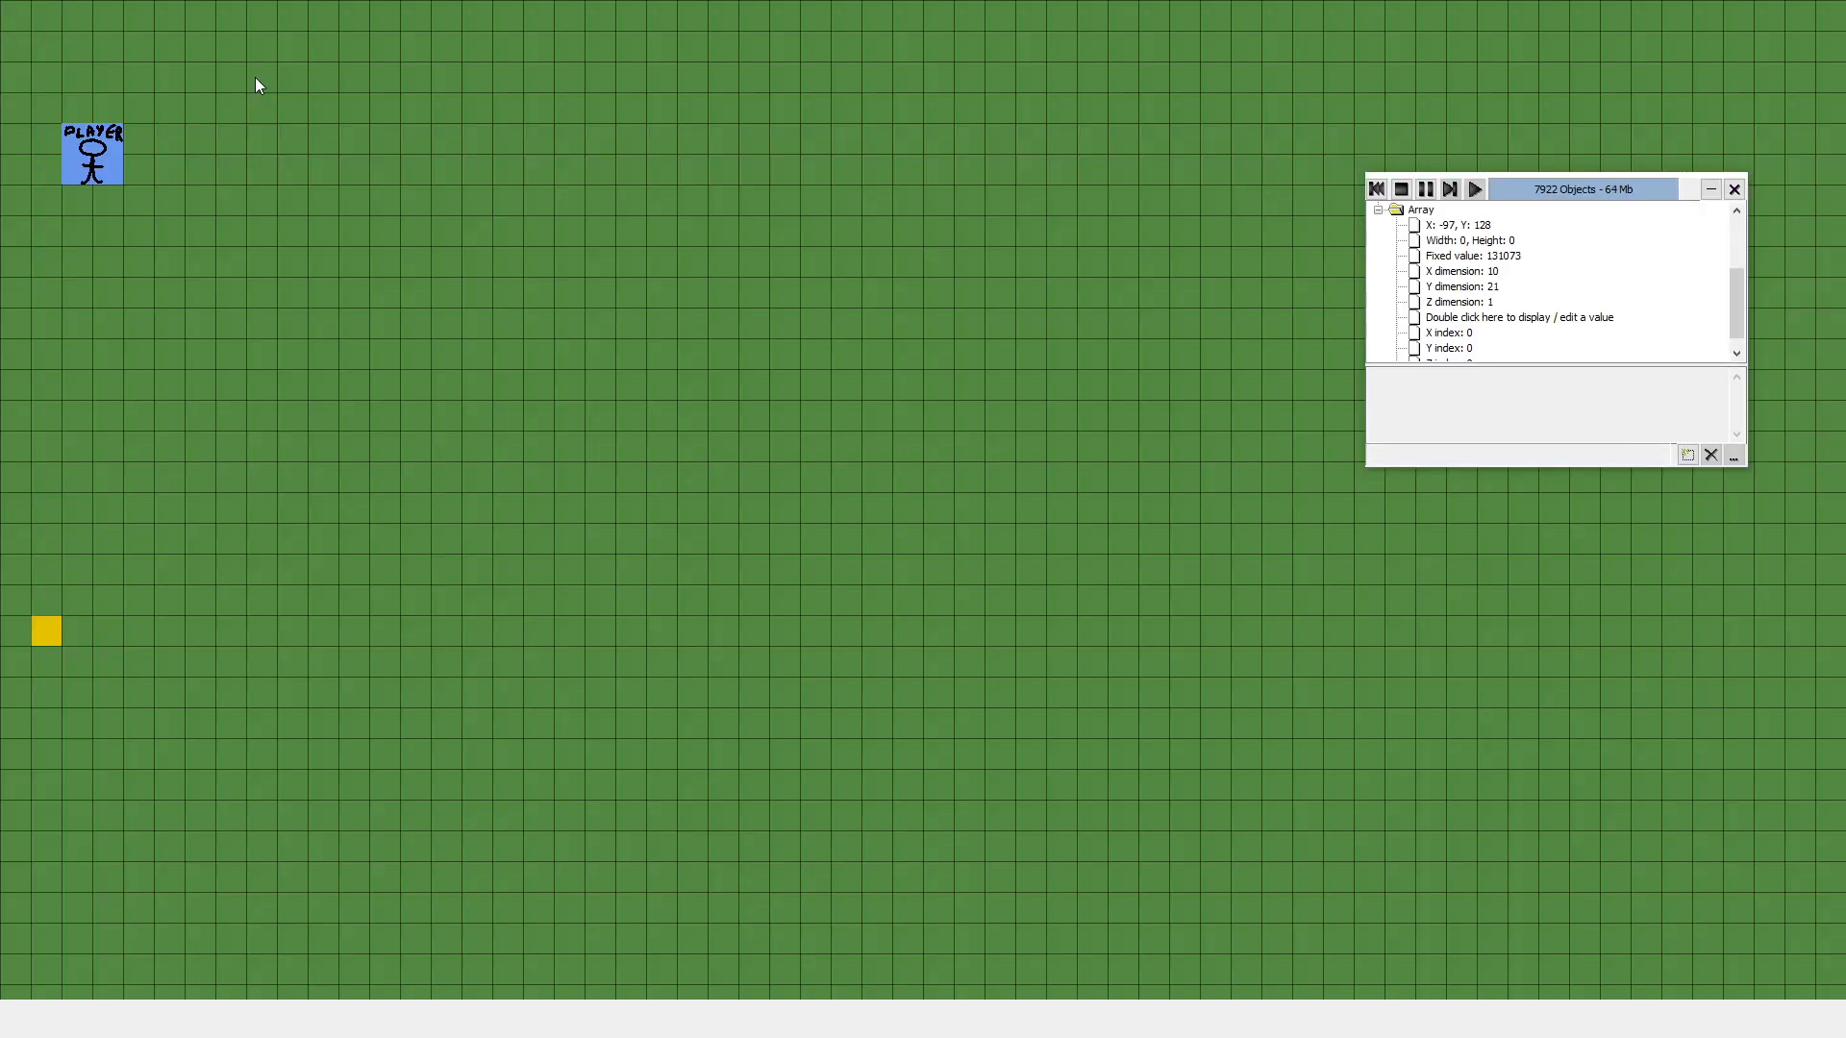
mouse_move(41, 640)
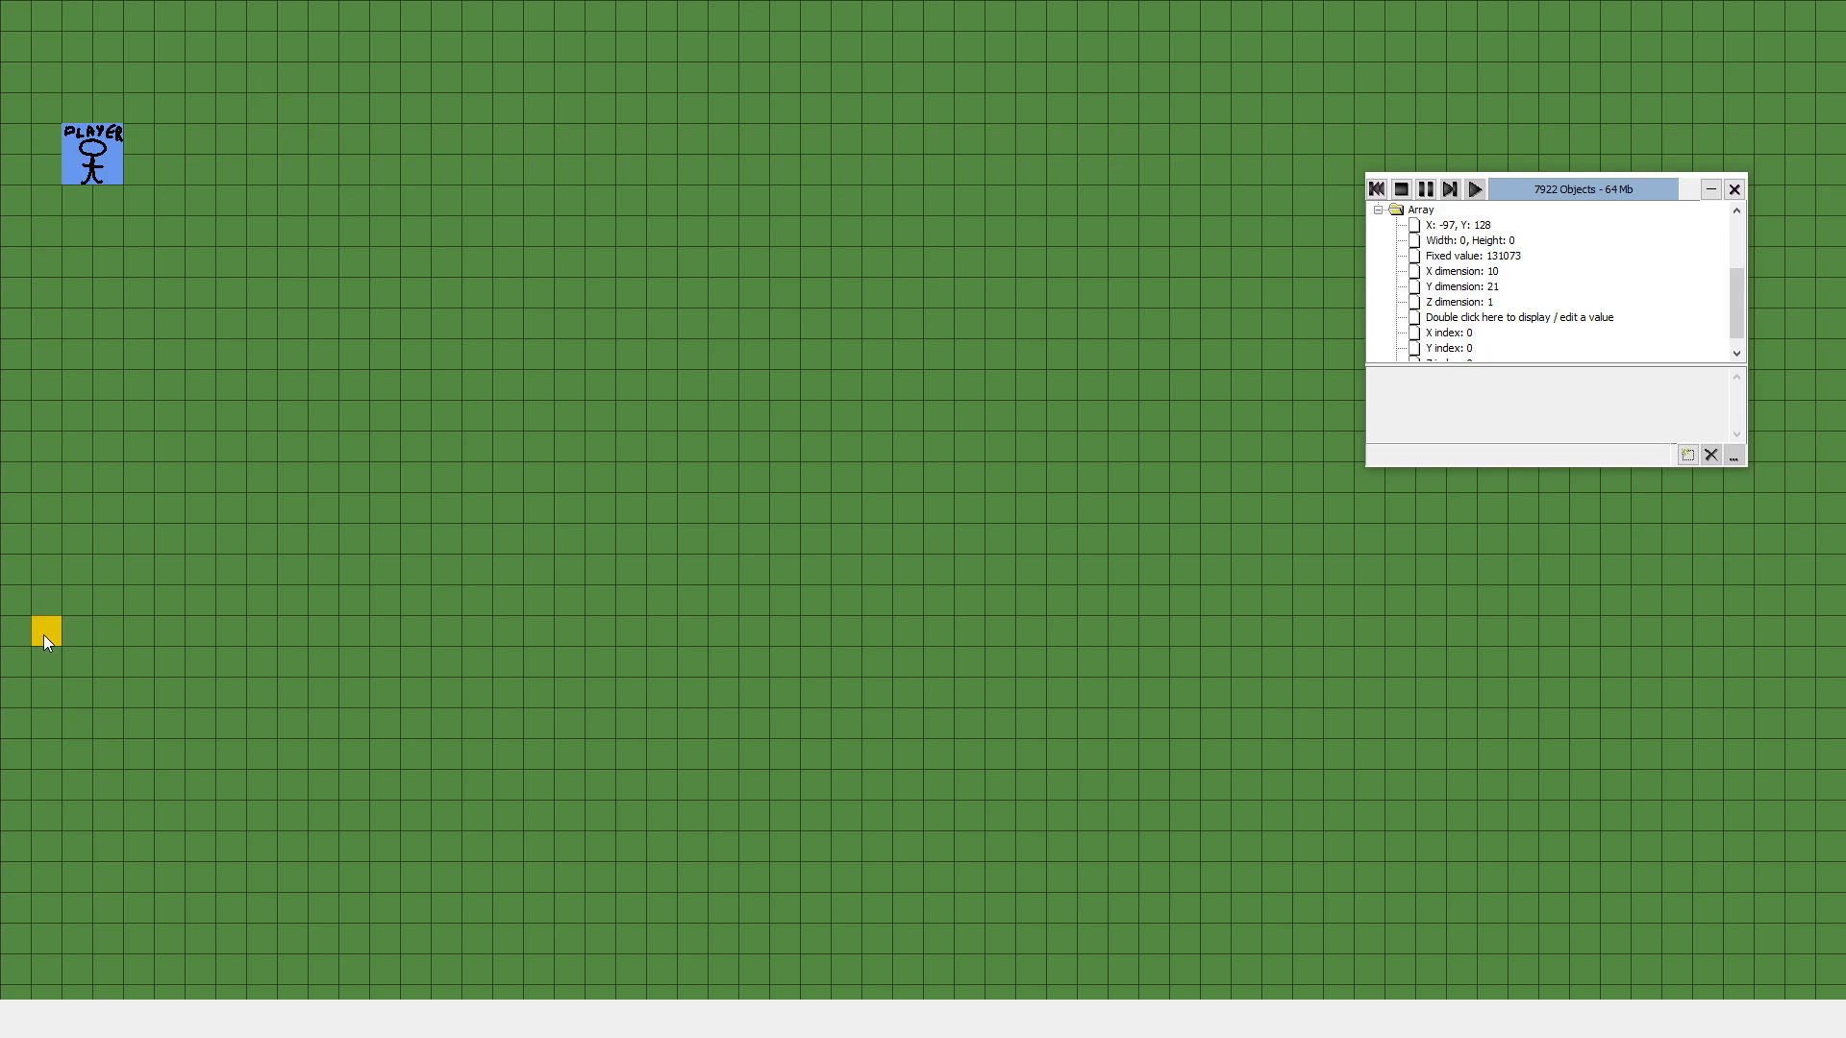
mouse_move(44, 668)
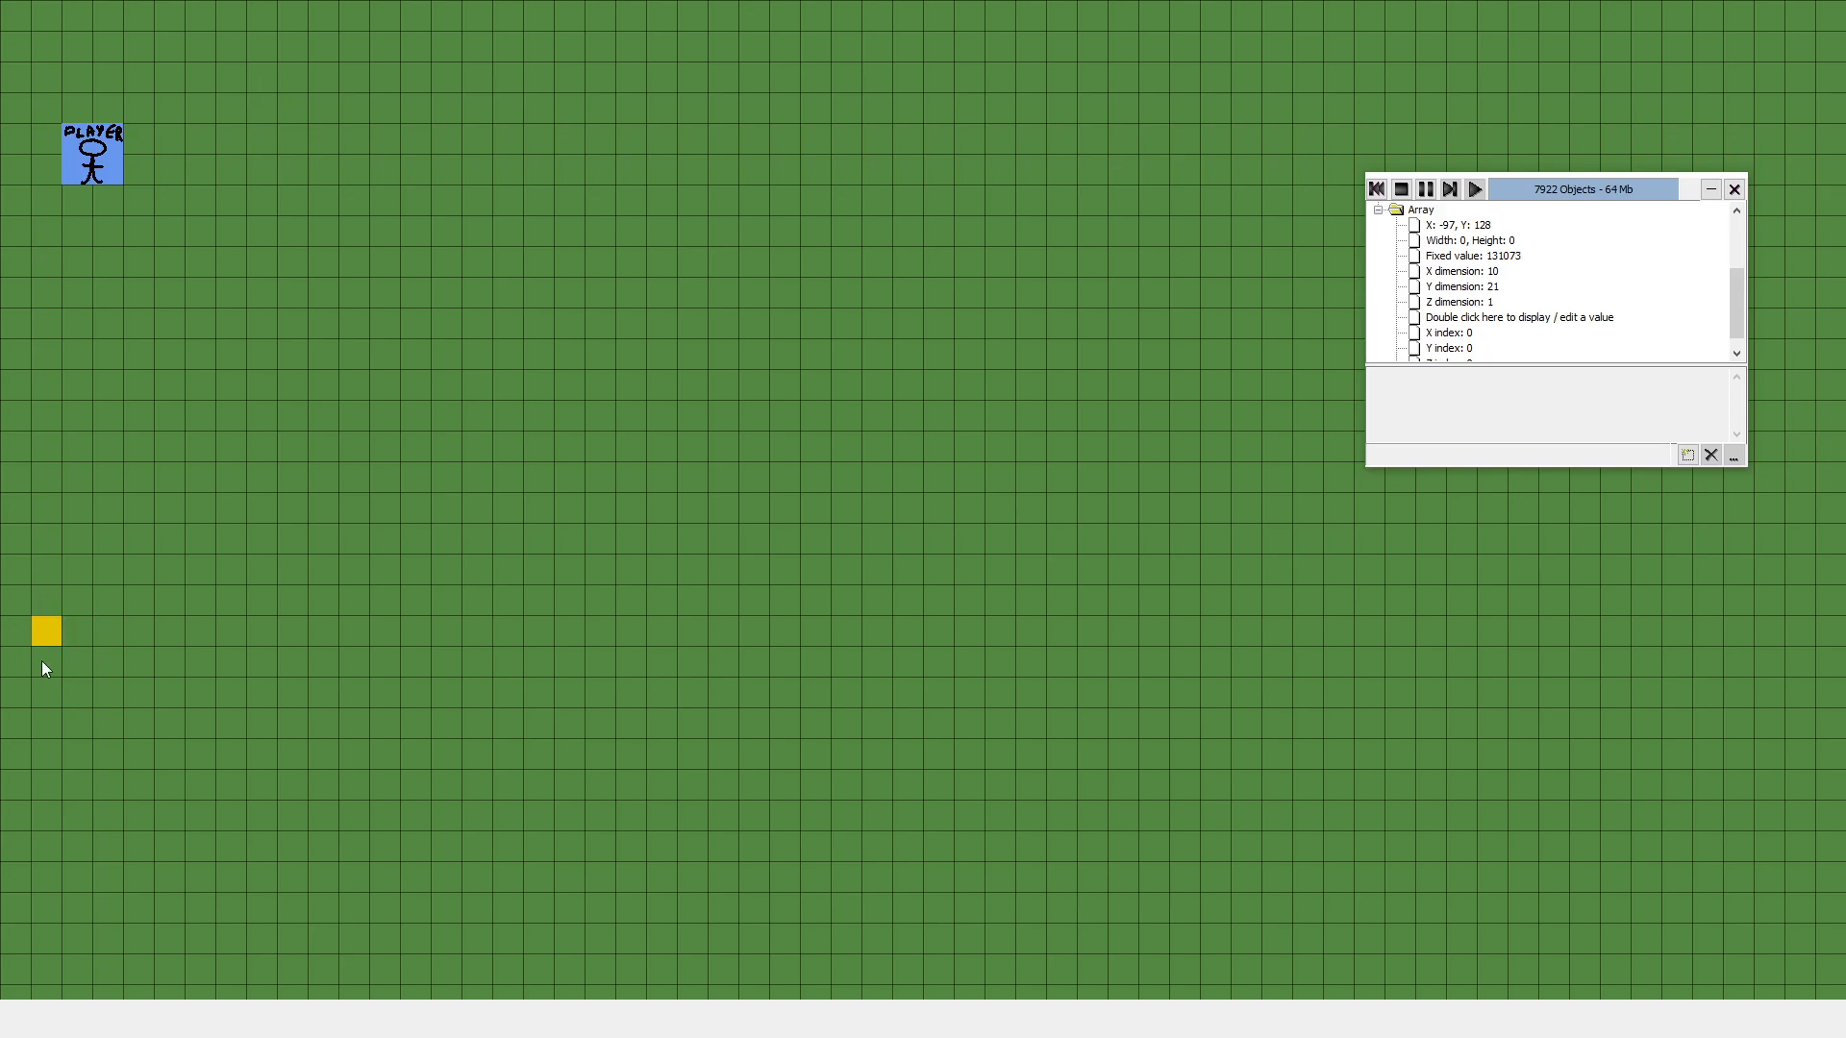
mouse_move(43, 640)
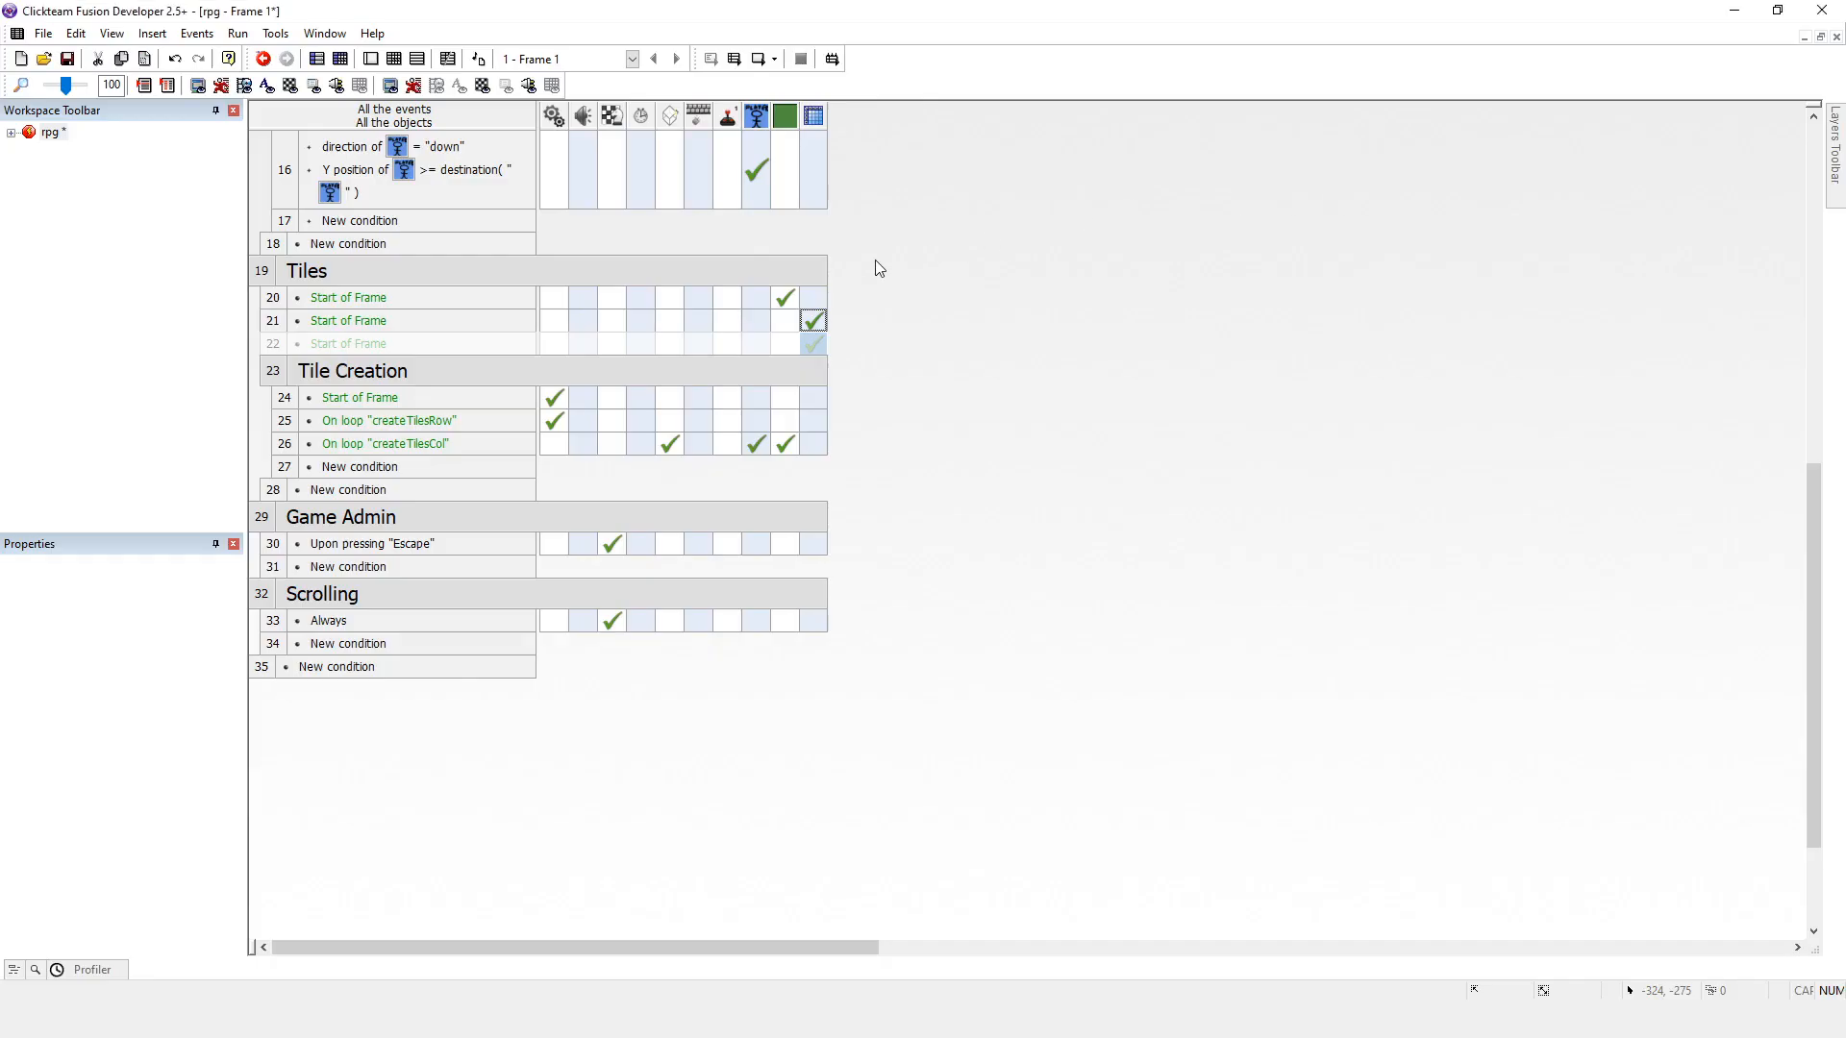
mouse_move(1375, 296)
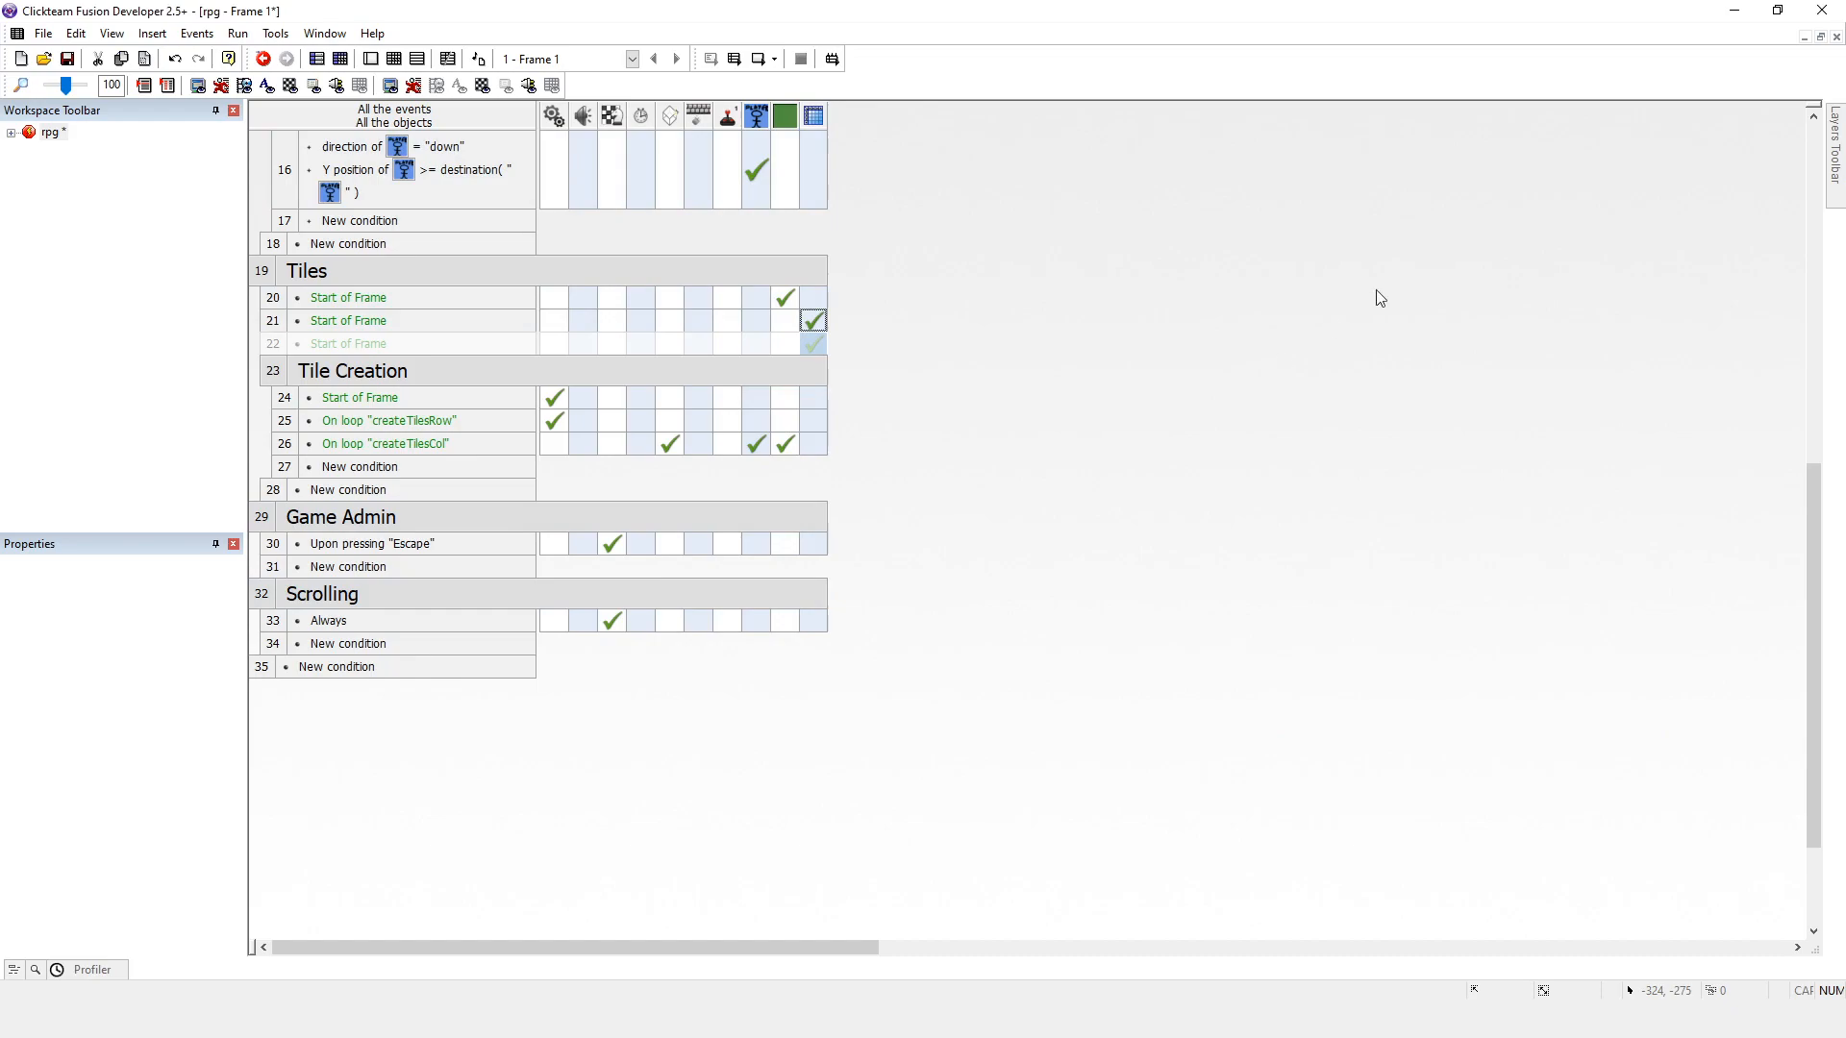
mouse_move(786, 298)
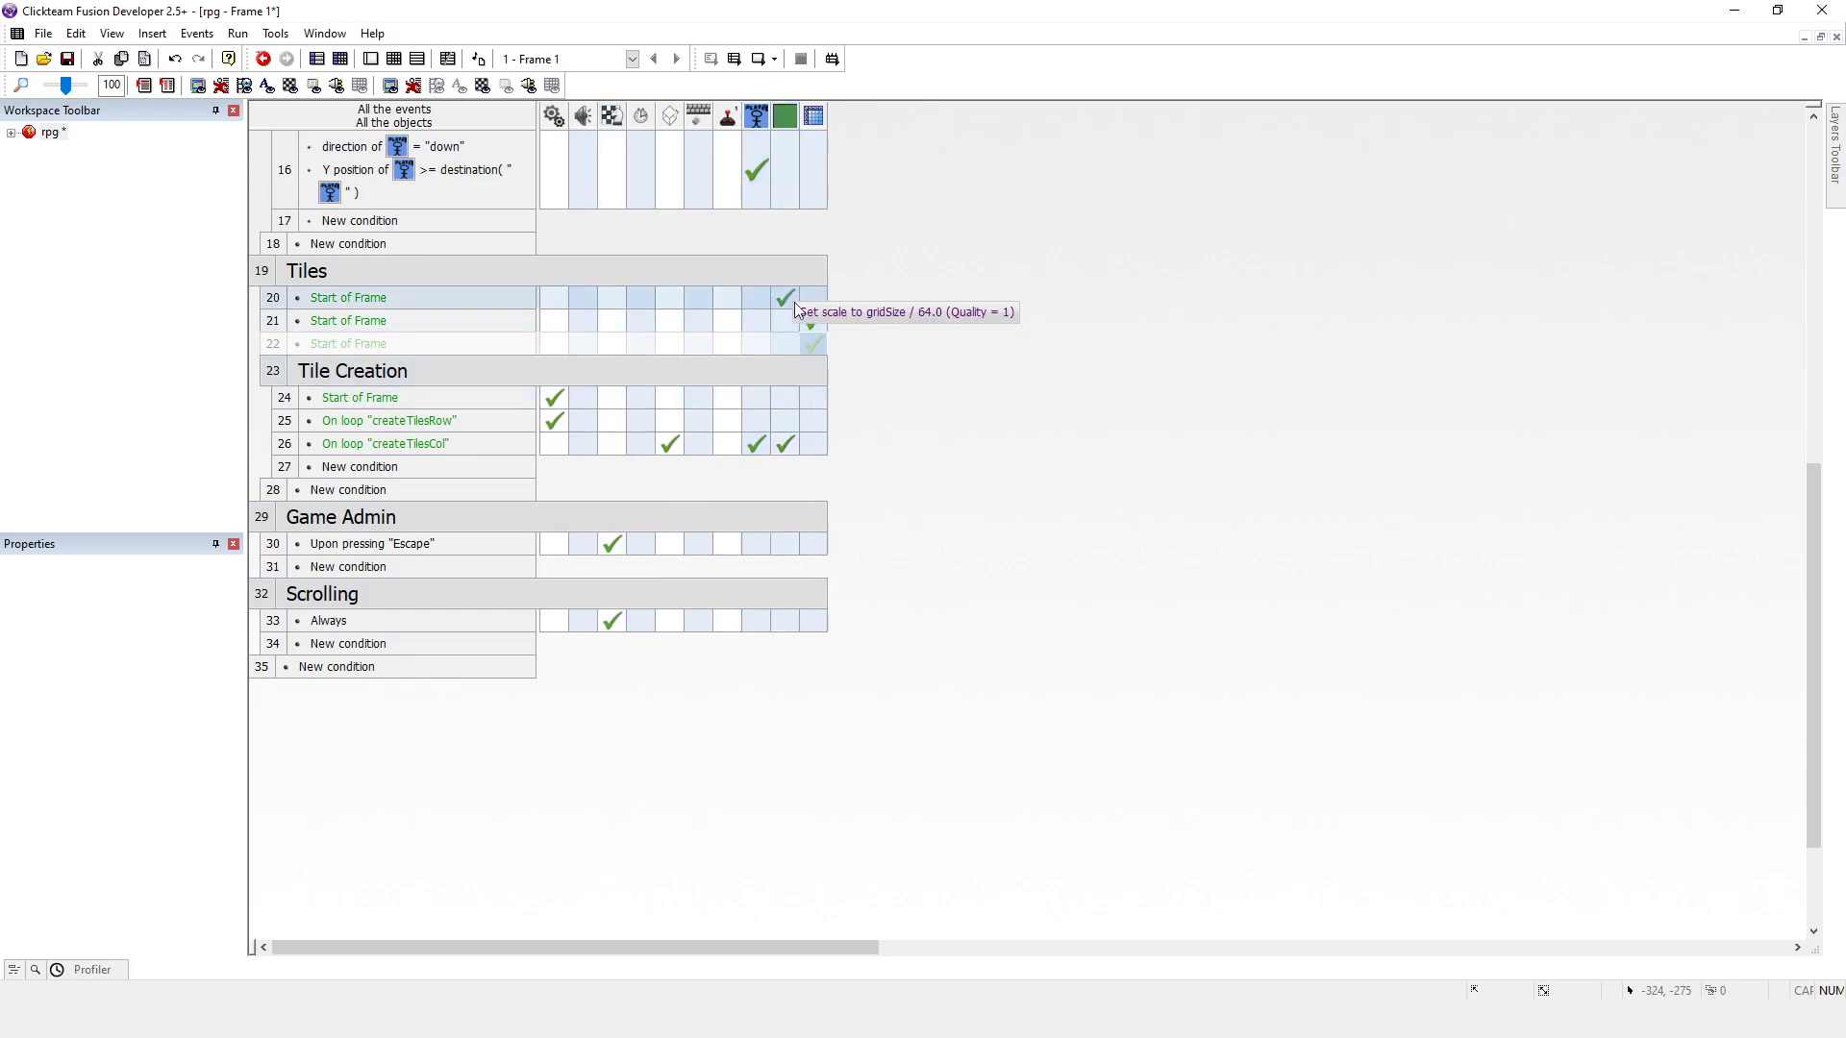
mouse_move(867, 308)
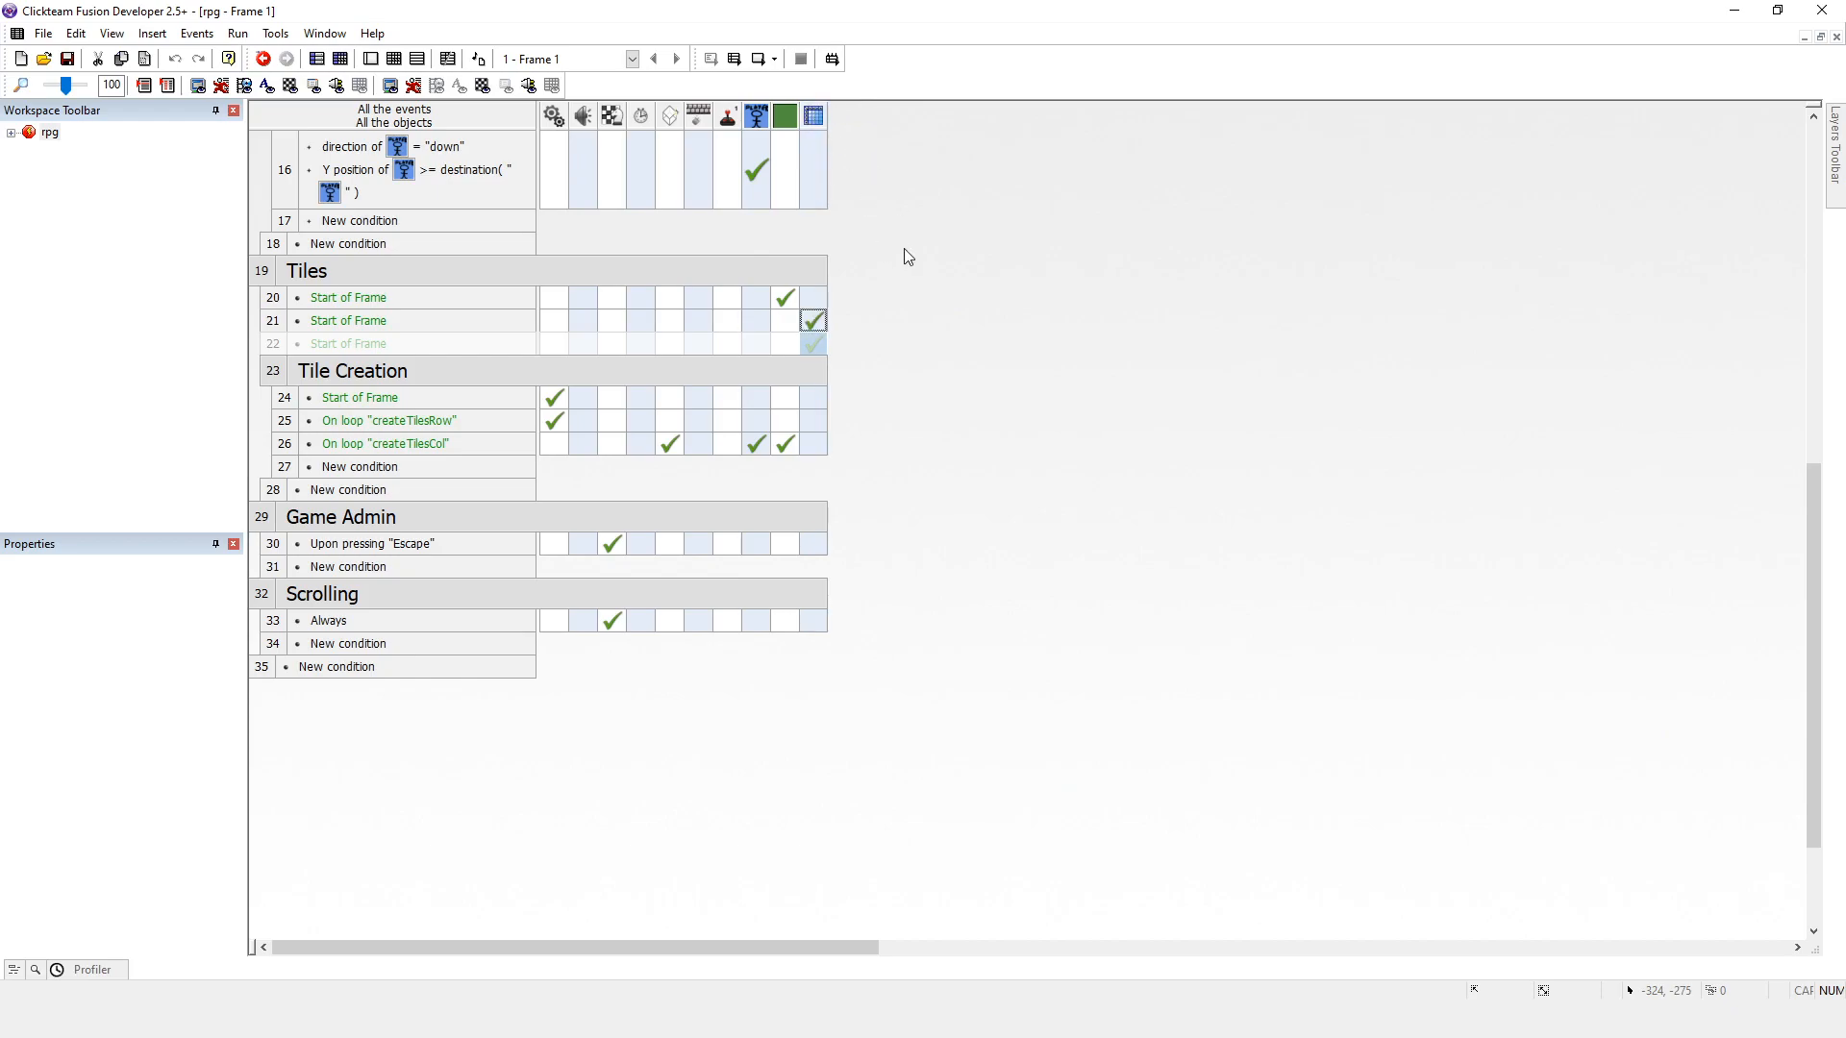
mouse_move(907, 329)
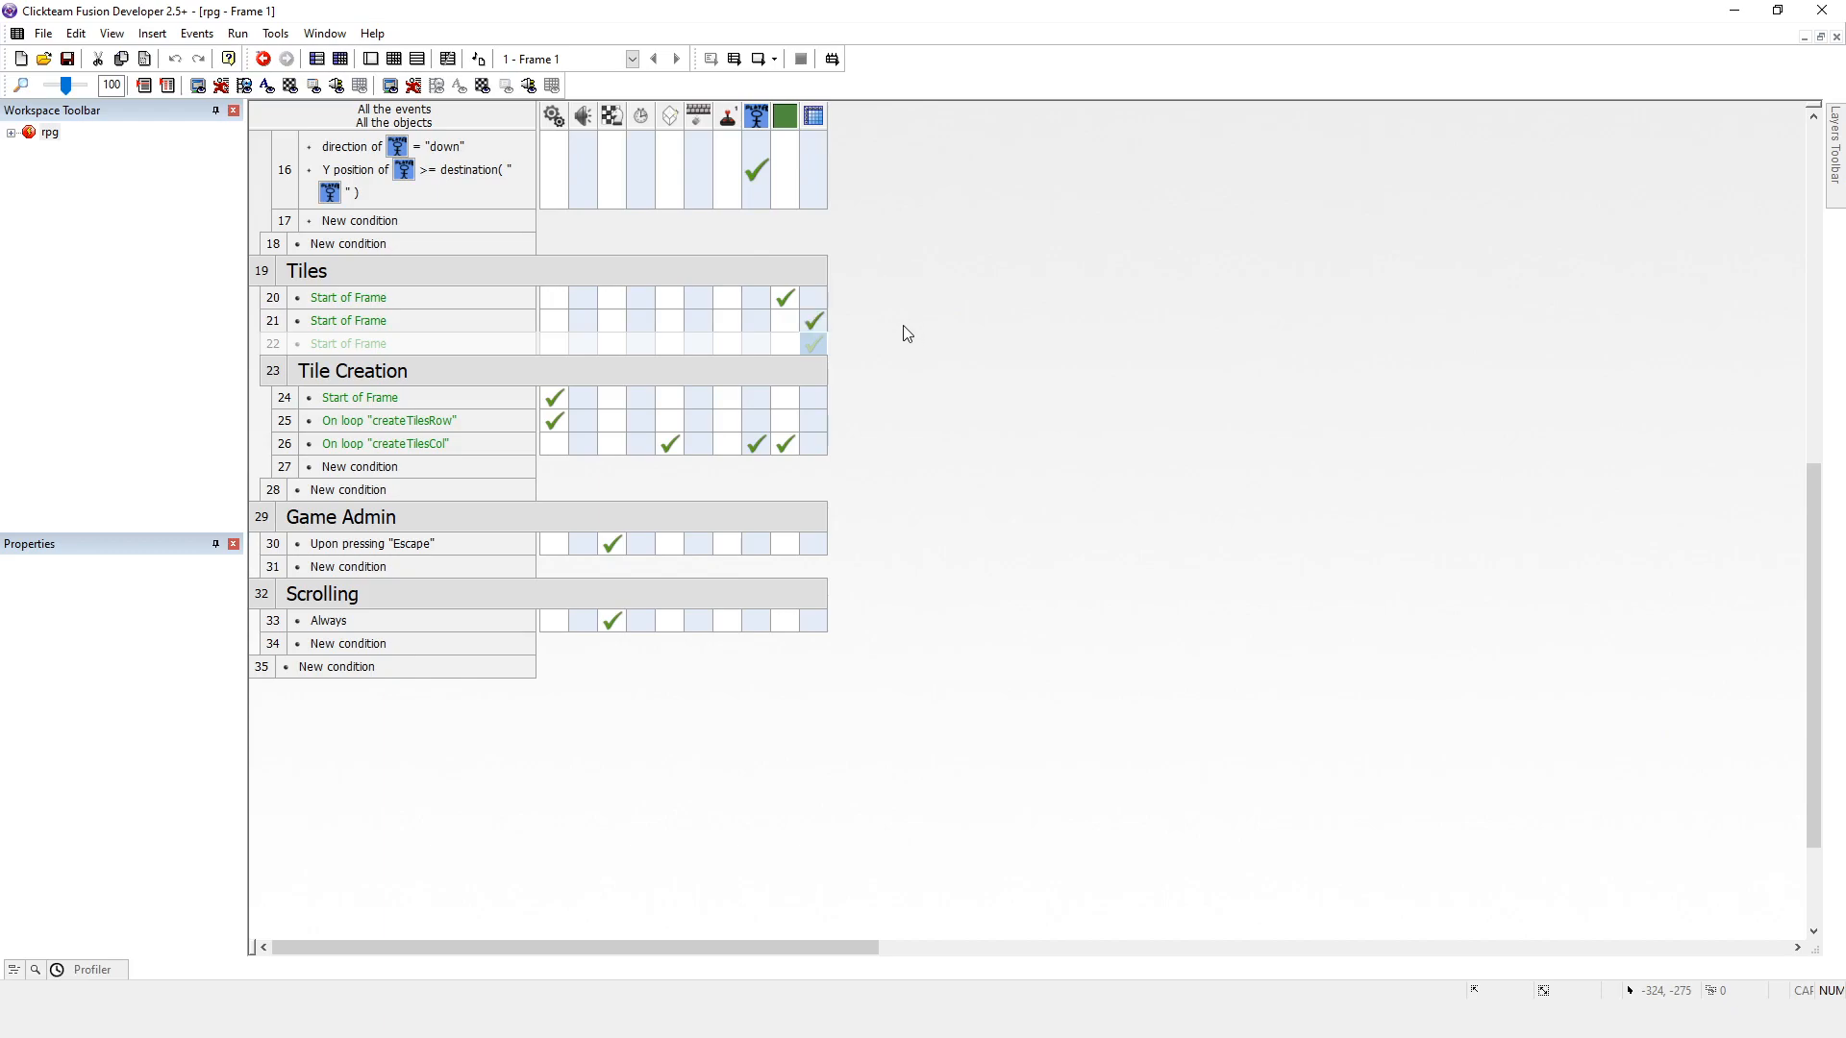
mouse_move(896, 336)
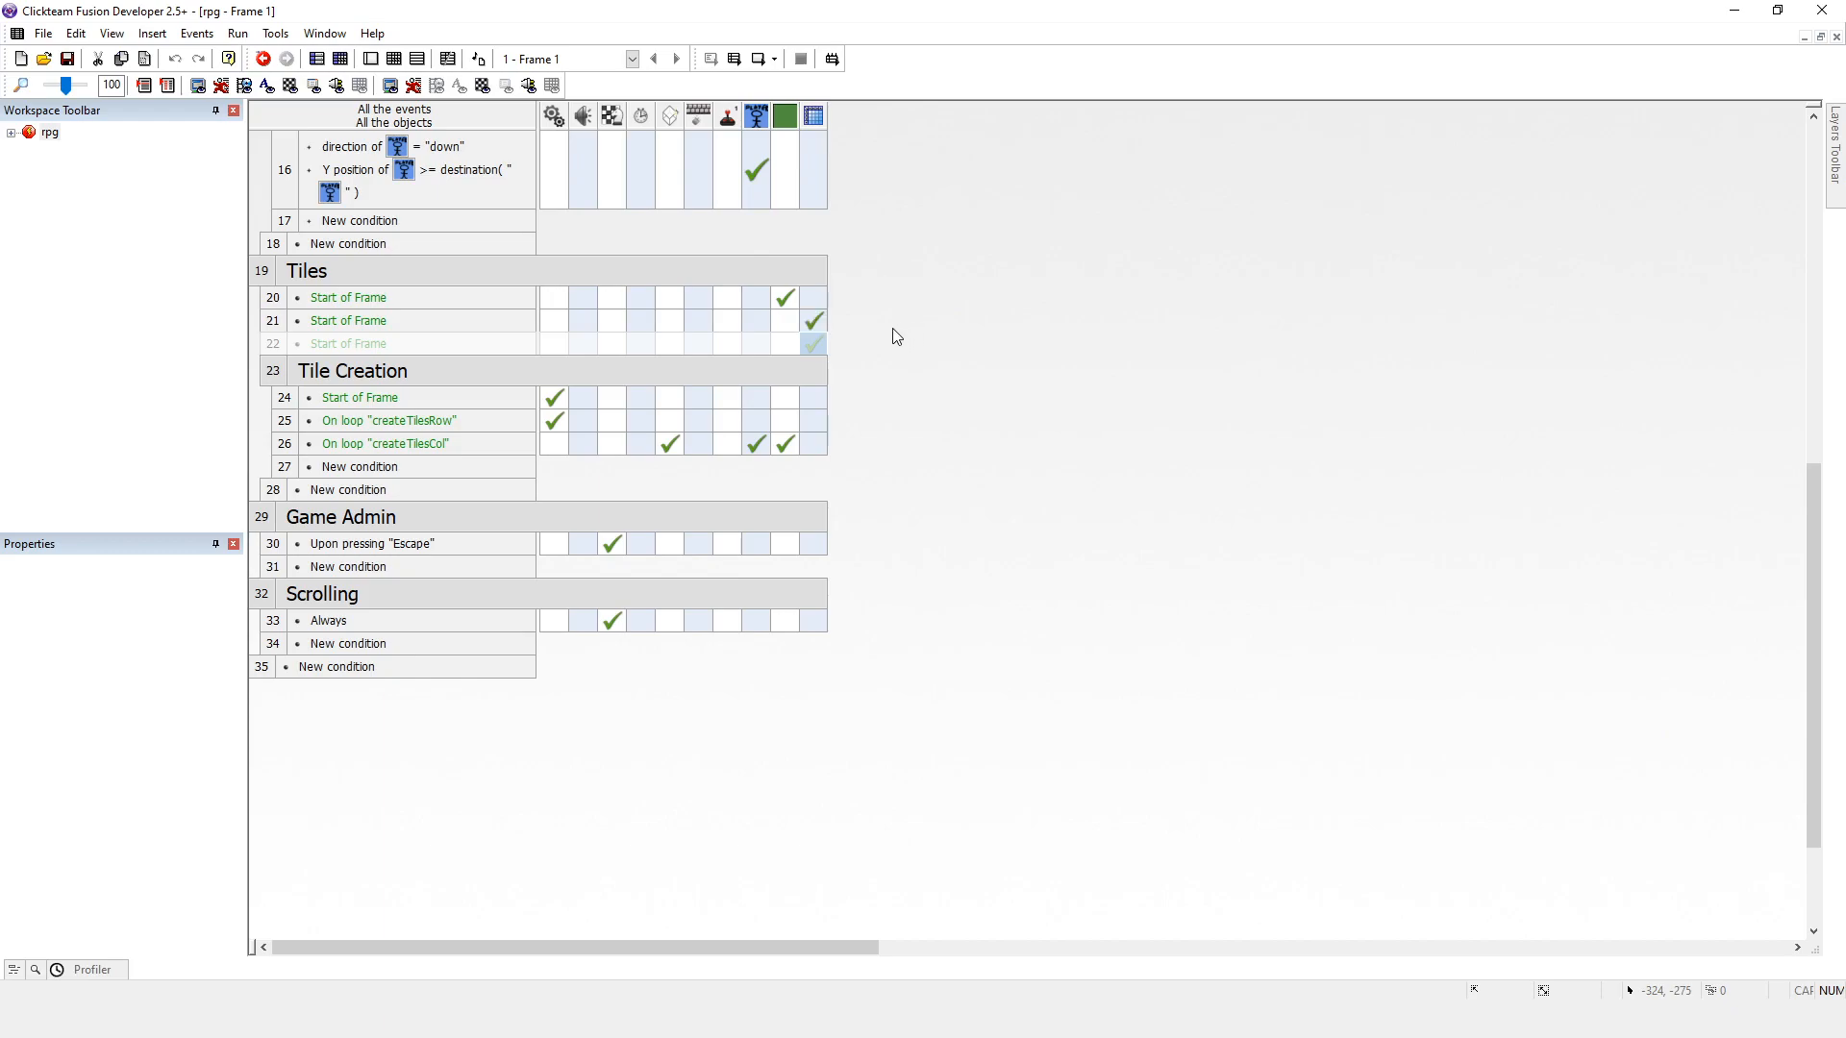
mouse_move(950, 365)
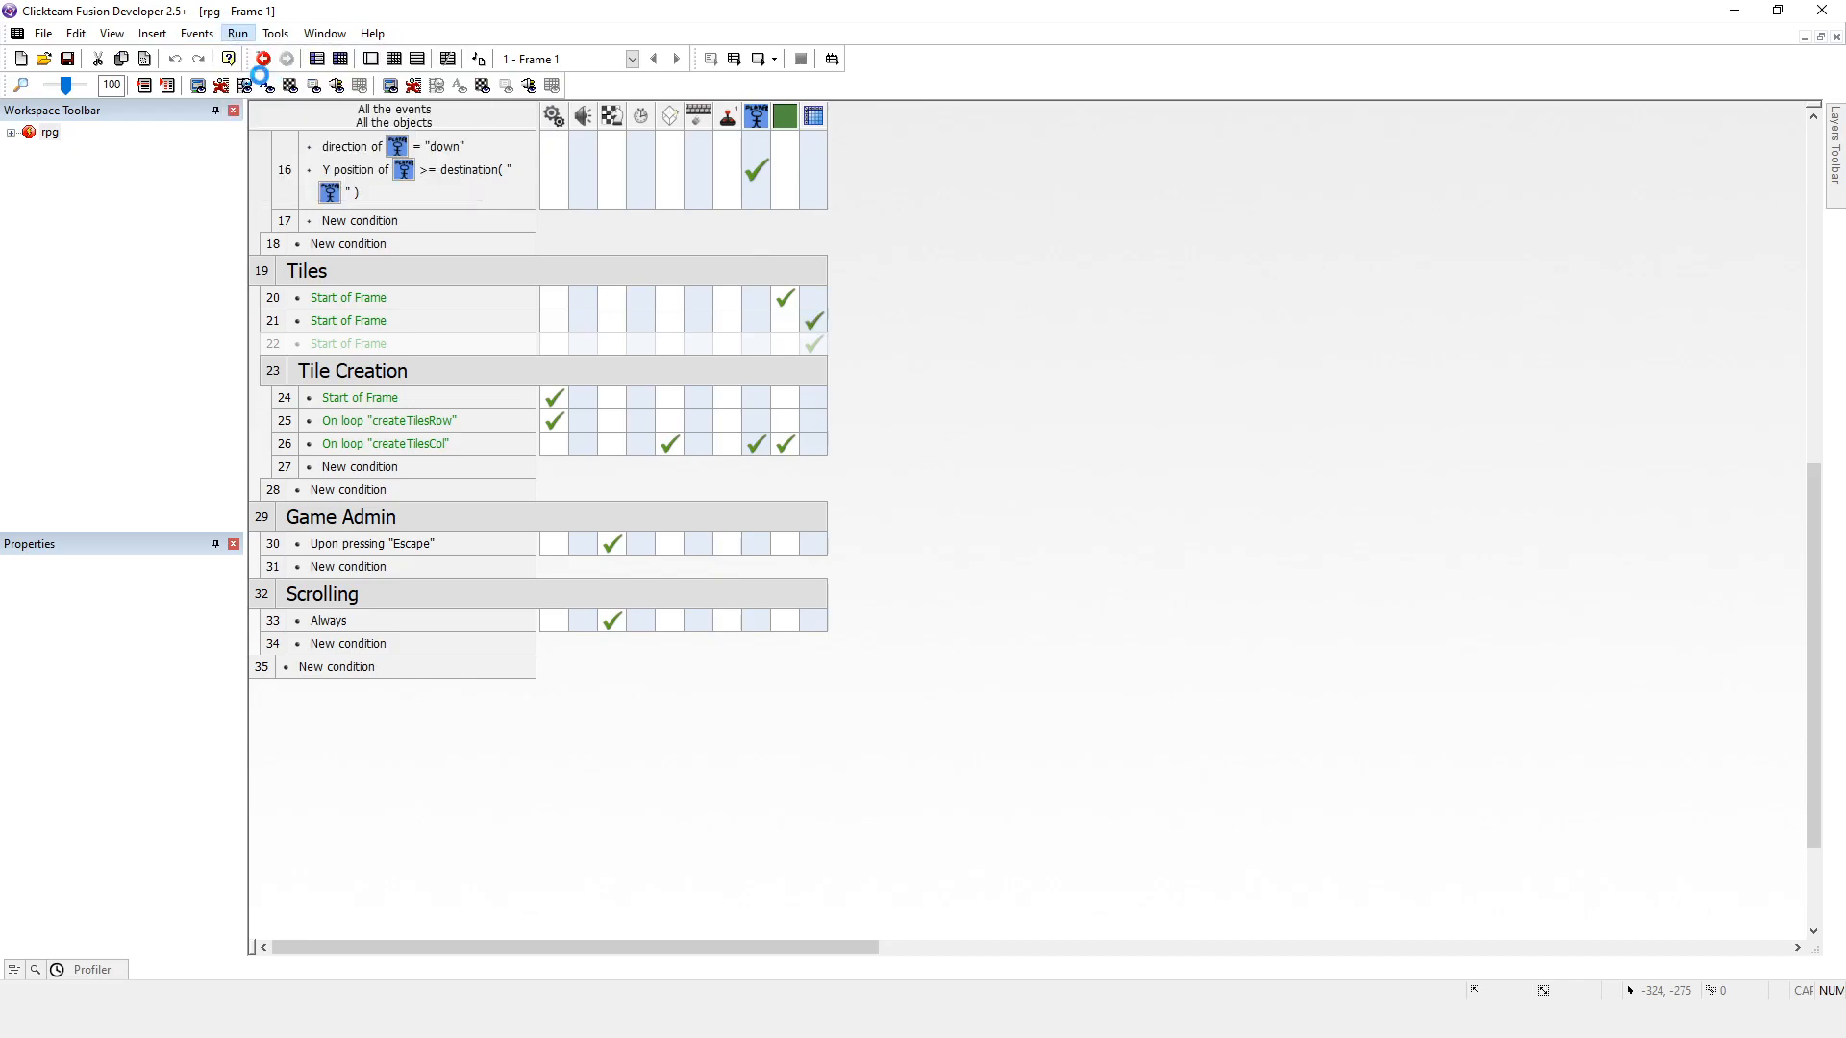
left_click(261, 69)
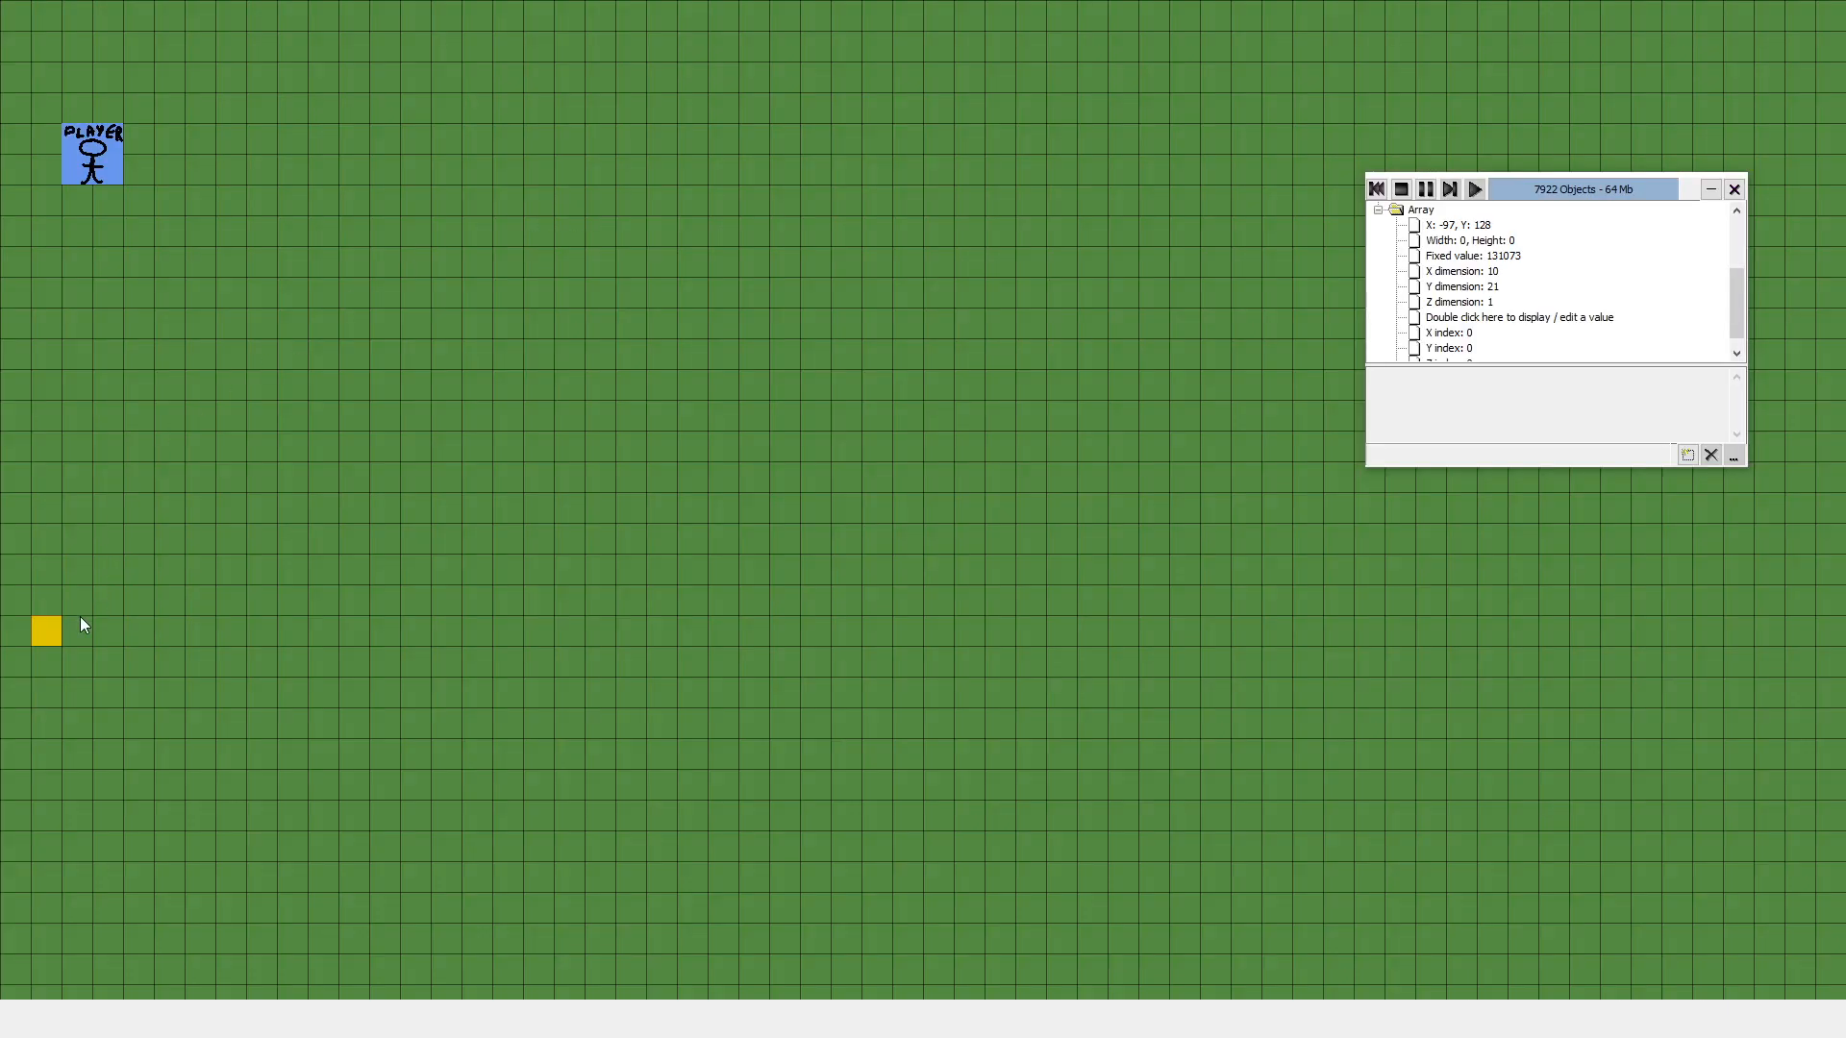
mouse_move(400, 403)
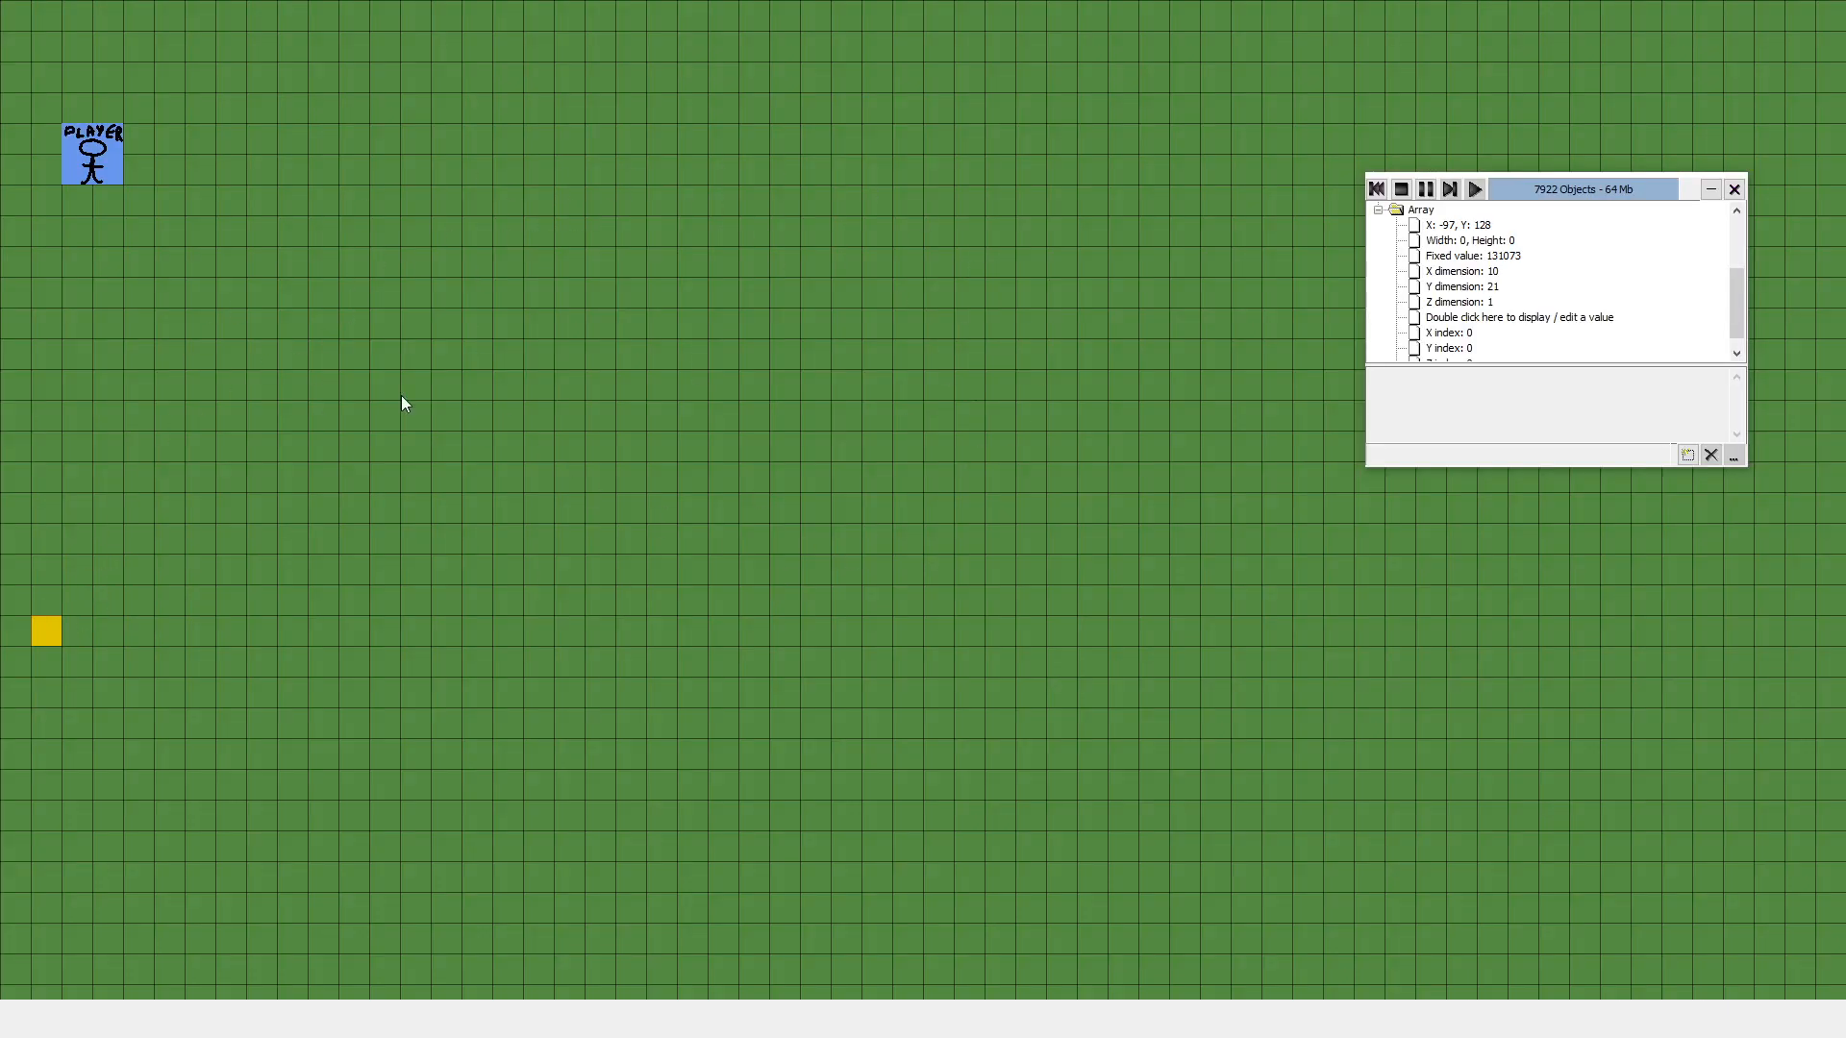
mouse_move(590, 250)
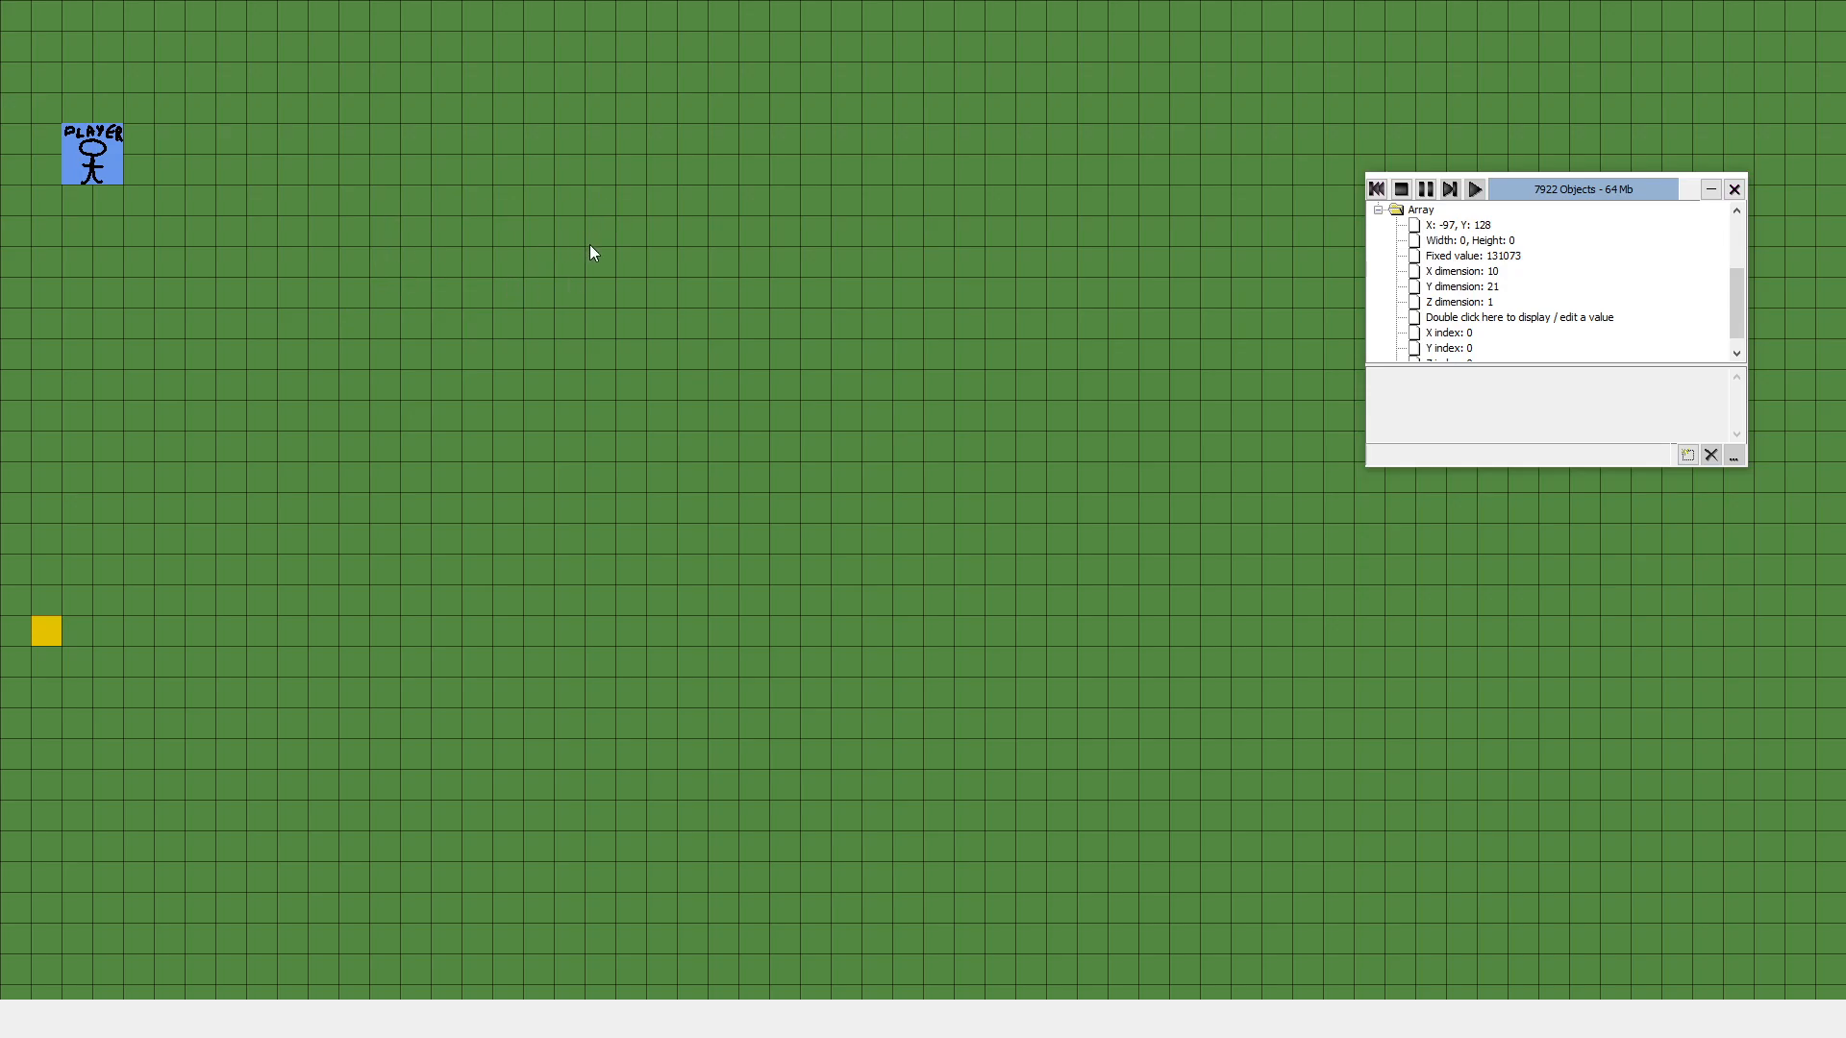
mouse_move(134, 589)
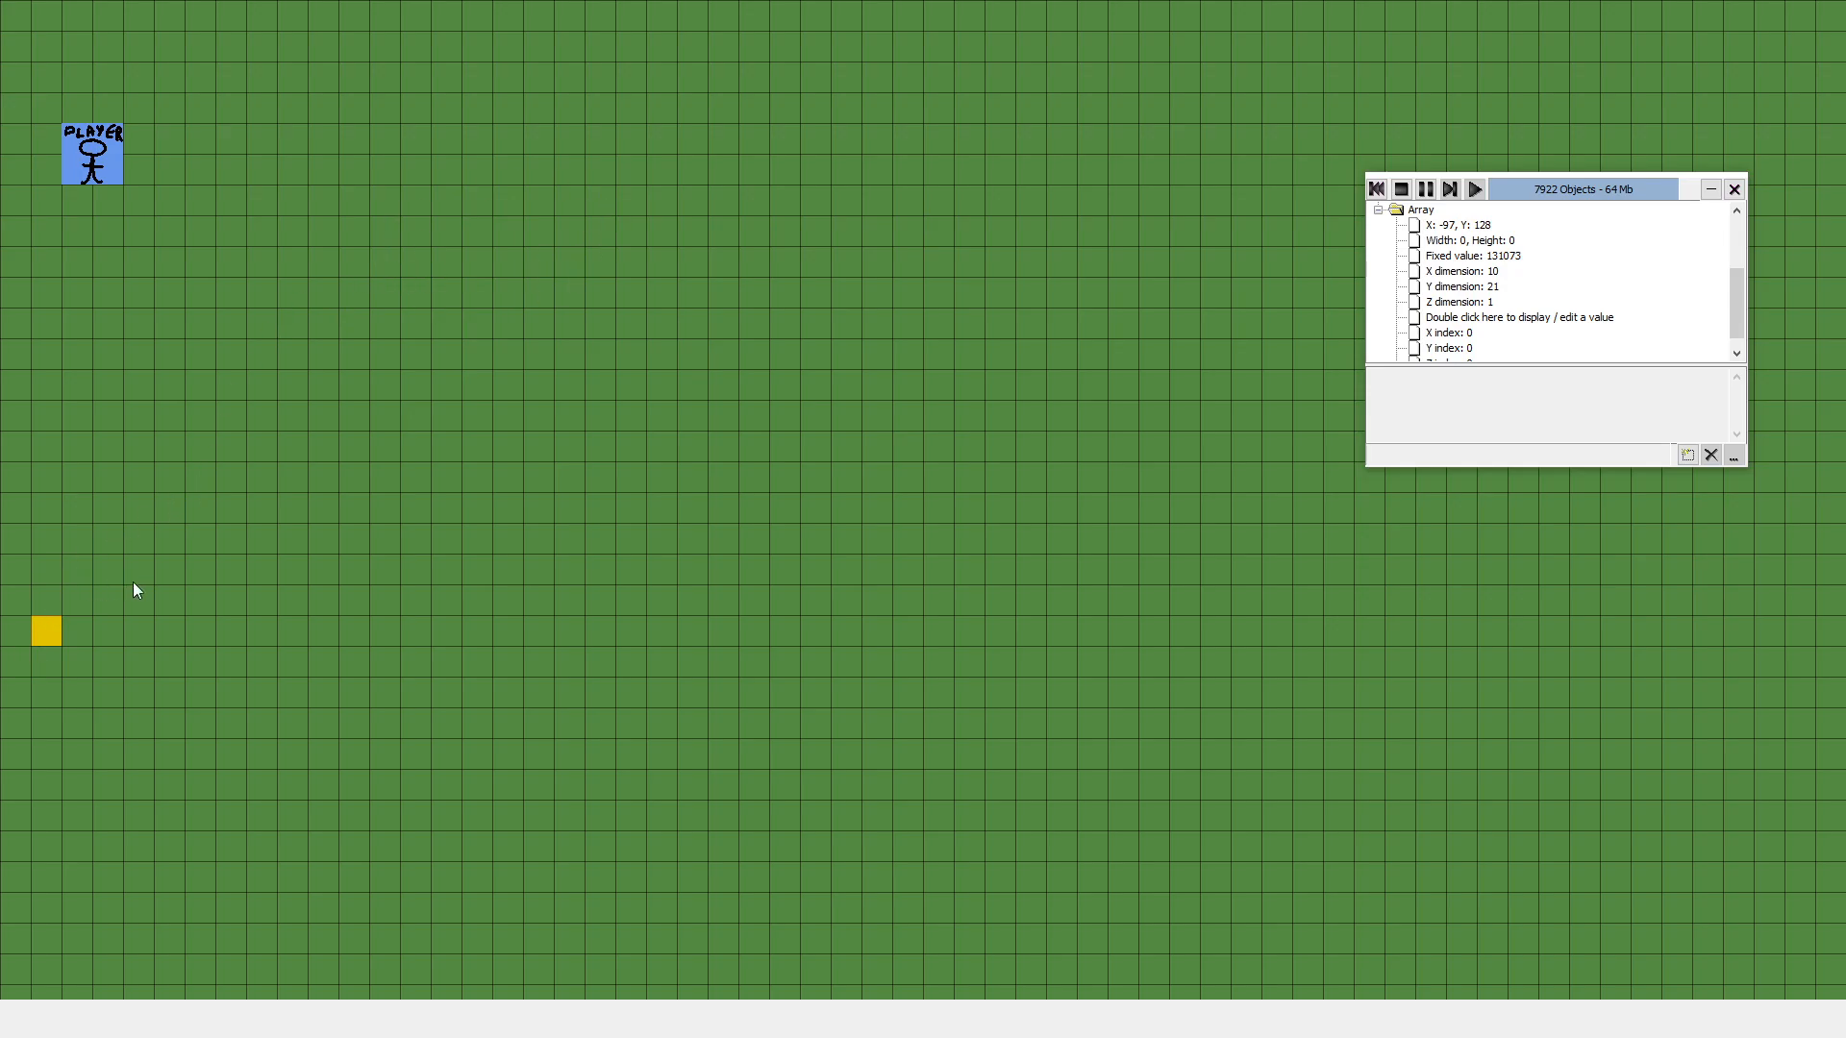
mouse_move(432, 361)
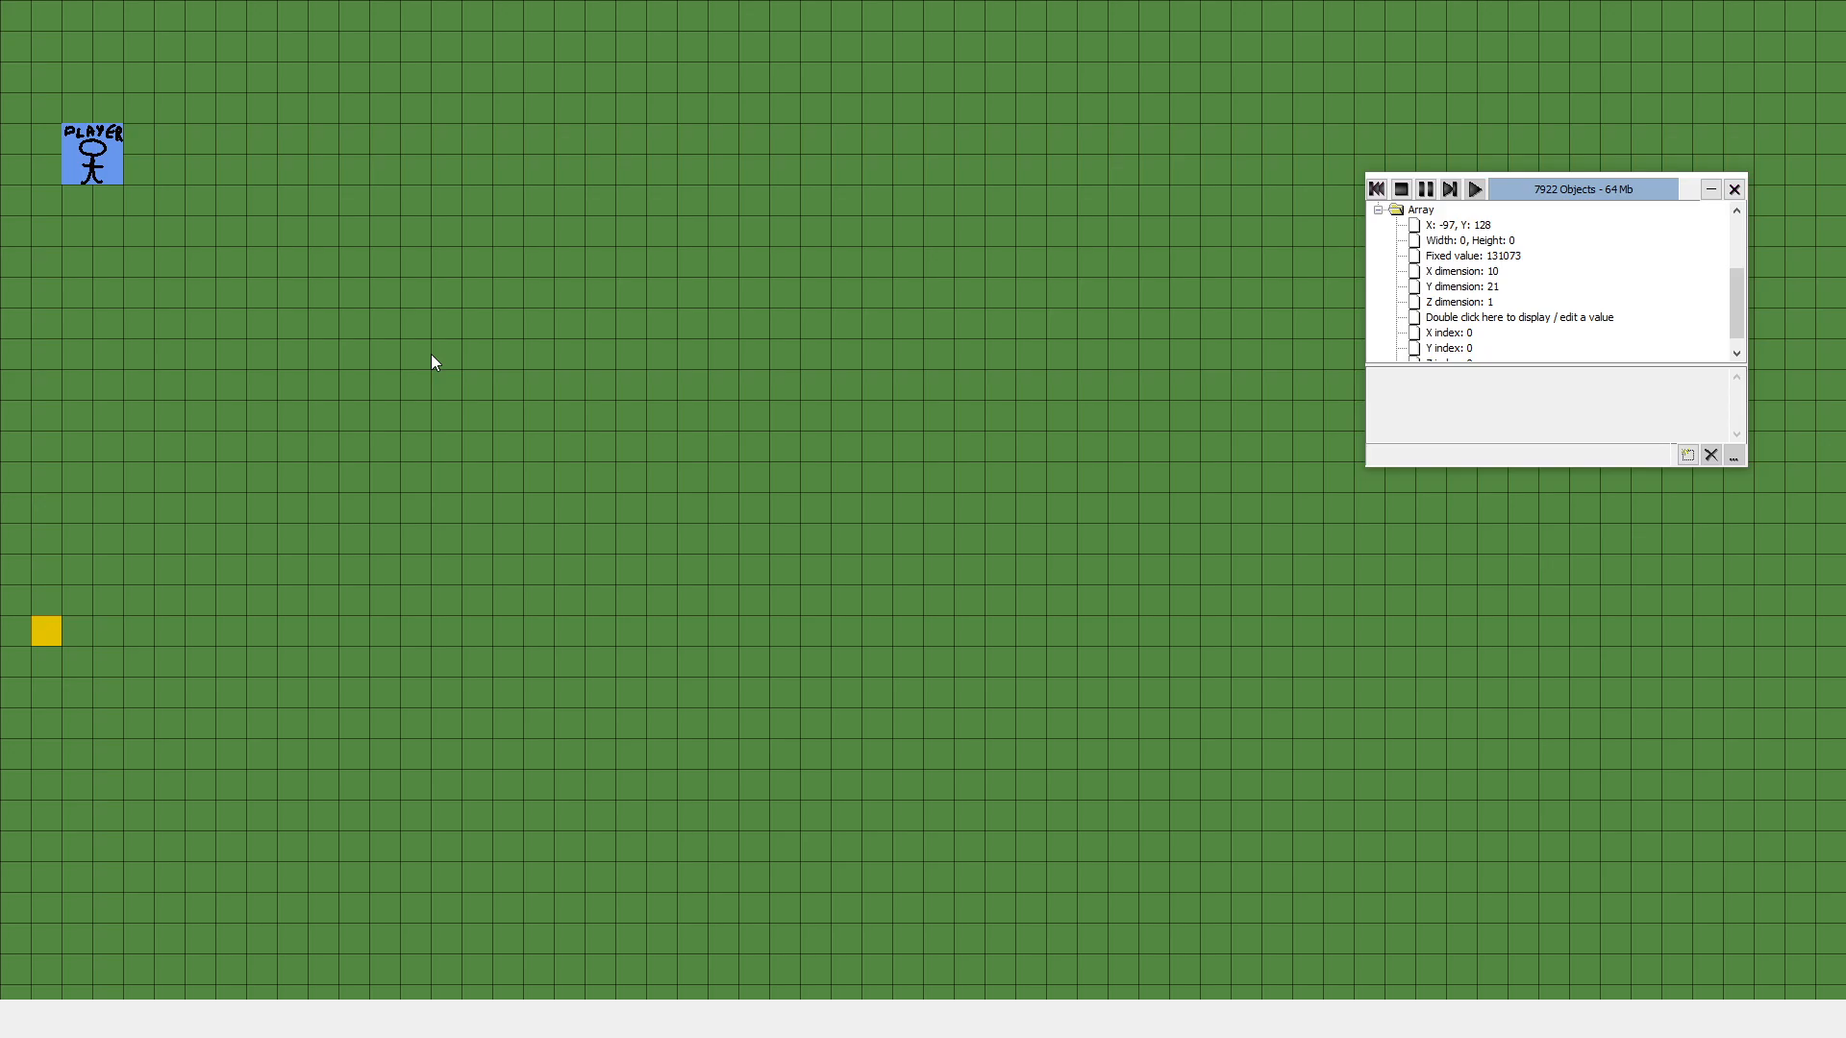
mouse_move(502, 343)
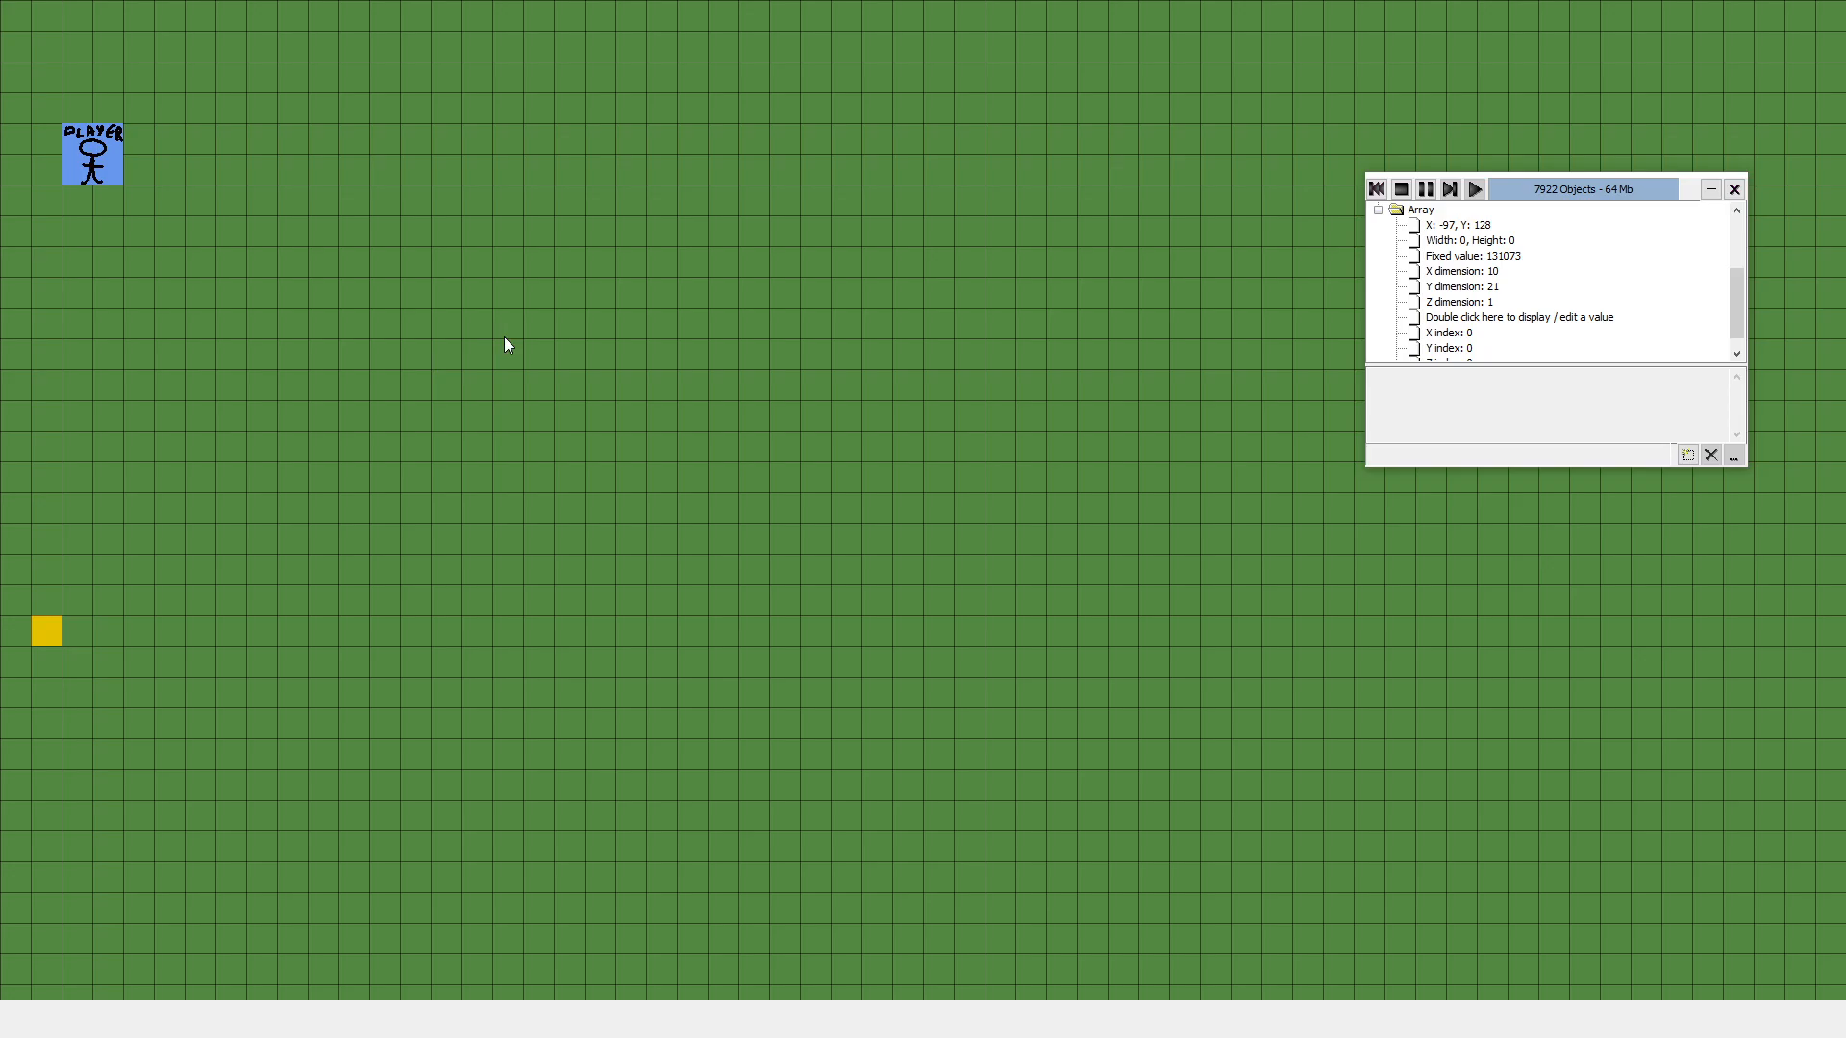
mouse_move(180, 503)
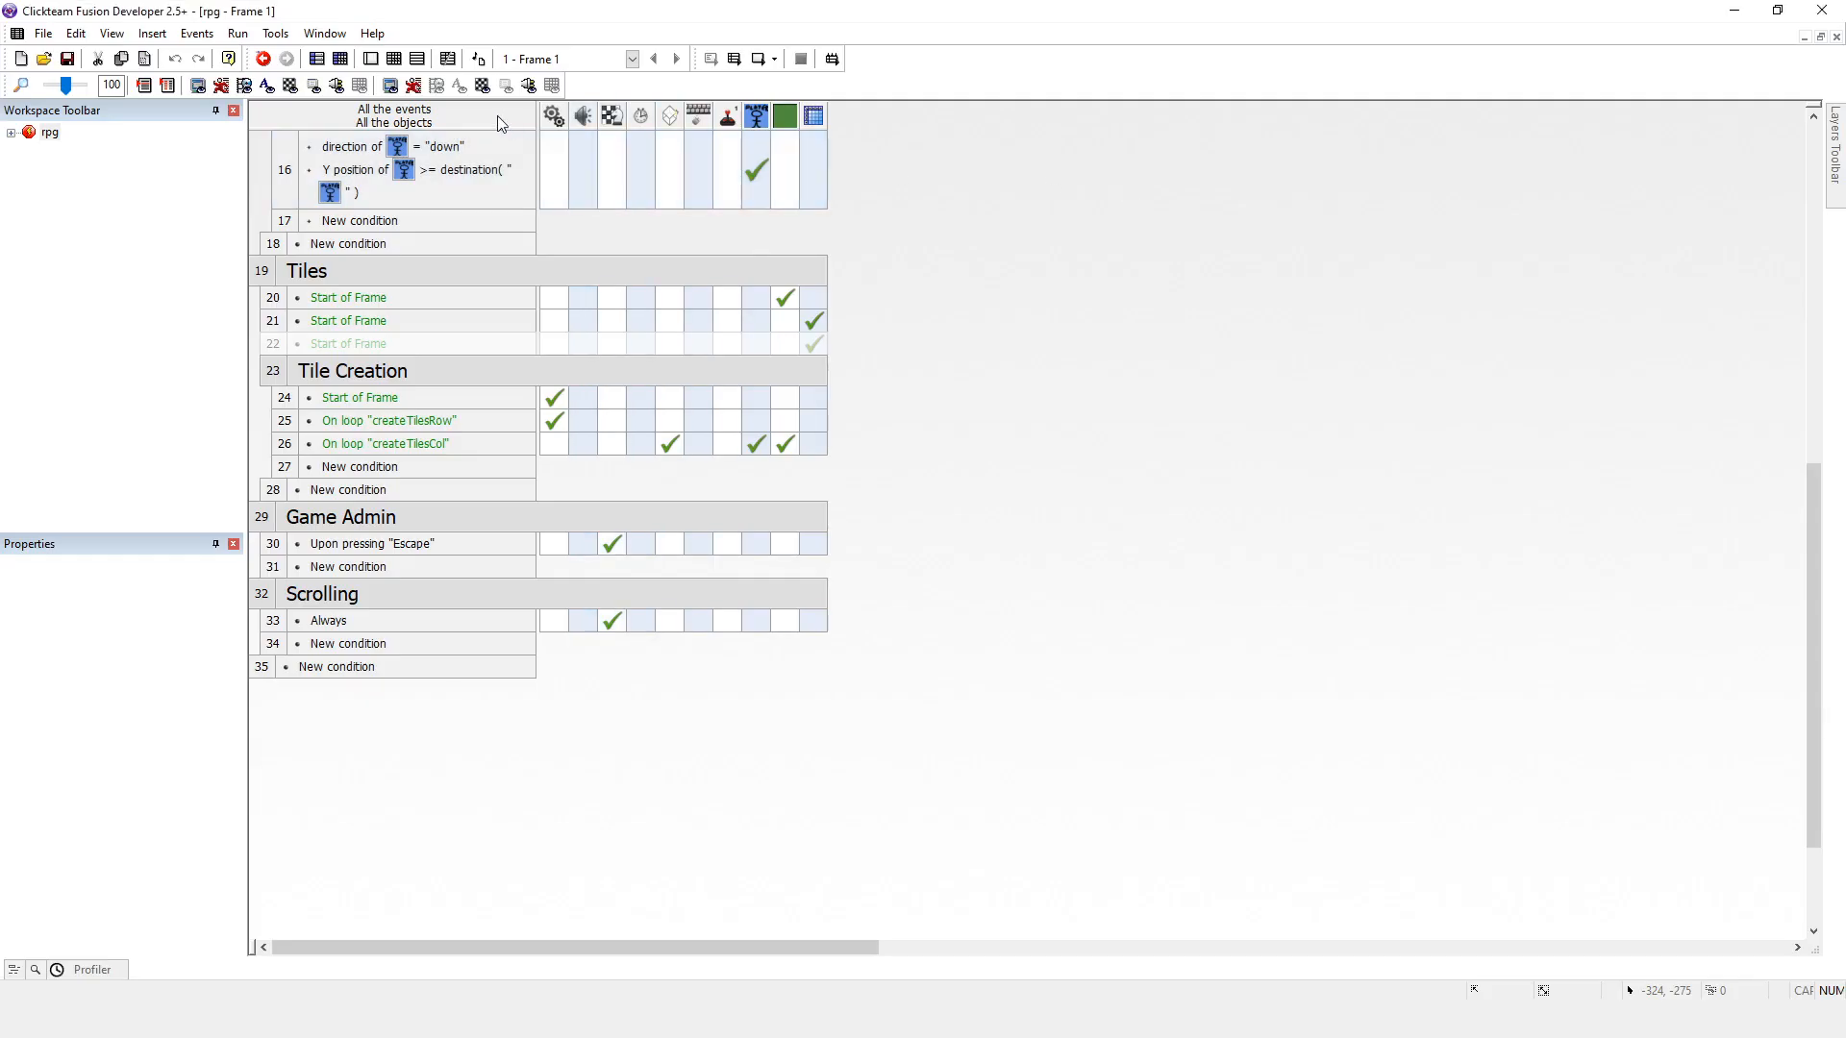
mouse_move(813, 323)
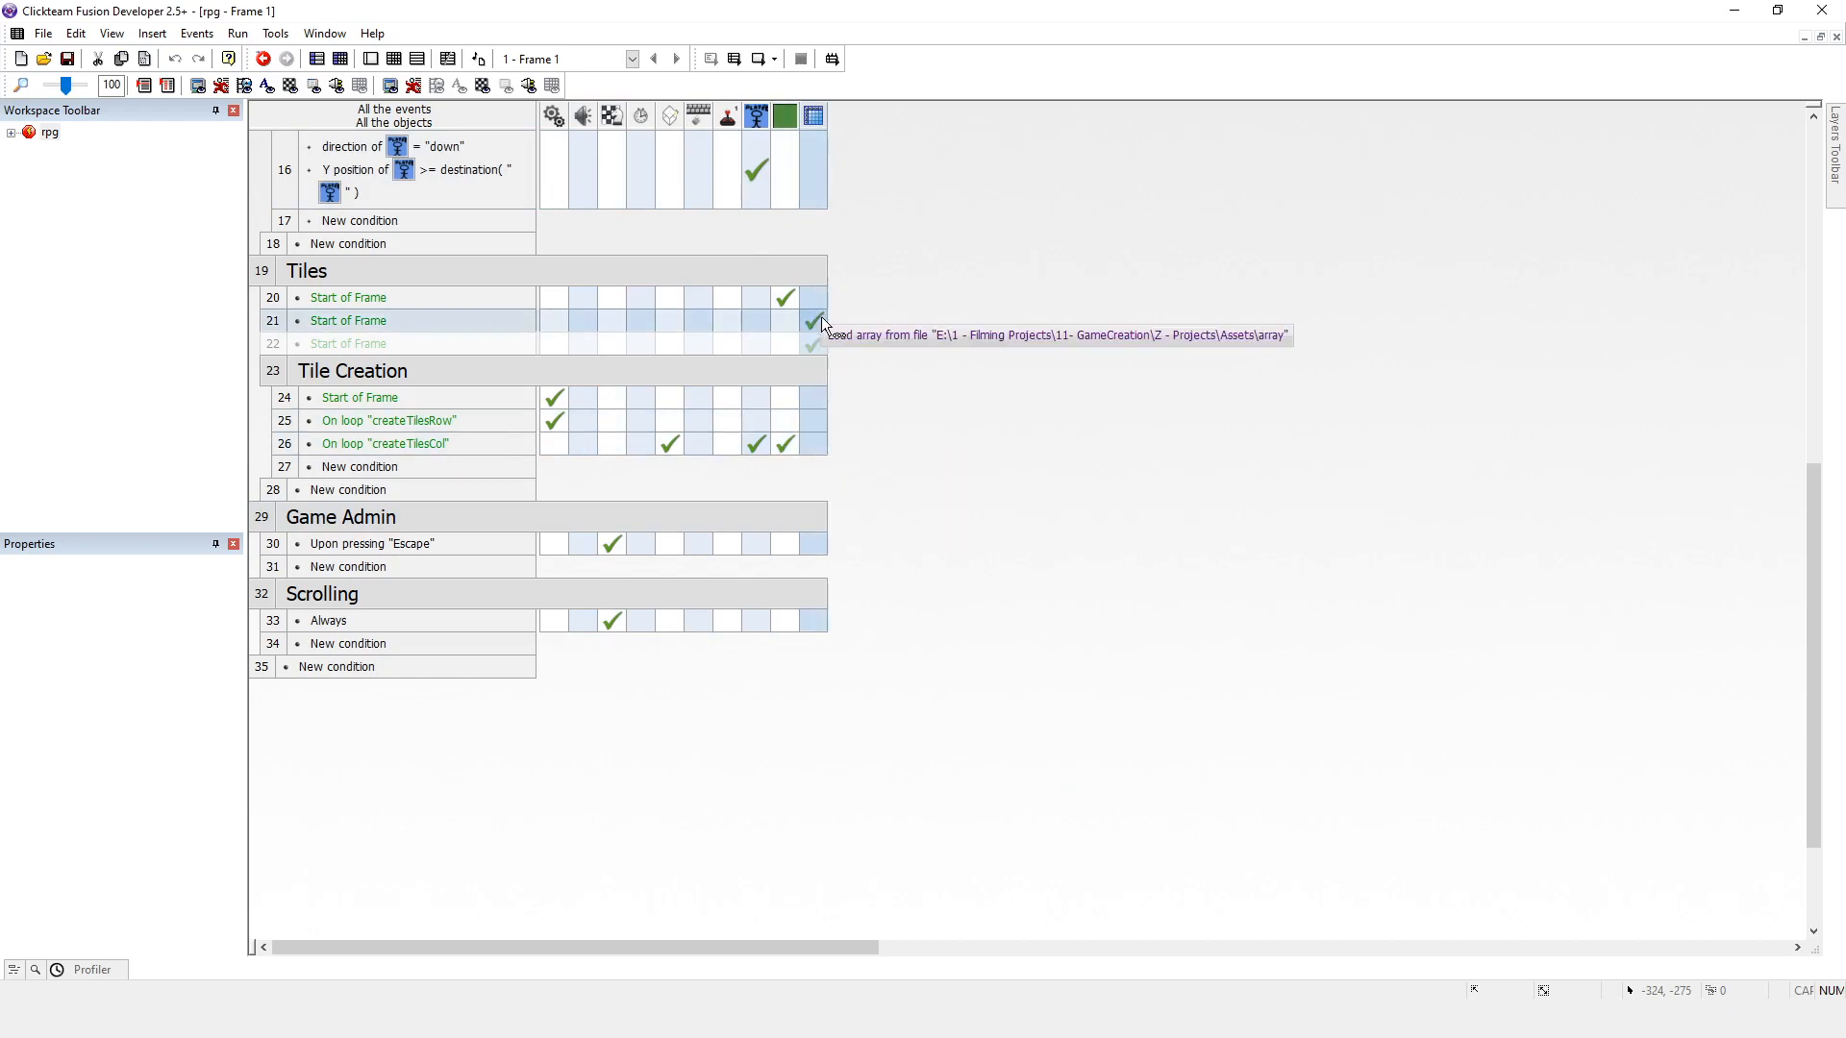
mouse_move(820, 410)
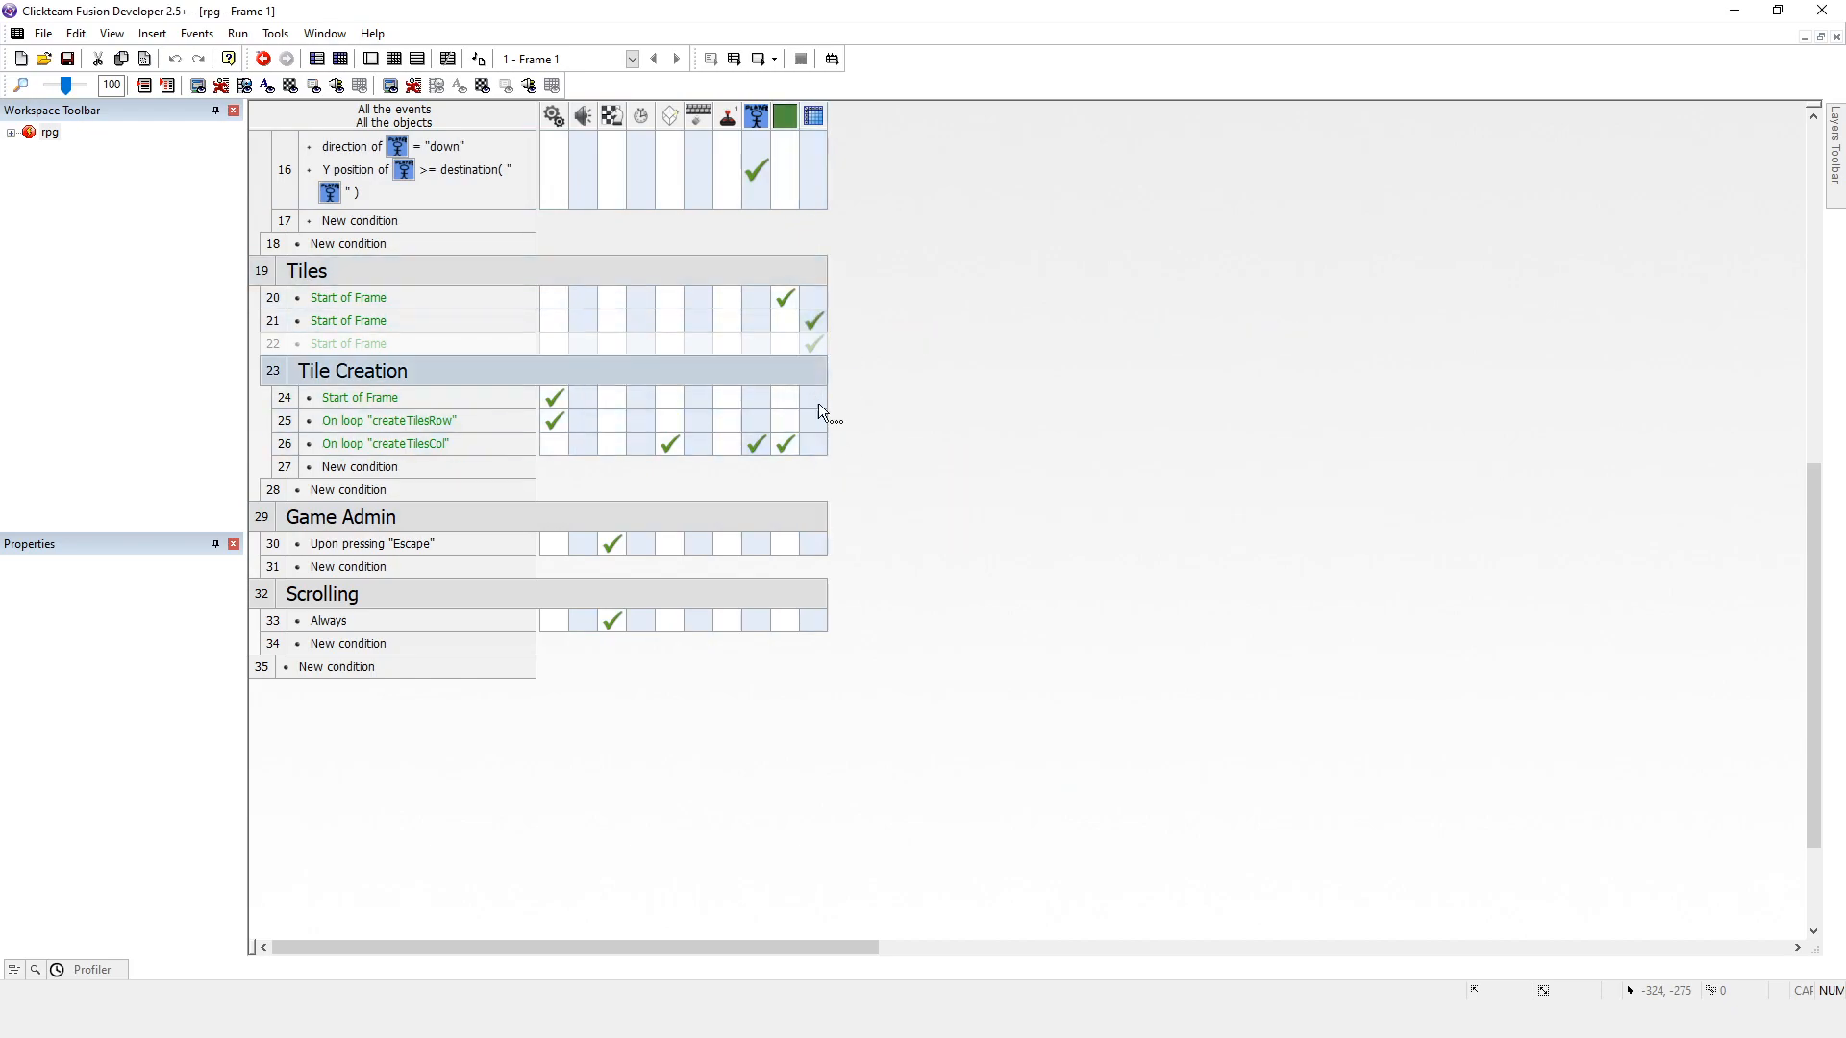
left_click(813, 319)
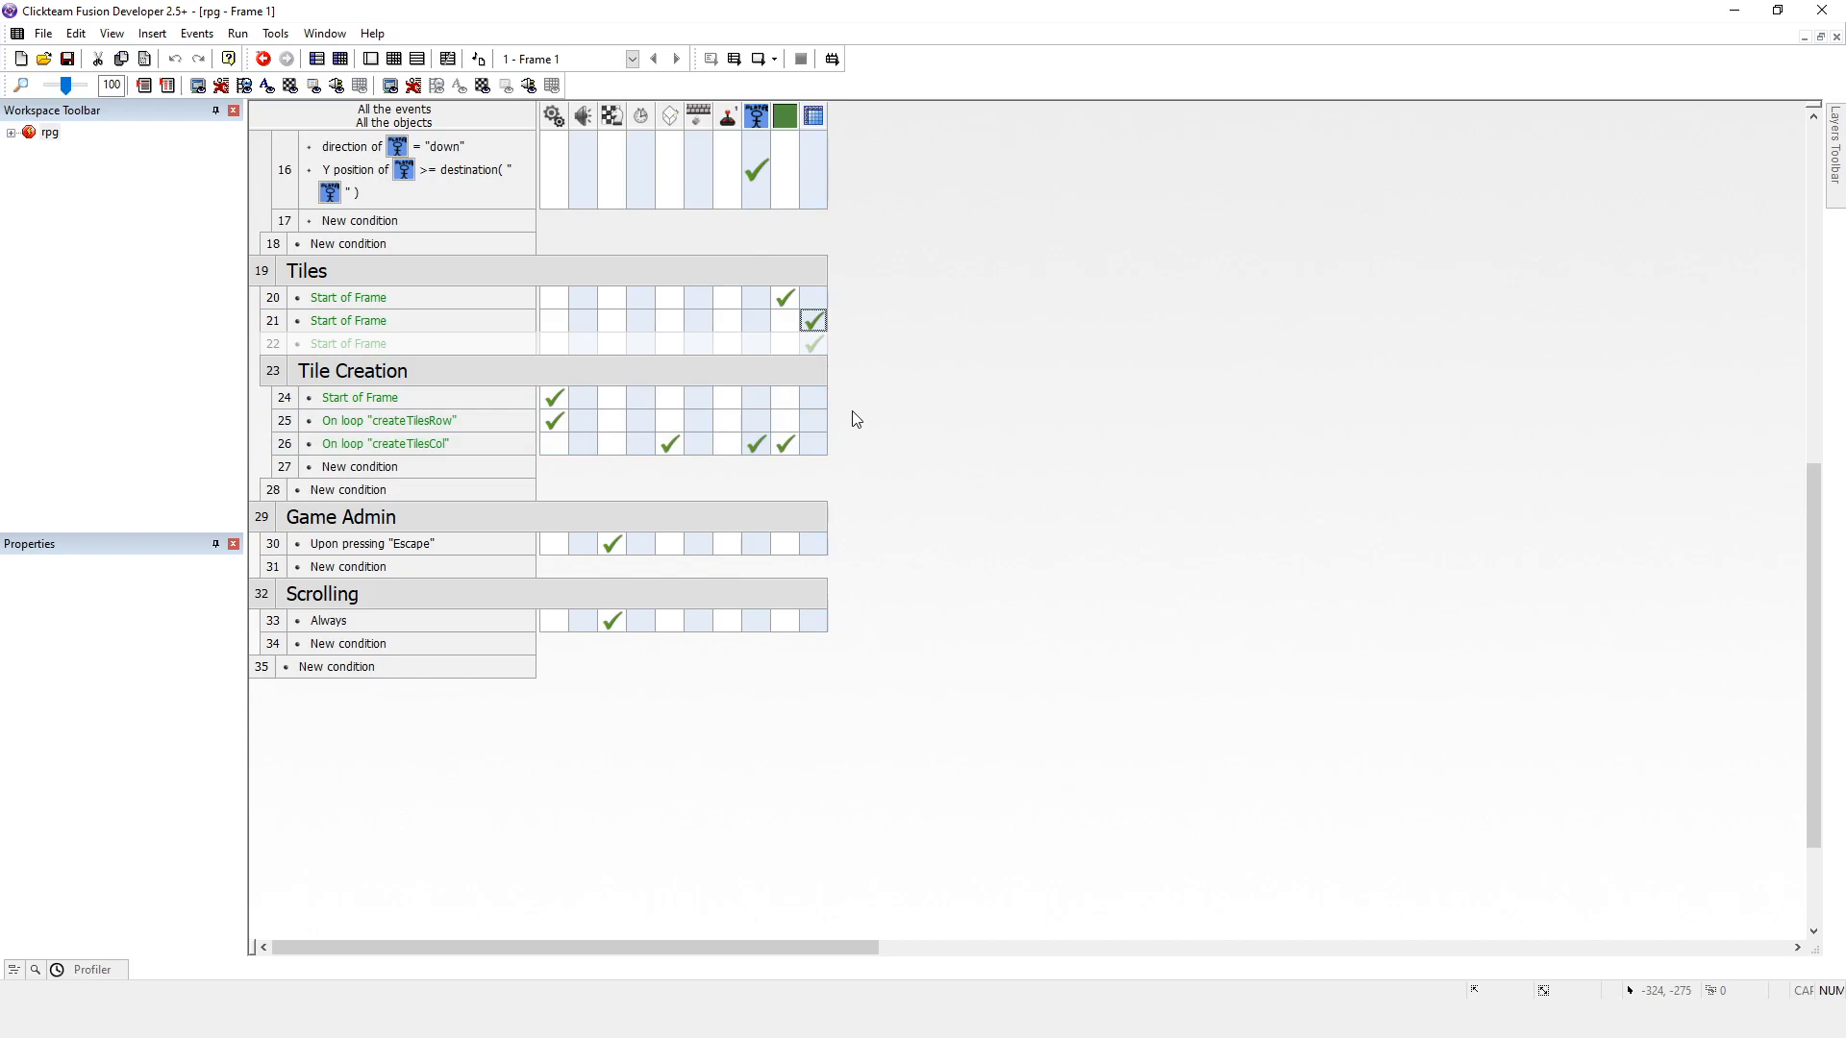